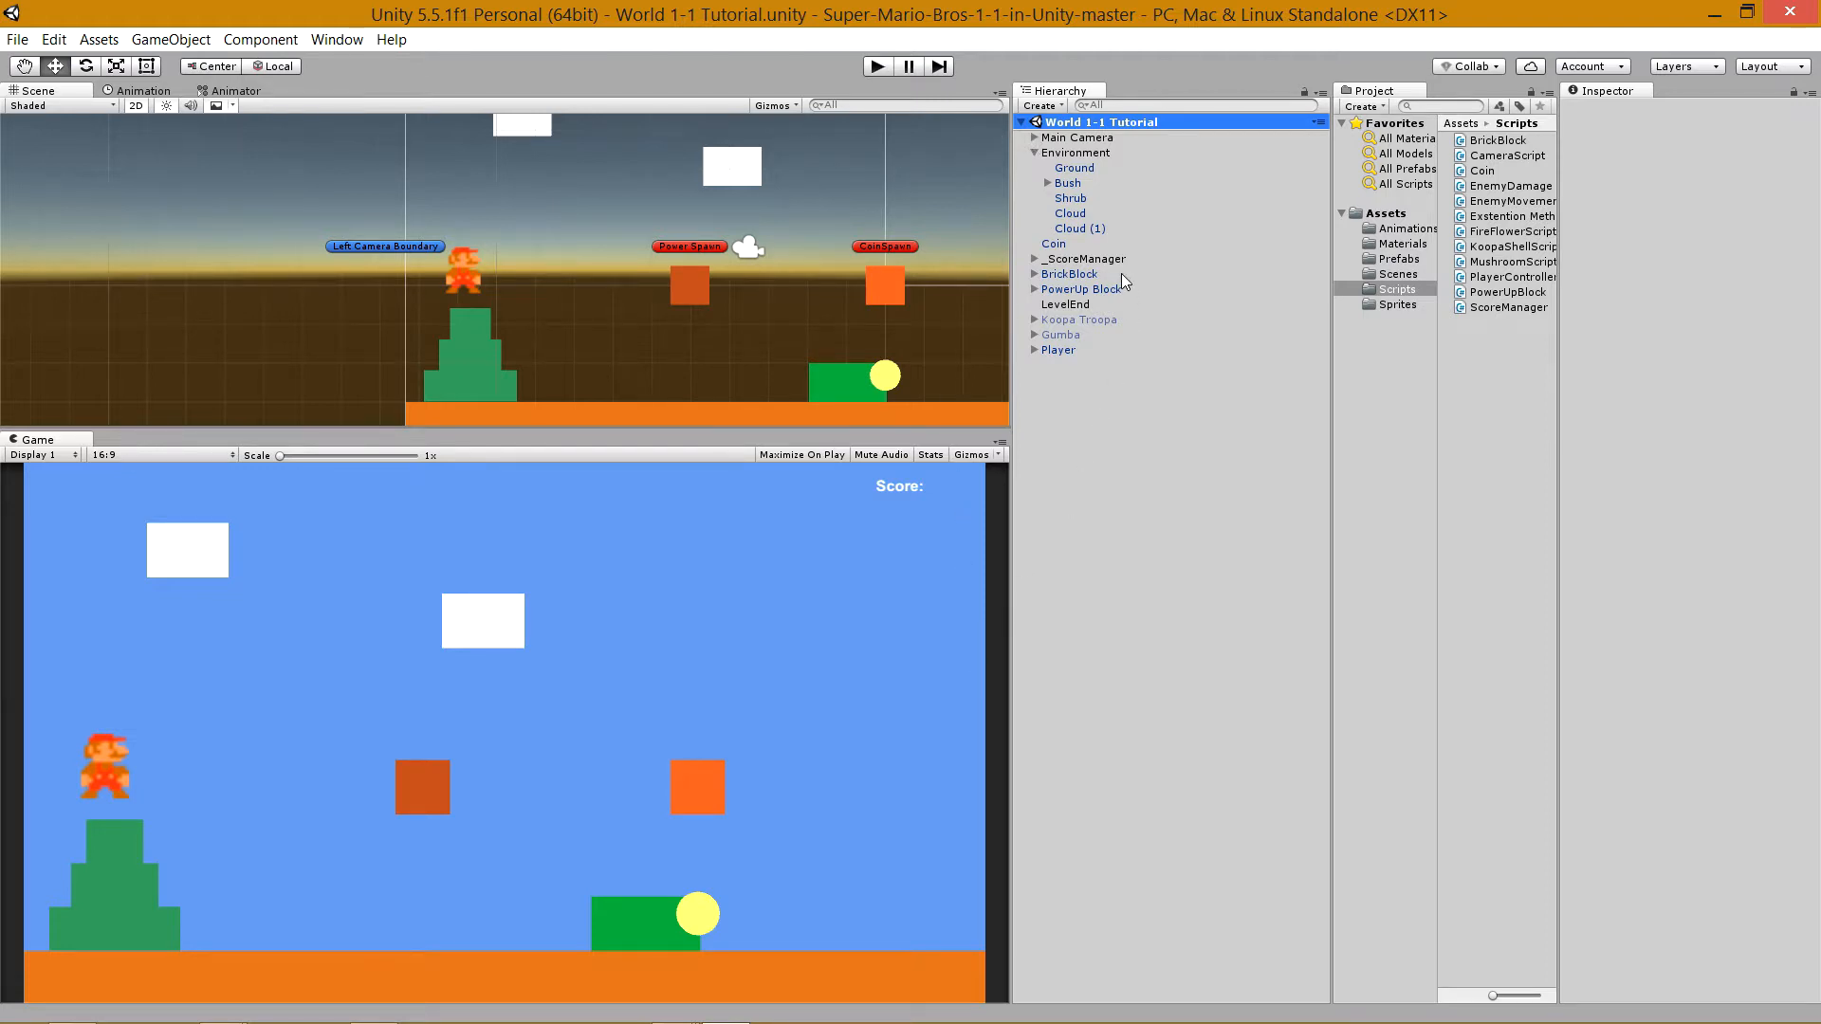
# Inspect the PowerUp Block, Koopa Troopa, Ground and Player objects in the Hierarchy.
pyautogui.click(1064, 304)
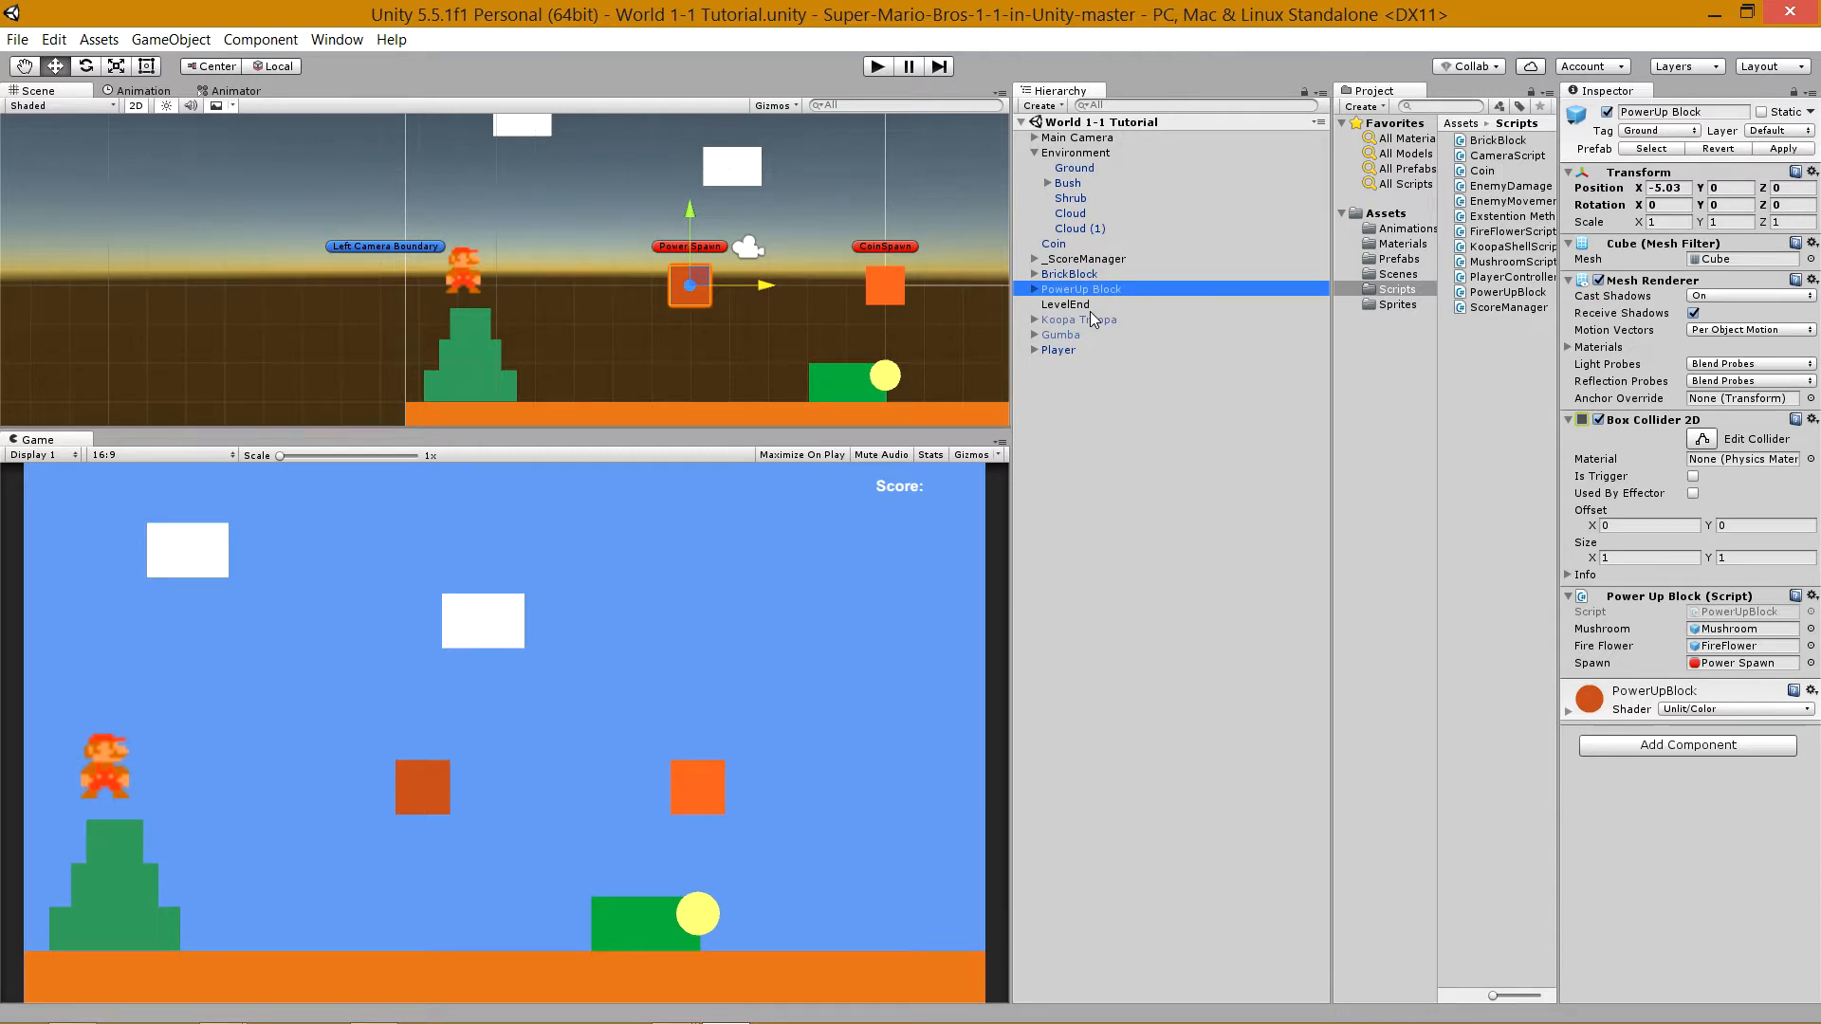
pyautogui.click(1079, 319)
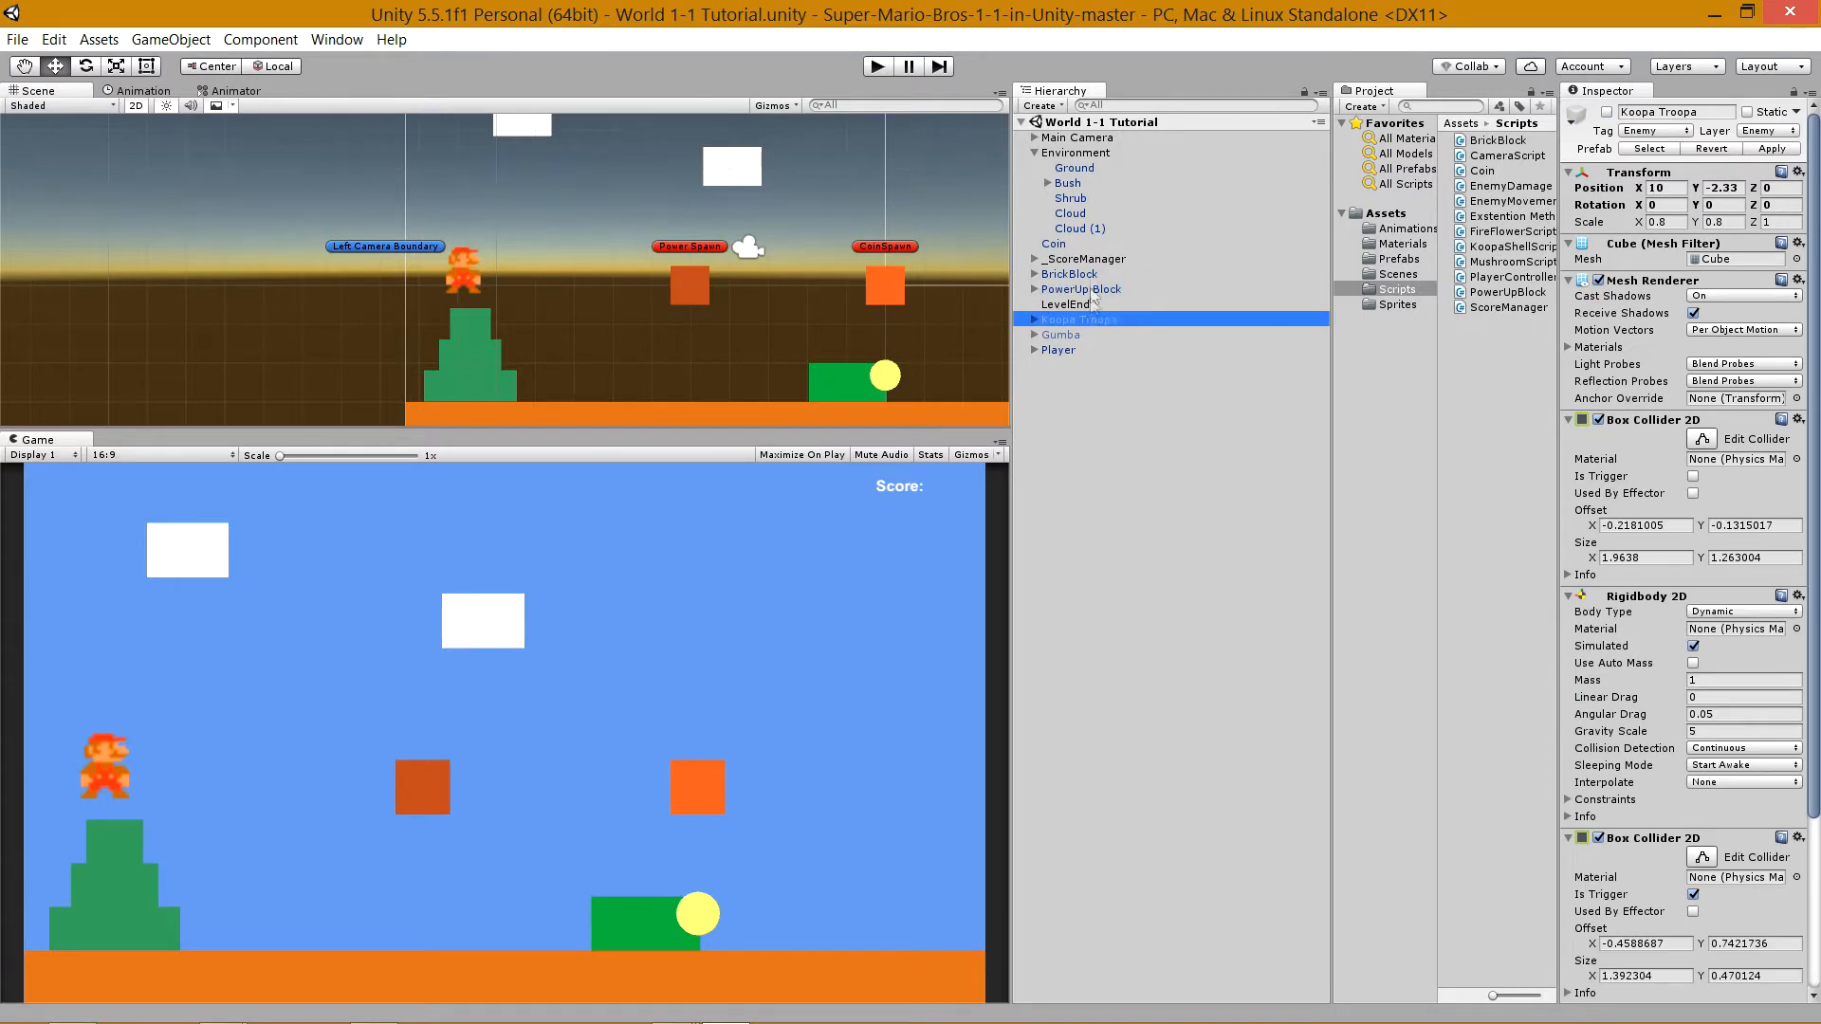
pyautogui.click(1074, 167)
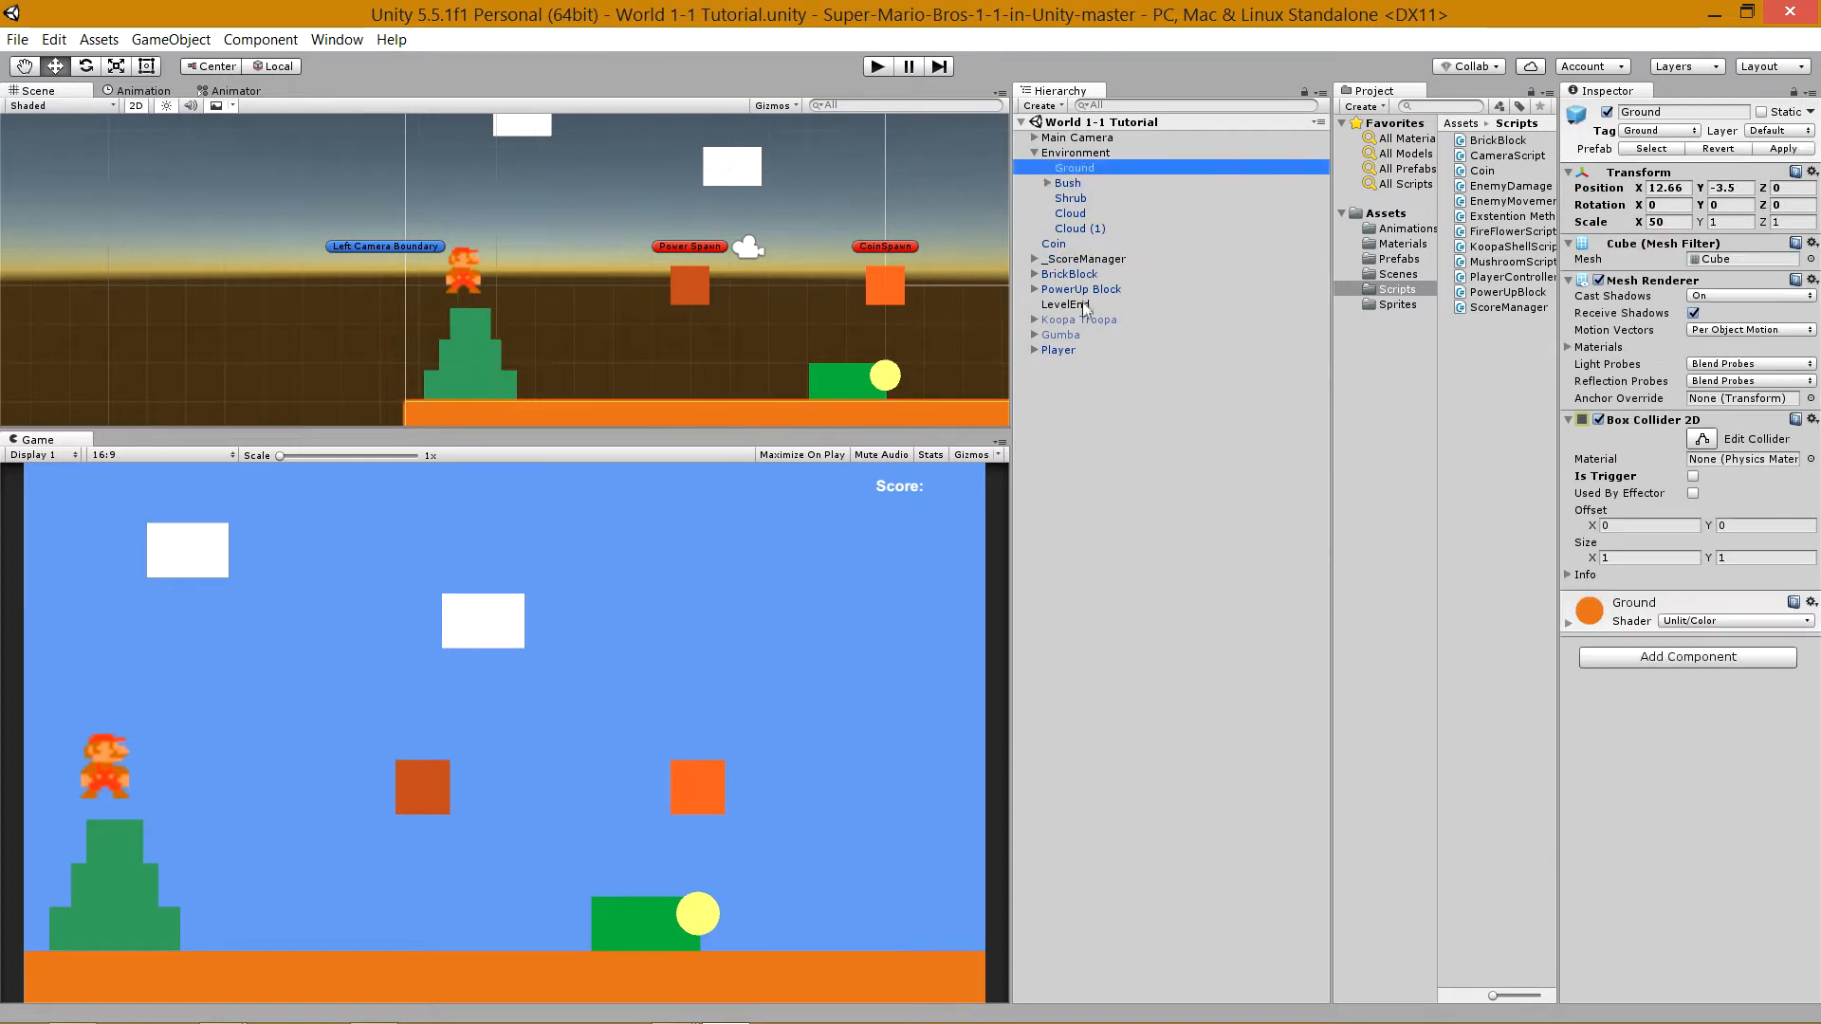
pyautogui.click(1059, 349)
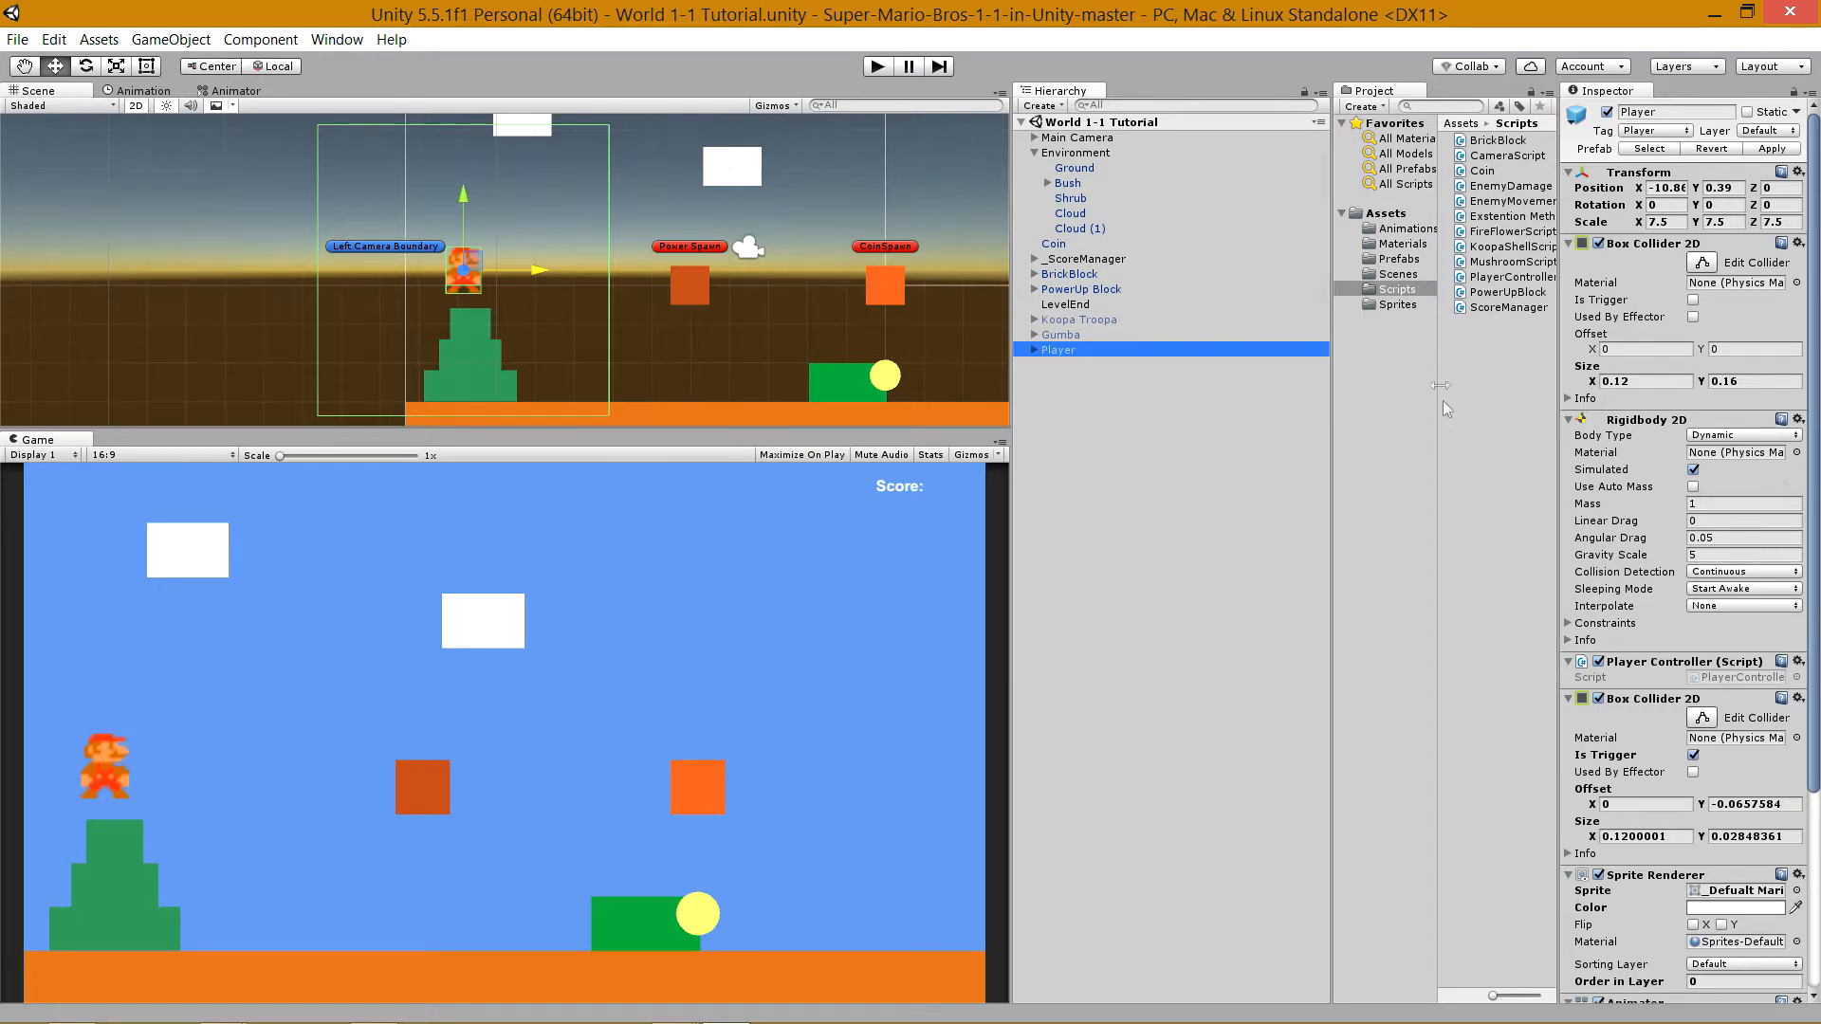
pyautogui.click(1062, 334)
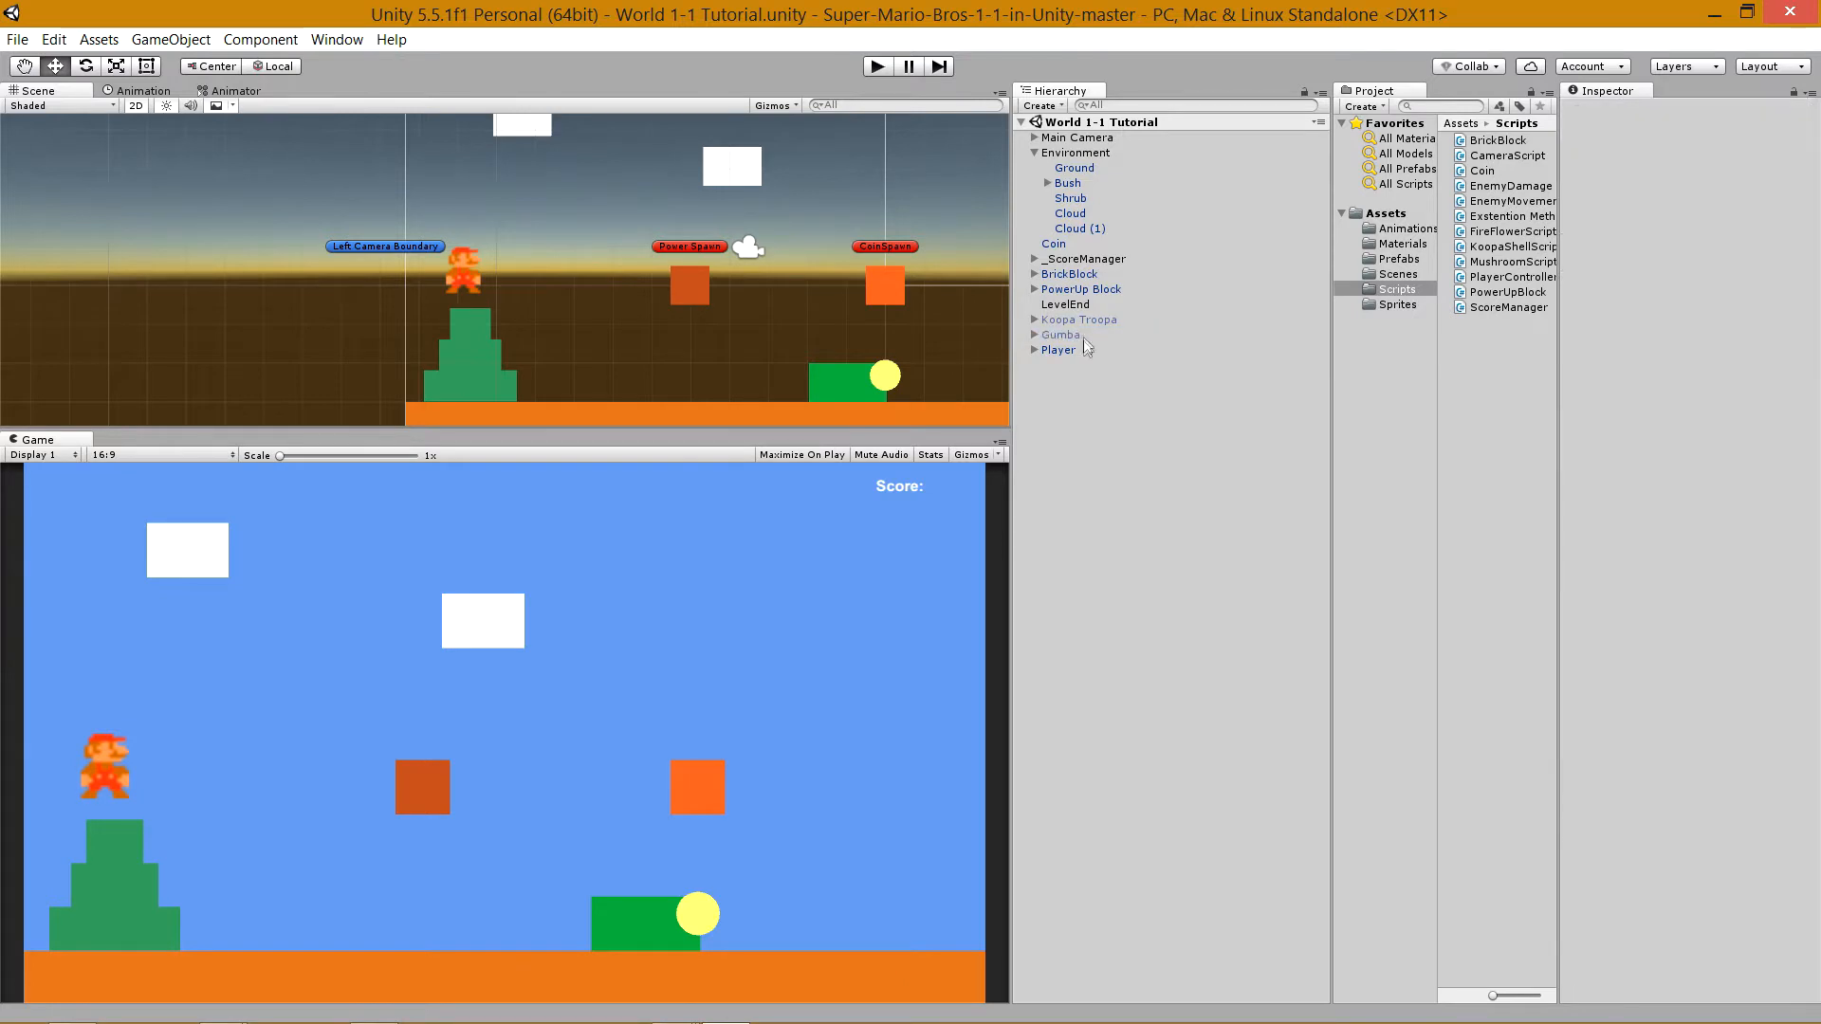
pyautogui.click(1056, 349)
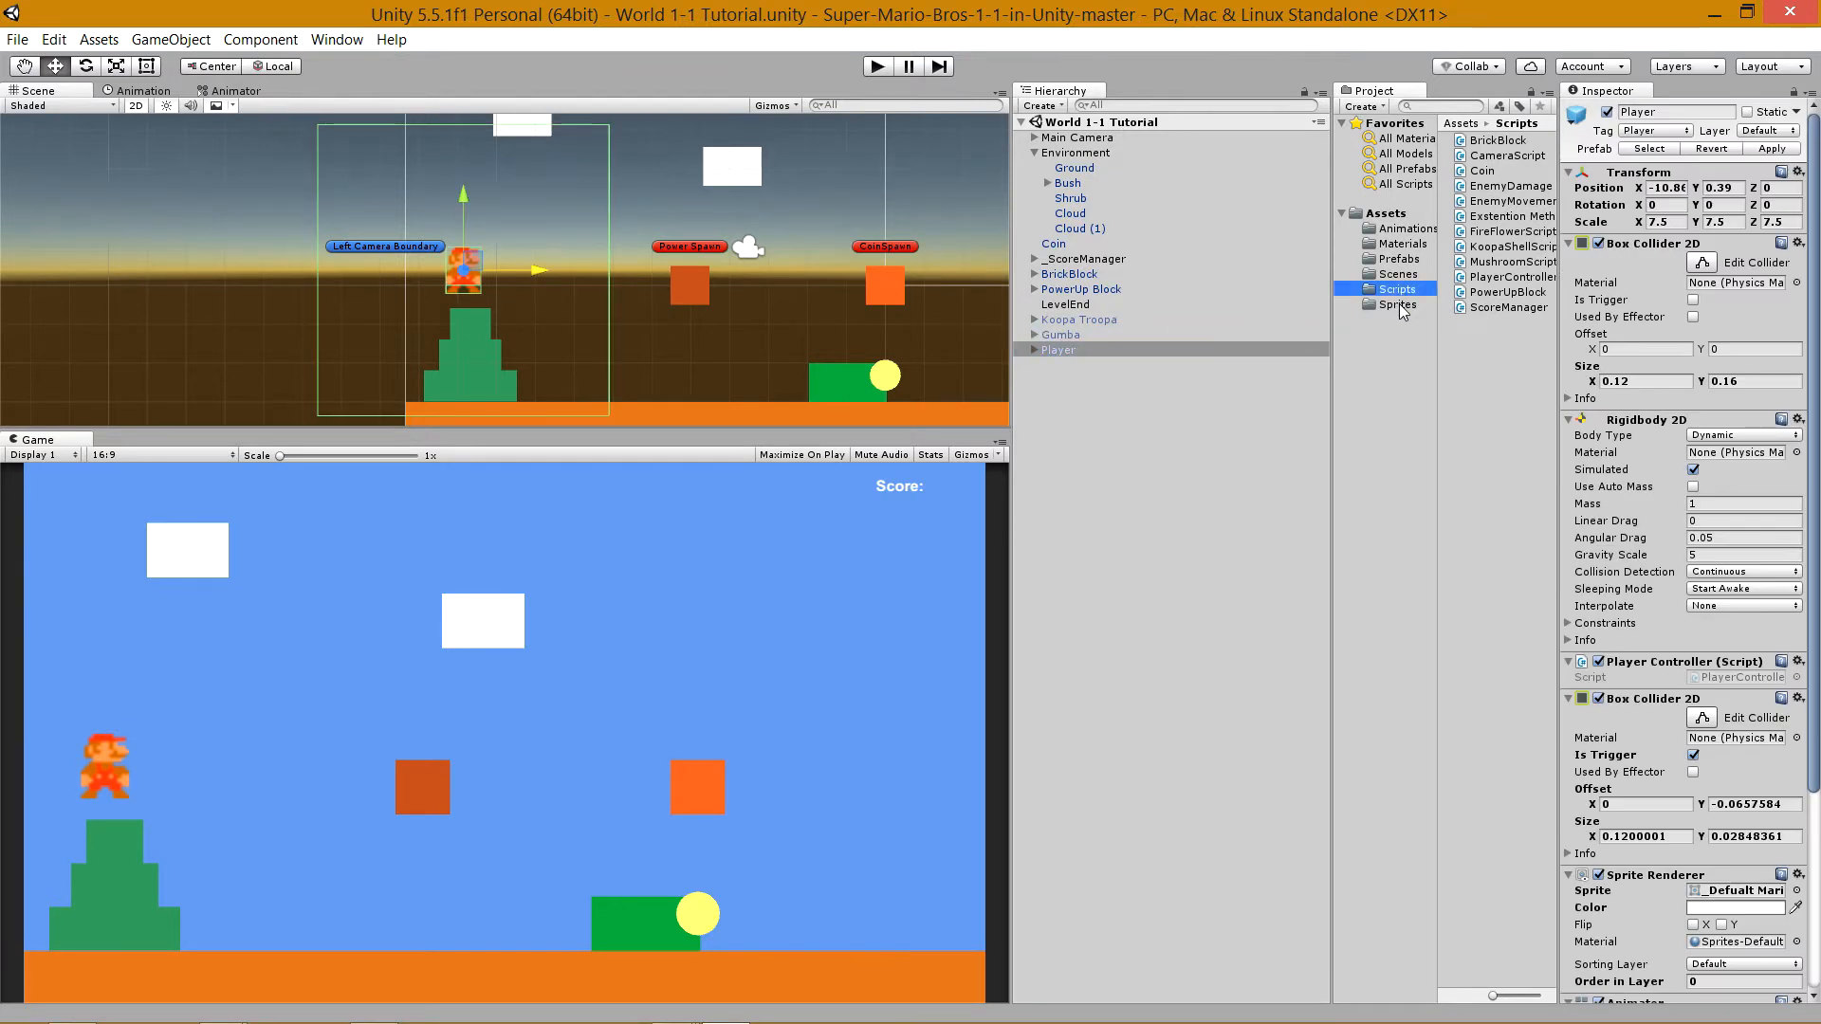
# Browse the Scenes and Scripts folders, then fold up Player's Rigidbody 2D and Transform components.
pyautogui.click(1398, 273)
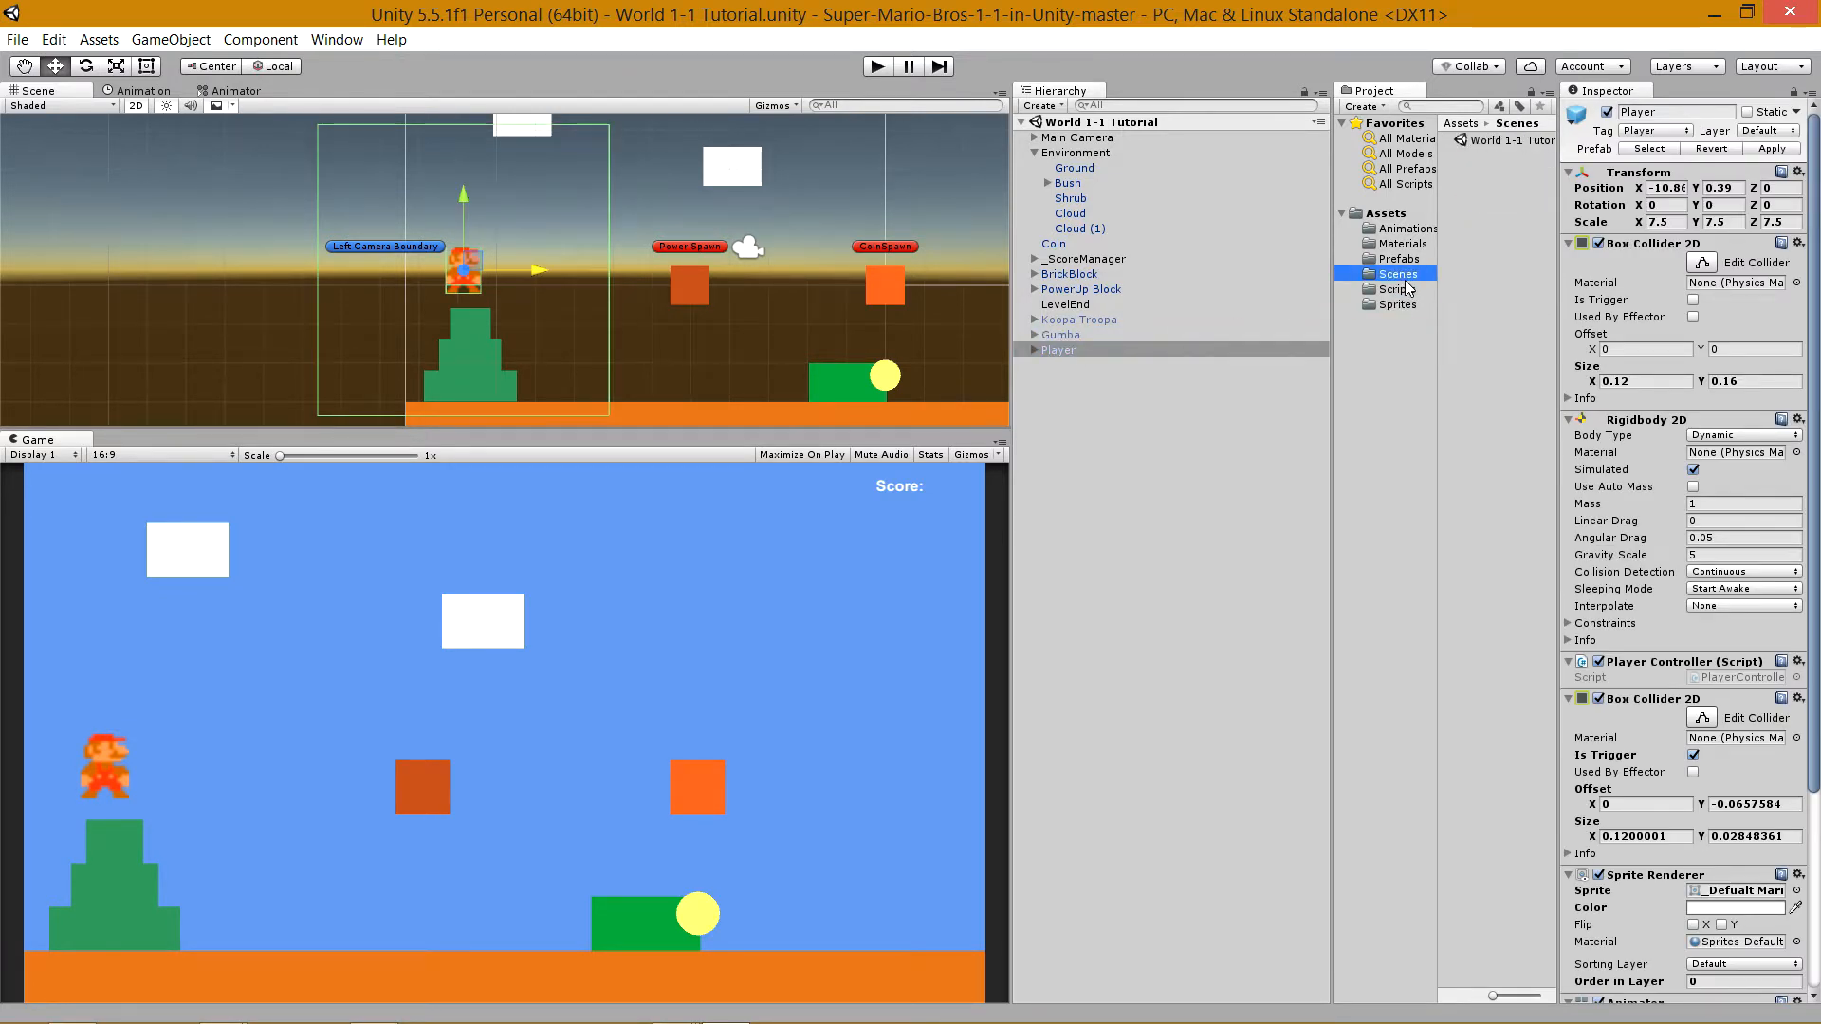
pyautogui.click(1398, 289)
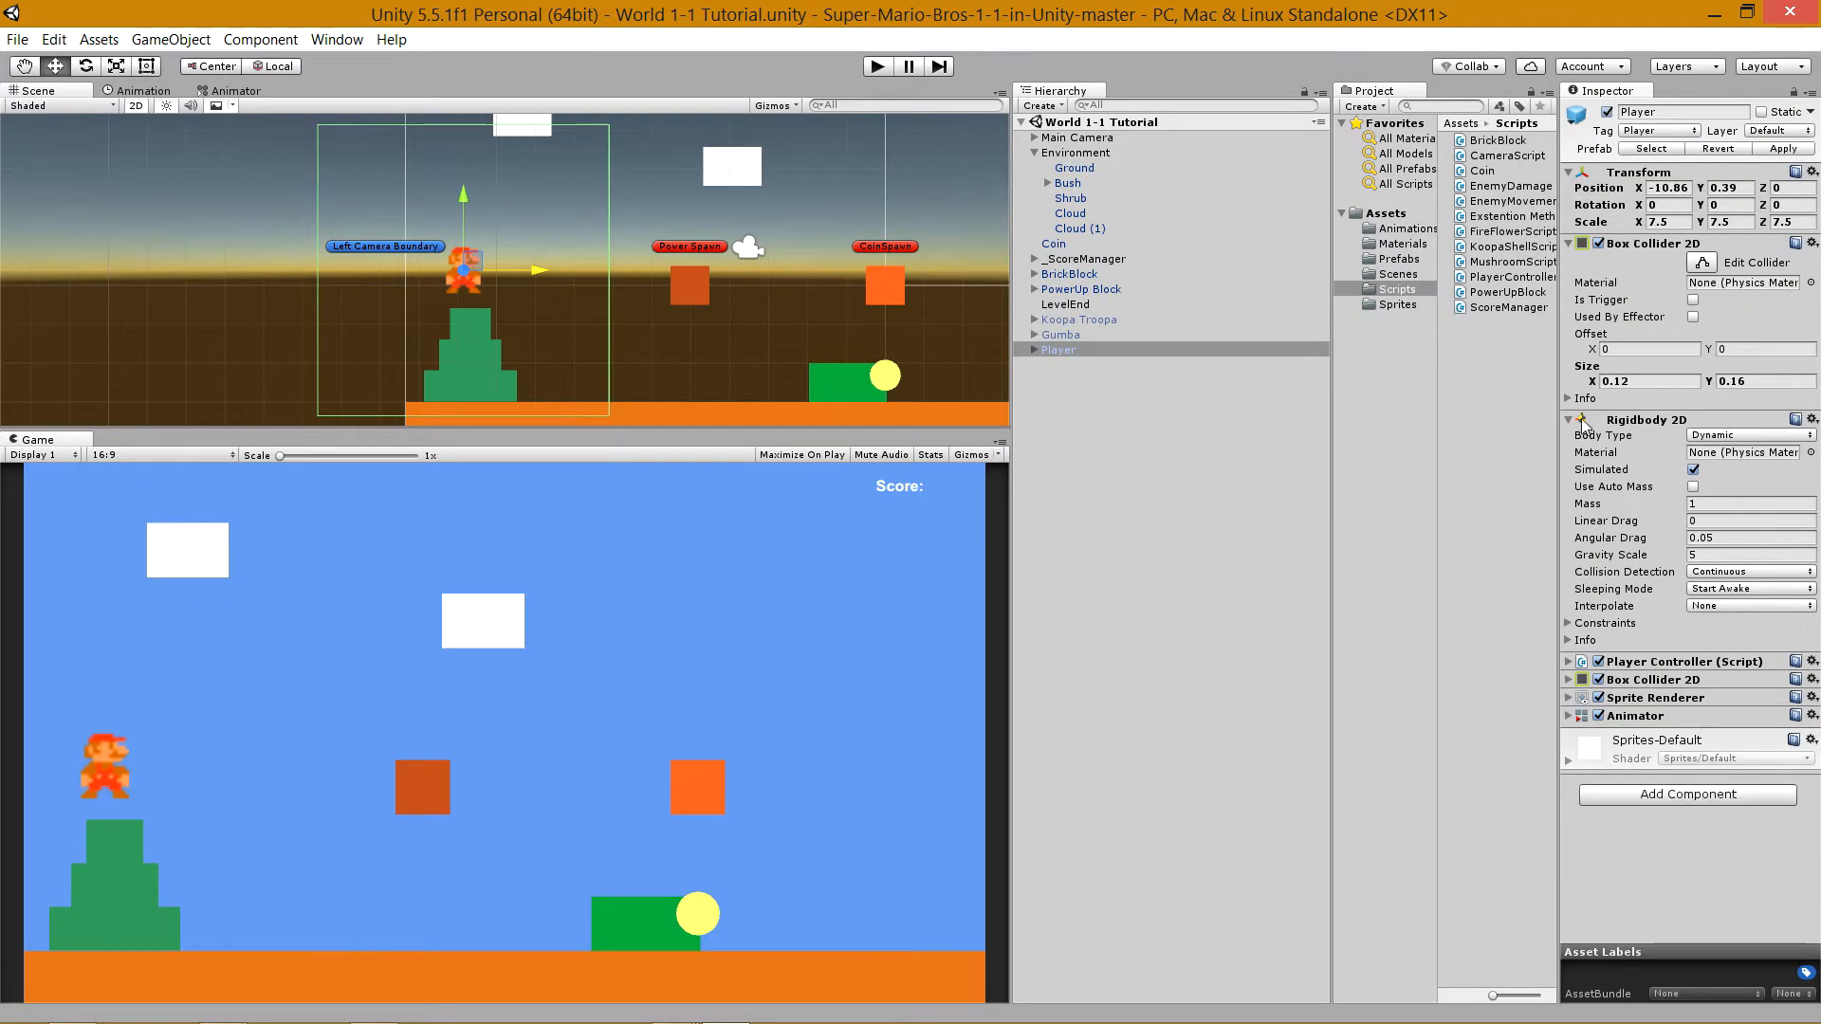
pyautogui.click(1569, 242)
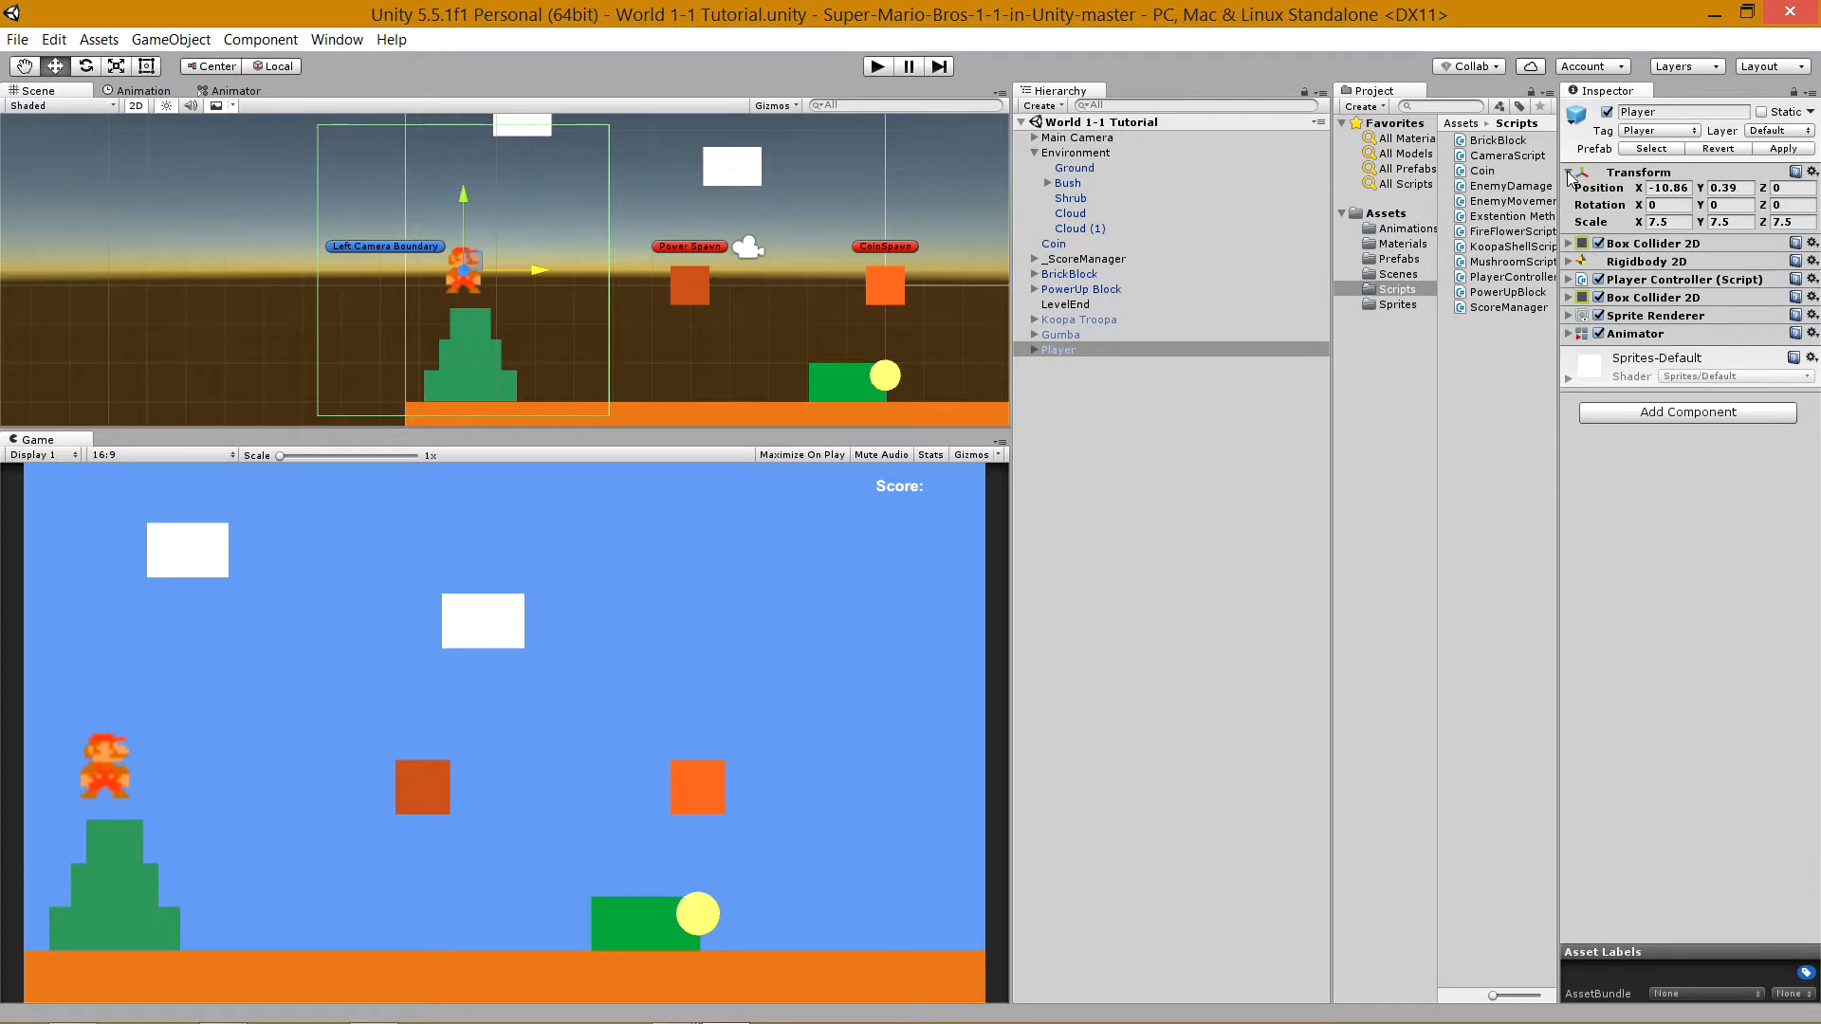
pyautogui.click(1571, 173)
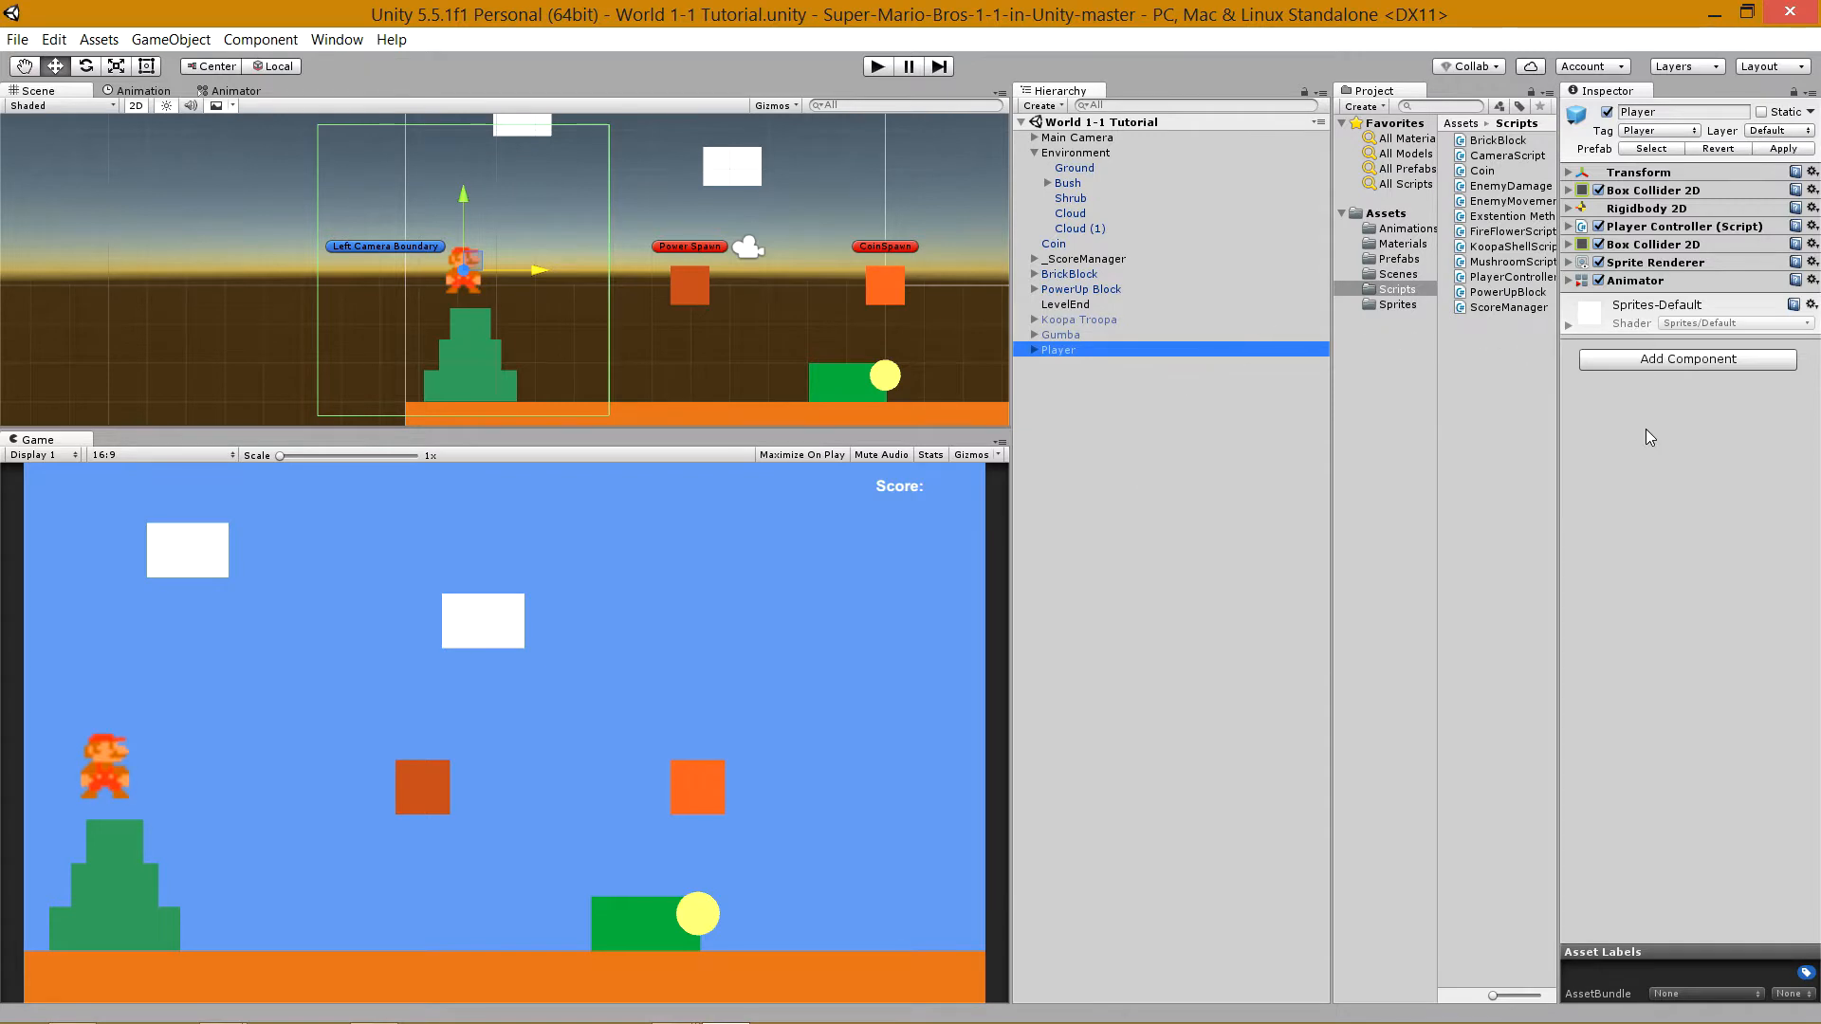
pyautogui.click(1083, 393)
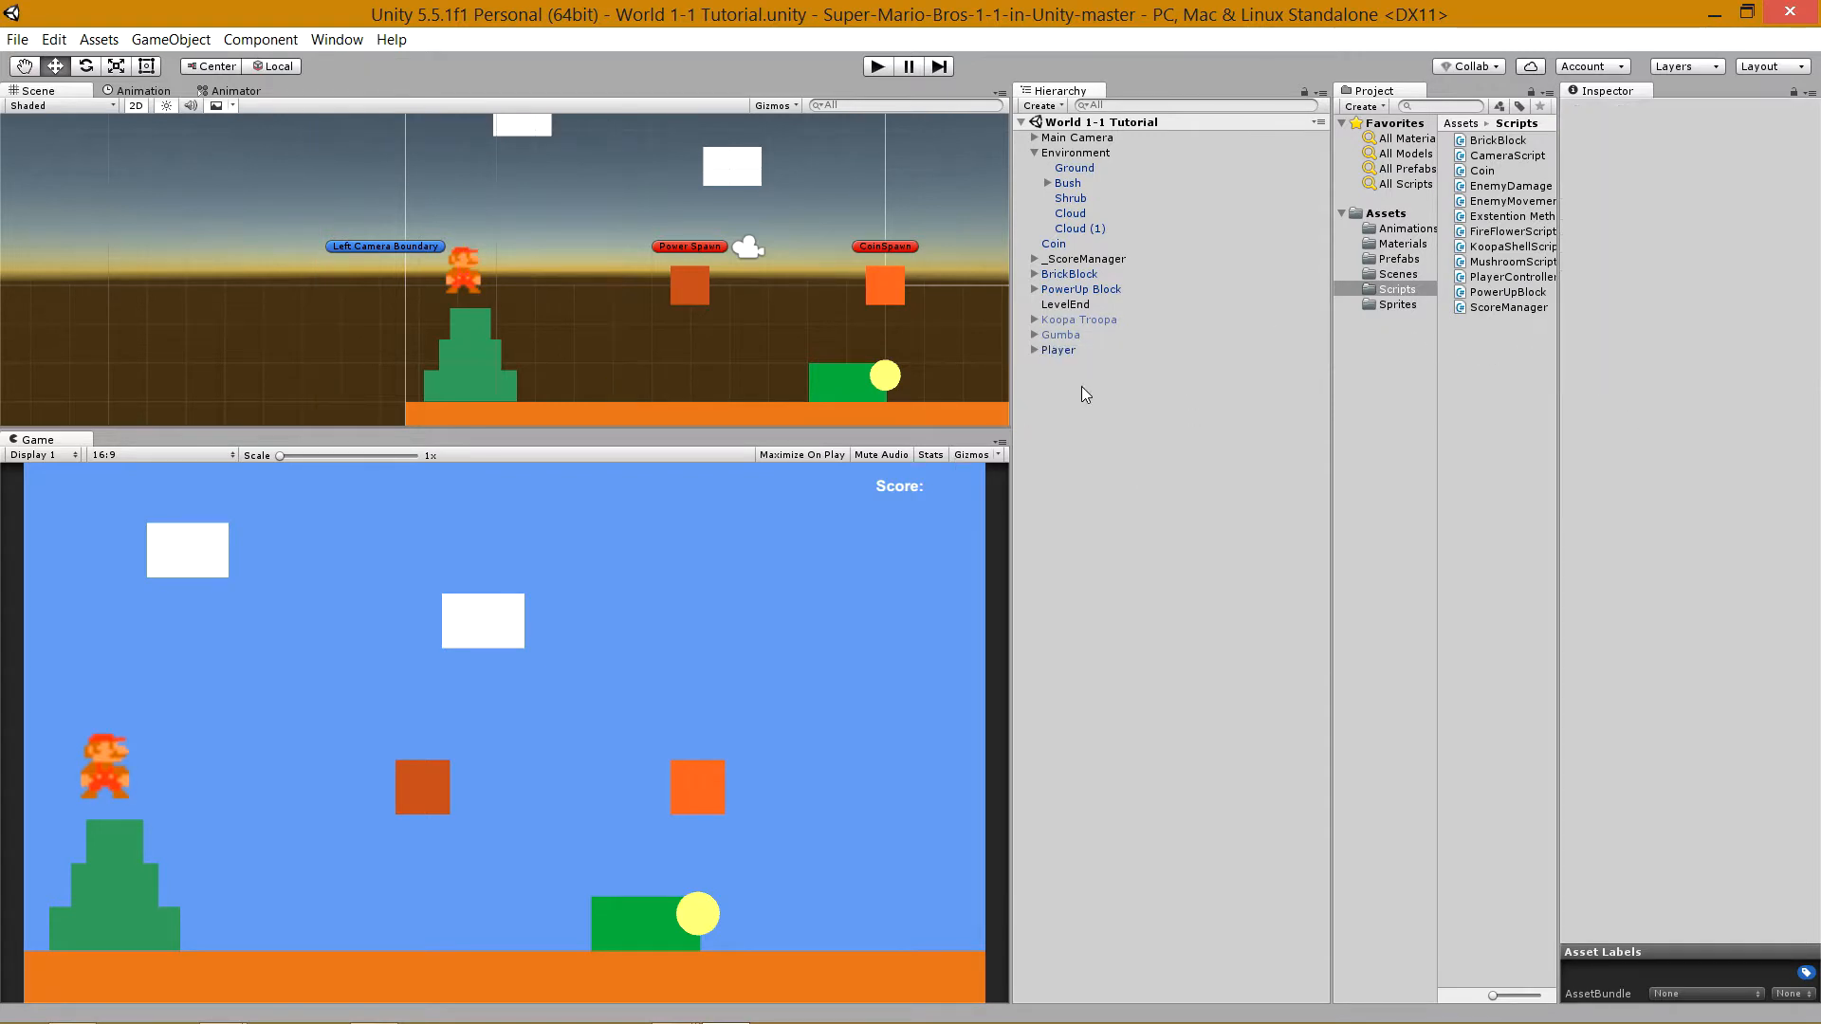
pyautogui.click(1056, 349)
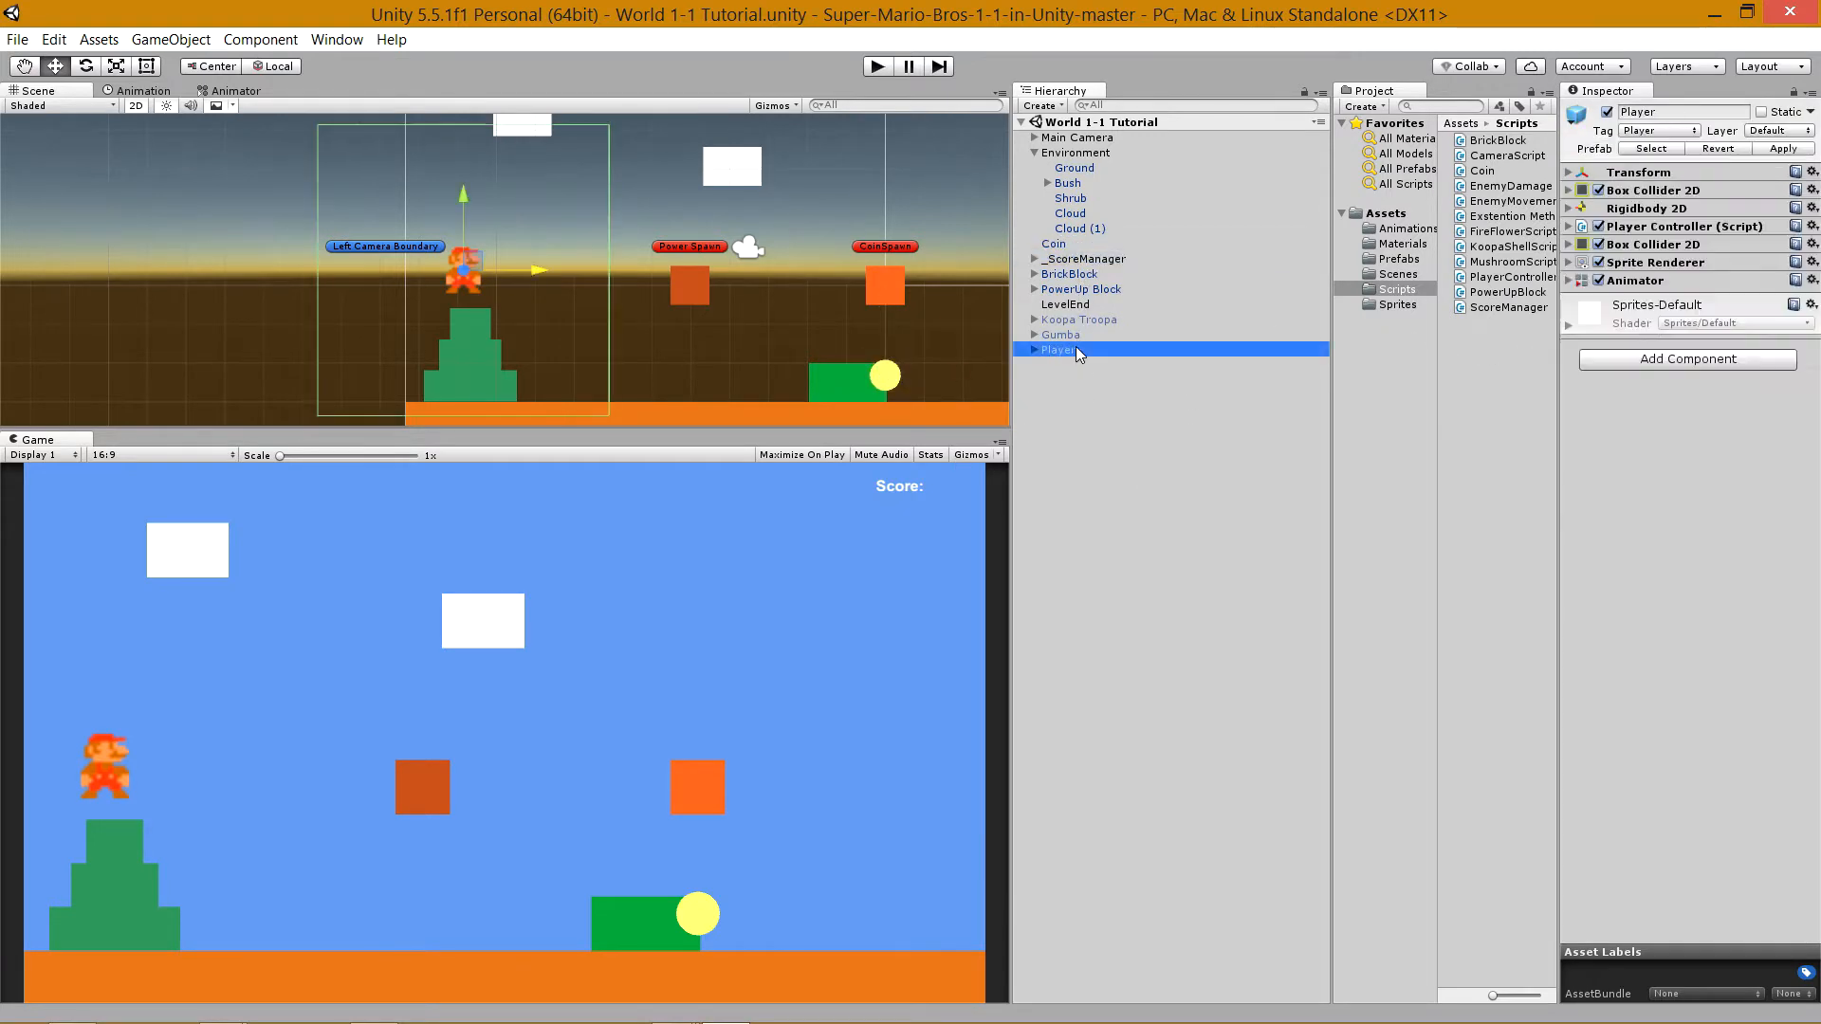
# Add a new C# script named Pause to the Player object.
pyautogui.click(1085, 257)
pyautogui.write('Pause')
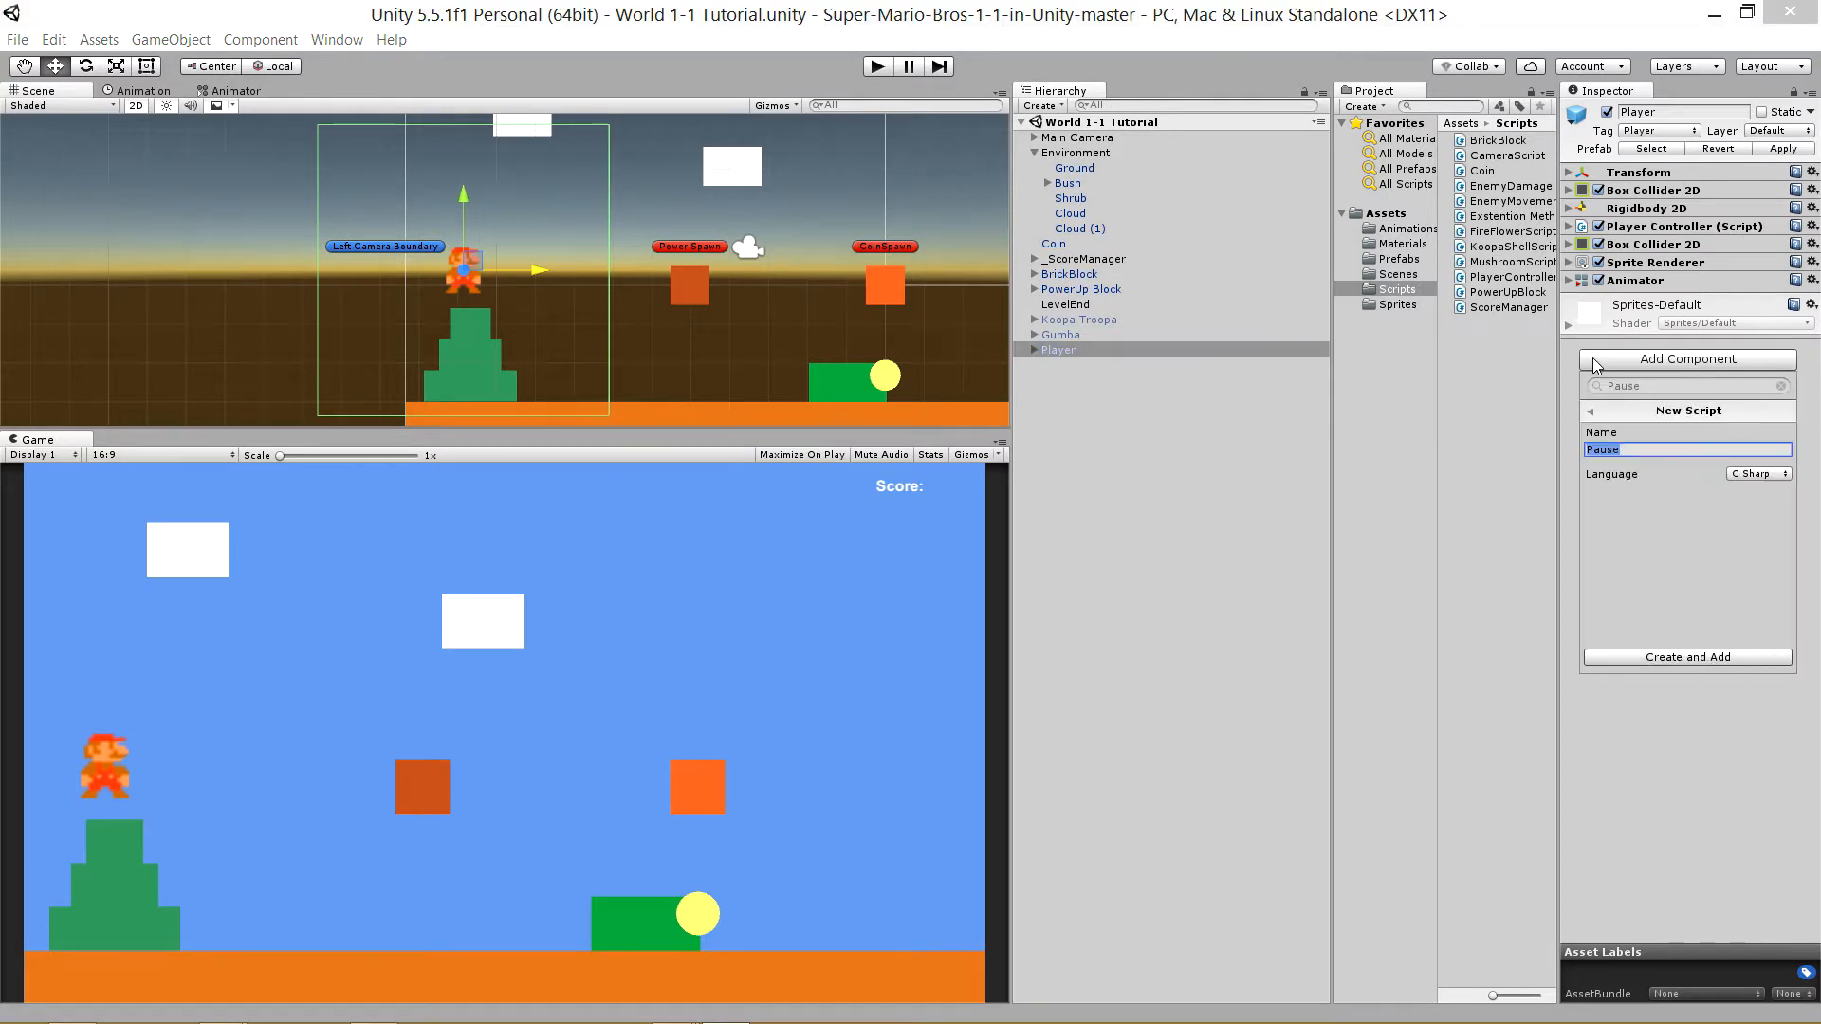
pyautogui.click(1686, 656)
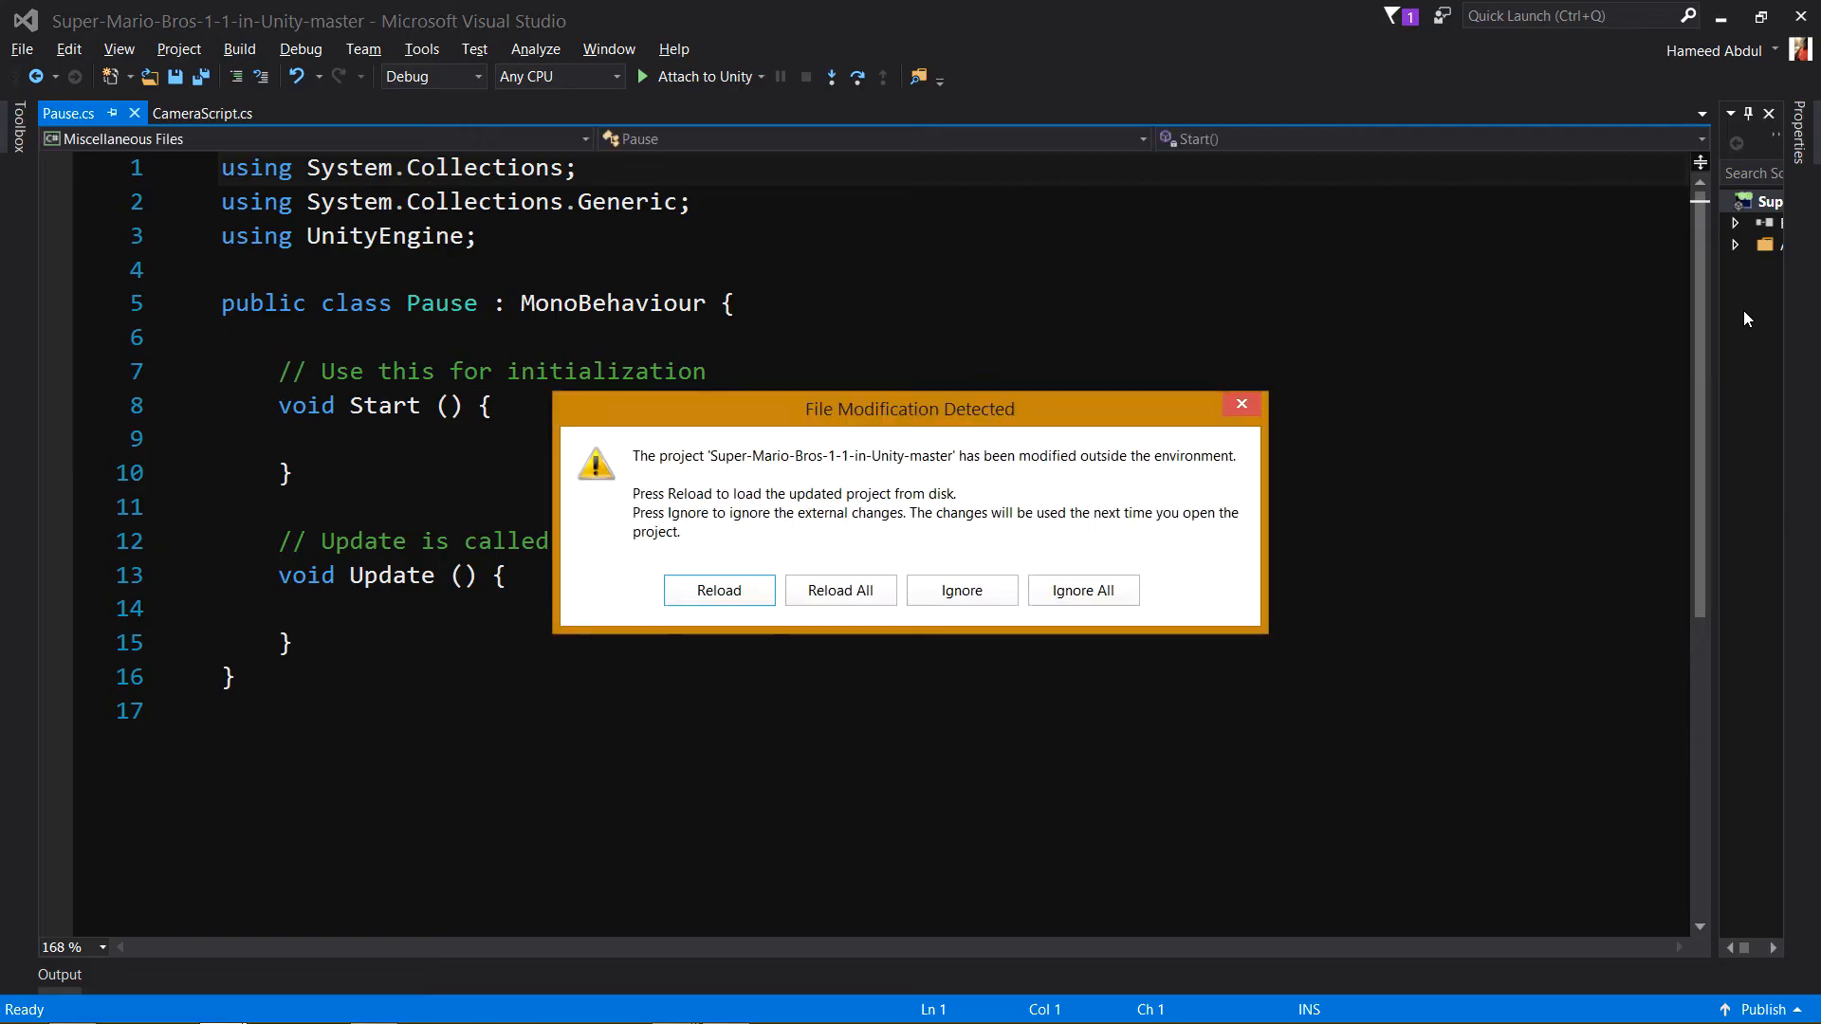
# Reload the modified project, reveal Pause.cs under Assets, and return to Unity.
pyautogui.click(717, 590)
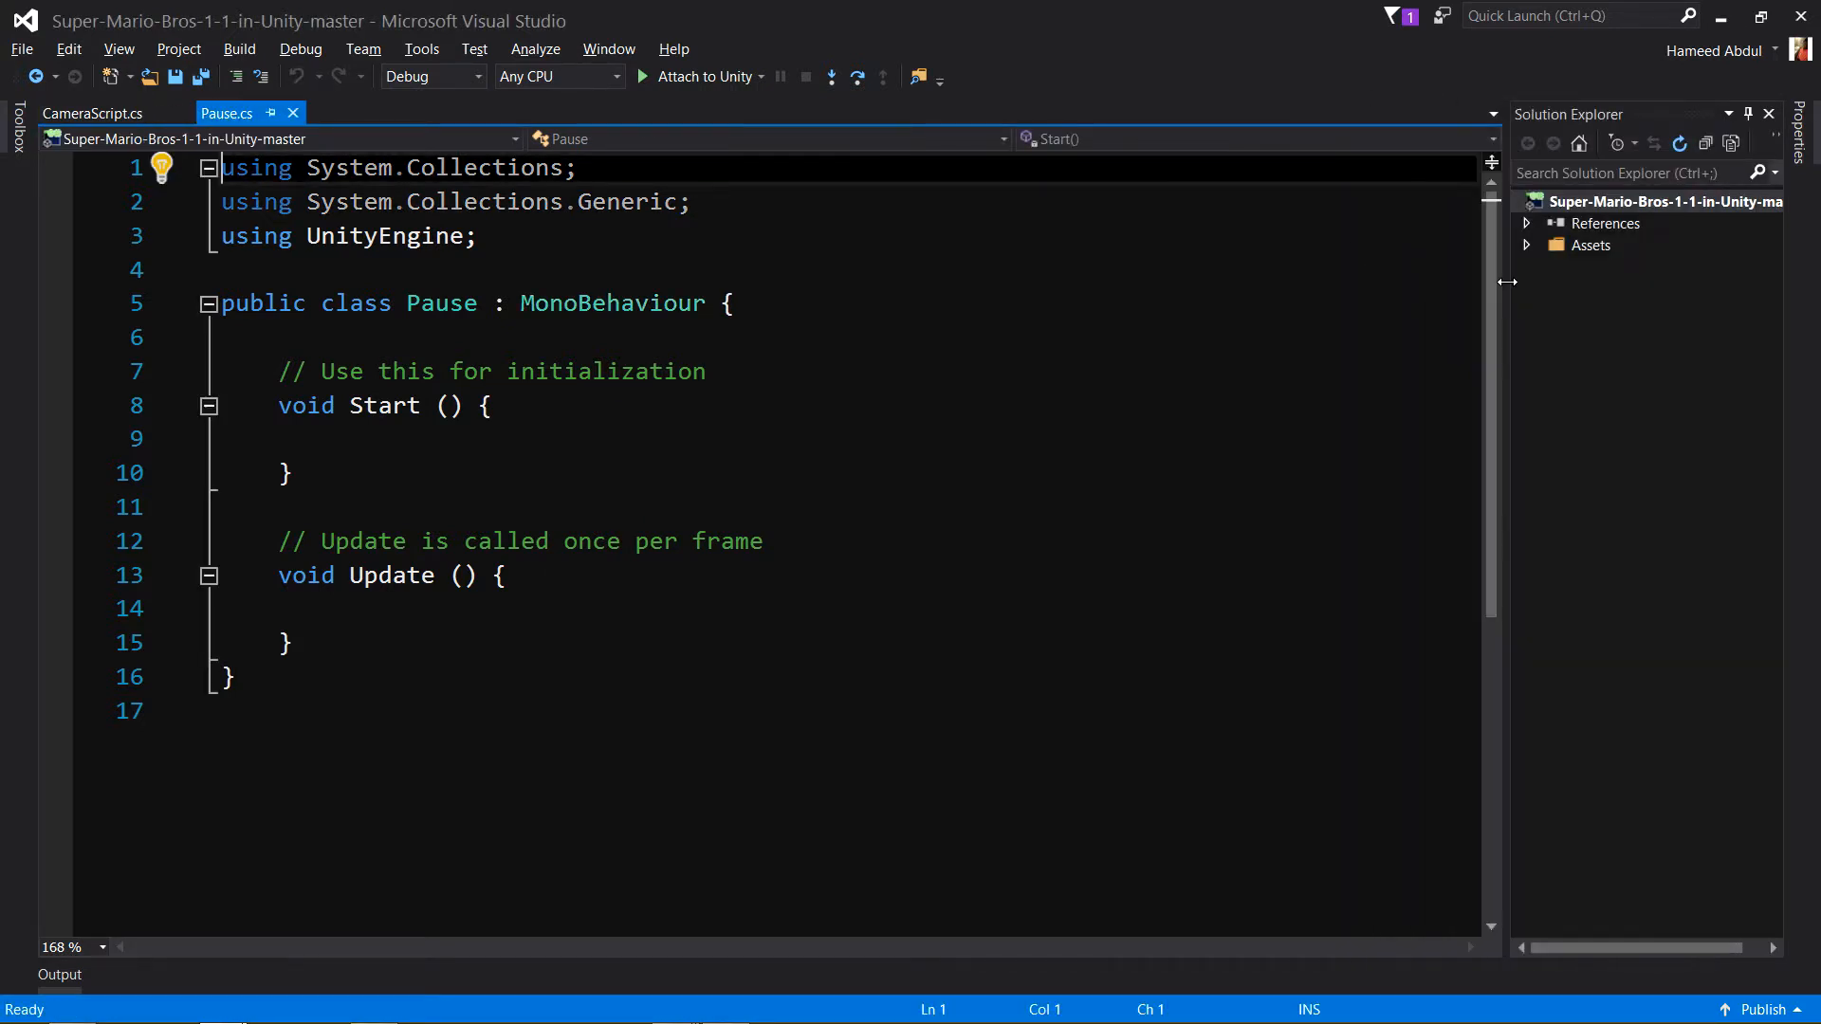
pyautogui.click(1527, 245)
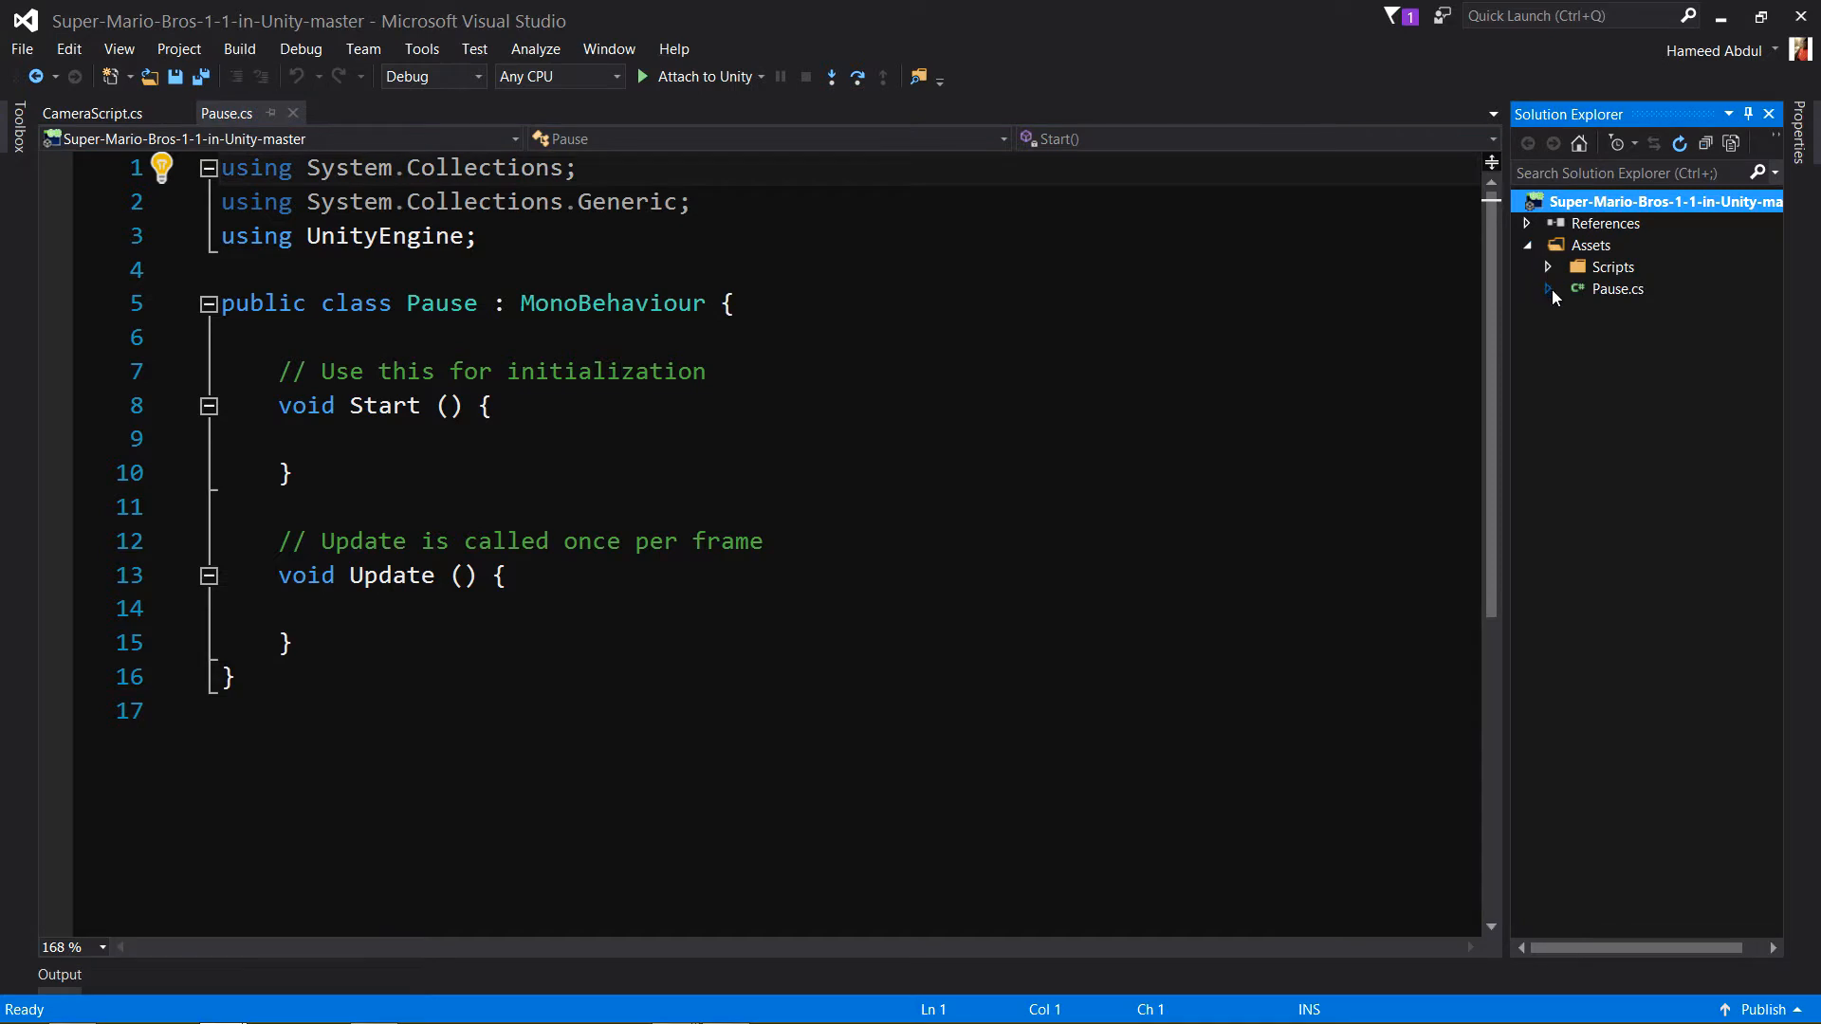
pyautogui.click(1616, 288)
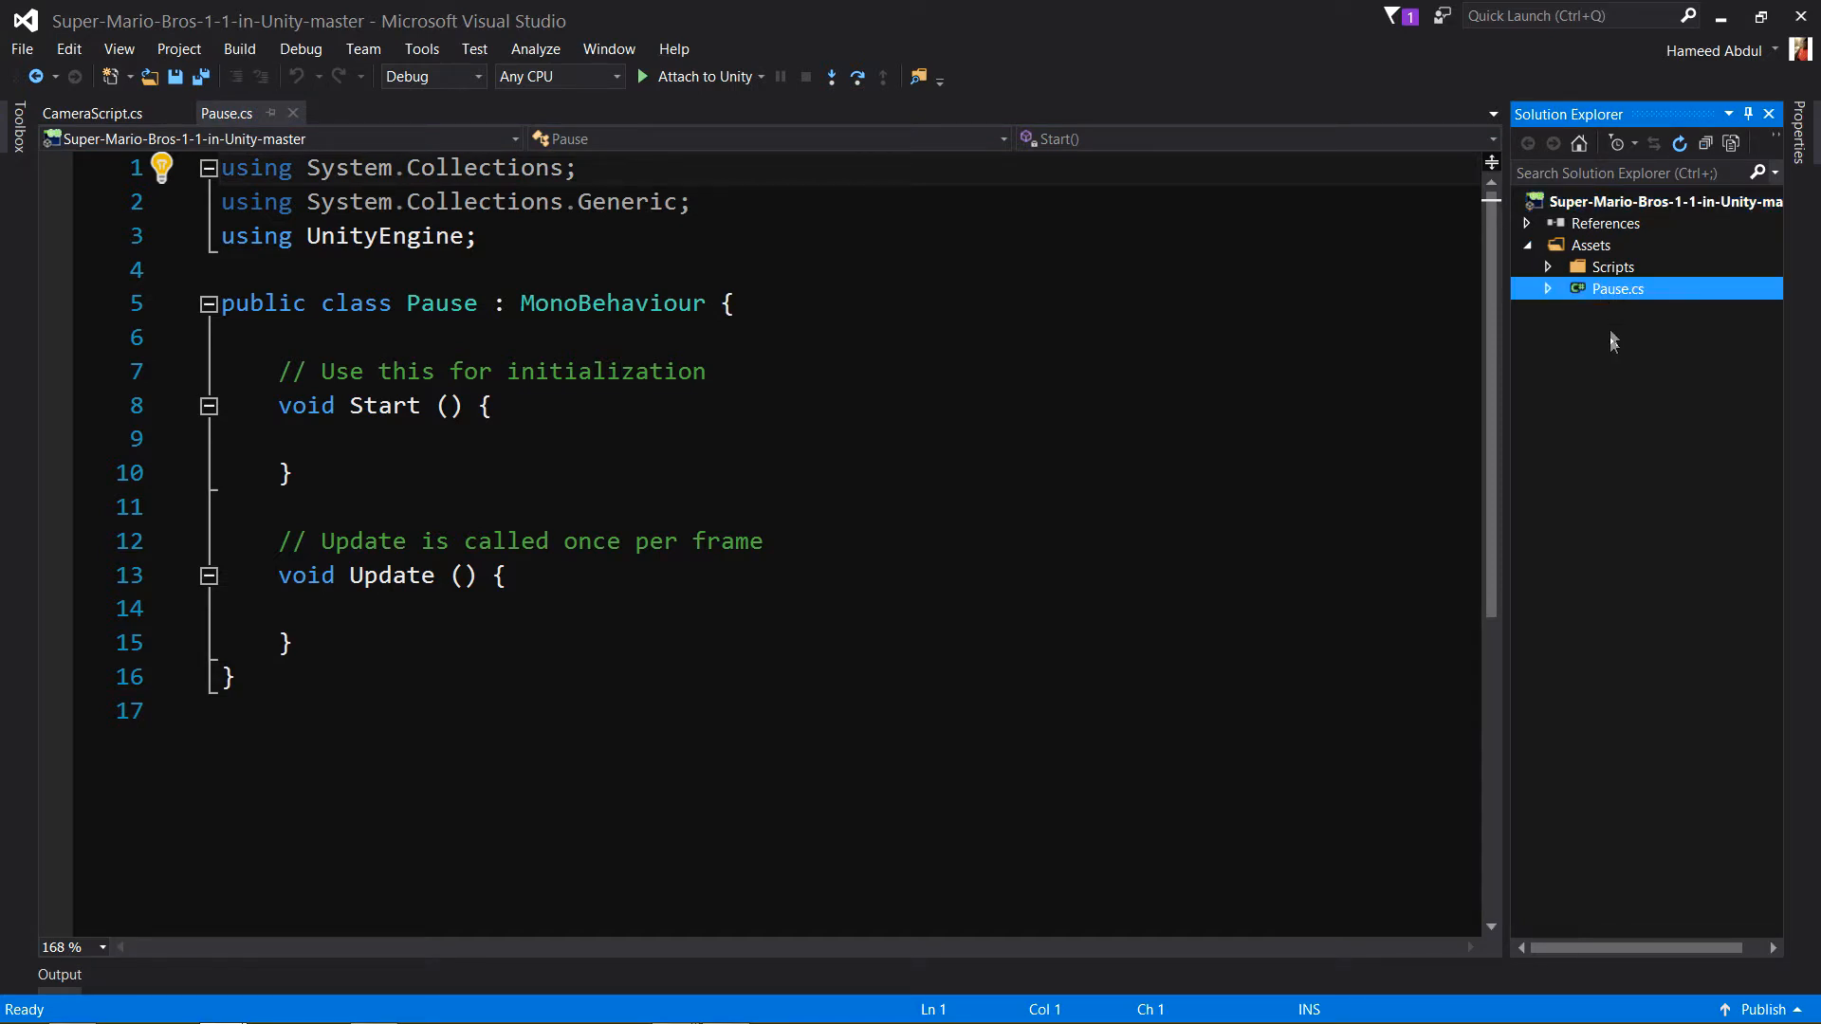
pyautogui.click(1612, 267)
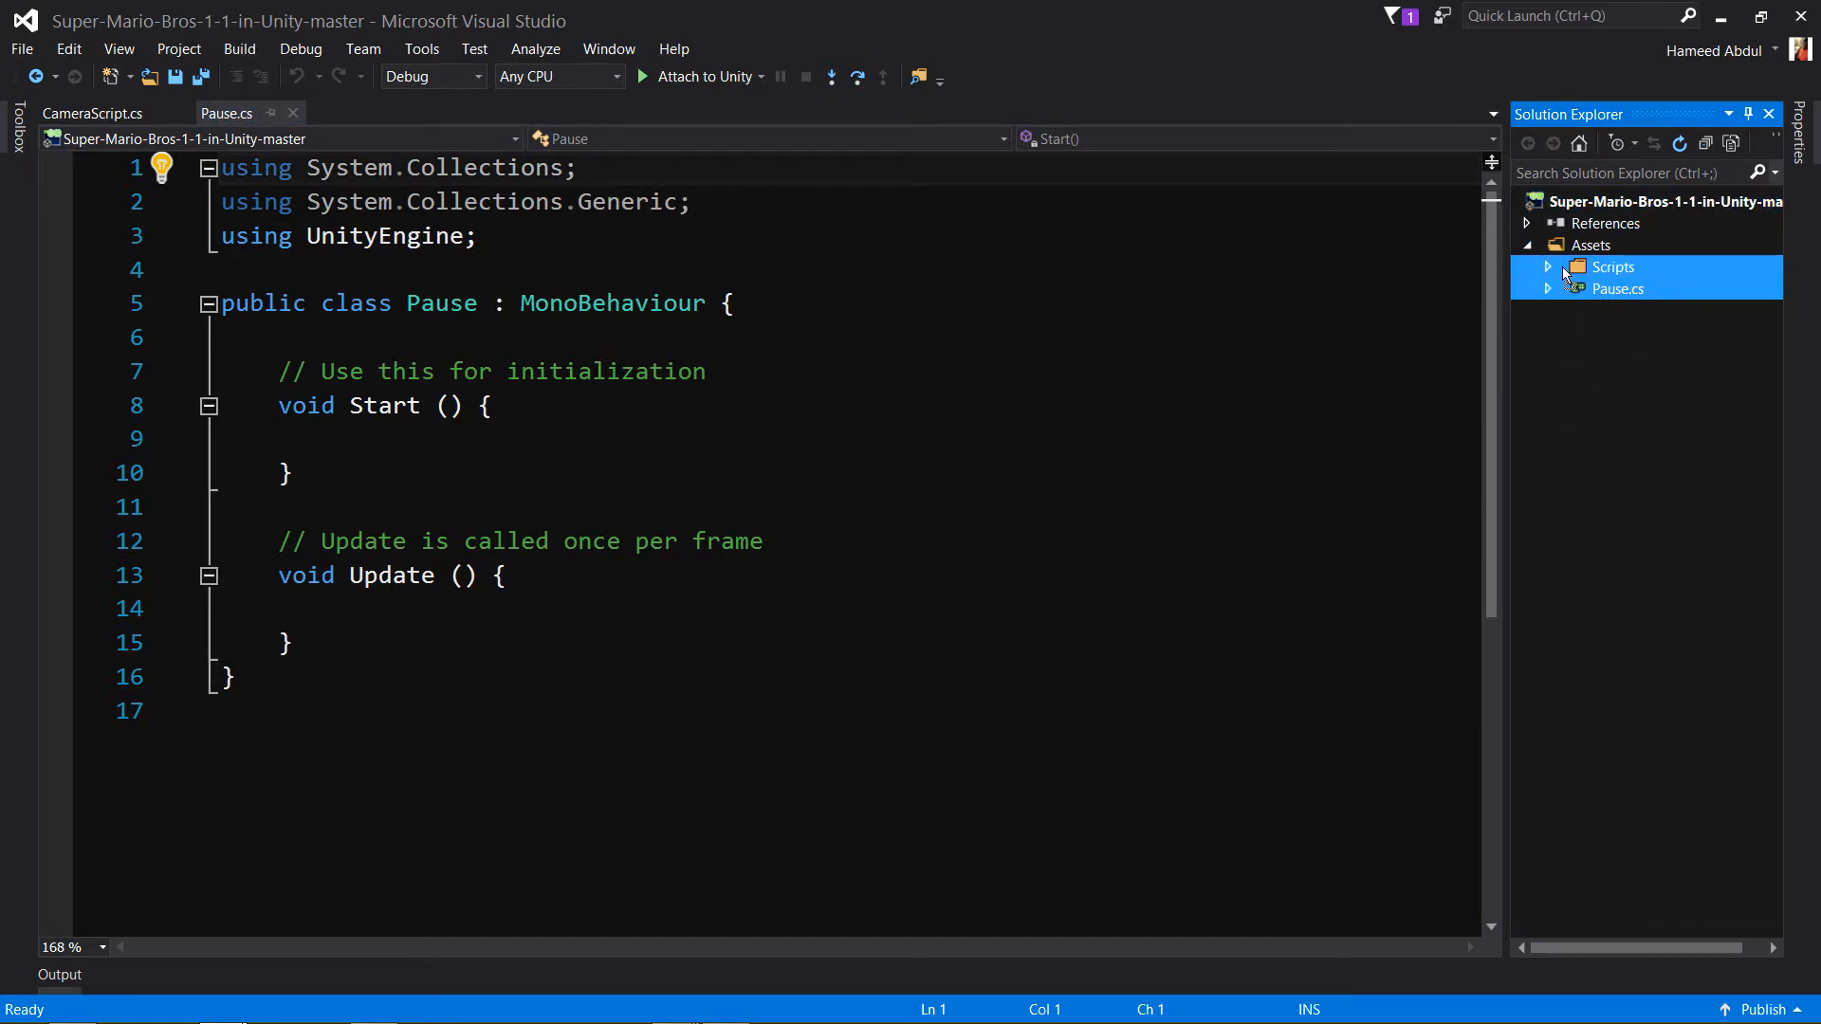
pyautogui.click(1618, 289)
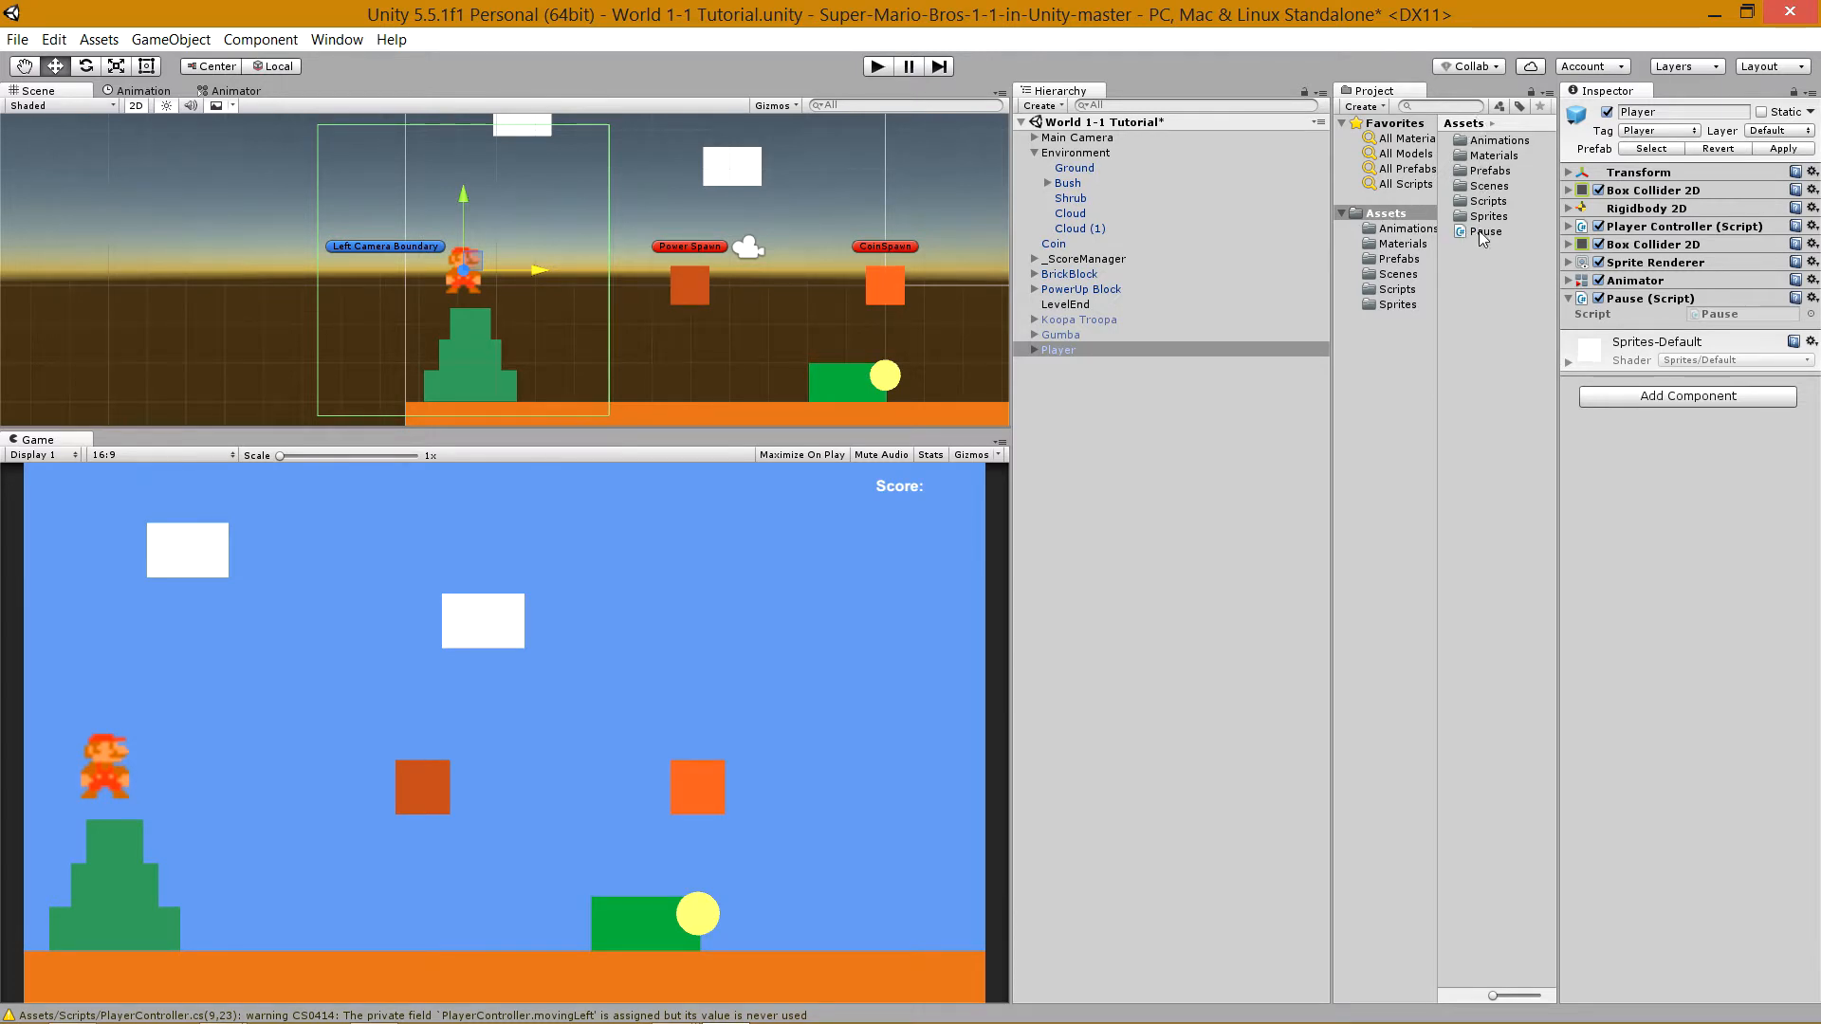
# Move the Pause script into the Scripts folder in the Project panel.
pyautogui.click(1487, 231)
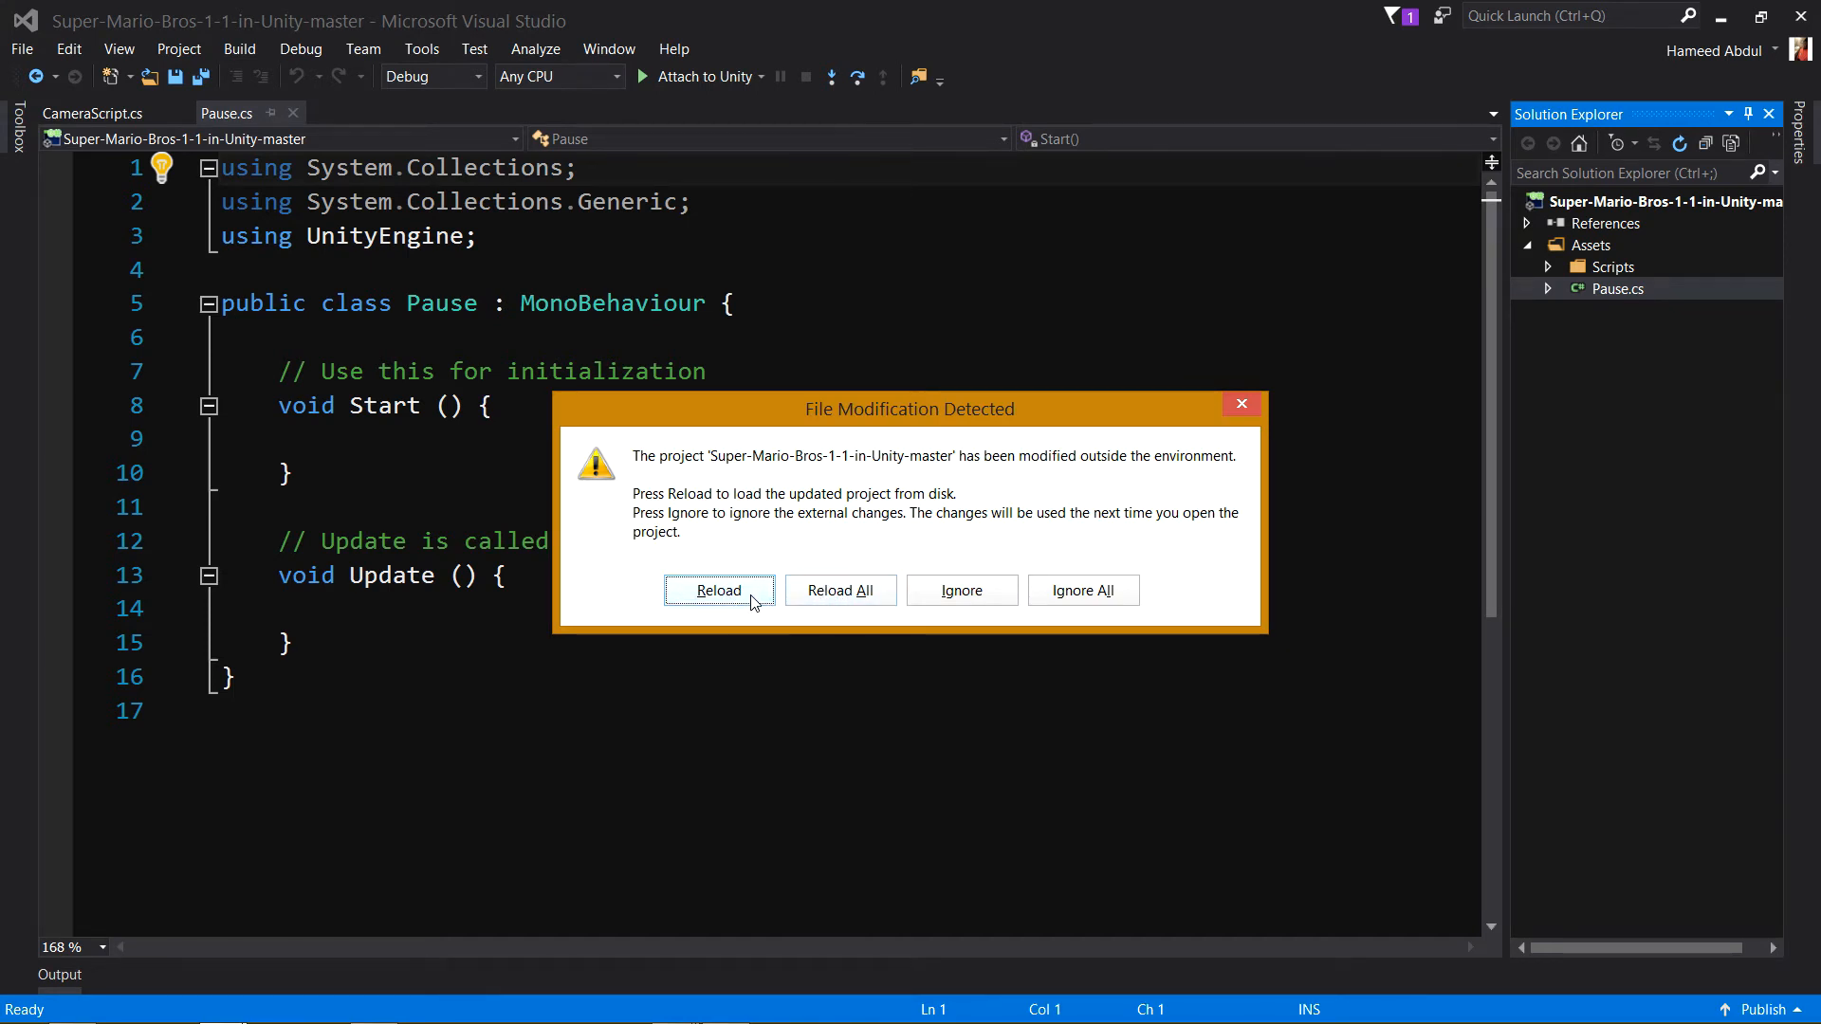
# Reload the project, normalize line endings, and open Pause.cs from Scripts for editing.
pyautogui.click(717, 590)
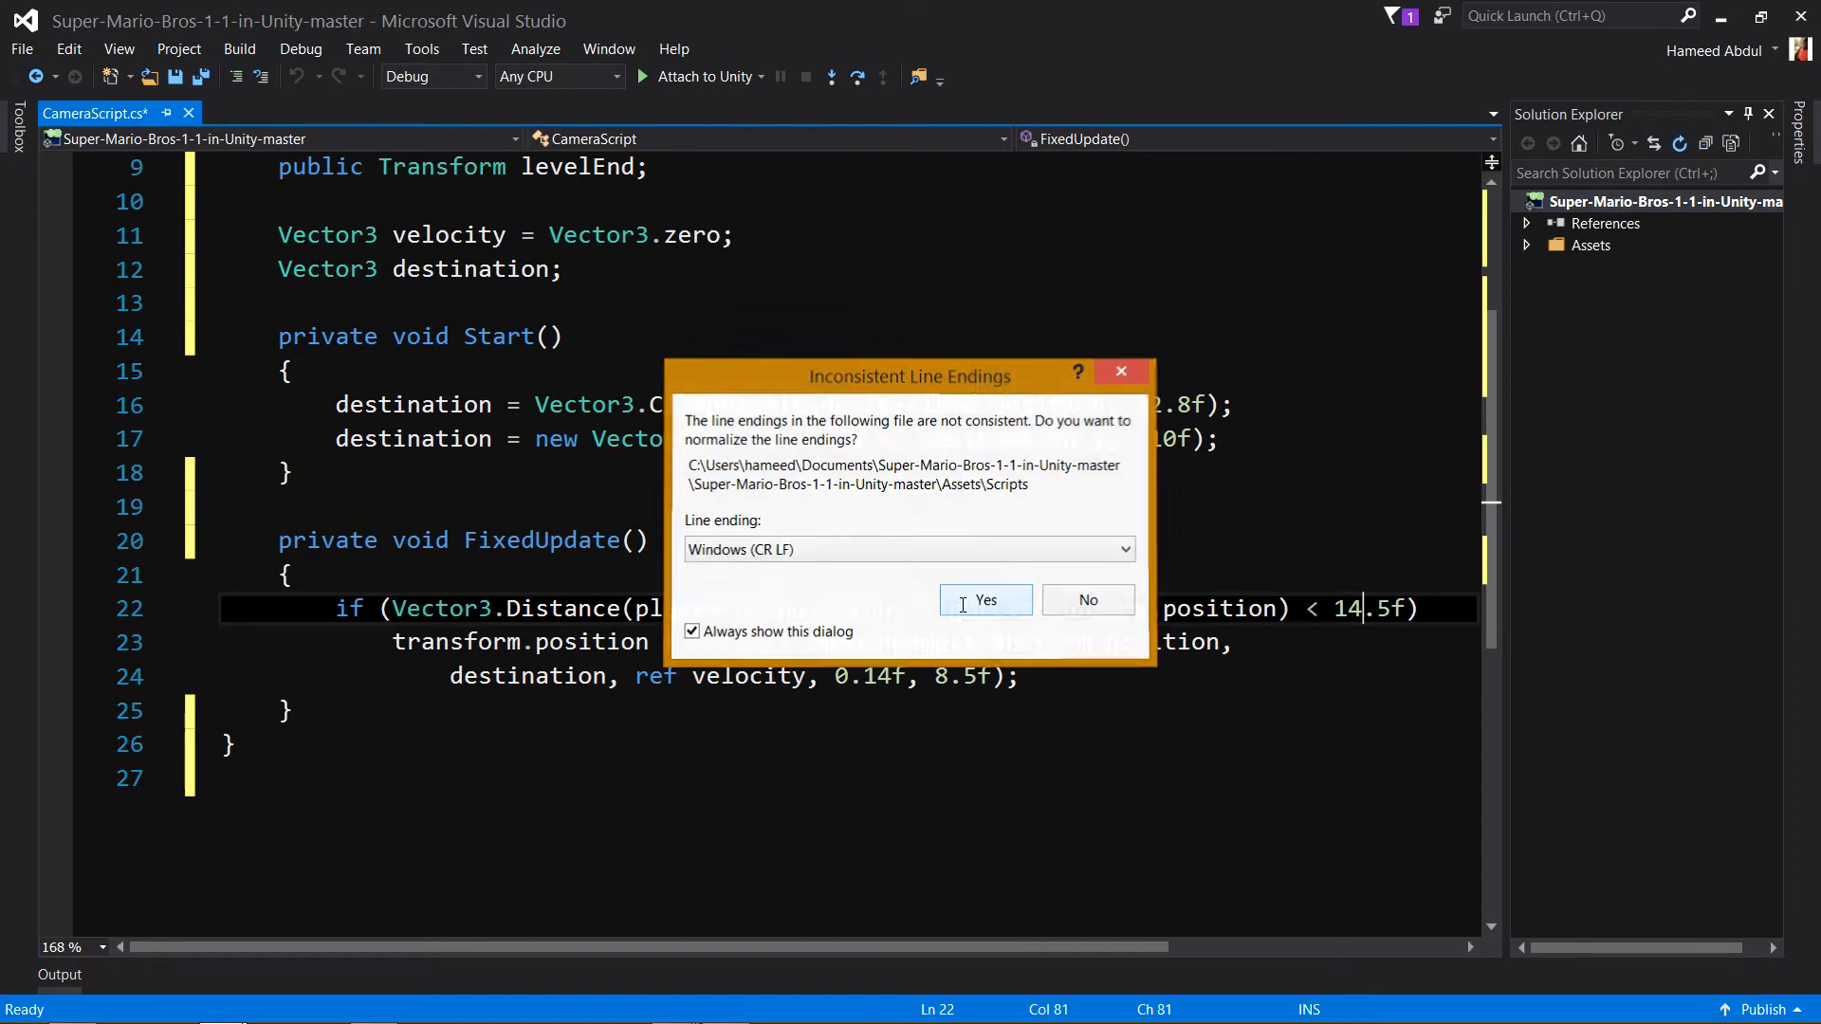
pyautogui.click(985, 601)
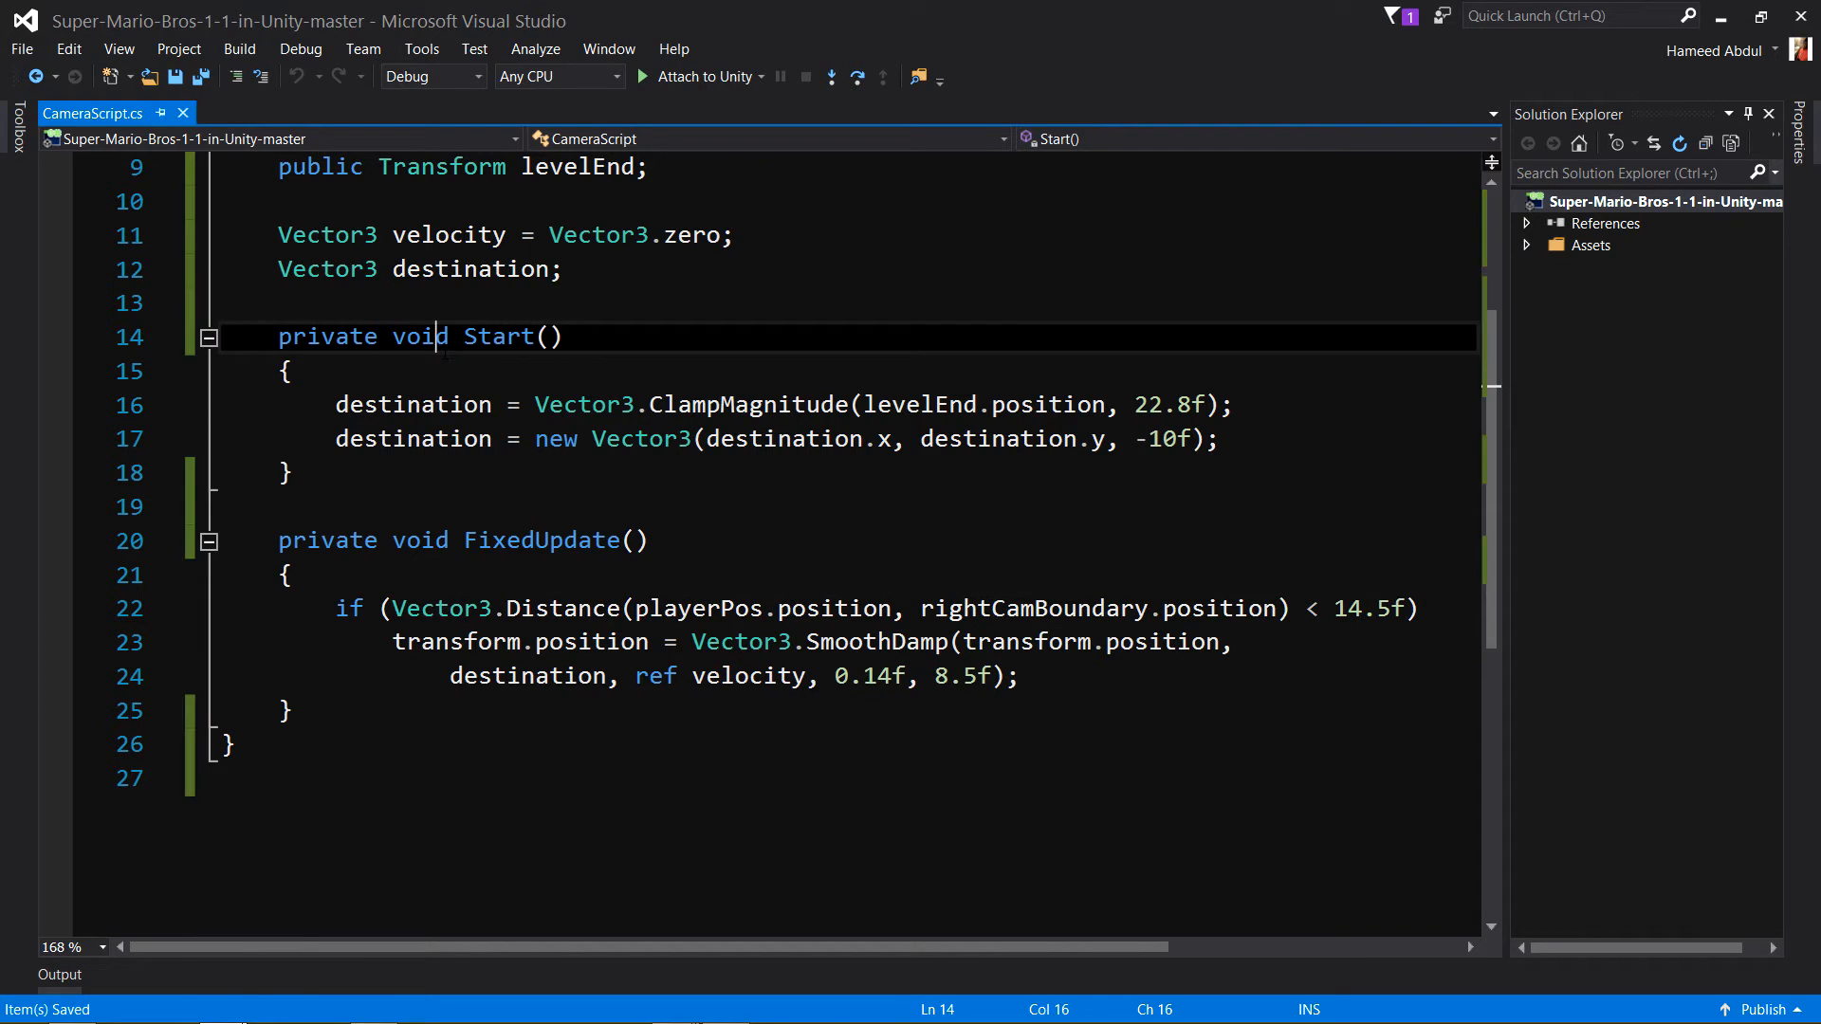
pyautogui.click(1547, 267)
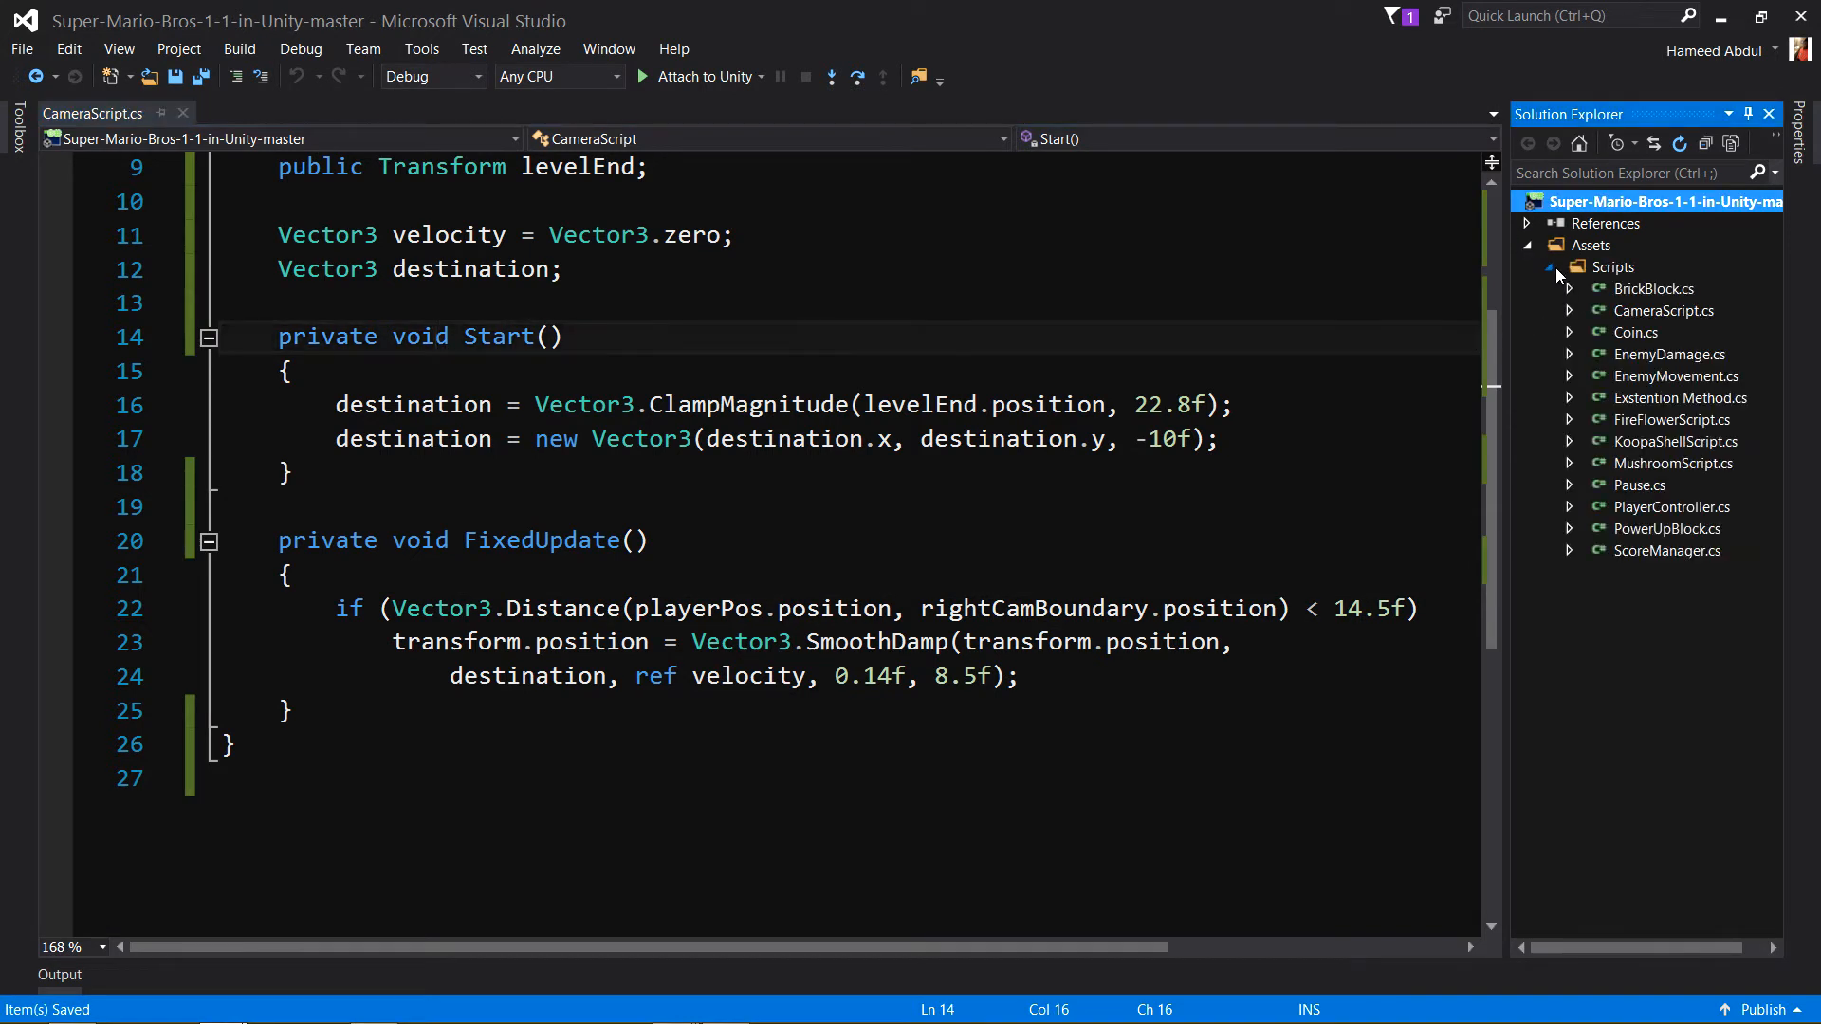
pyautogui.doubleClick(1639, 484)
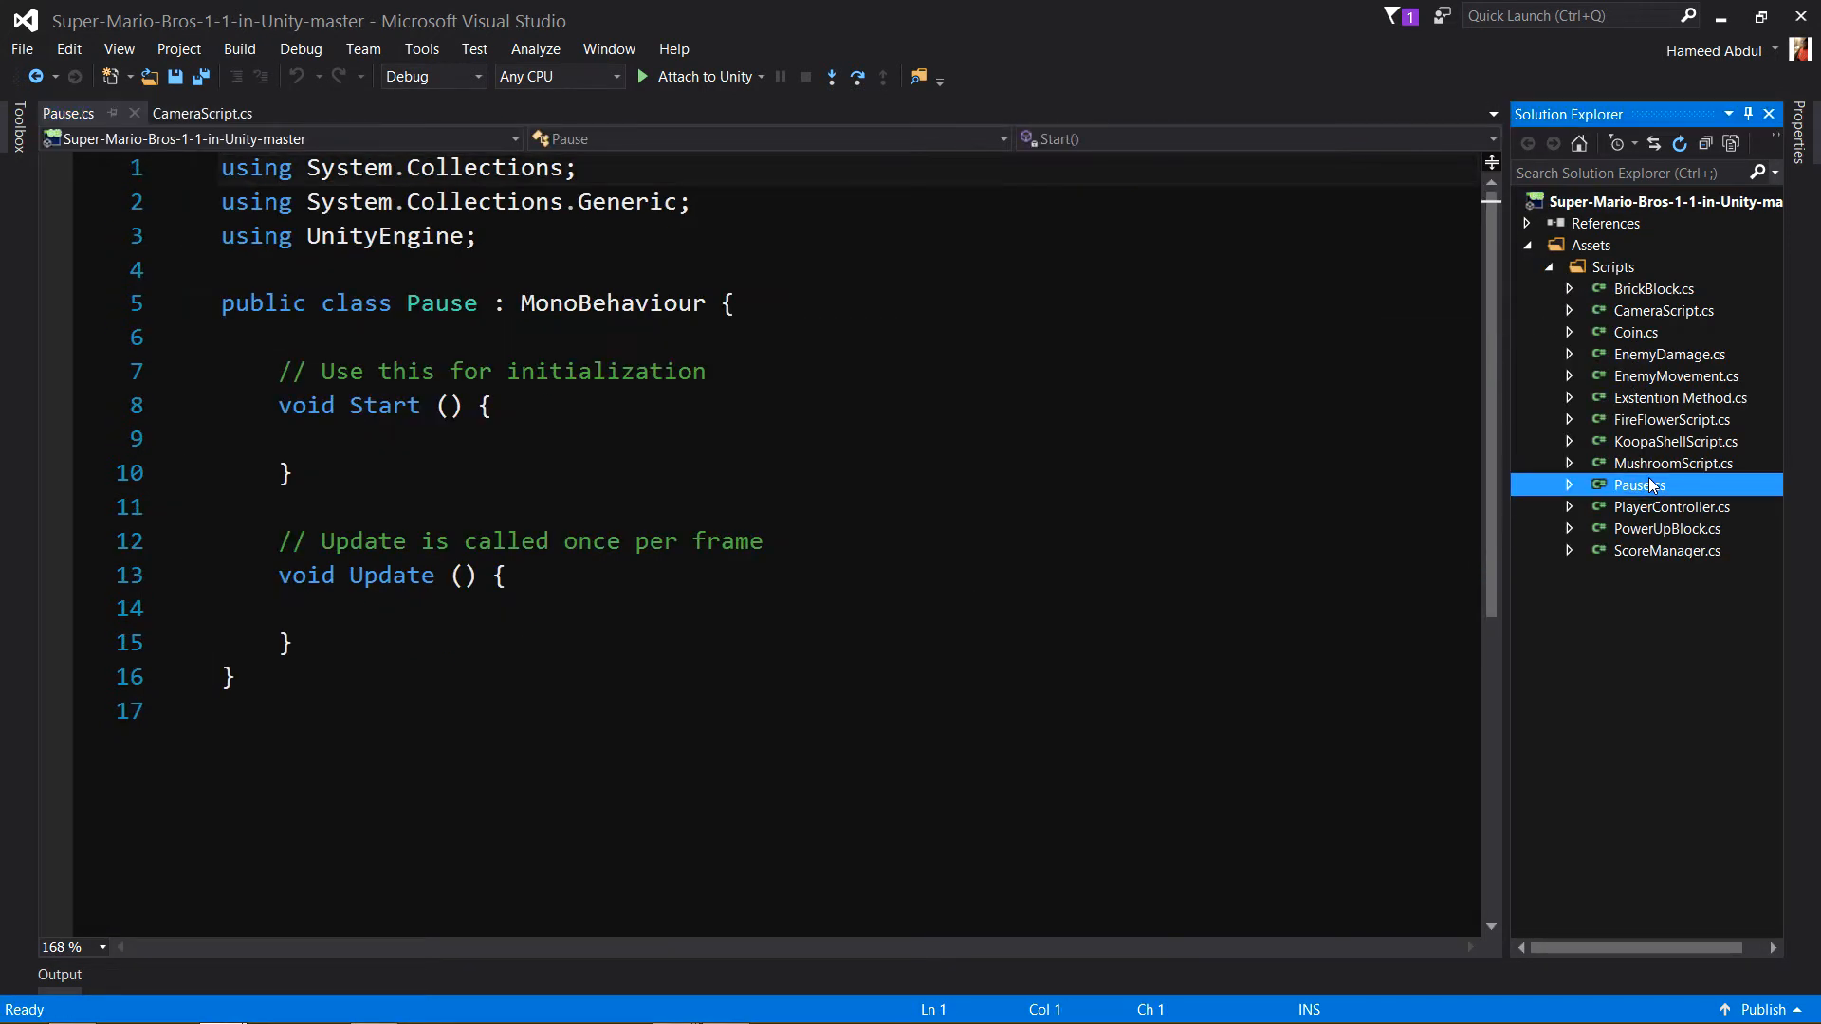
pyautogui.click(727, 303)
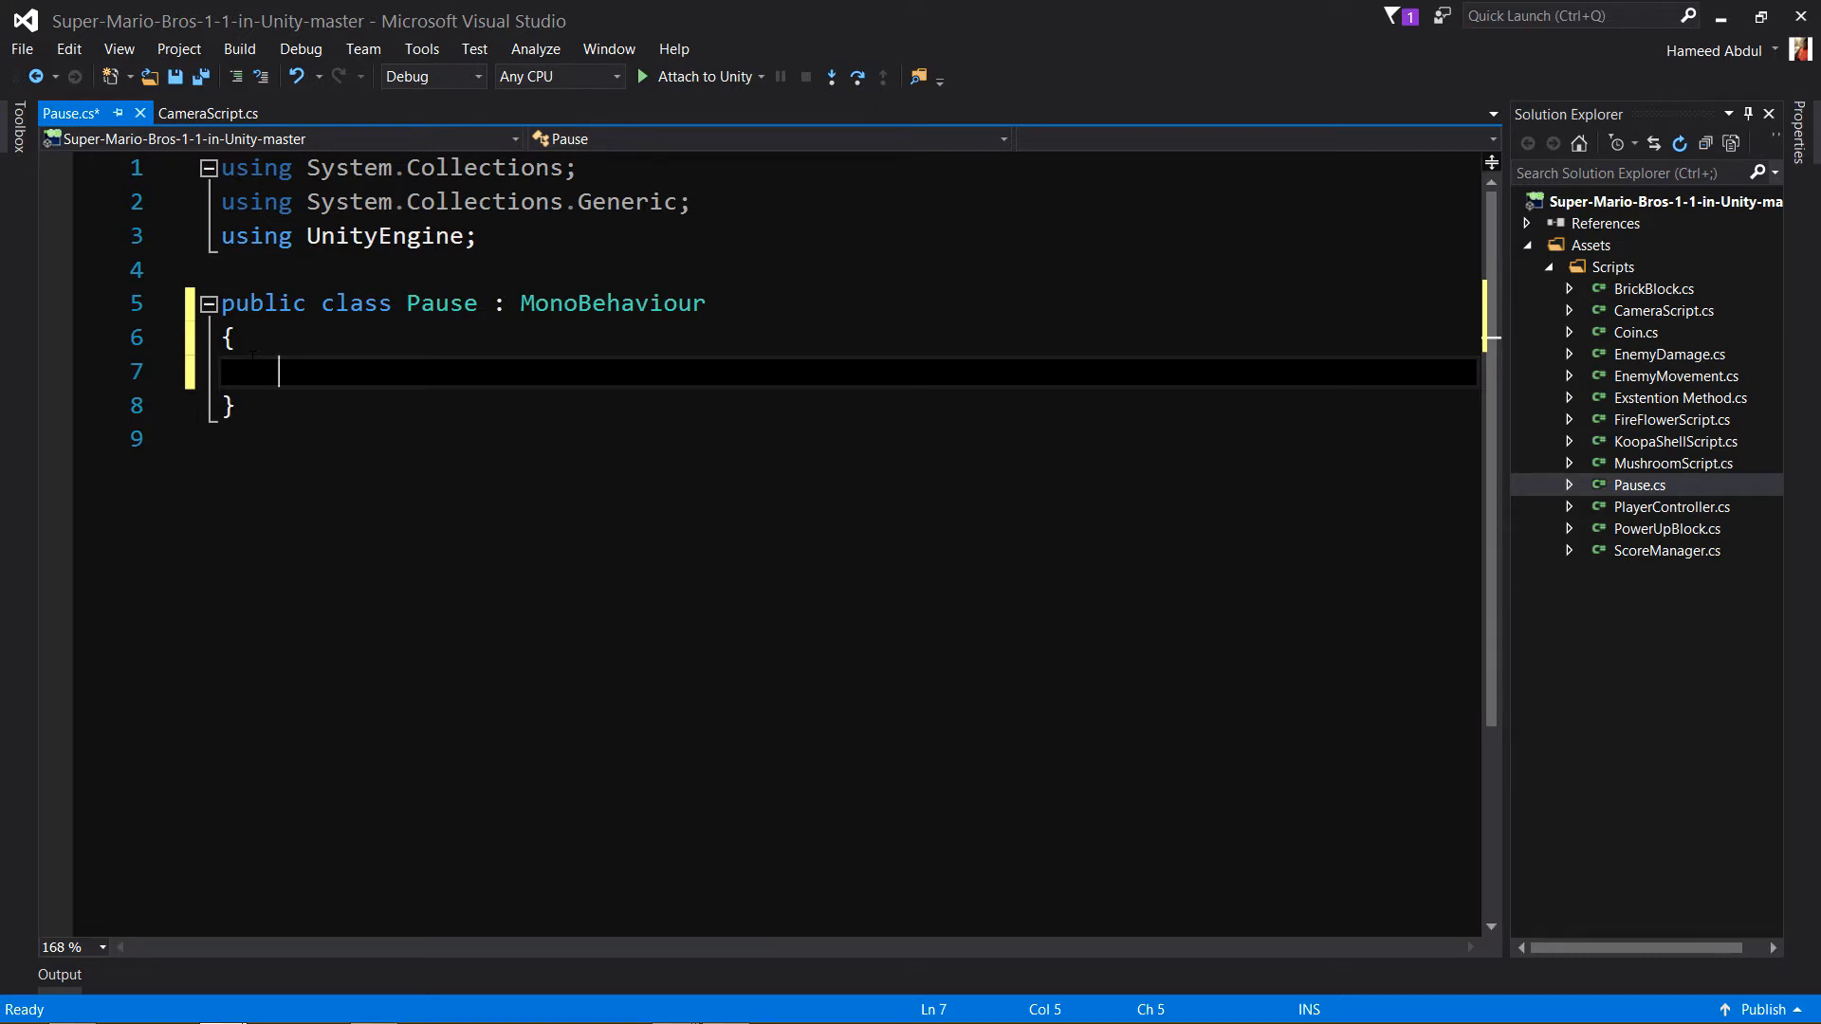
# Declare 'public static bool gamePaused = false;' inside the Pause class.
pyautogui.write('pa')
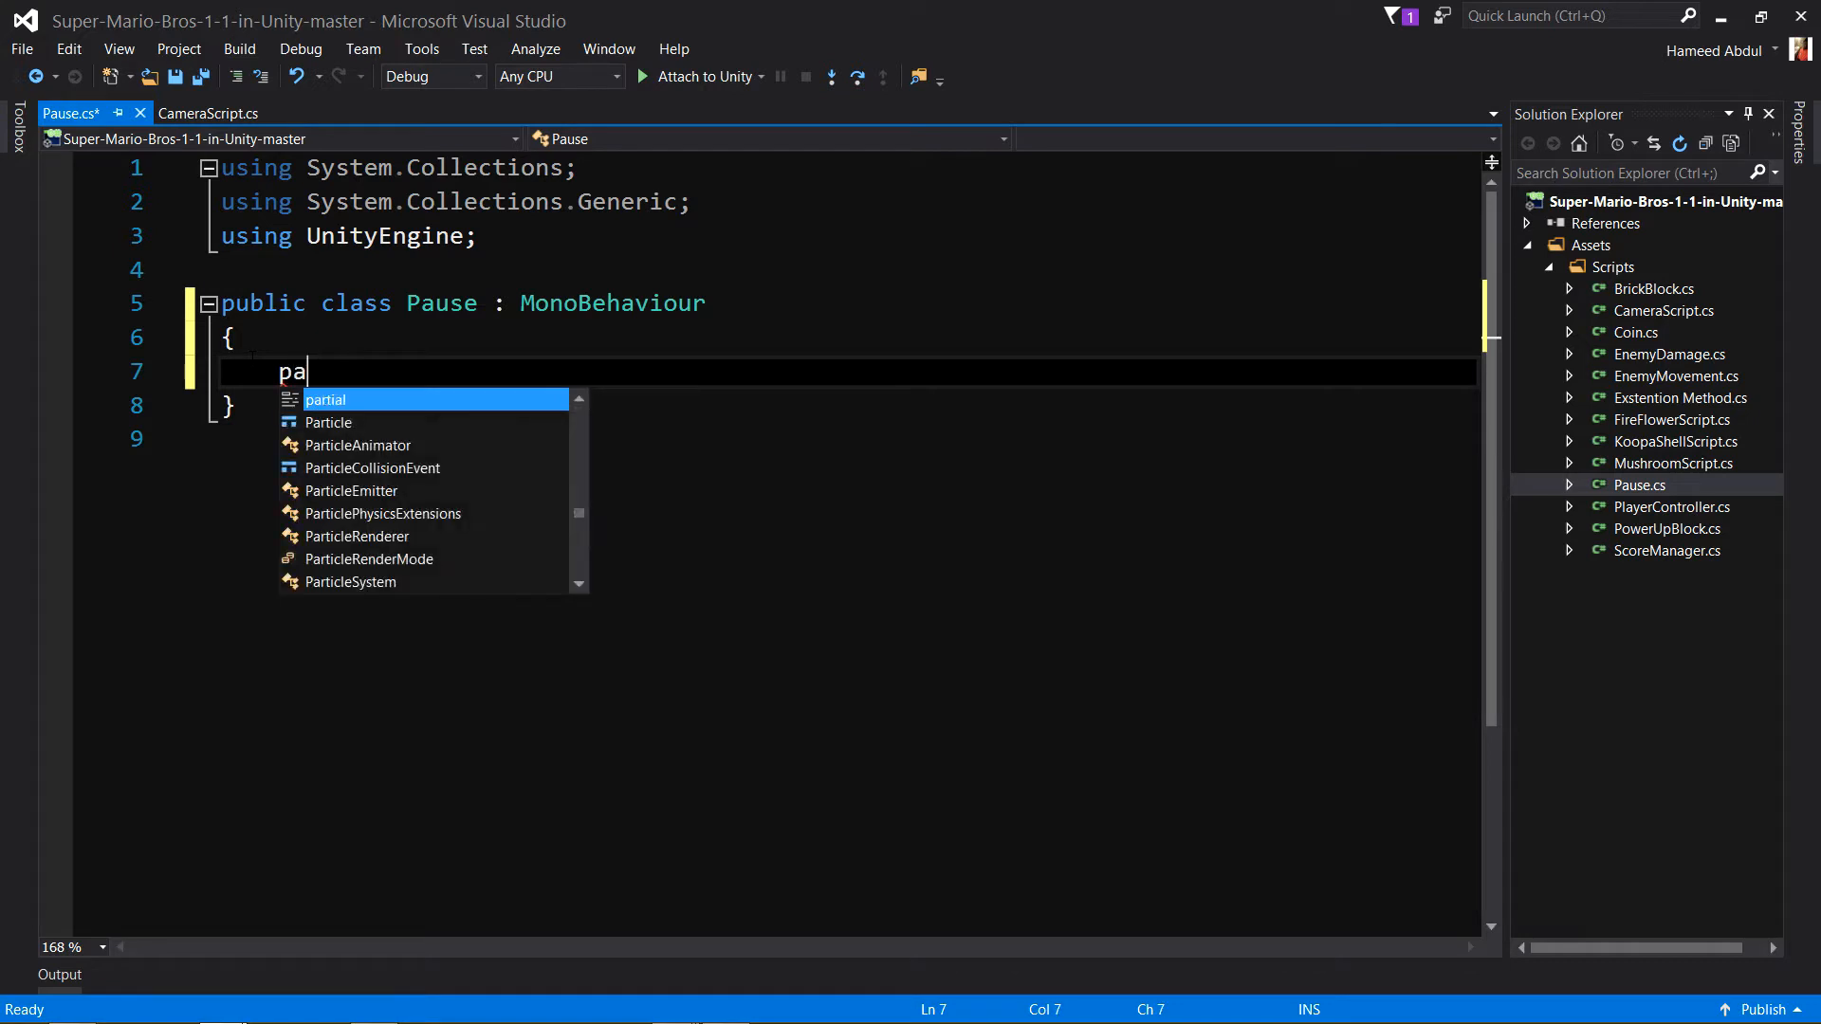
pyautogui.write('use')
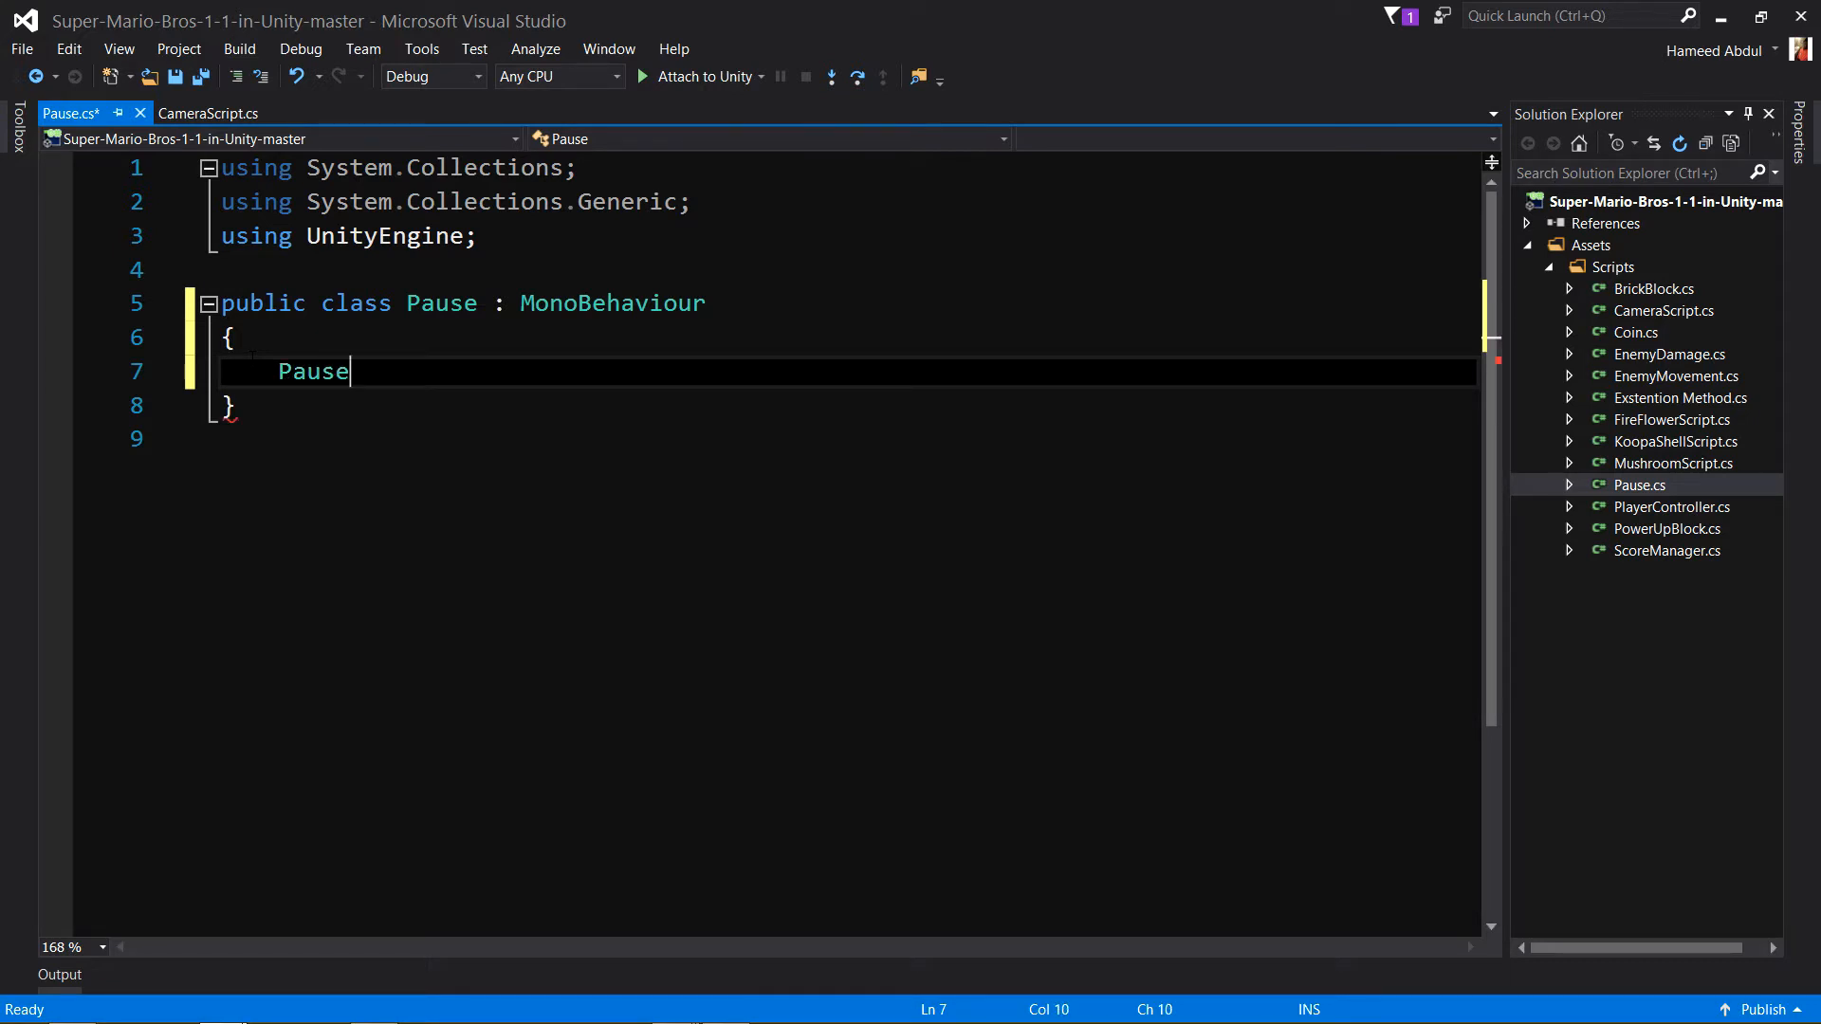
pyautogui.press('Backspace')
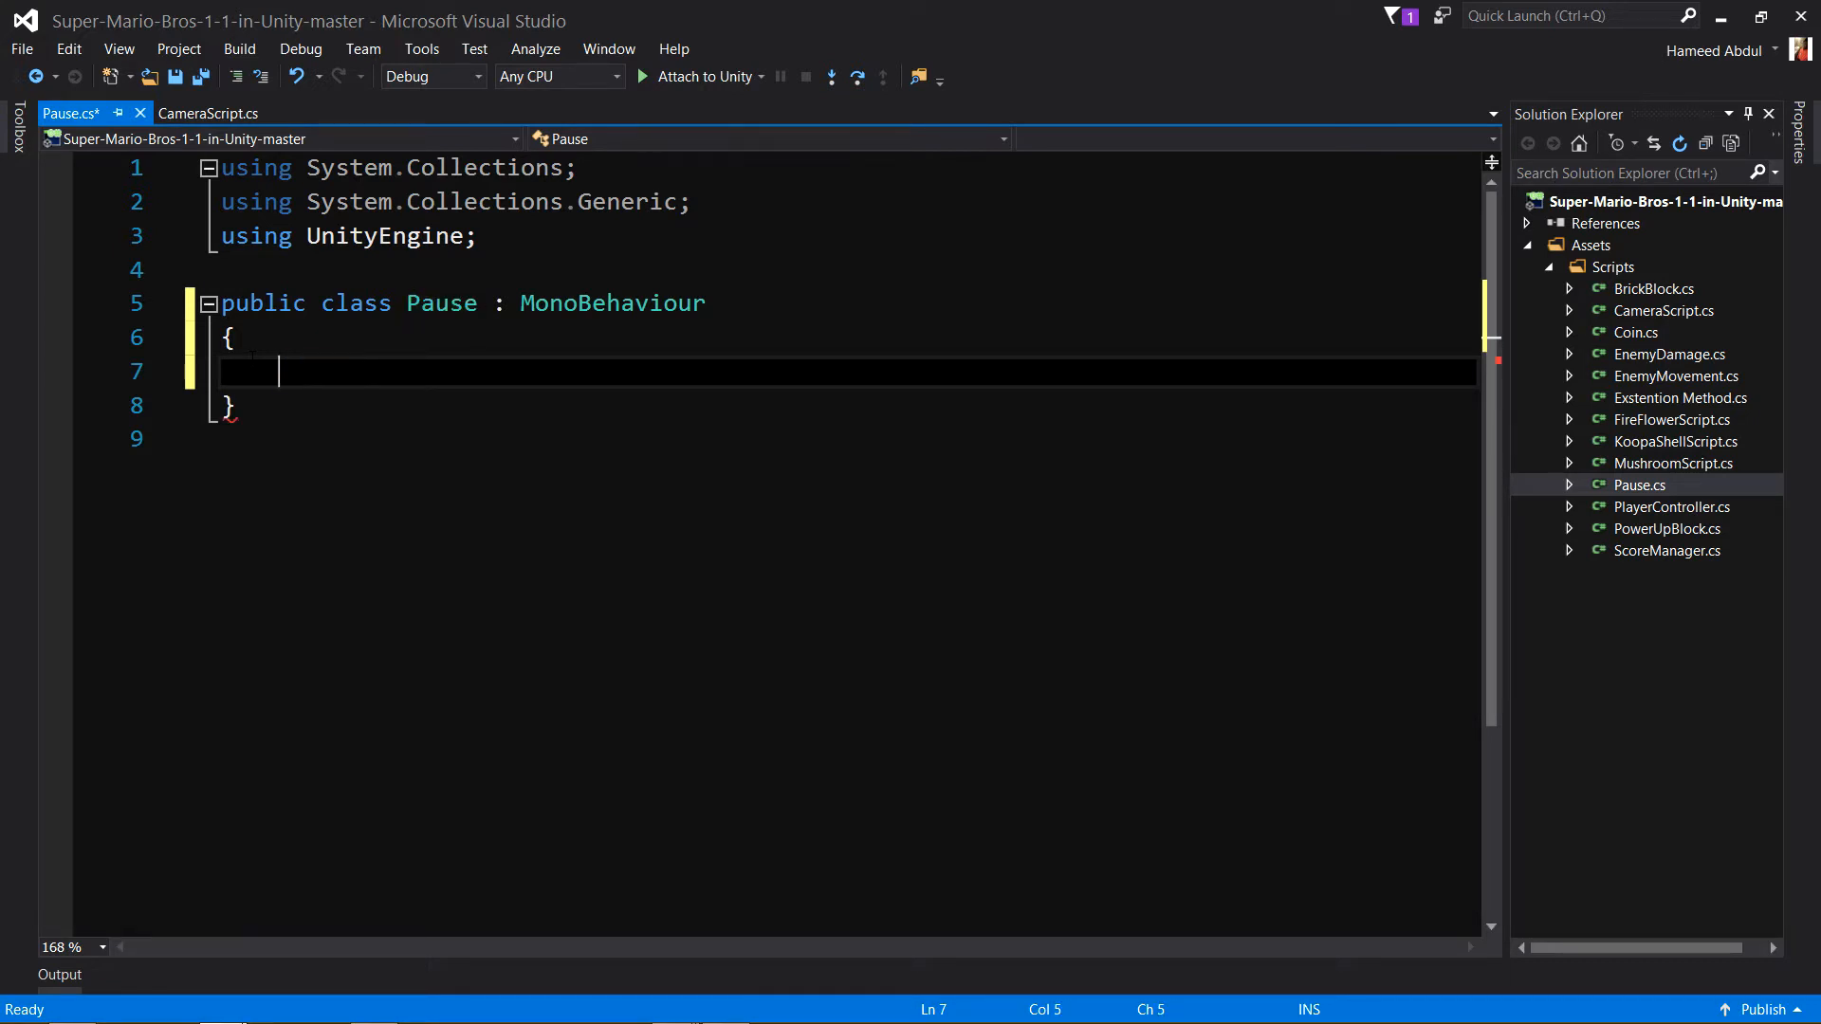
pyautogui.write('p')
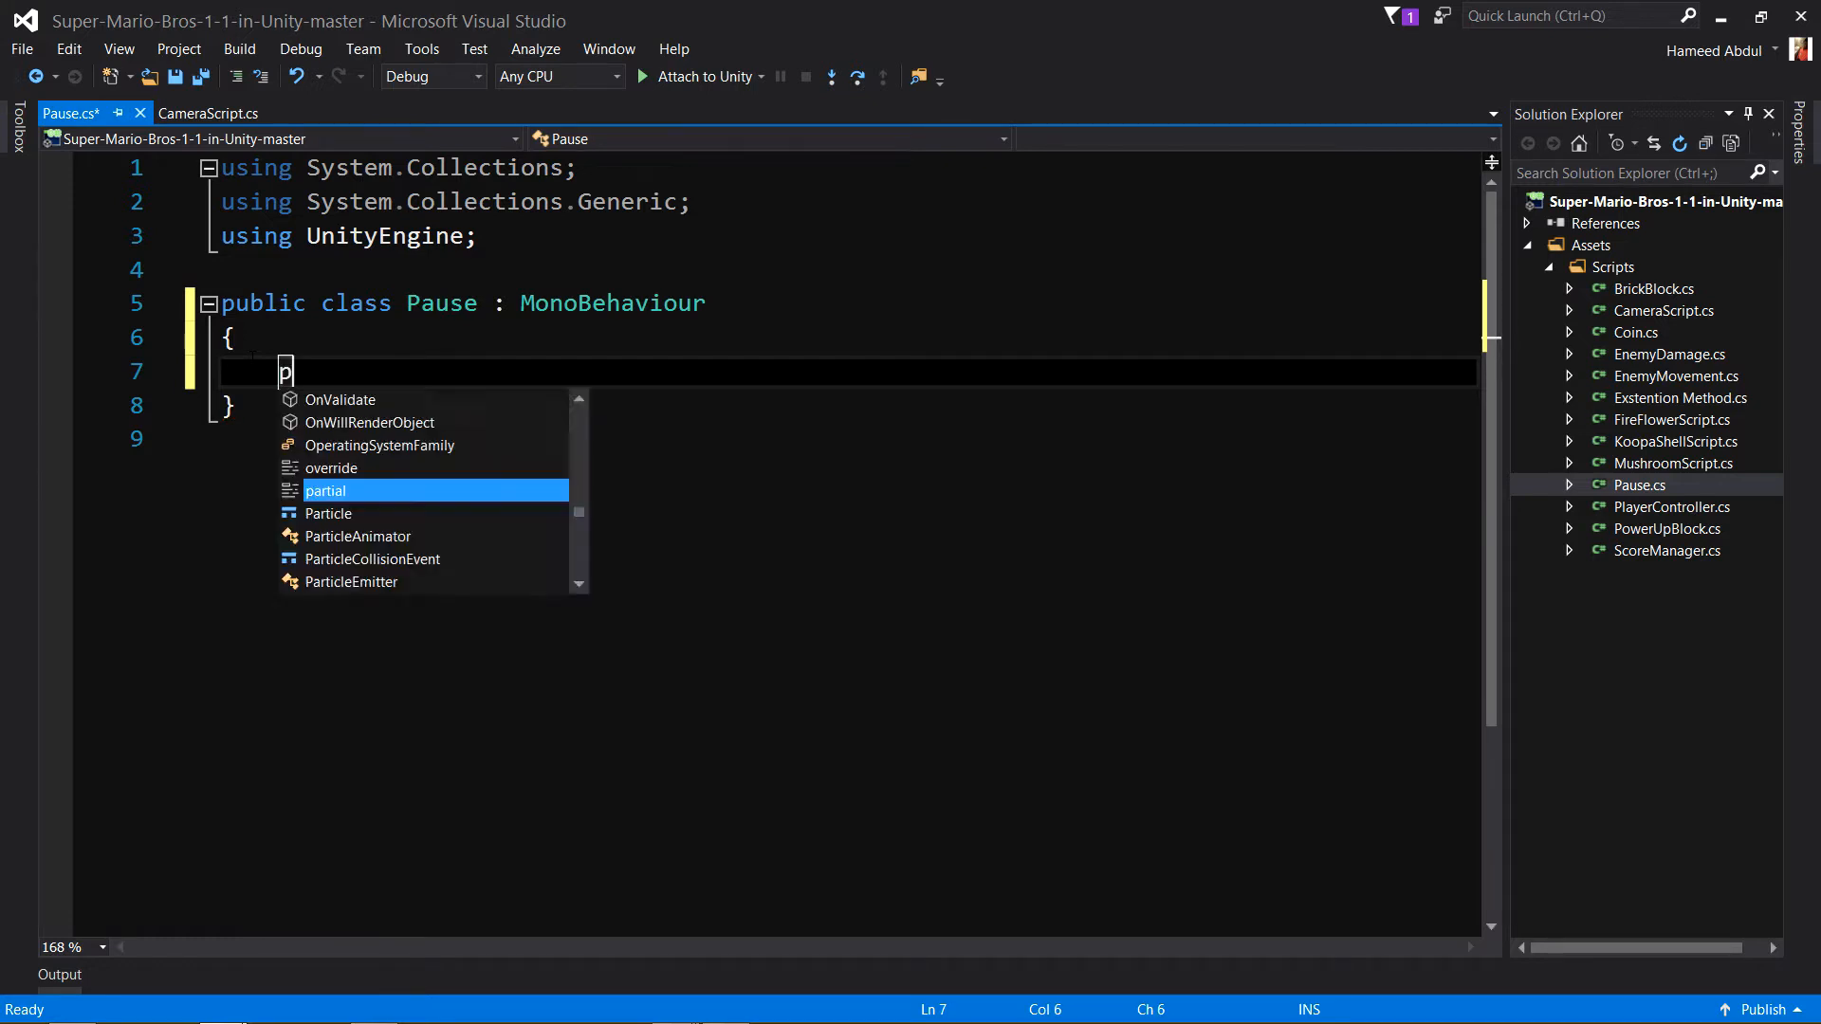
pyautogui.write('ublic stati')
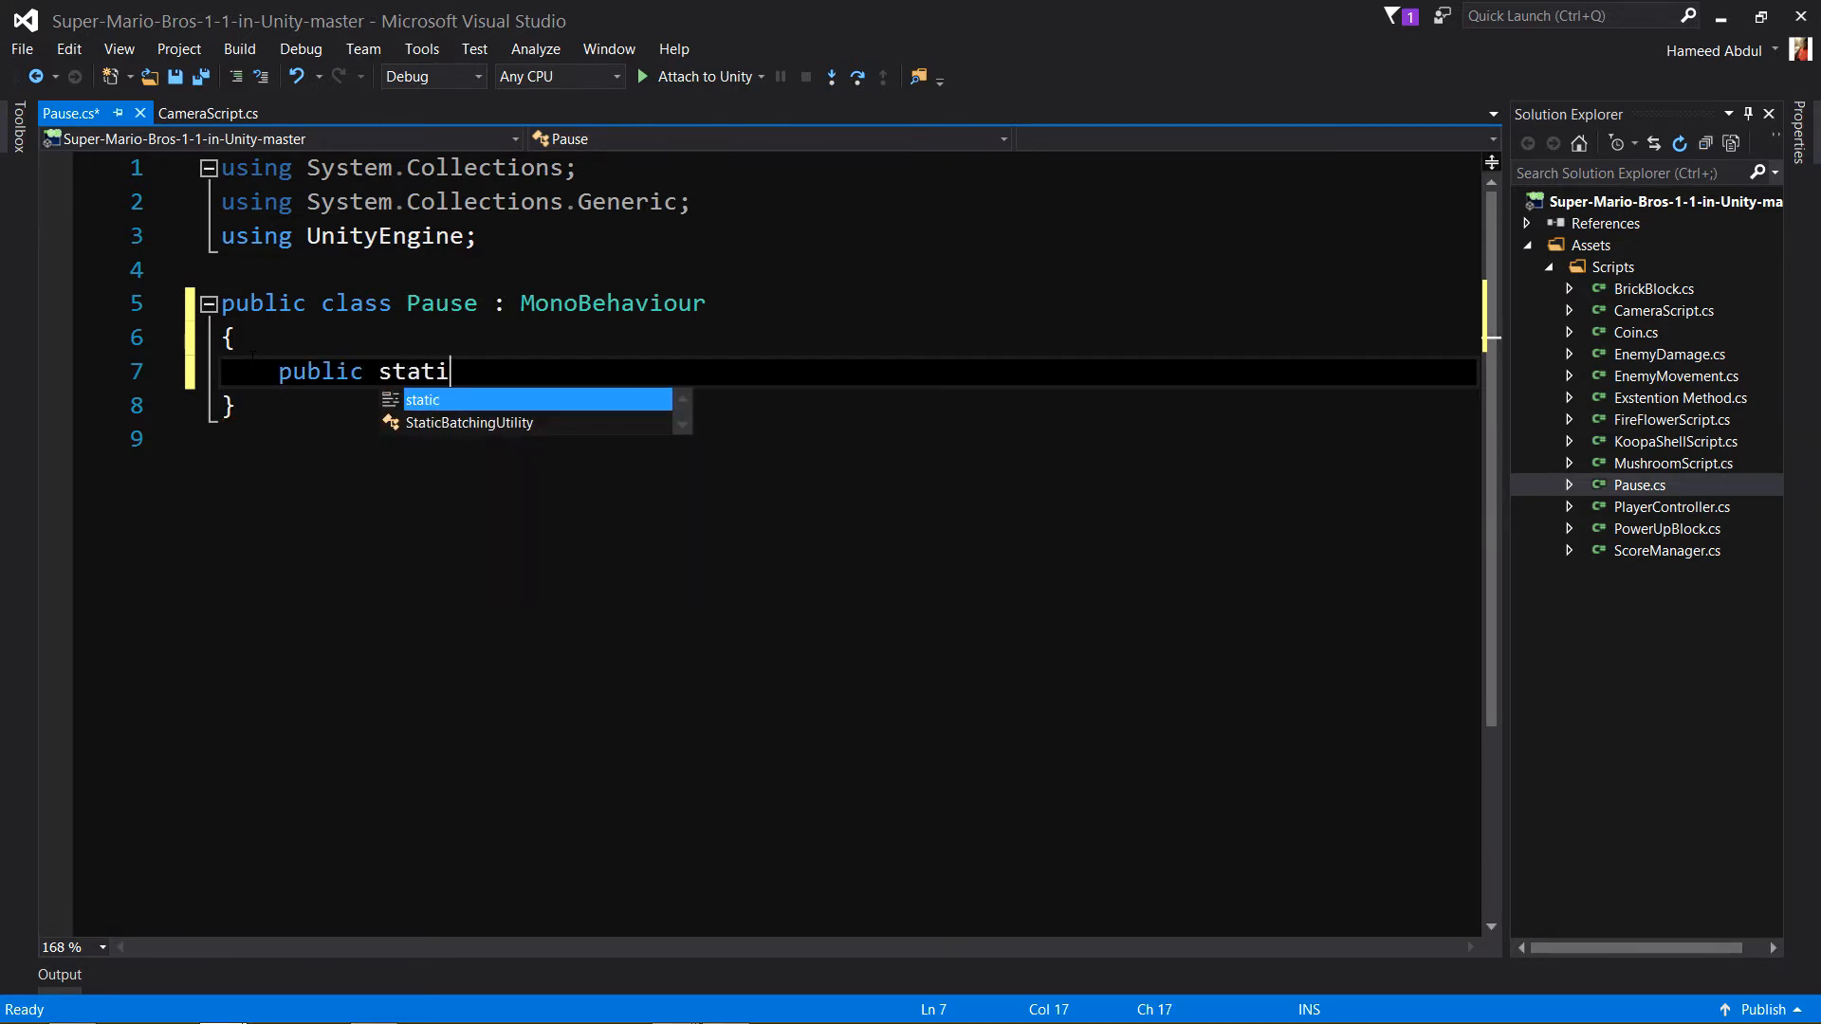
pyautogui.write('c bool')
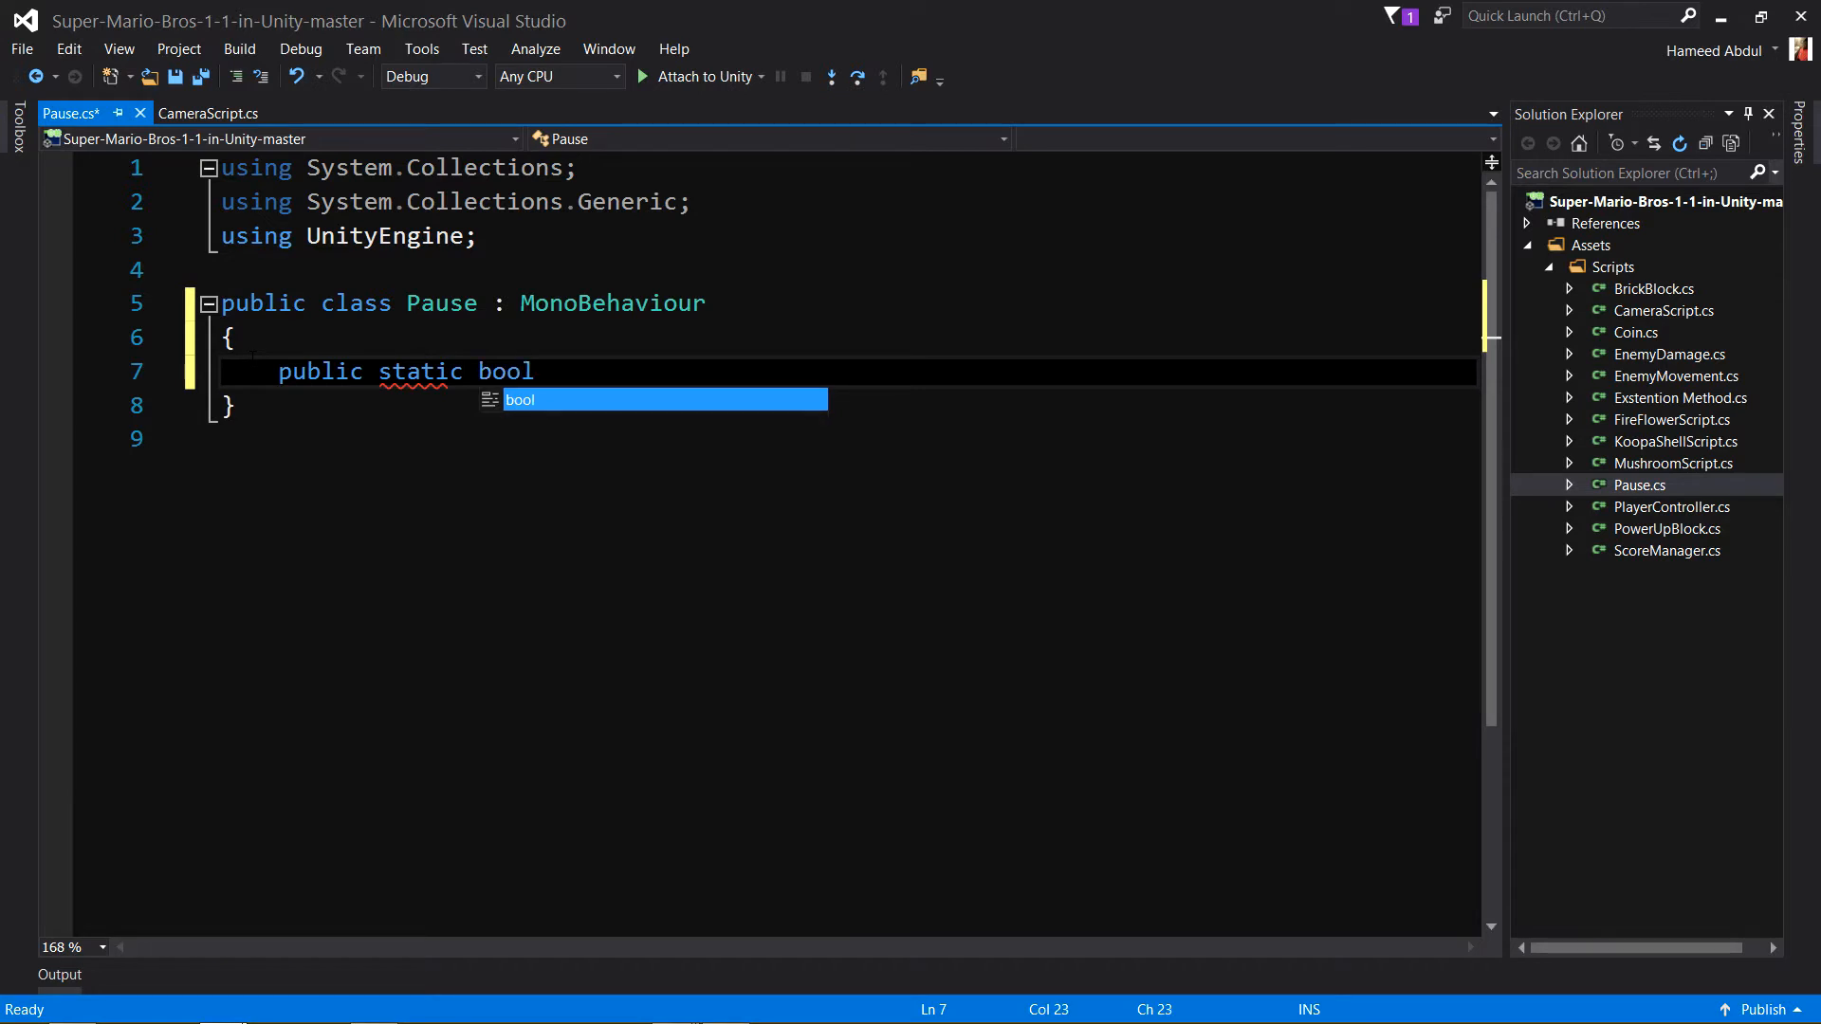
pyautogui.write('gam')
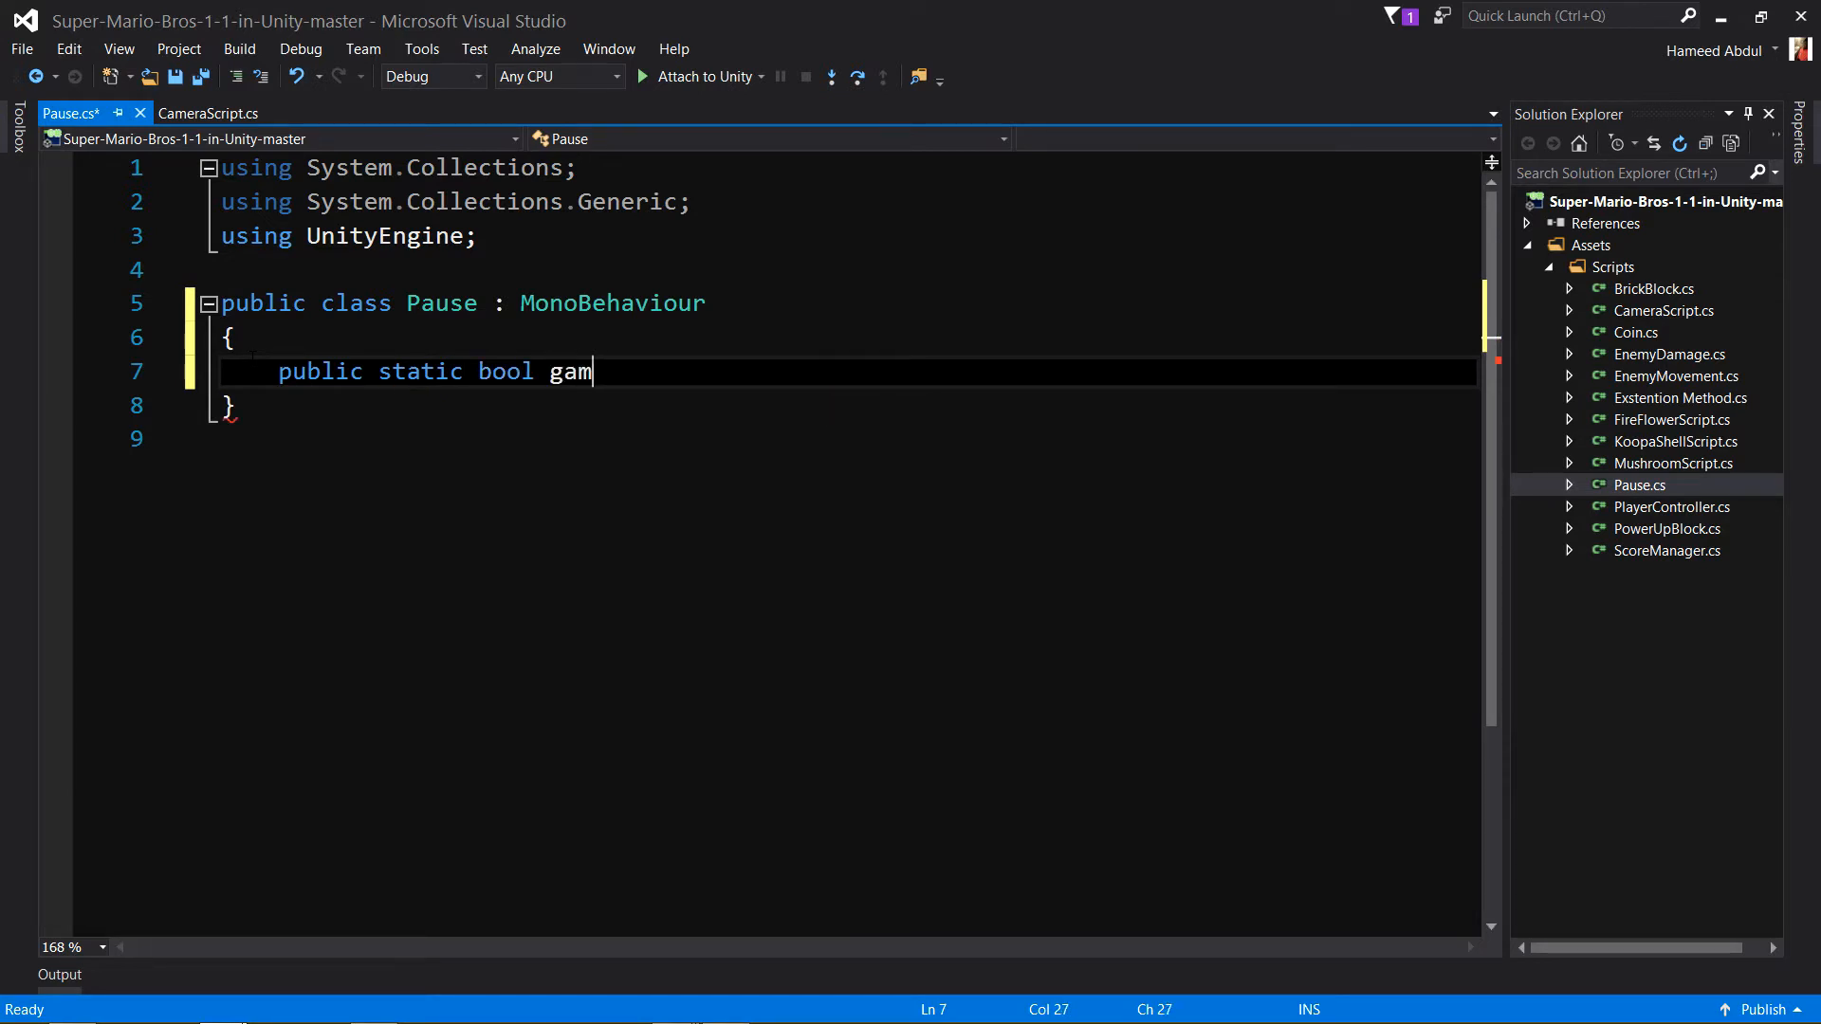
pyautogui.write('ePaused')
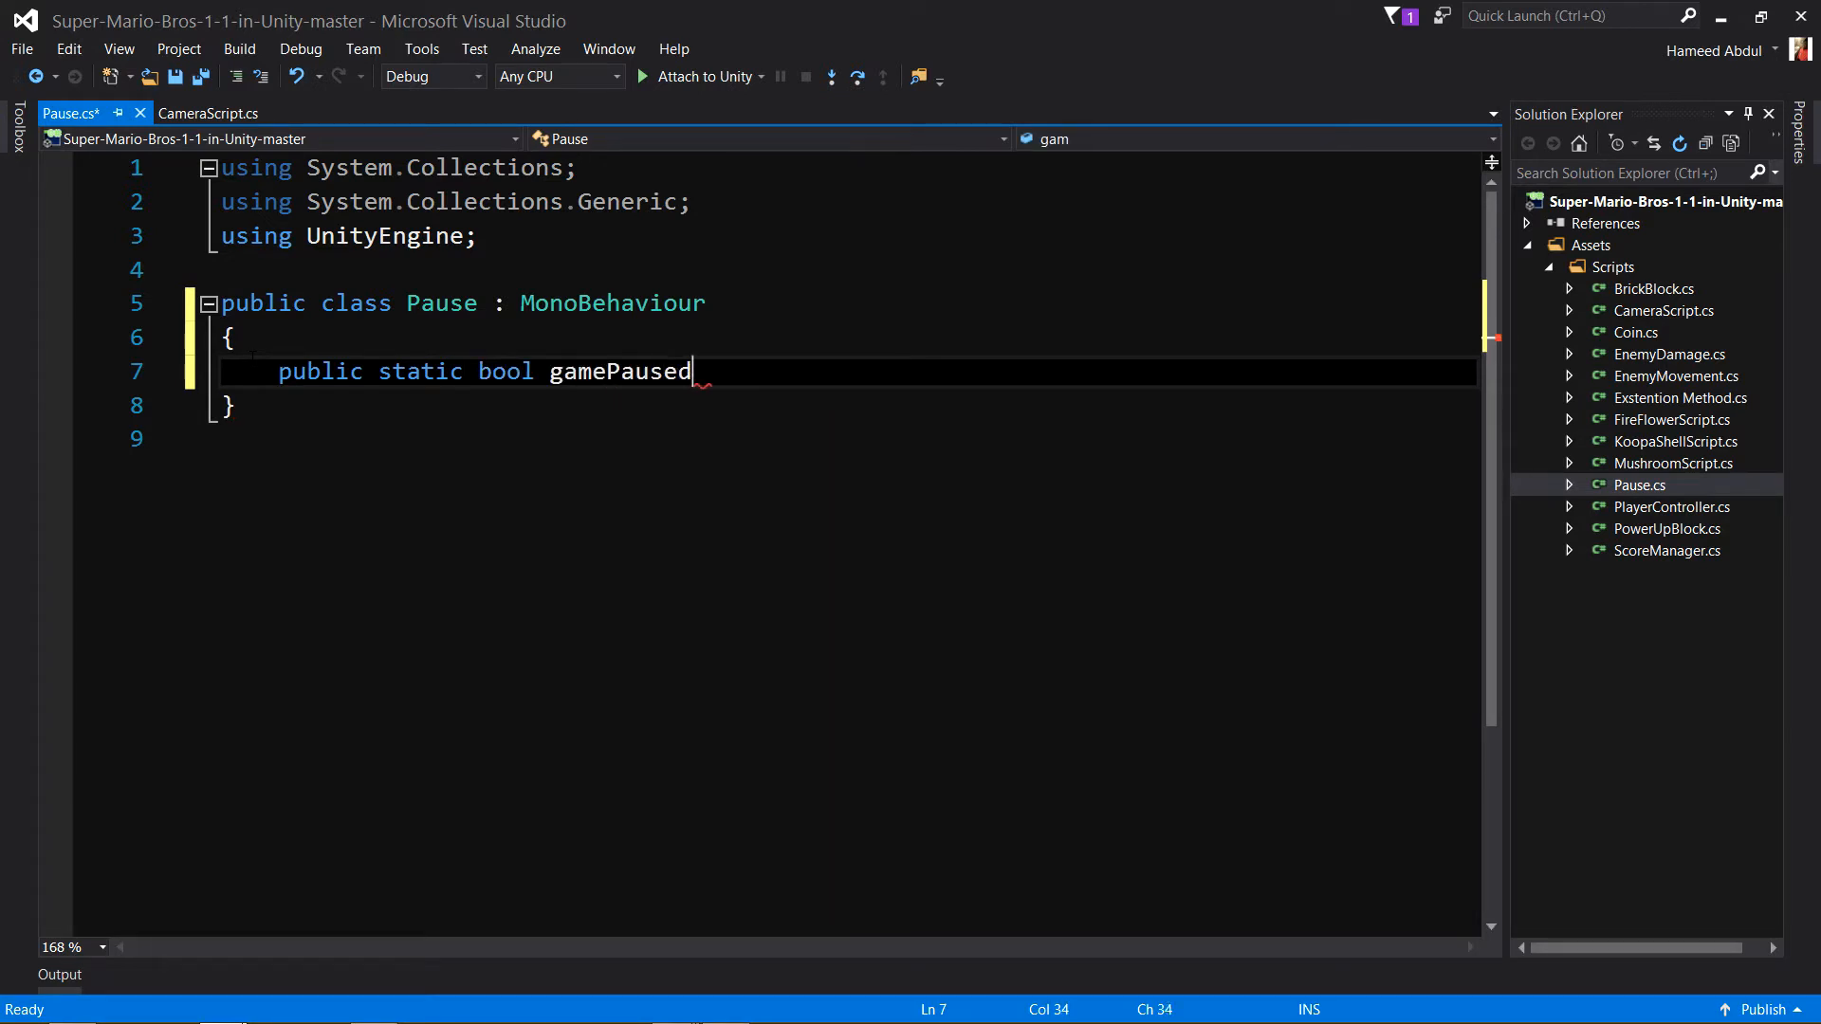
pyautogui.write('= f')
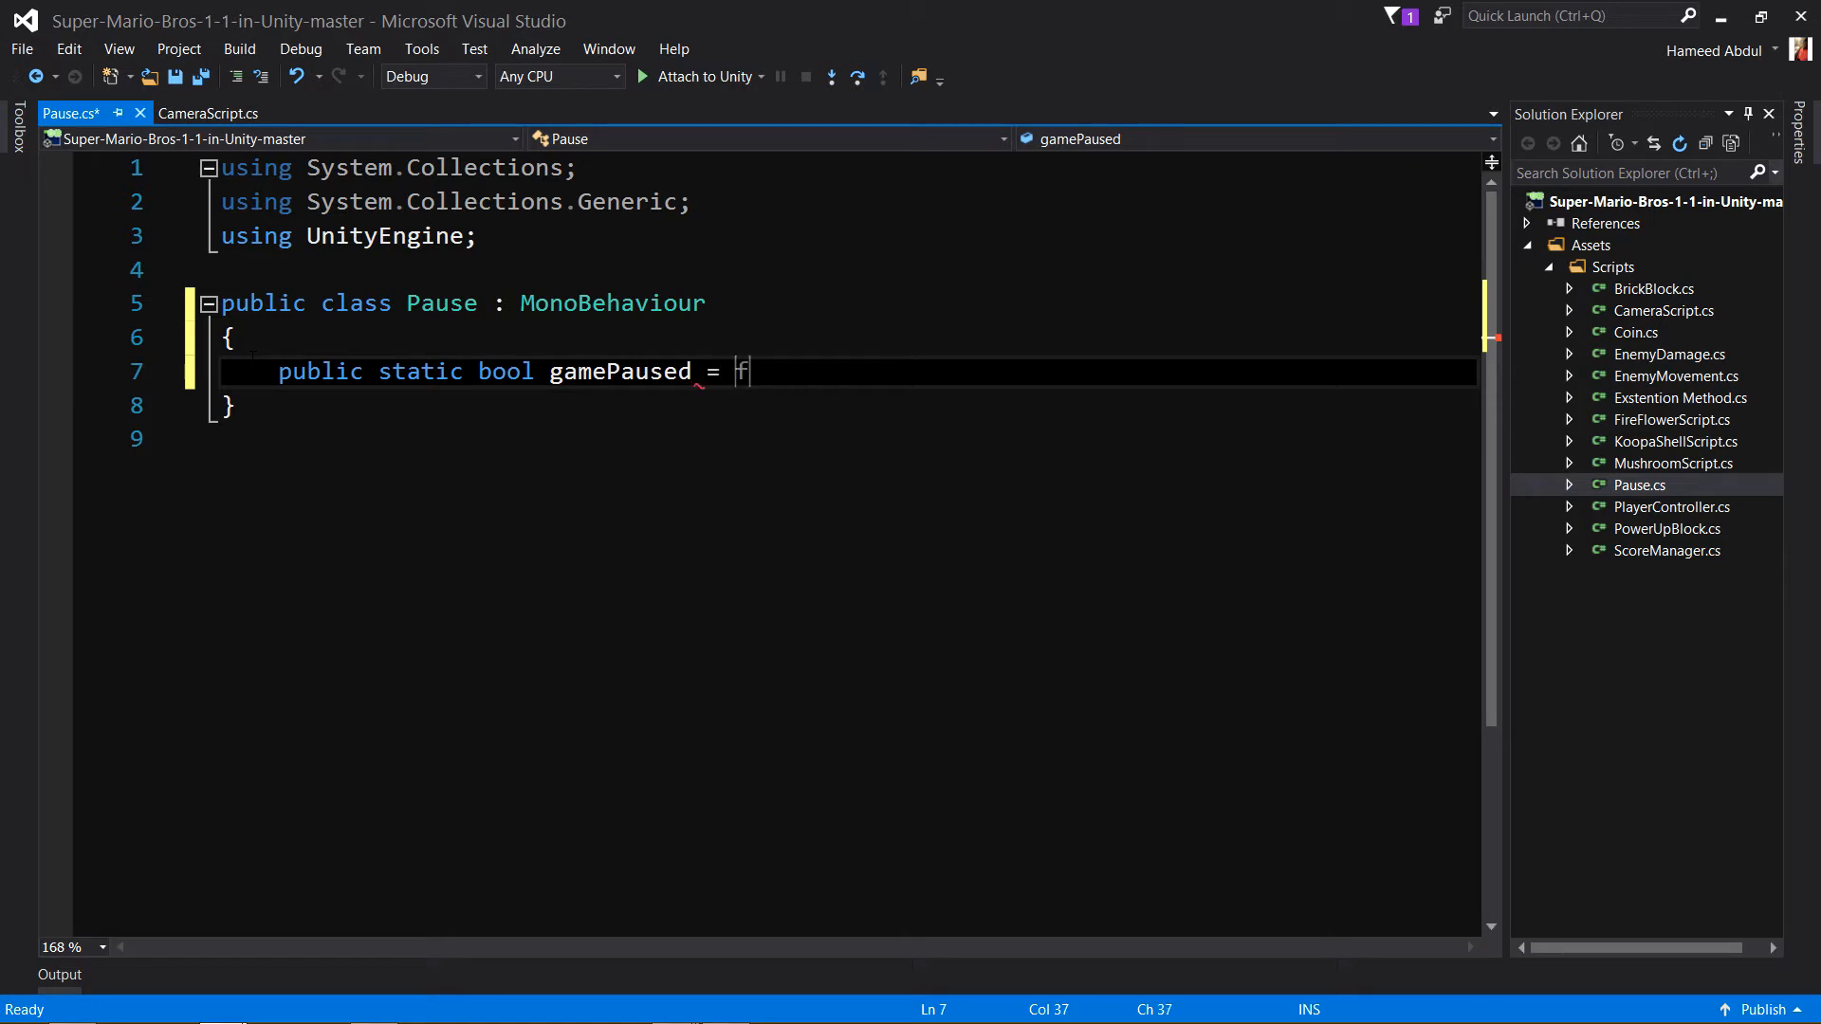
pyautogui.write('alse;')
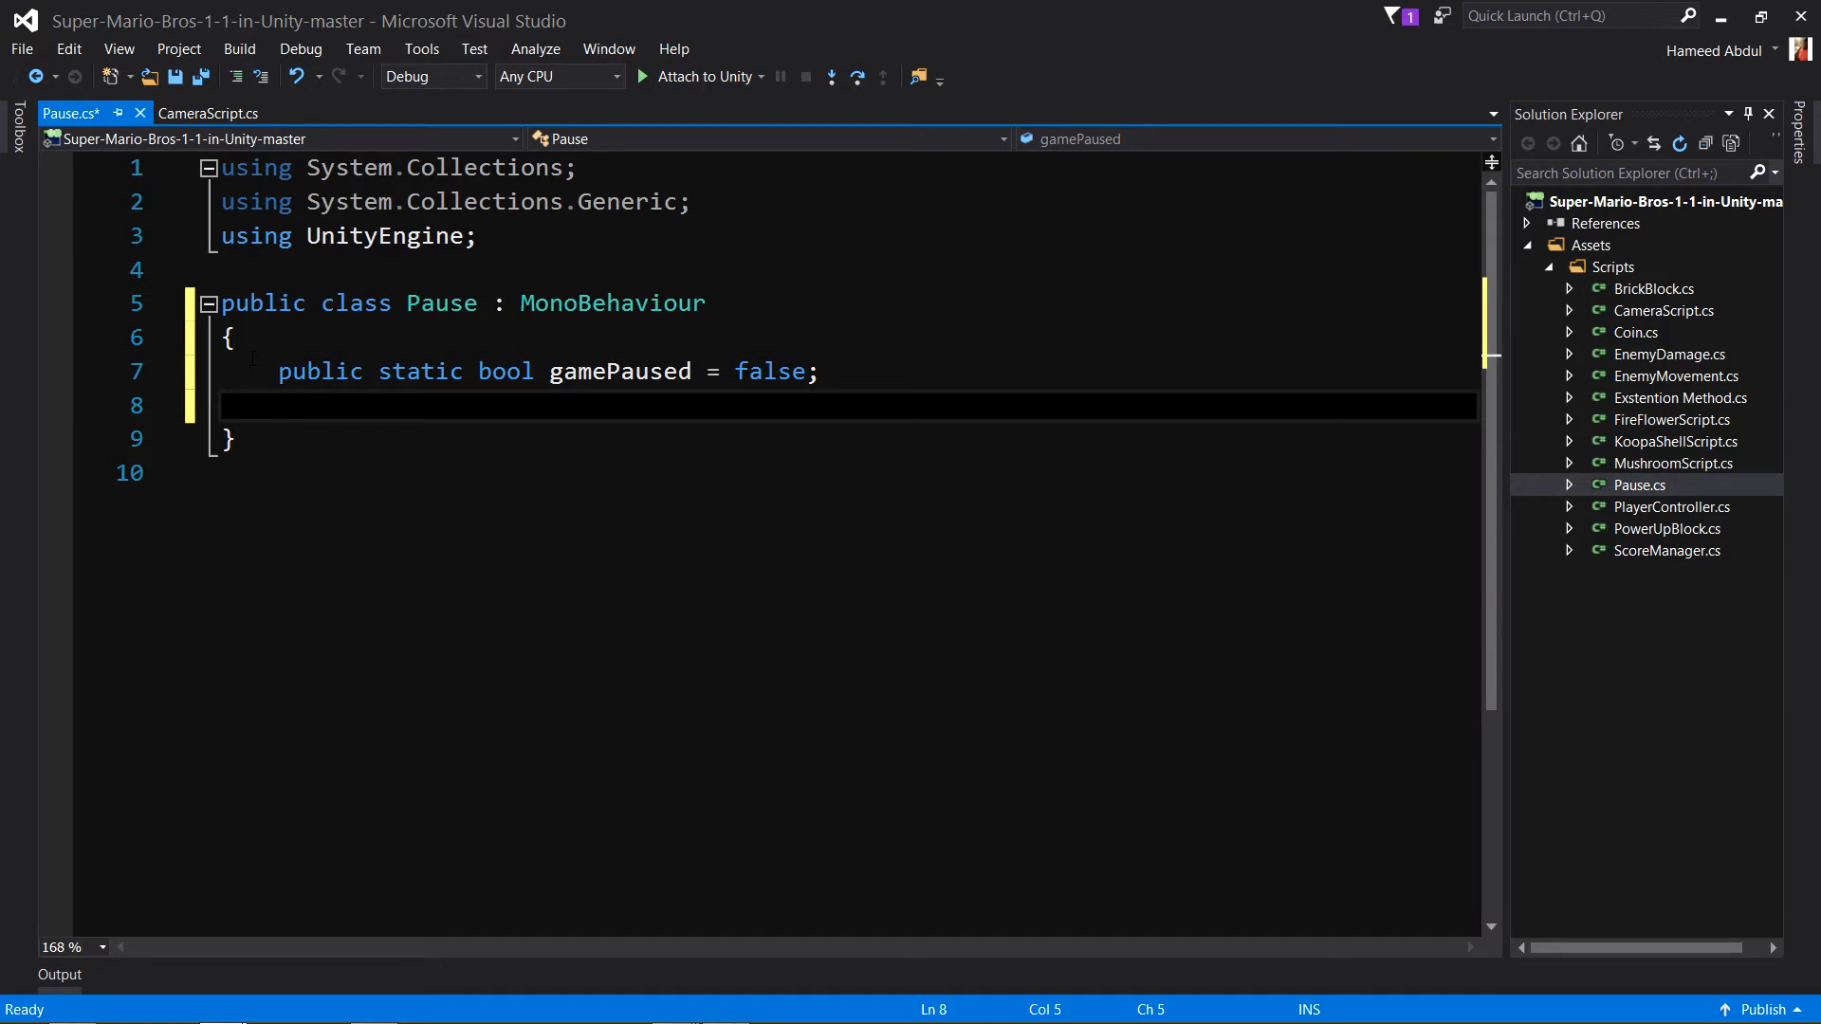
pyautogui.click(279, 404)
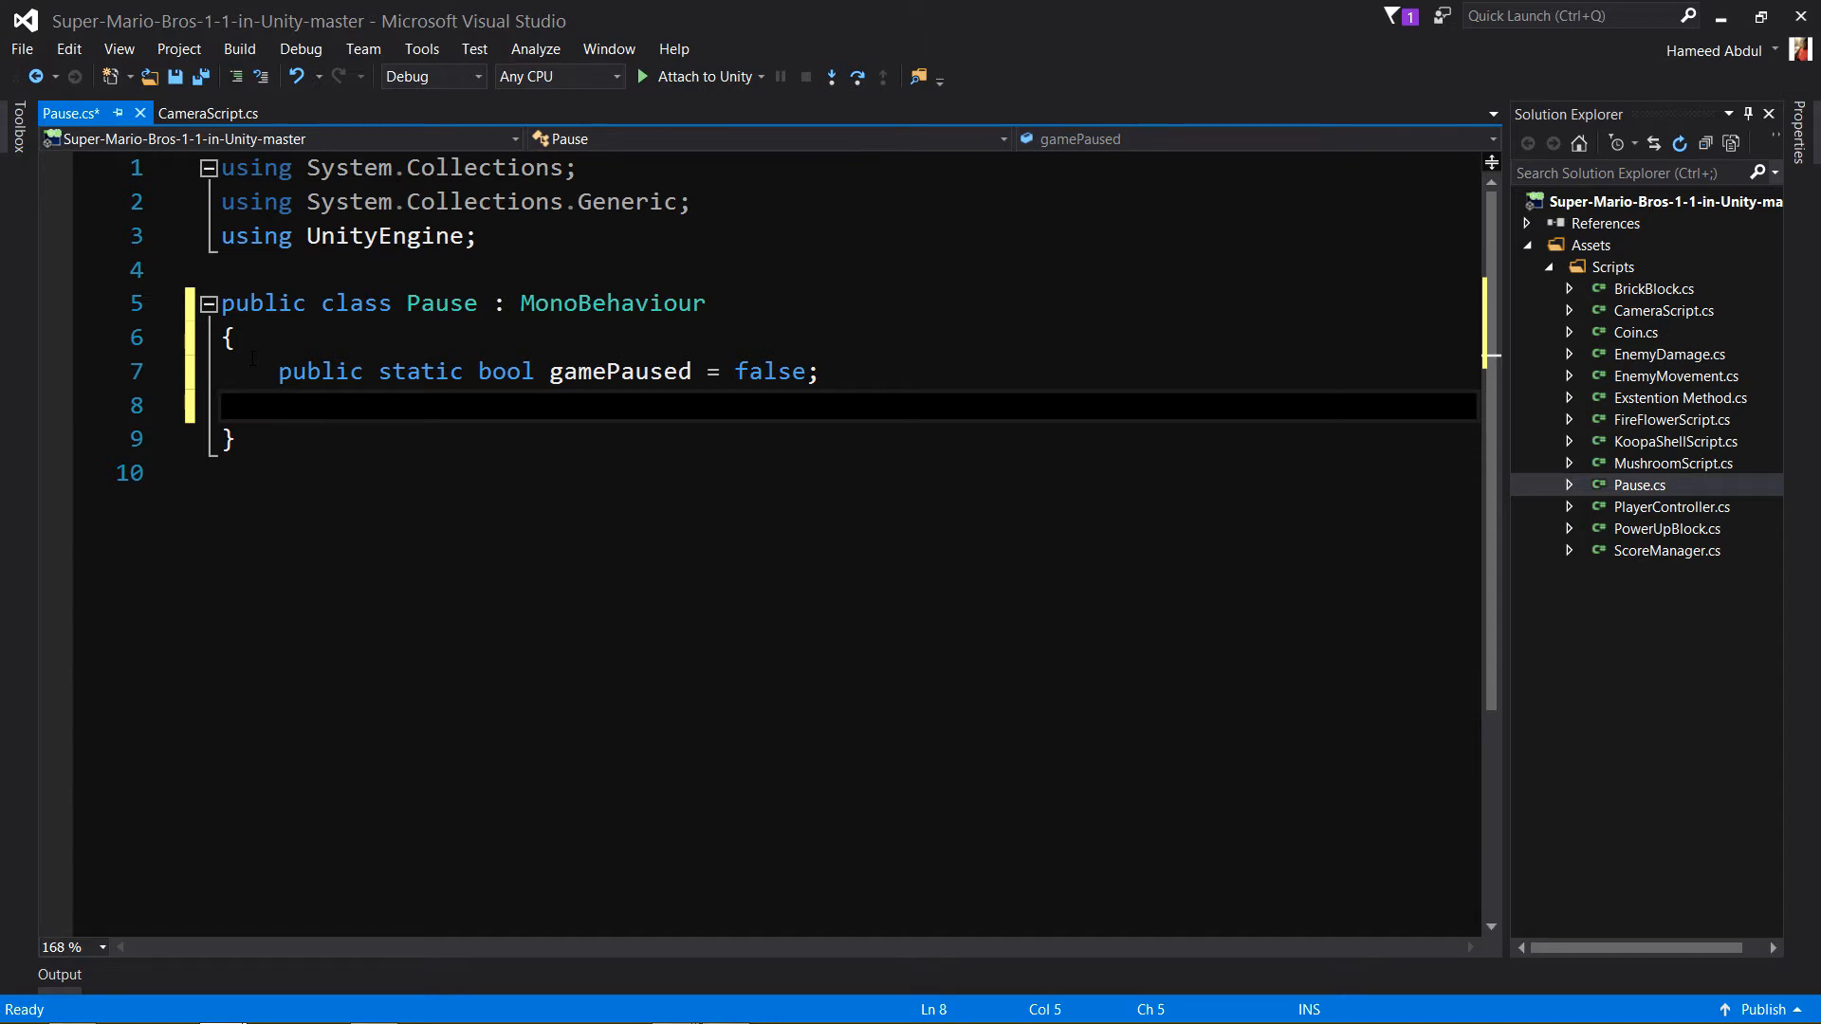
pyautogui.write('public')
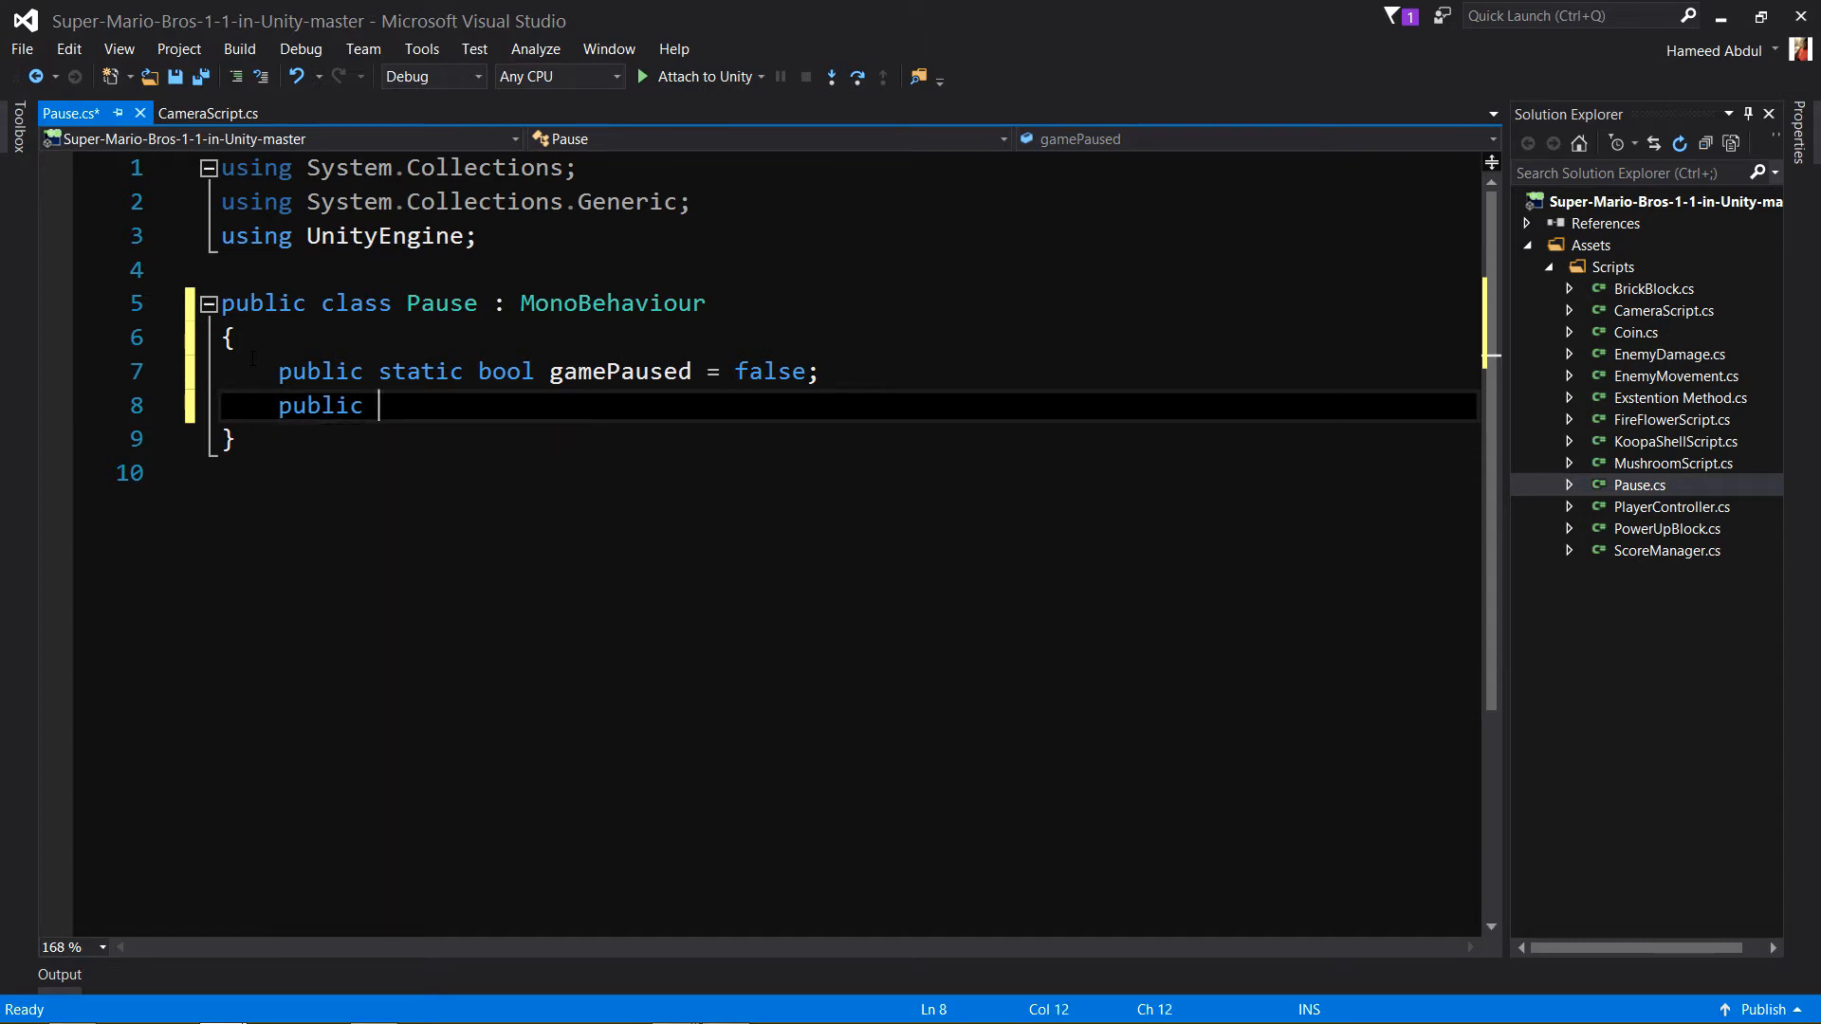
pyautogui.write('GameObject')
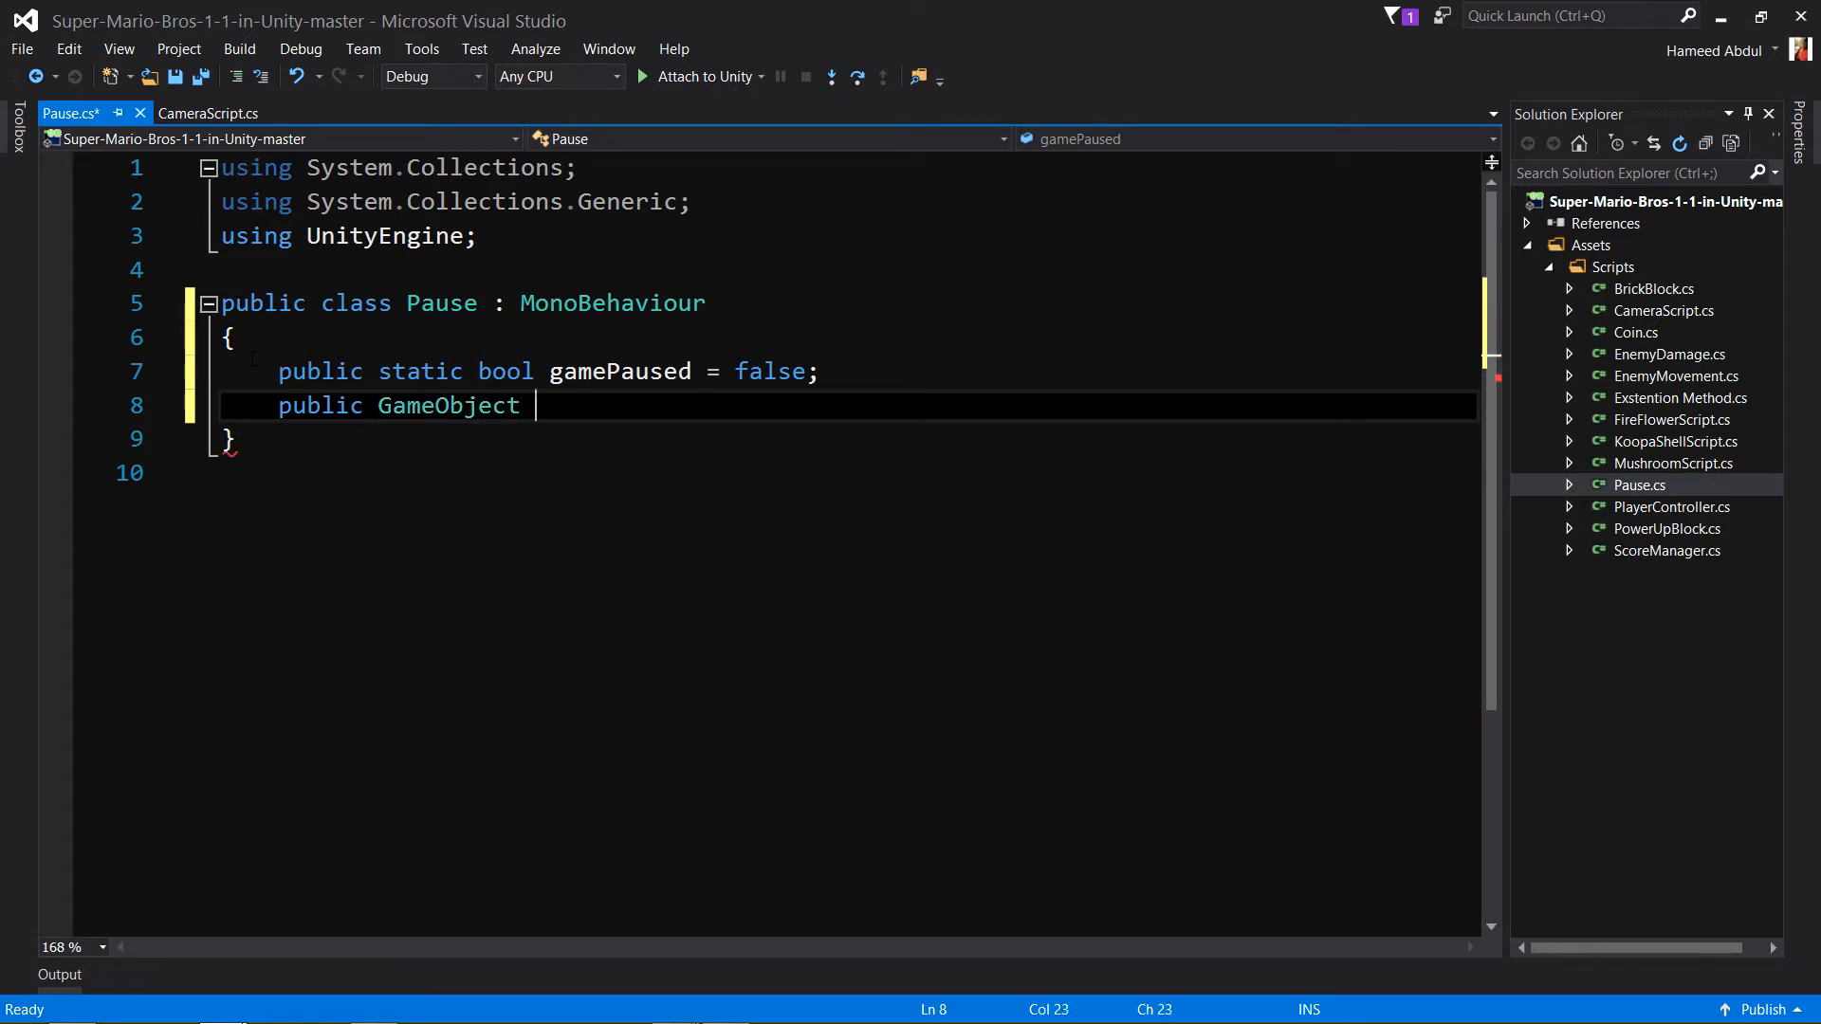
pyautogui.write('player;')
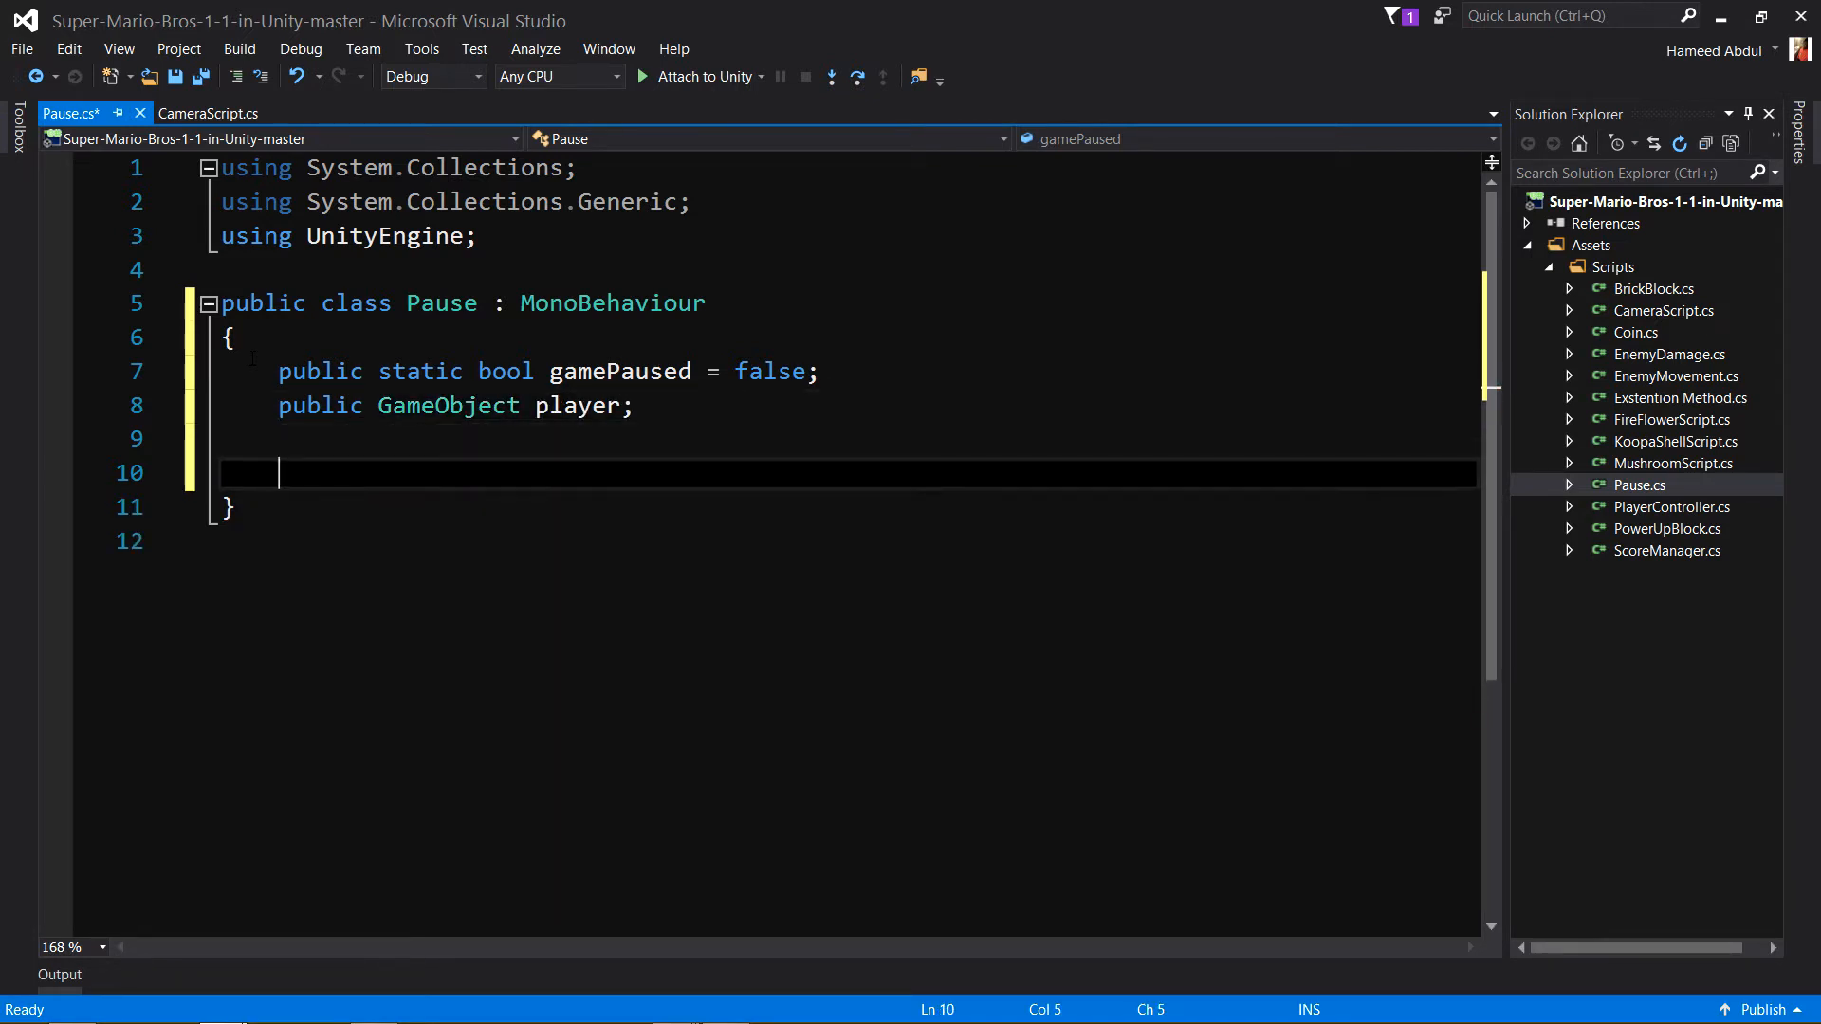
pyautogui.write('Rigidbody2D rb;')
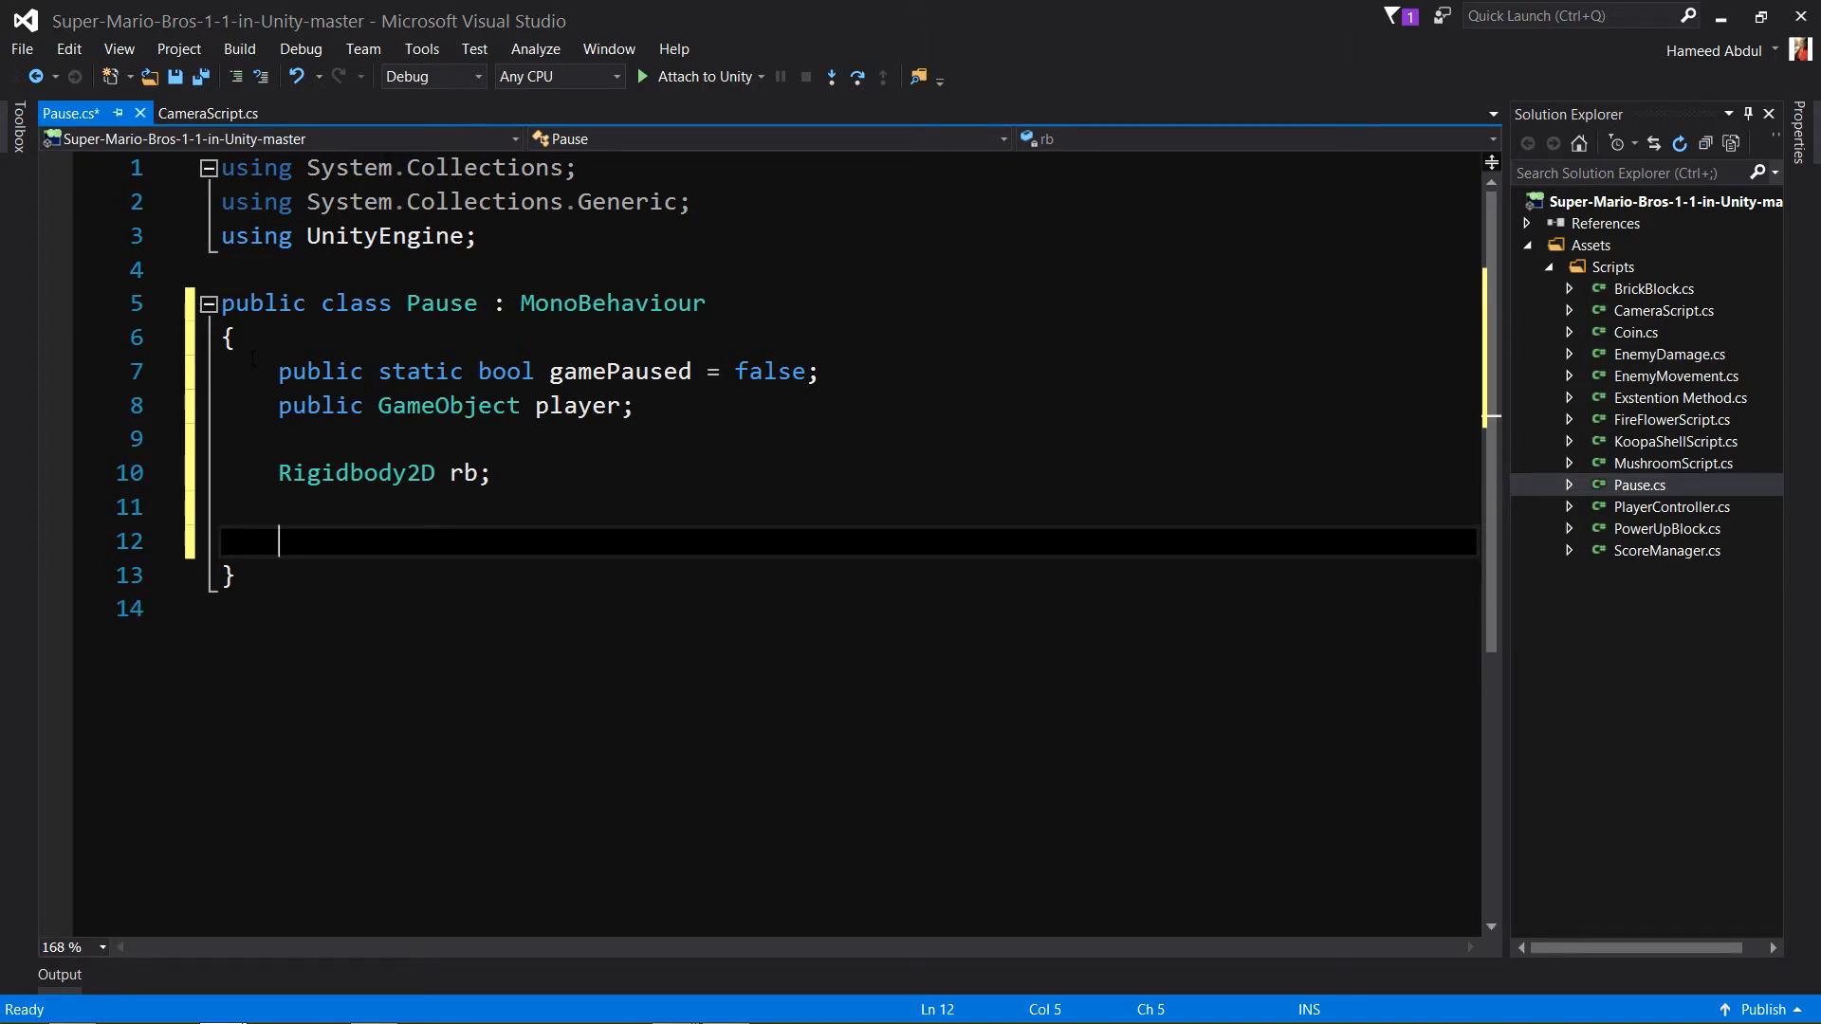
pyautogui.write('private')
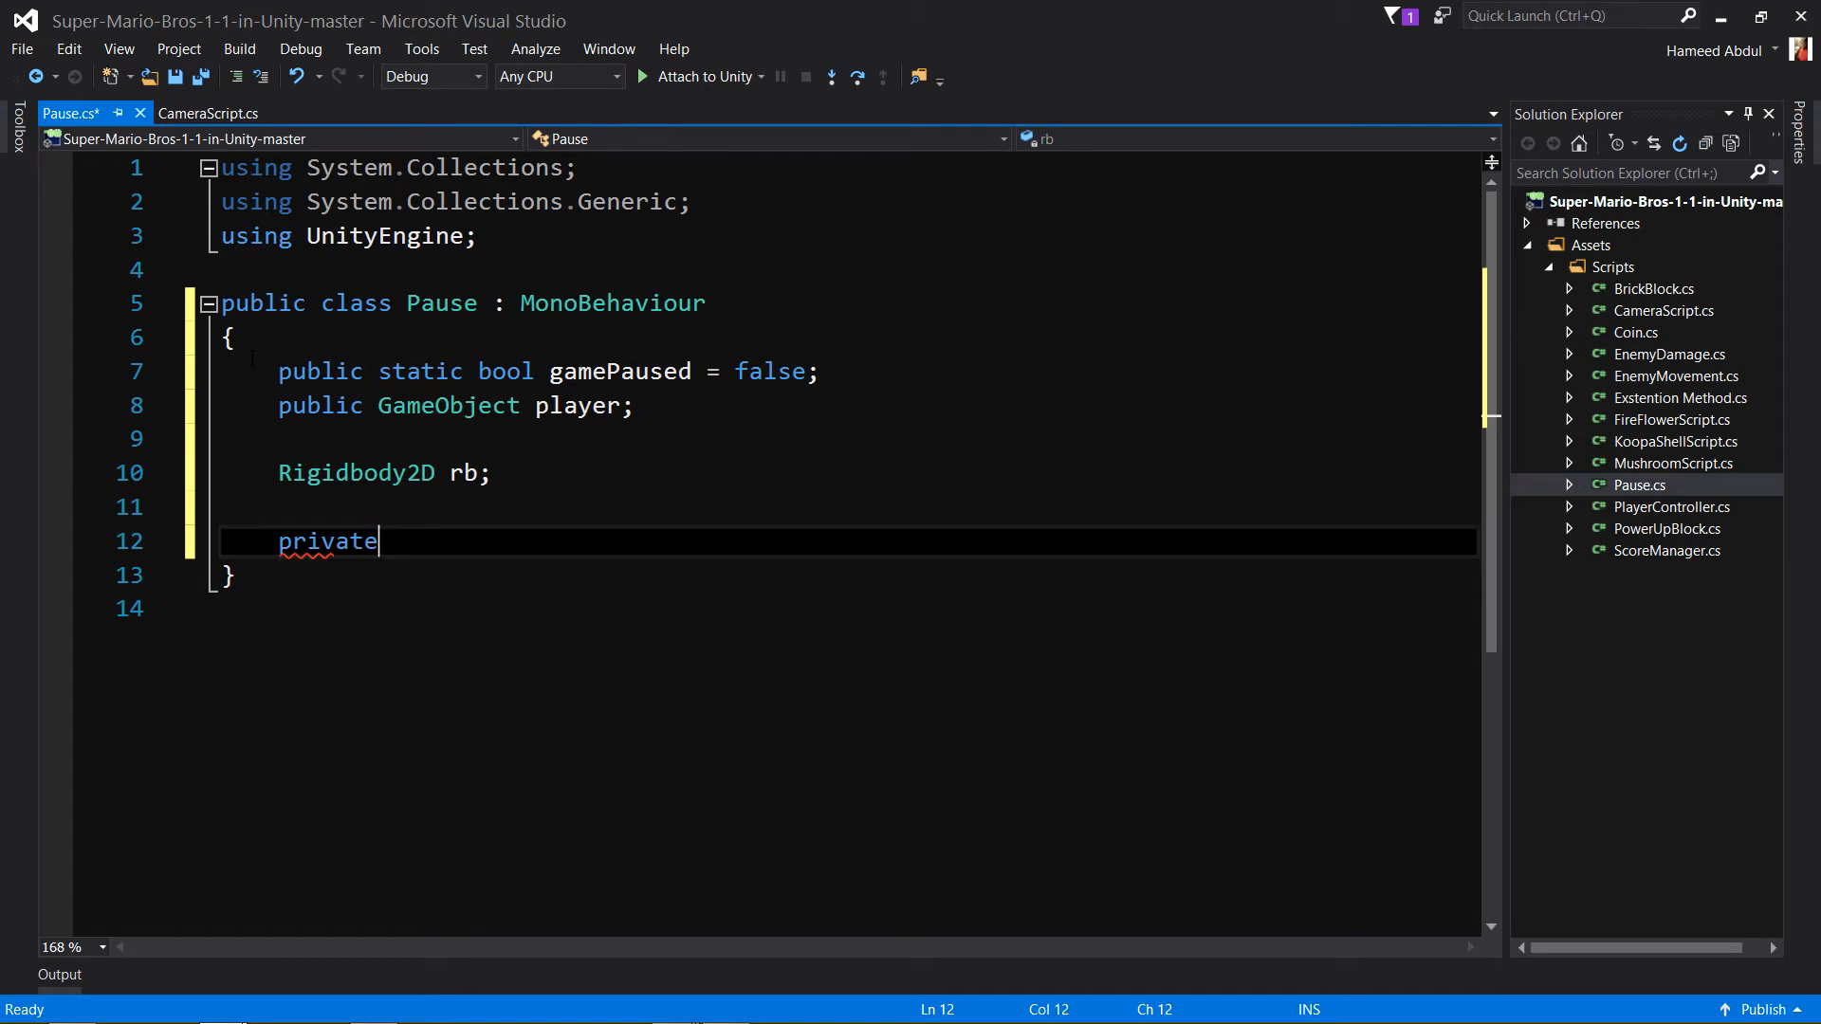
pyautogui.write('(')
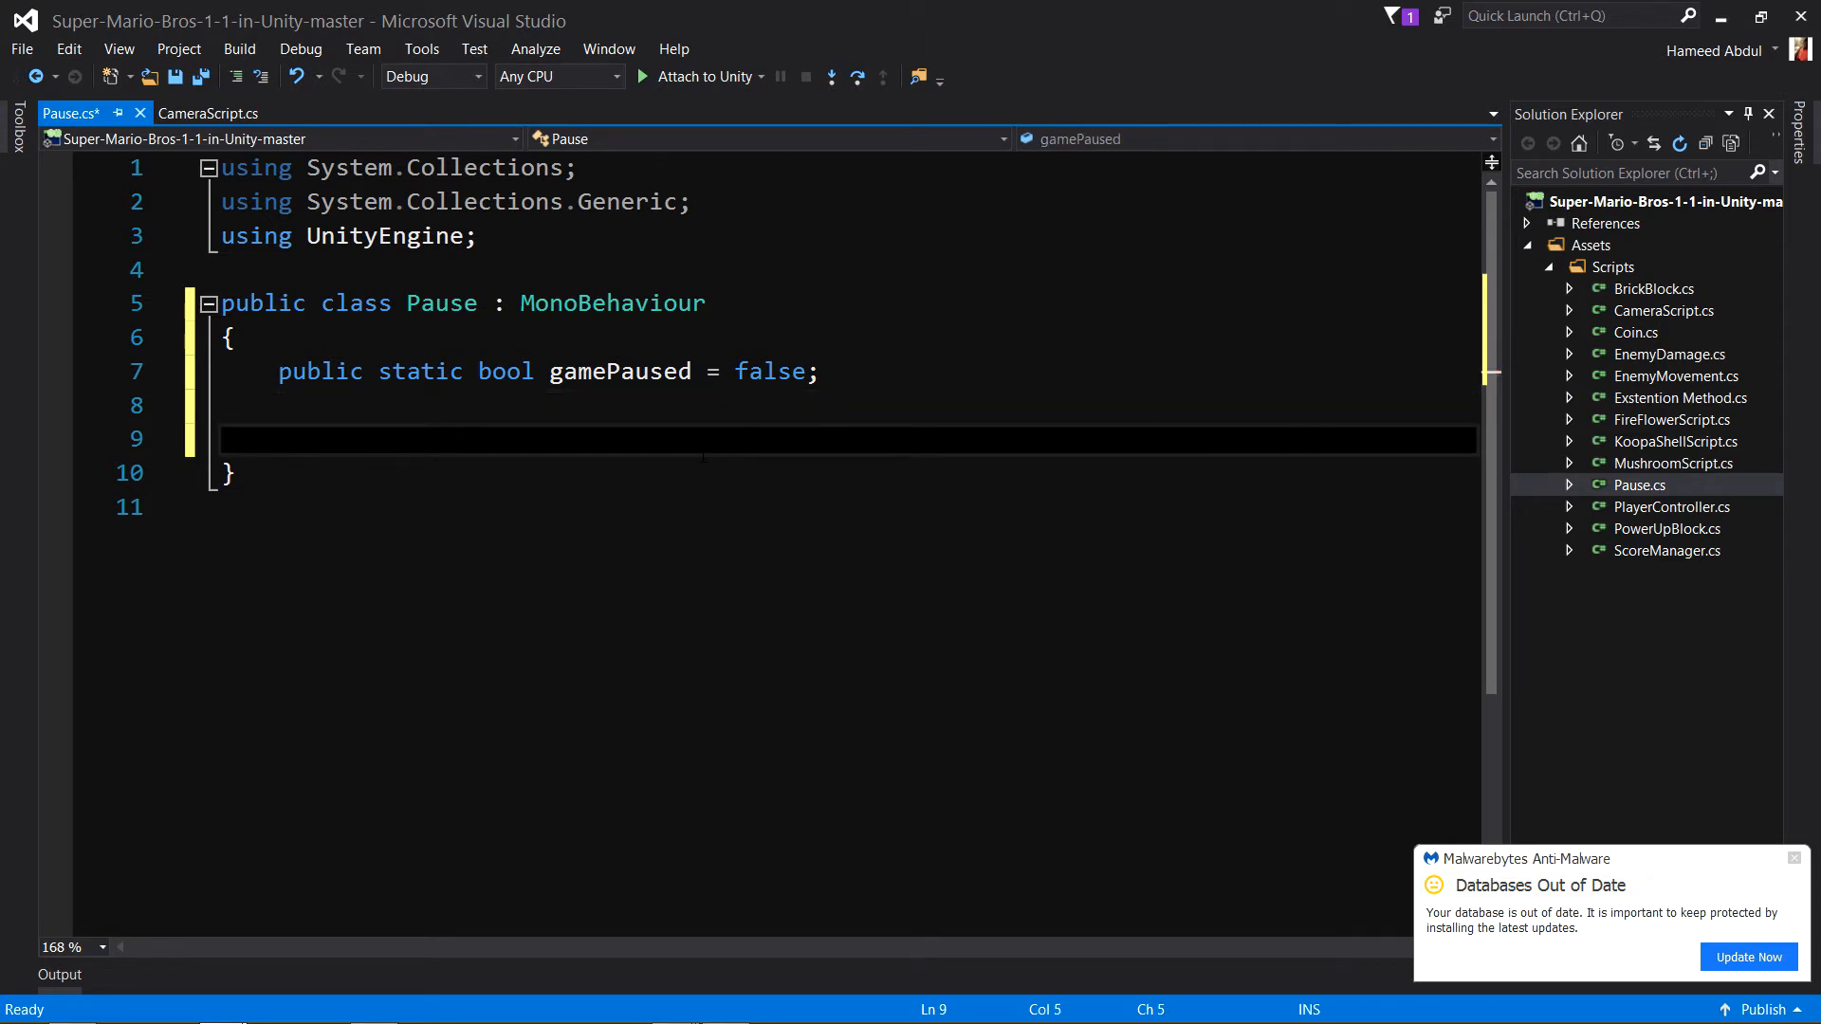
pyautogui.write('void Start(')
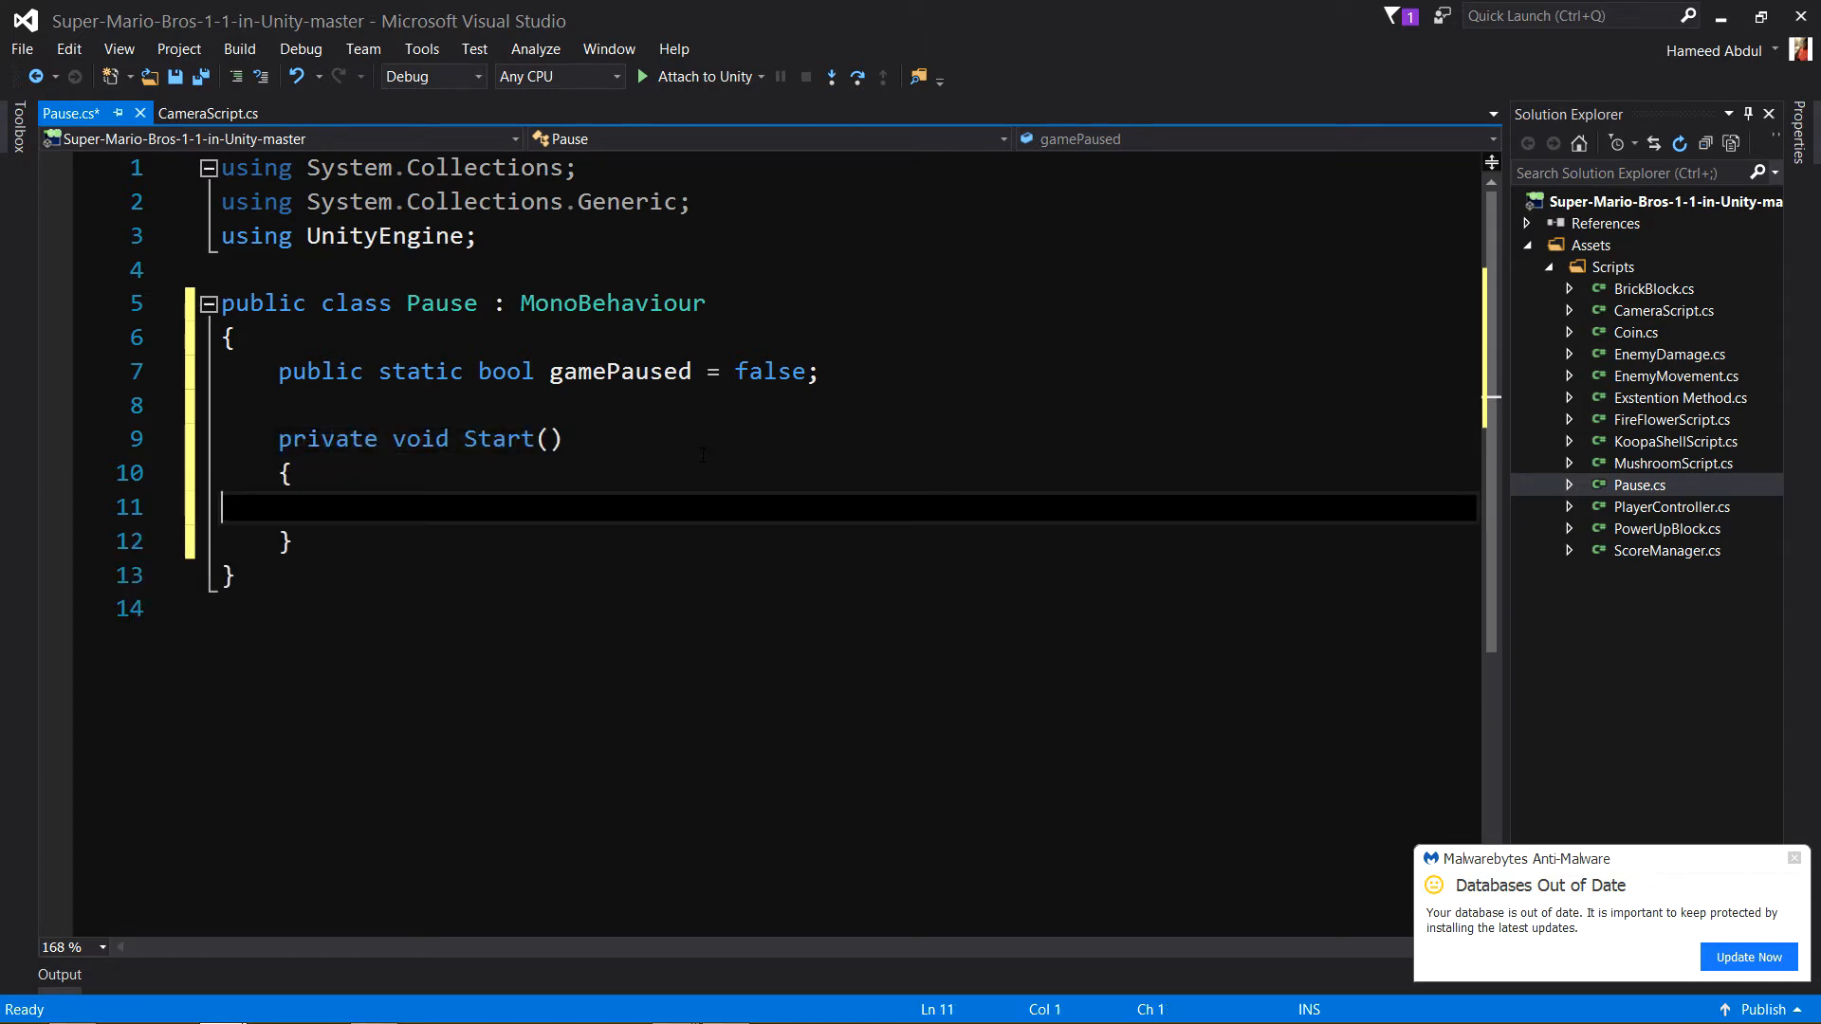
# Add a private Update method with an 'if (Input.GetKeyDown(KeyCode.P))' check.
pyautogui.press('Tab')
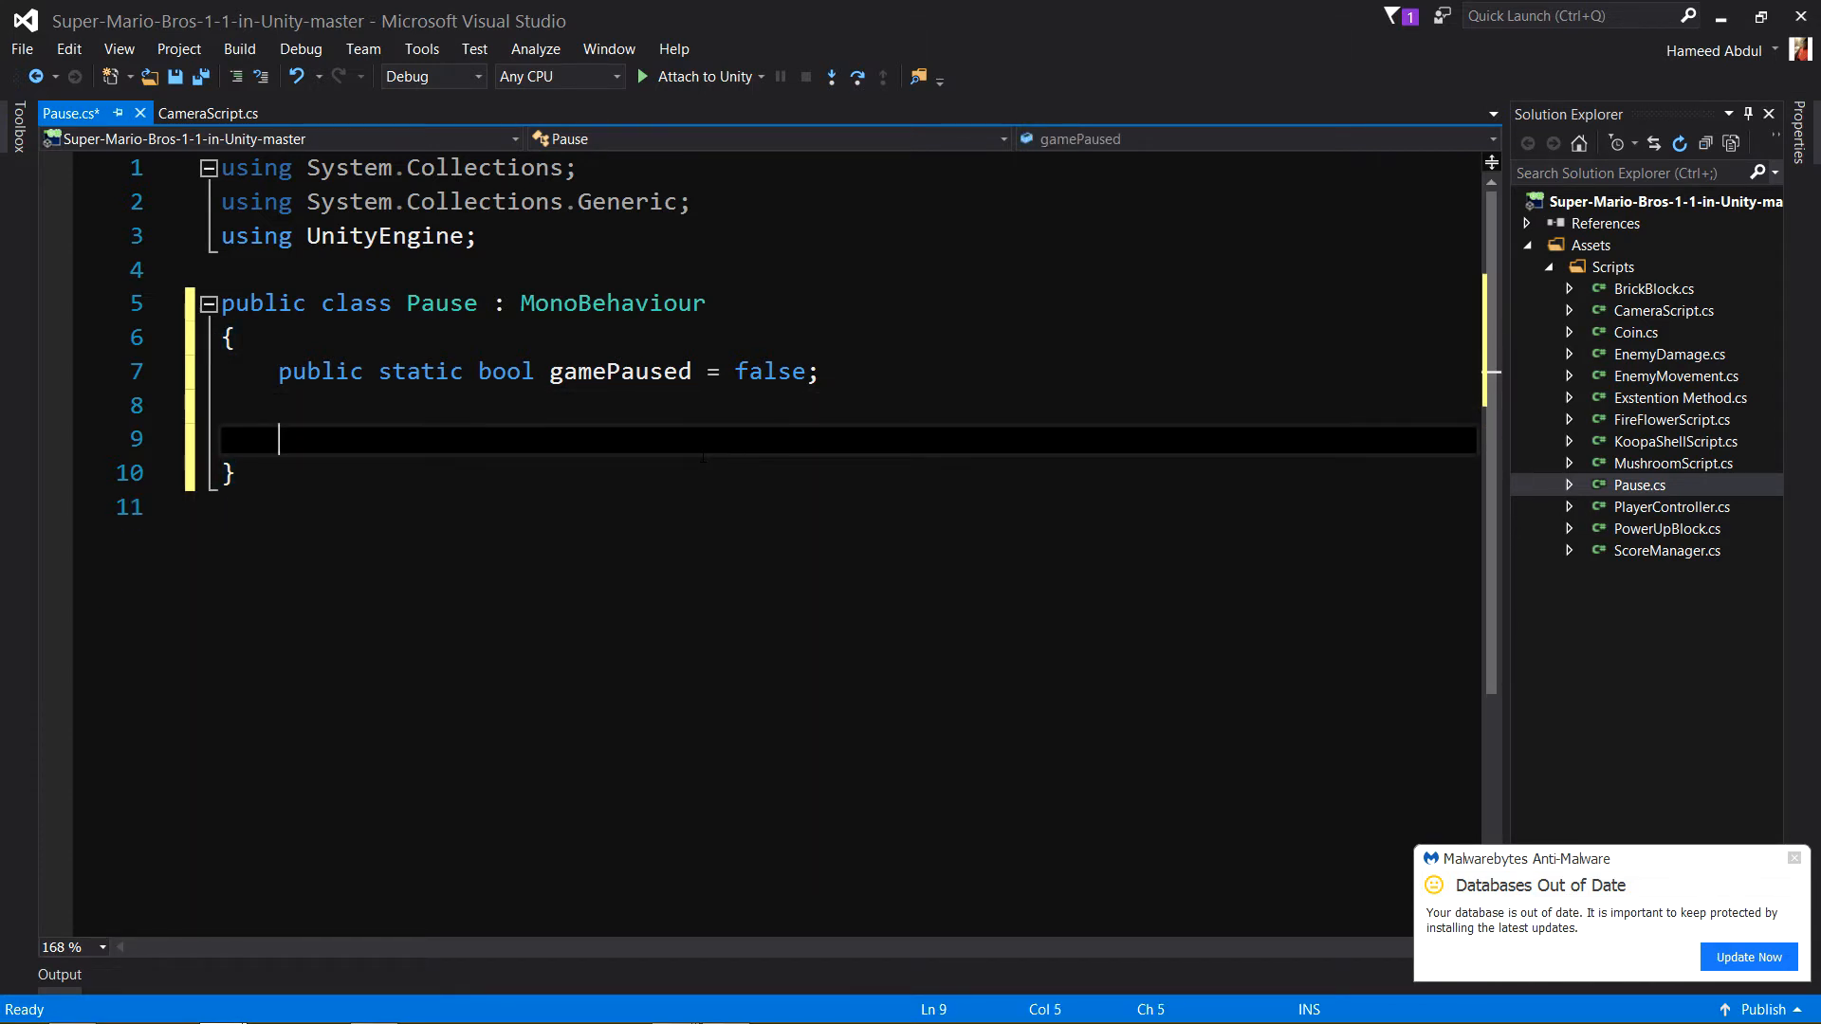
pyautogui.write('void Update(')
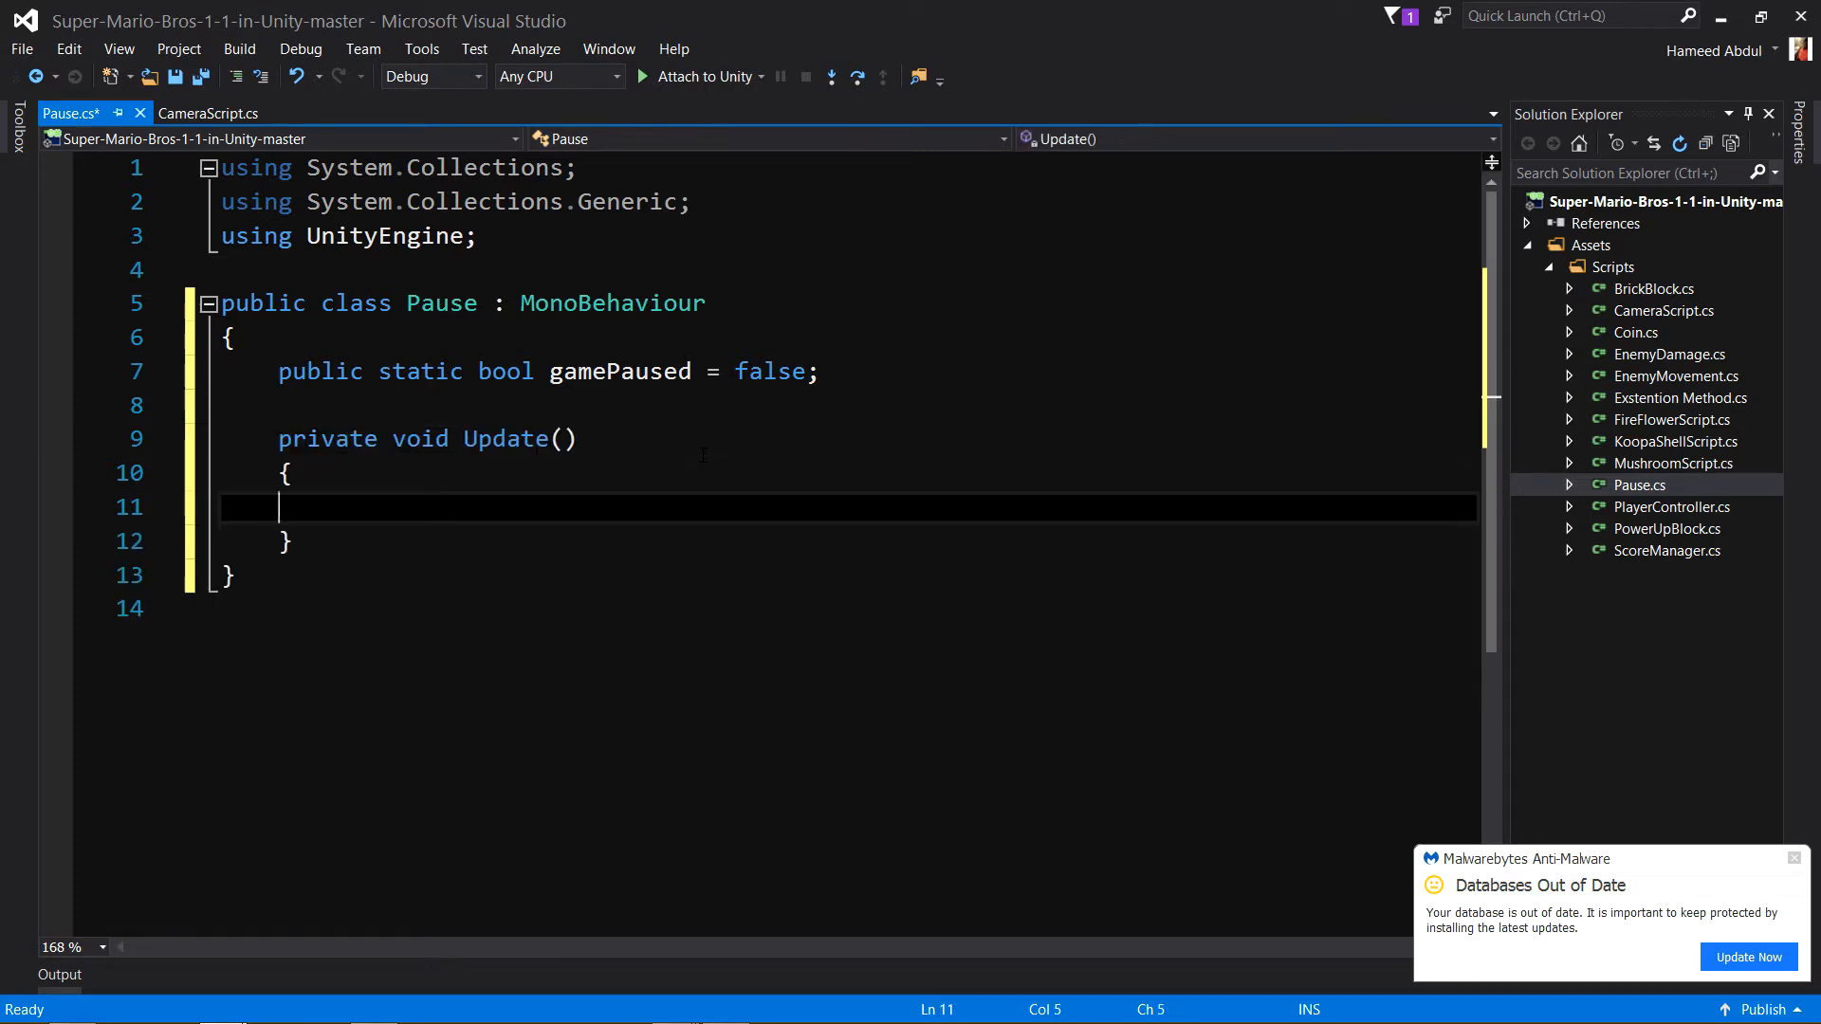
pyautogui.write('if(')
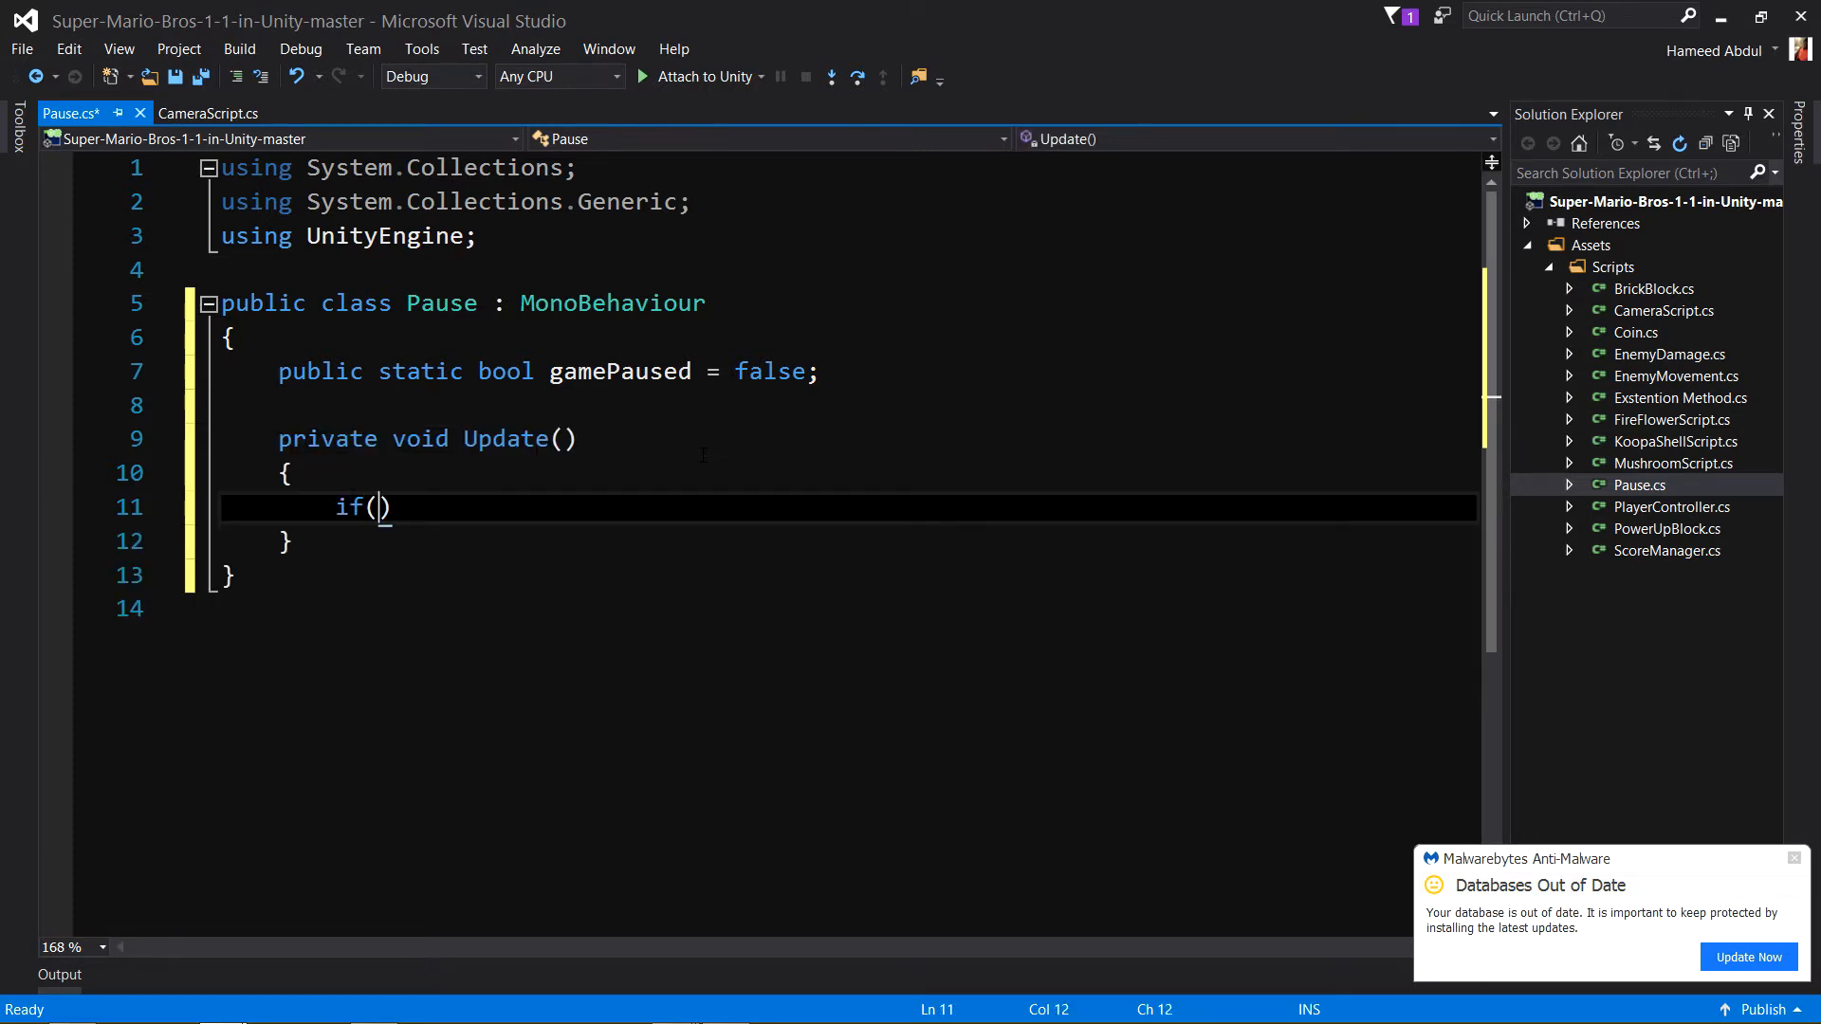
pyautogui.write('Input.')
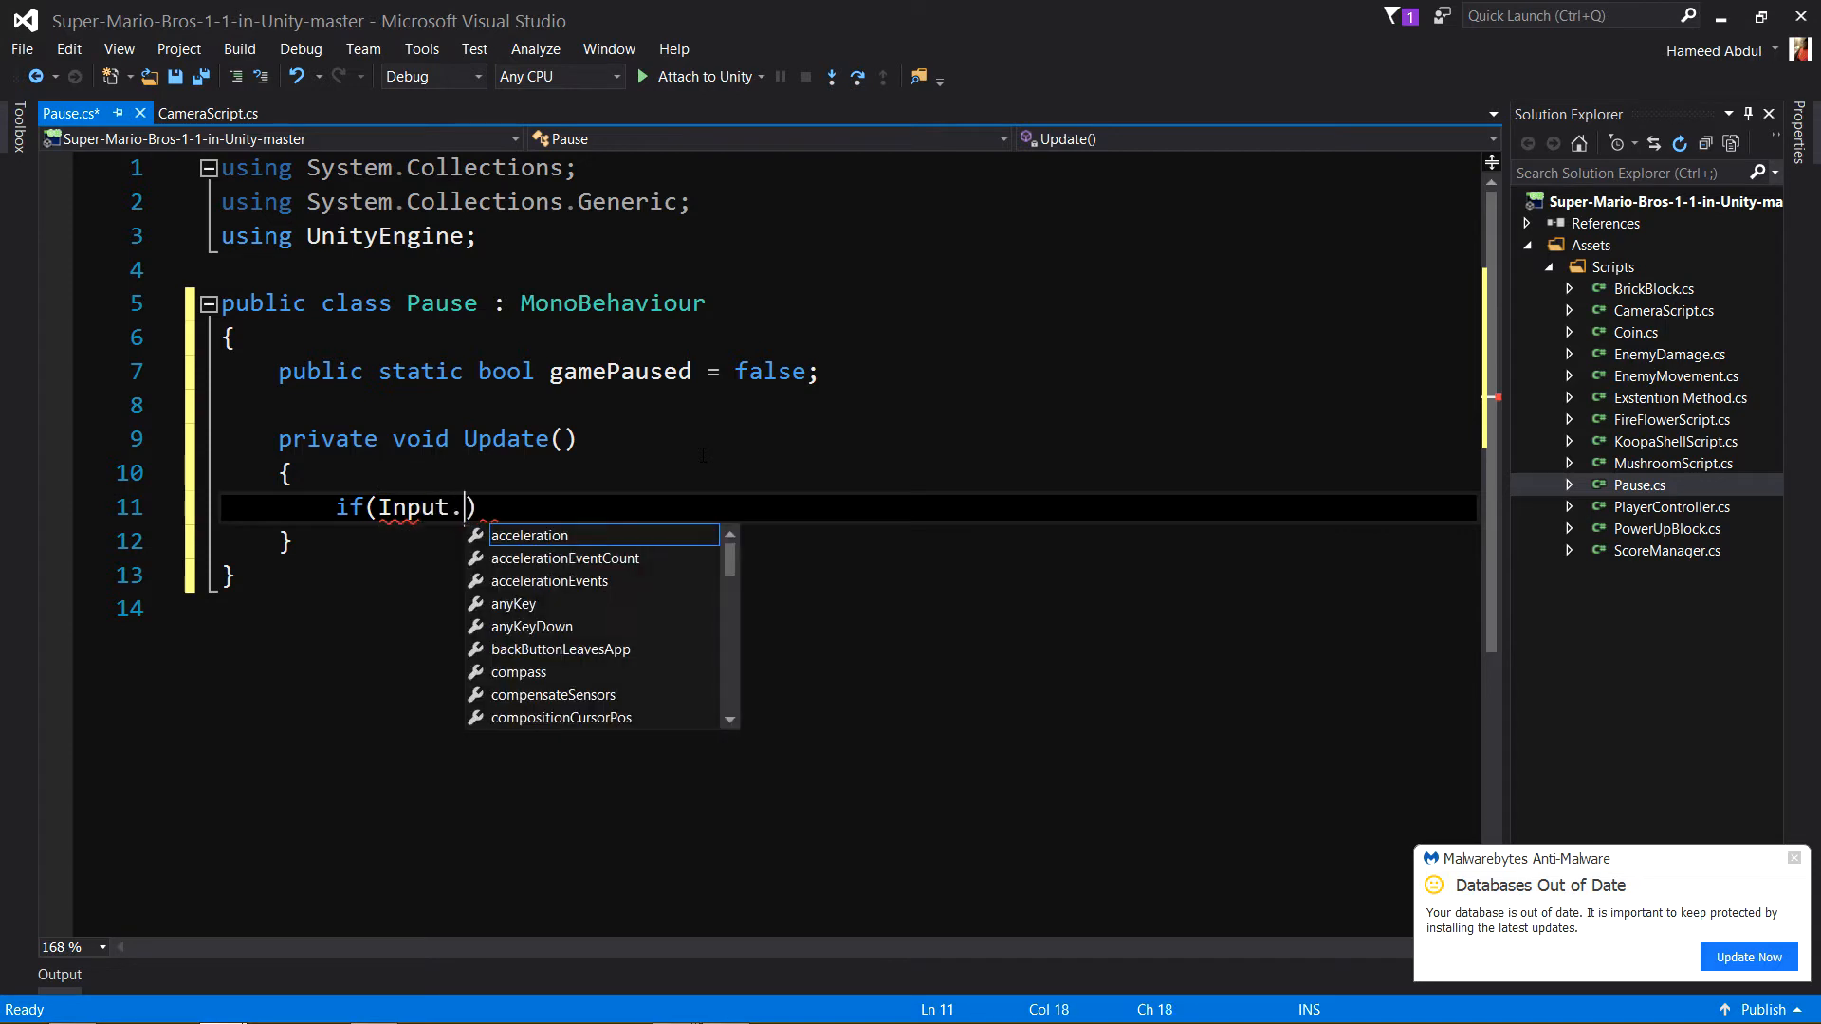
pyautogui.write('Ge')
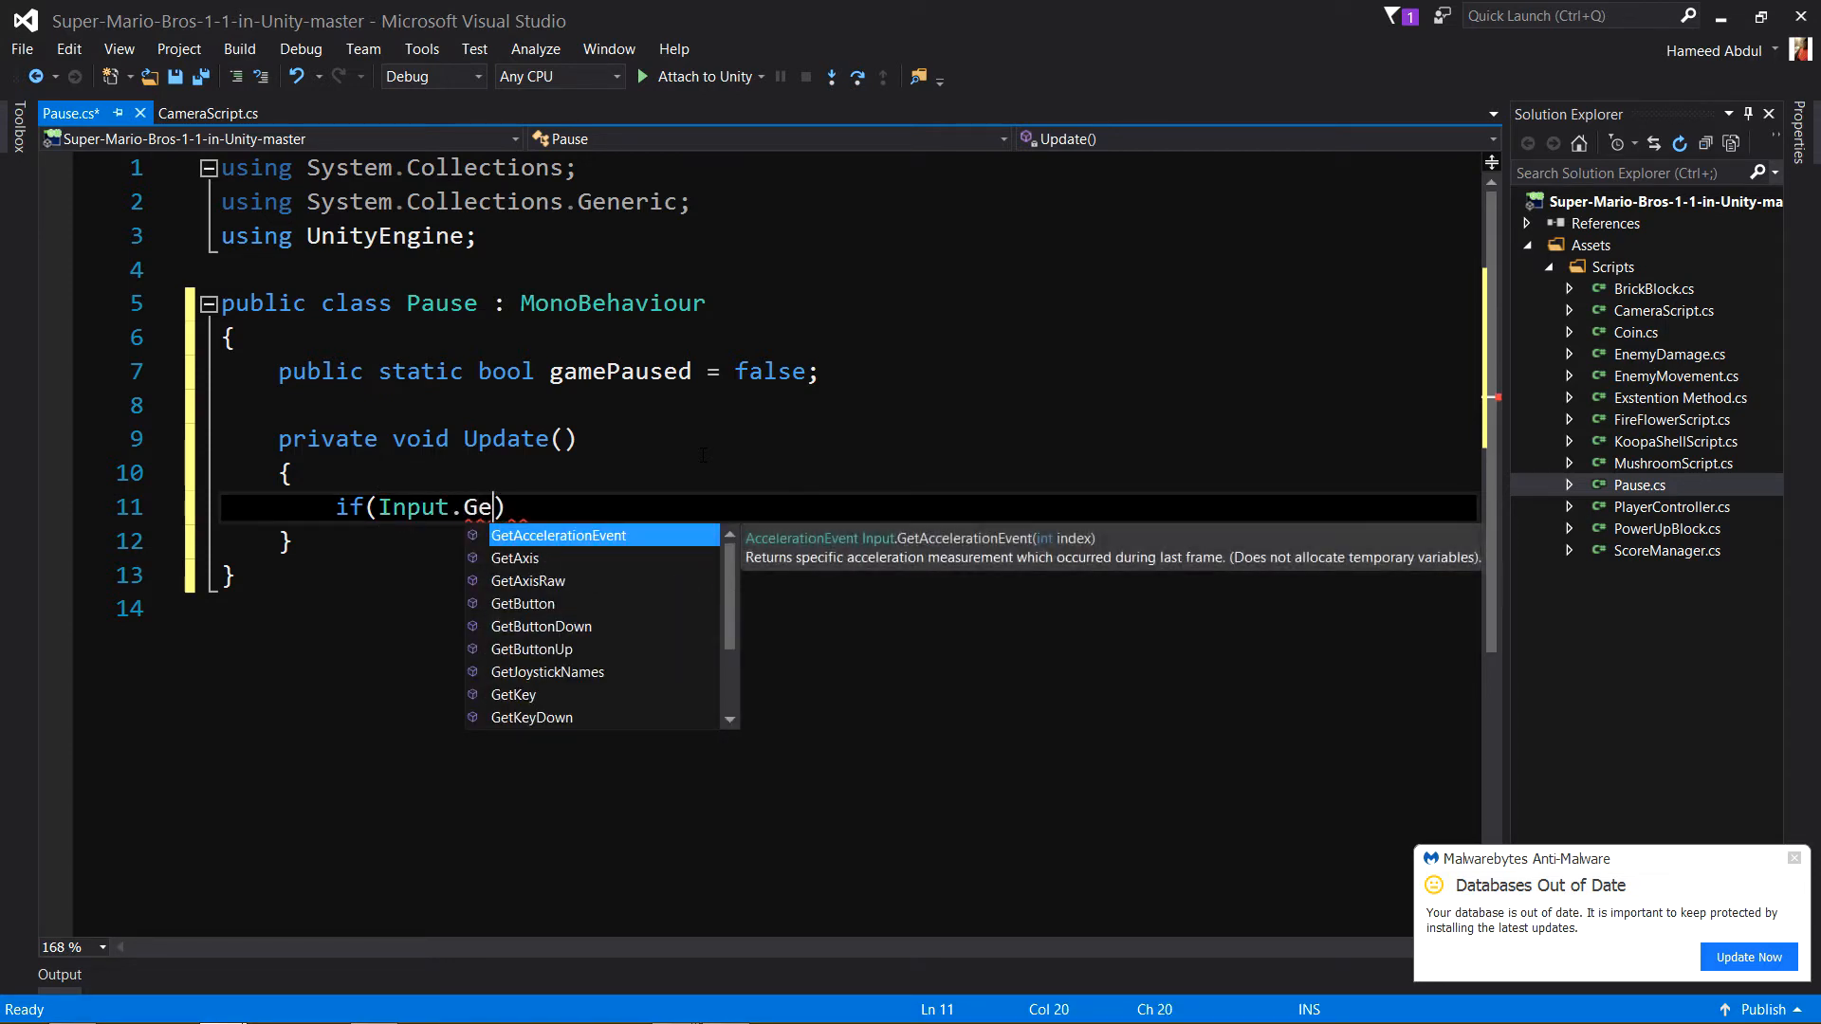
pyautogui.write('tkey')
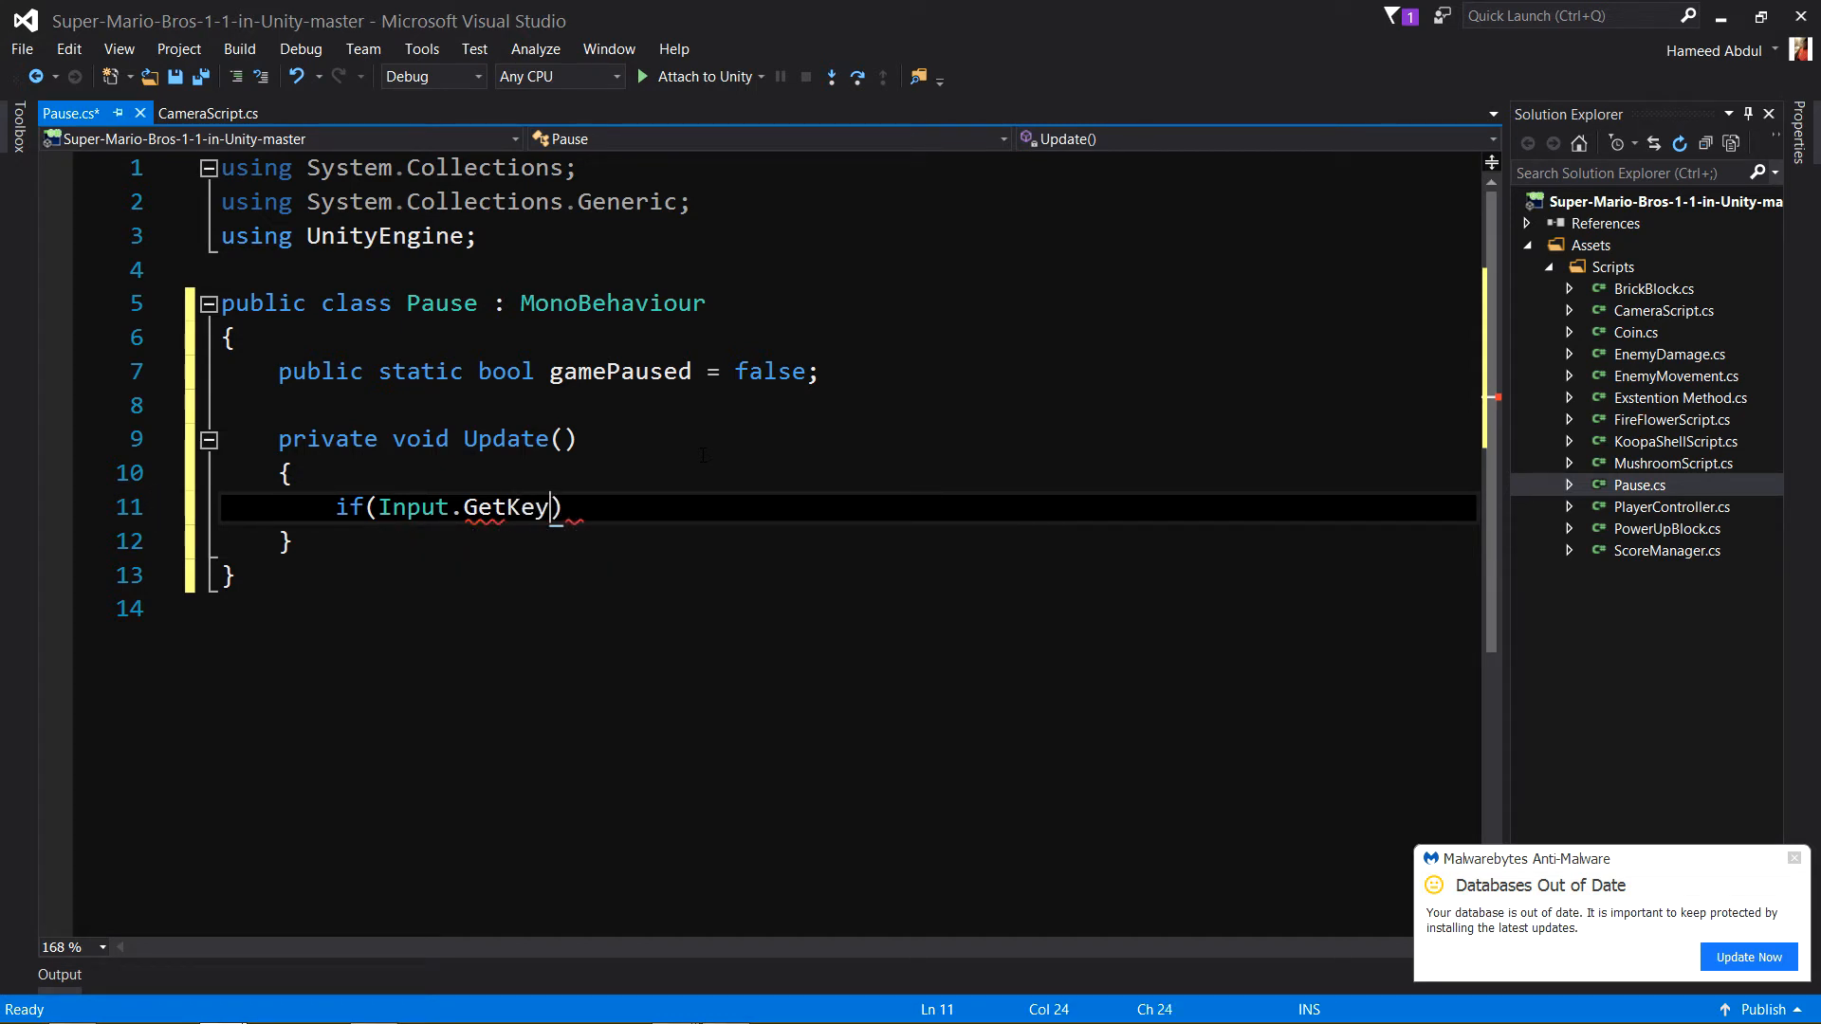
pyautogui.write('Down')
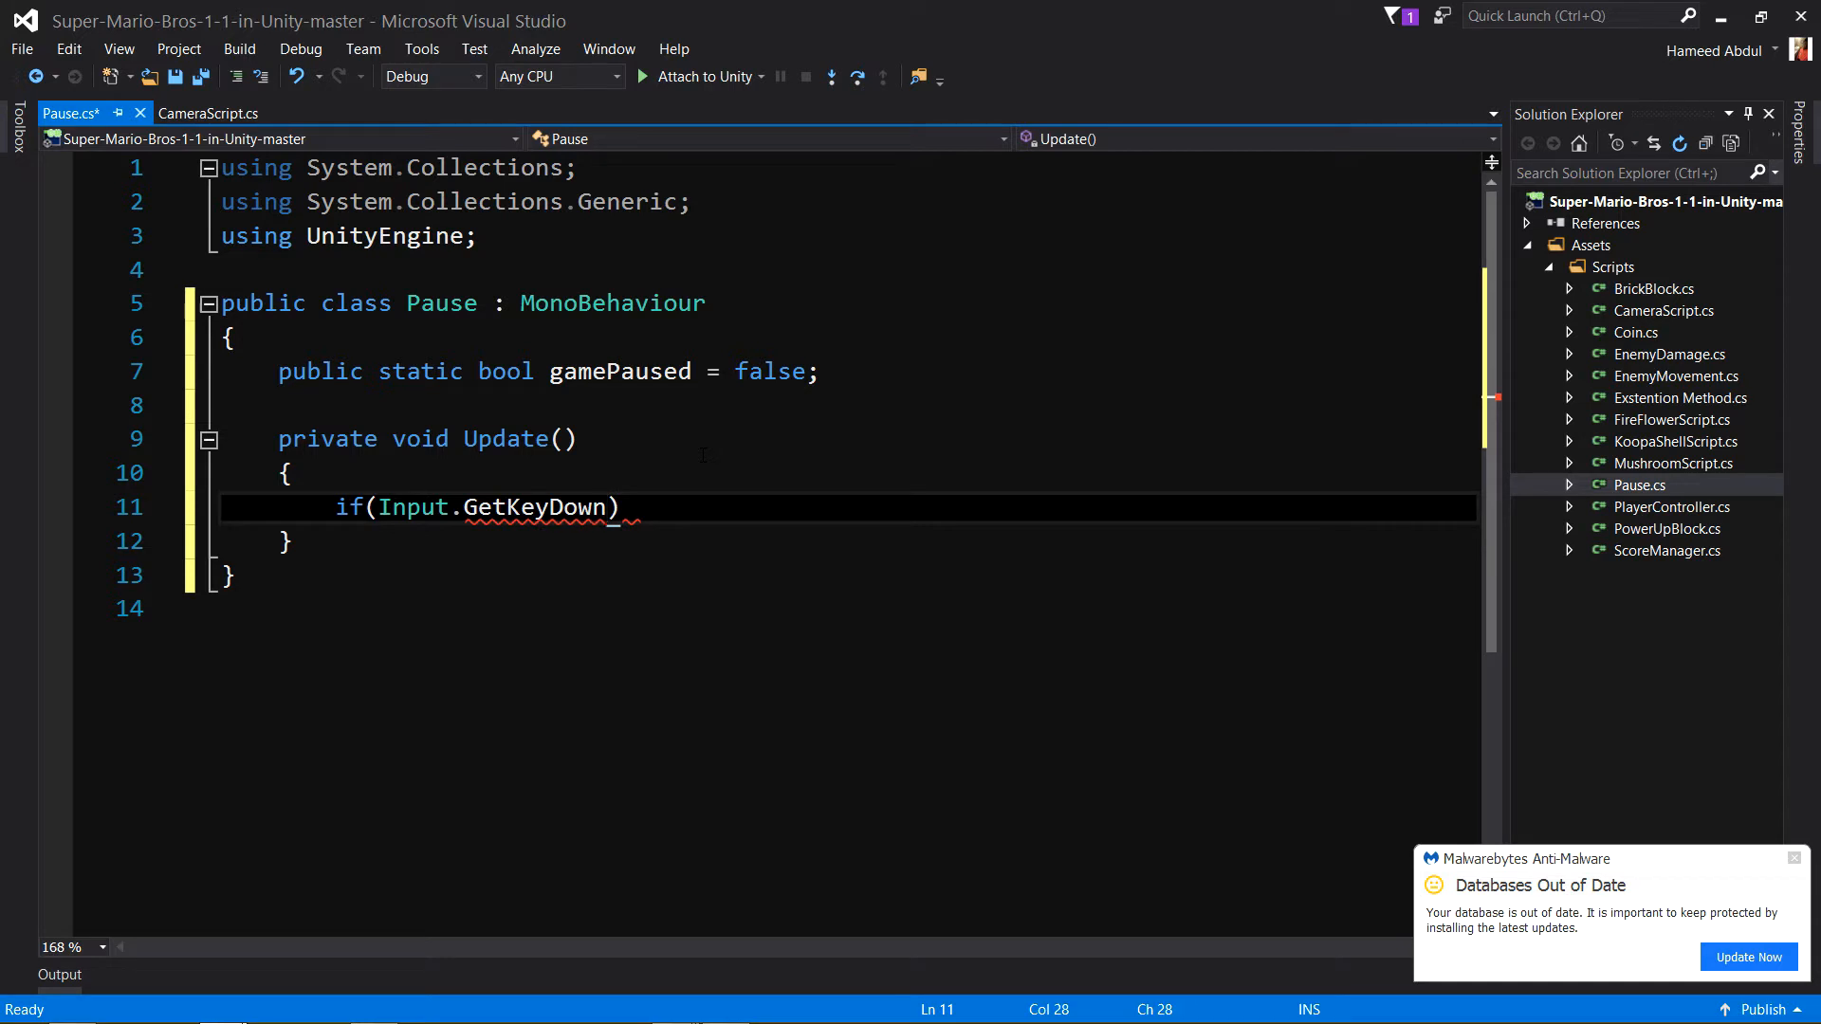
pyautogui.write('KeyCode.P')
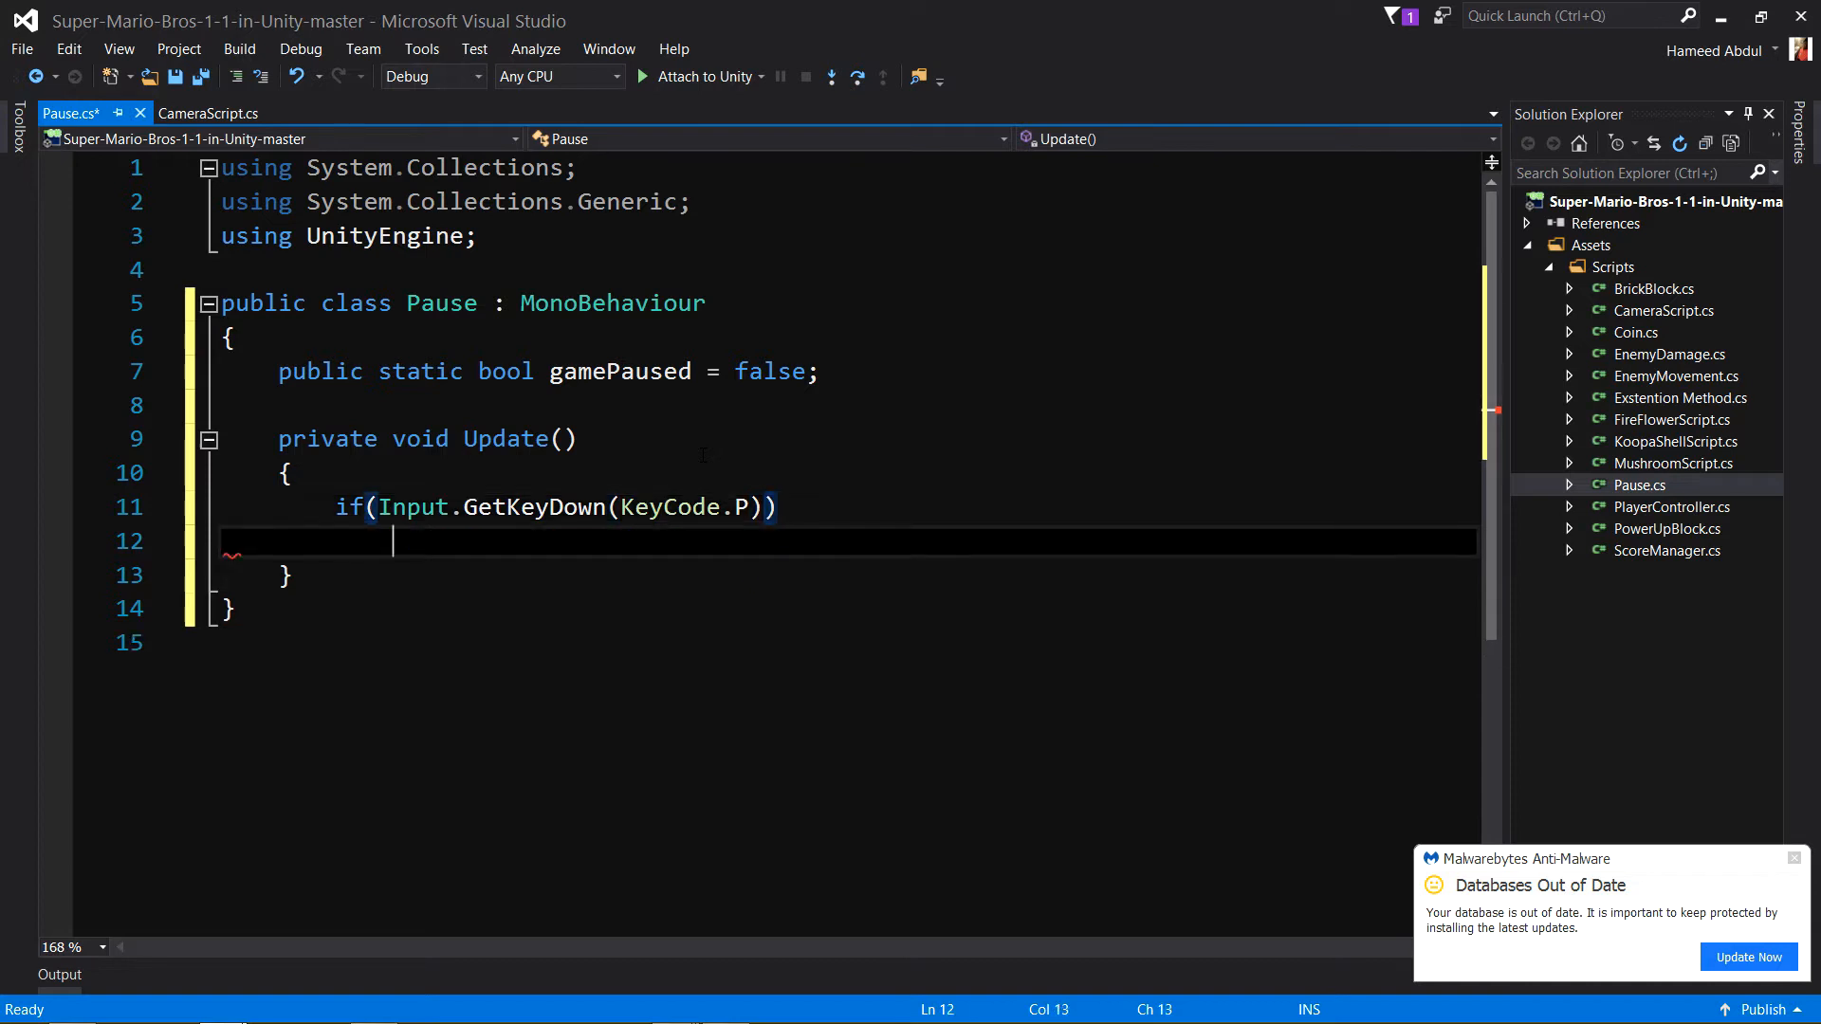
# Toggle the flag with 'gamePaused = !gamePaused;' inside the P-key check.
pyautogui.write('gamePaused')
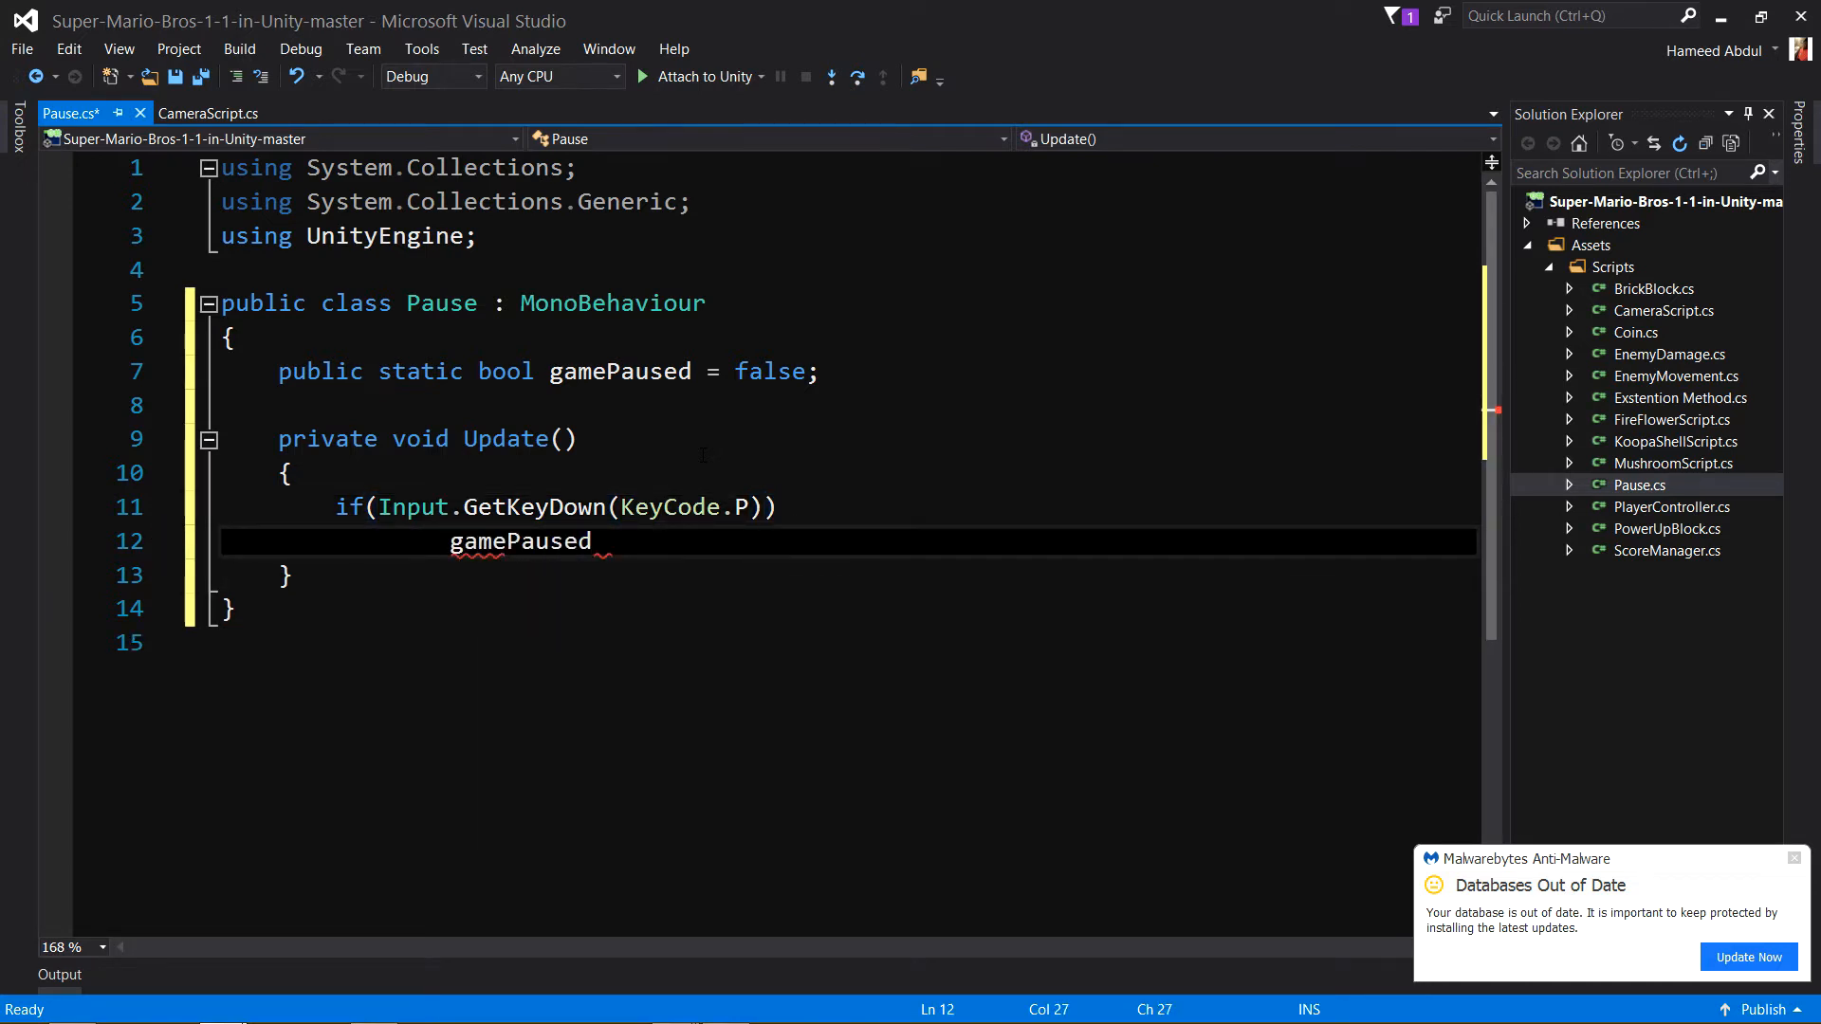
pyautogui.write('=')
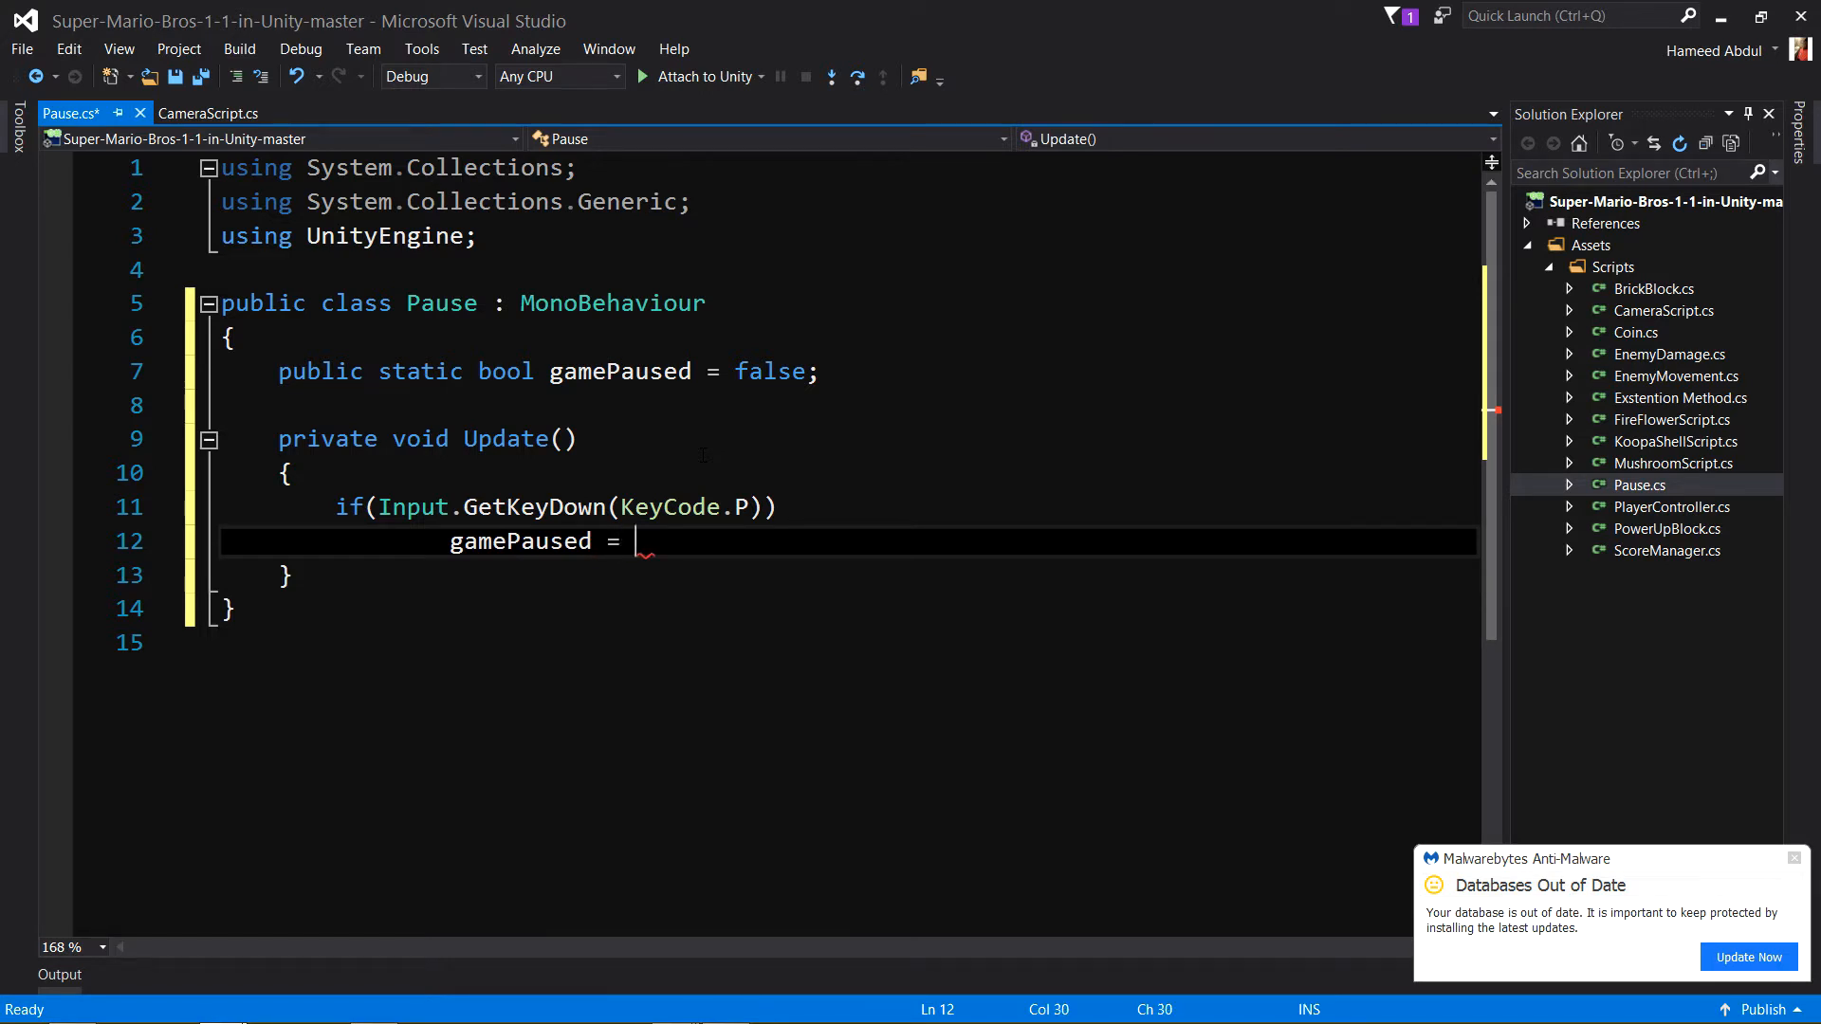
pyautogui.write('!gamePaused;')
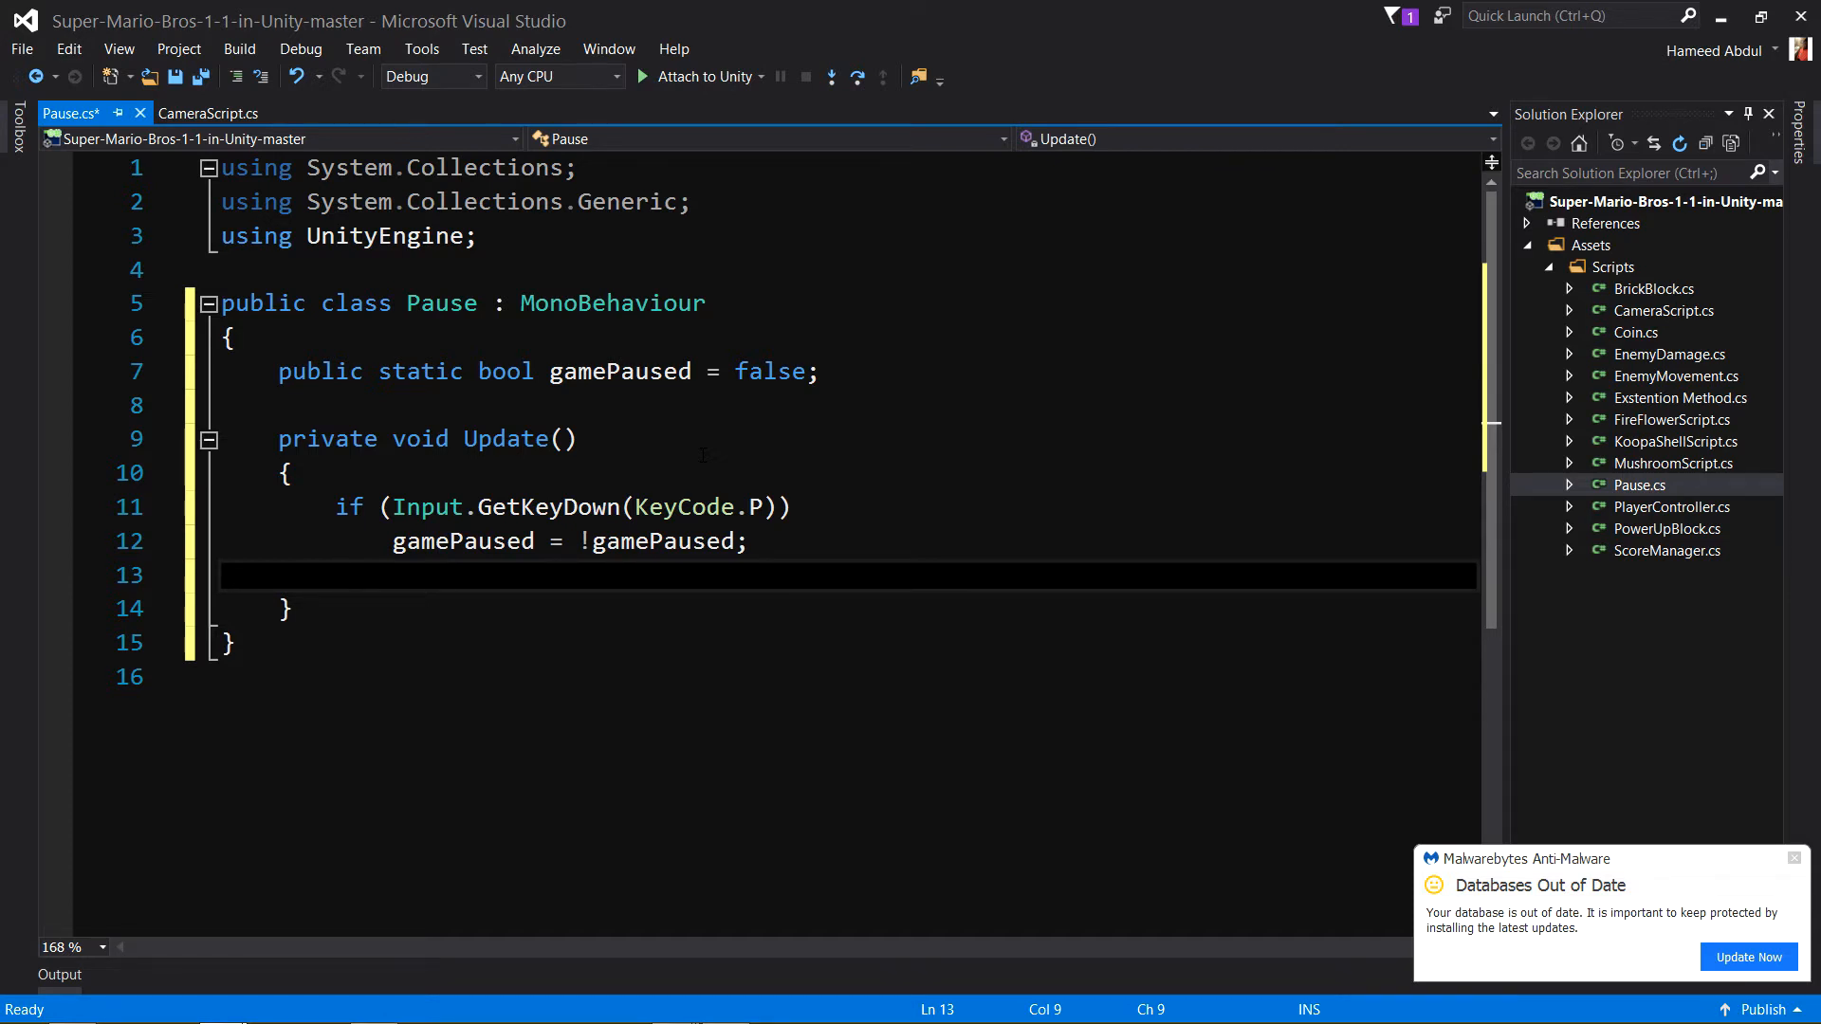
# Add 'if (gamePaused == true) Time.timeScale = 0;' to Update.
pyautogui.write('if')
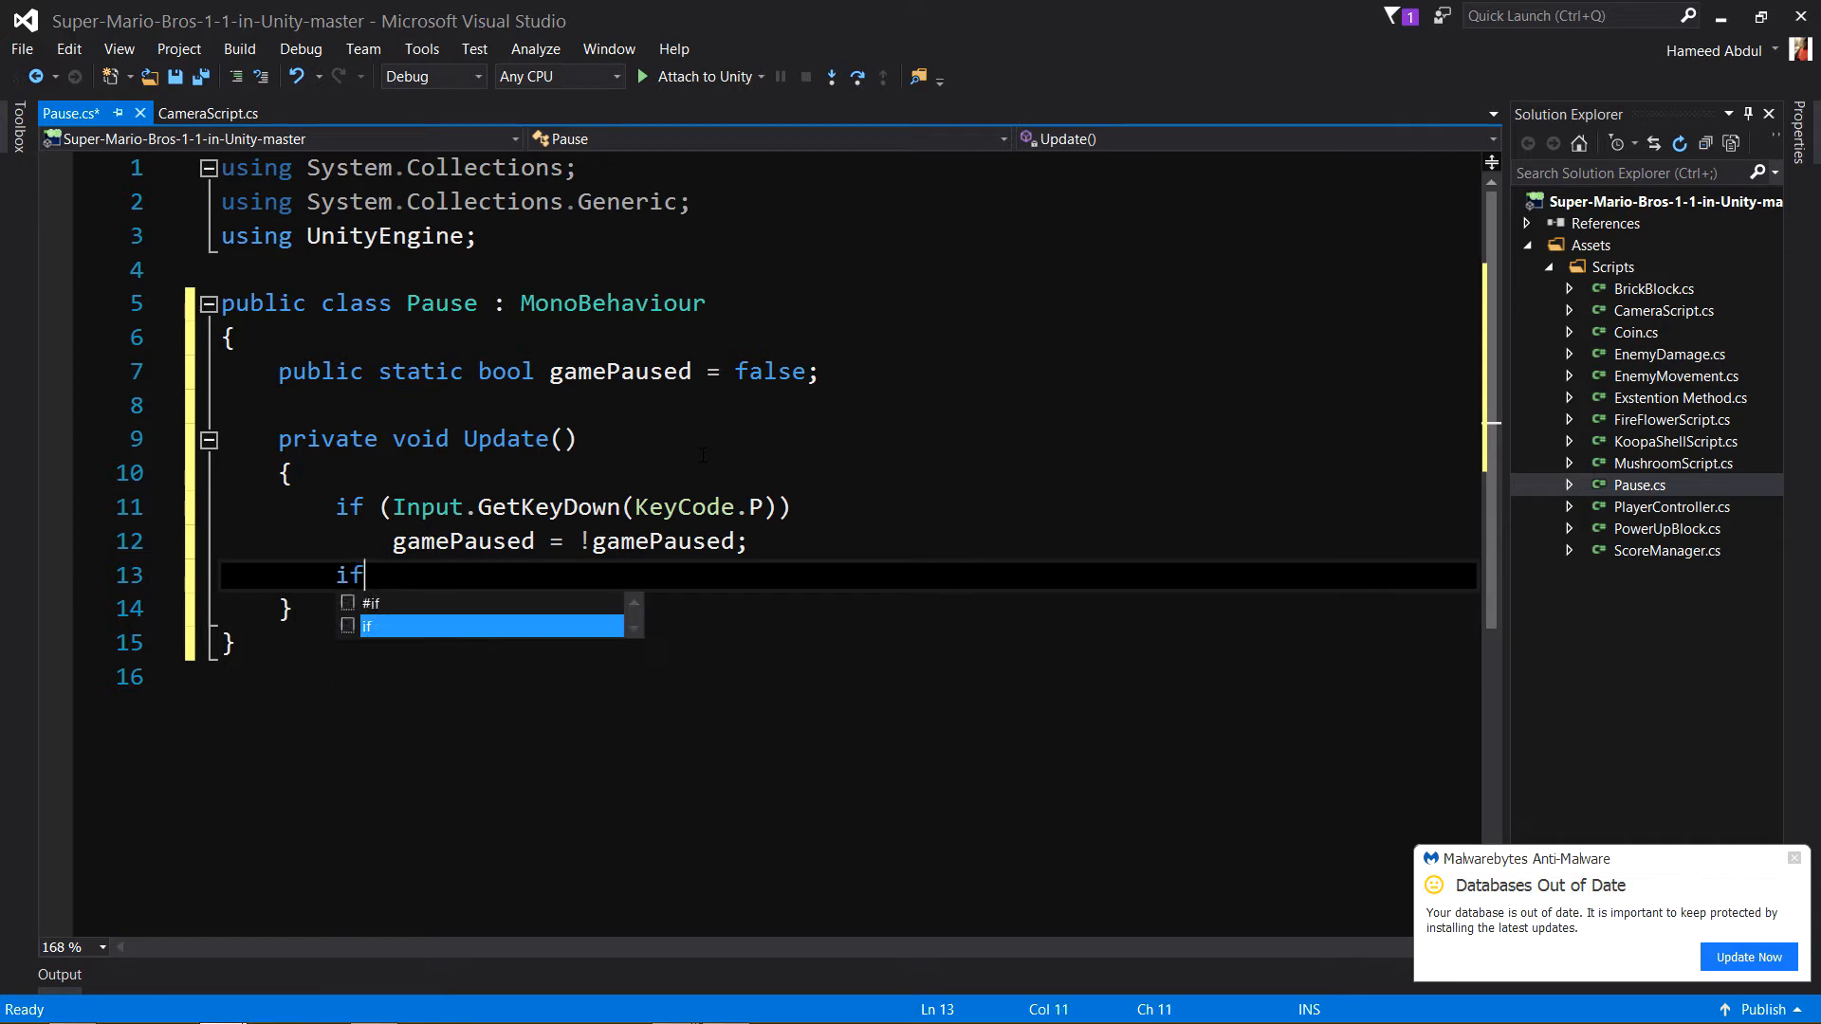
pyautogui.write('(gamePaused)')
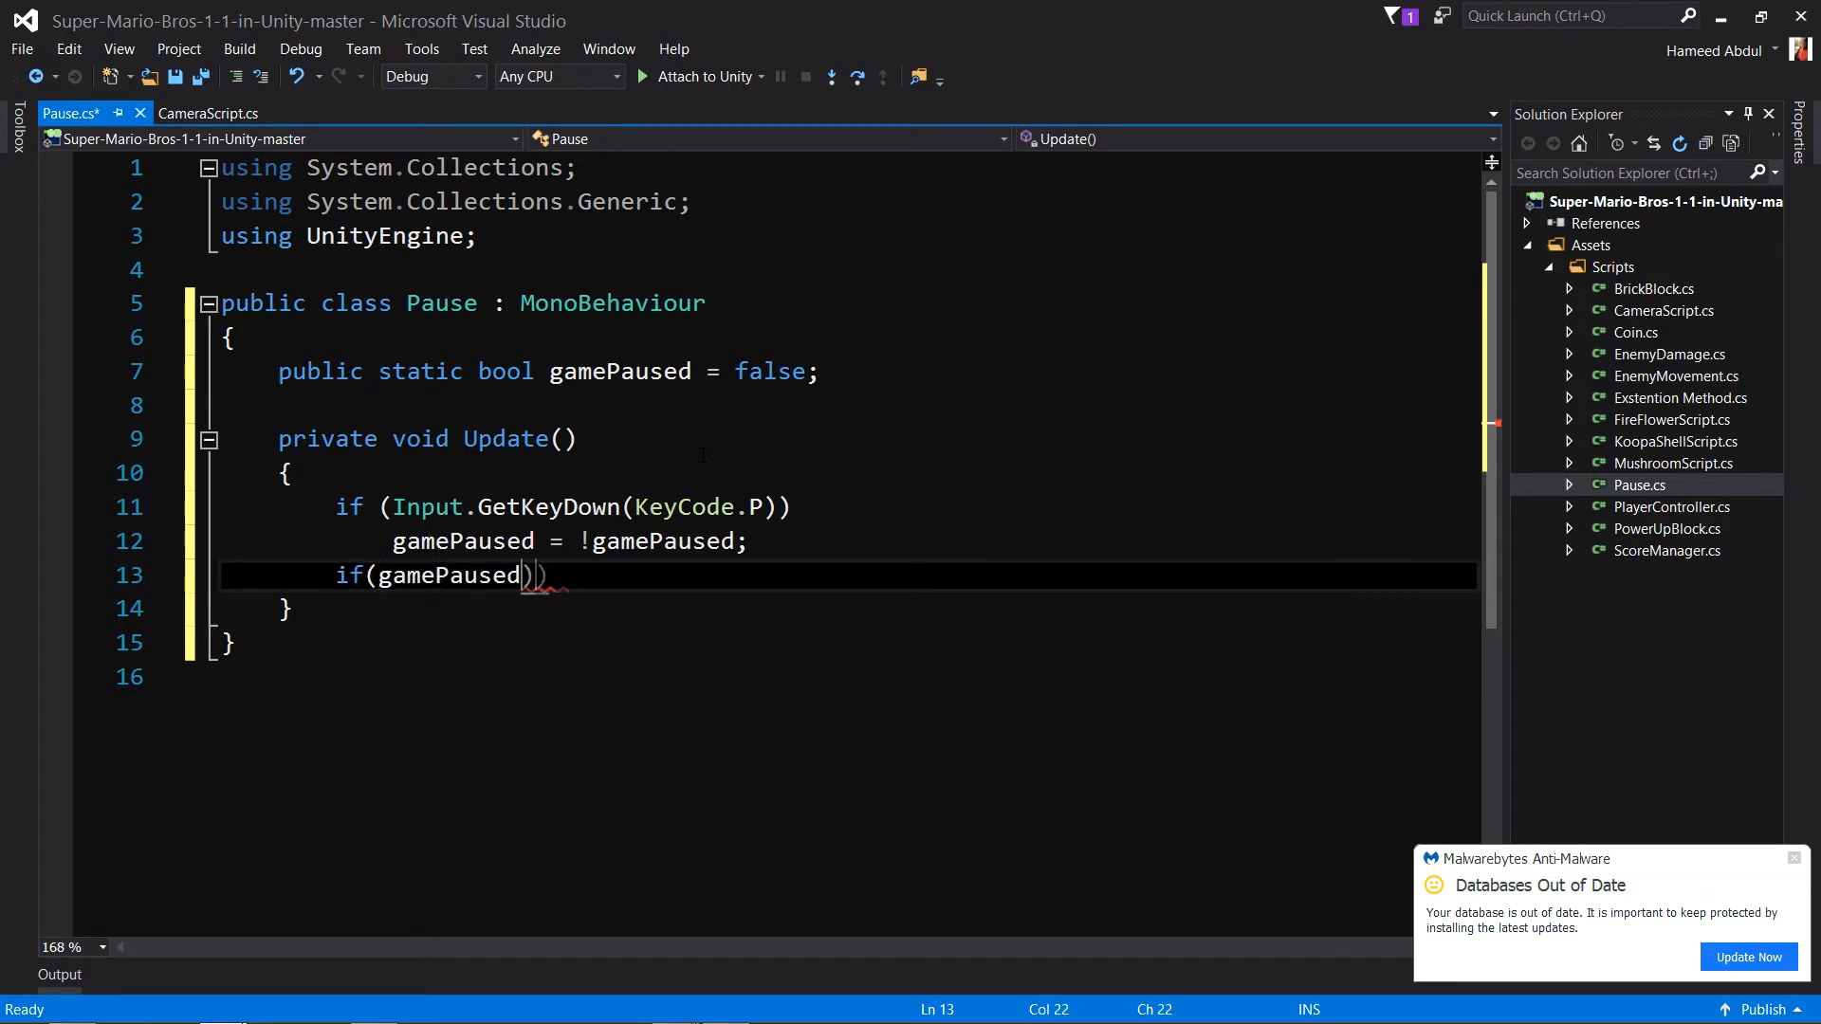
pyautogui.write('==')
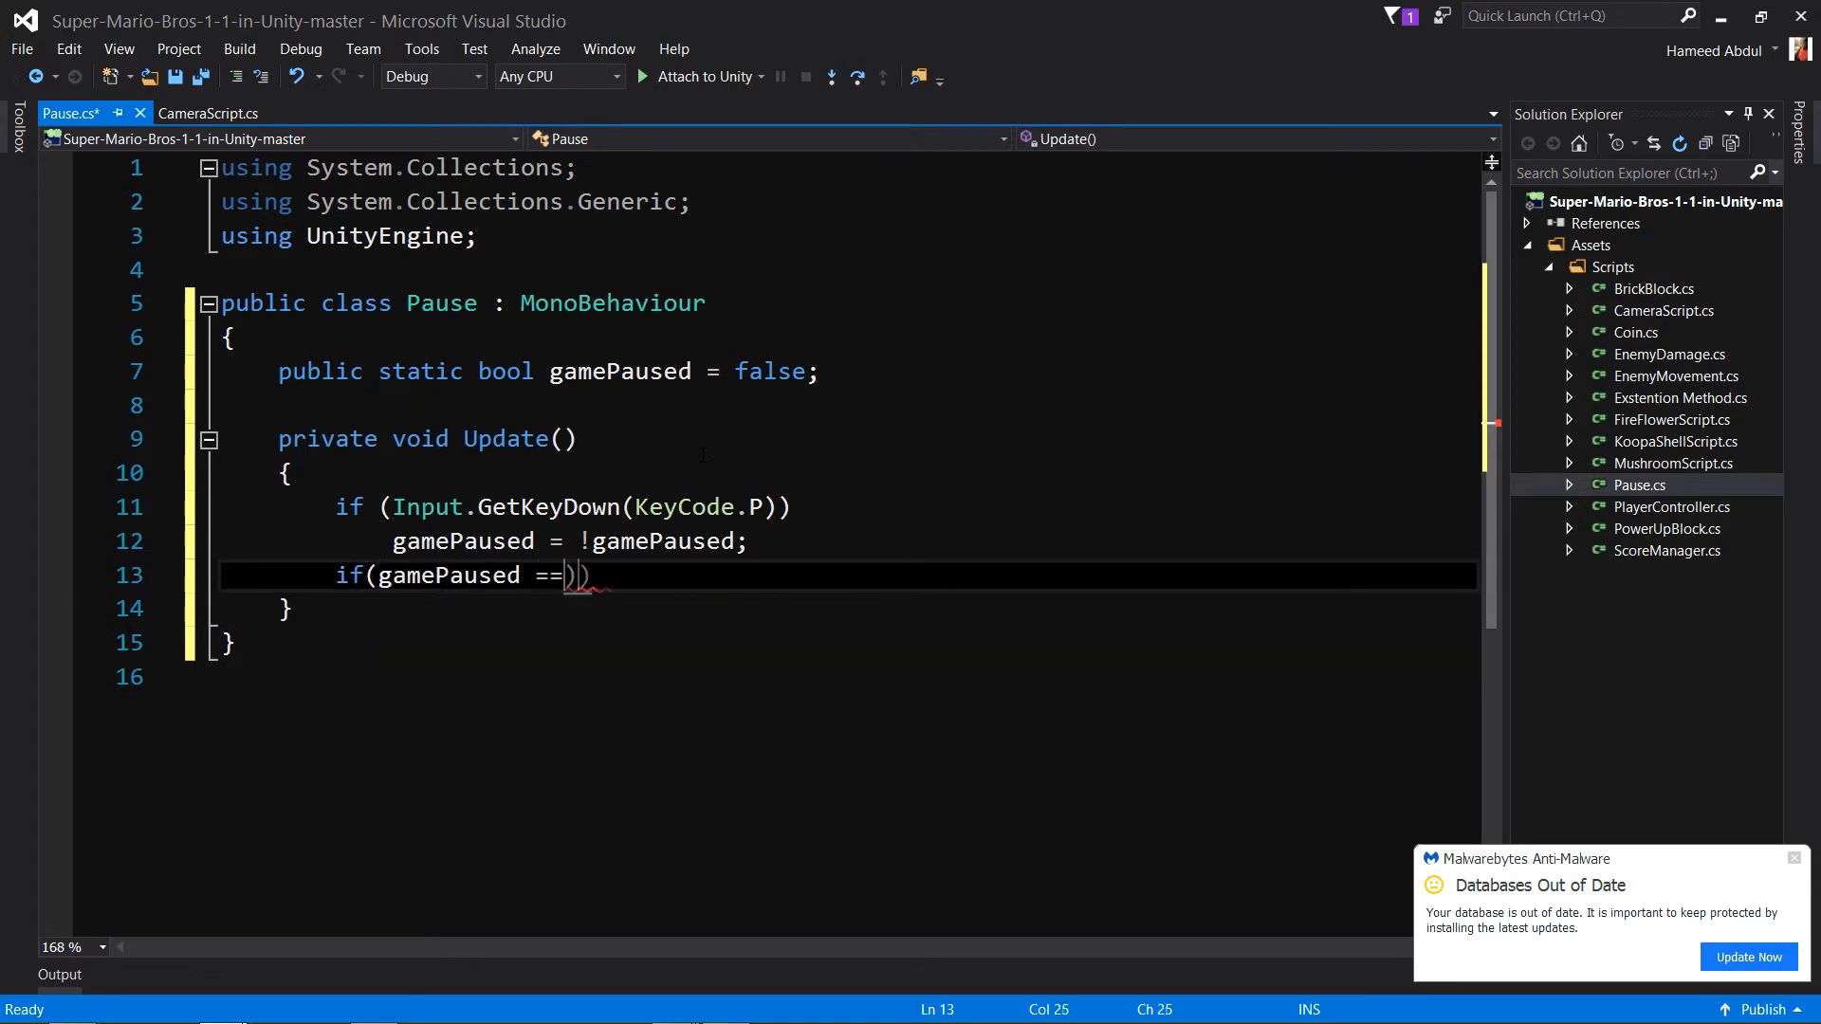
pyautogui.write('true')
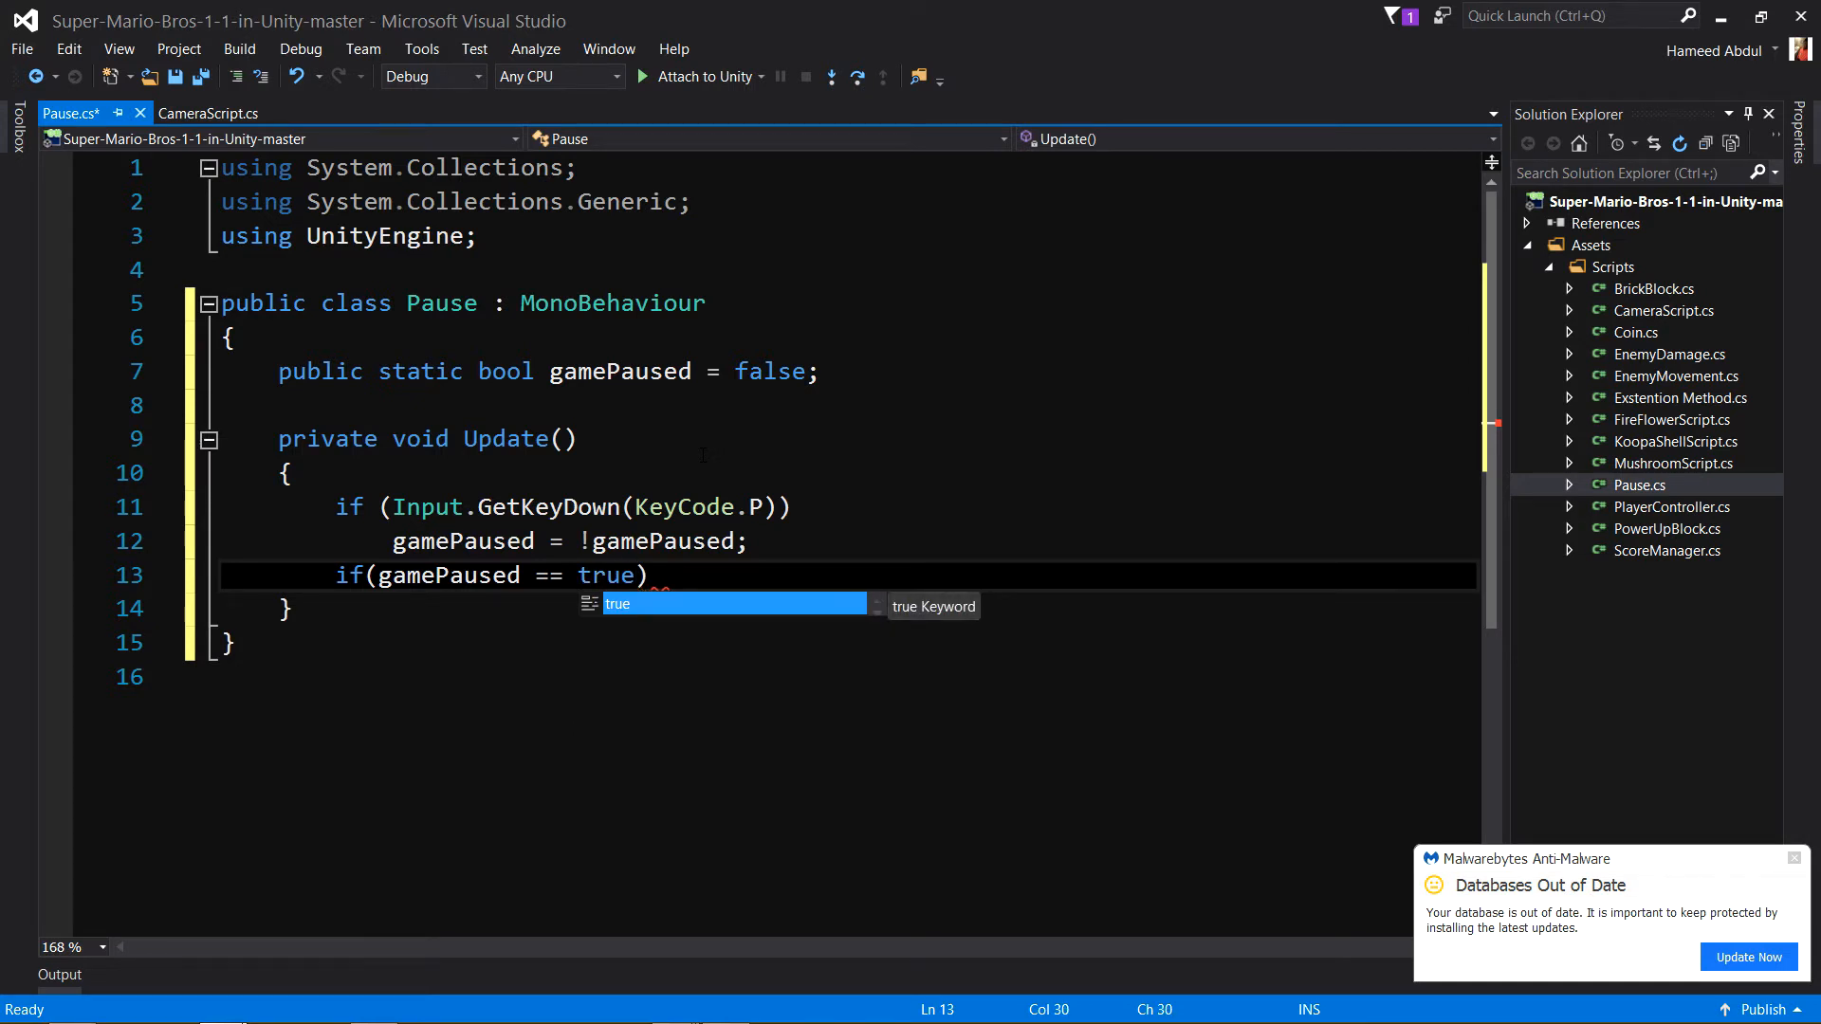
pyautogui.write(')')
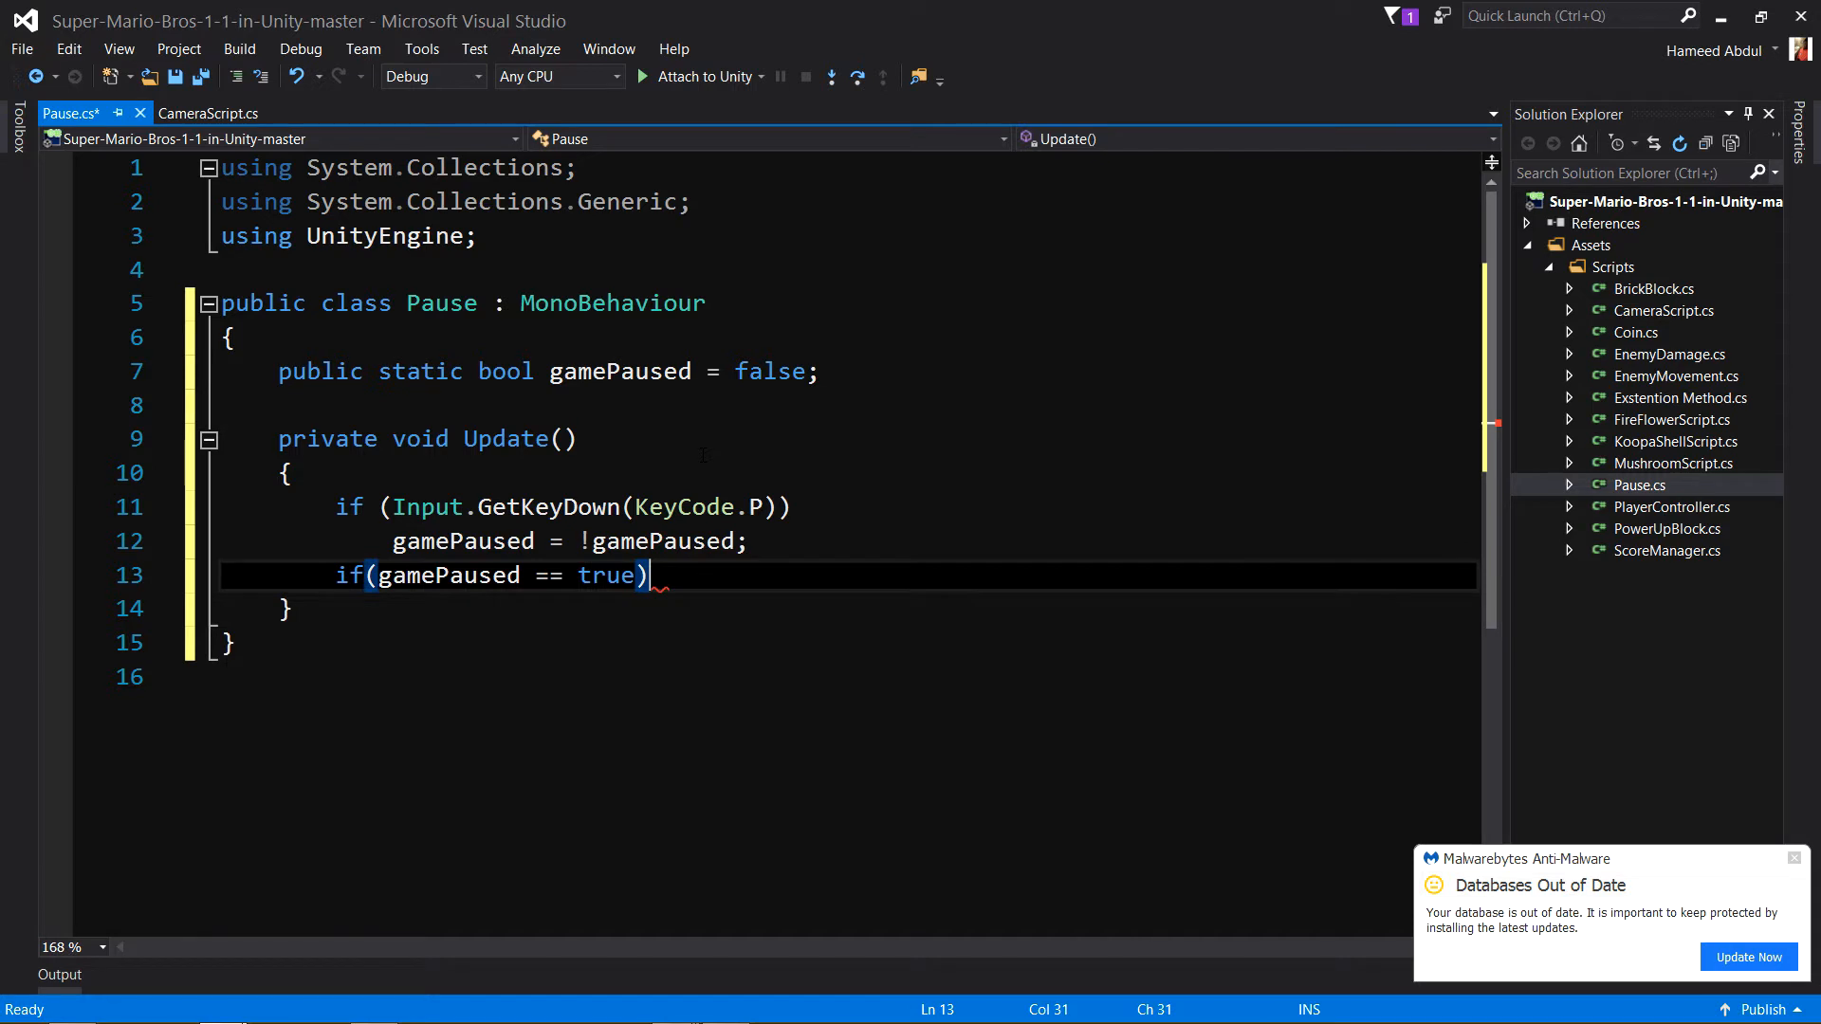
pyautogui.press('enter')
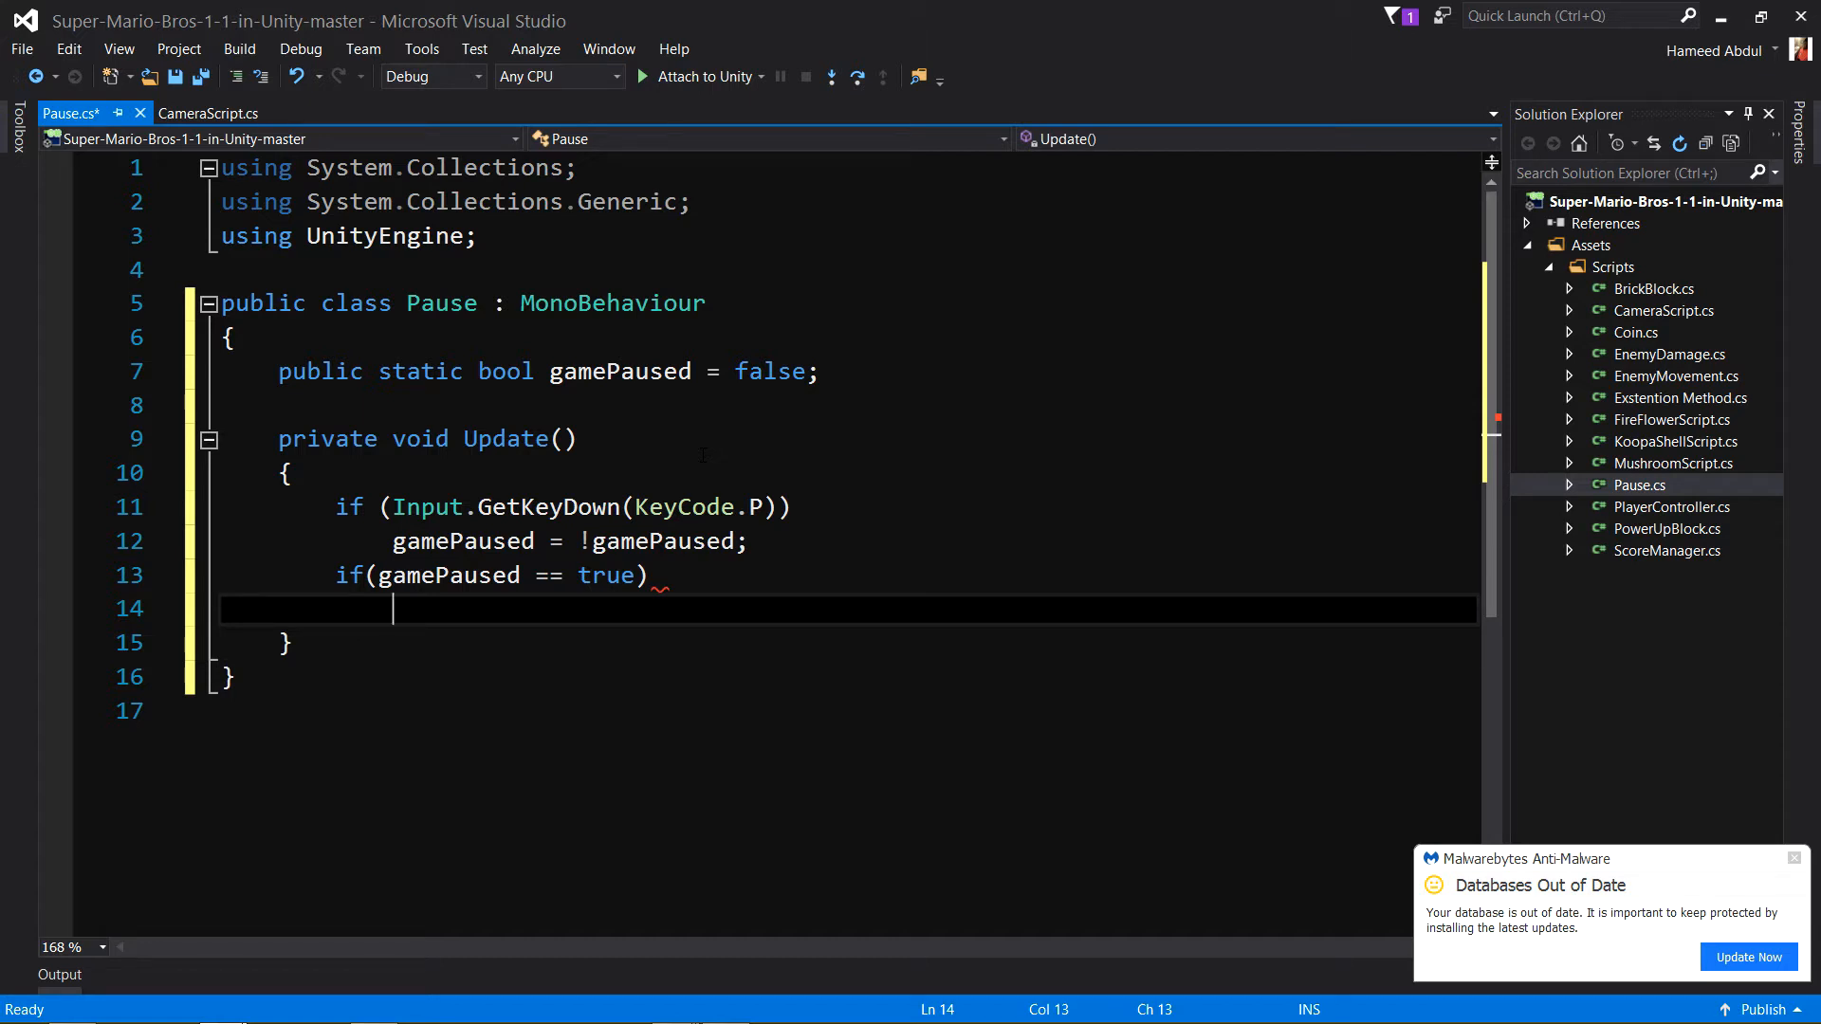
pyautogui.write('T')
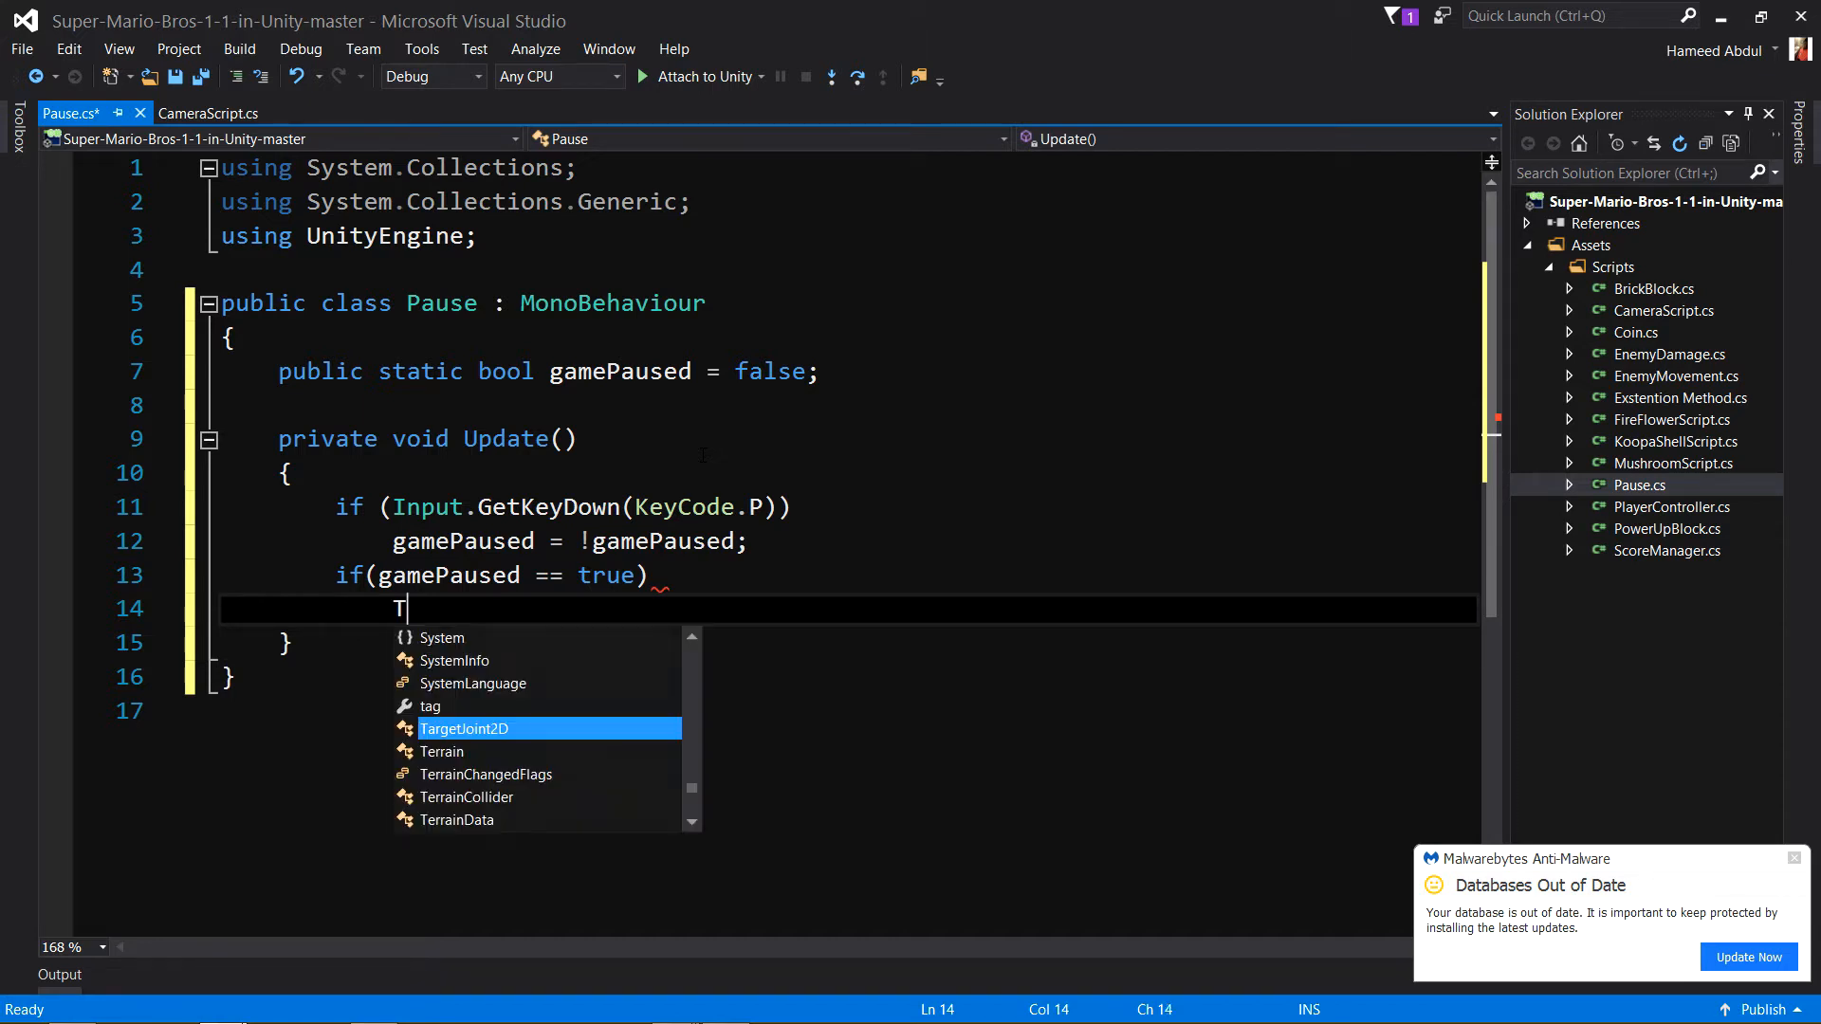
pyautogui.write('ime.time')
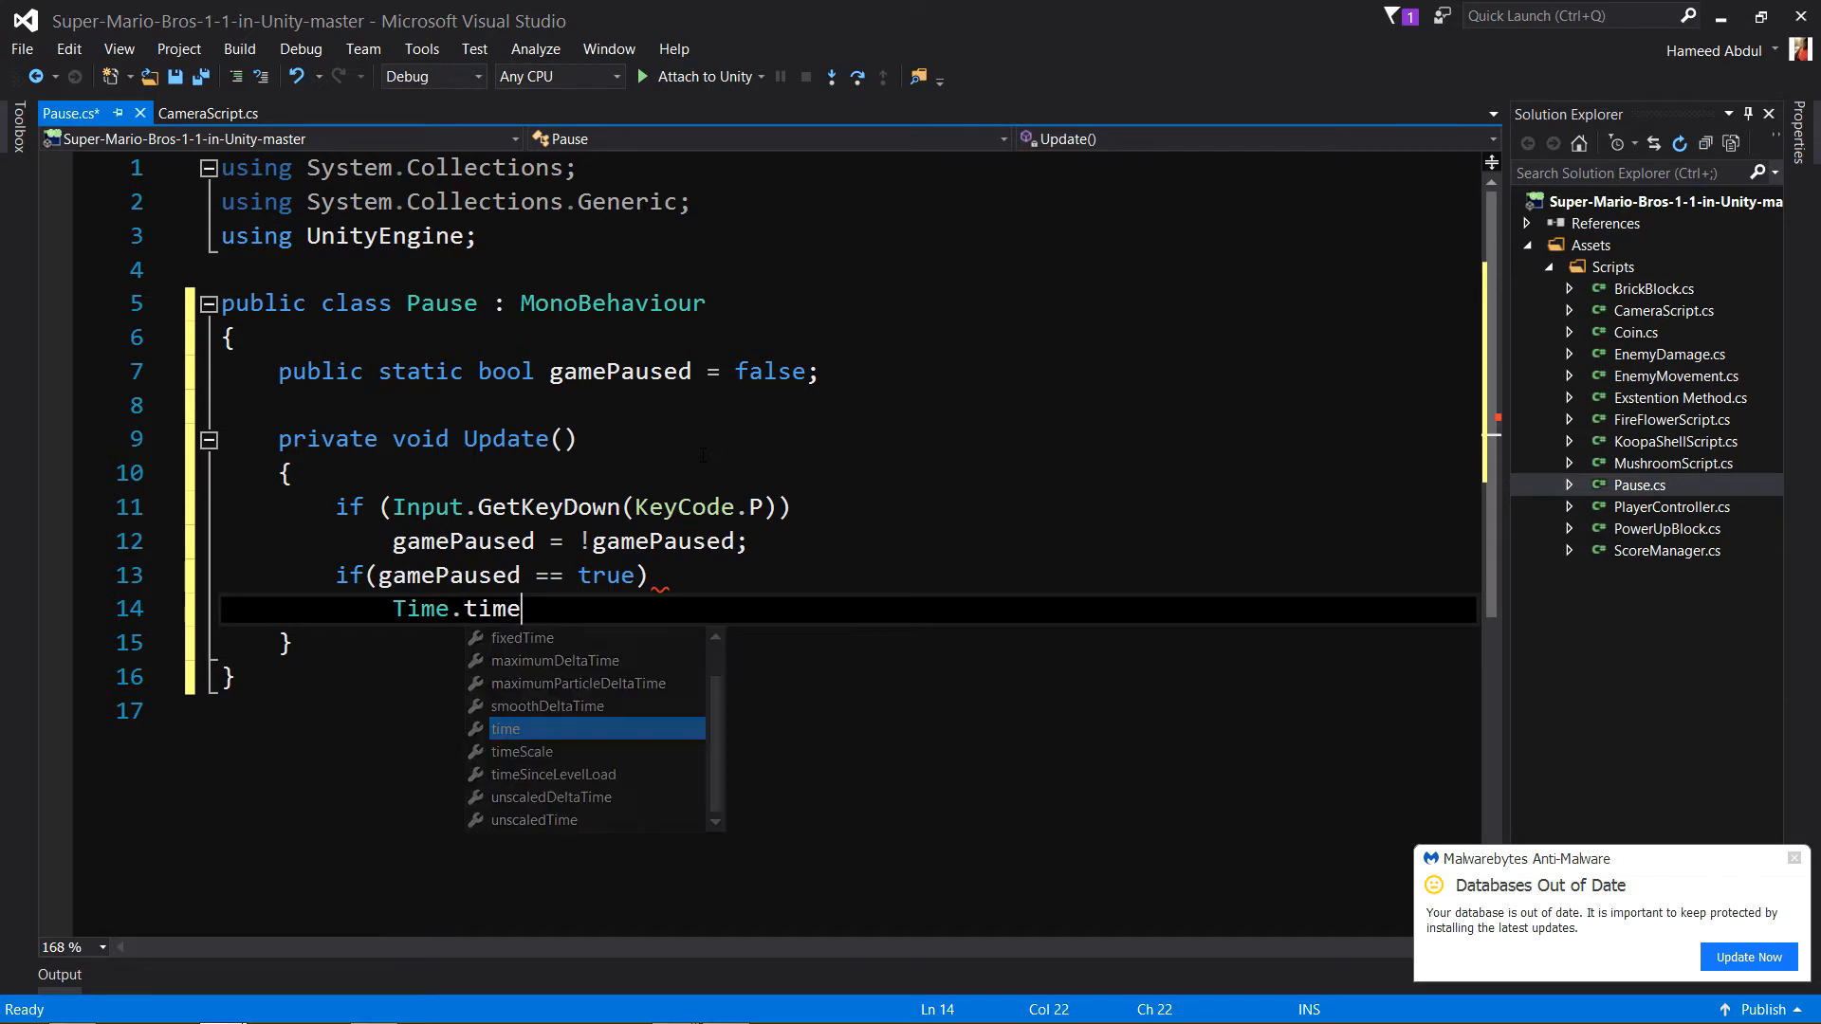
pyautogui.press('Backspace')
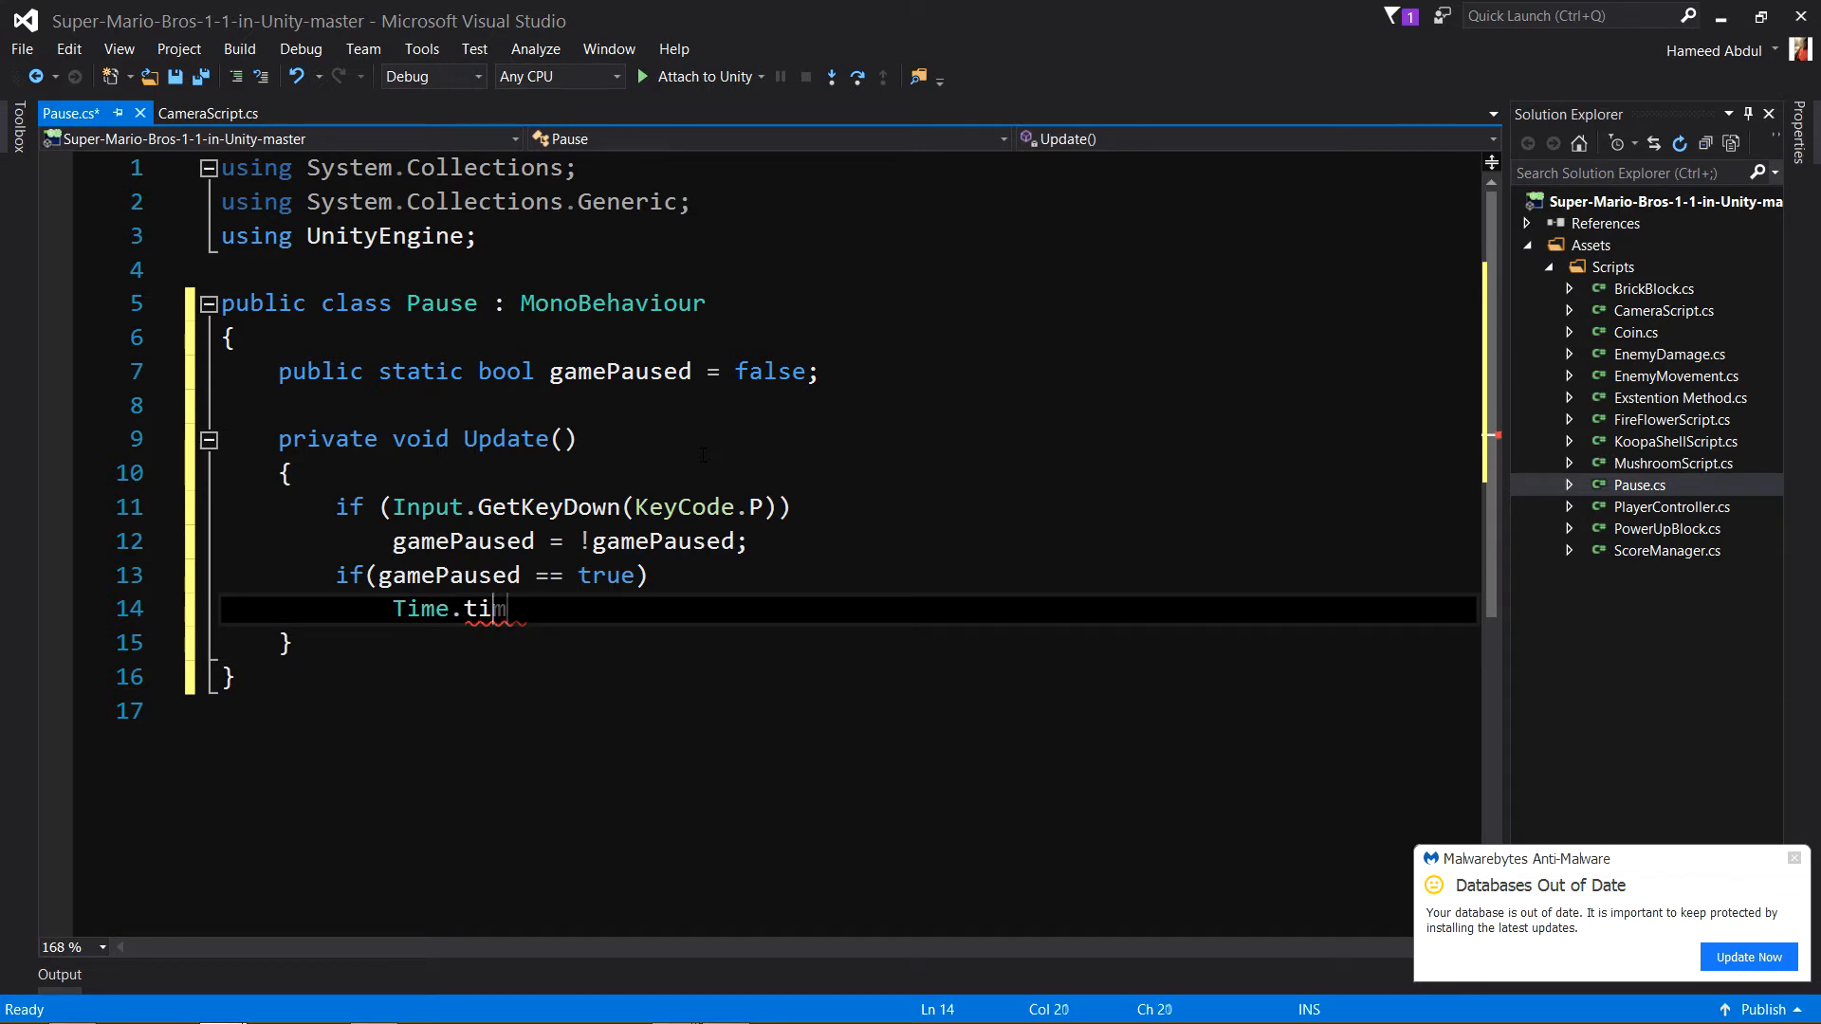
pyautogui.write('eScale = 0;')
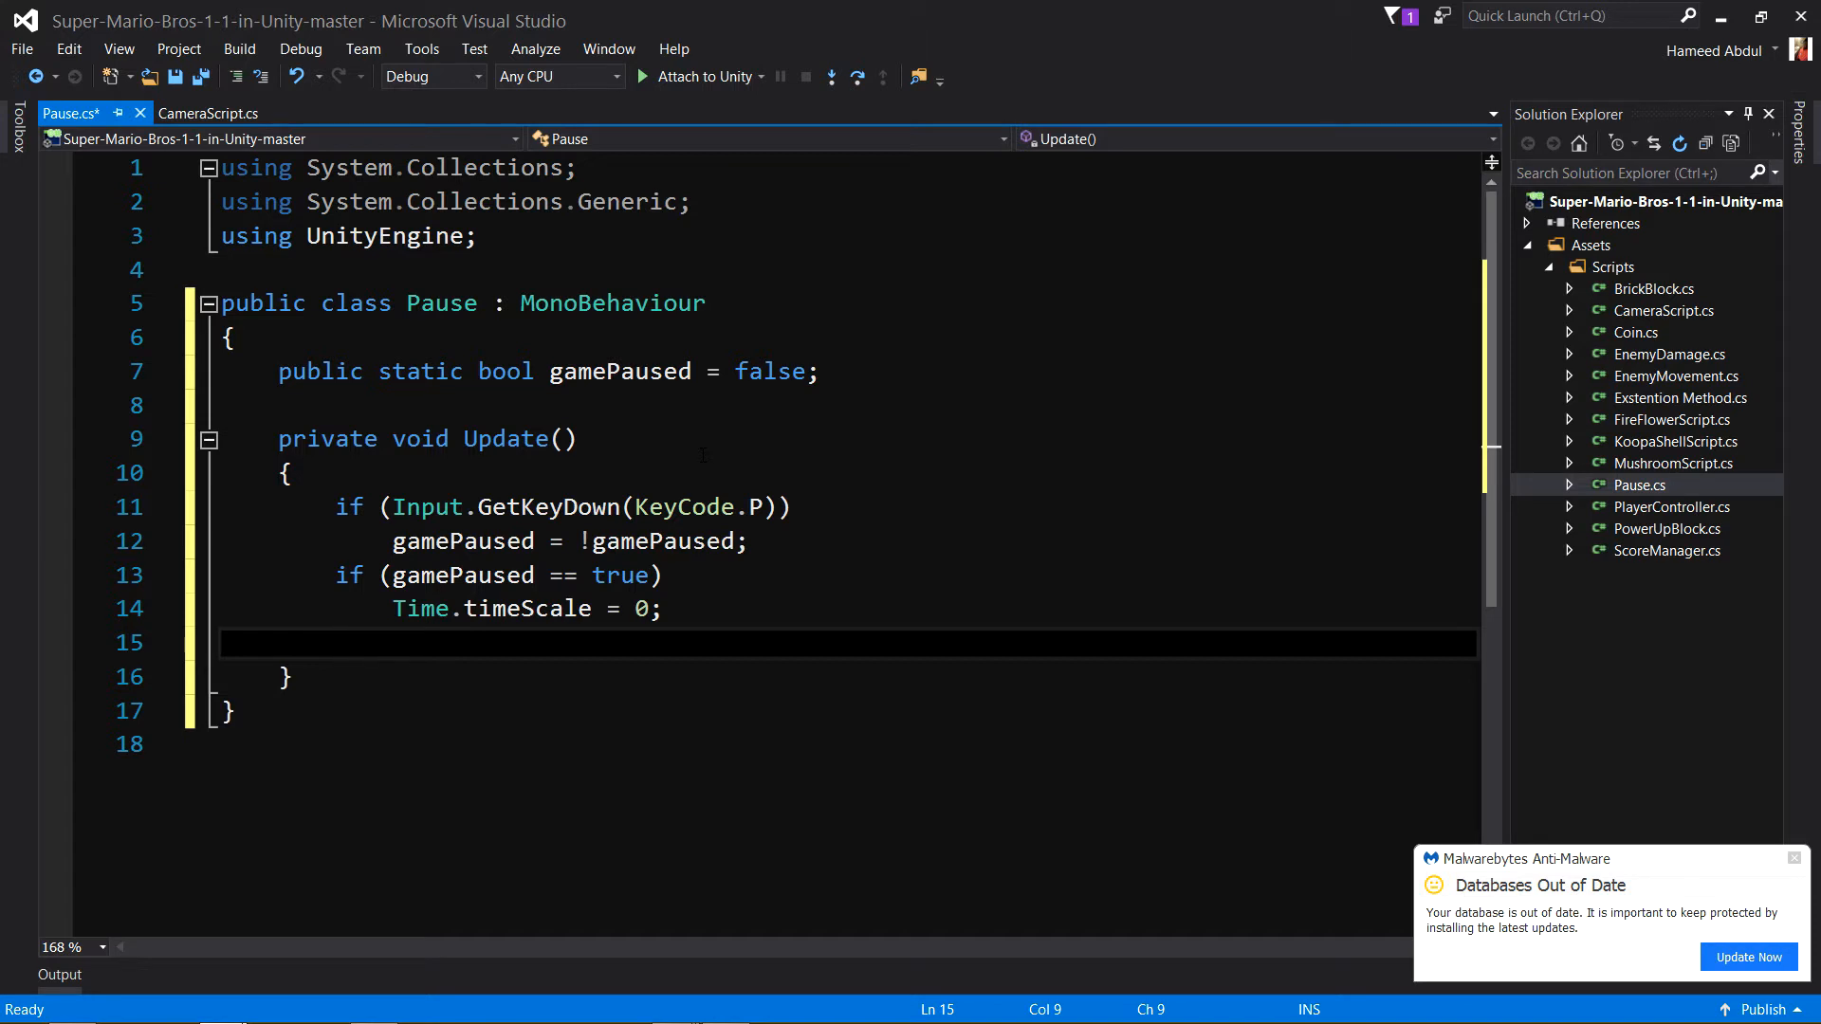
# Add 'else Time.timeScale = 1;' and save Pause.cs.
pyautogui.click(337, 643)
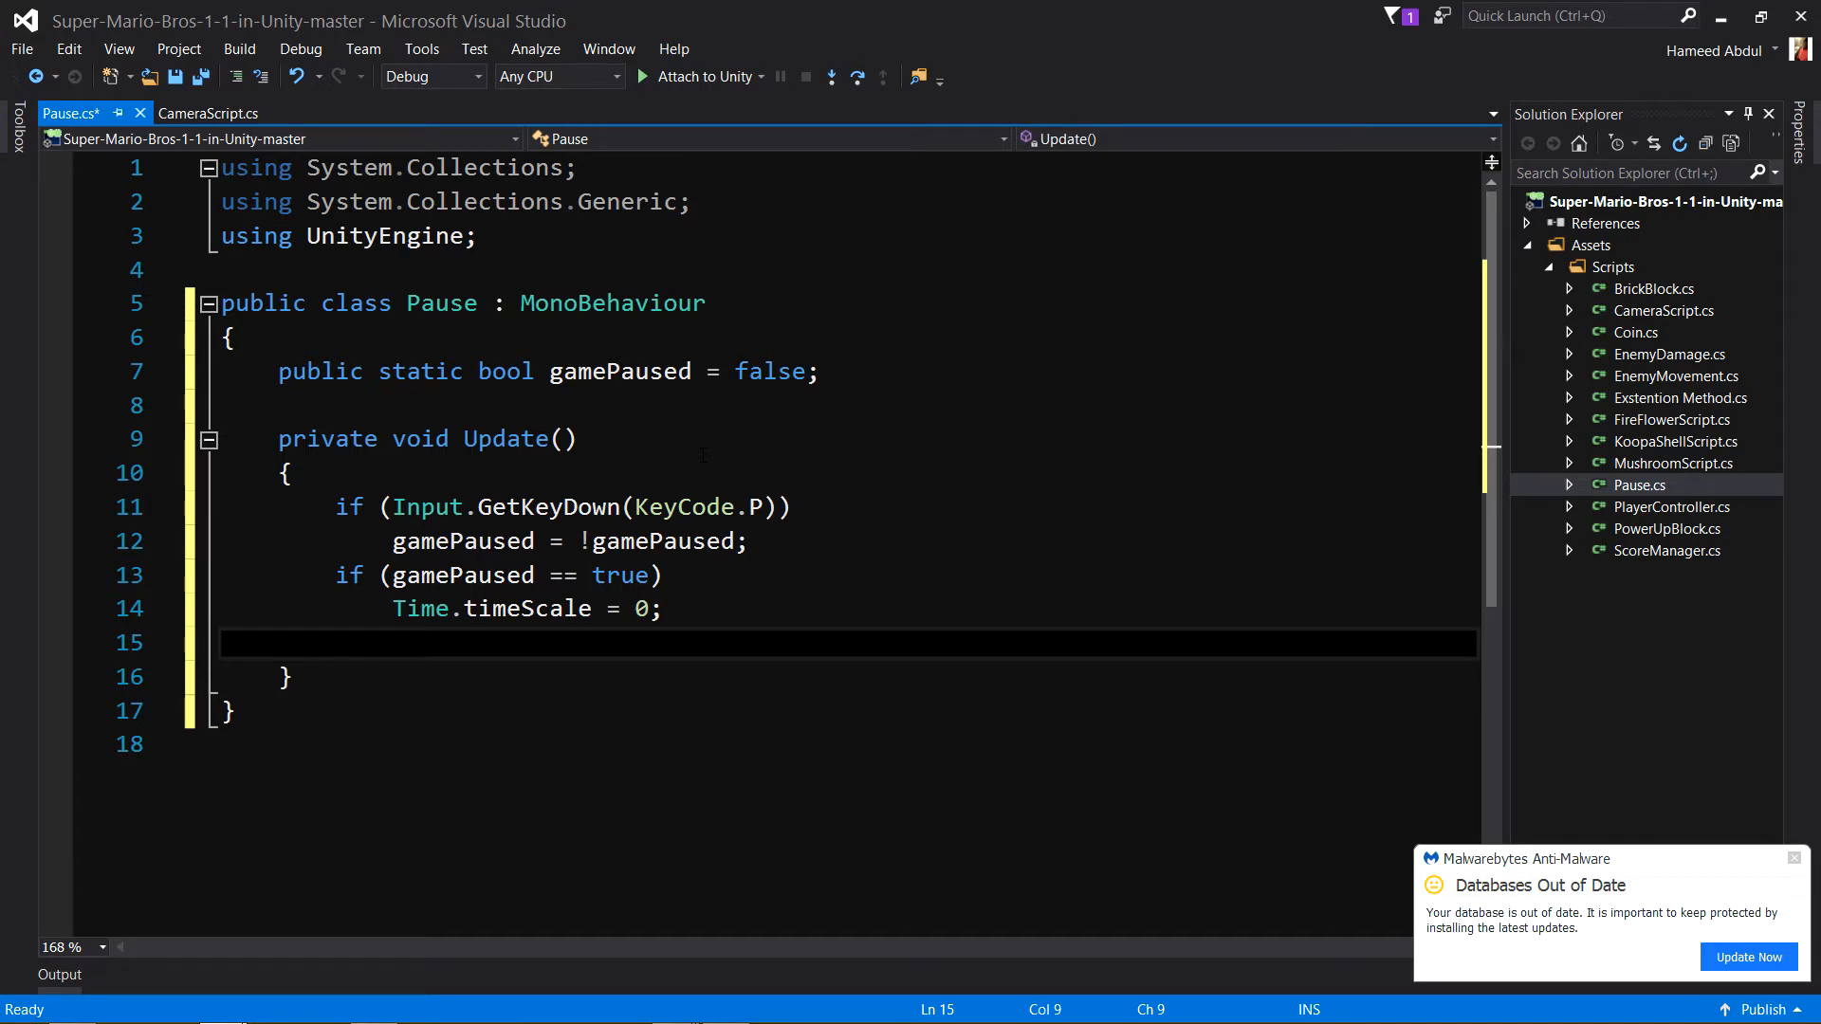
pyautogui.write('else')
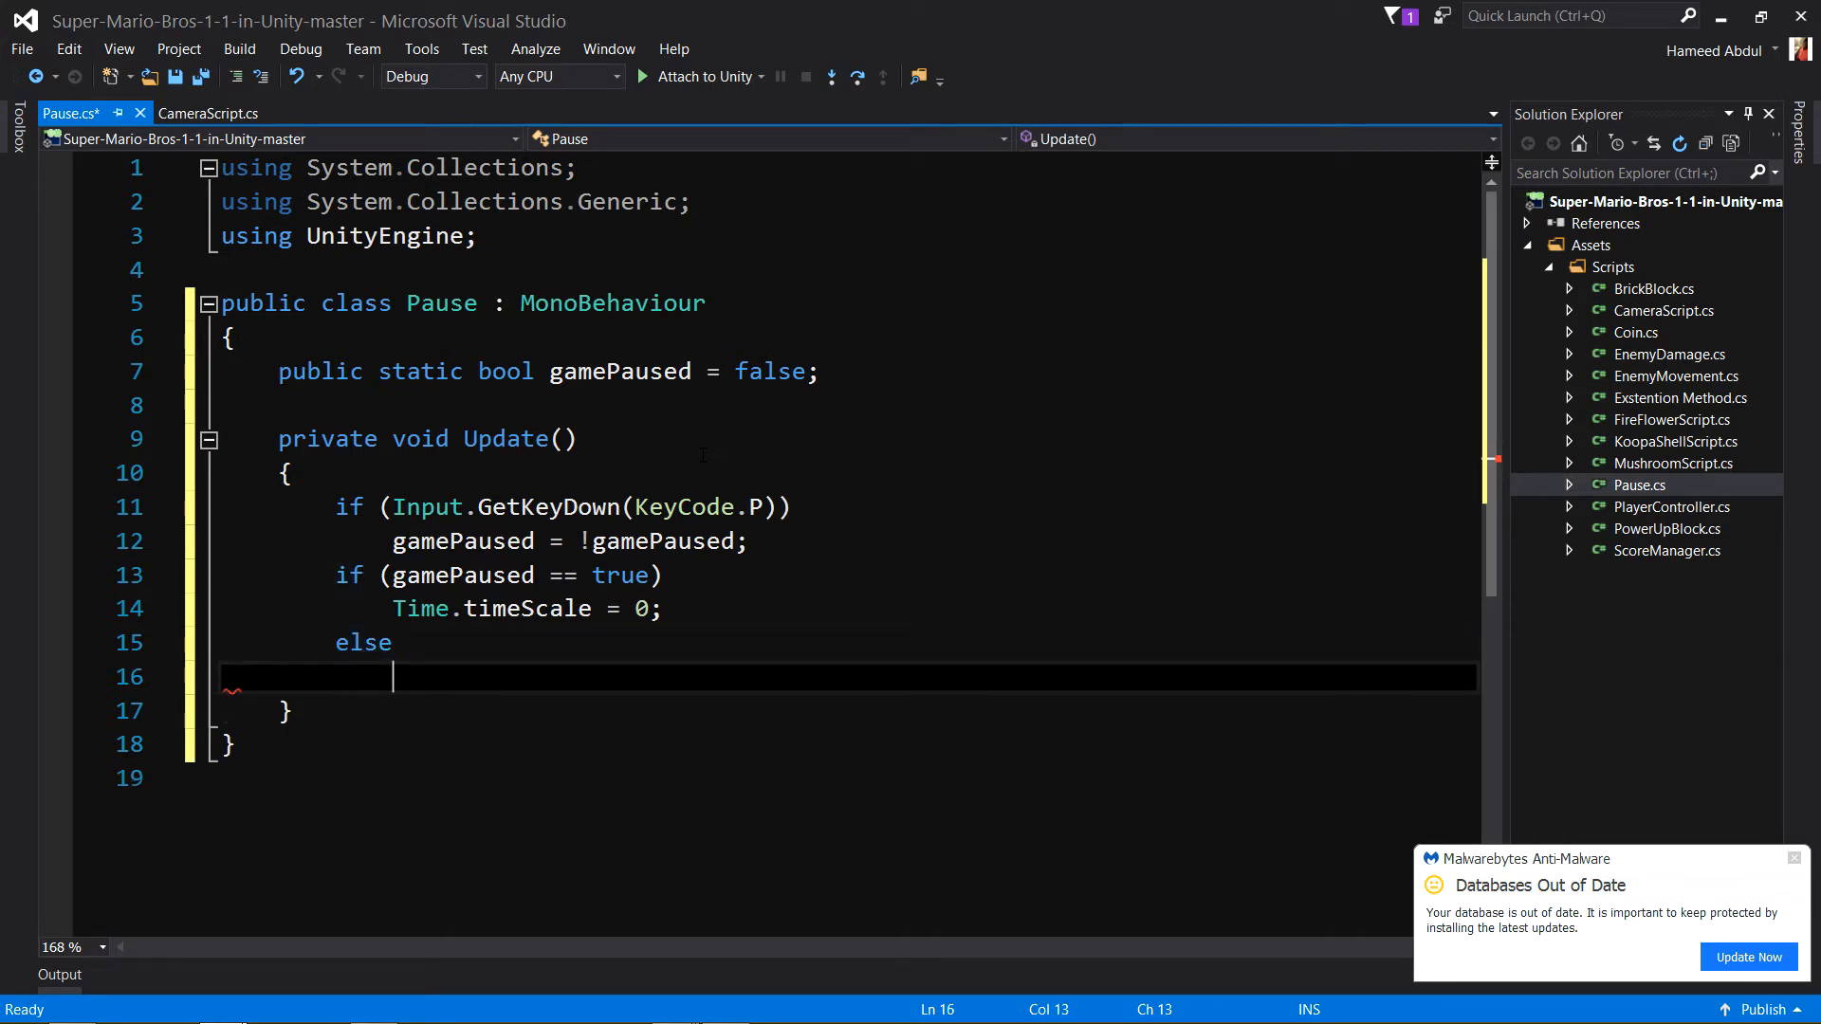
pyautogui.write('Tim')
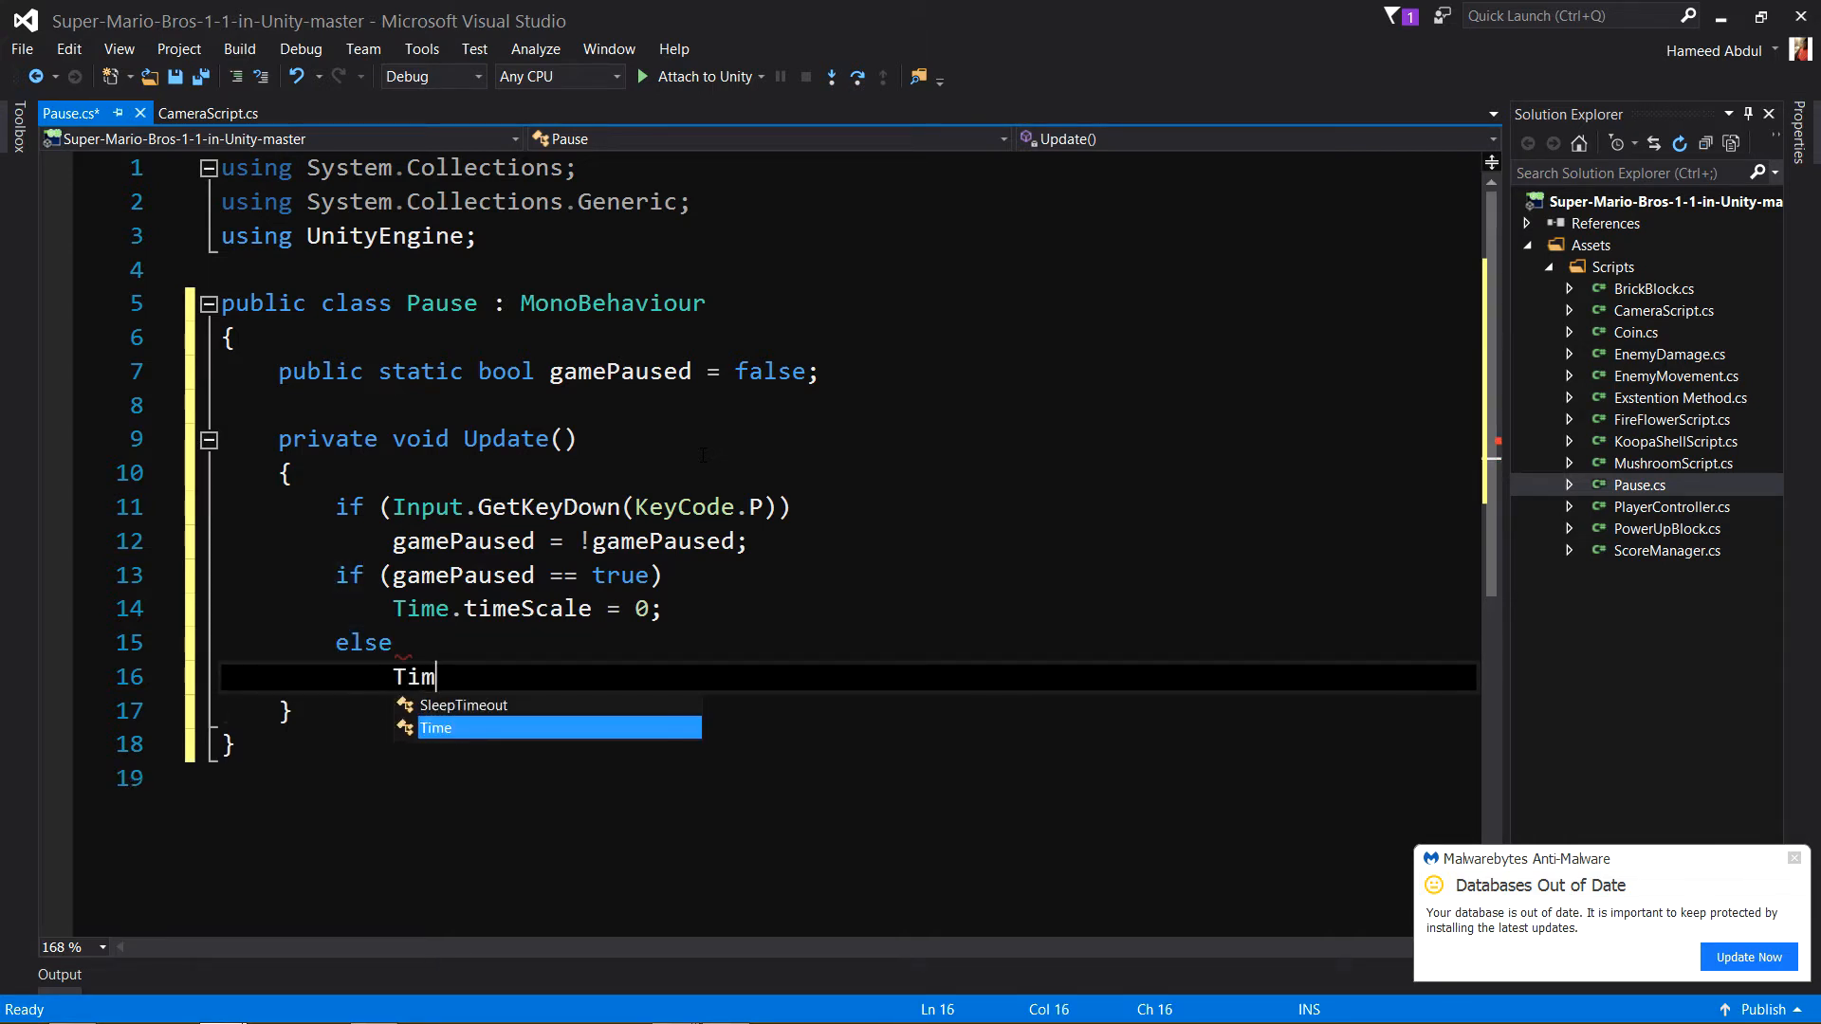
pyautogui.write('e.timeScale =')
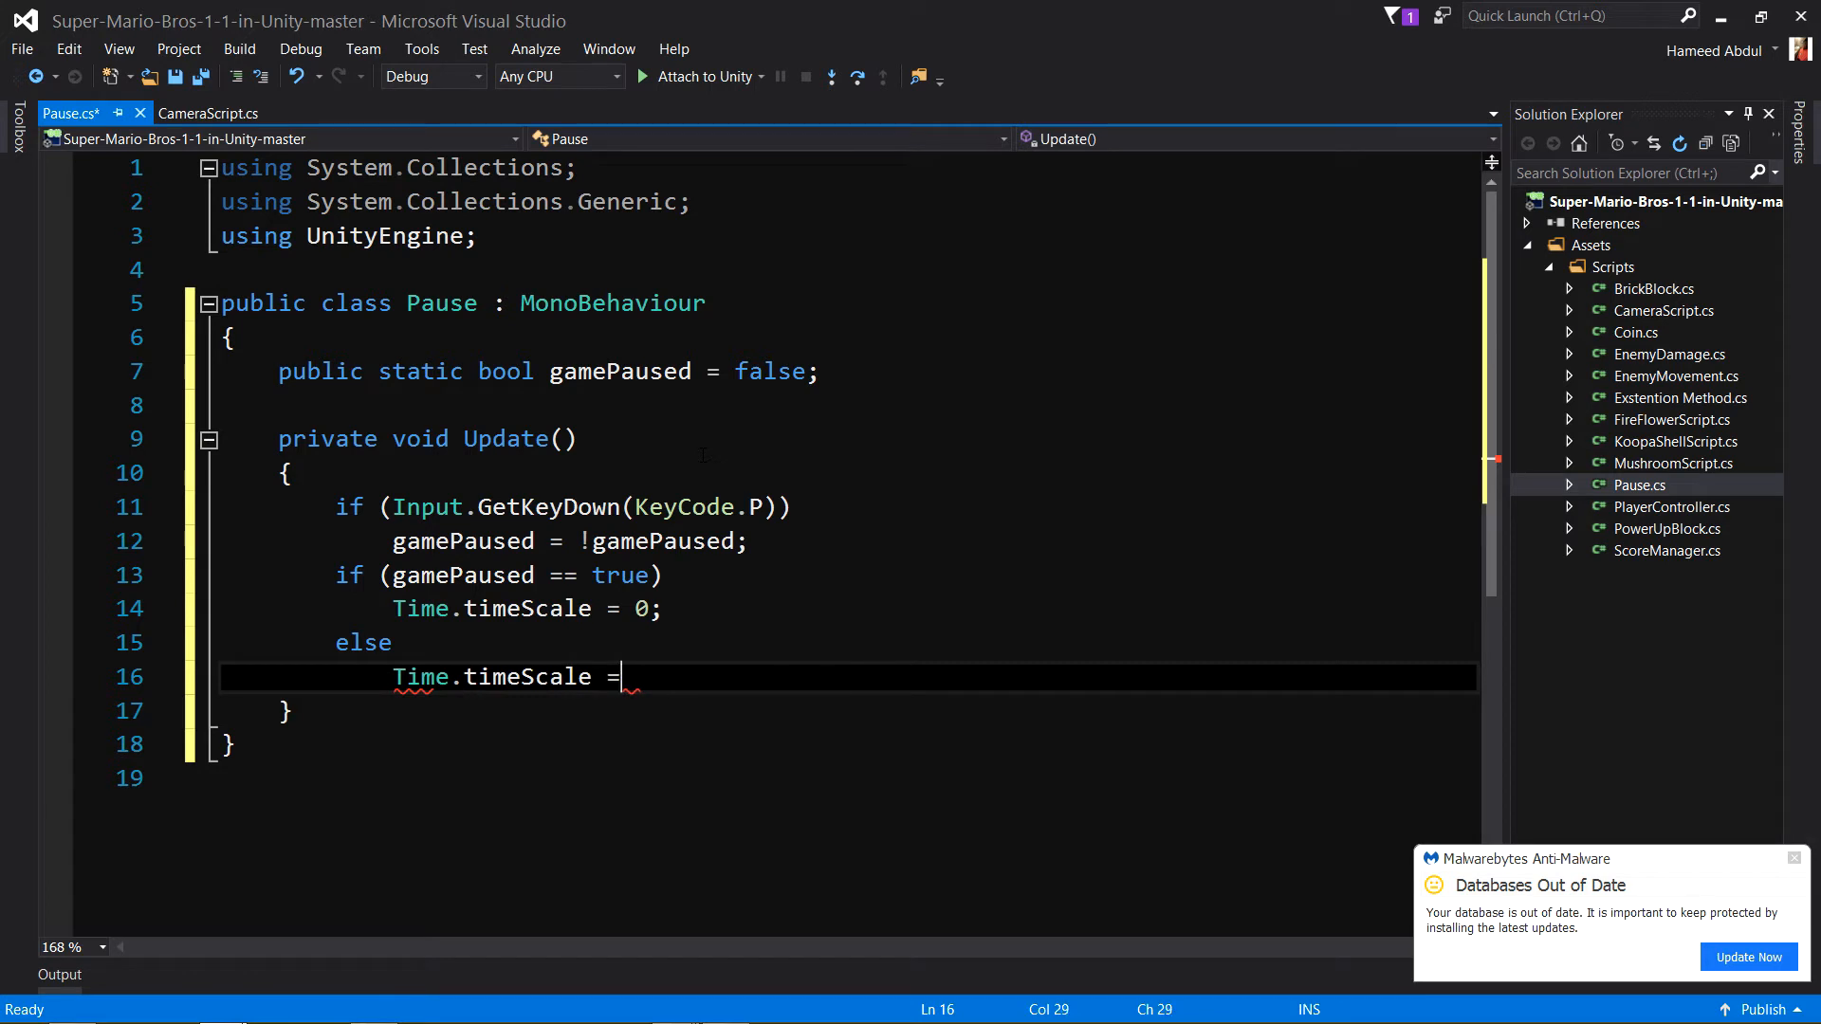
pyautogui.write('1;')
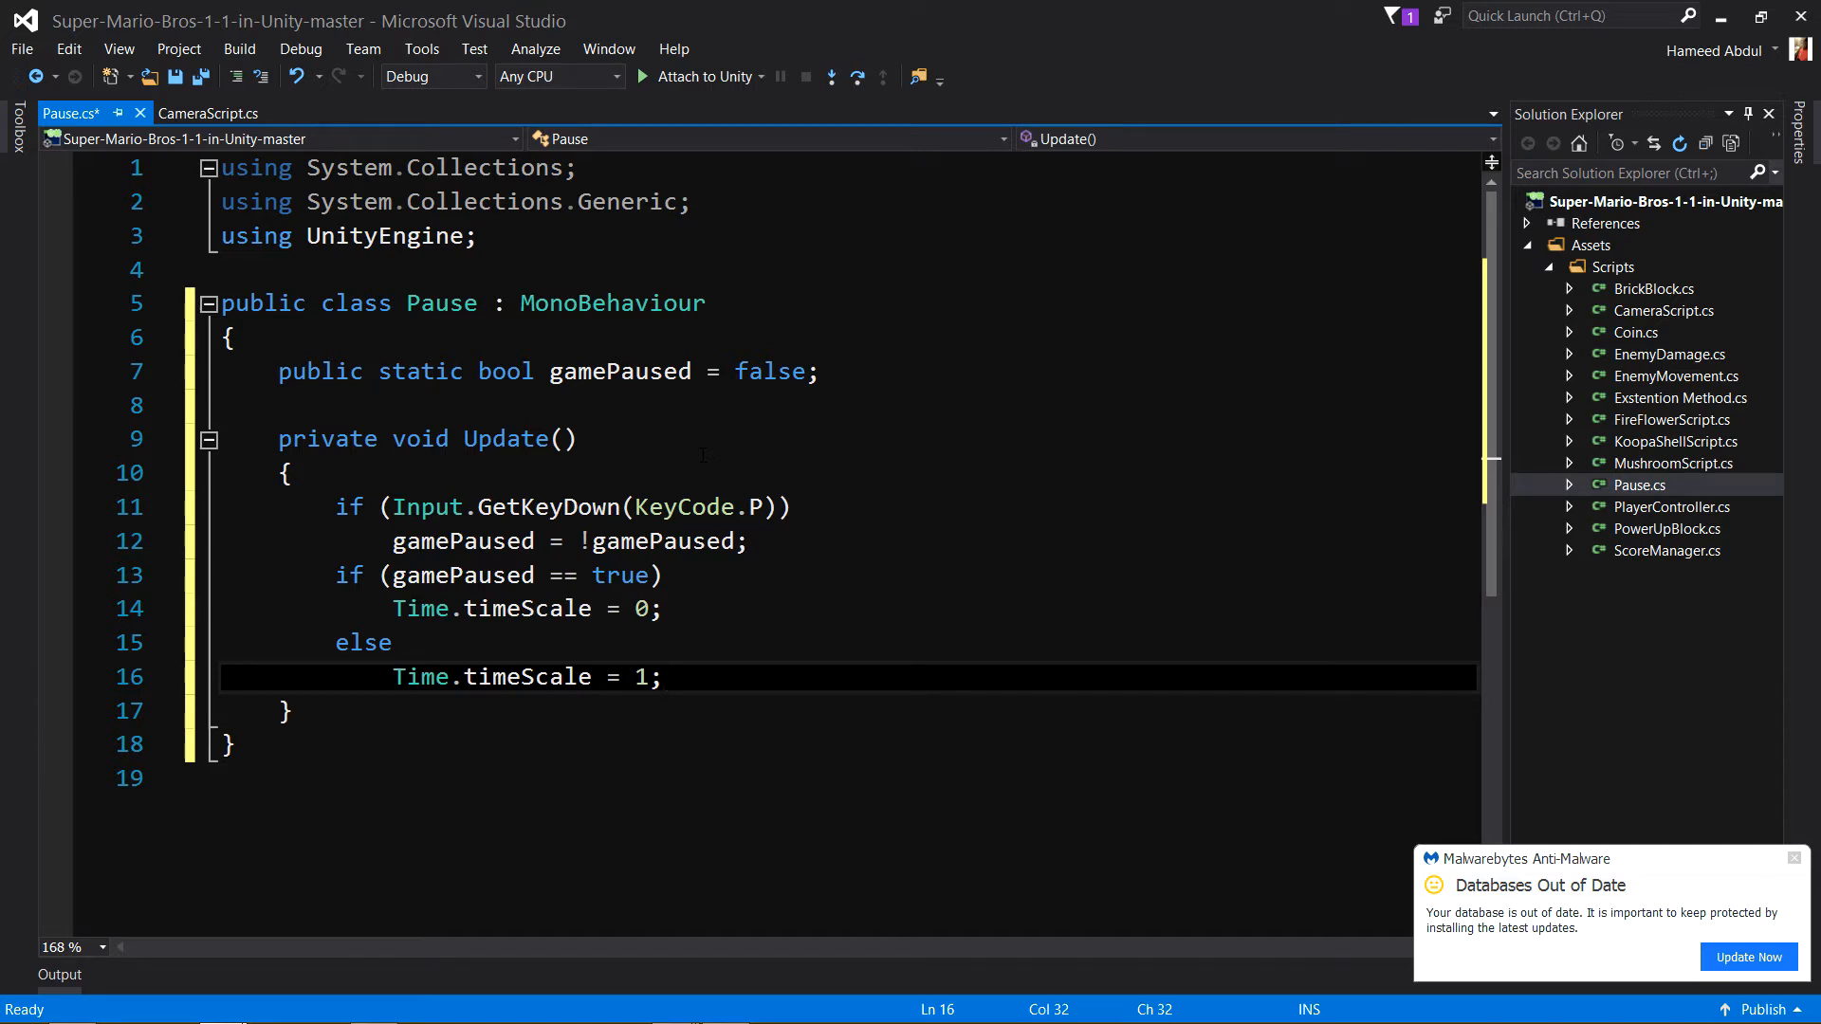
pyautogui.press('ctrl+s')
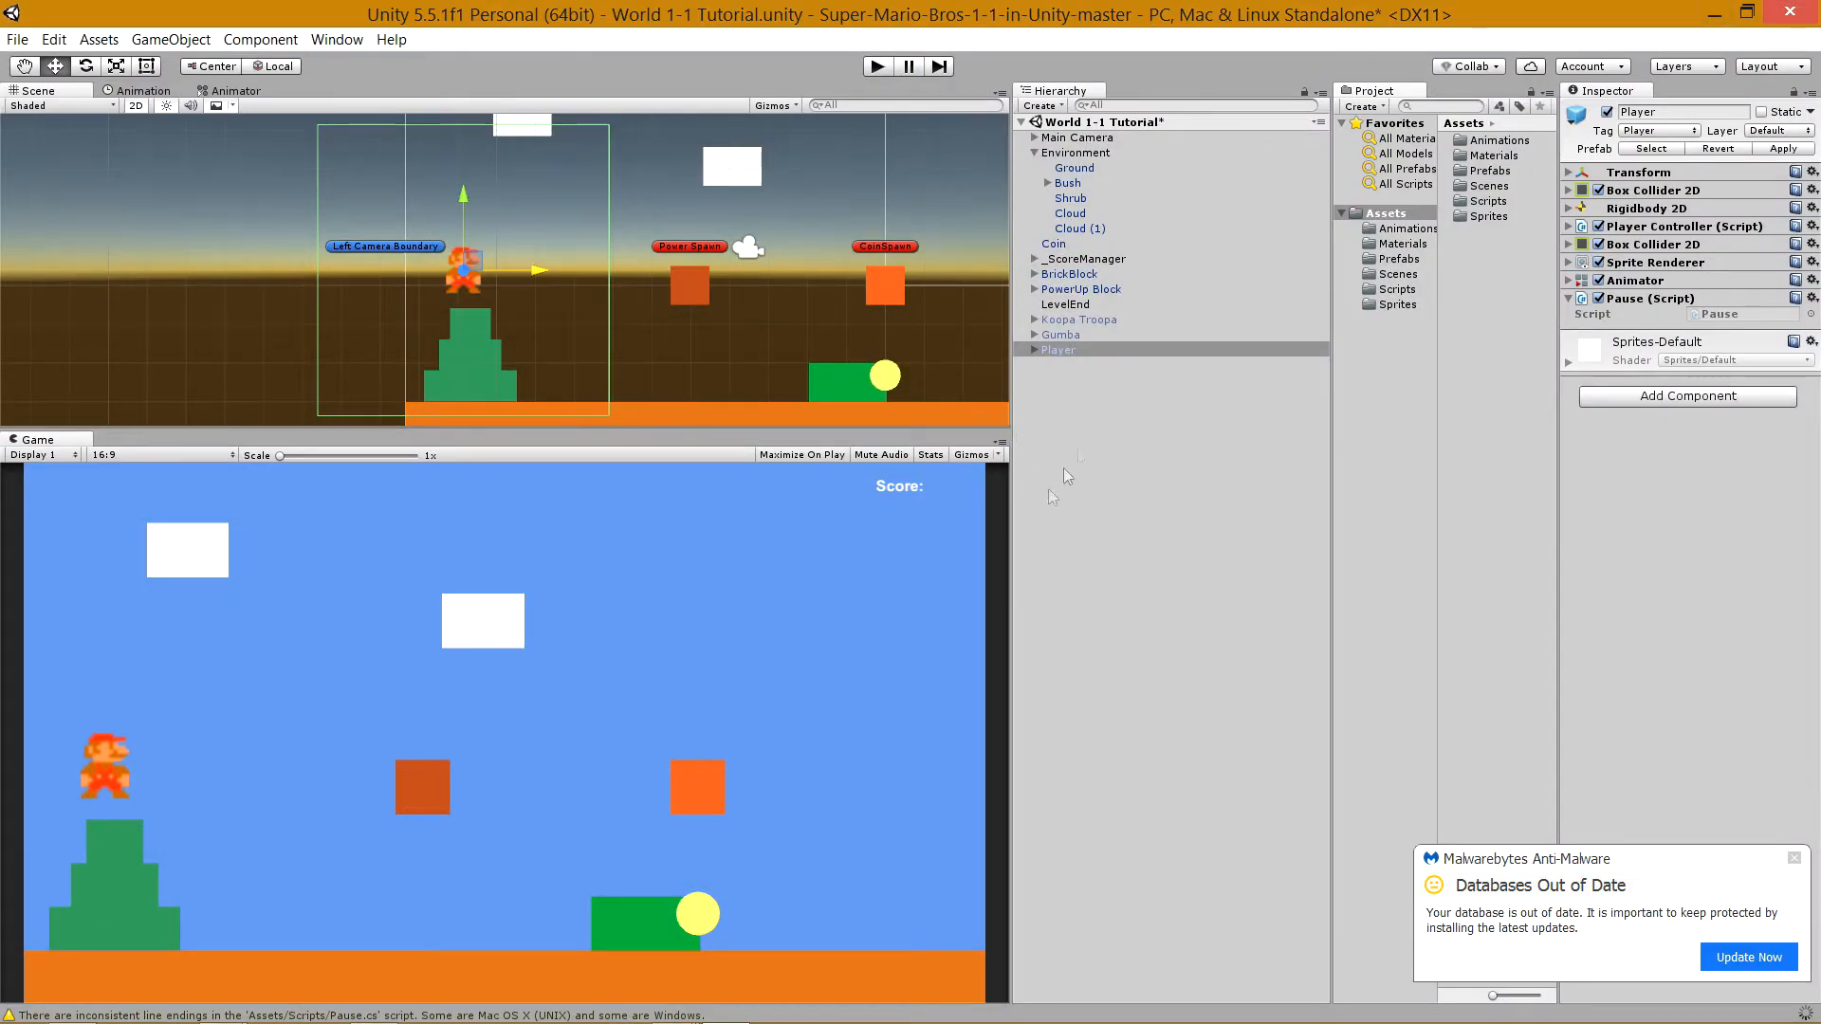
# Select _ScoreManager in the Hierarchy and reveal its Canvas child.
pyautogui.click(1058, 349)
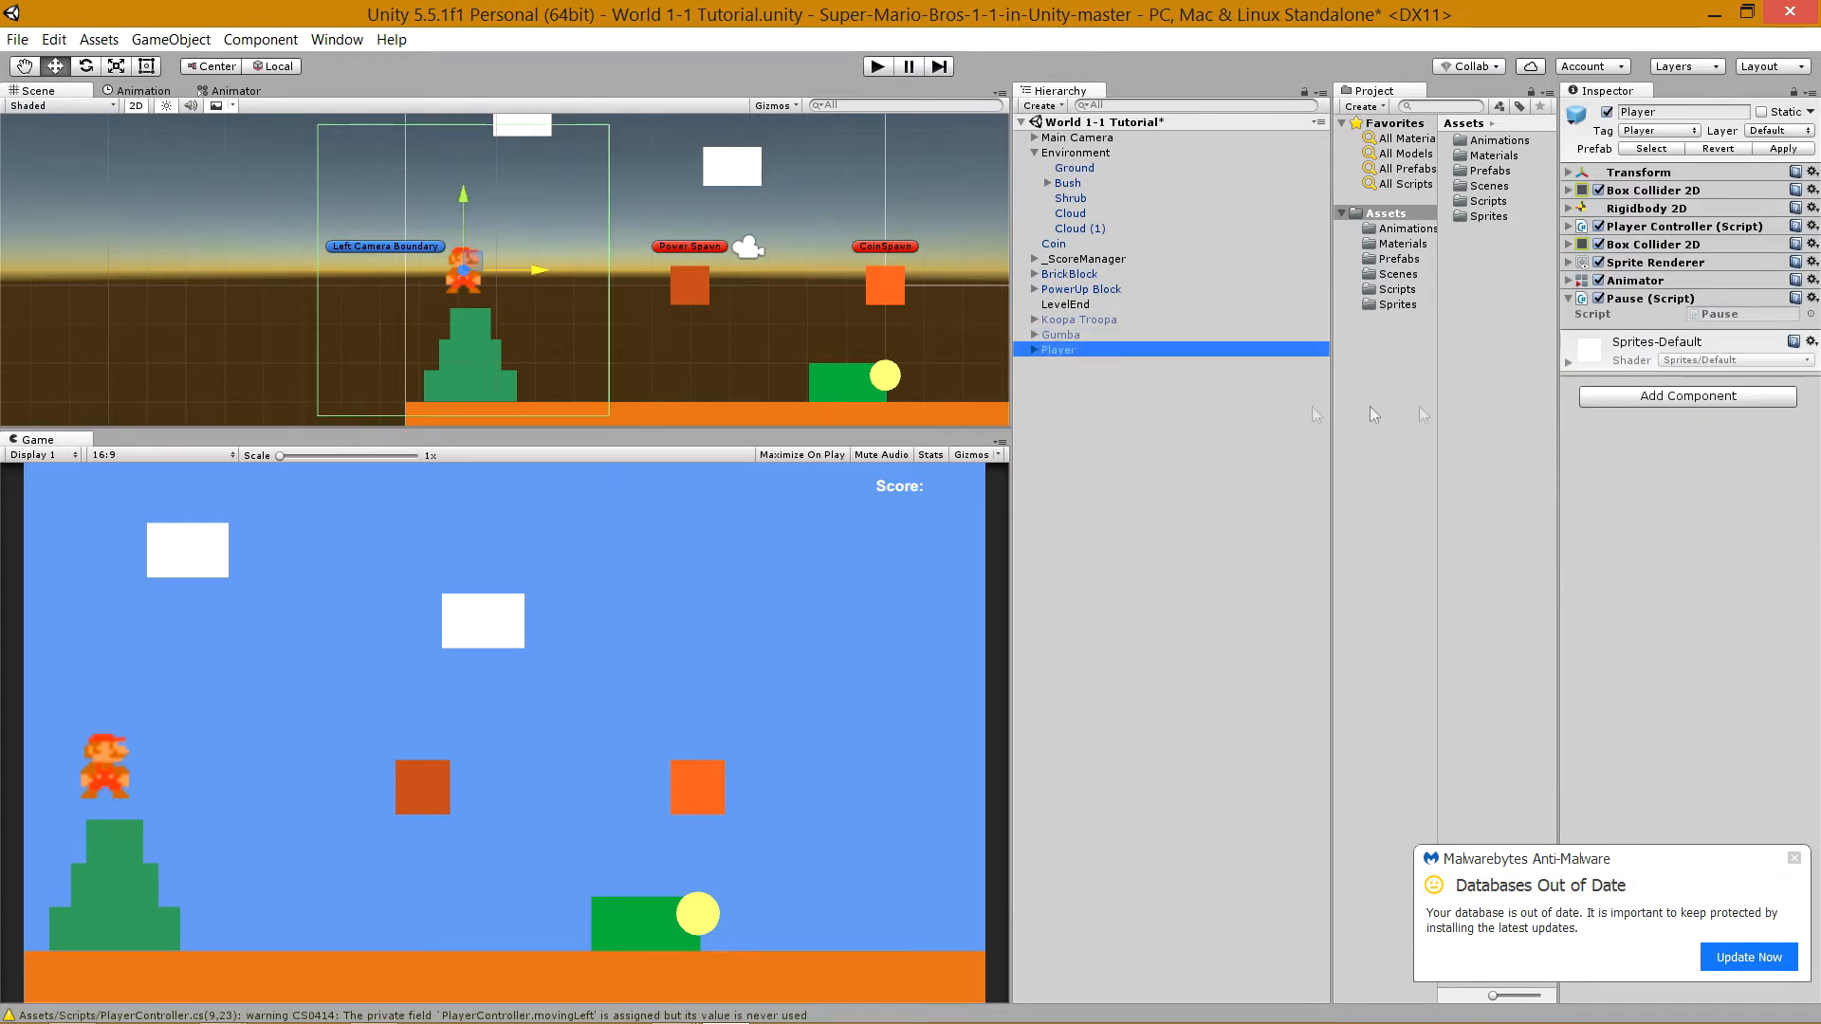
pyautogui.click(1083, 258)
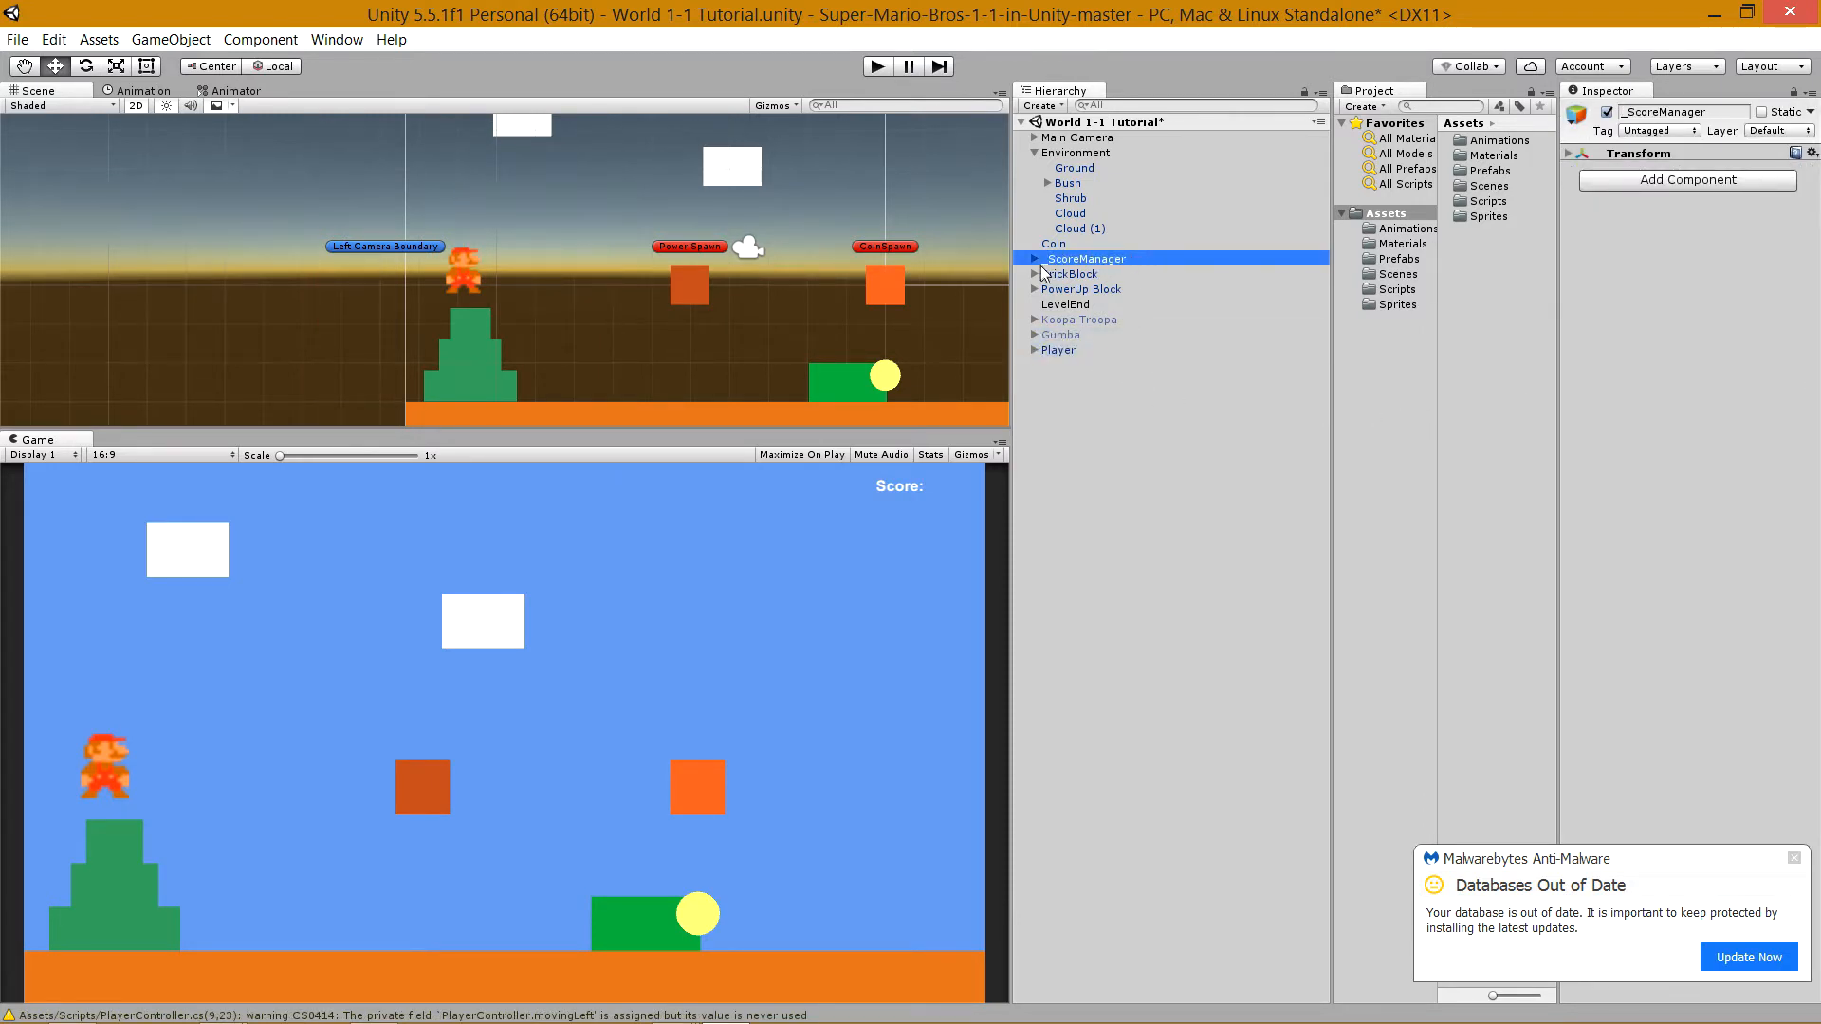
pyautogui.click(1032, 273)
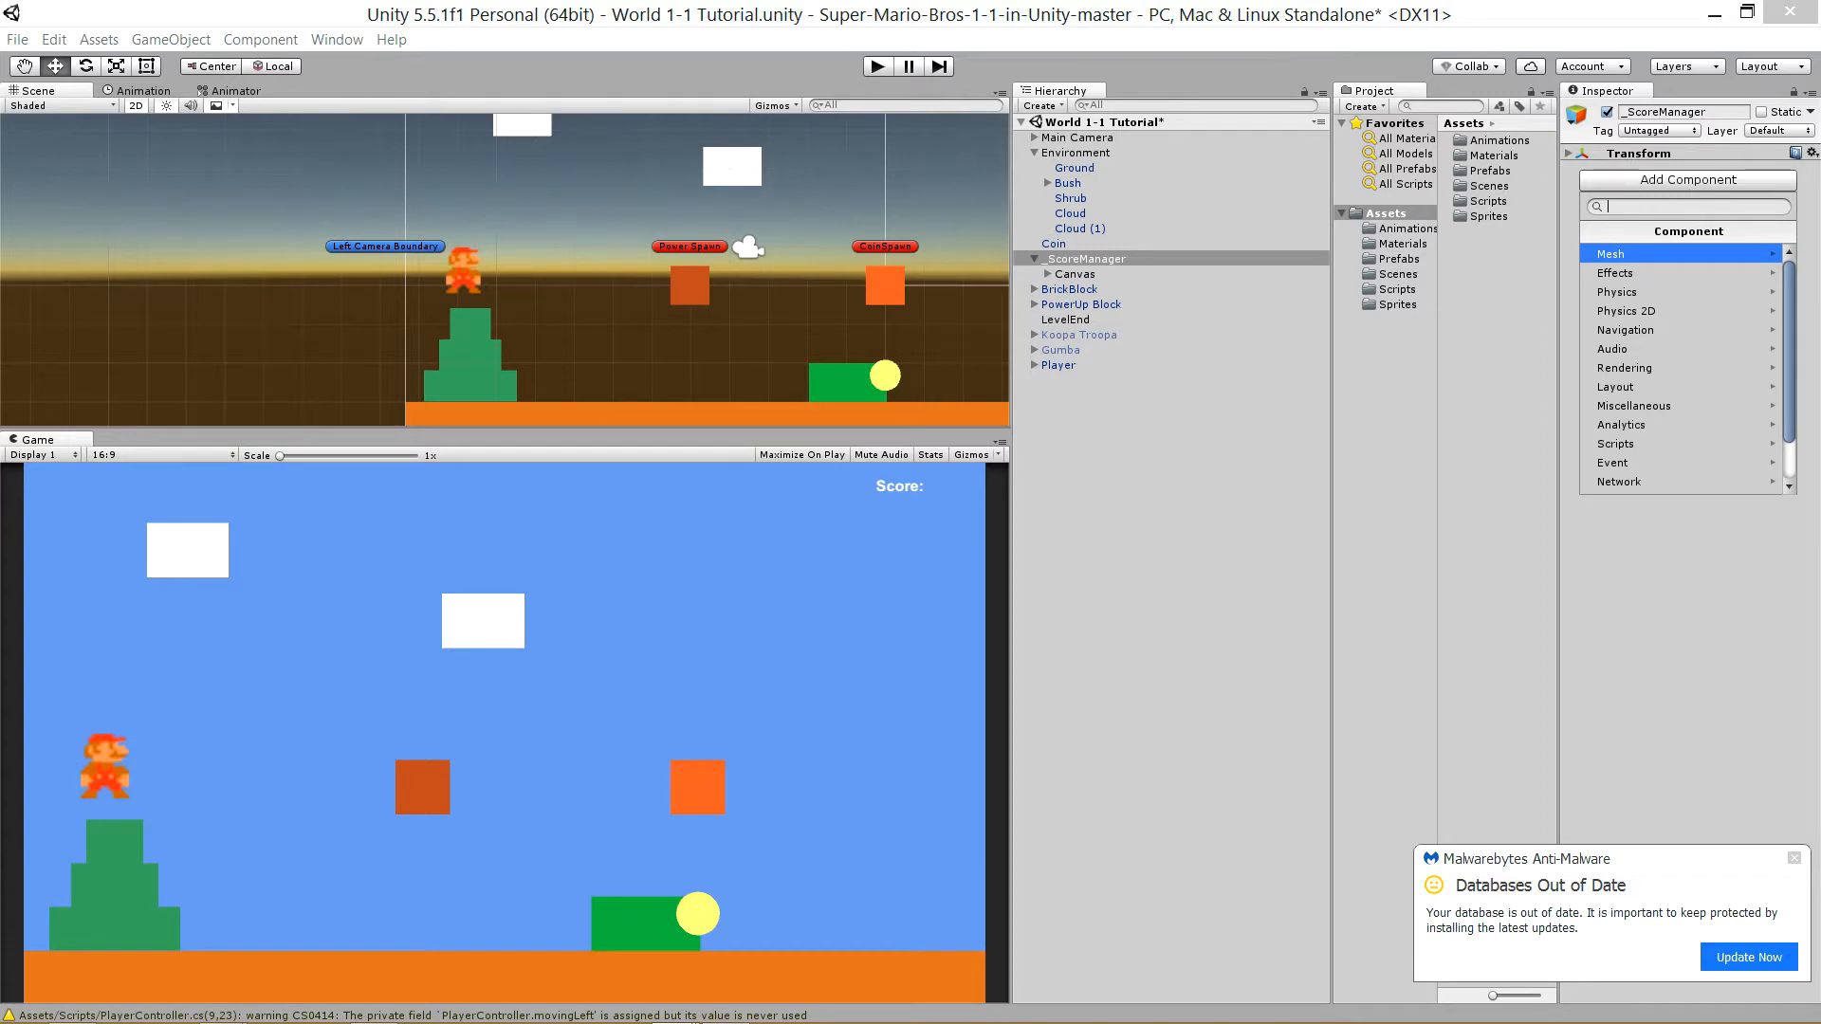
pyautogui.click(1686, 179)
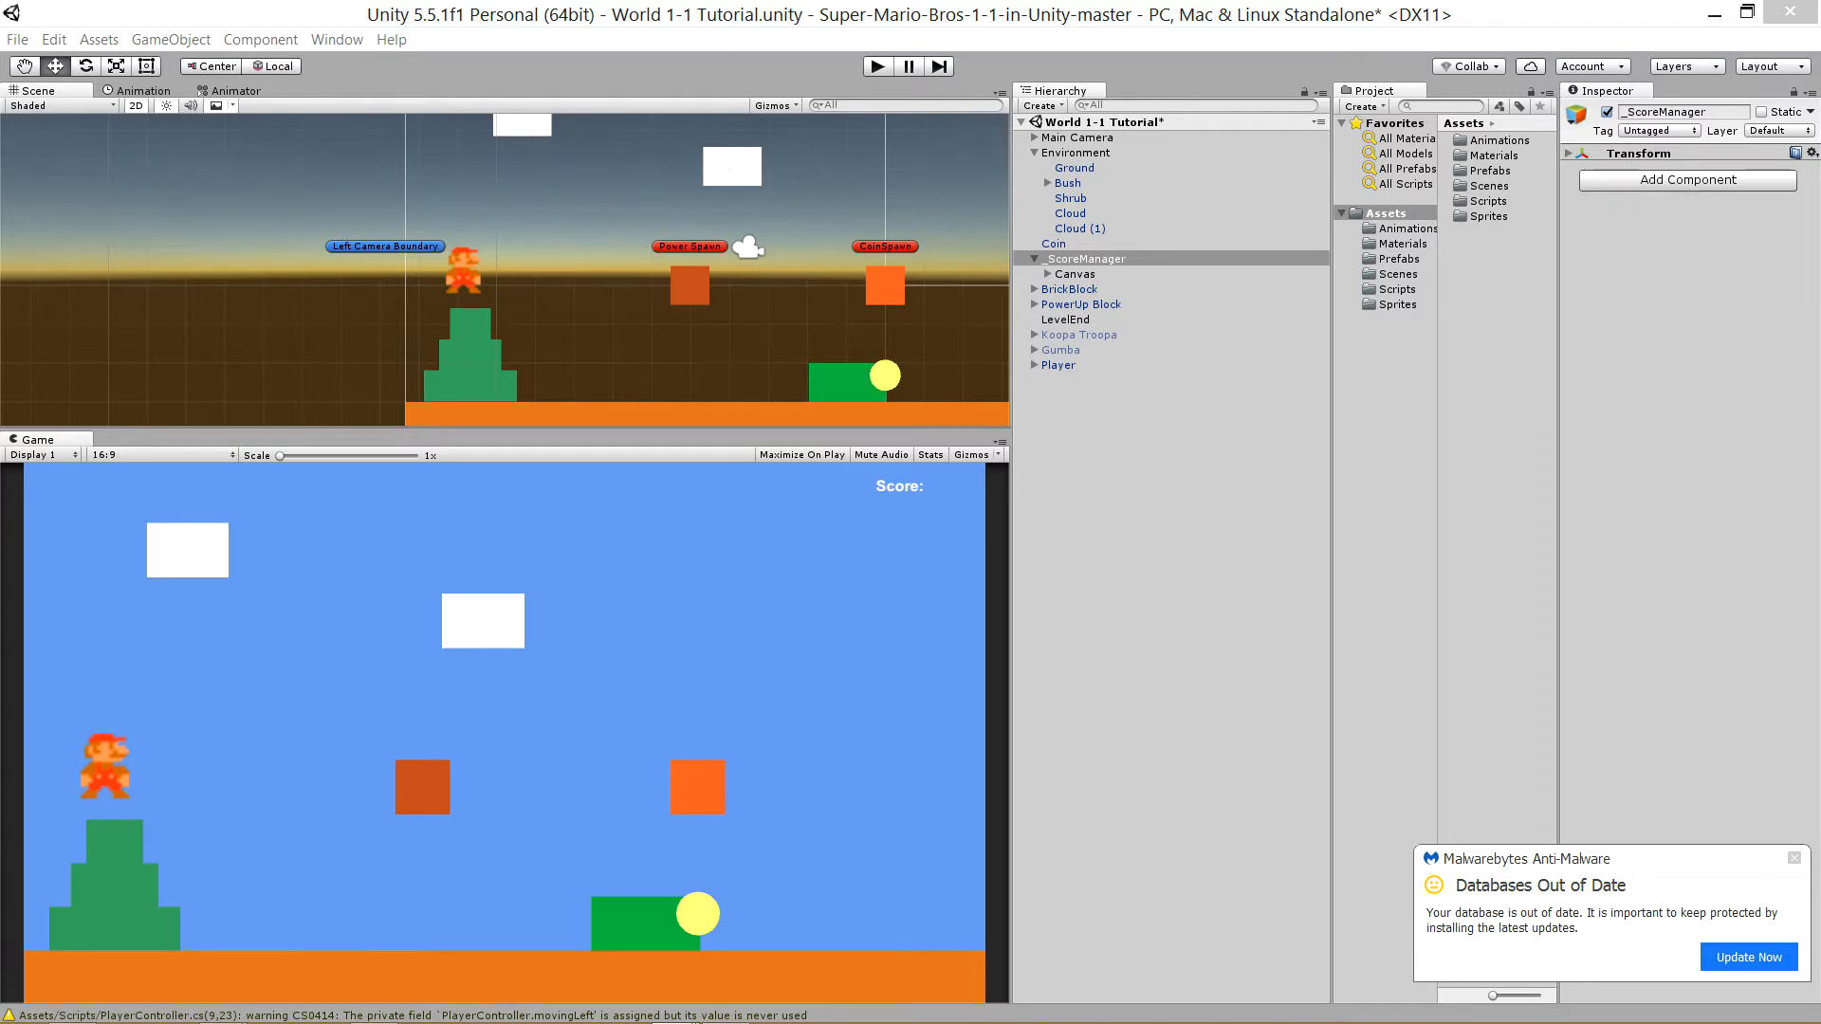
pyautogui.moveTo(1364, 393)
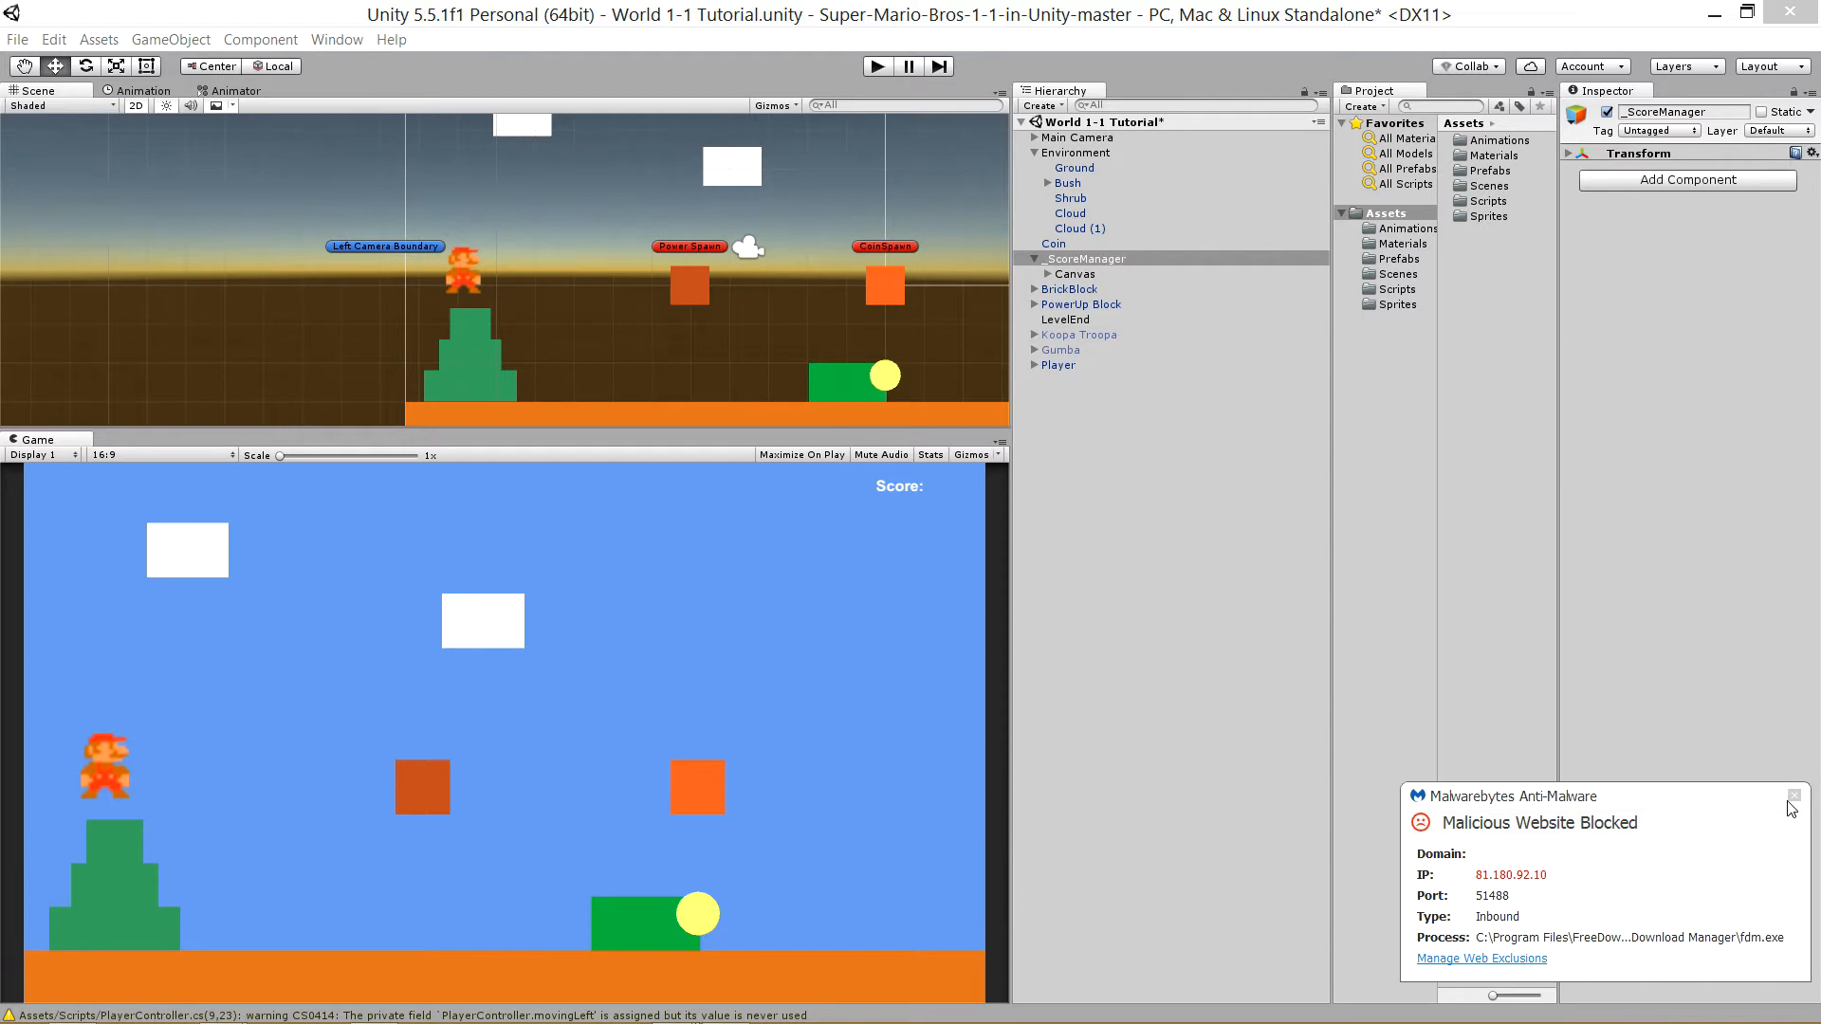
# Add a new C# script named LevelTime to _ScoreManager.
pyautogui.click(1792, 795)
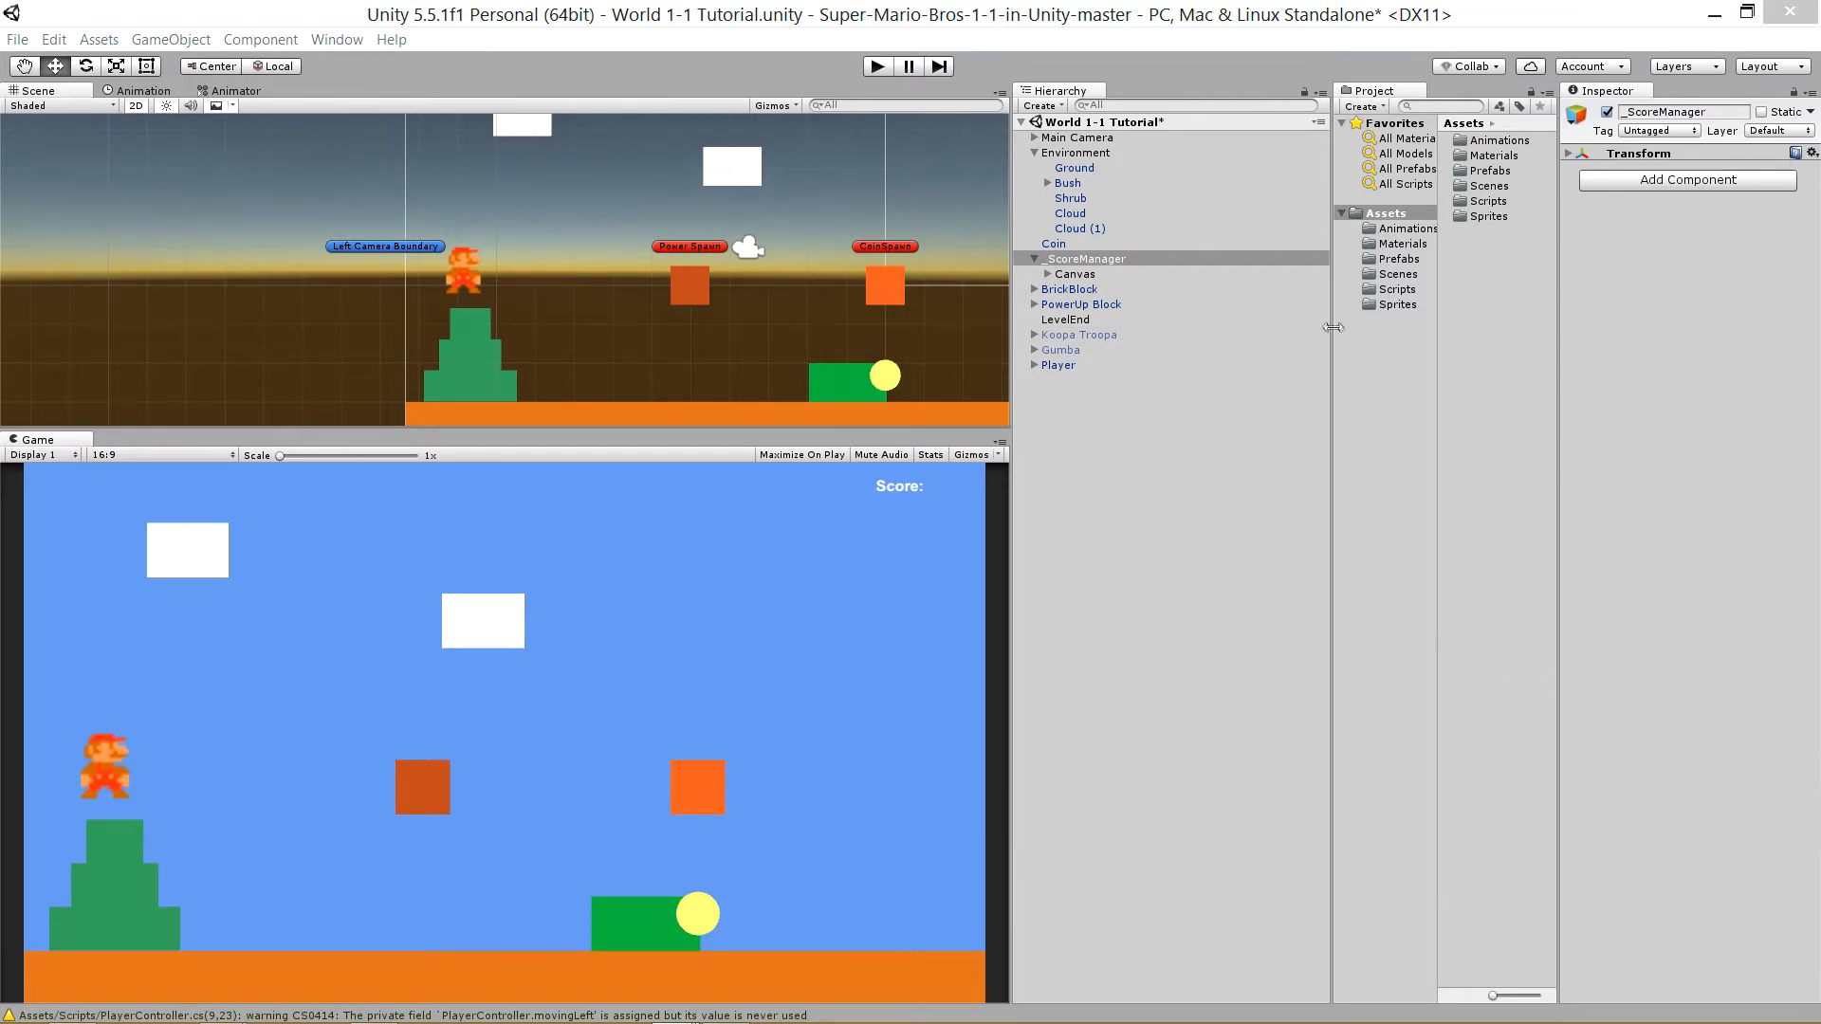
pyautogui.moveTo(1193, 279)
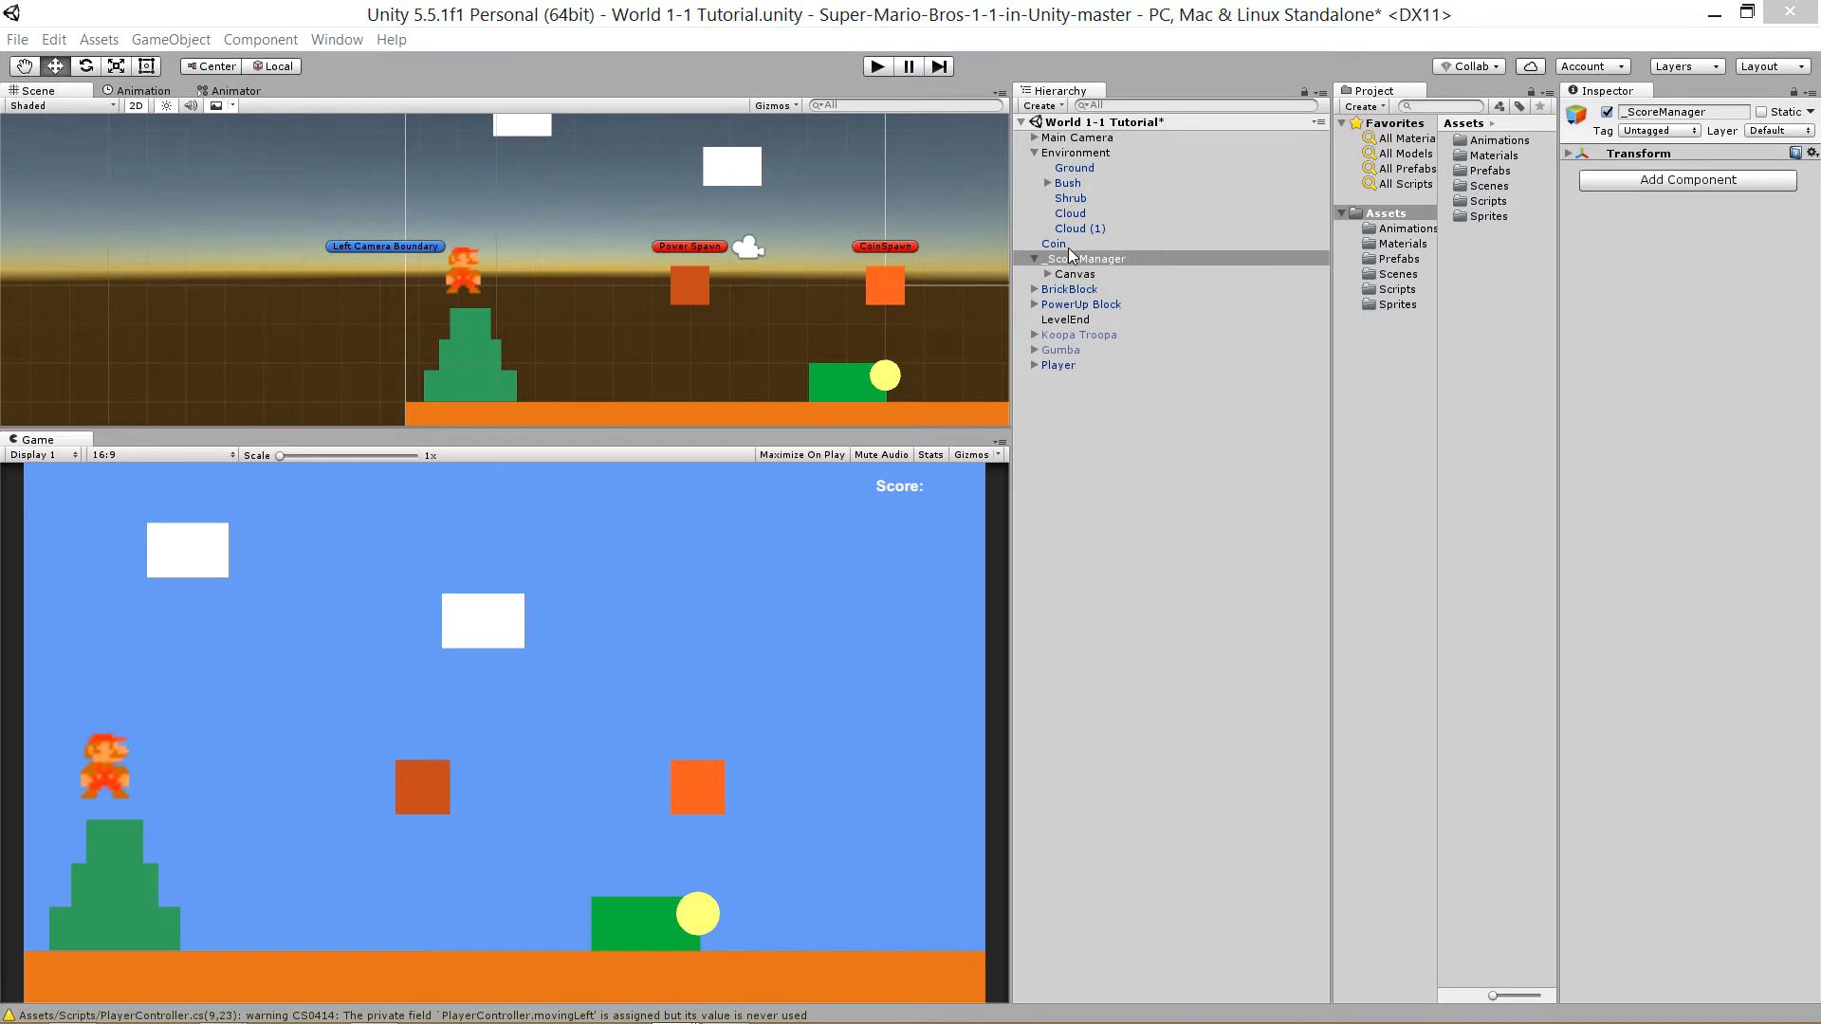
pyautogui.click(1685, 181)
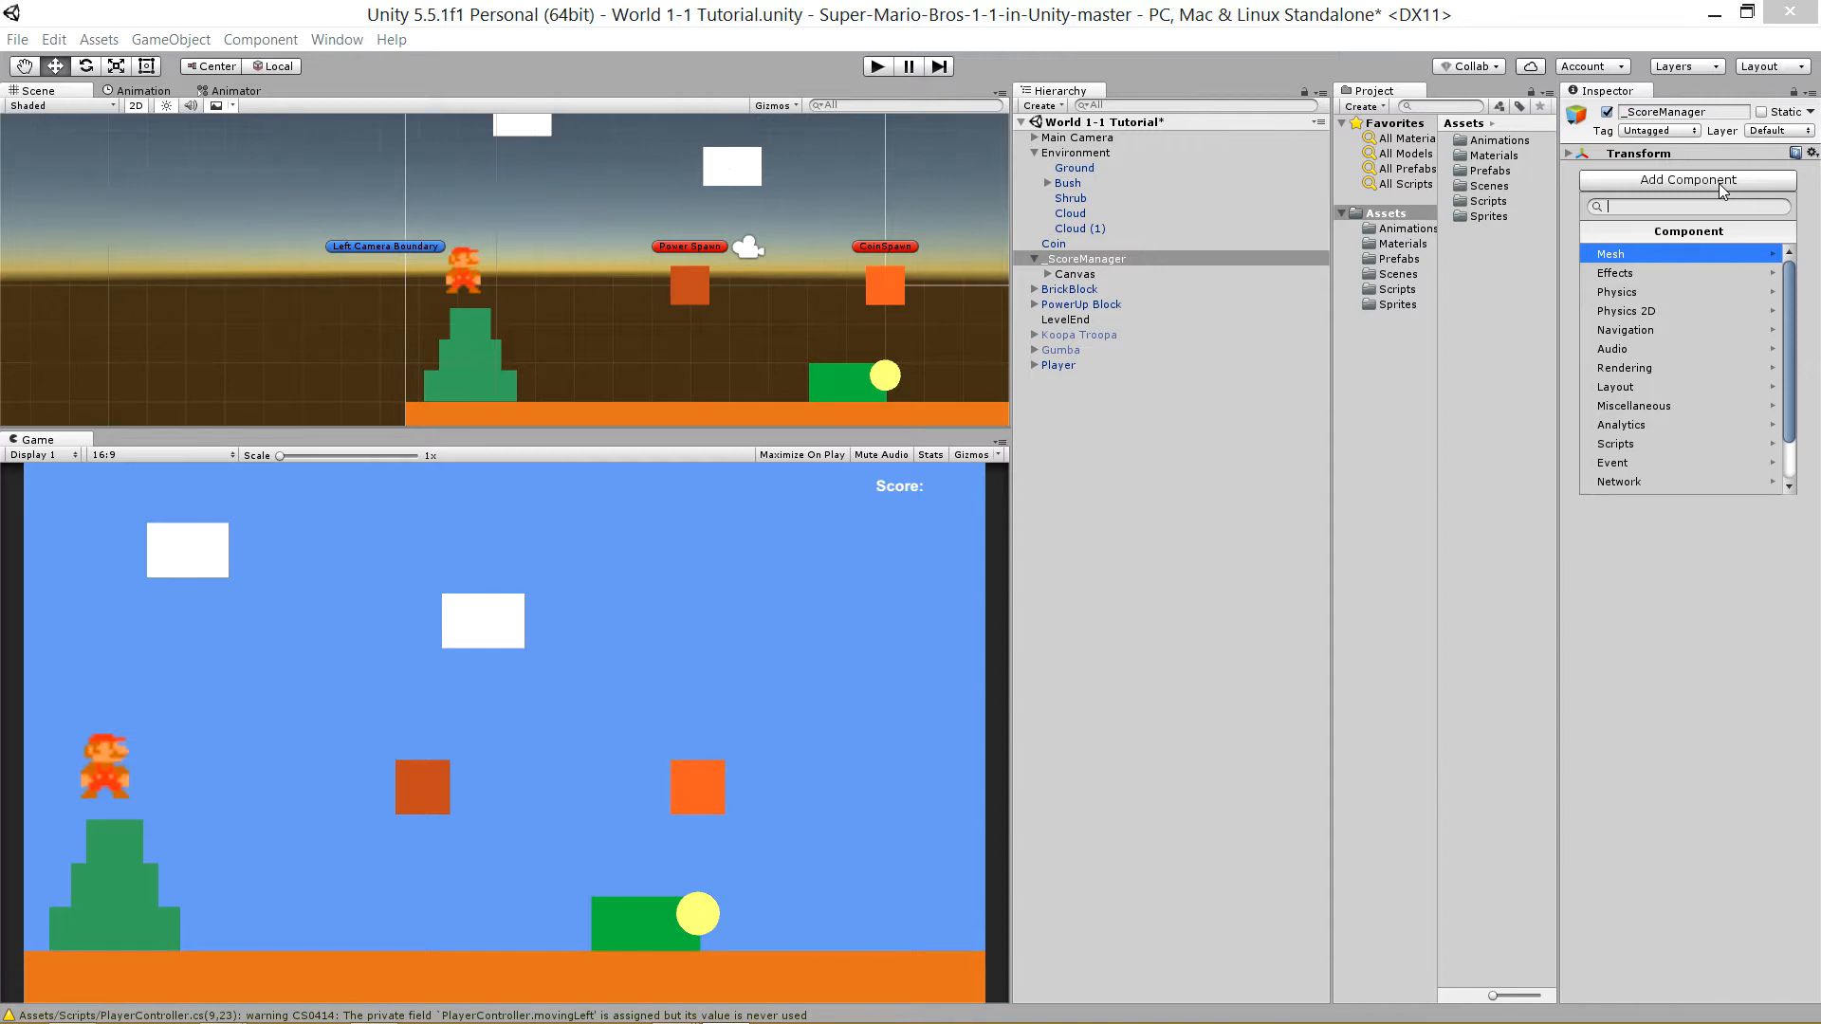
pyautogui.write('LevelTime')
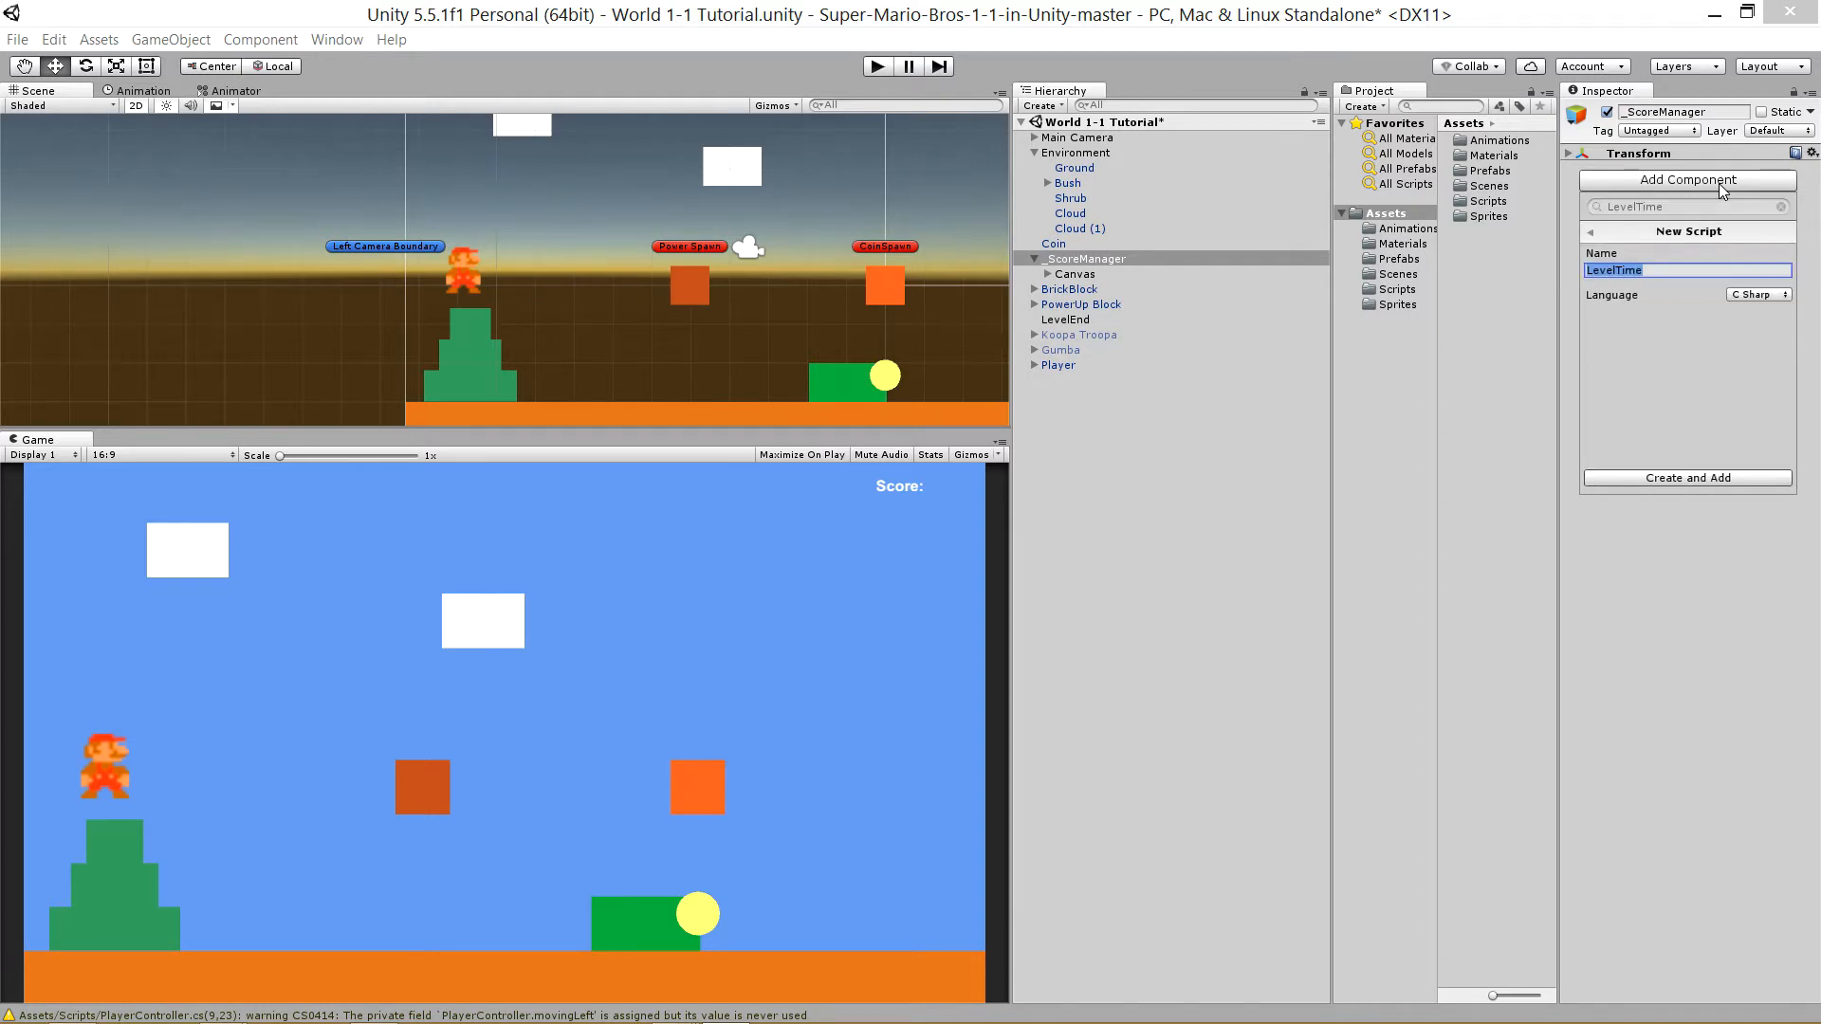
pyautogui.click(1686, 478)
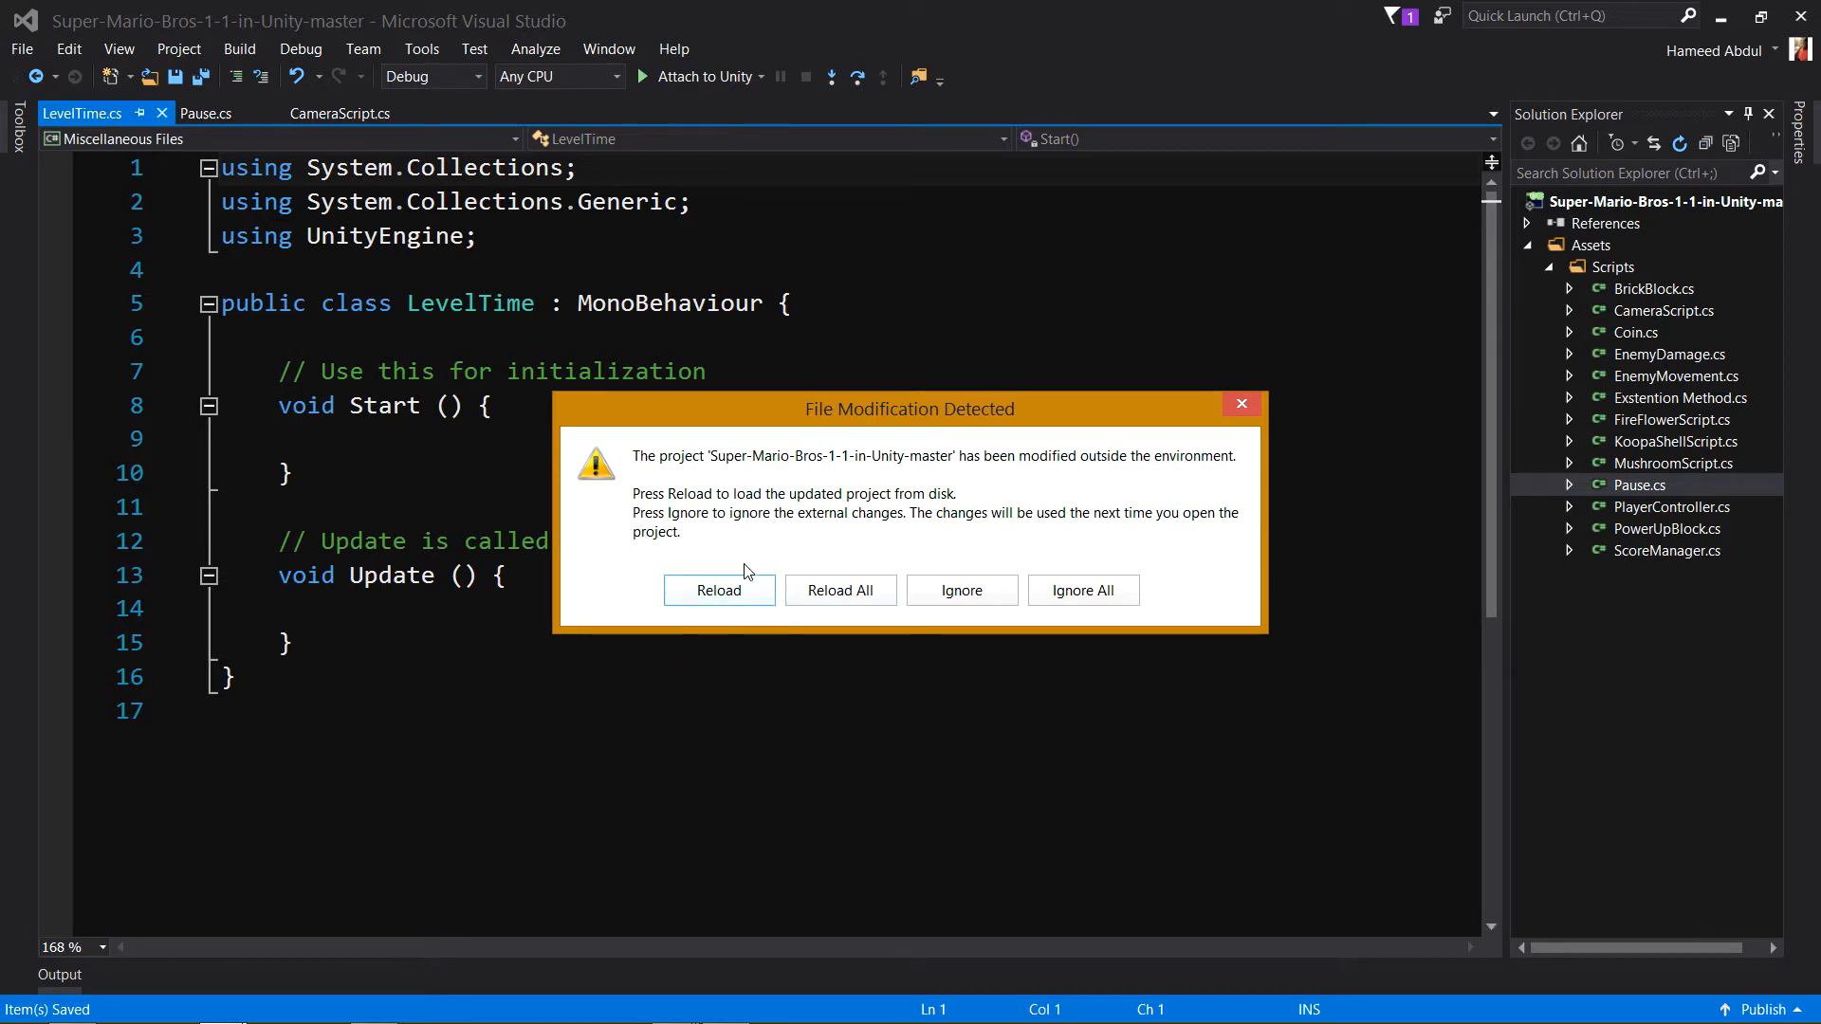
# Reload the project, strip LevelTime's default Start and Update methods, and save.
pyautogui.click(717, 590)
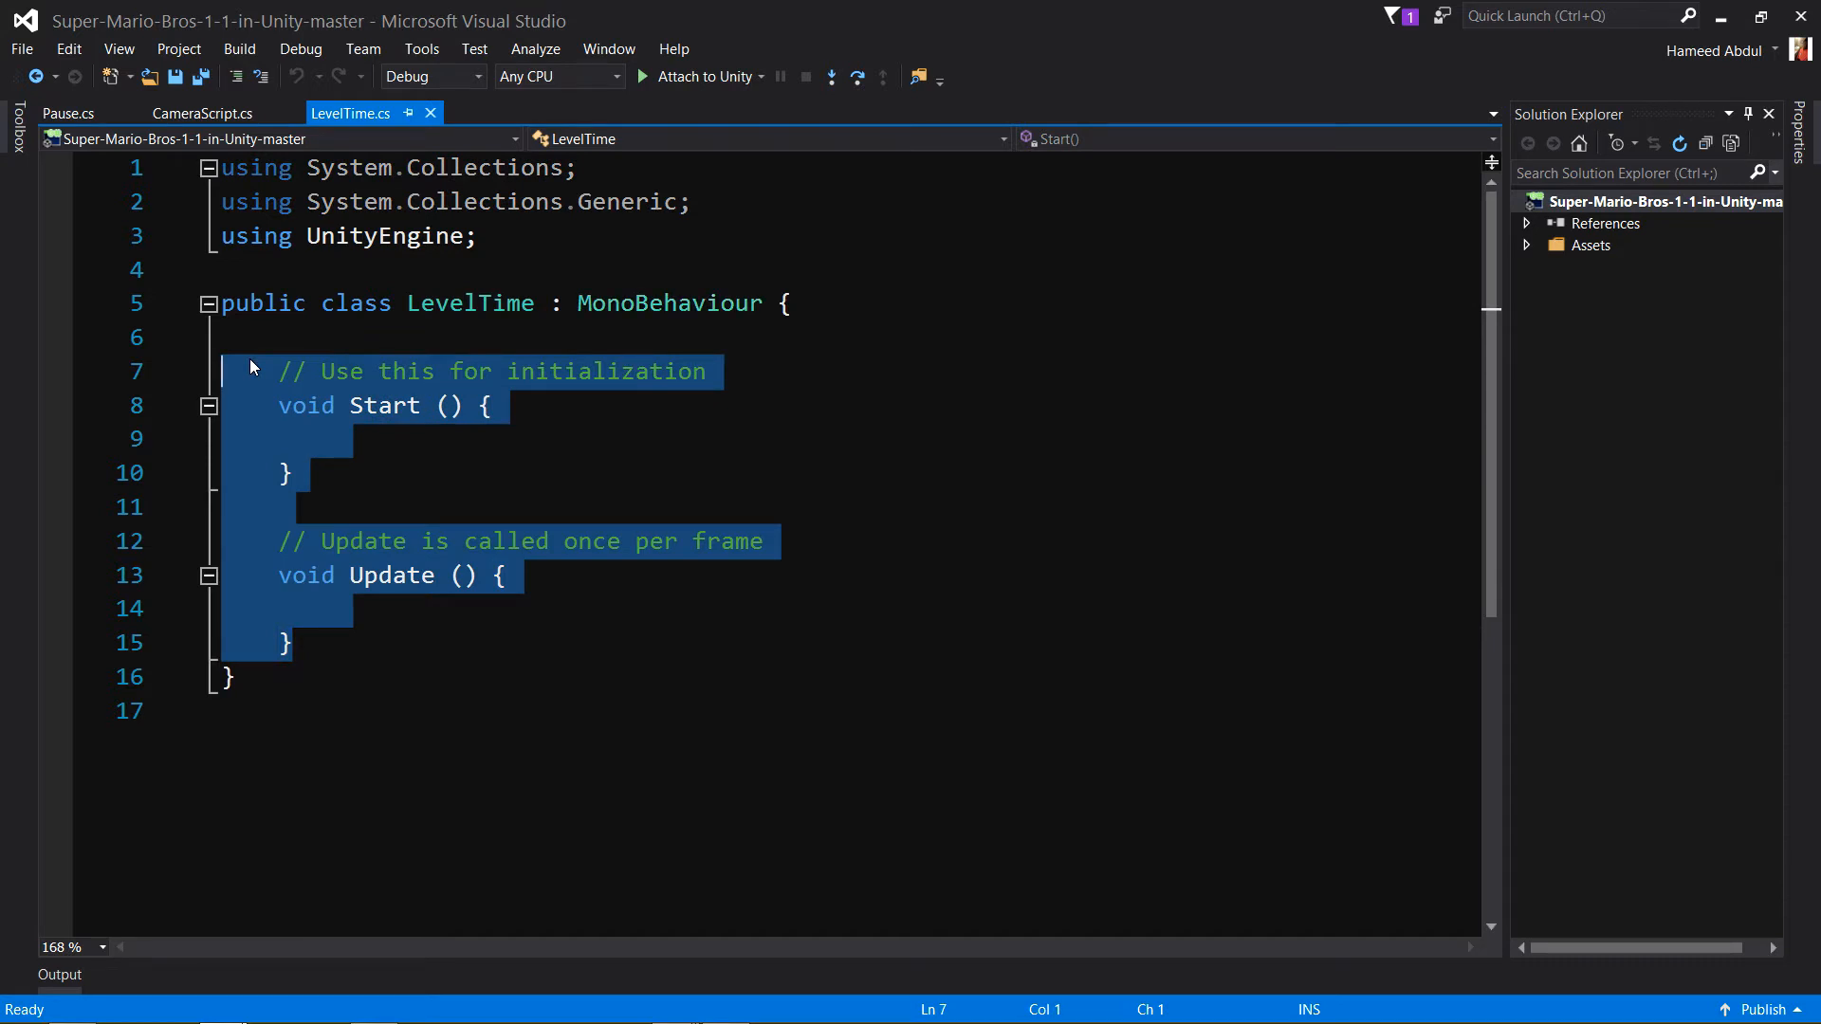
pyautogui.press('Delete')
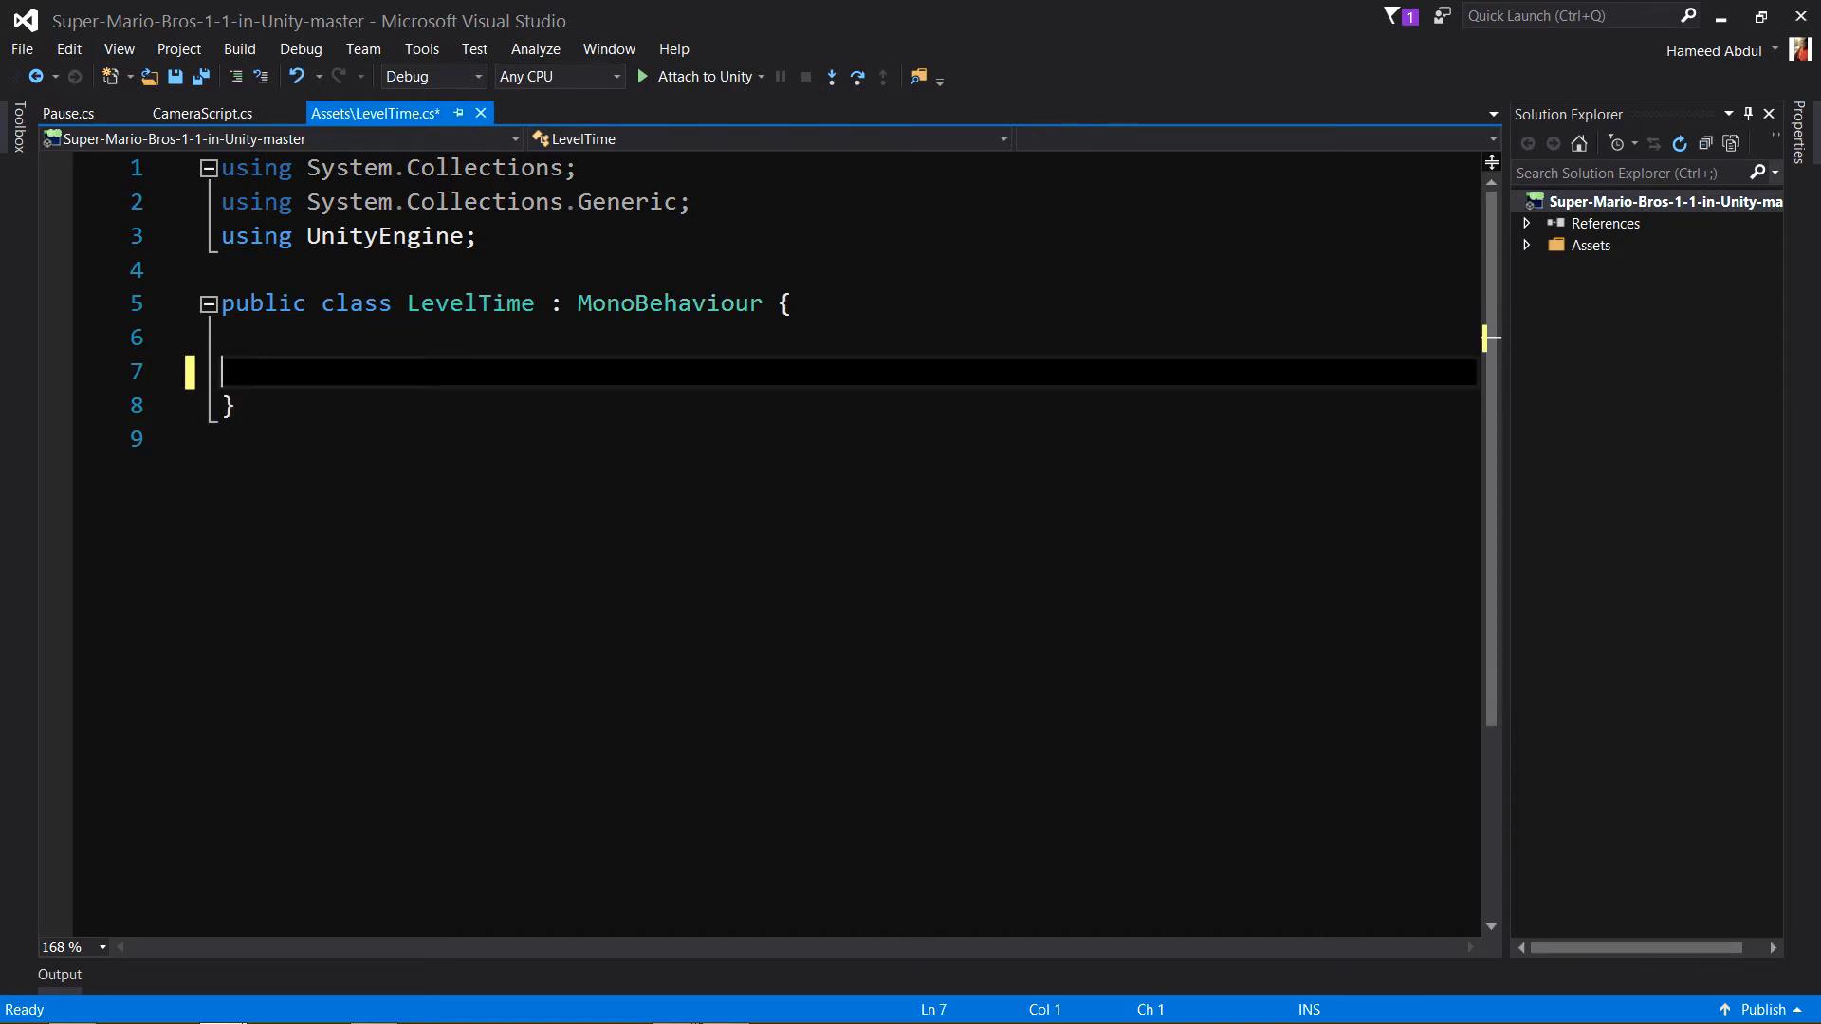
pyautogui.press('Enter')
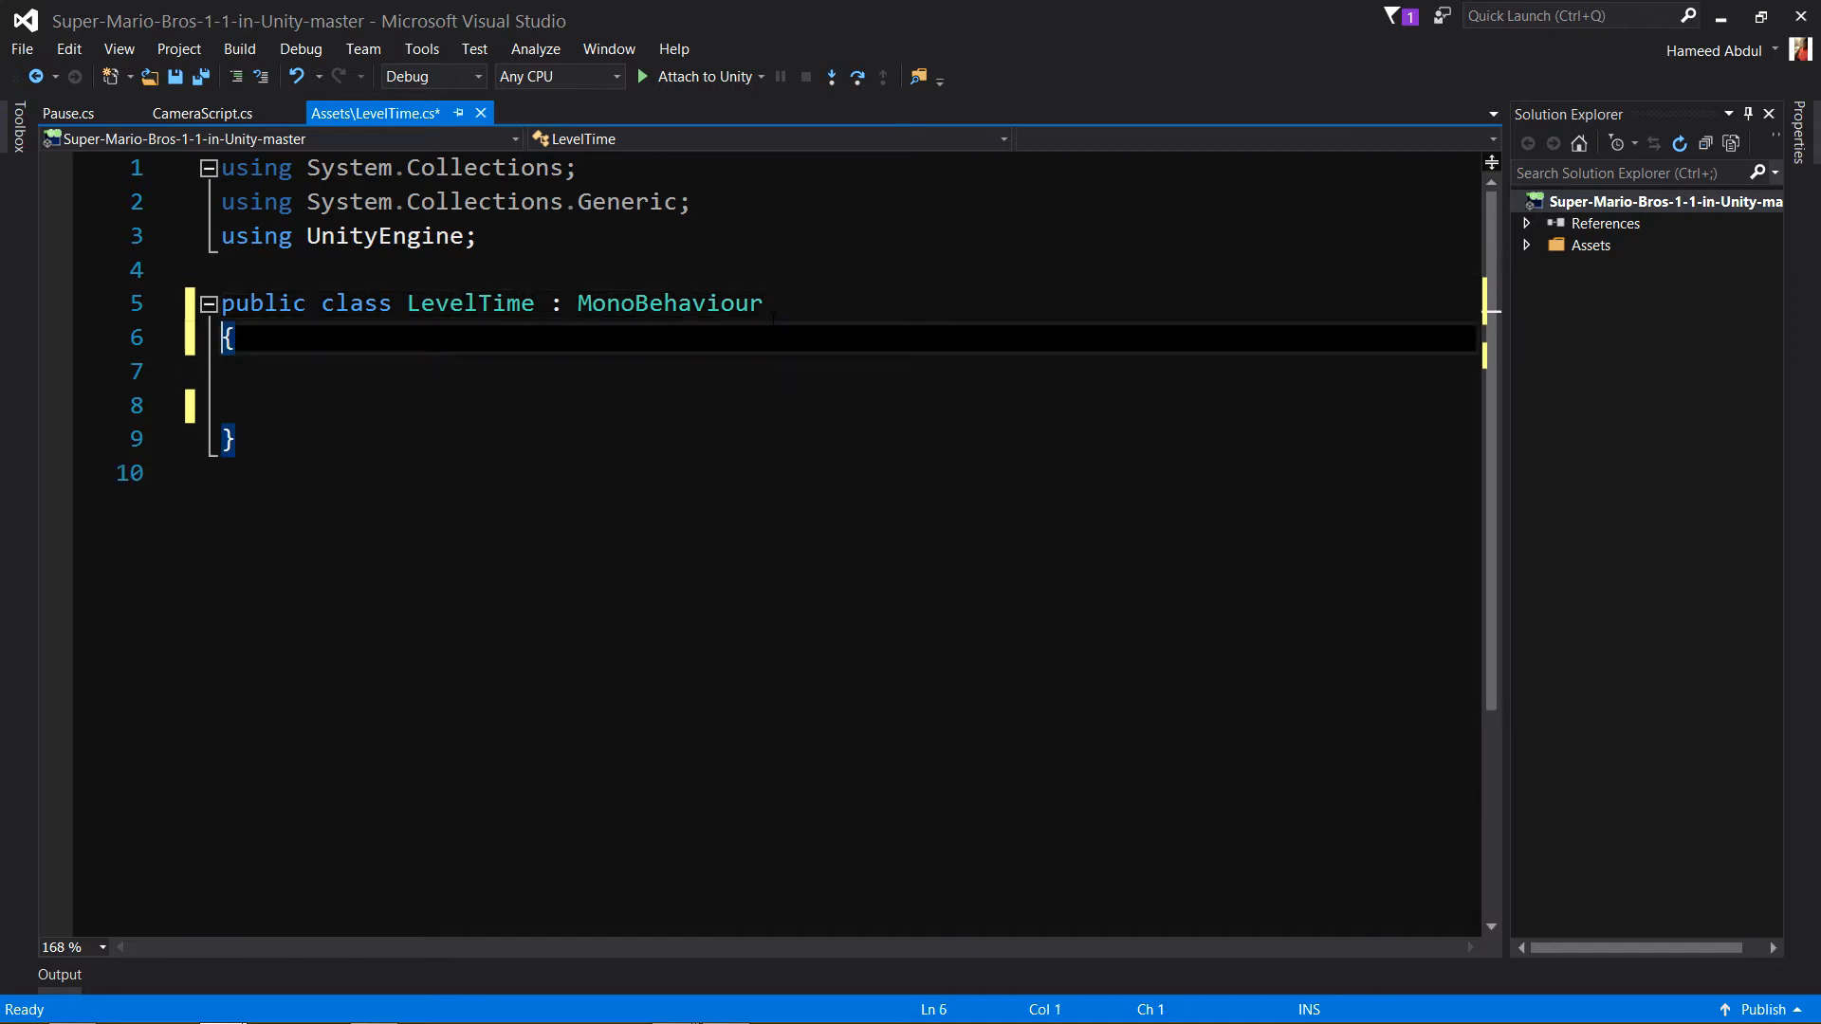
pyautogui.press('ctrl+s')
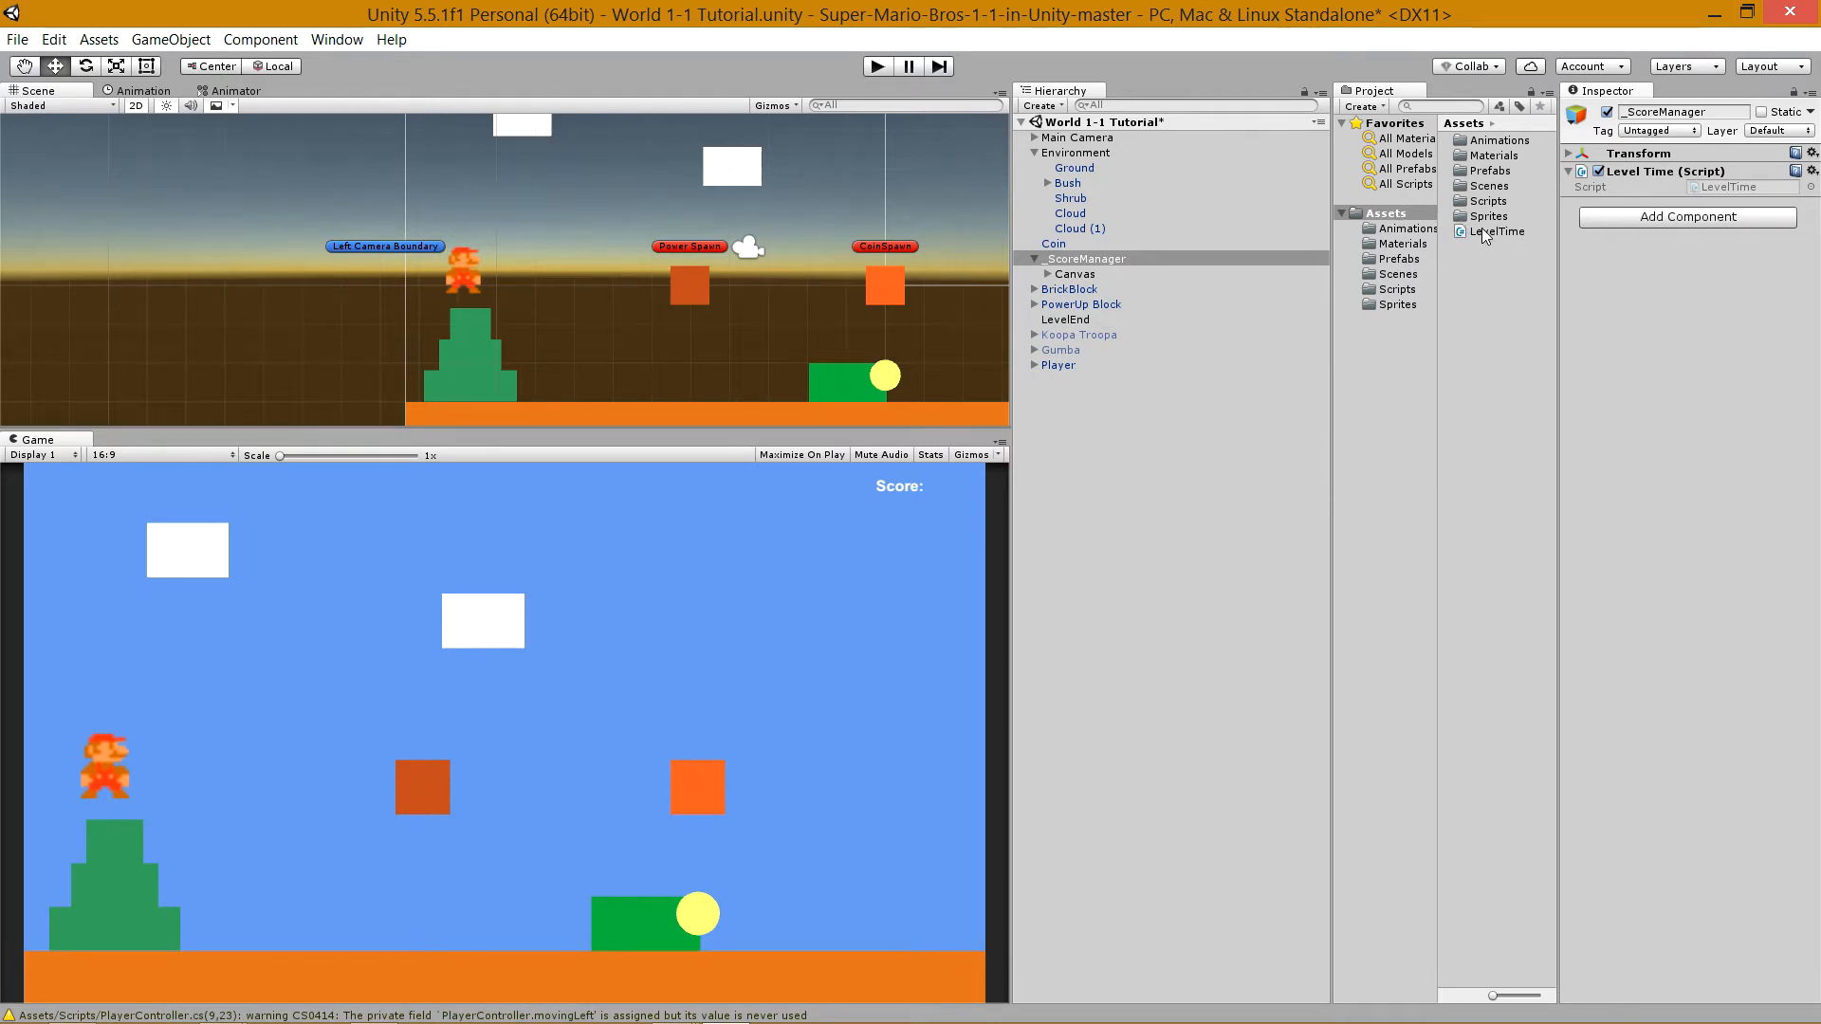
# Inspect _ScoreManager's Level Time (Script) component in the Unity Inspector.
pyautogui.click(1503, 232)
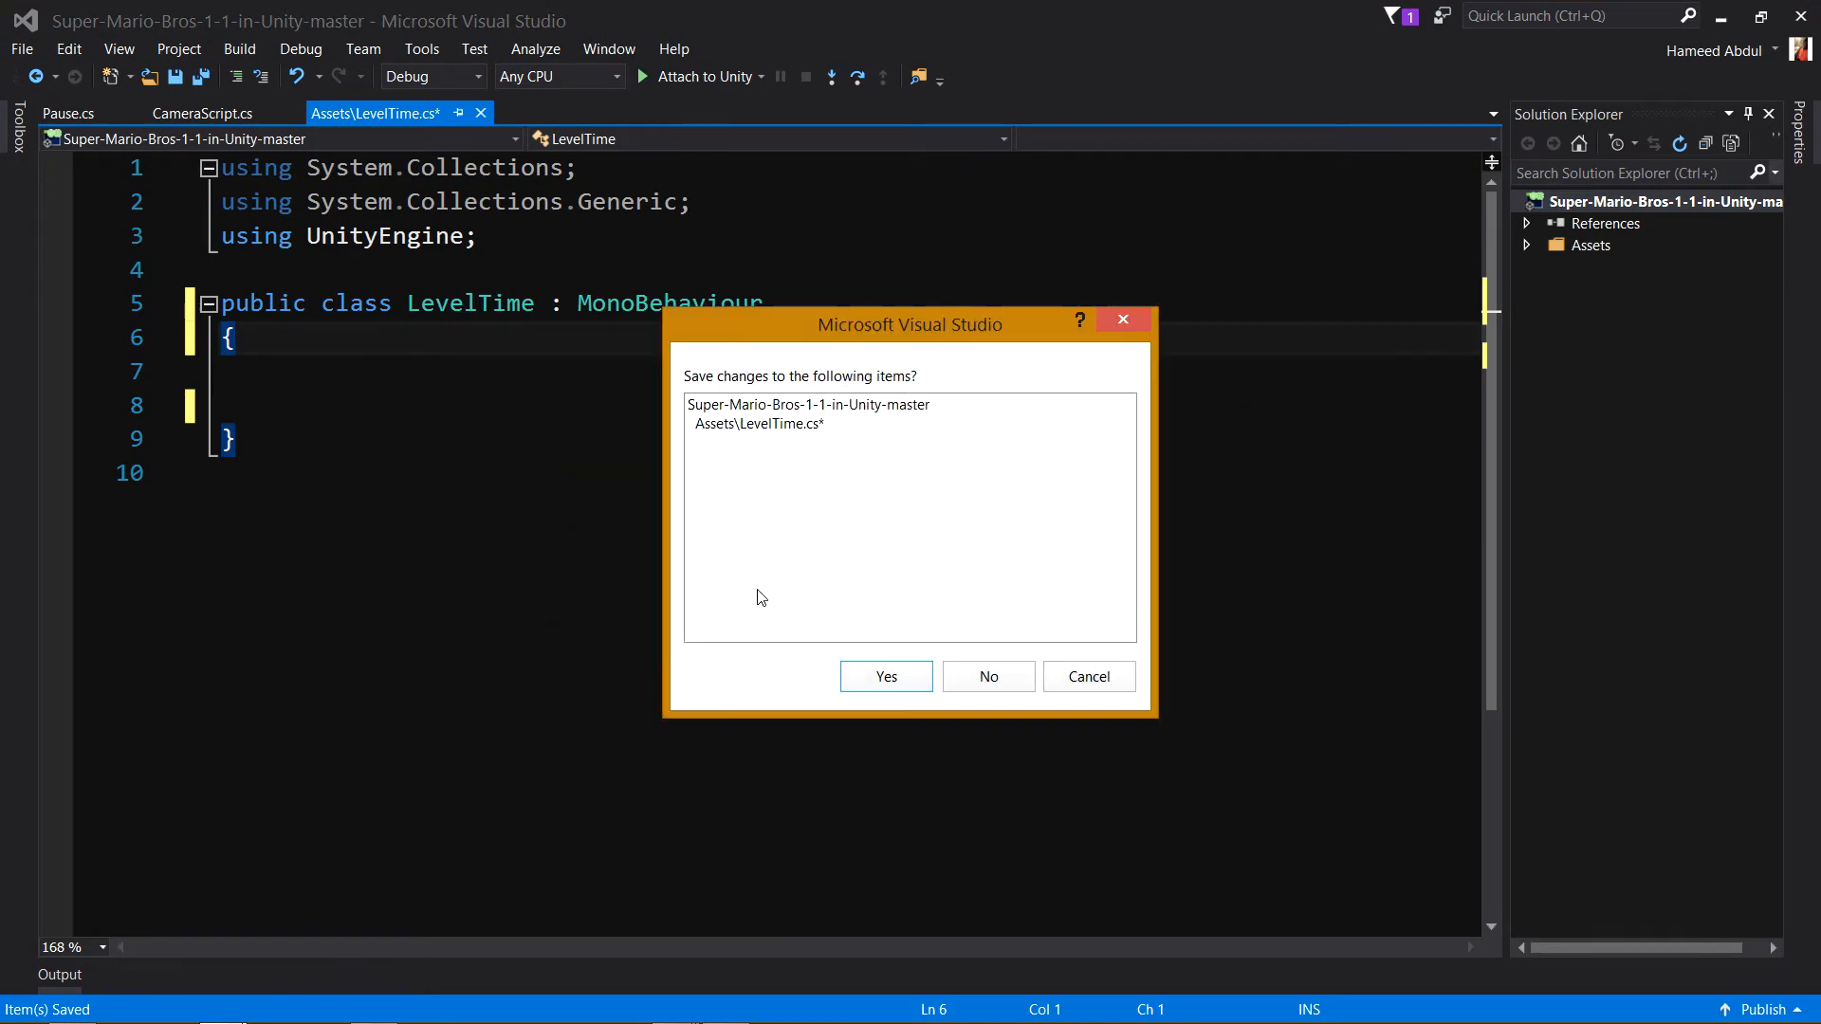
# Answer the save prompt for LevelTime.cs so the empty class is ready for editing.
pyautogui.click(886, 676)
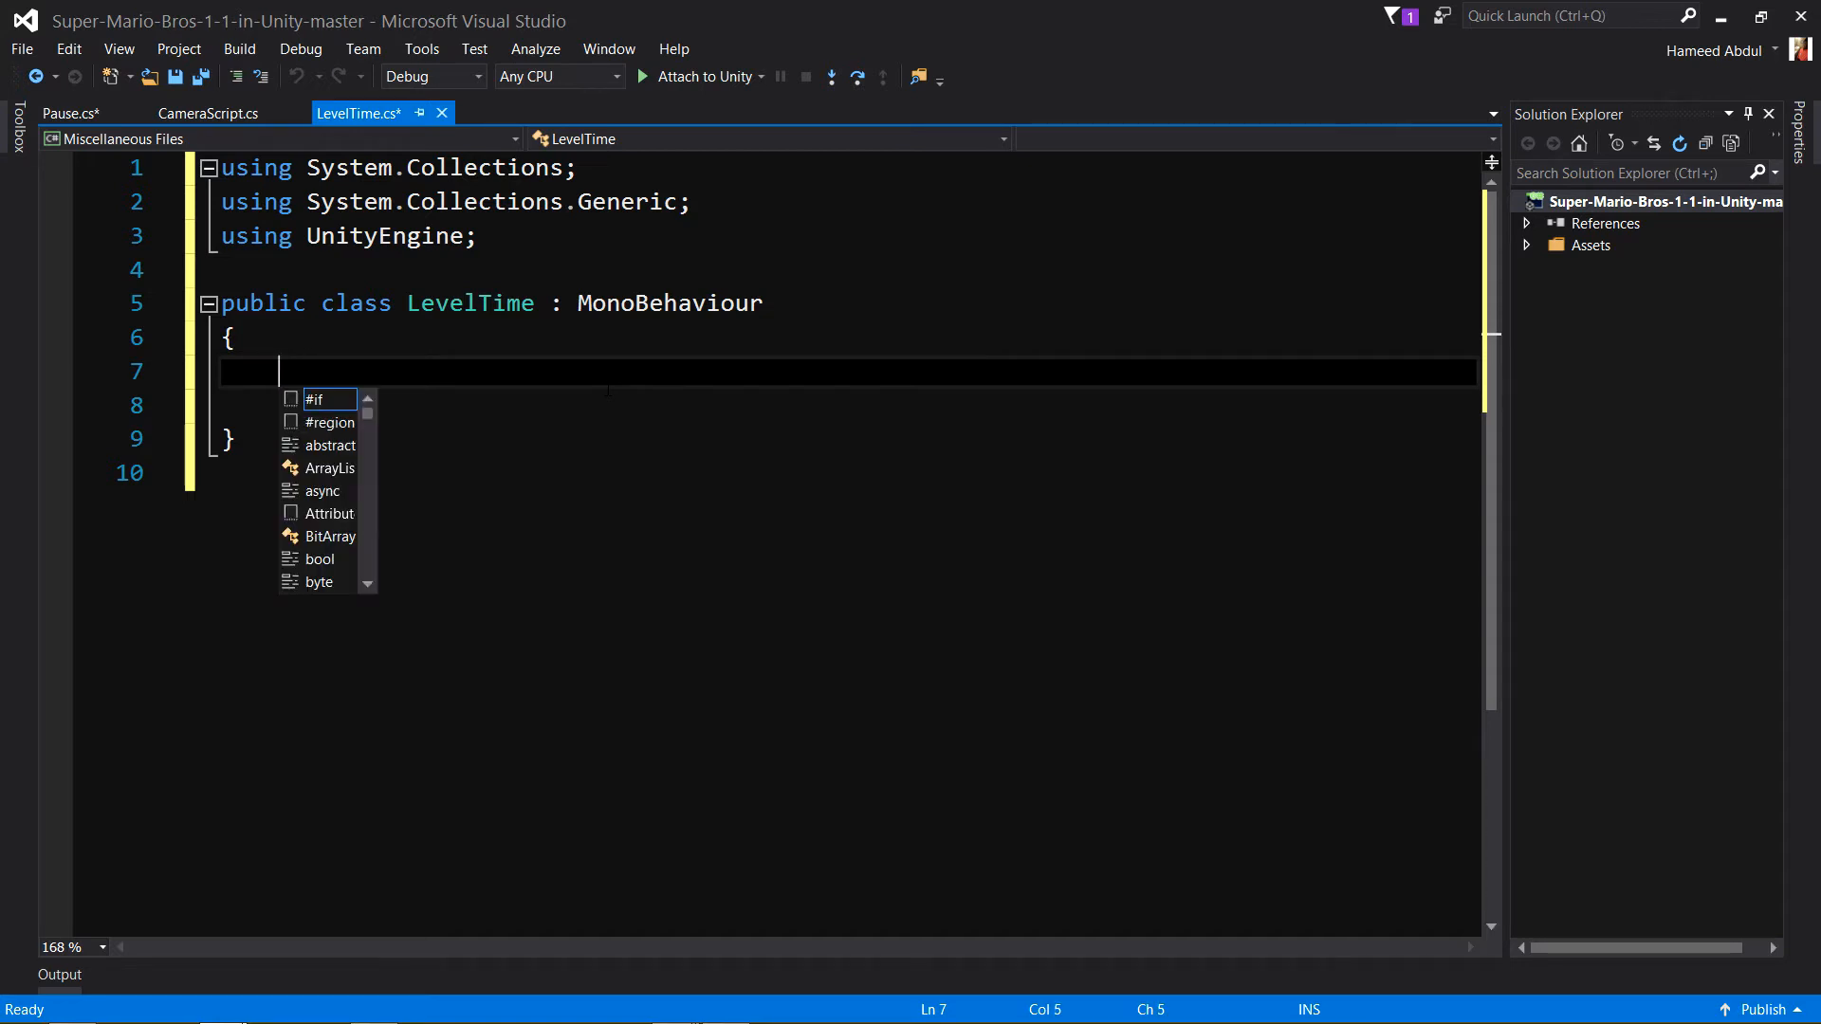
# Declare 'public float levelTime = 400;' in the LevelTime class.
pyautogui.write('publ')
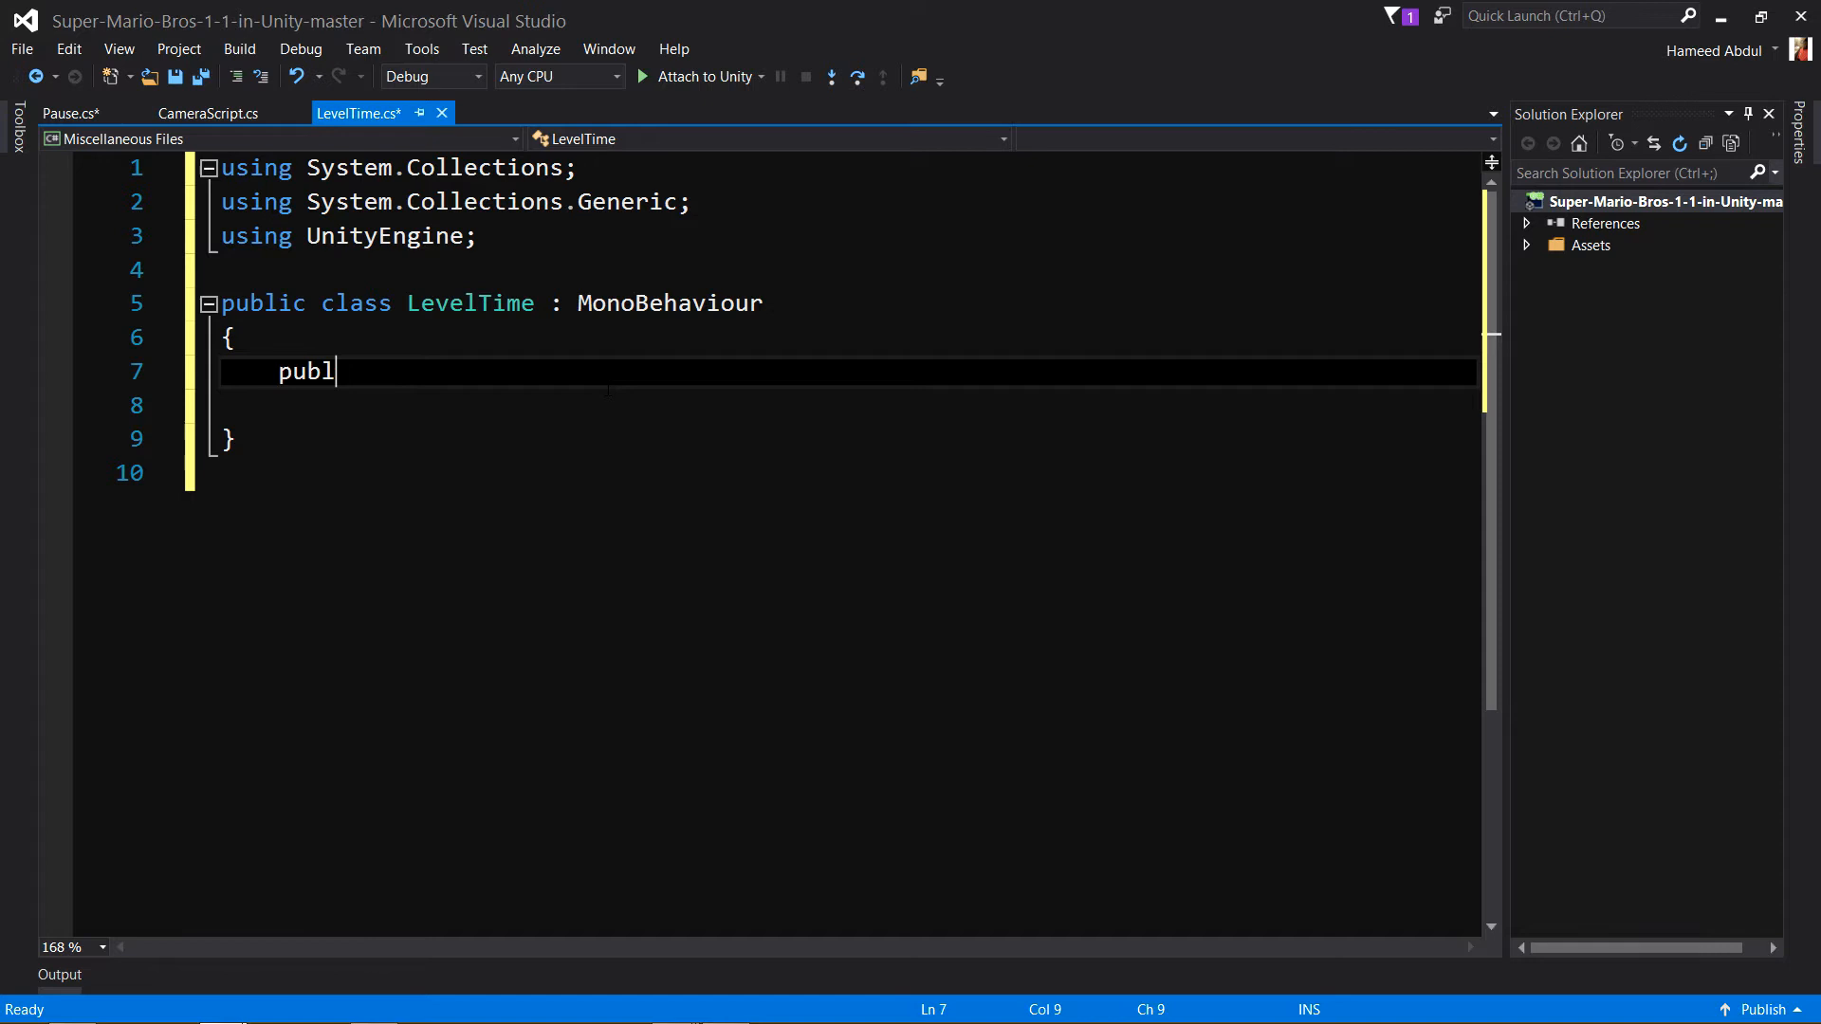
pyautogui.write('ic flaot')
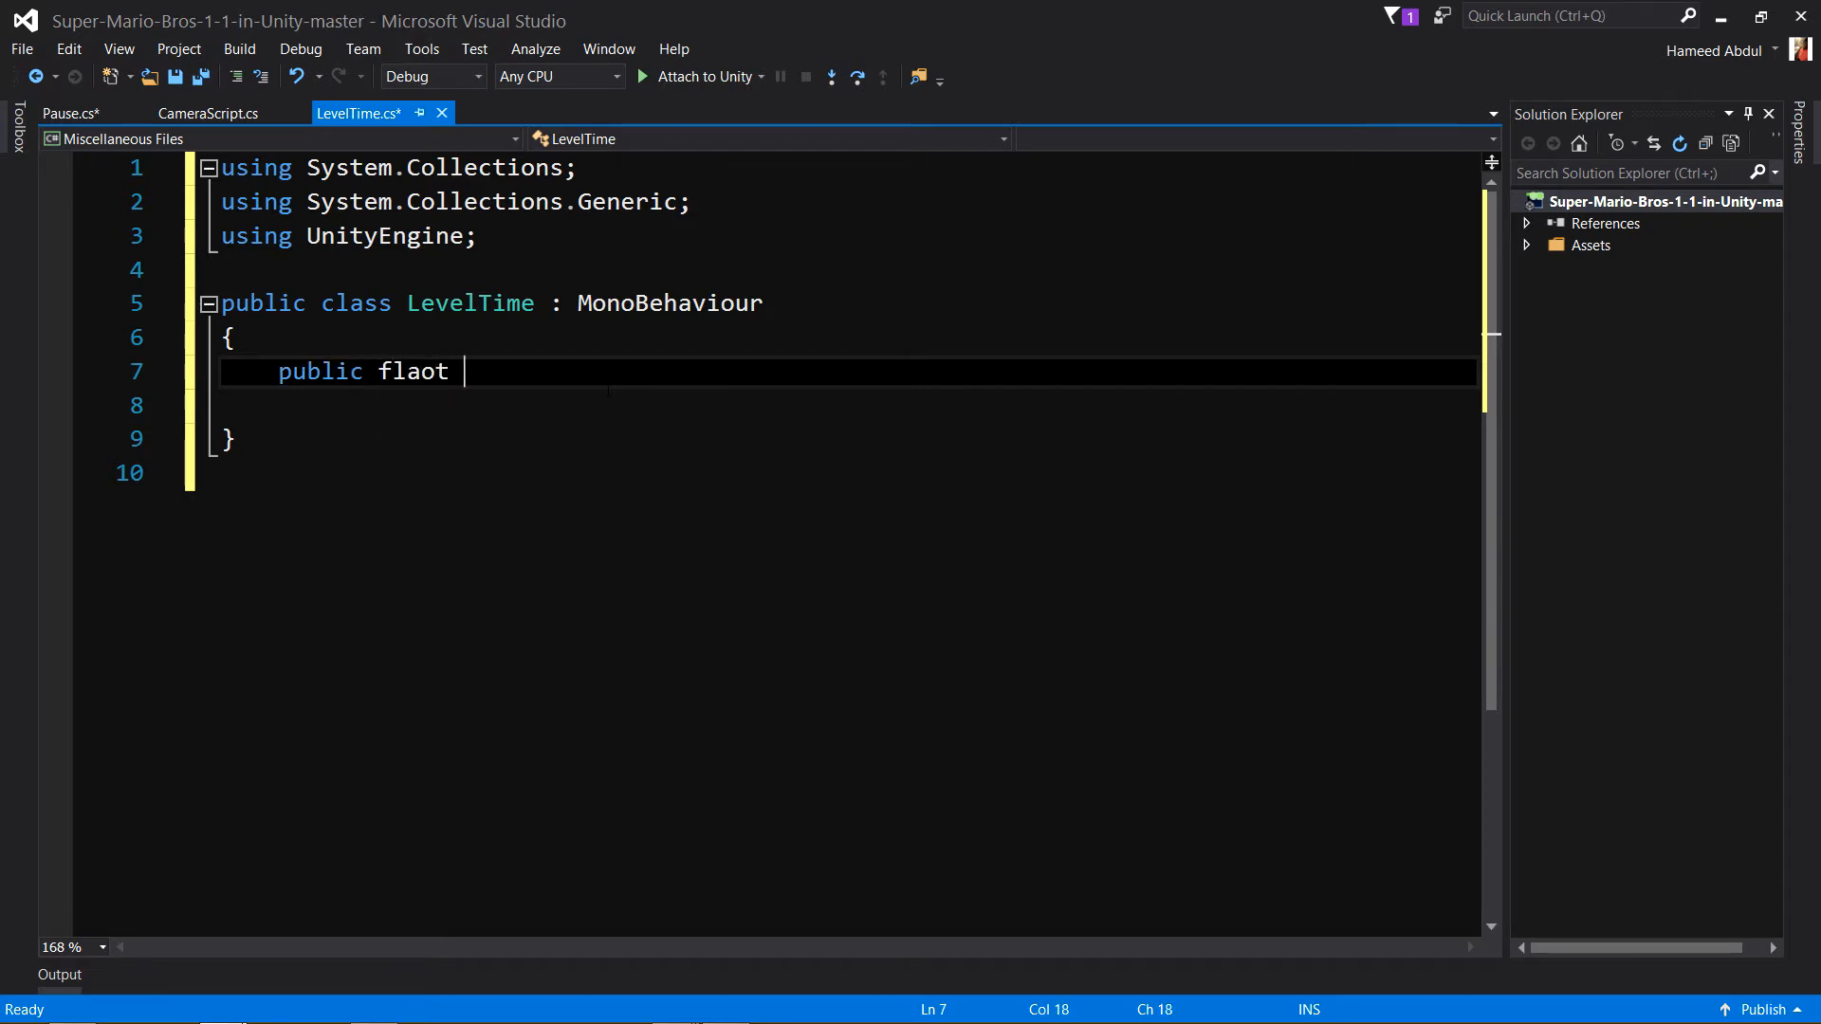
pyautogui.write('float')
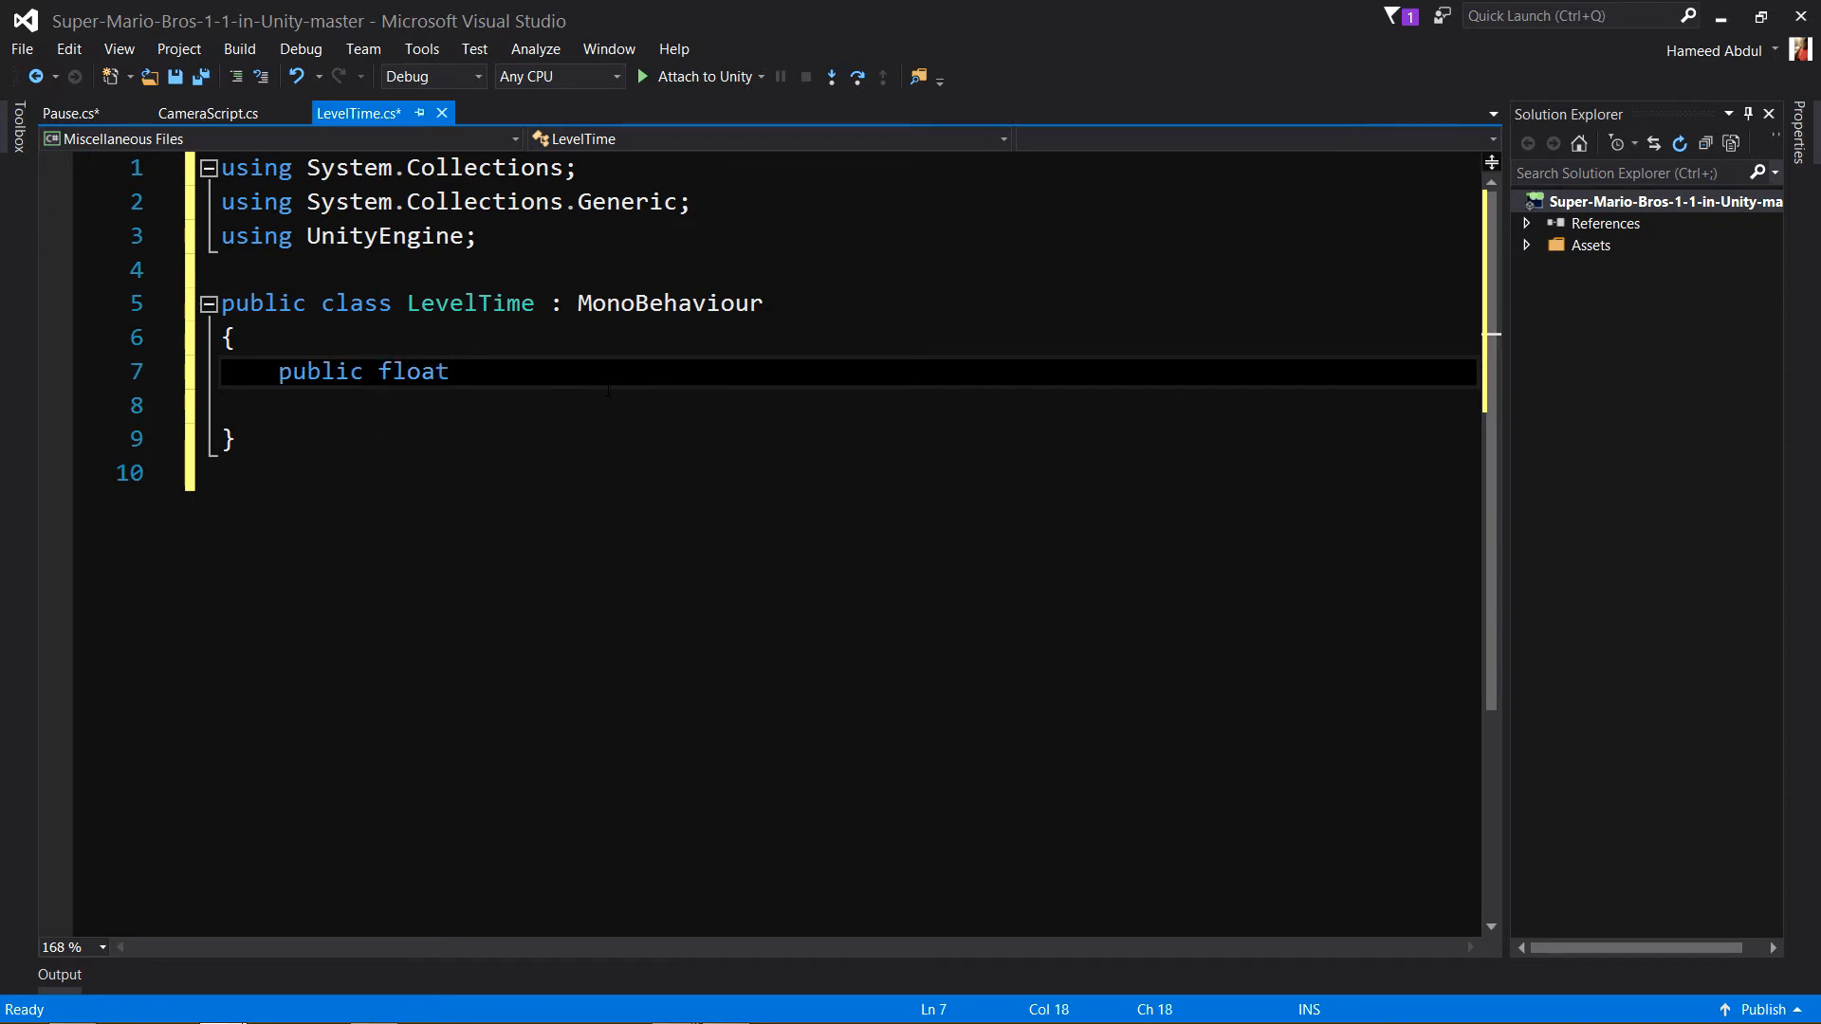
pyautogui.write('lev')
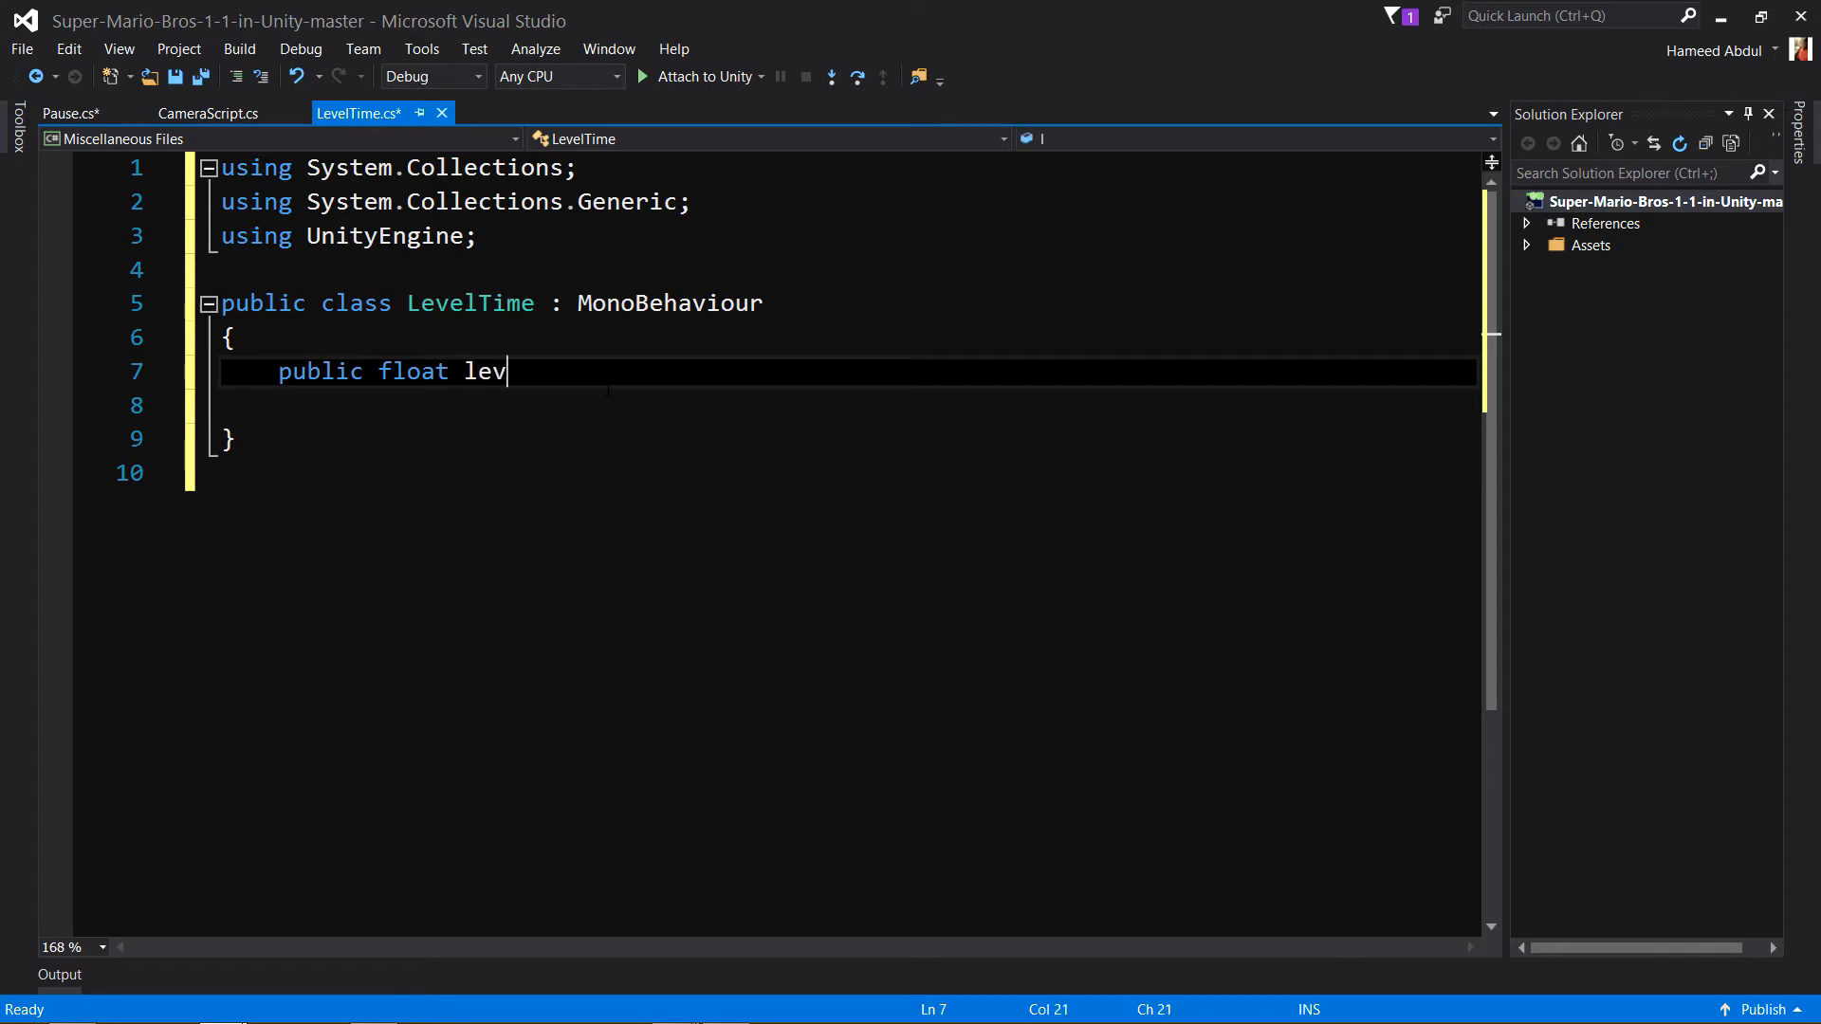
pyautogui.write('elTim')
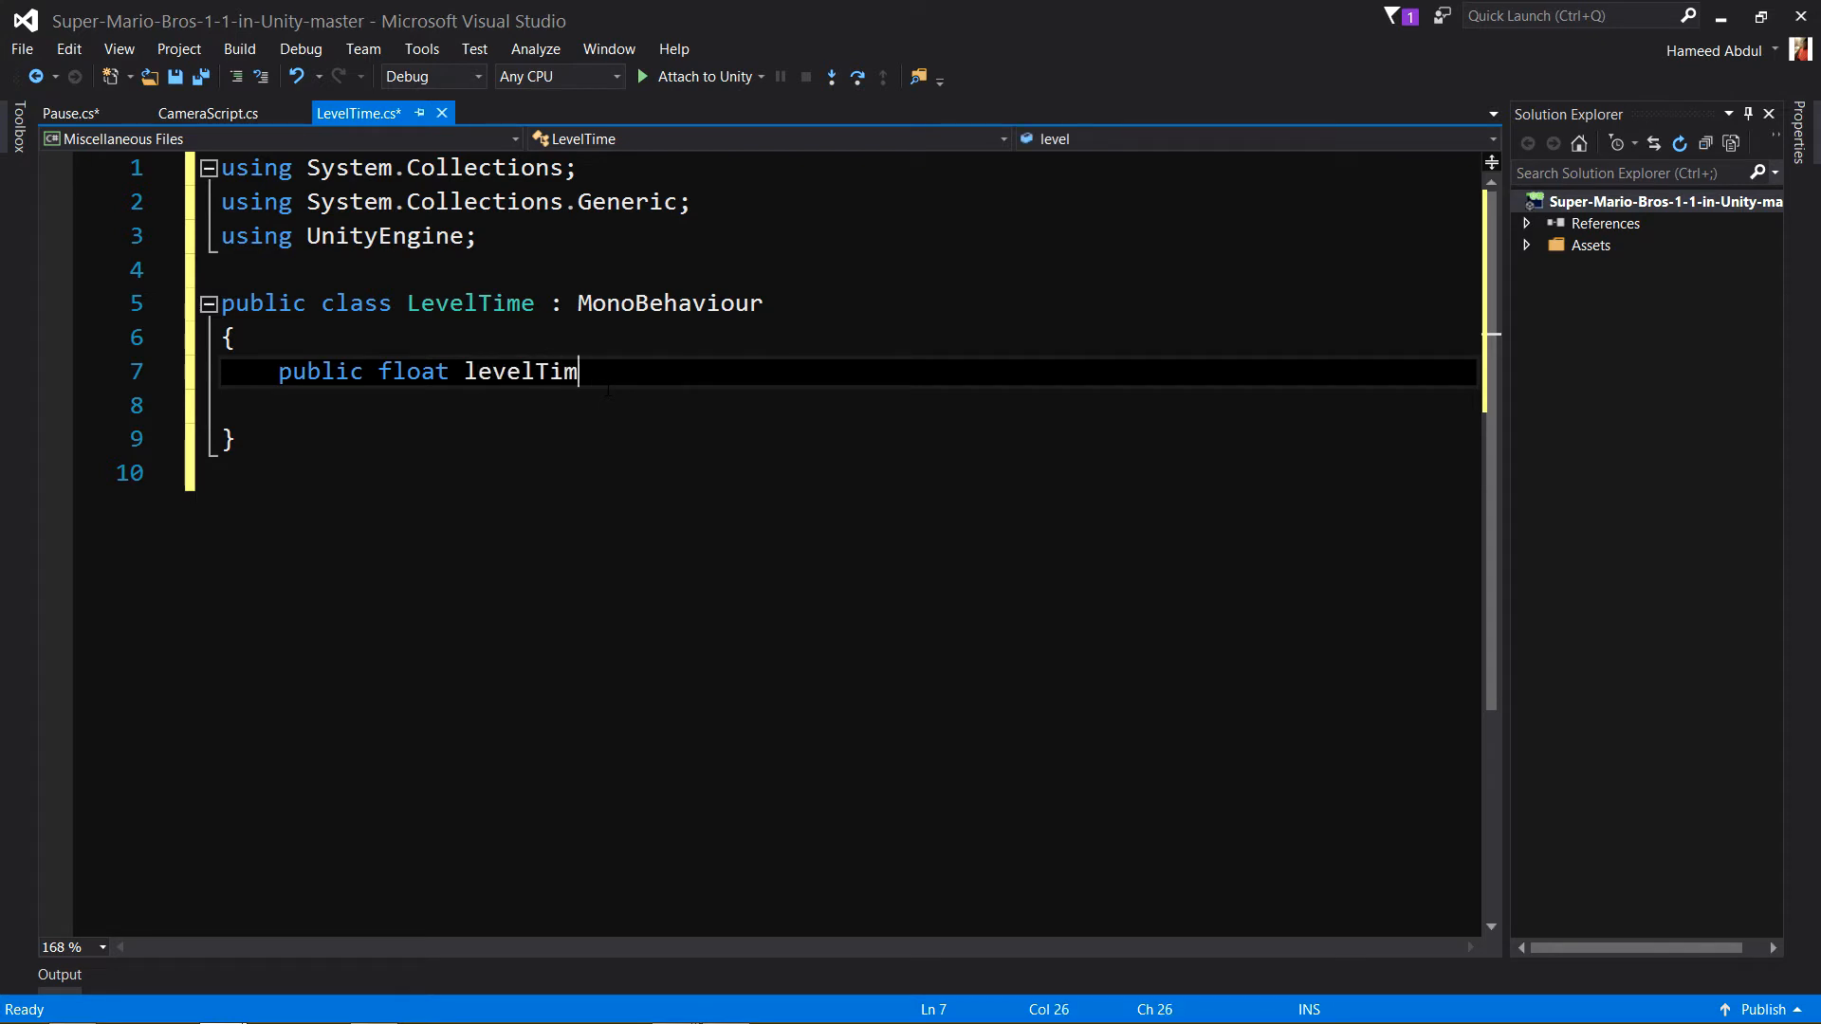
pyautogui.write('e = 4')
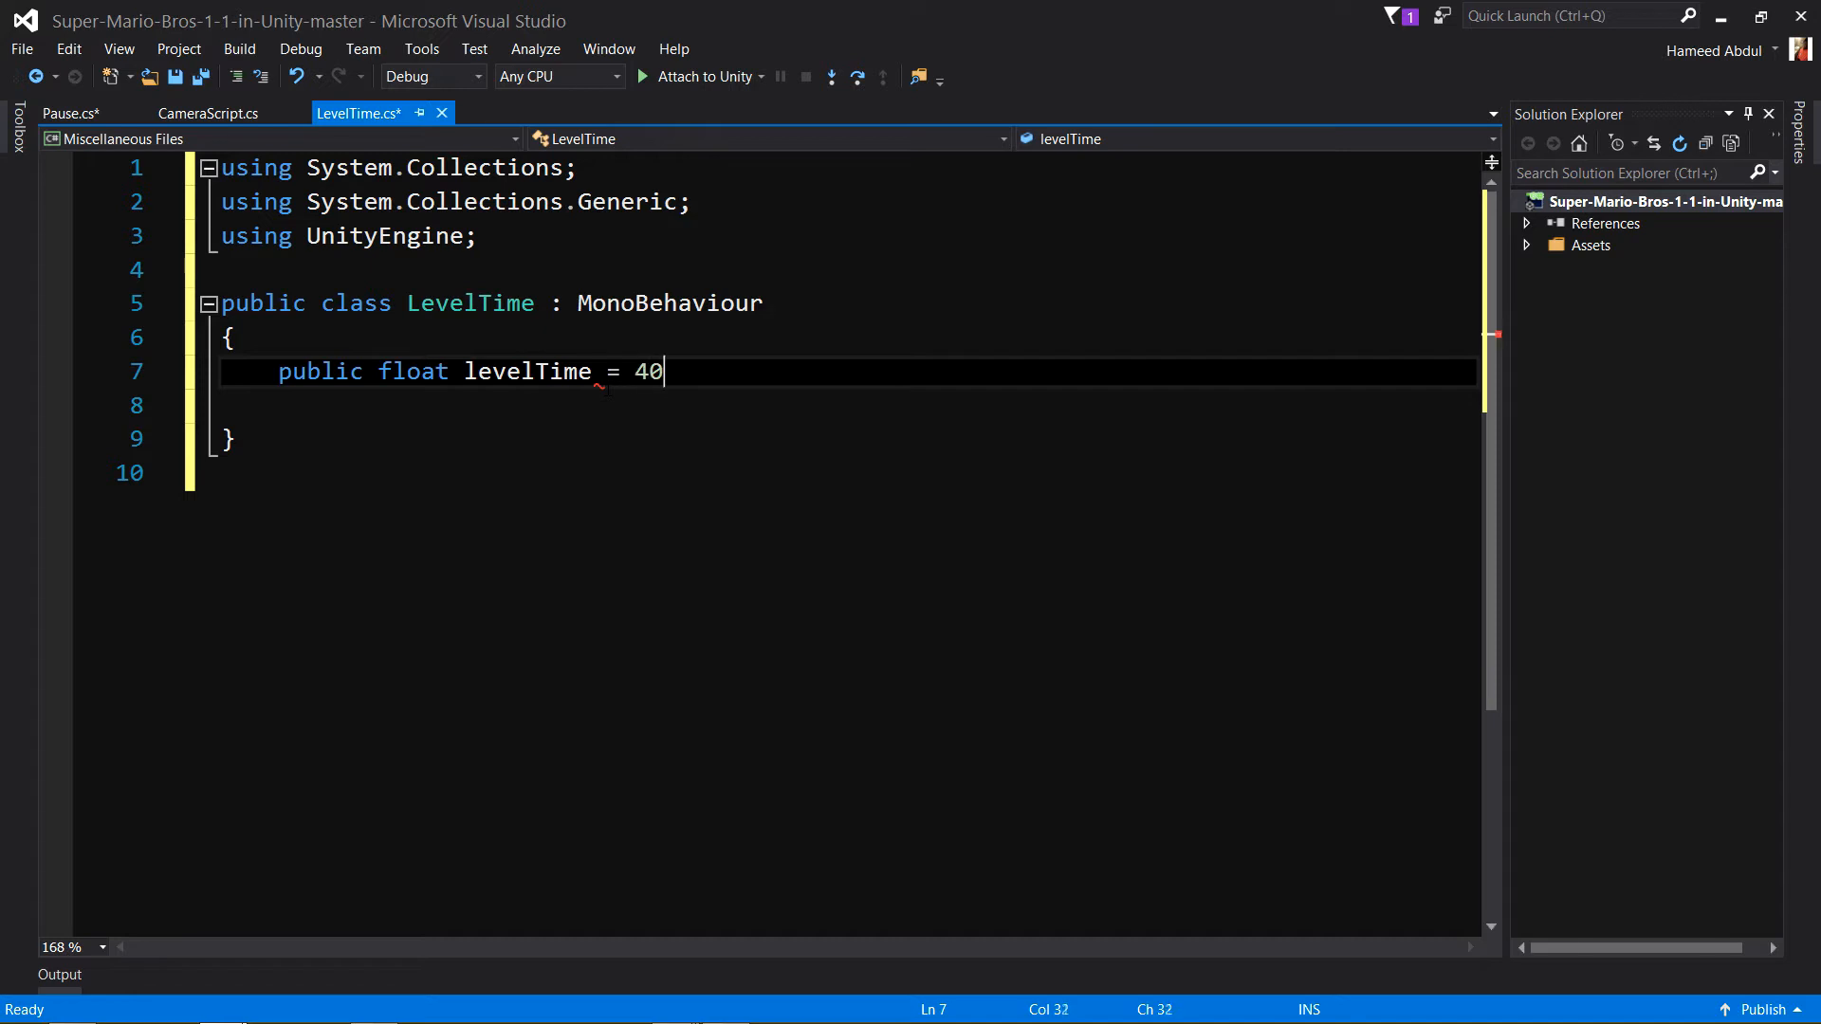
pyautogui.write('0;')
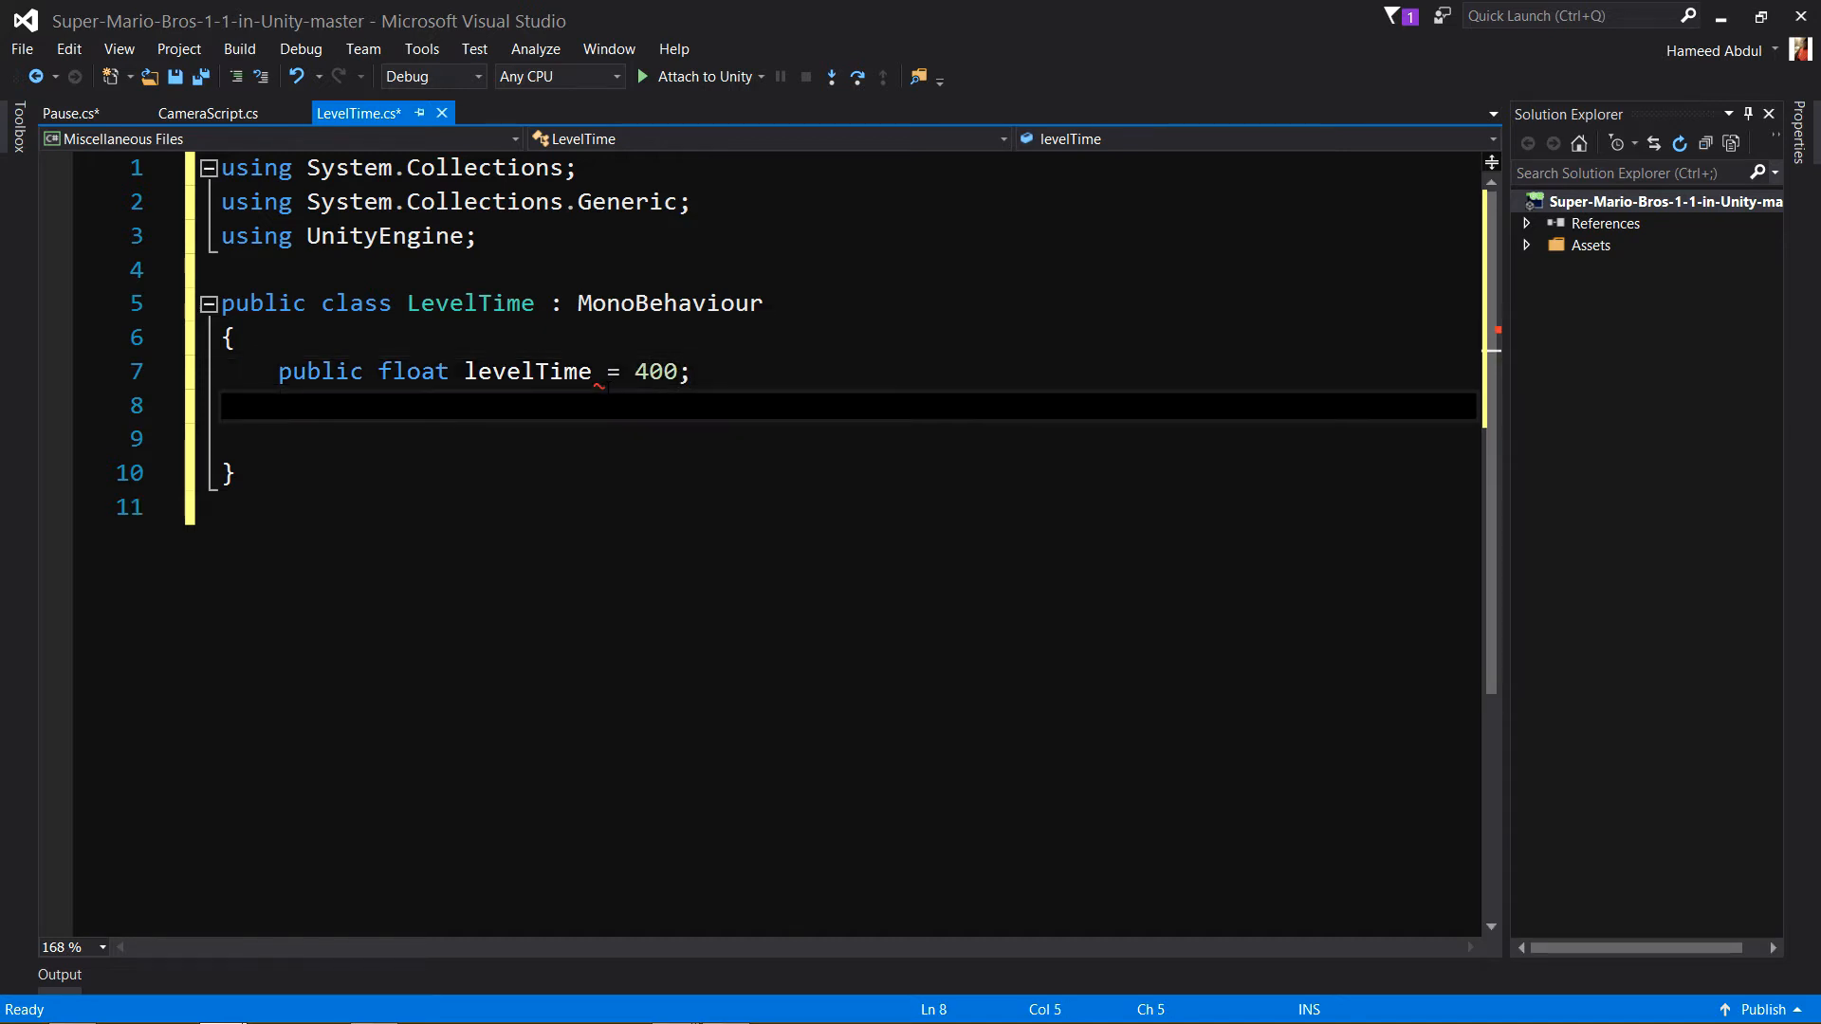
pyautogui.press('enter')
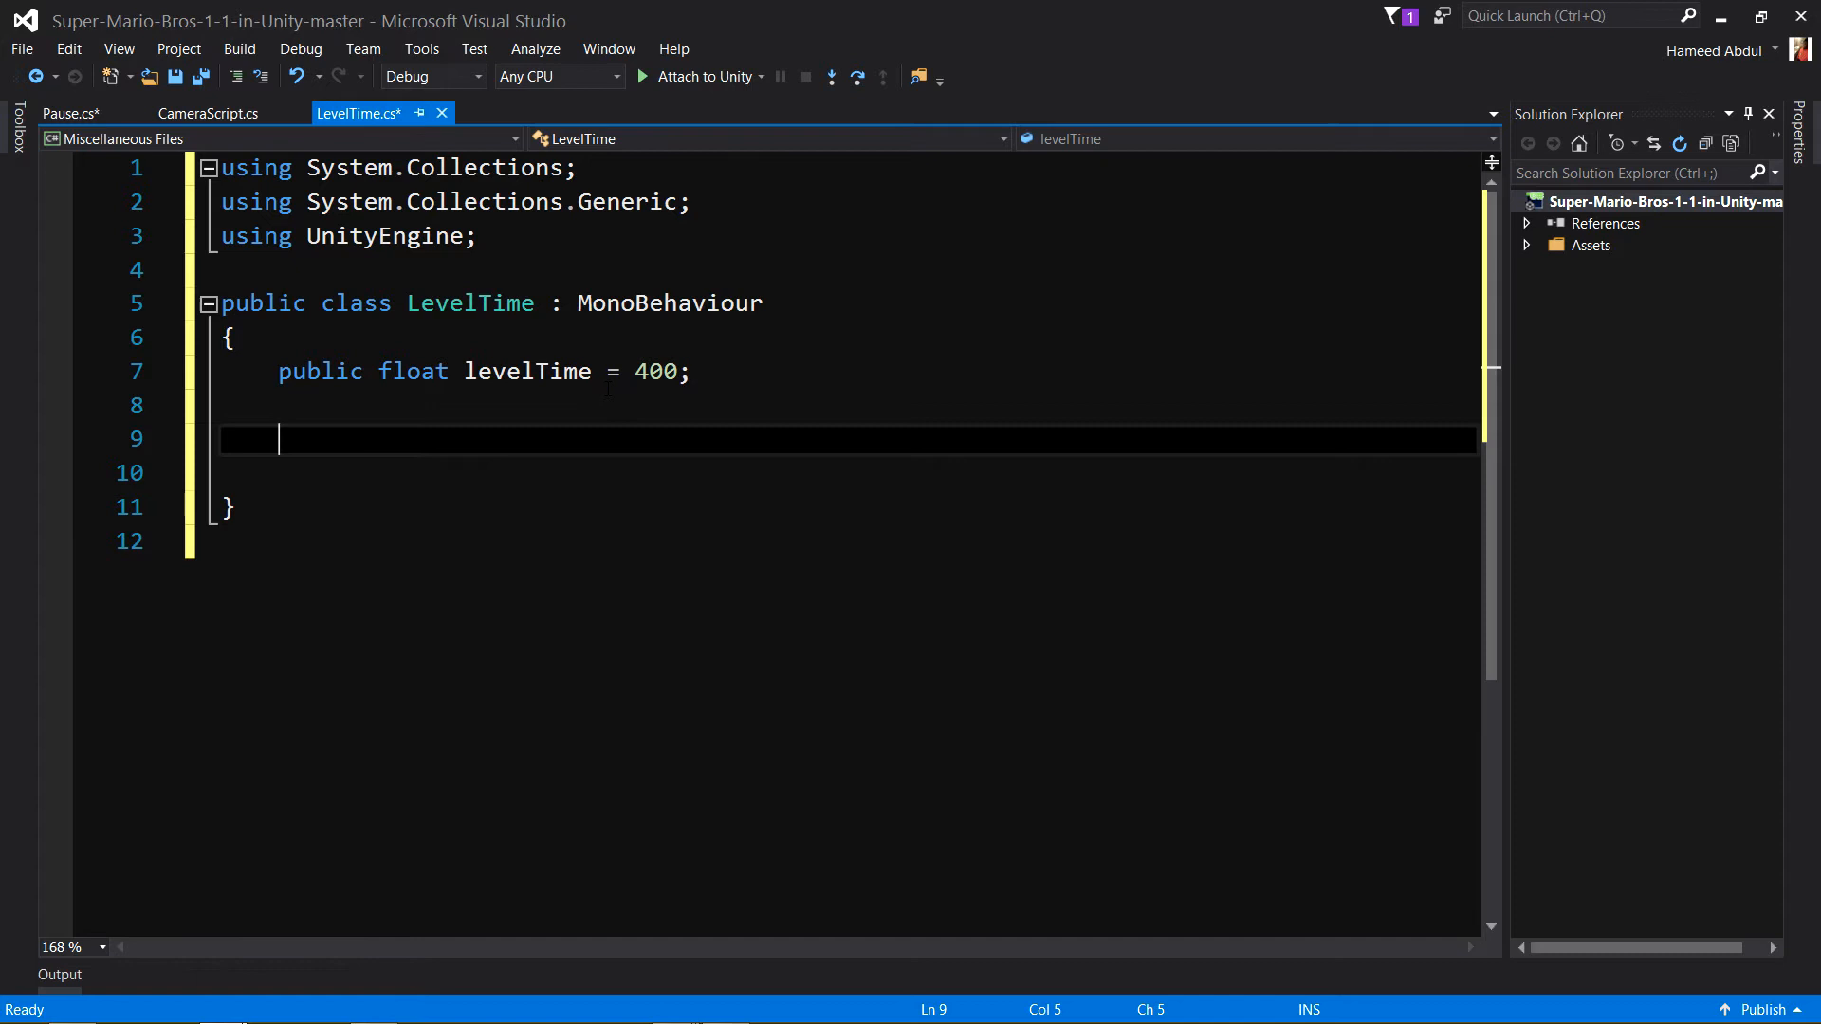
# Add an empty 'void Update()' method with braces below the field.
pyautogui.write('priv')
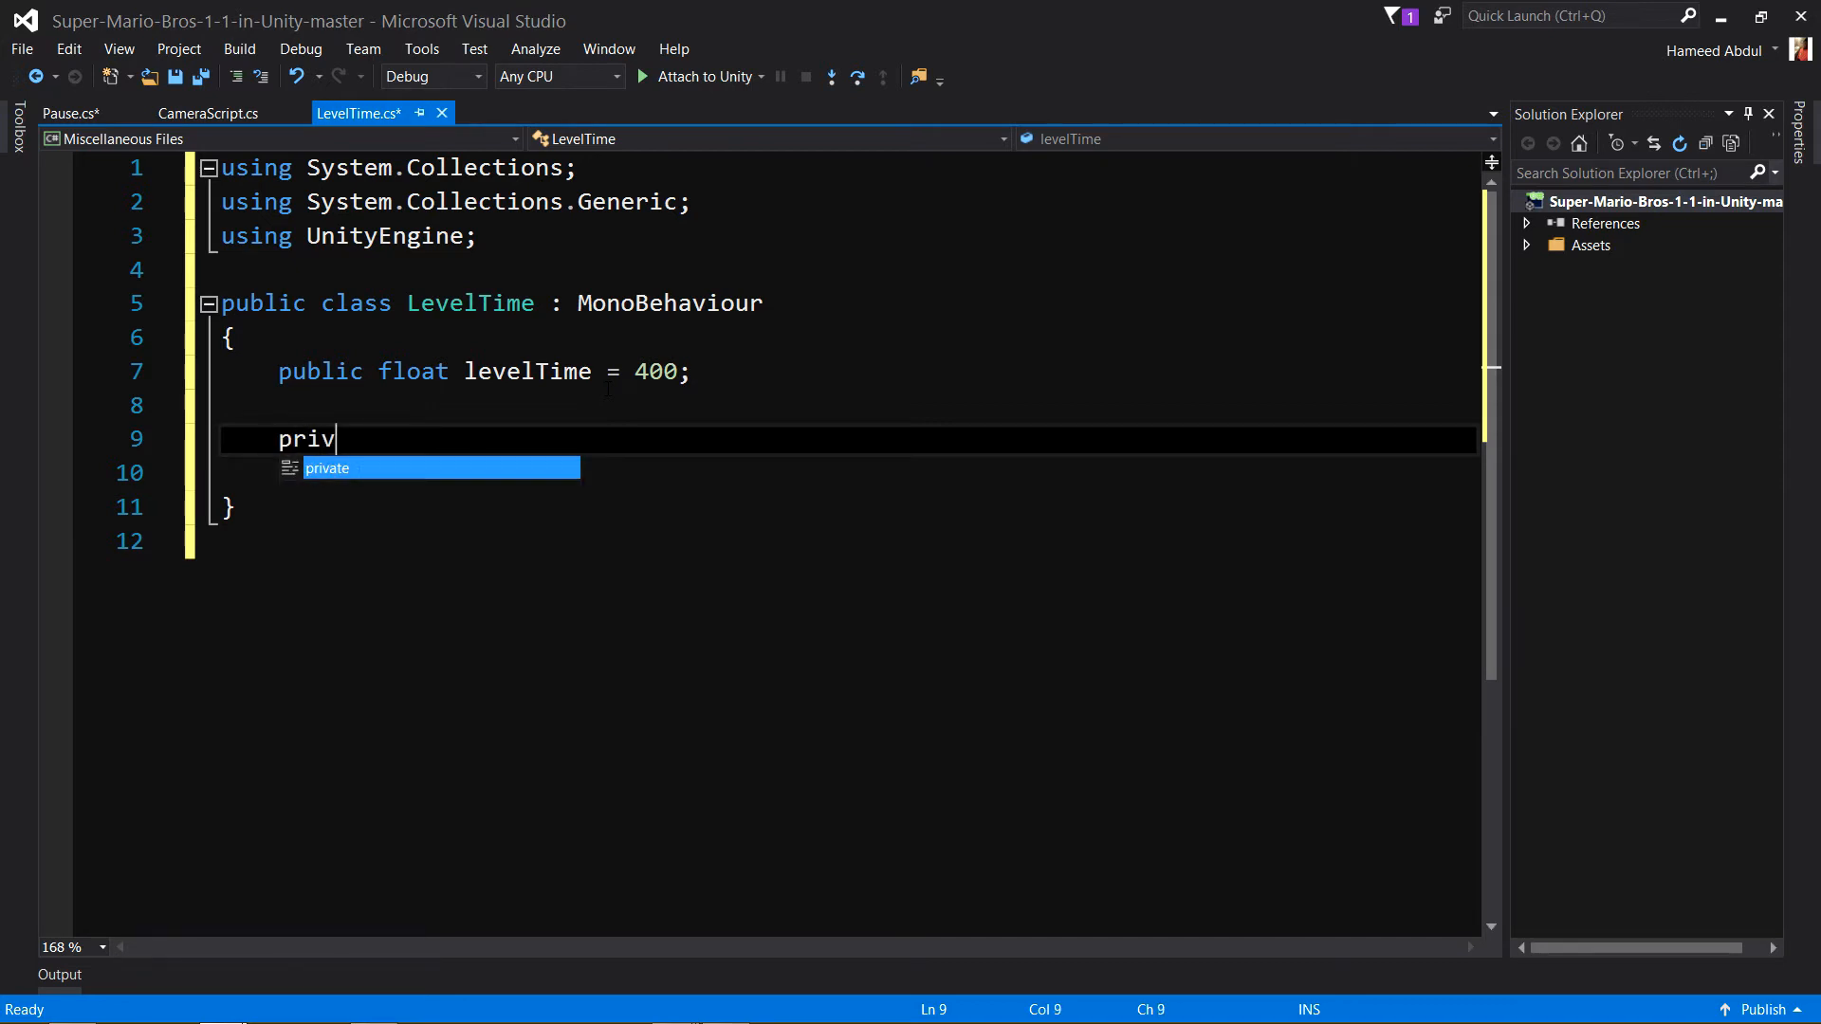
pyautogui.press('backspace')
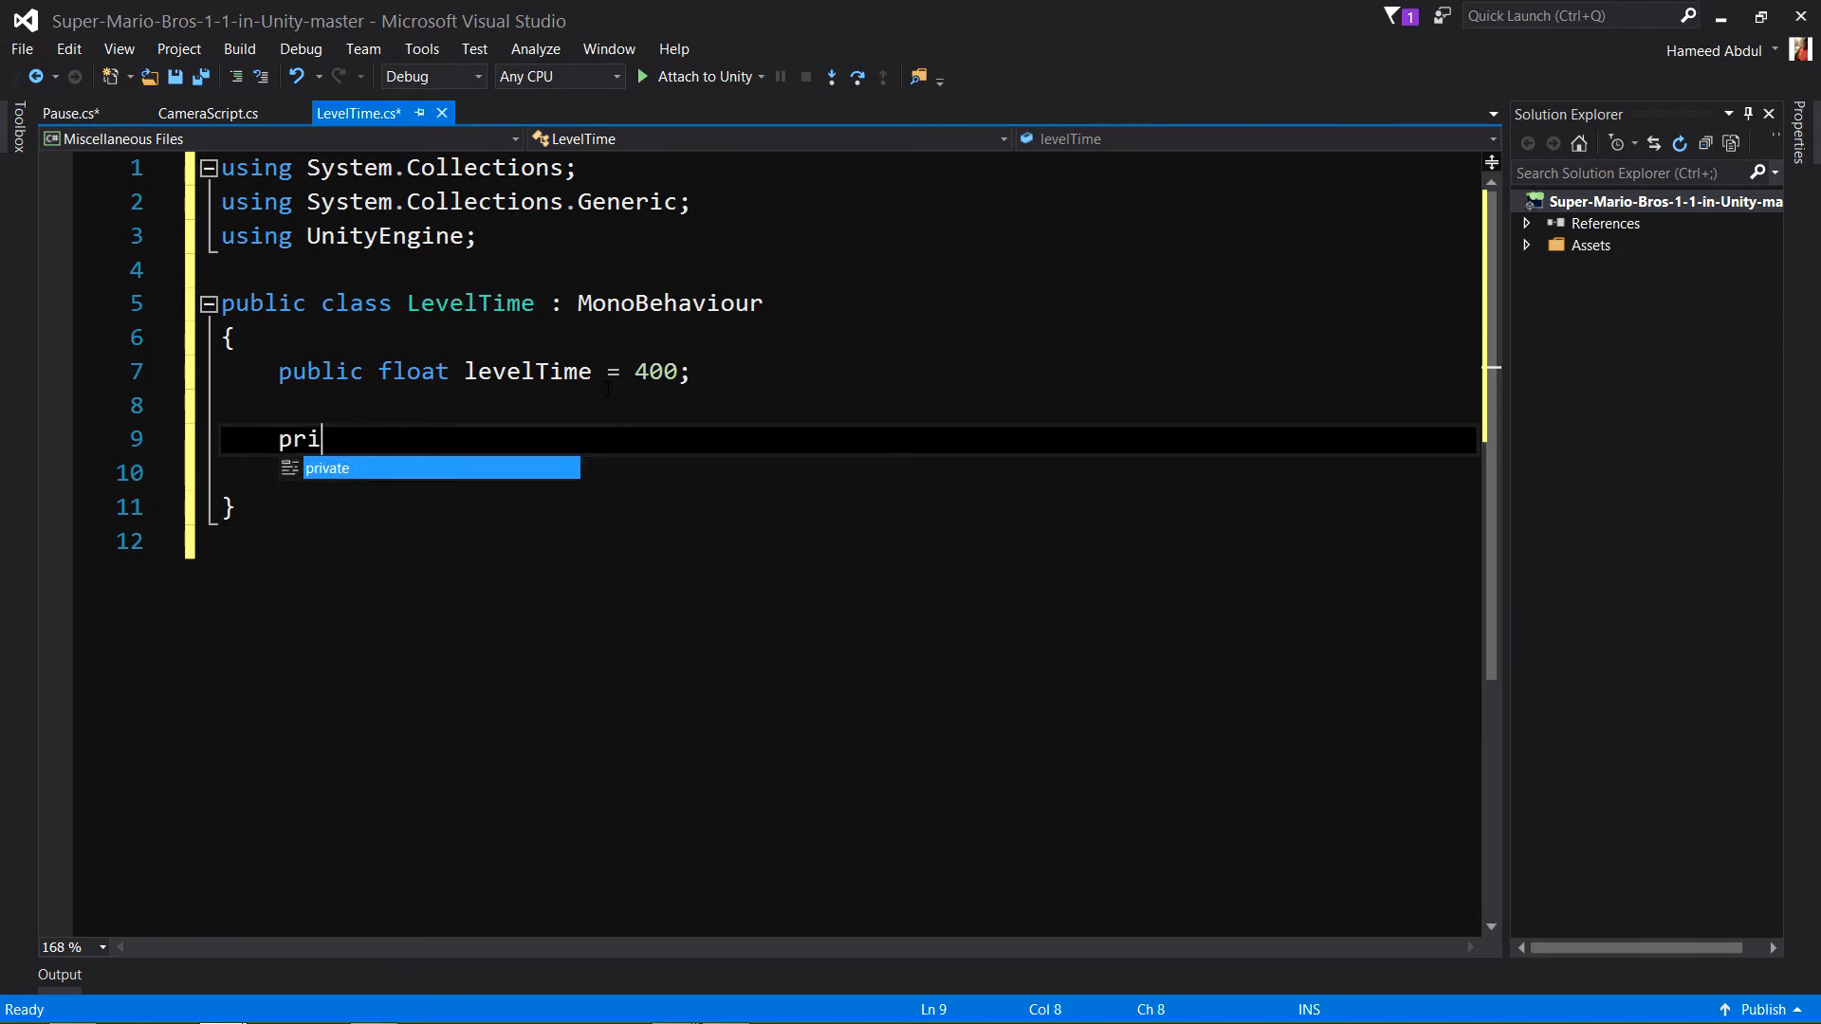
pyautogui.write('void')
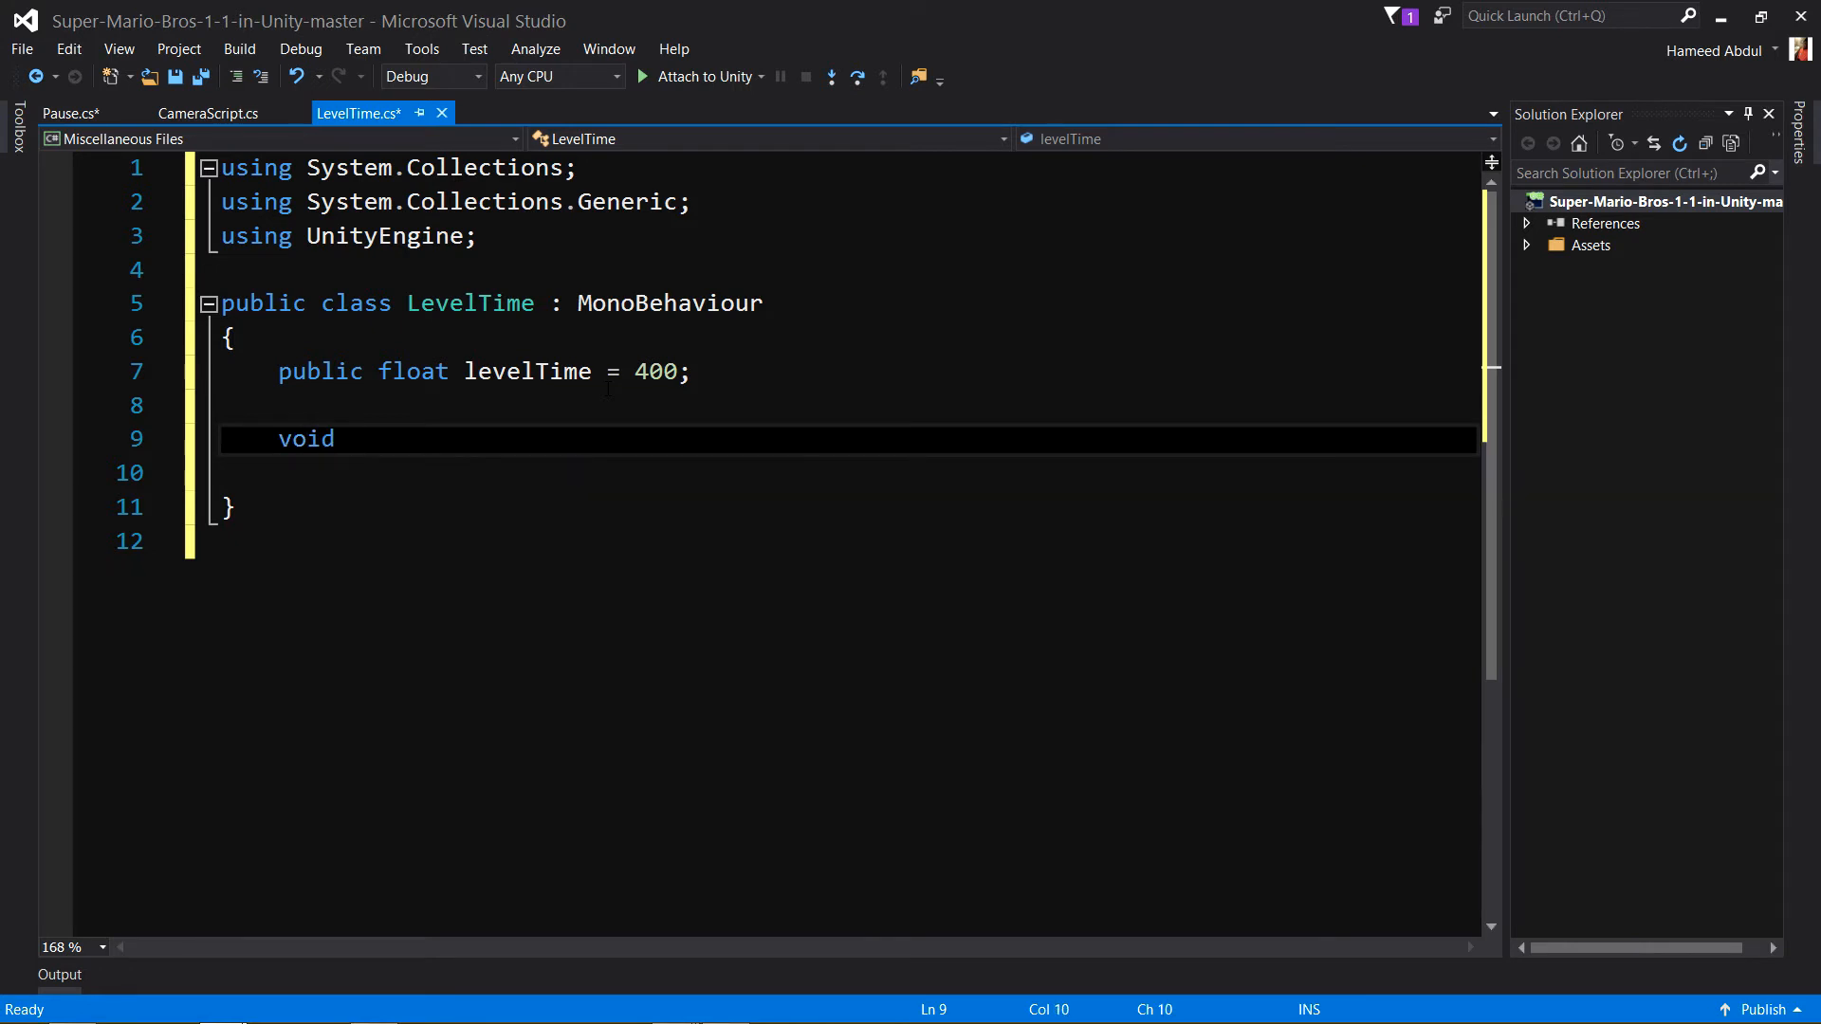
pyautogui.write('Up')
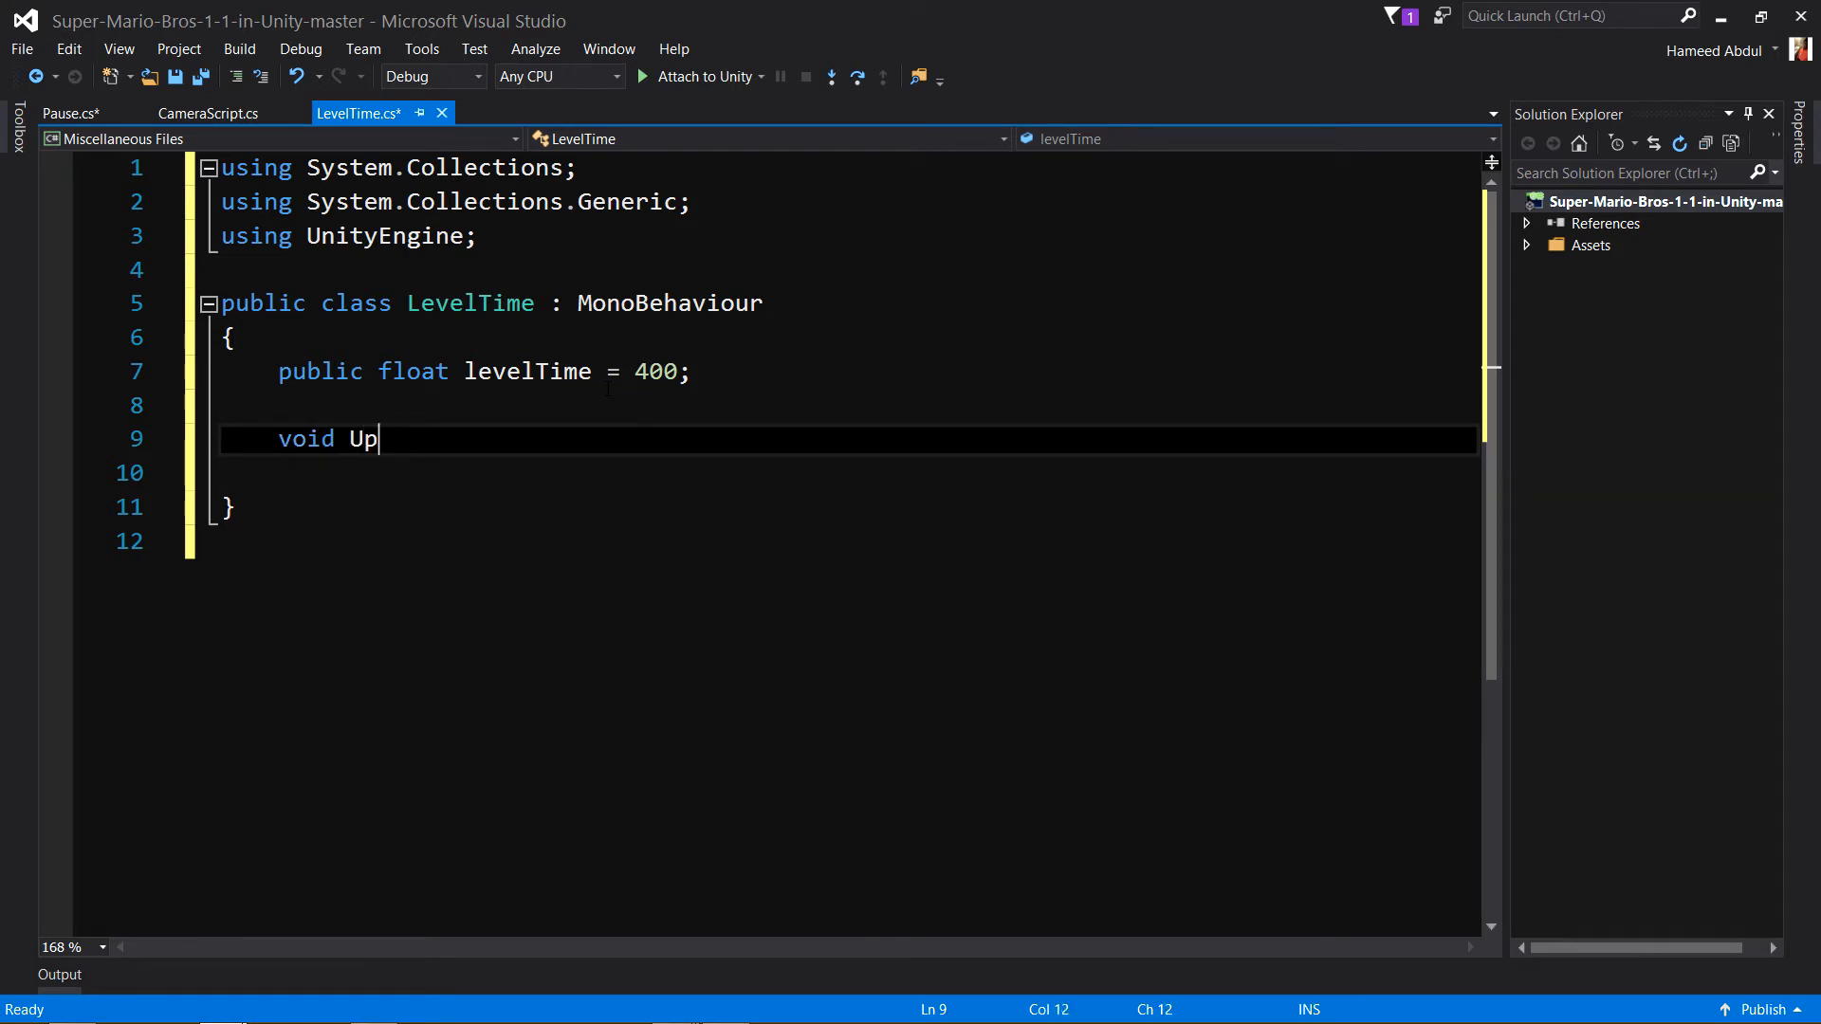
pyautogui.write('date')
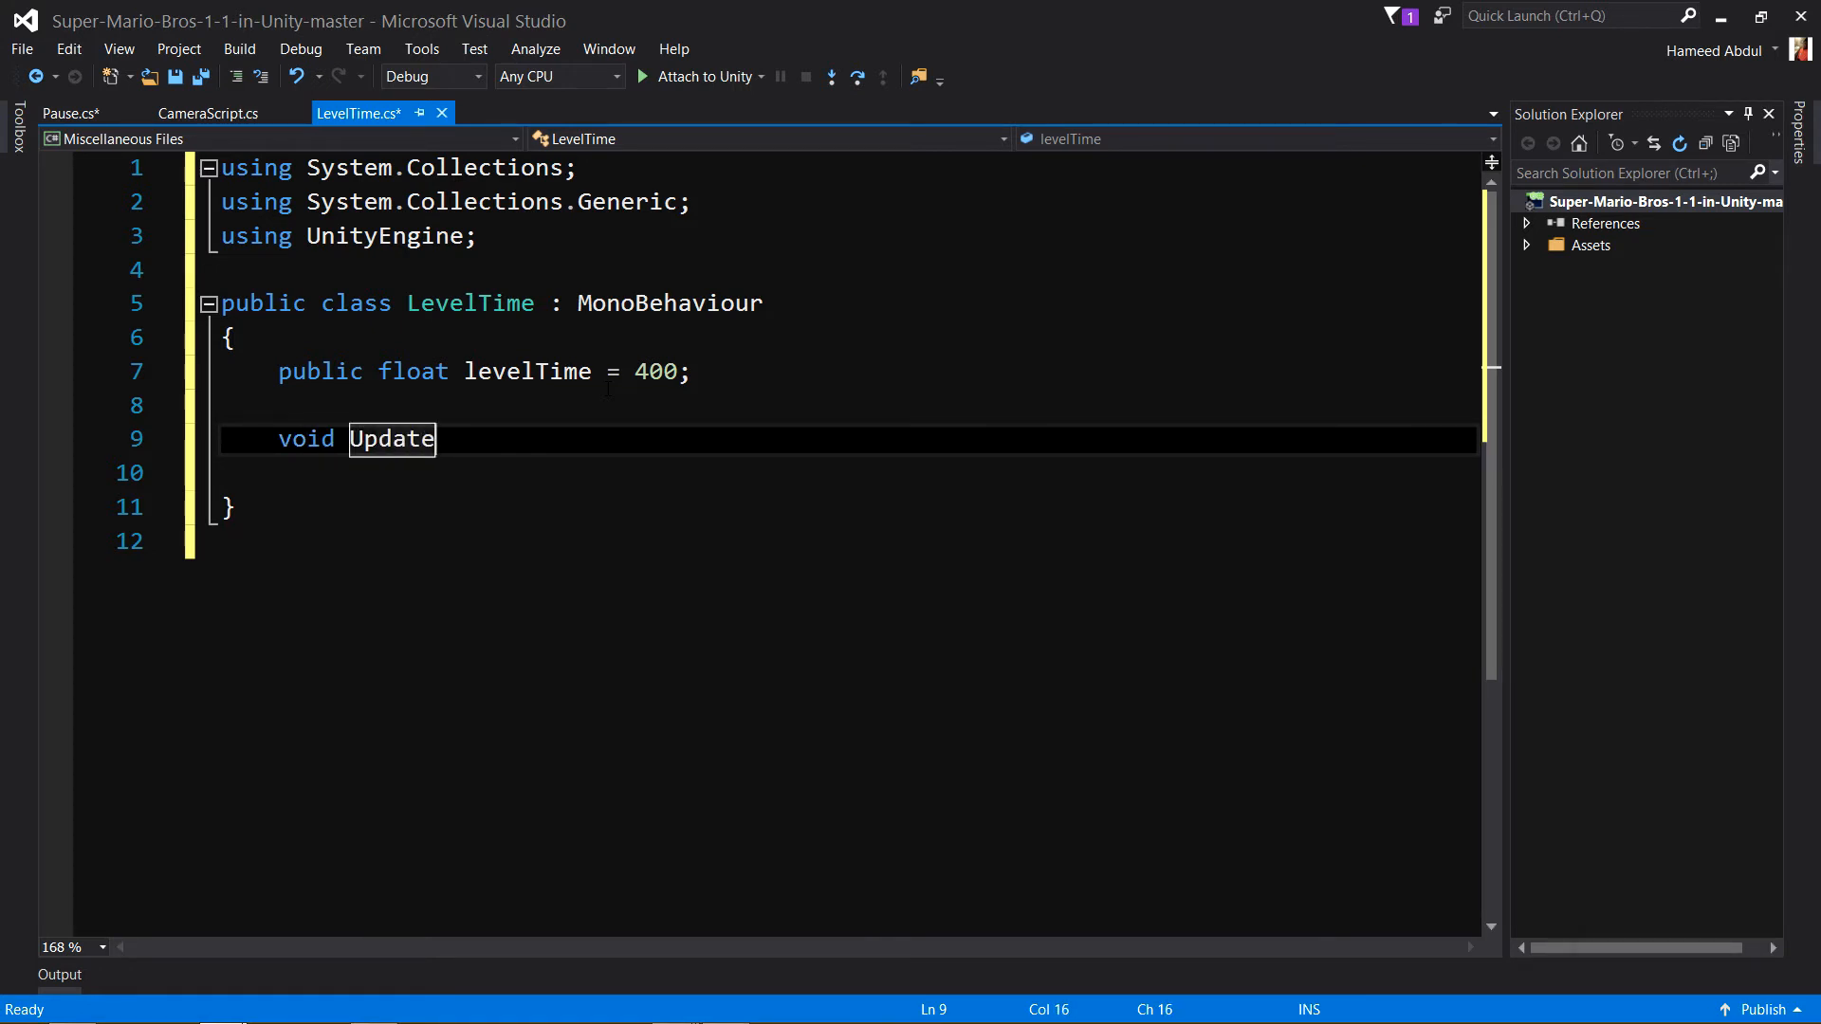
pyautogui.write('()')
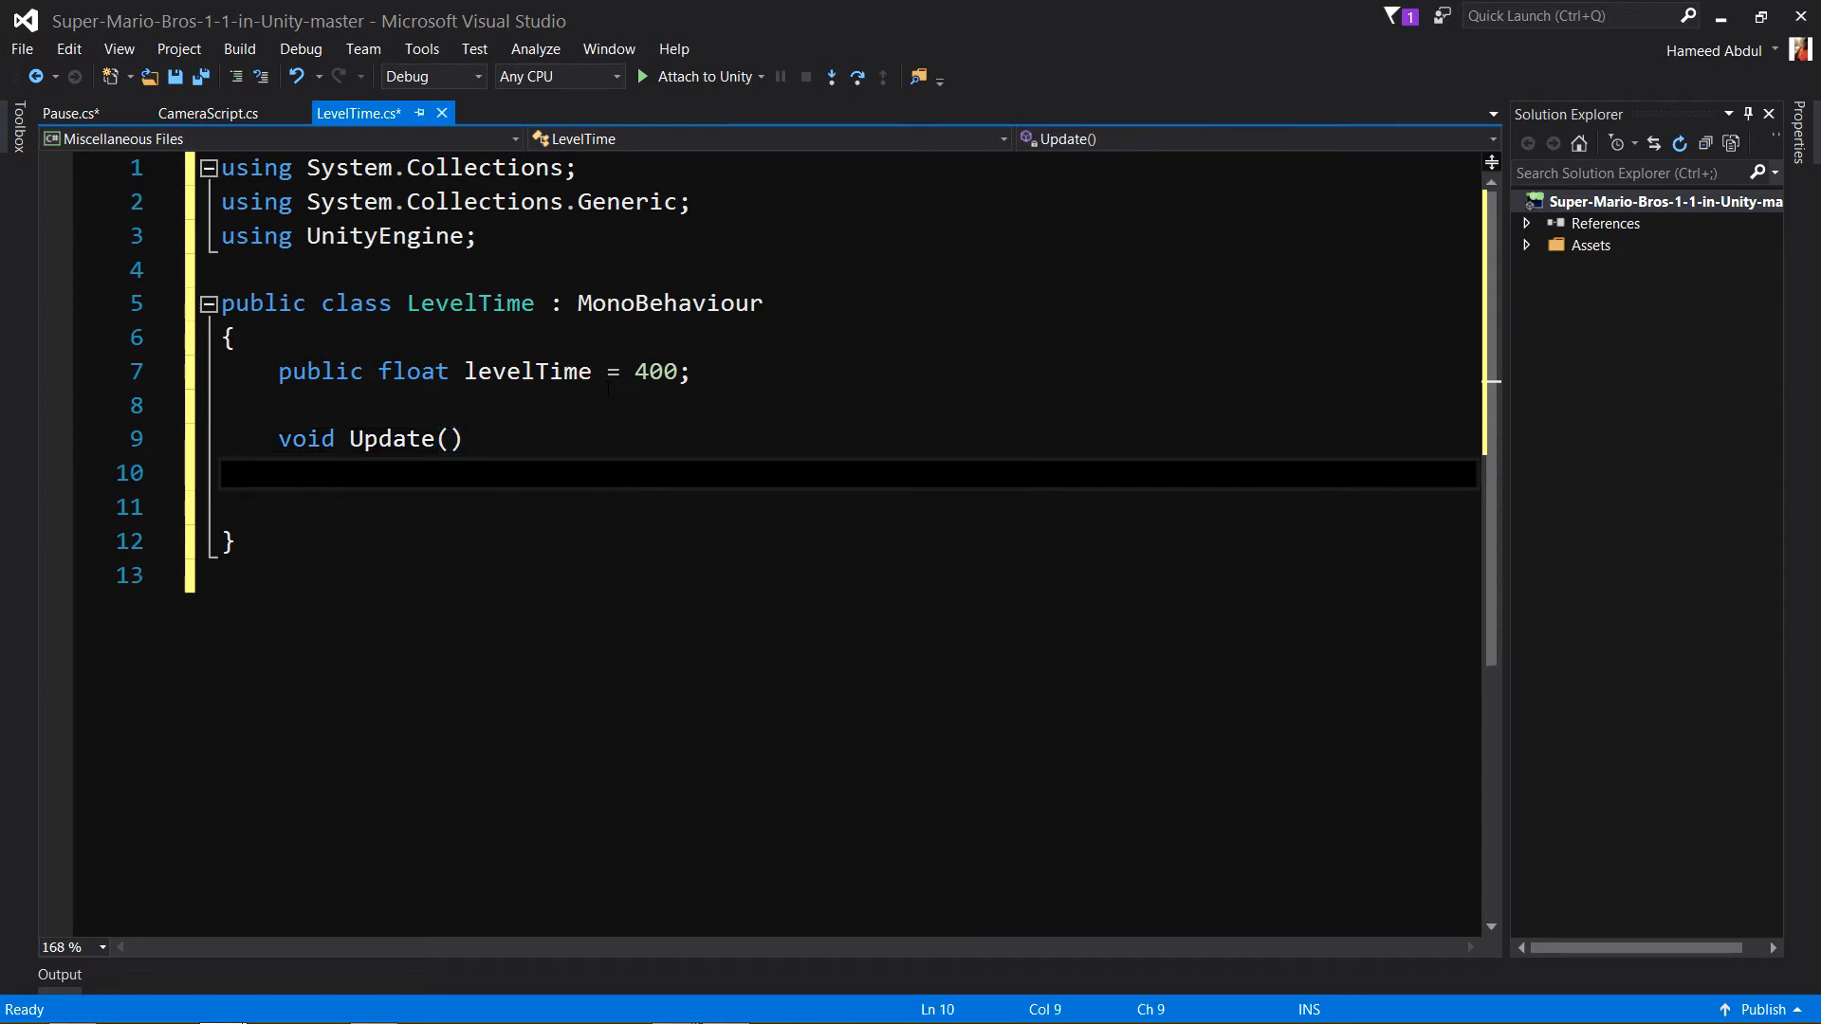
pyautogui.write('{')
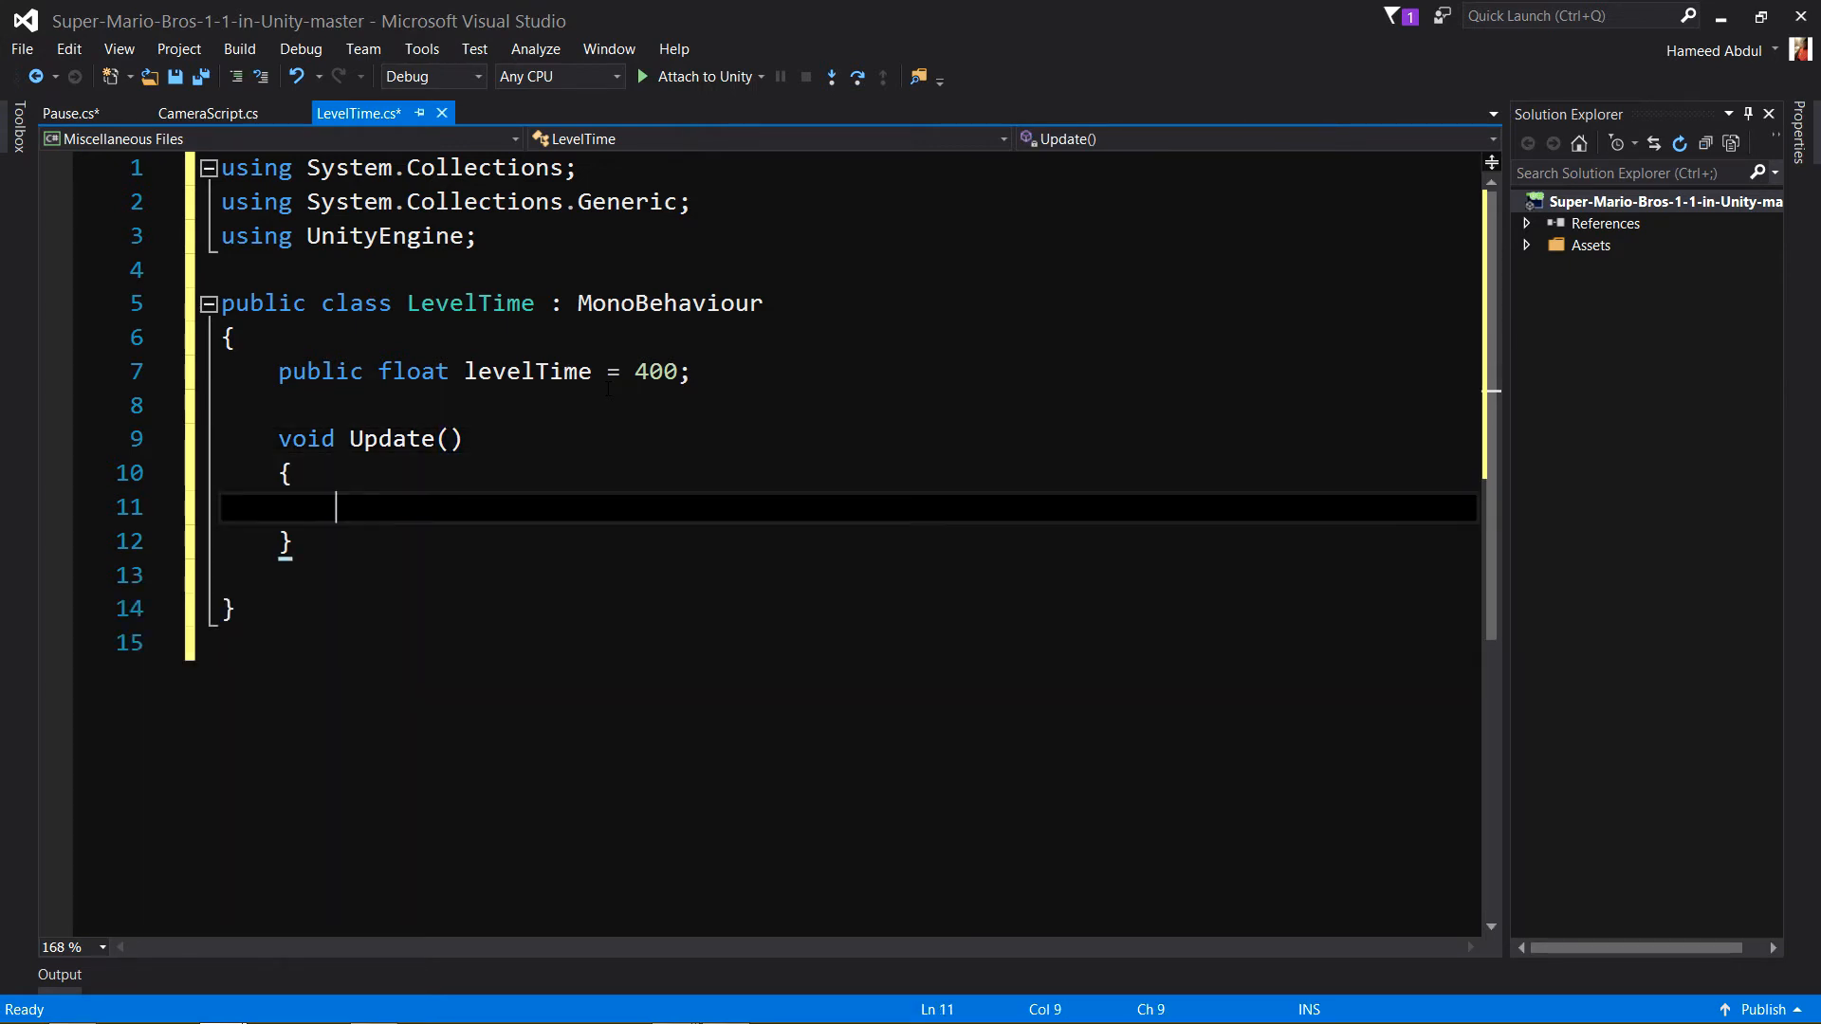
# Write 'levelTime -= Time.deltaTime;' in Update and save the script.
pyautogui.write('levelTime')
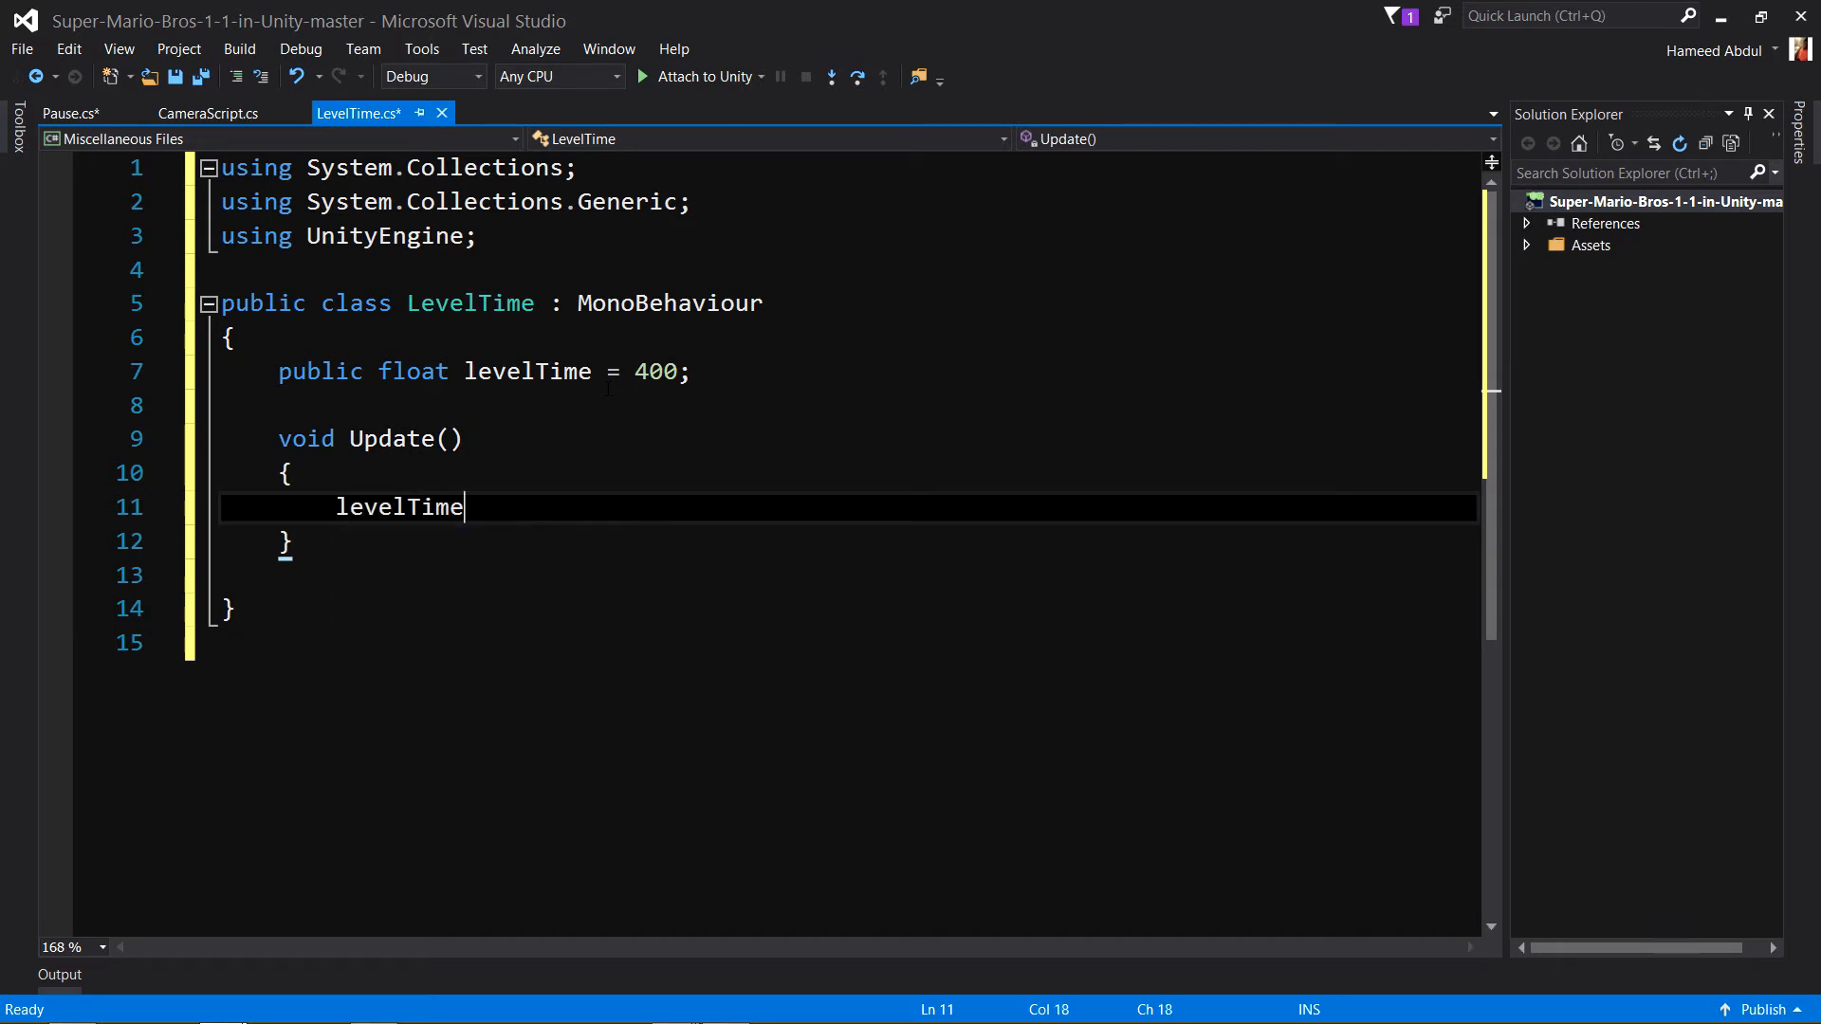
pyautogui.write('" "')
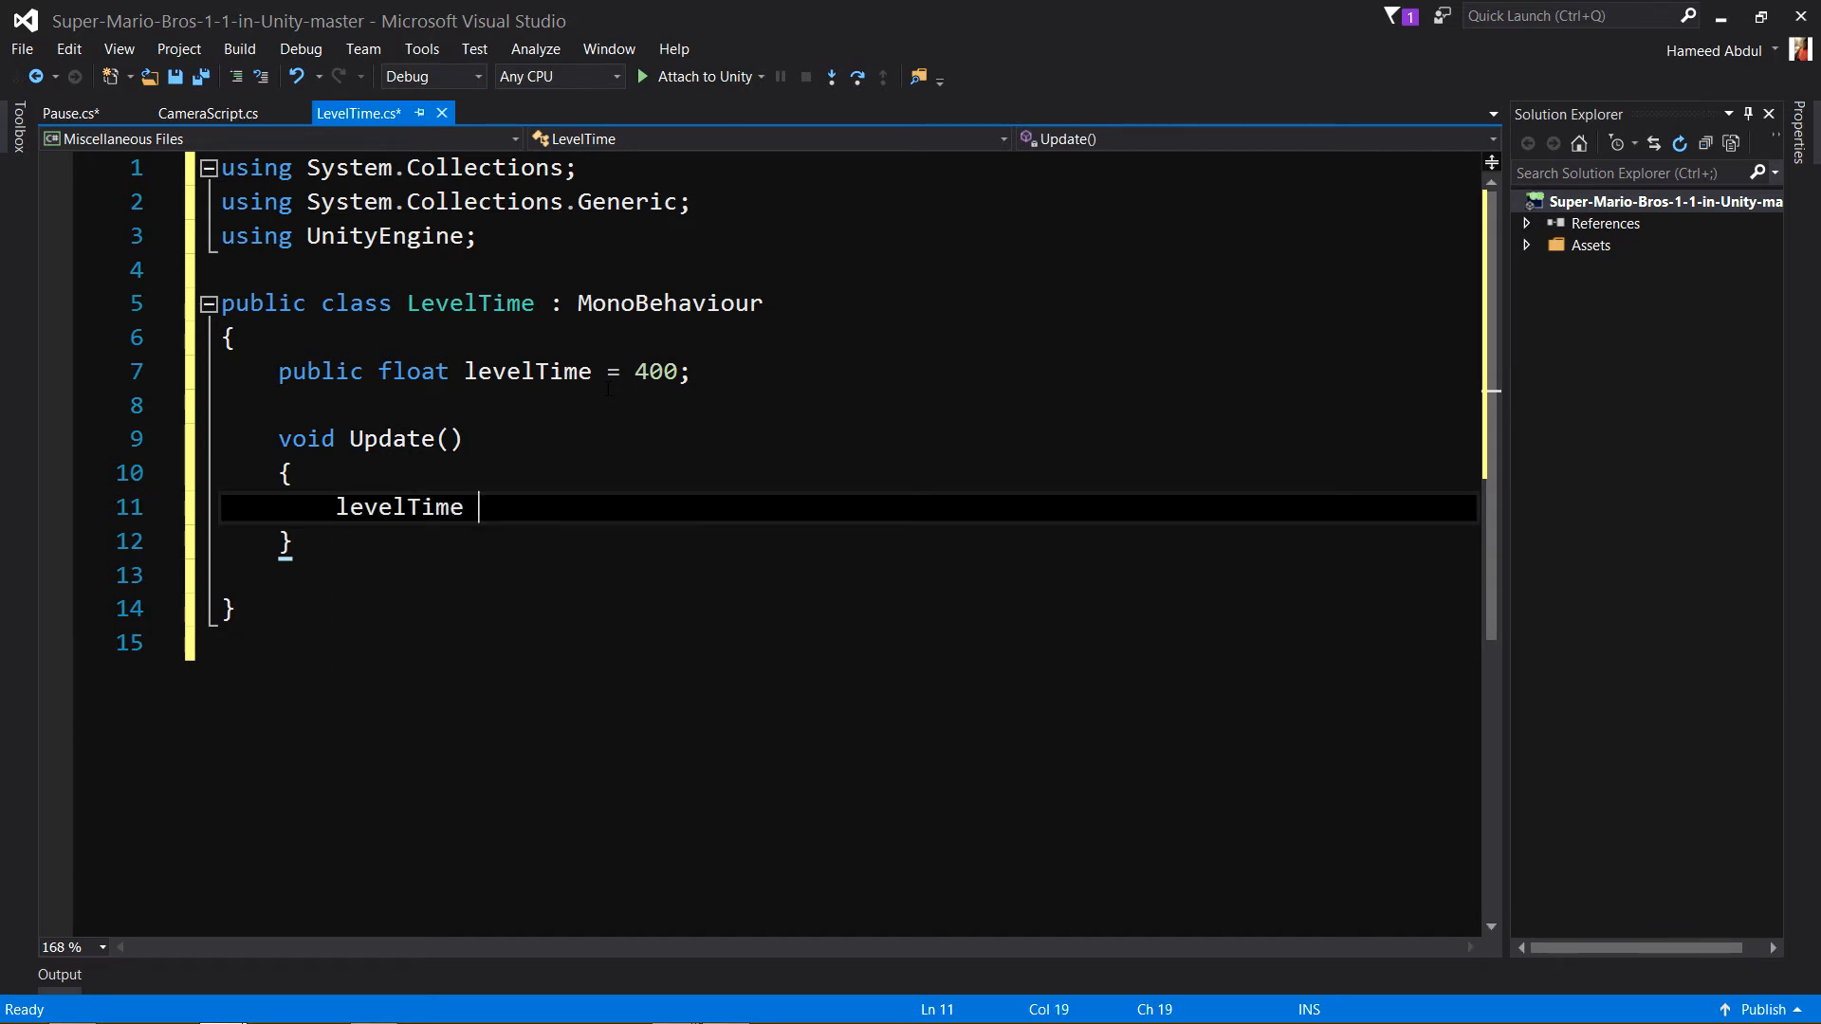
pyautogui.write('-= Time')
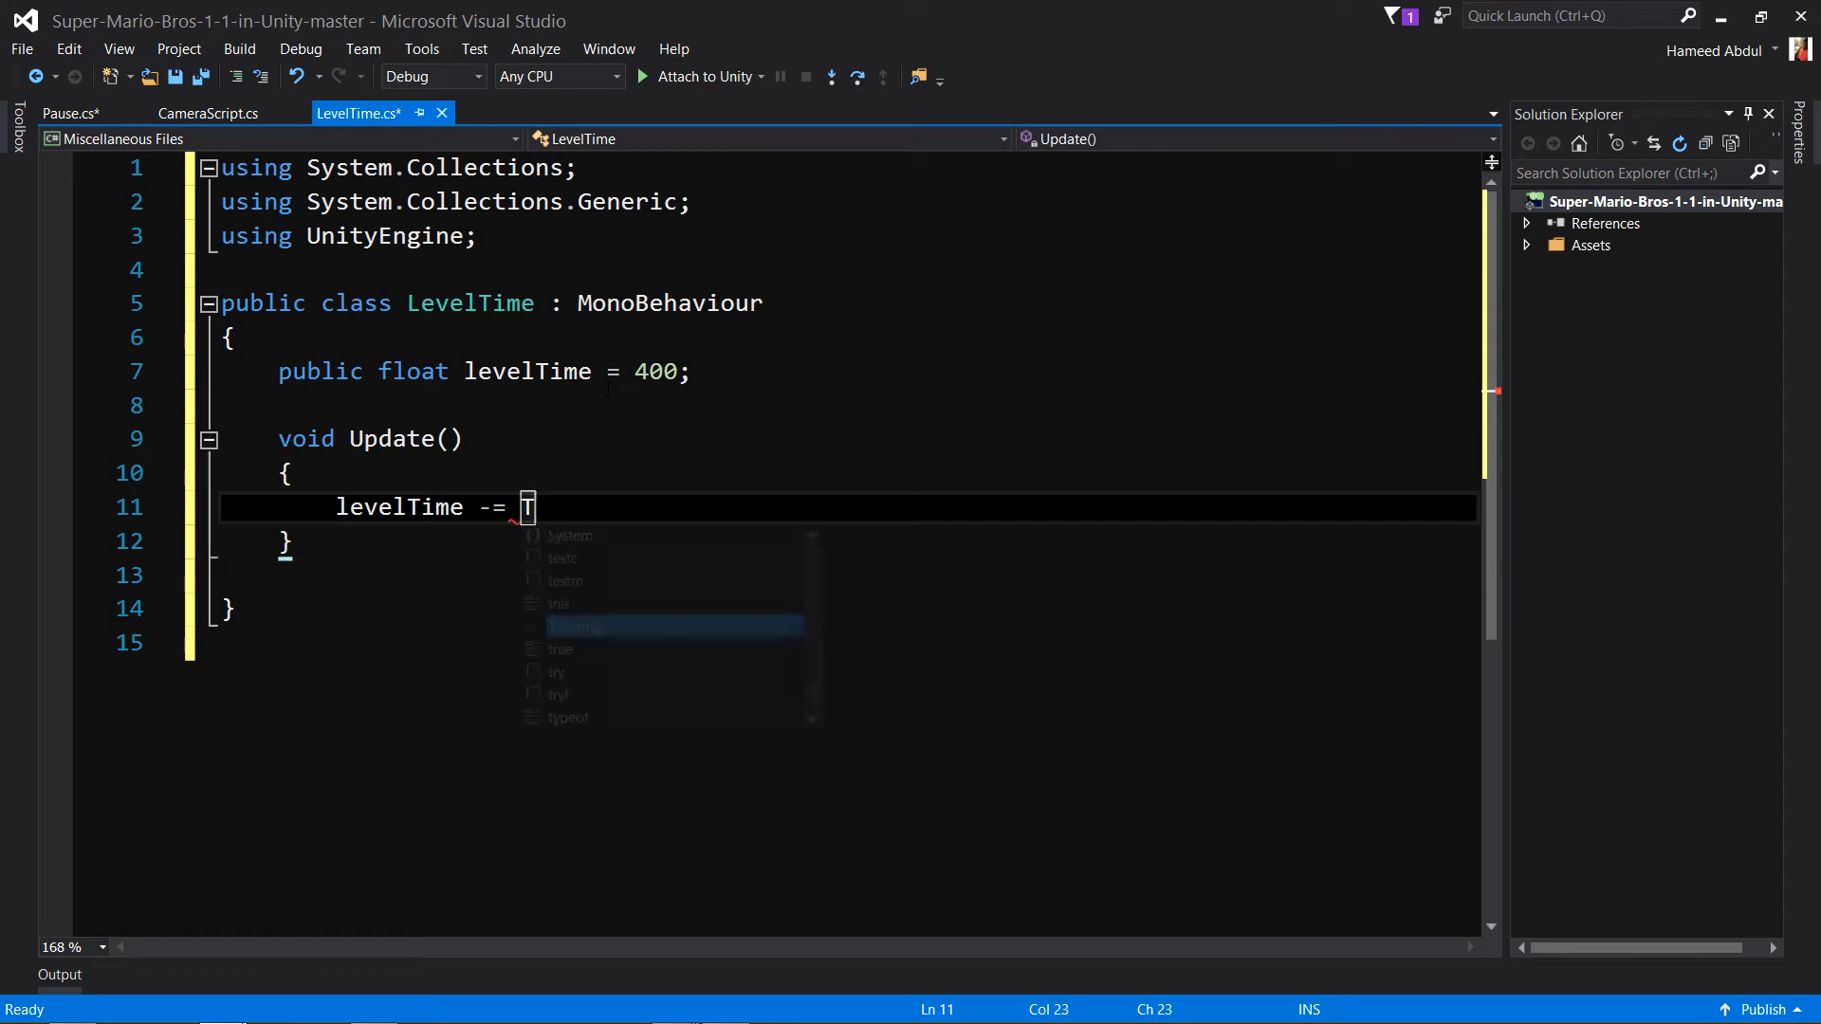
pyautogui.press('BackSpace')
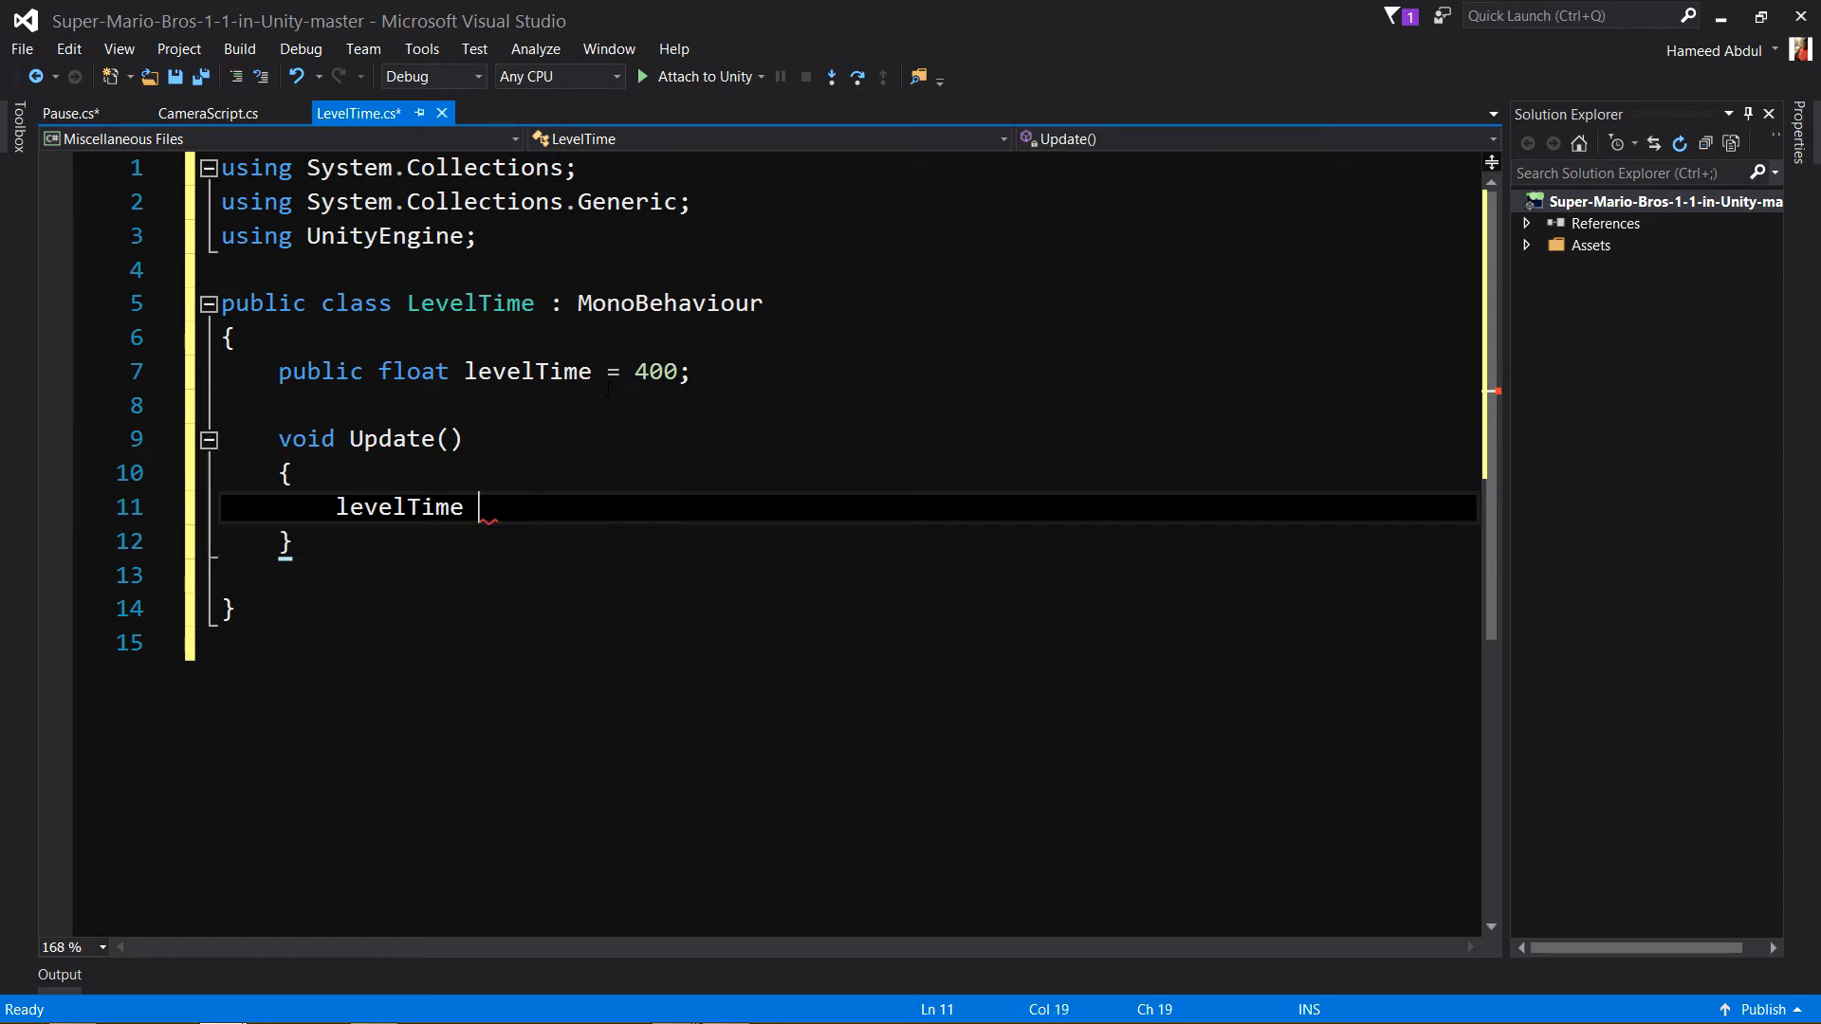
pyautogui.write('-= Ti')
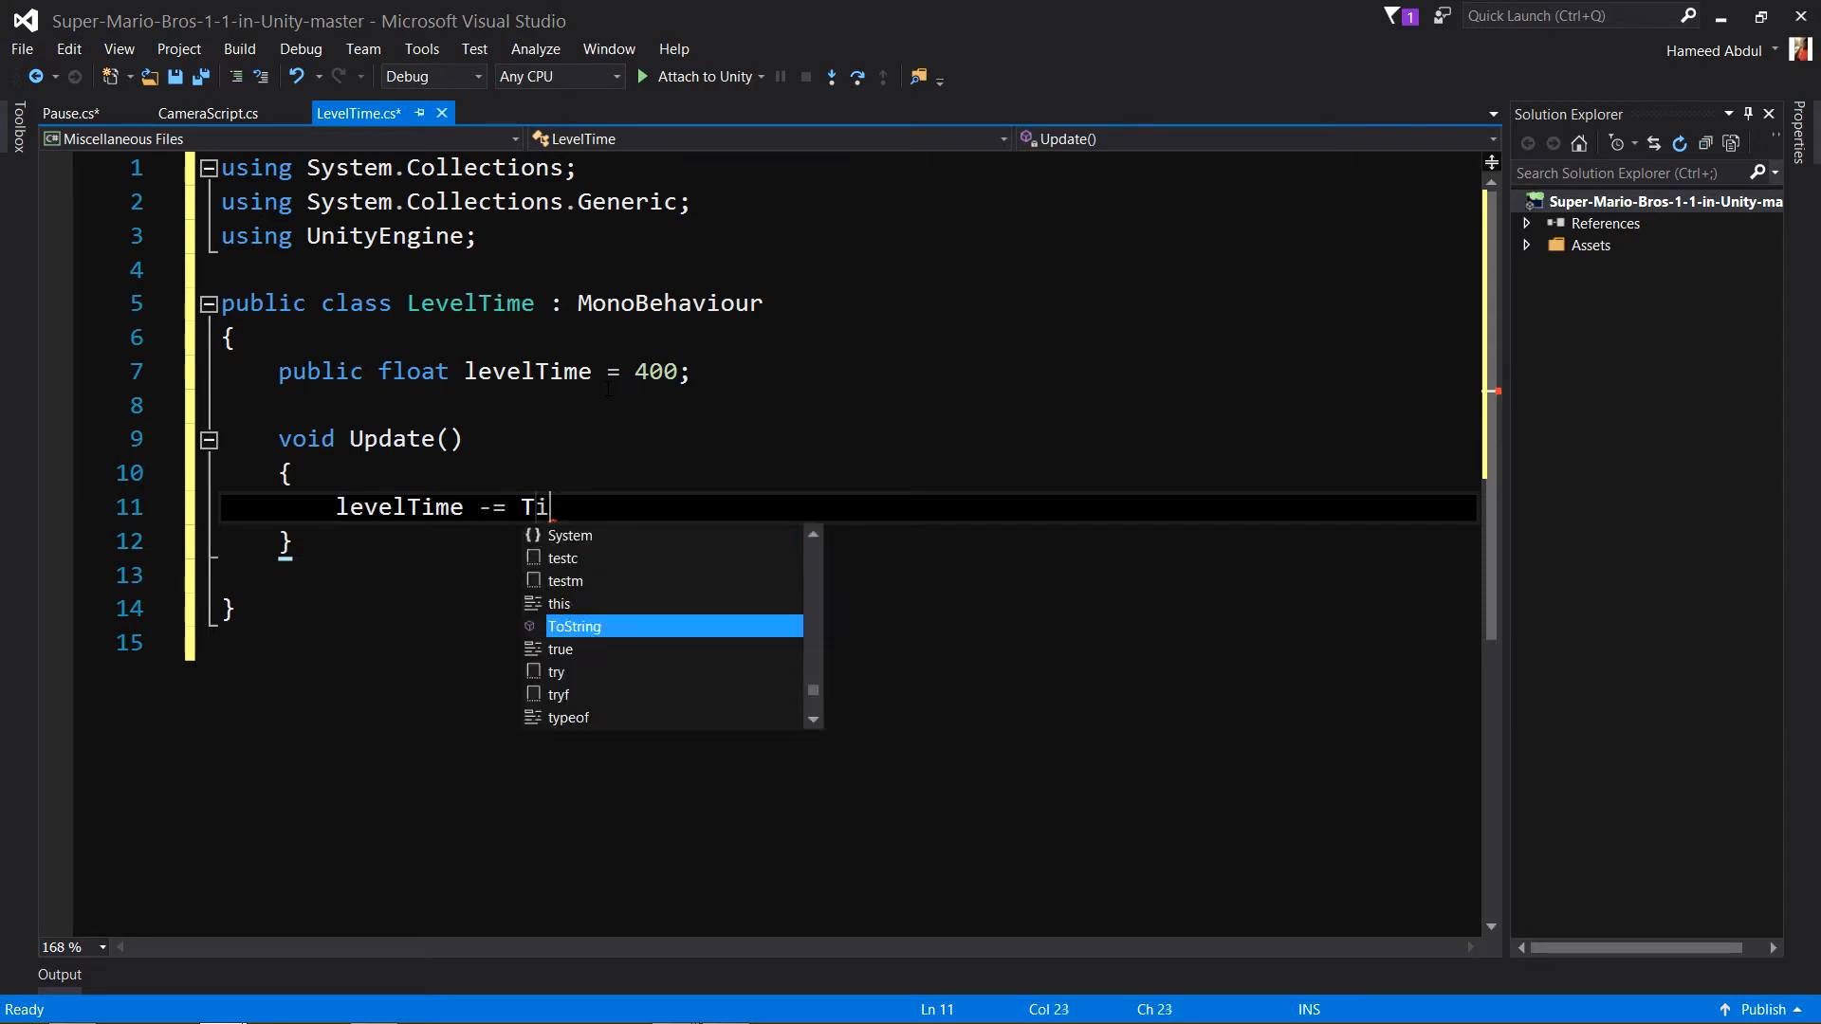
pyautogui.write('me')
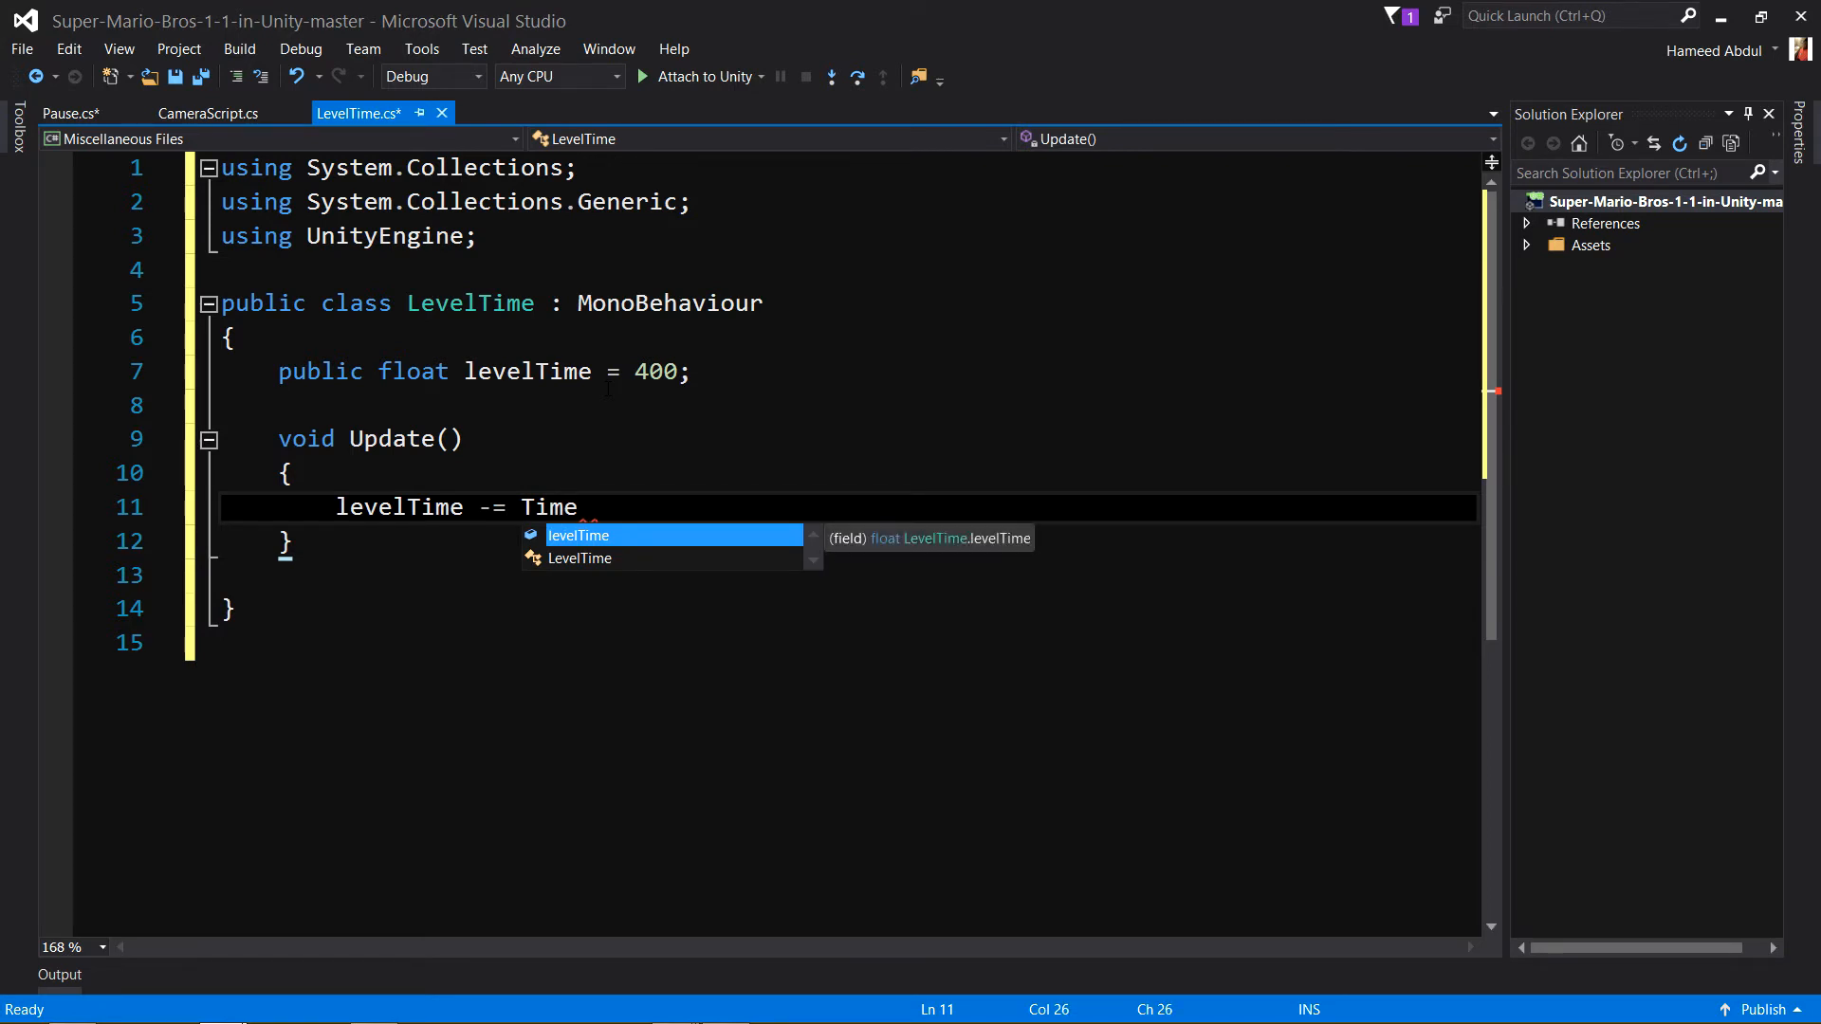
pyautogui.press('Escape')
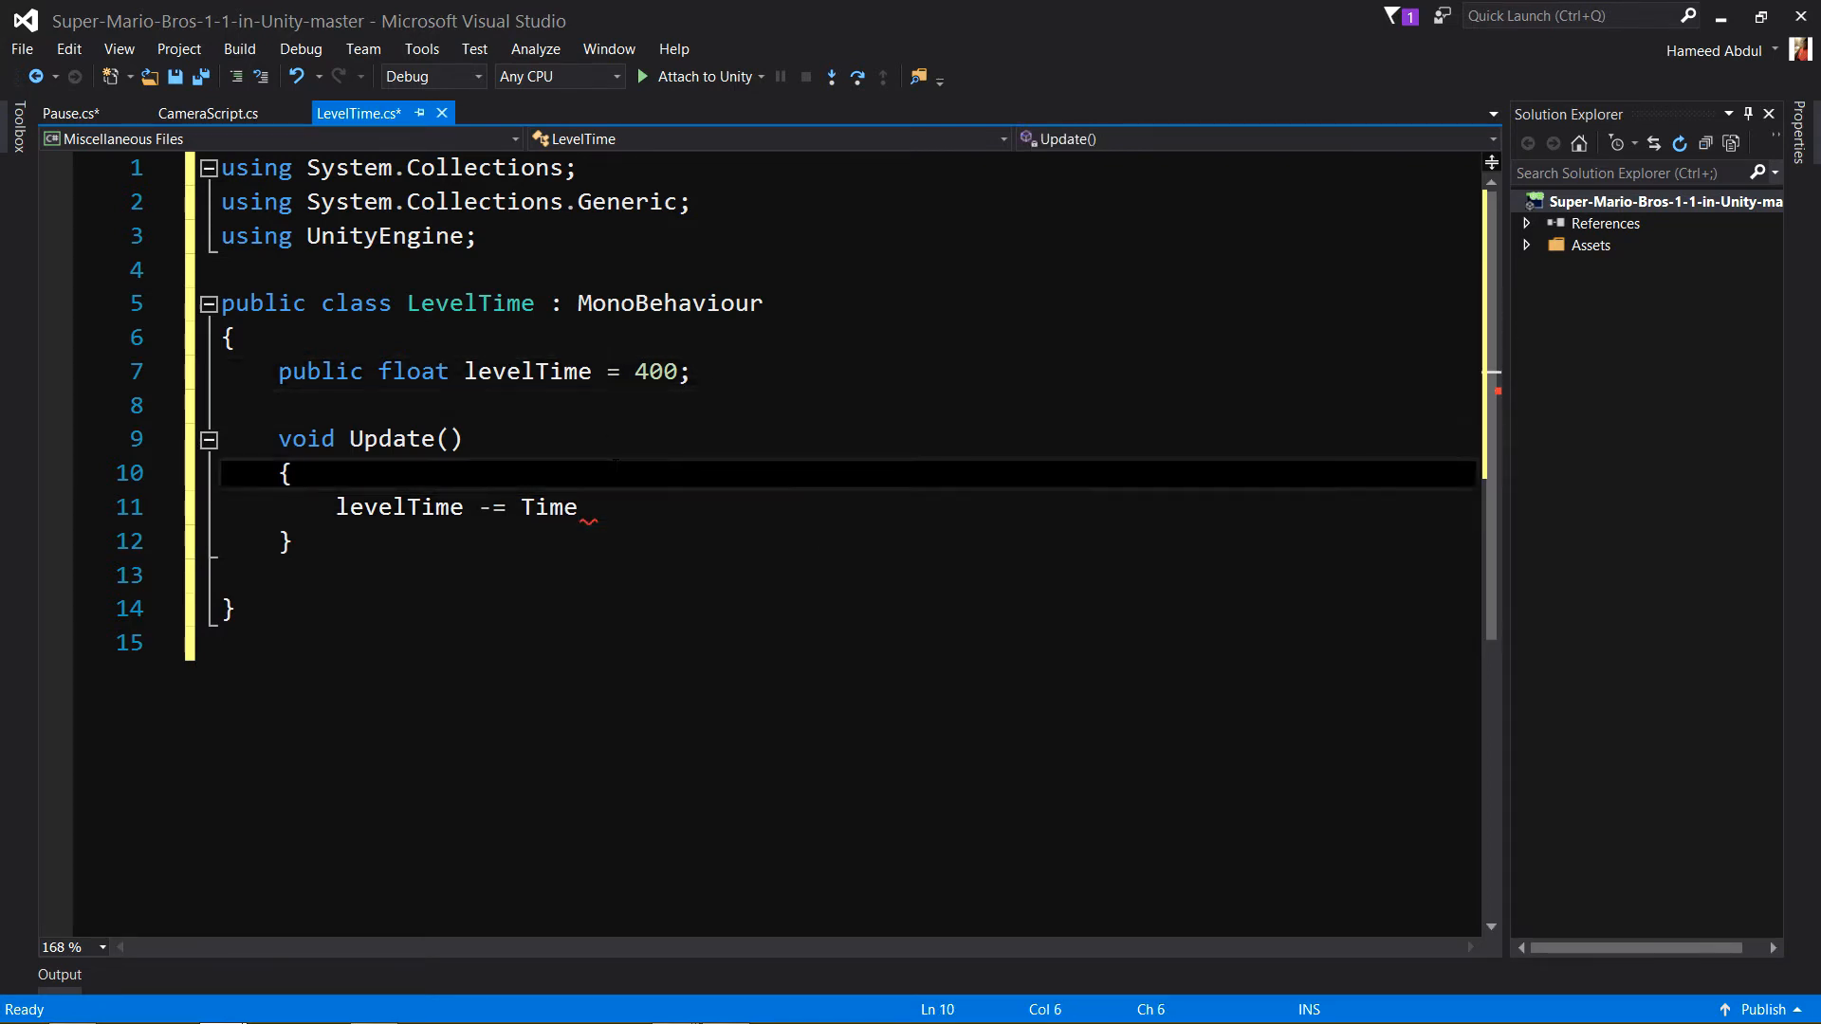
pyautogui.press('ctrl+s')
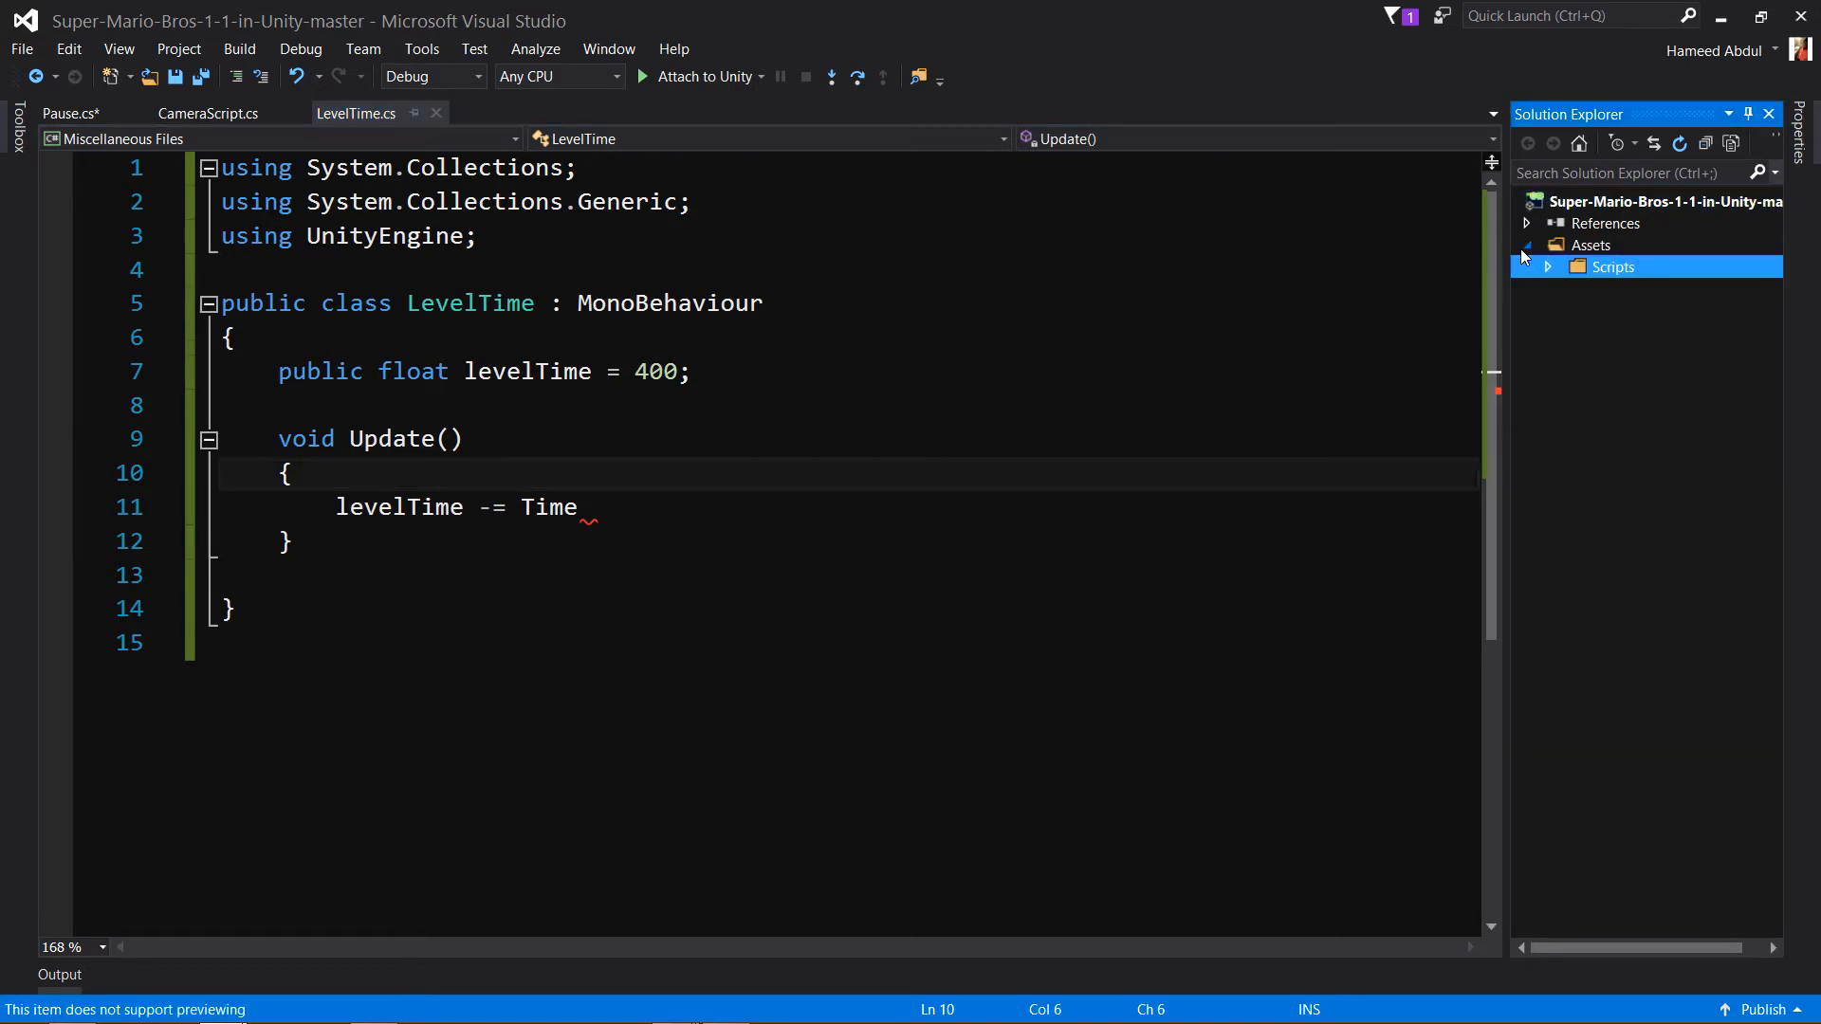
pyautogui.write('.')
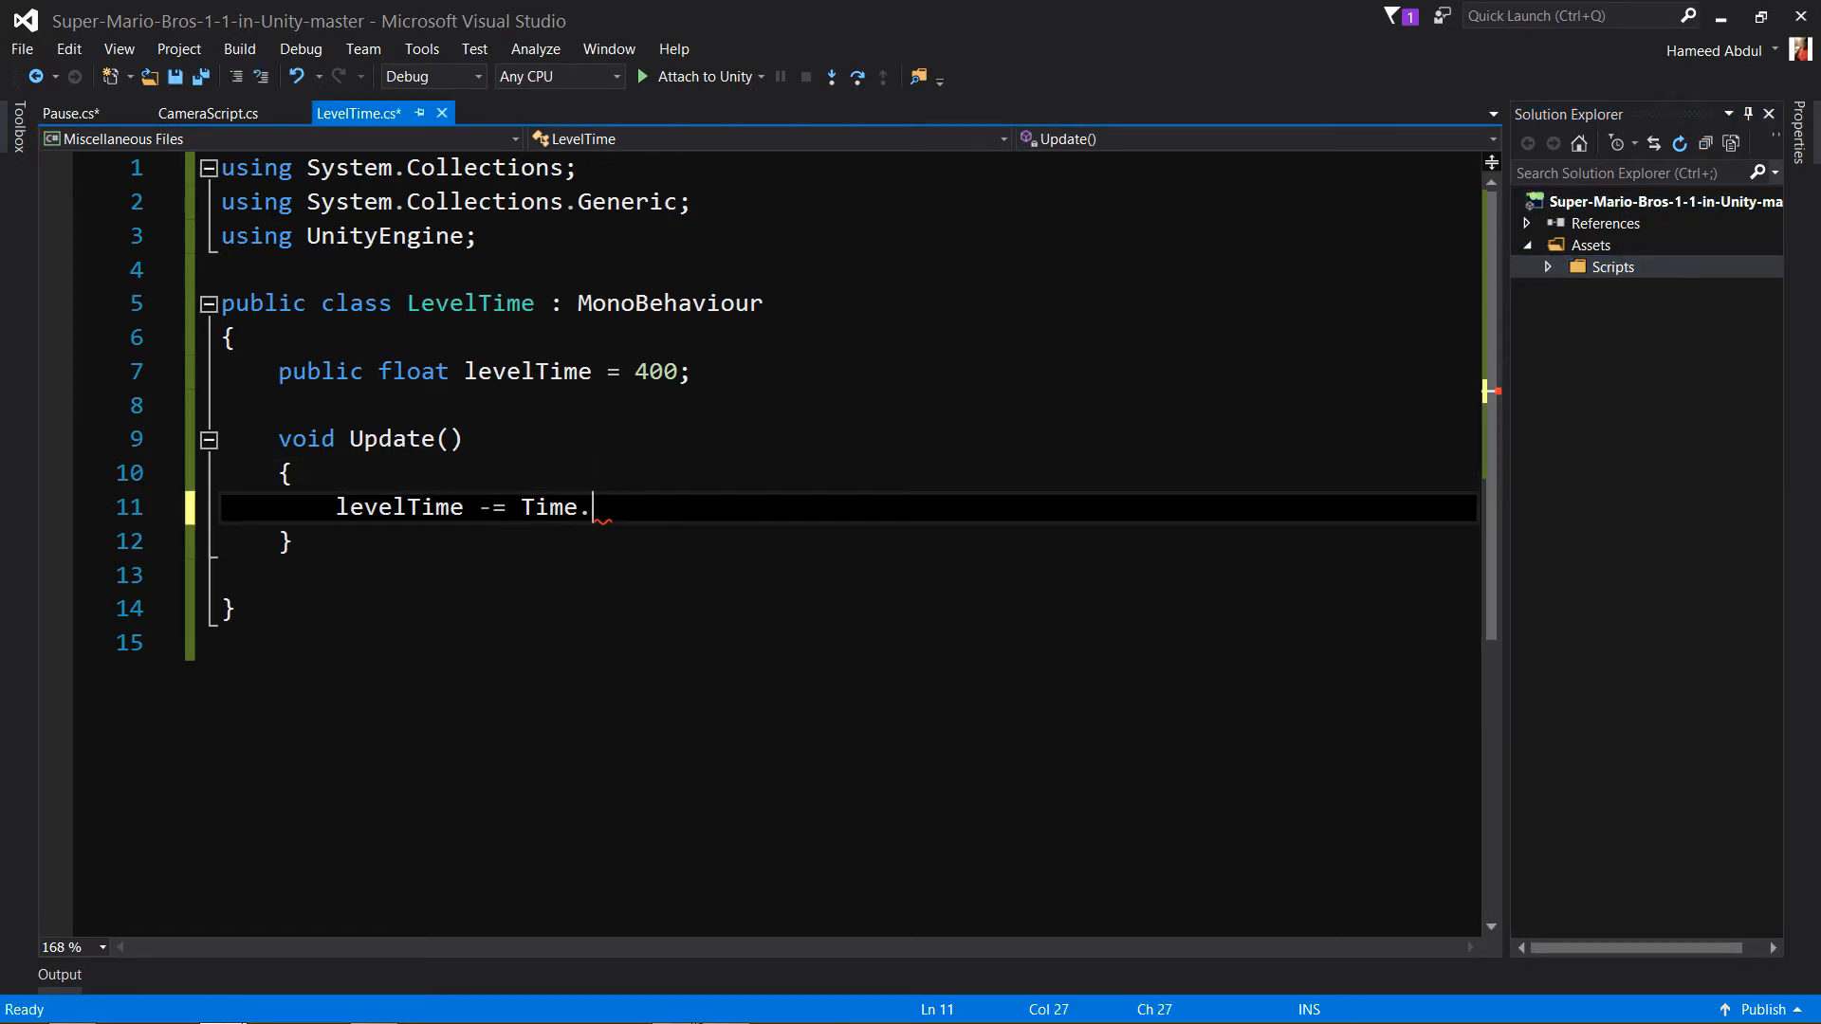
pyautogui.write('deltaTime;')
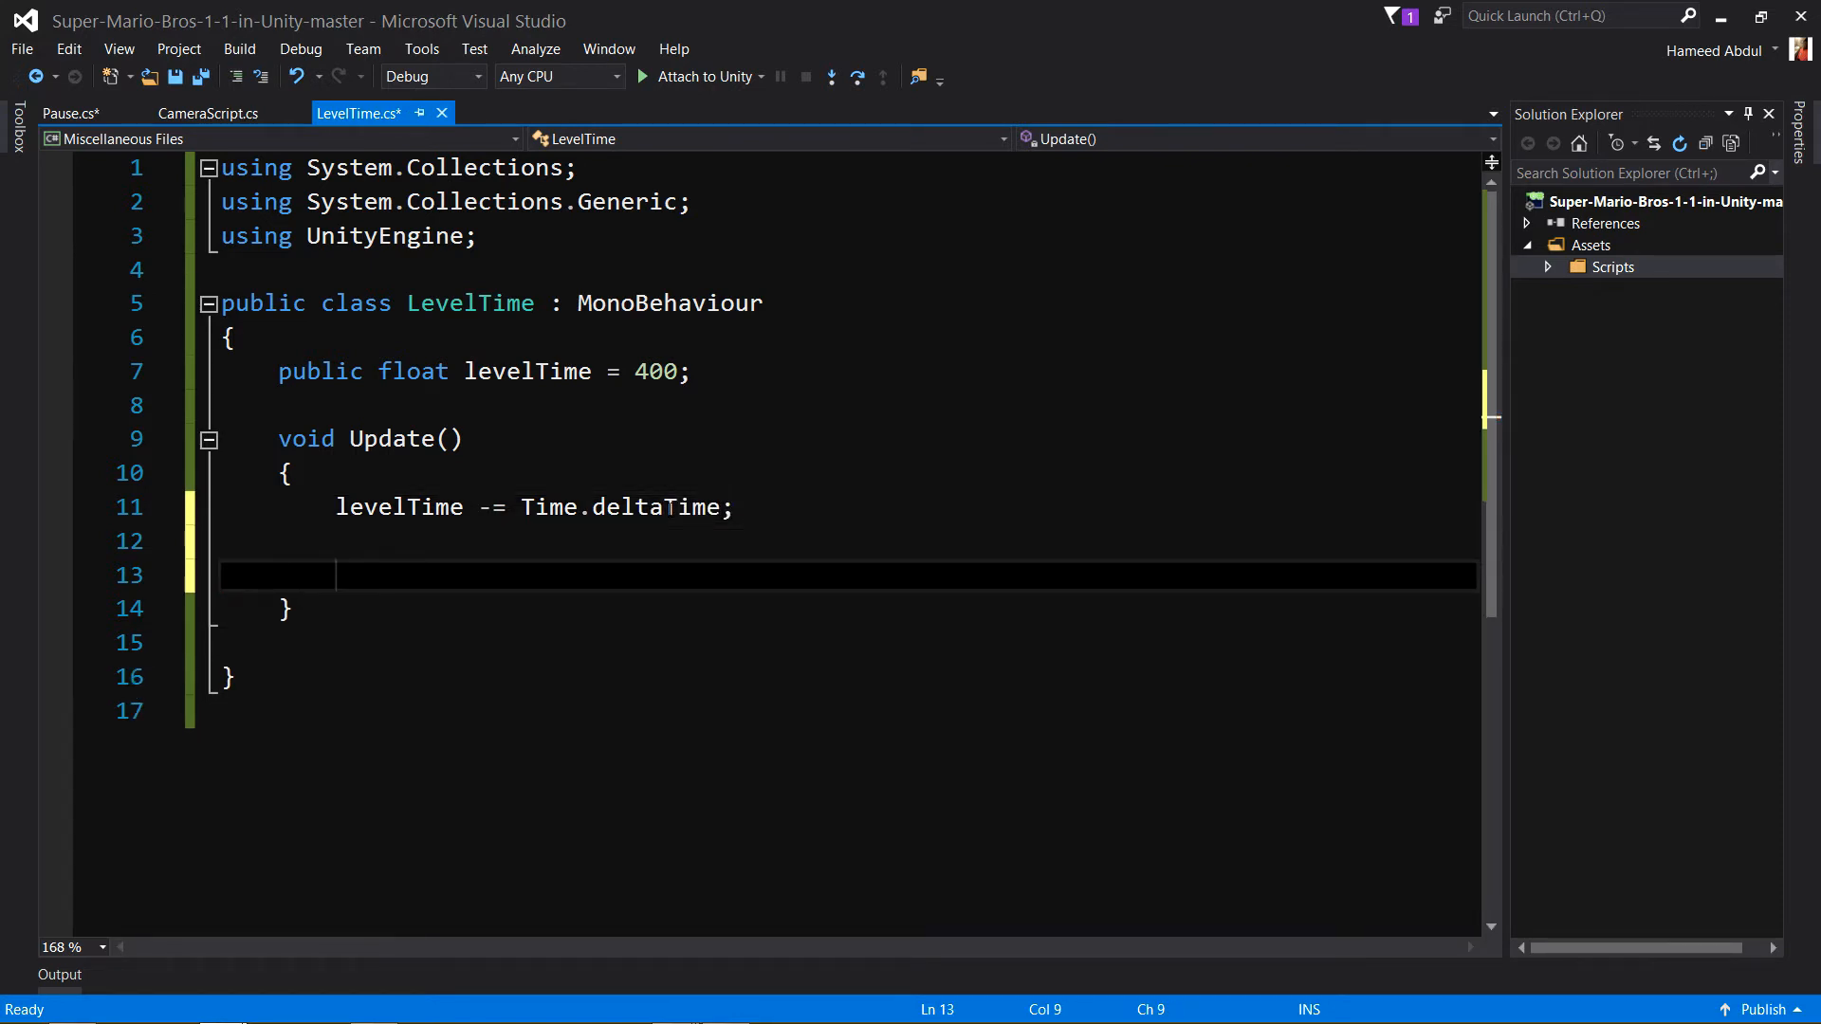
pyautogui.press('Backspace')
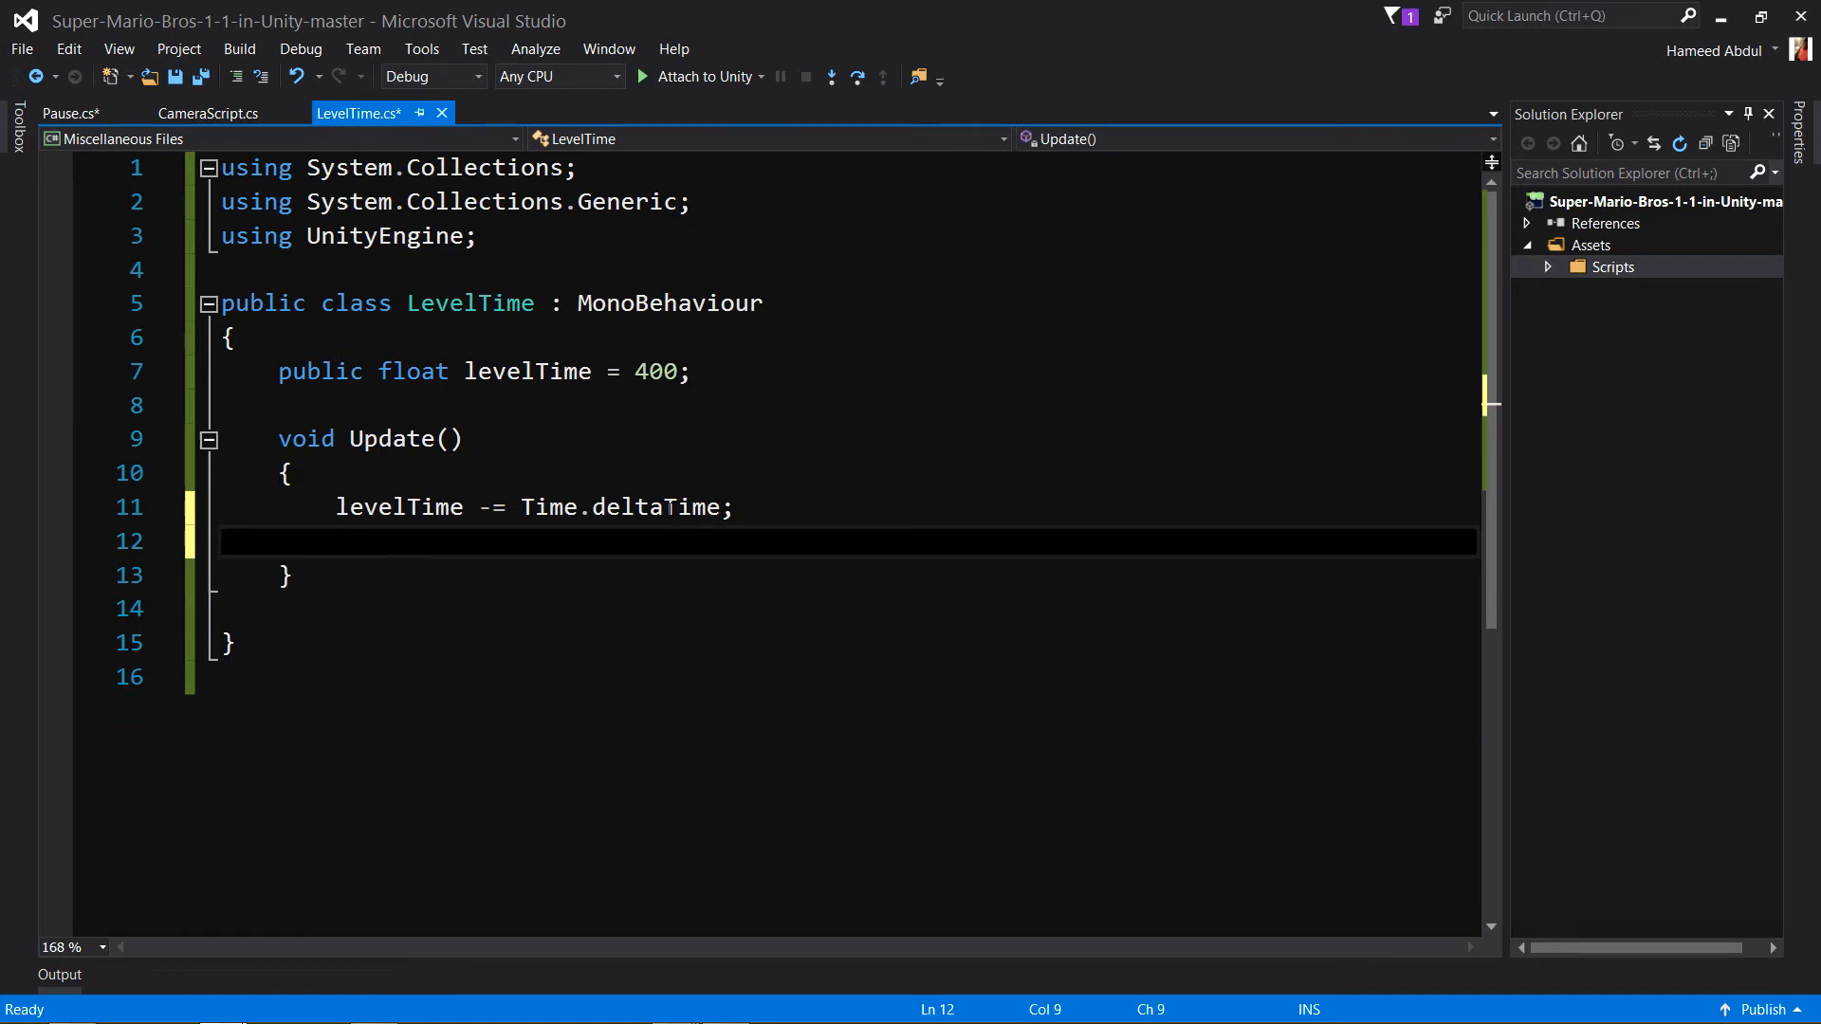
# Add 'print(levelTime);' to Update and switch back to Unity.
pyautogui.write('pri9')
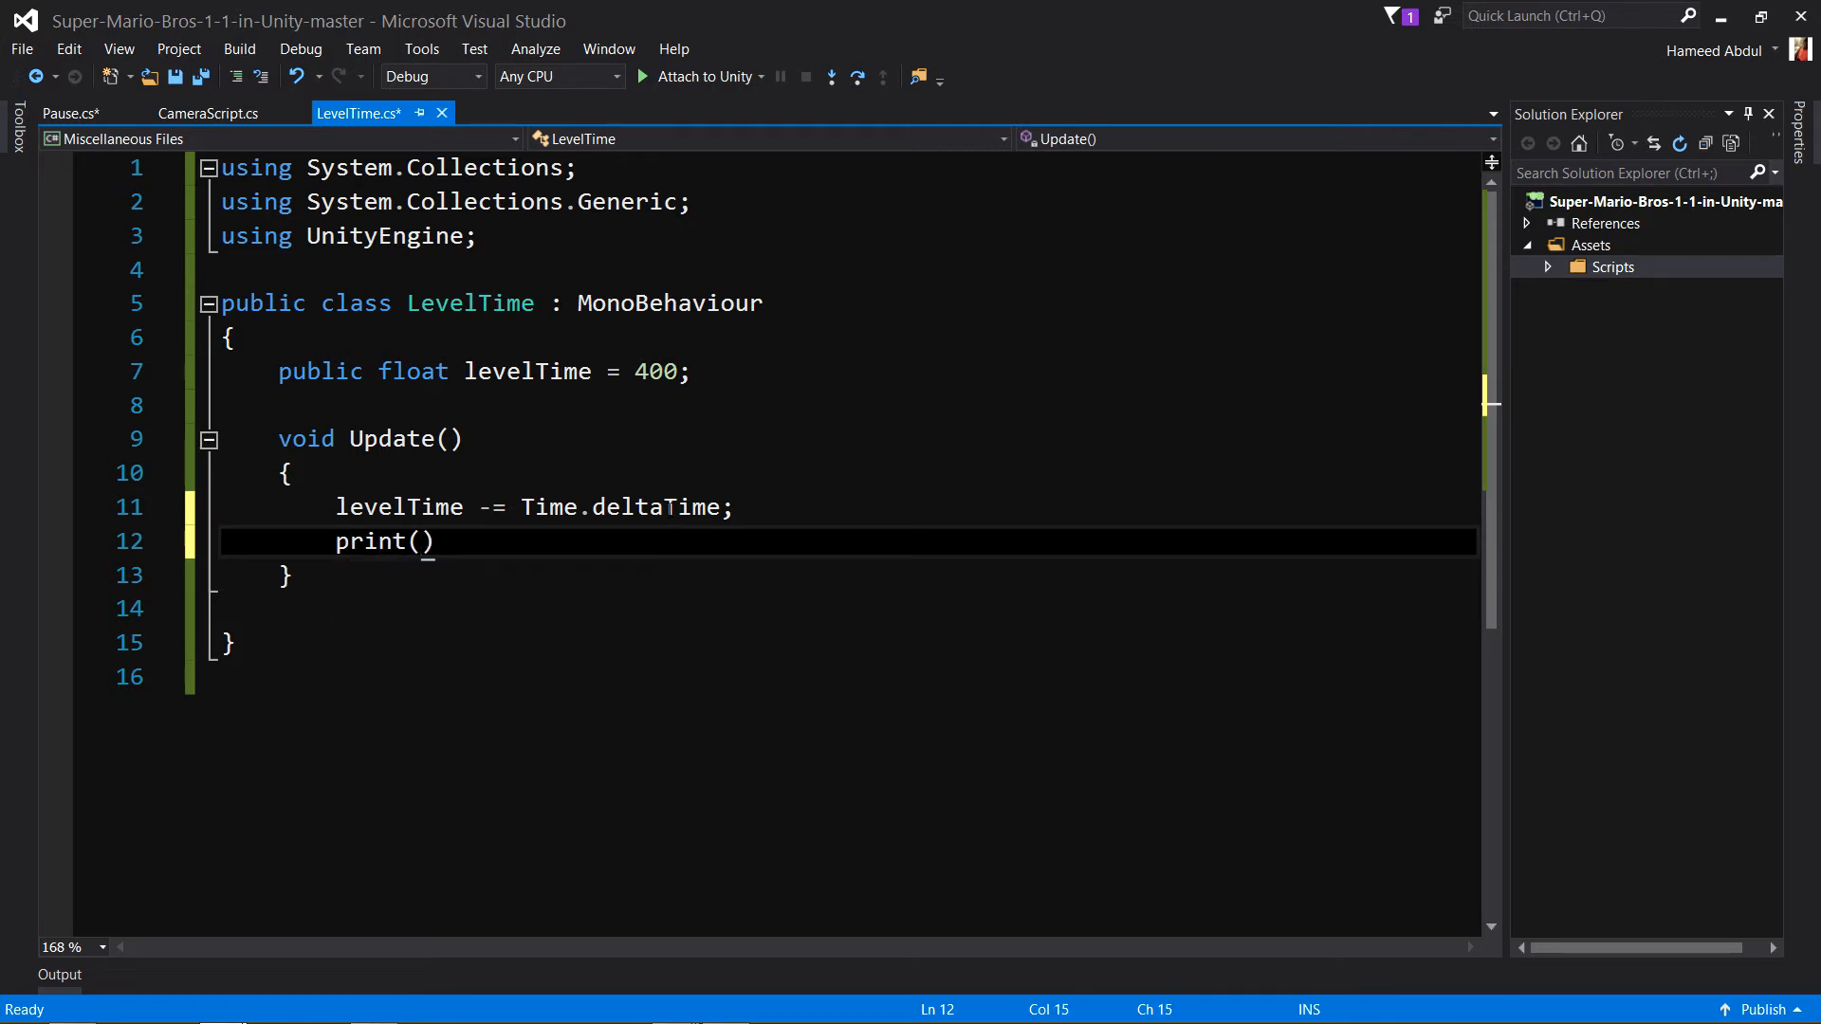
pyautogui.write('levelTime')
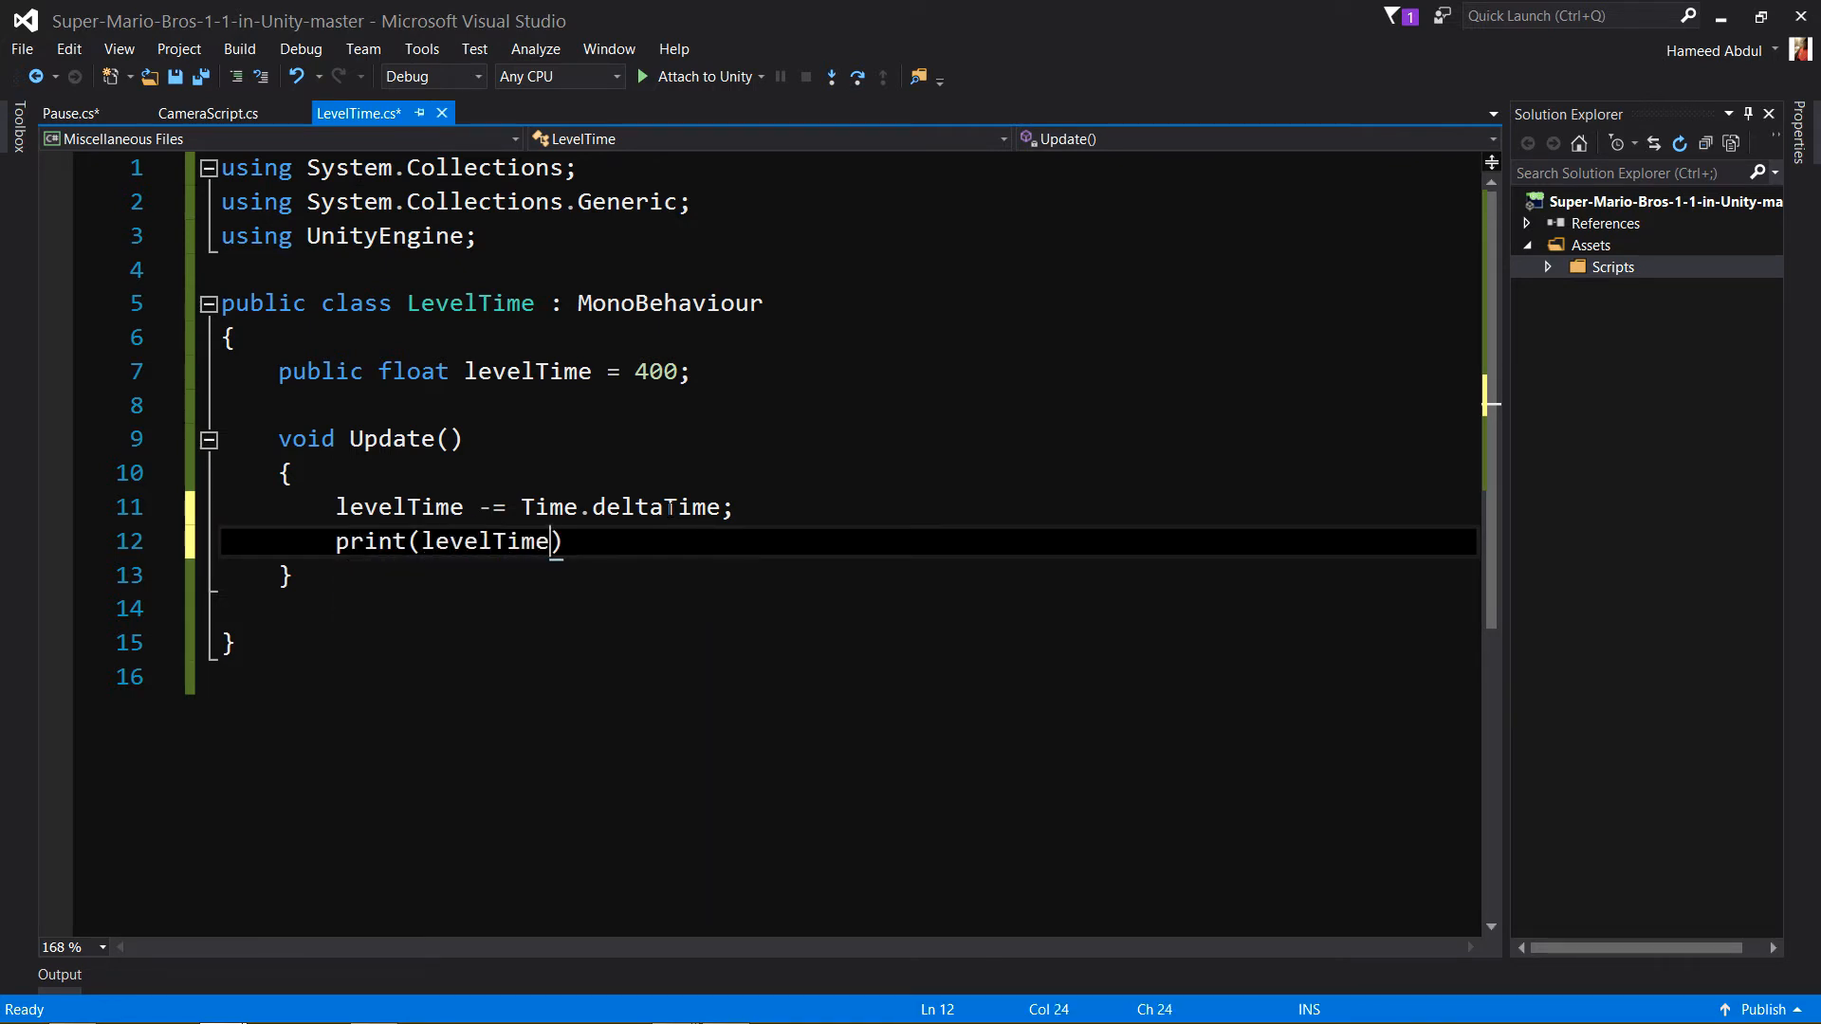
pyautogui.write(';')
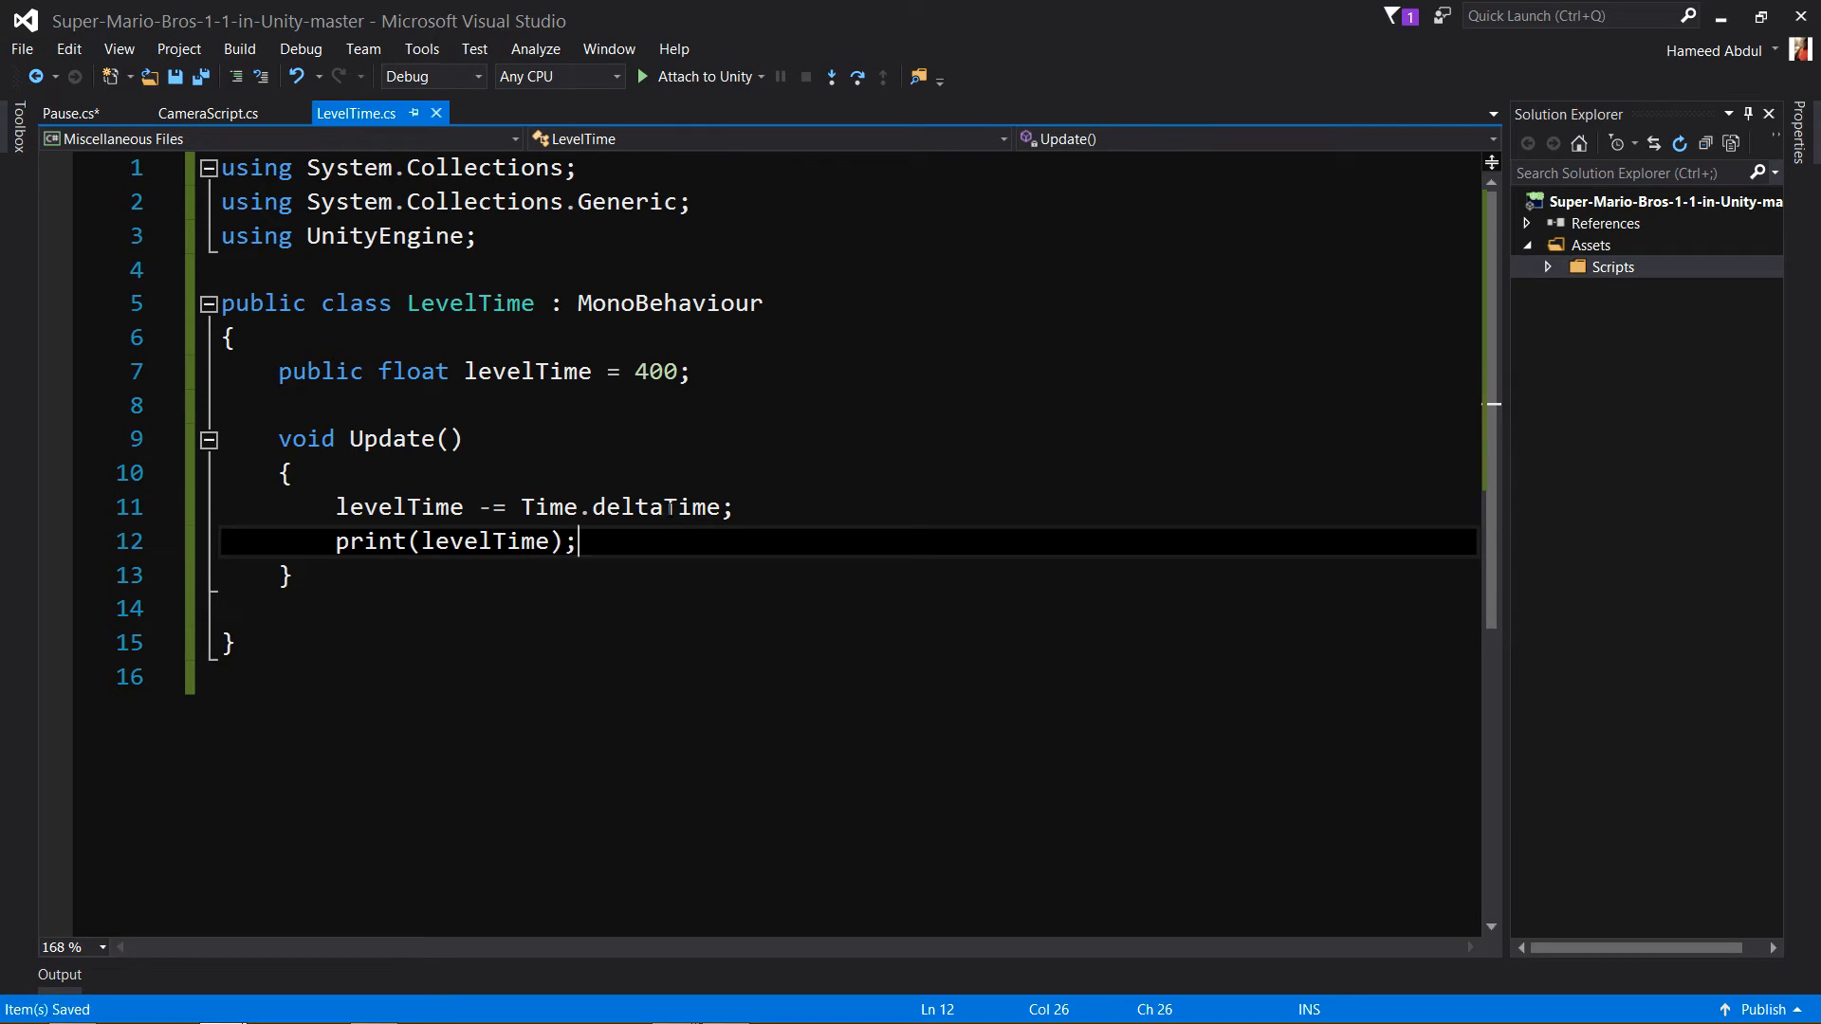
pyautogui.press('alt+tab')
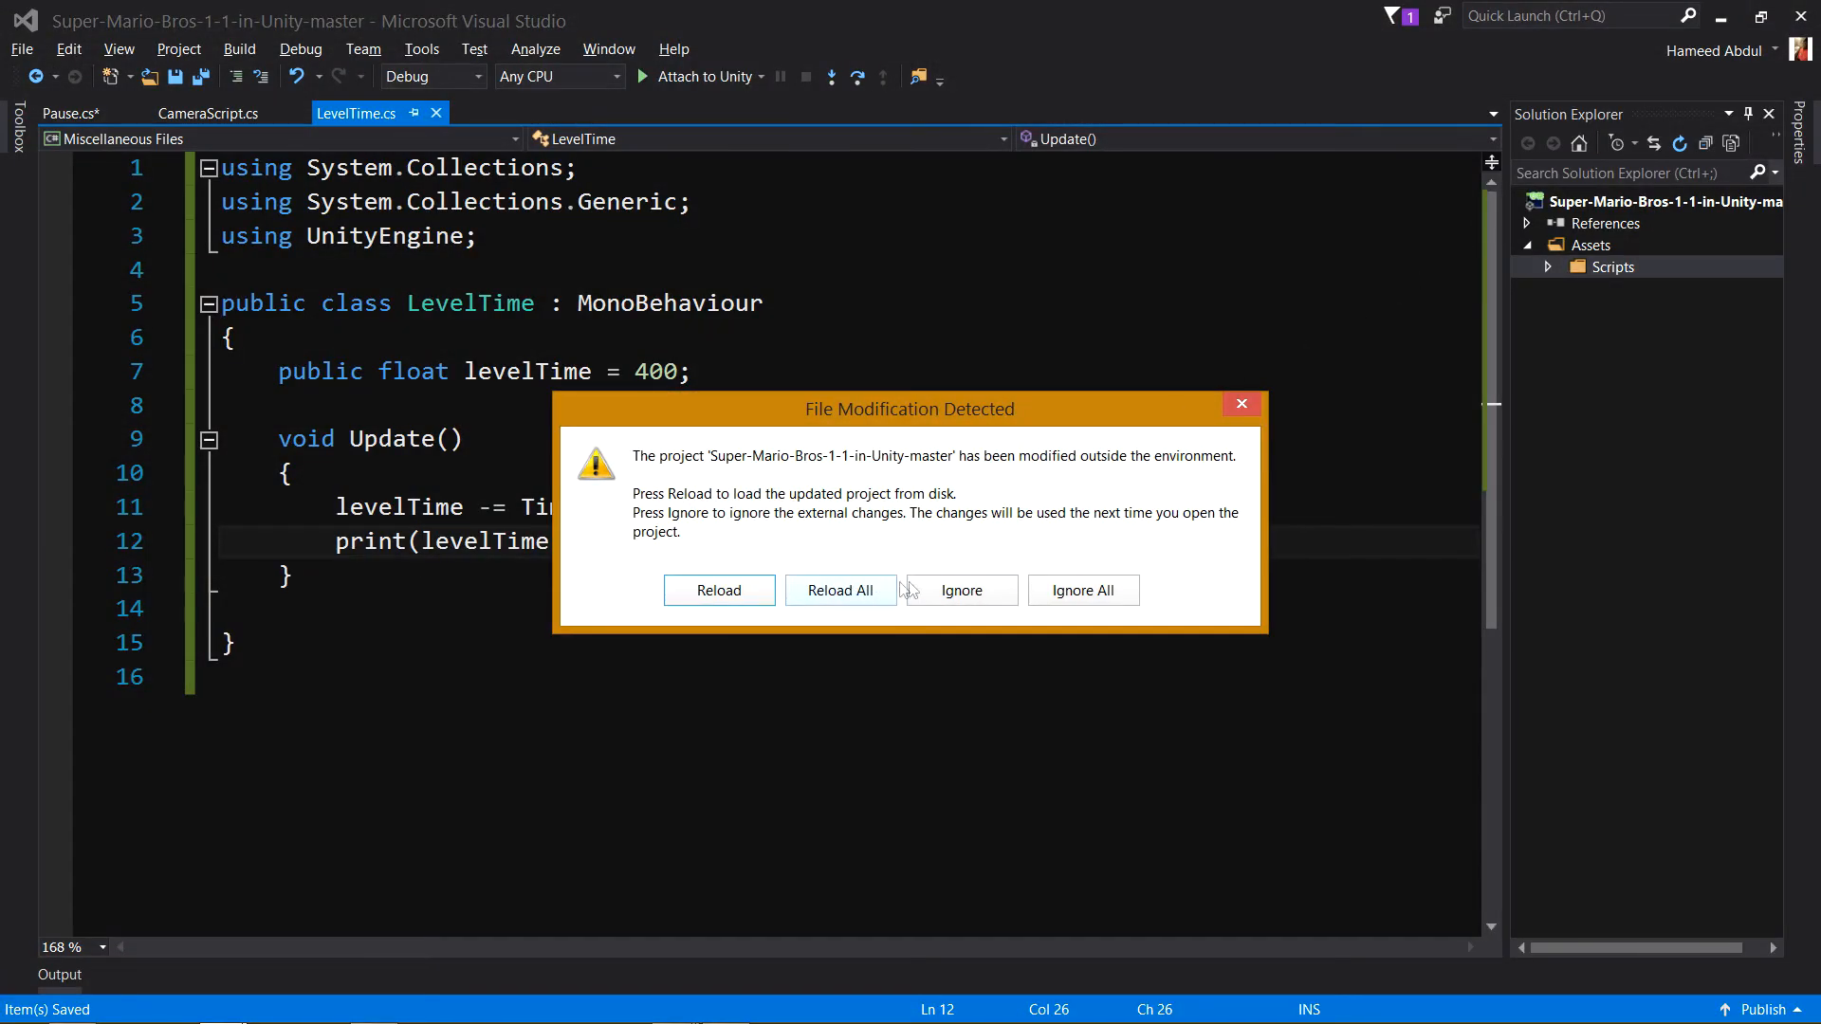
# Dismiss the external-change warning and save the pending Pause.cs changes.
pyautogui.click(717, 590)
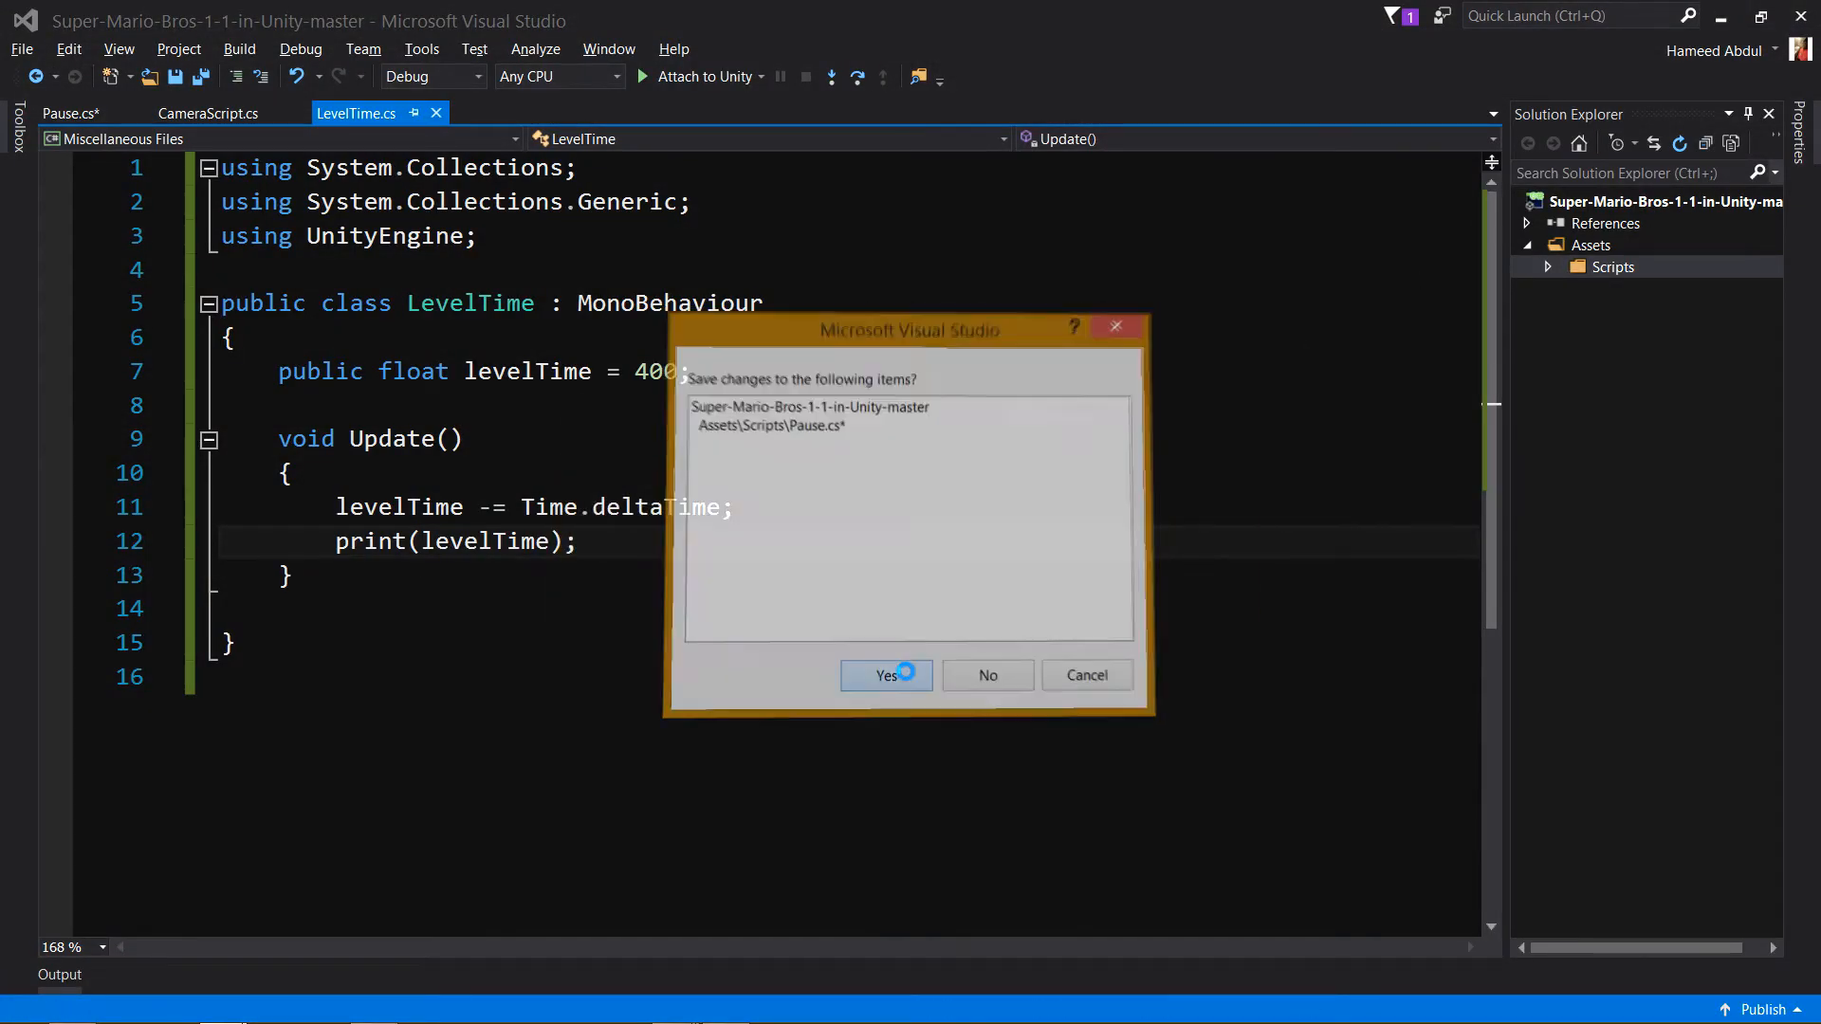
pyautogui.click(886, 675)
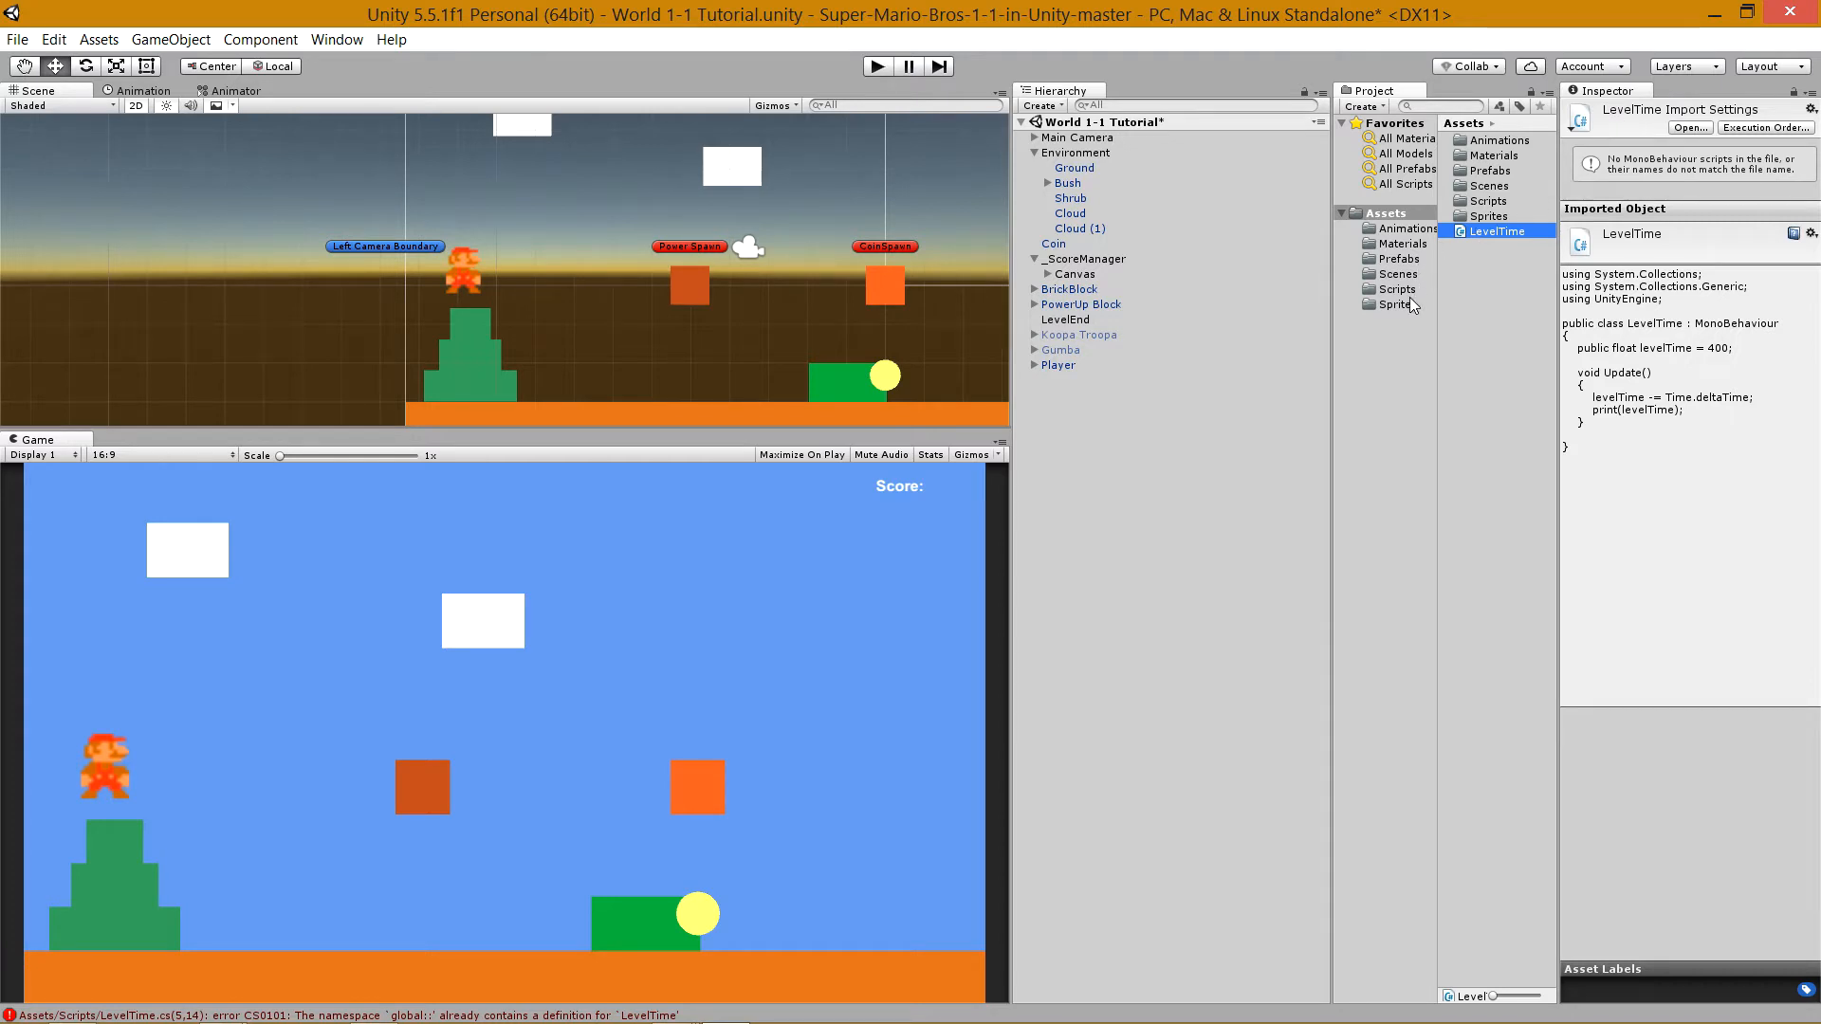
# In Unity's Scripts folder, select the duplicate LevelTime script for deletion.
pyautogui.click(1400, 289)
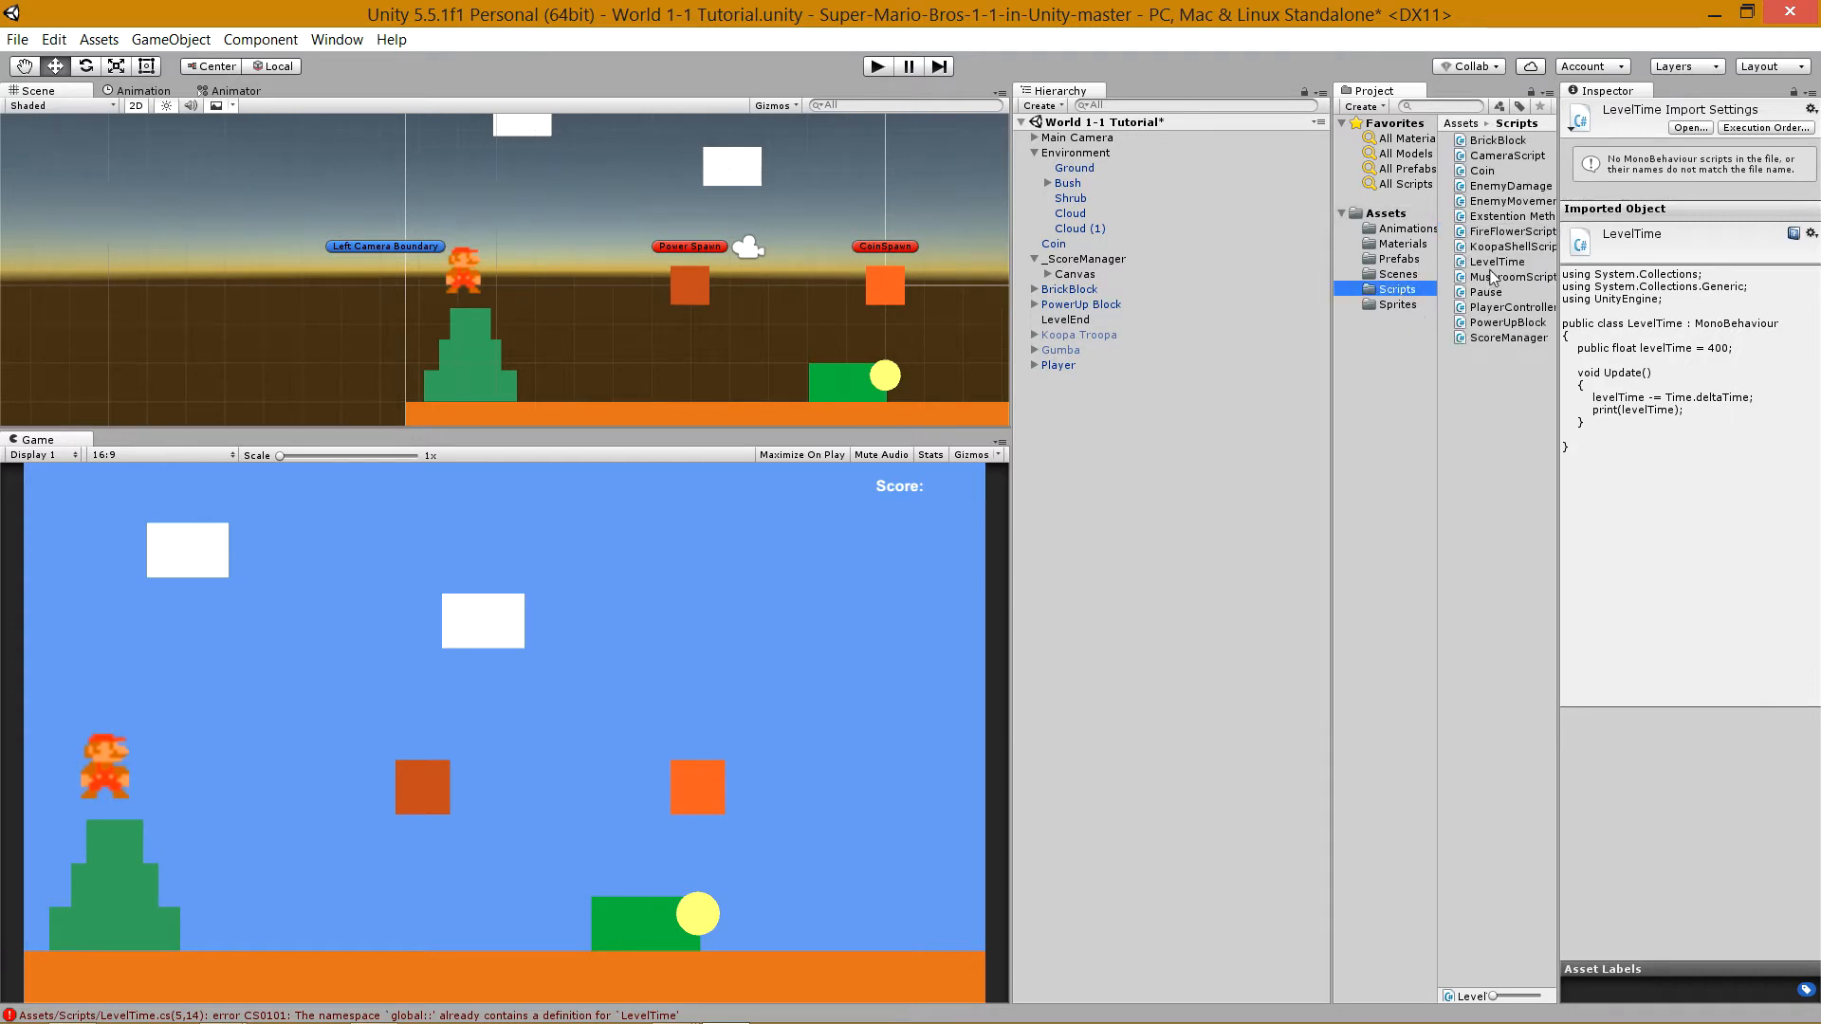
pyautogui.click(1496, 262)
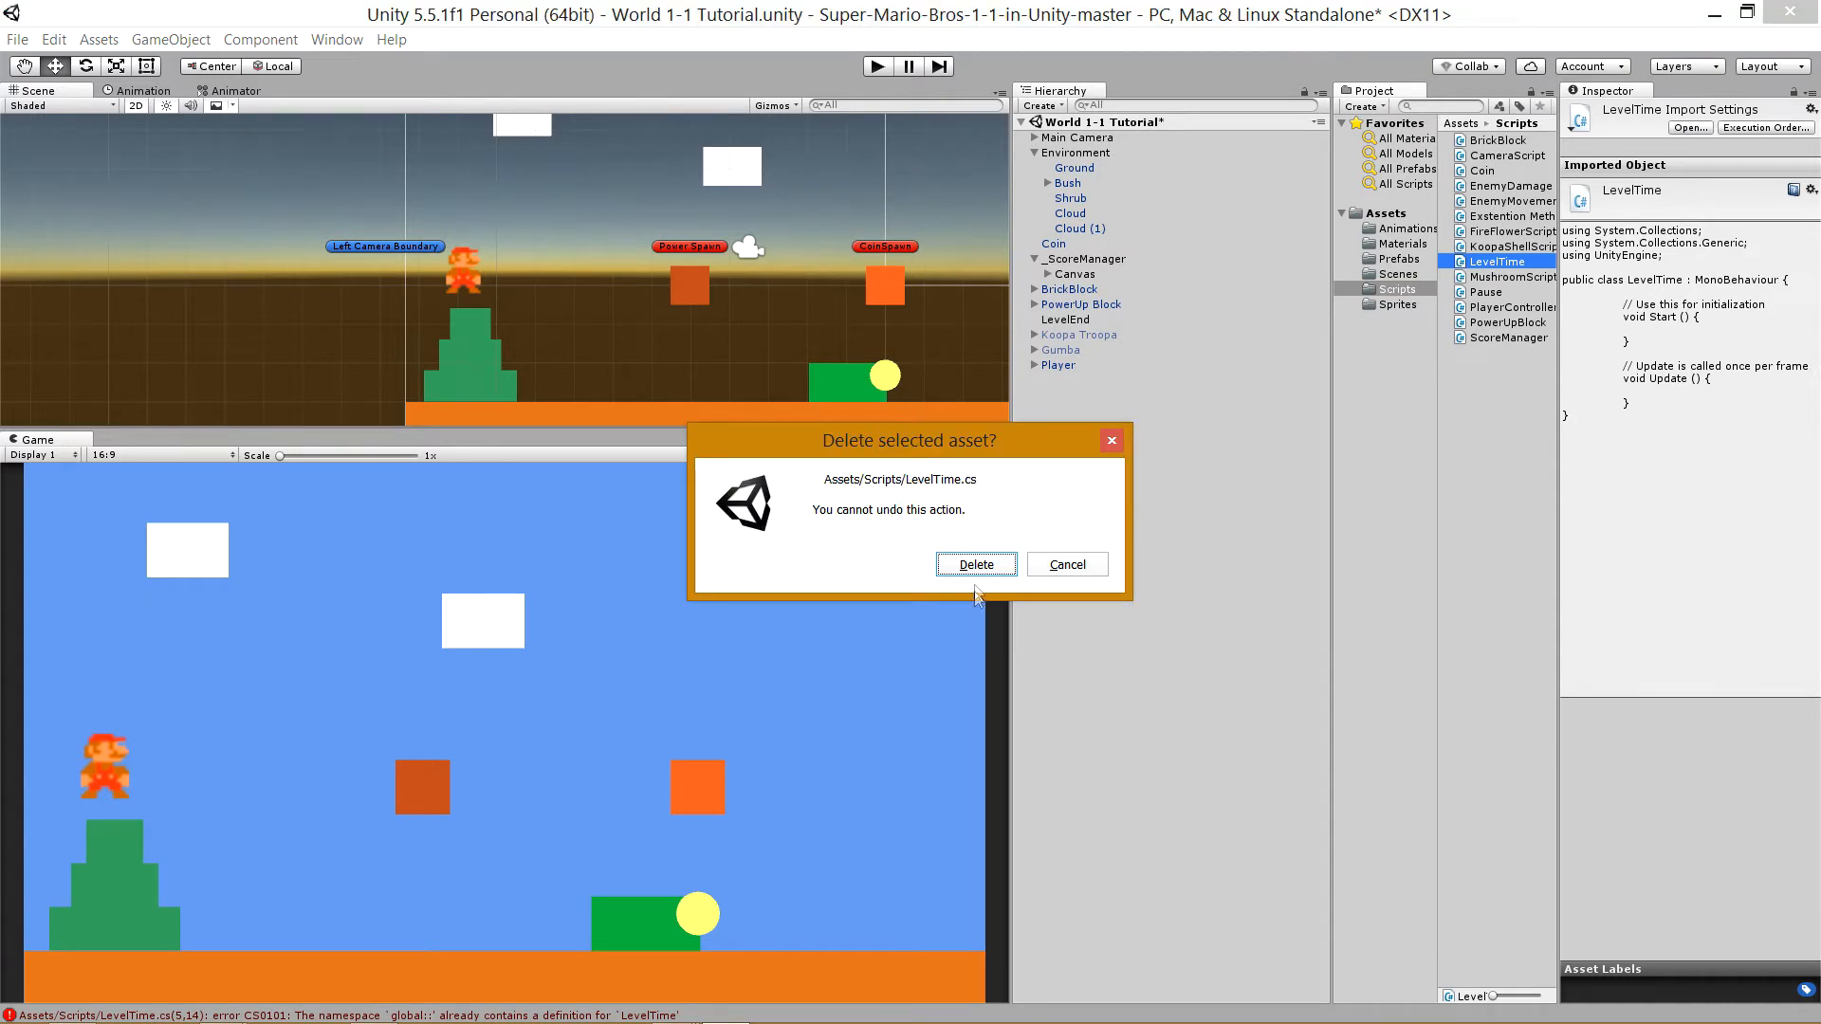
# Confirm deleting the duplicate Assets/Scripts/LevelTime.cs asset.
pyautogui.click(975, 564)
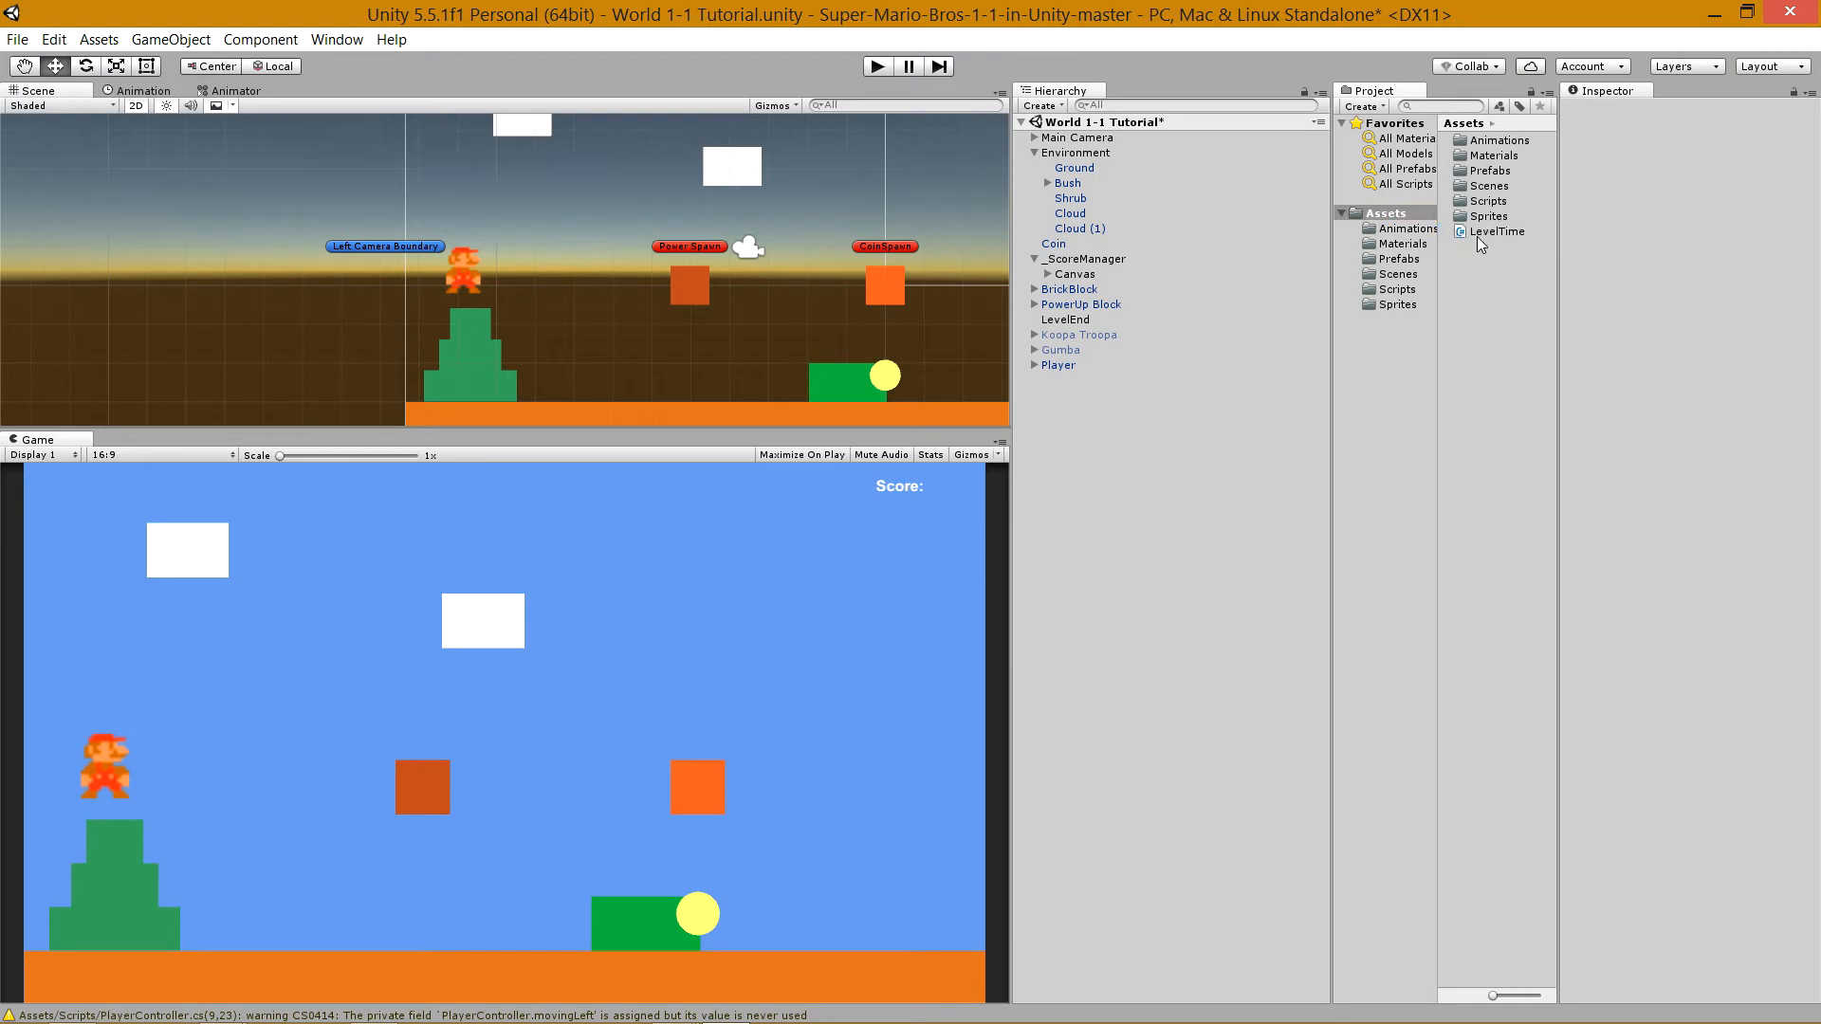
# Move LevelTime into the Scripts folder and show _ScoreManager's components.
pyautogui.click(1498, 232)
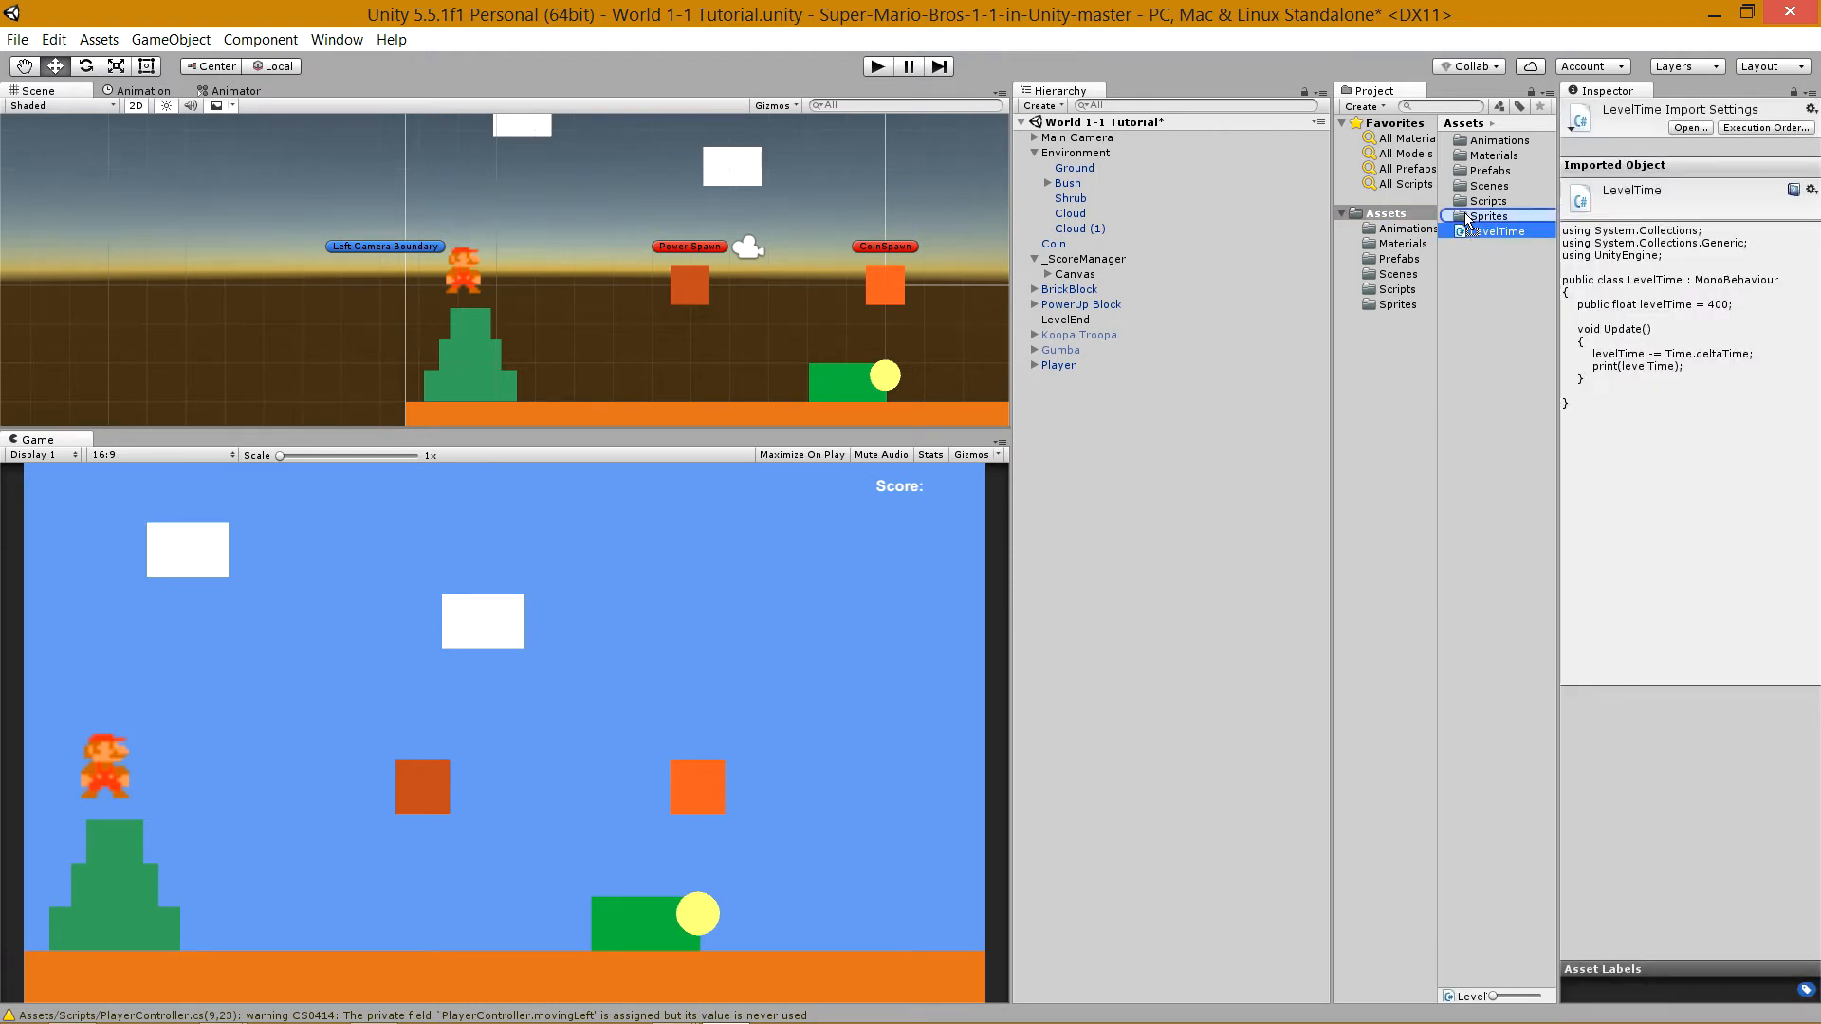
pyautogui.click(1487, 199)
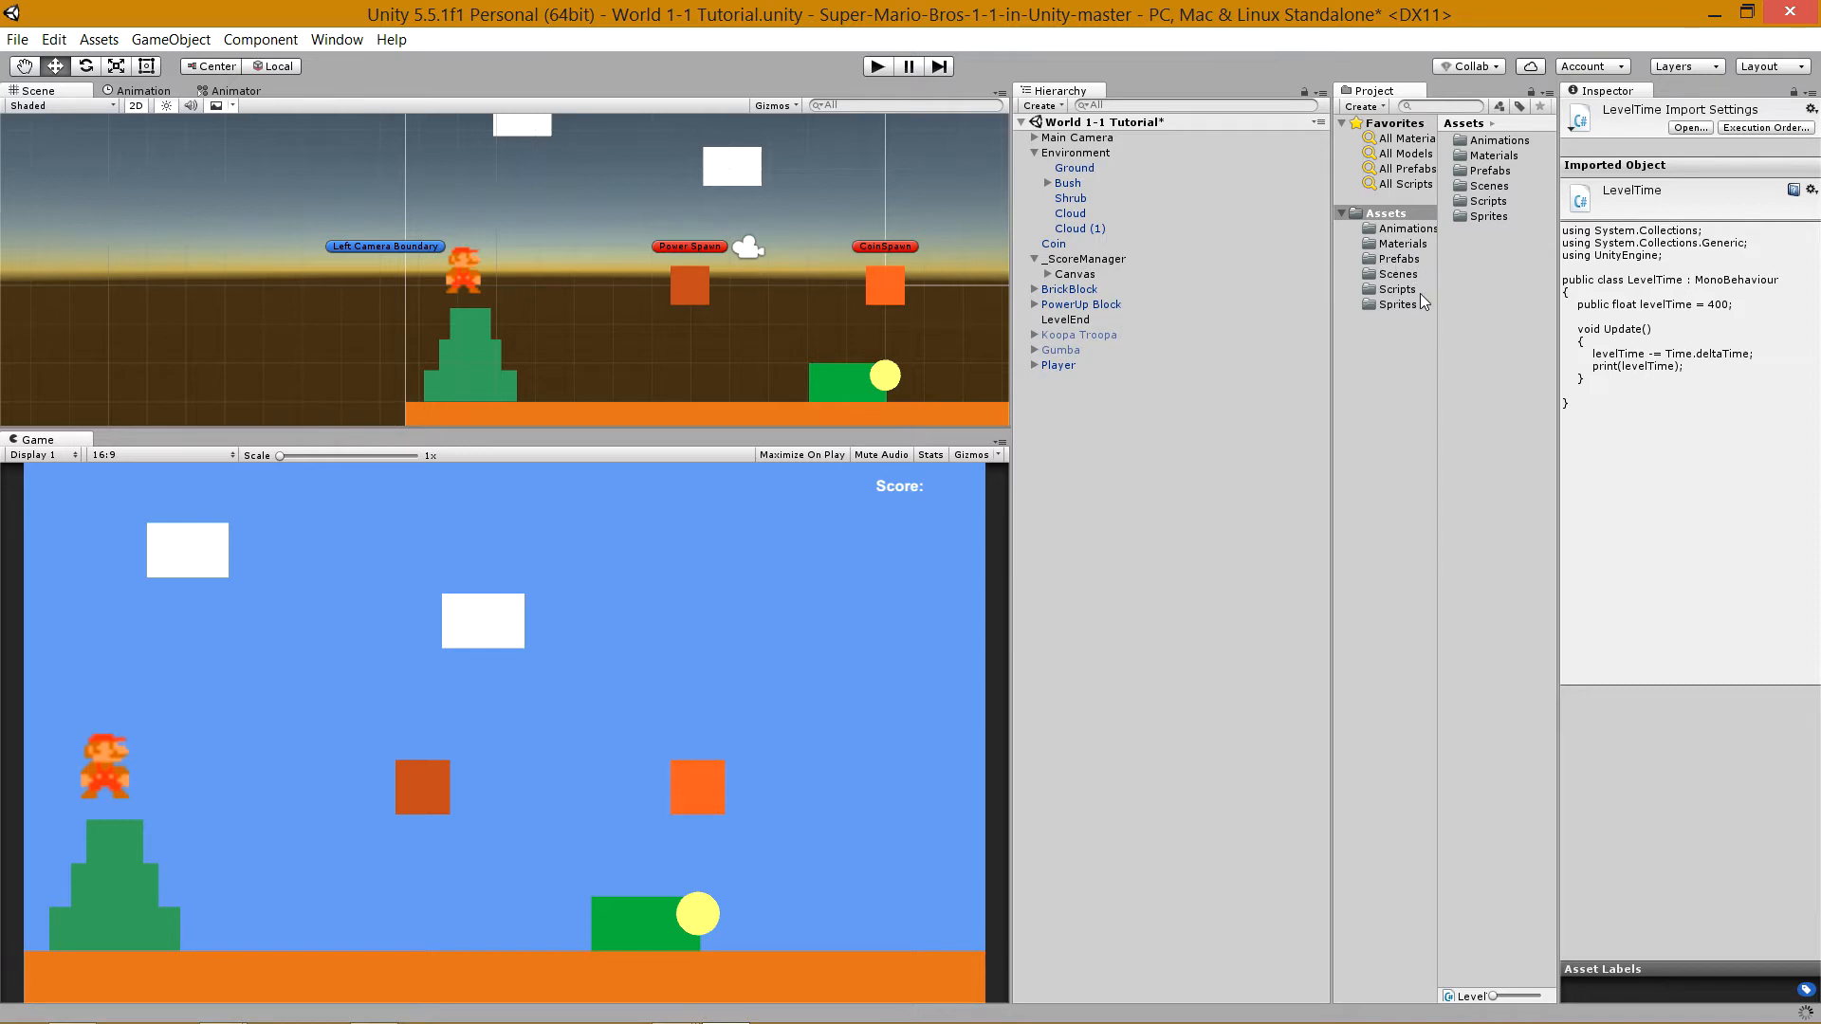
pyautogui.click(1394, 289)
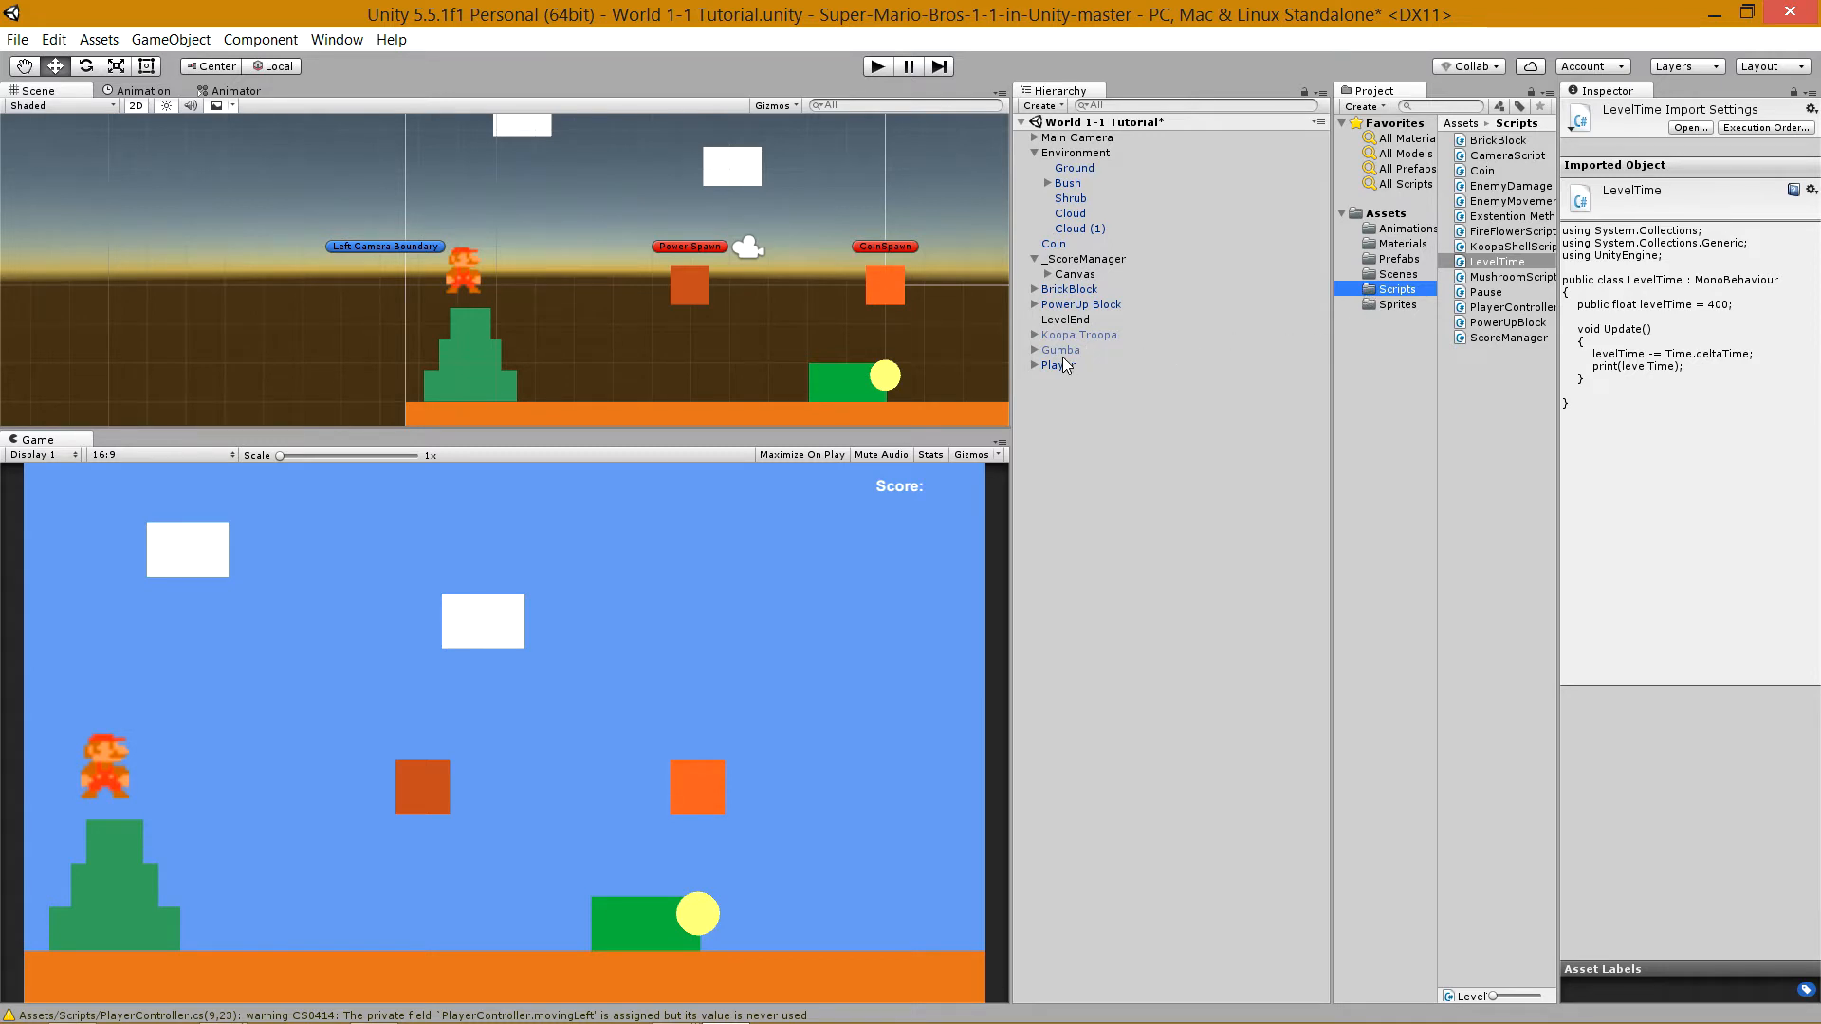
pyautogui.click(1089, 258)
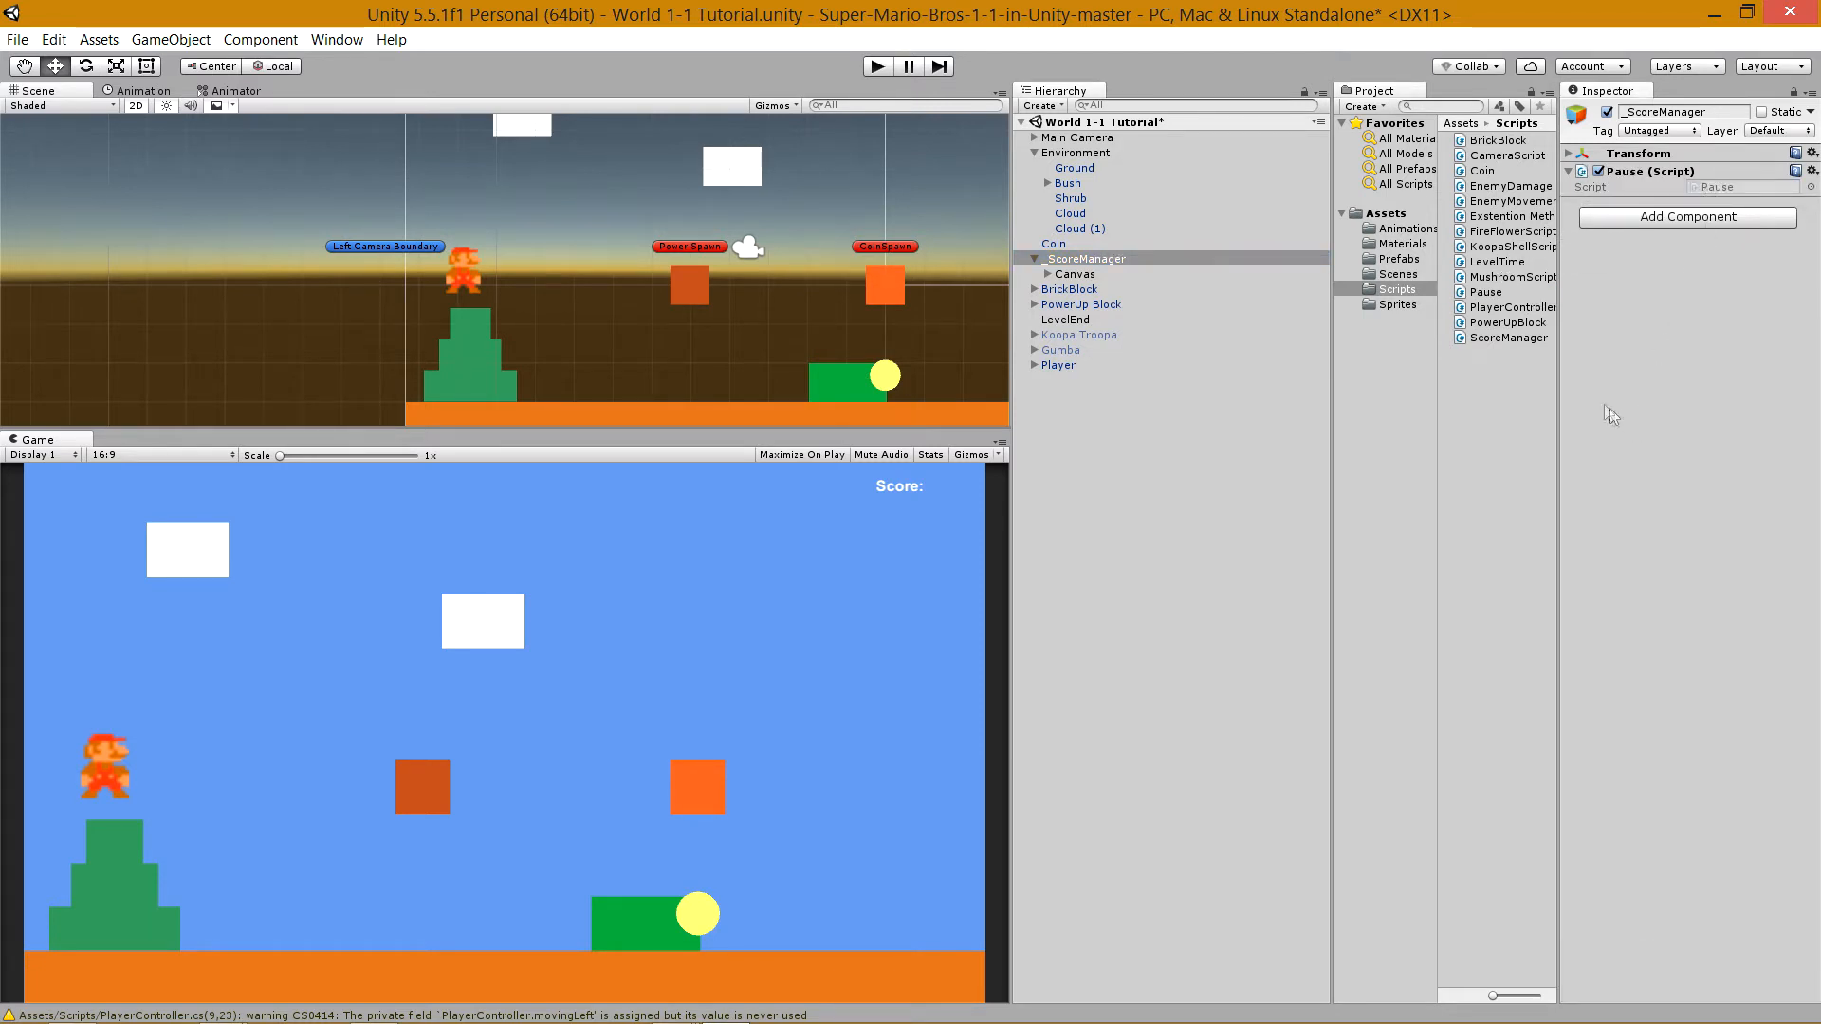
pyautogui.moveTo(696, 60)
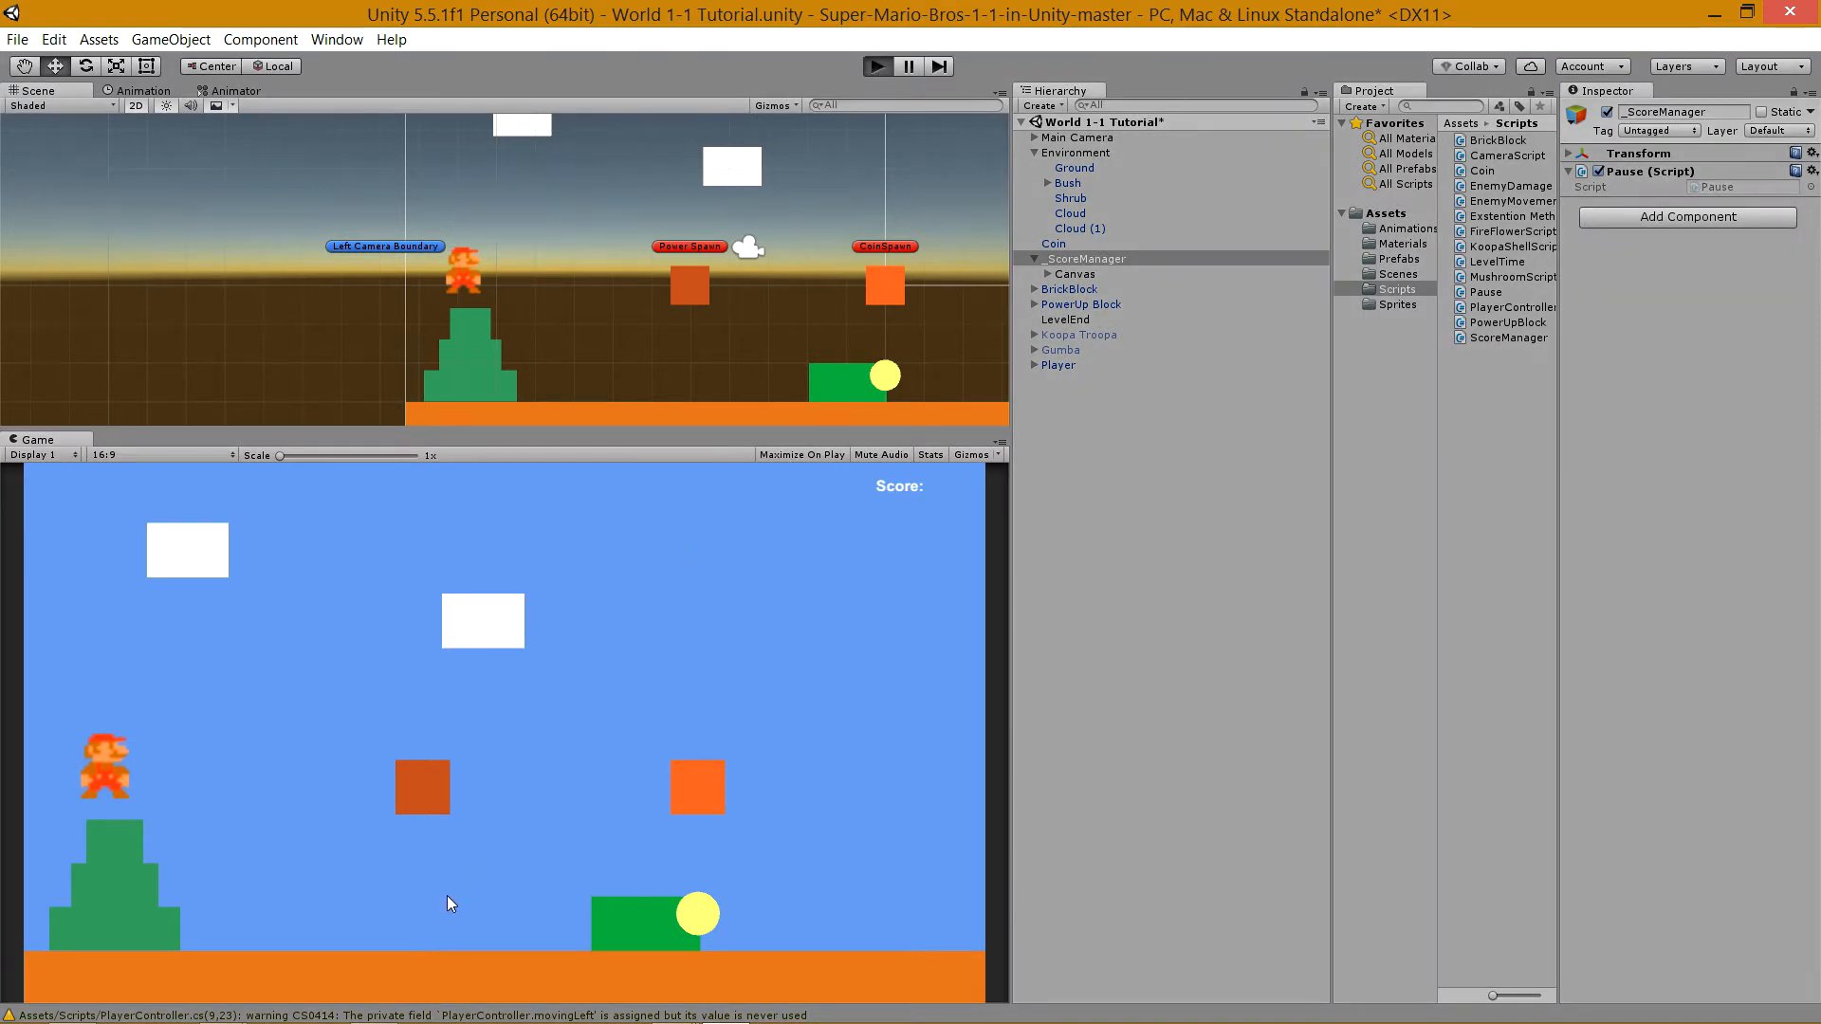
pyautogui.click(876, 66)
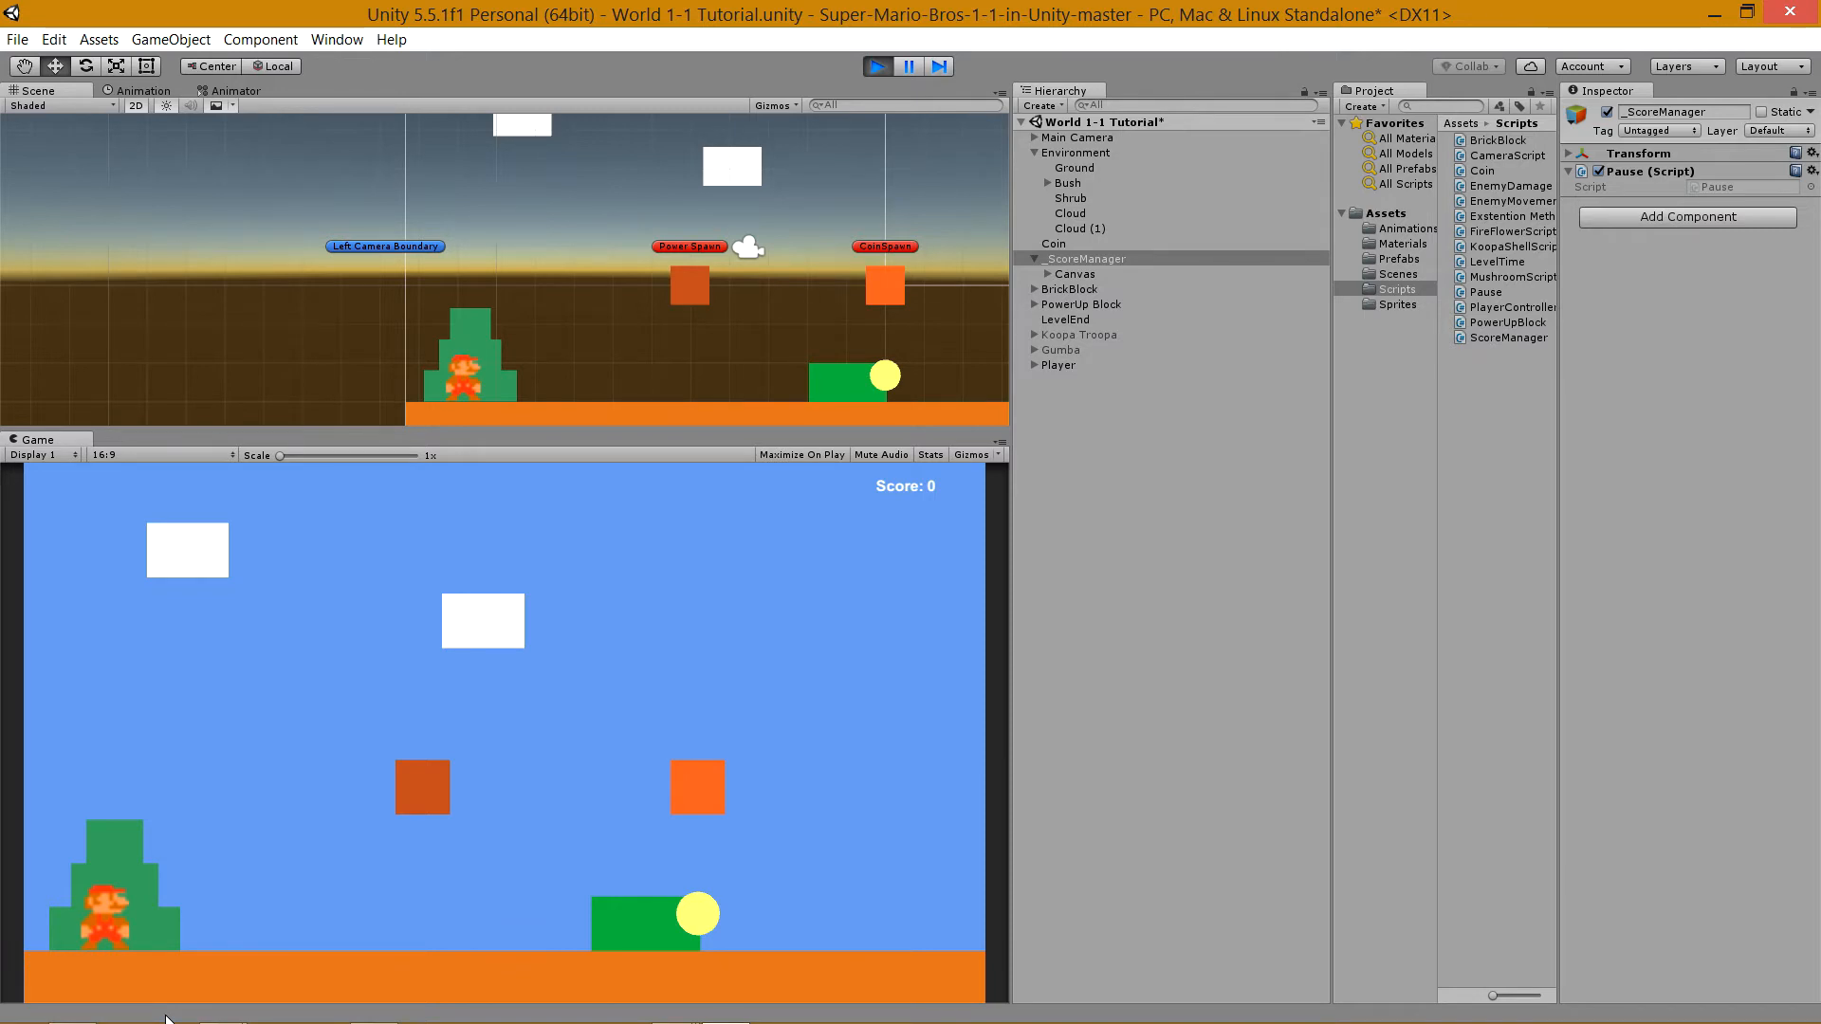
pyautogui.moveTo(234, 903)
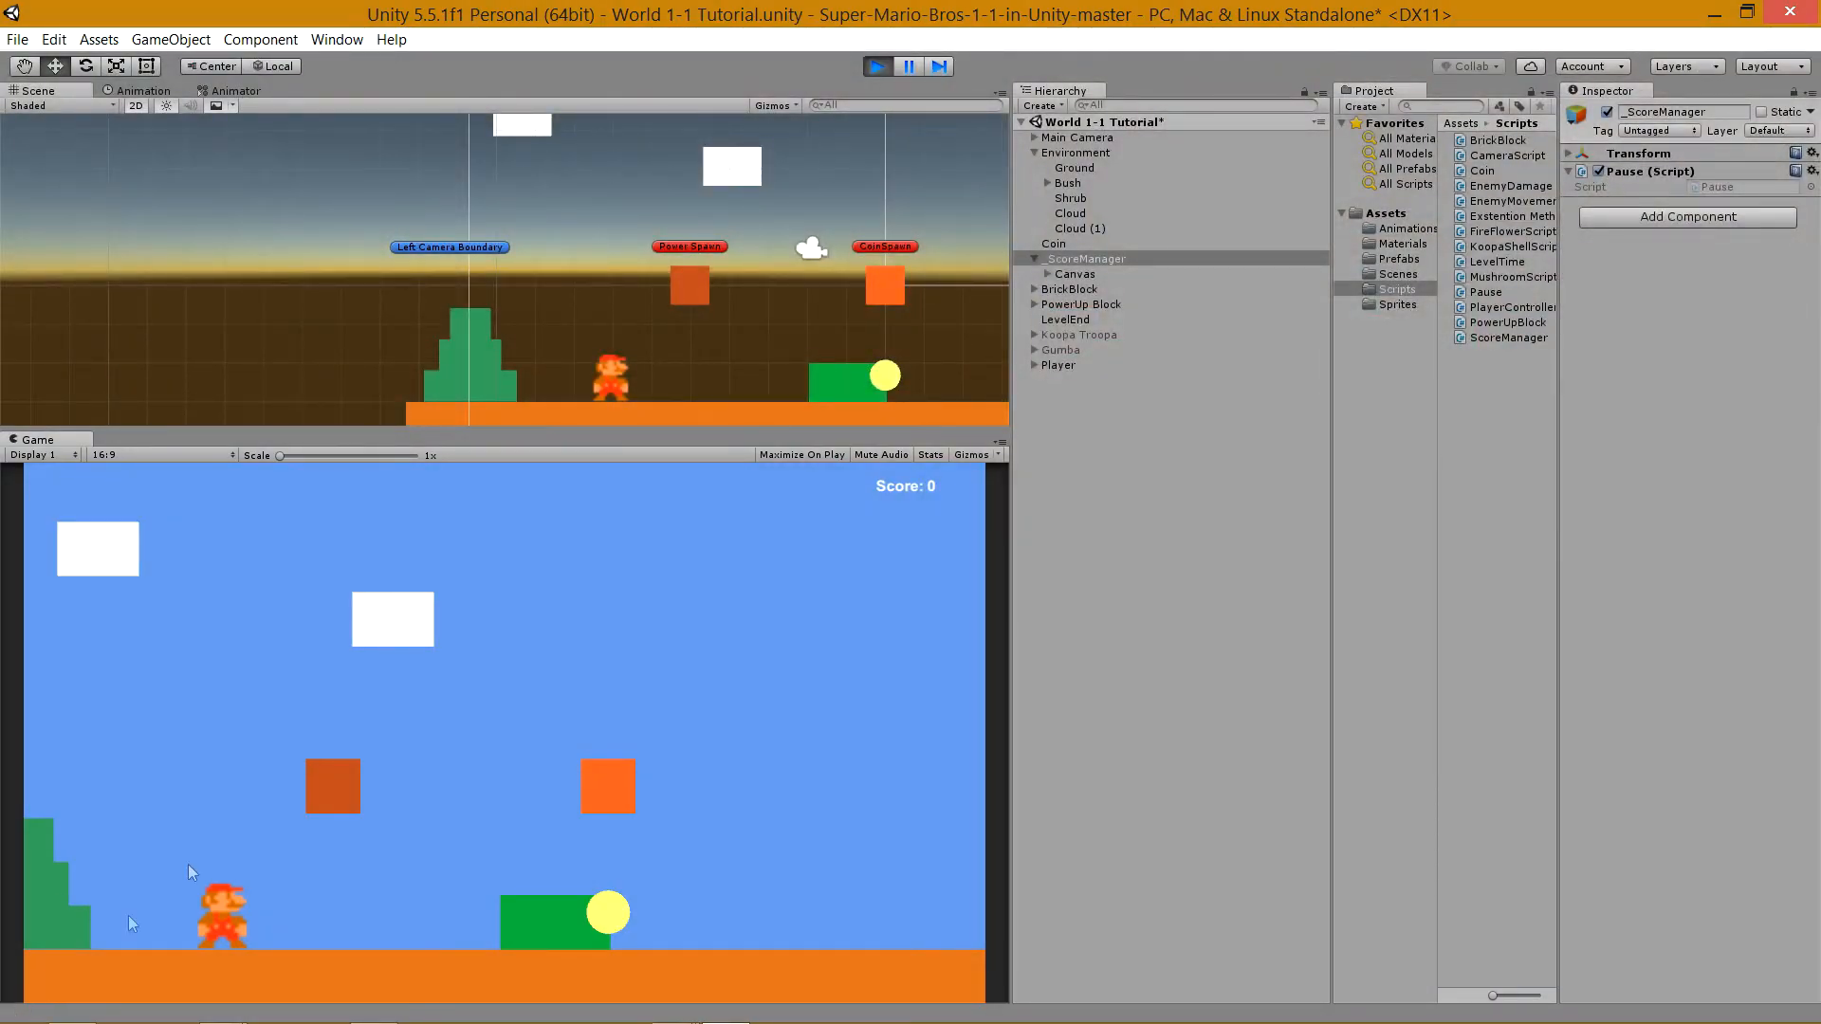
pyautogui.click(875, 66)
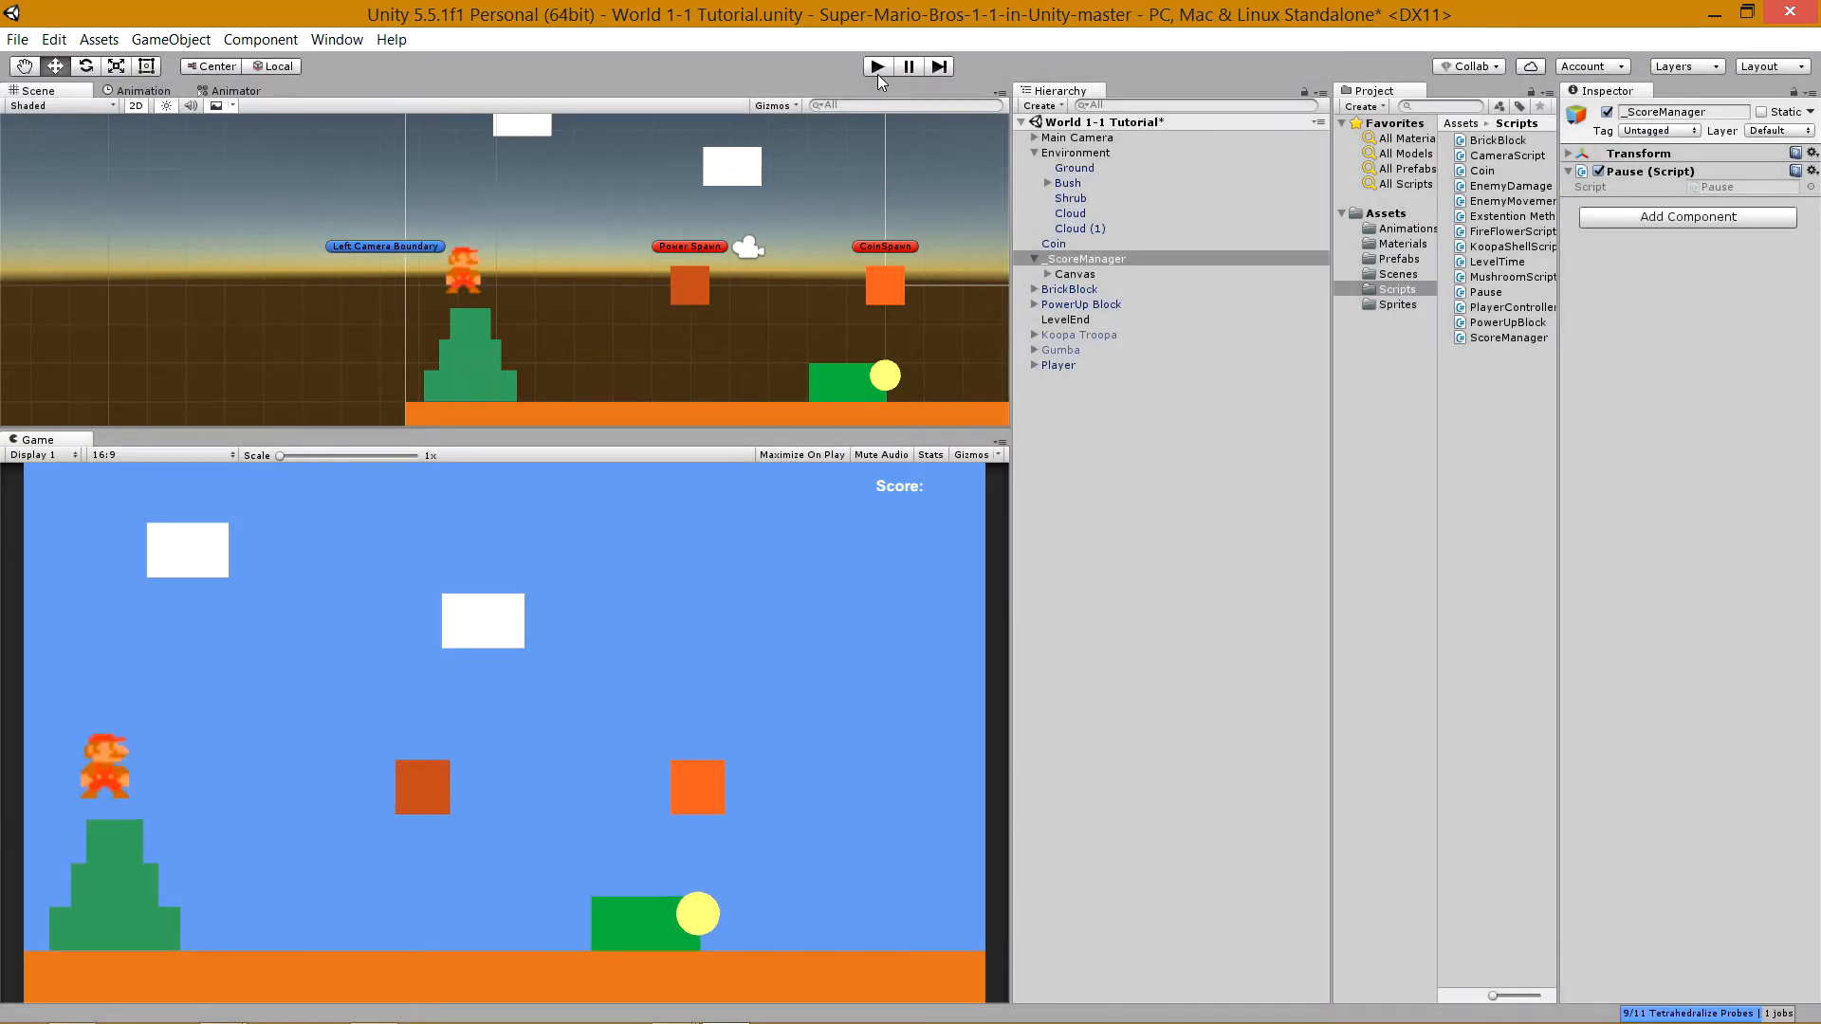
# Reload the project in Visual Studio and reopen LevelTime.cs from Assets > Scripts.
pyautogui.press('alt+tab')
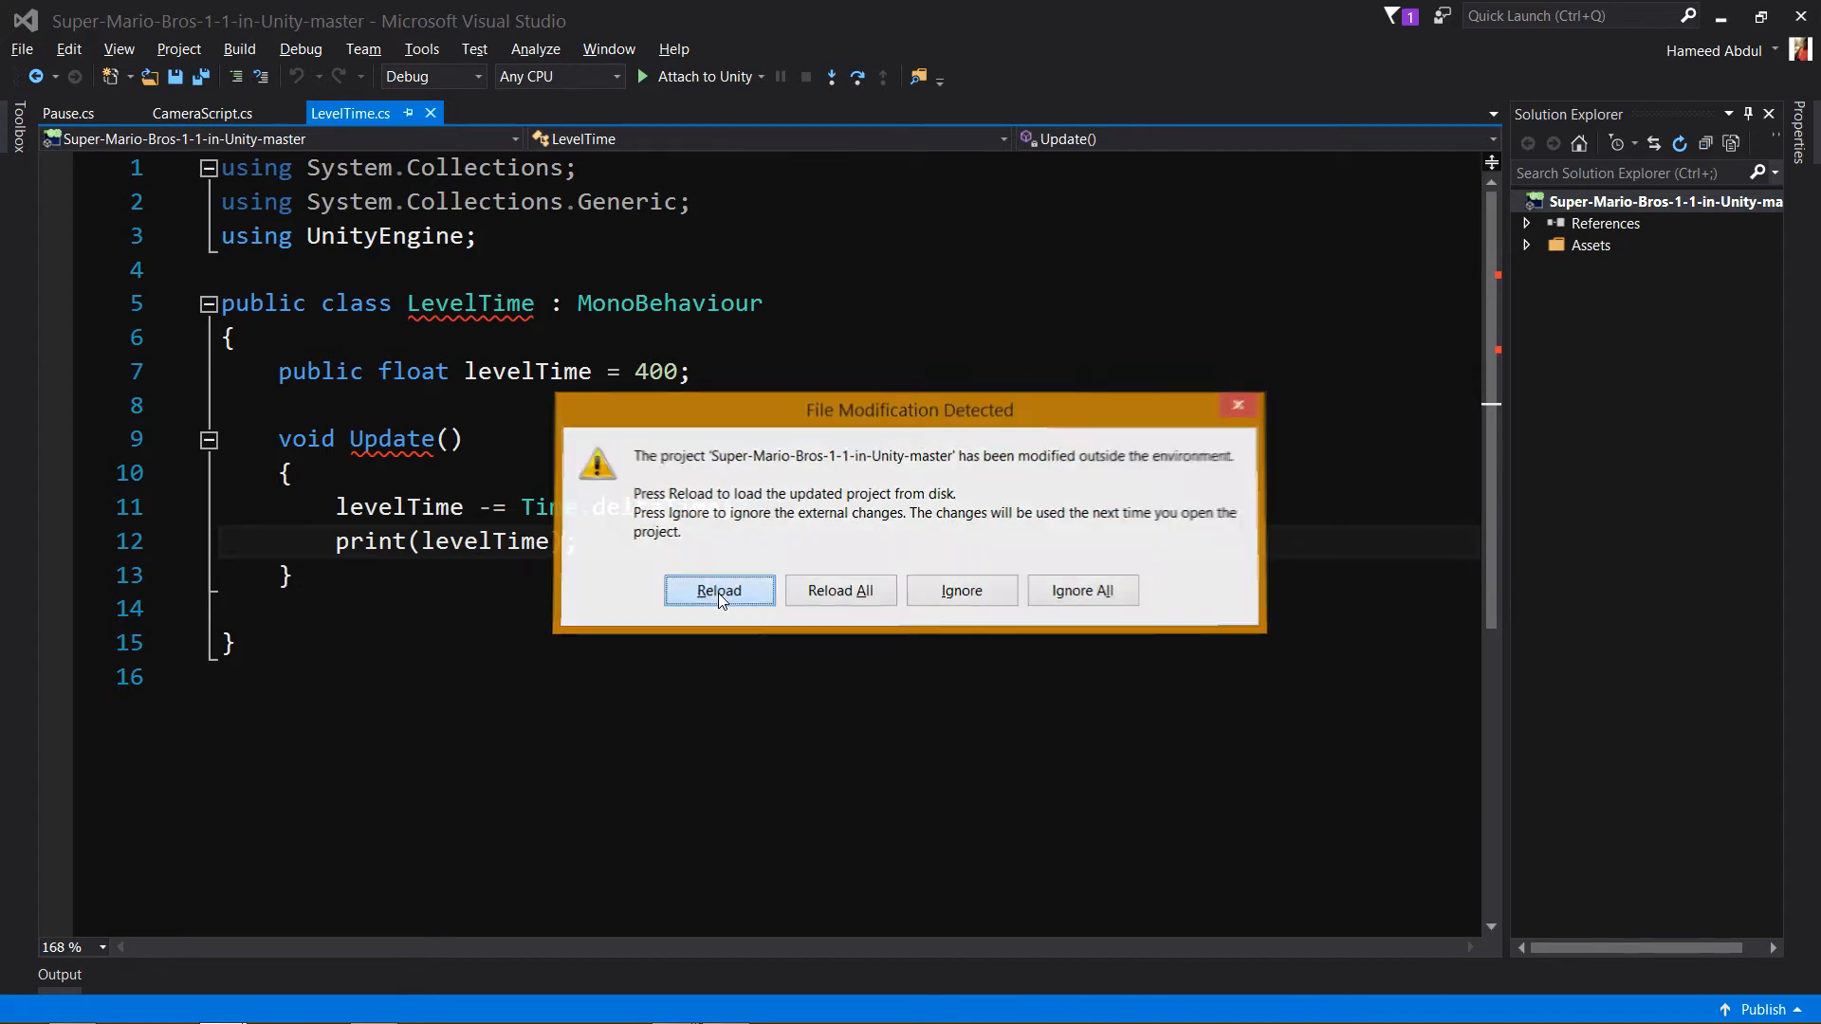
pyautogui.click(717, 590)
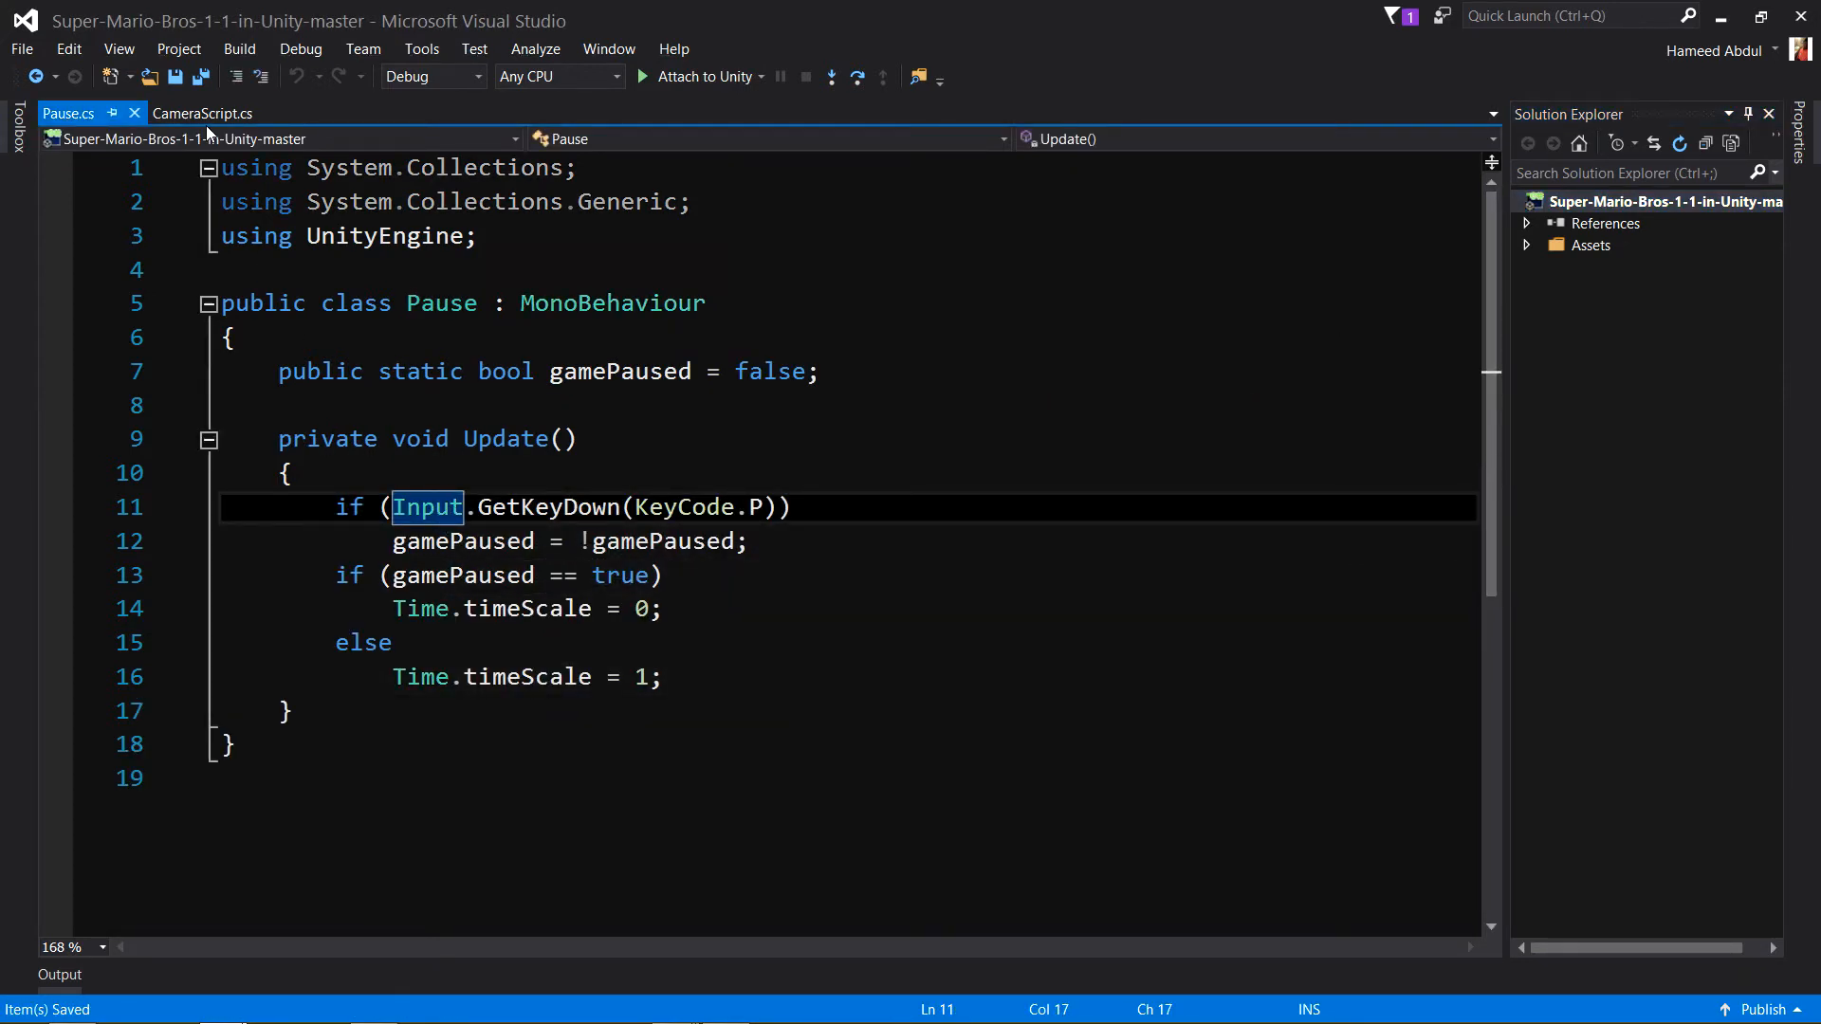
pyautogui.click(203, 112)
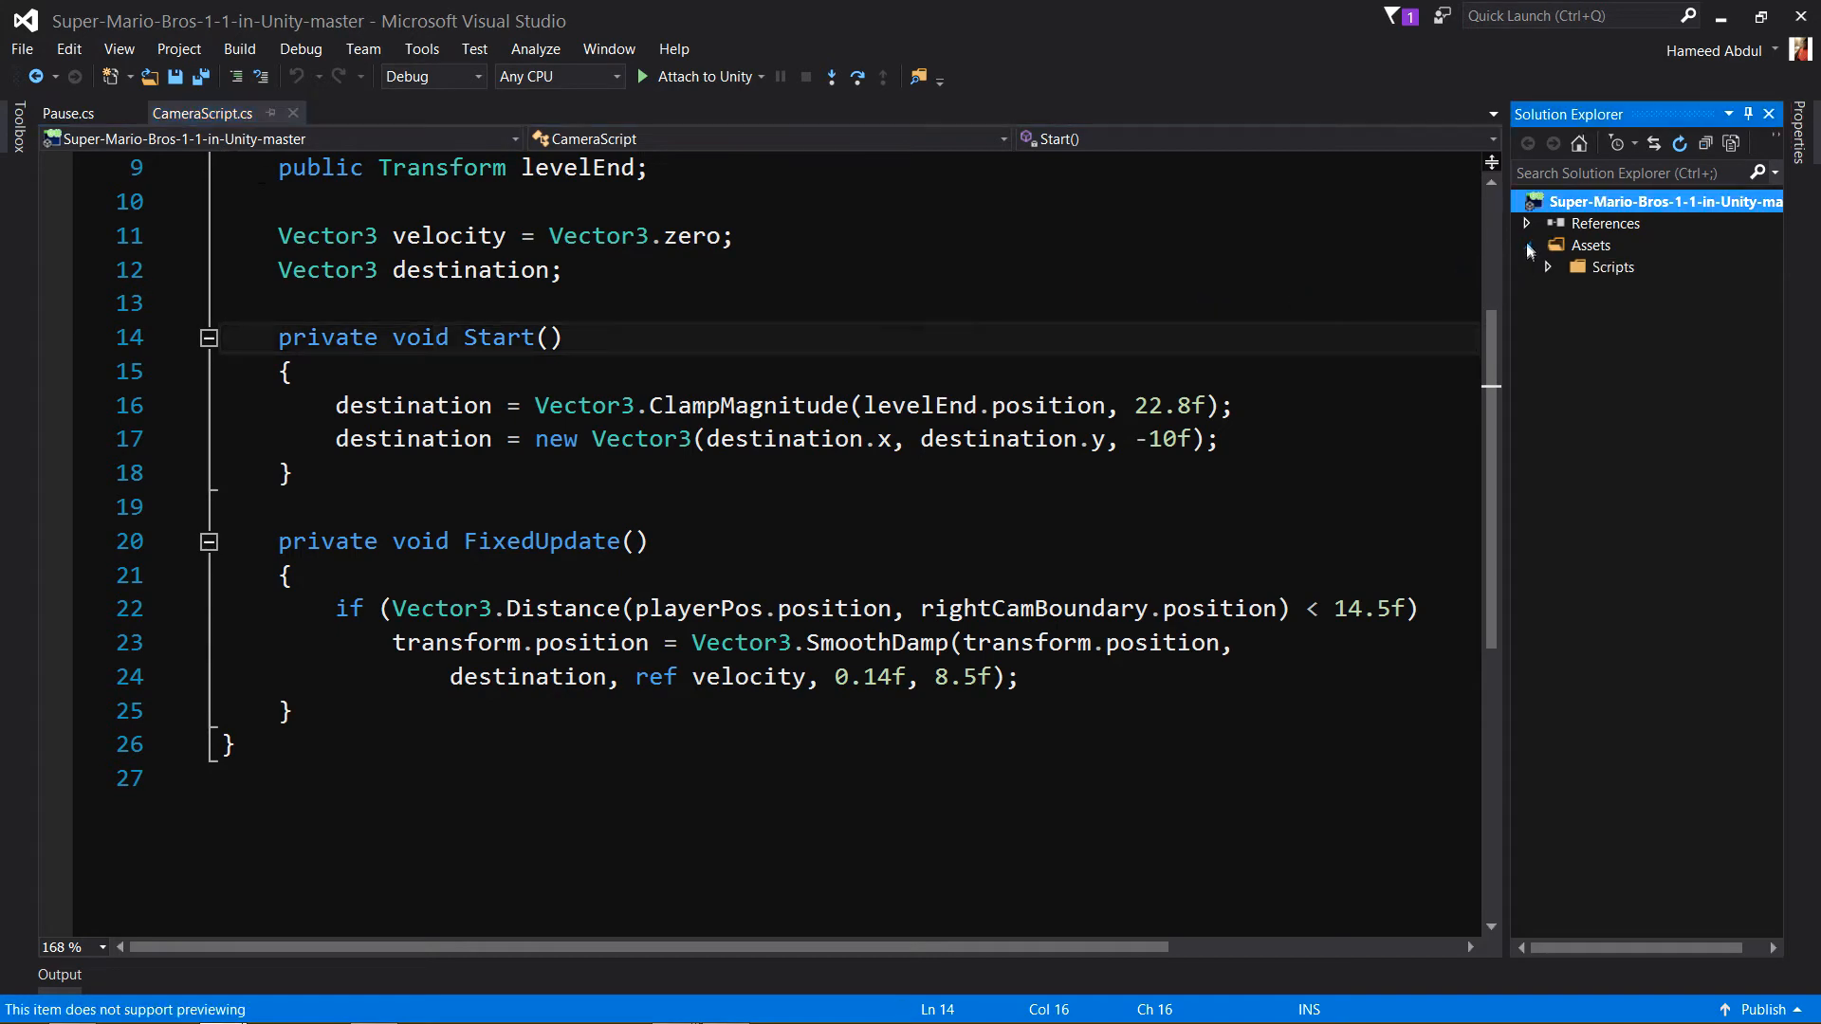
pyautogui.click(1548, 266)
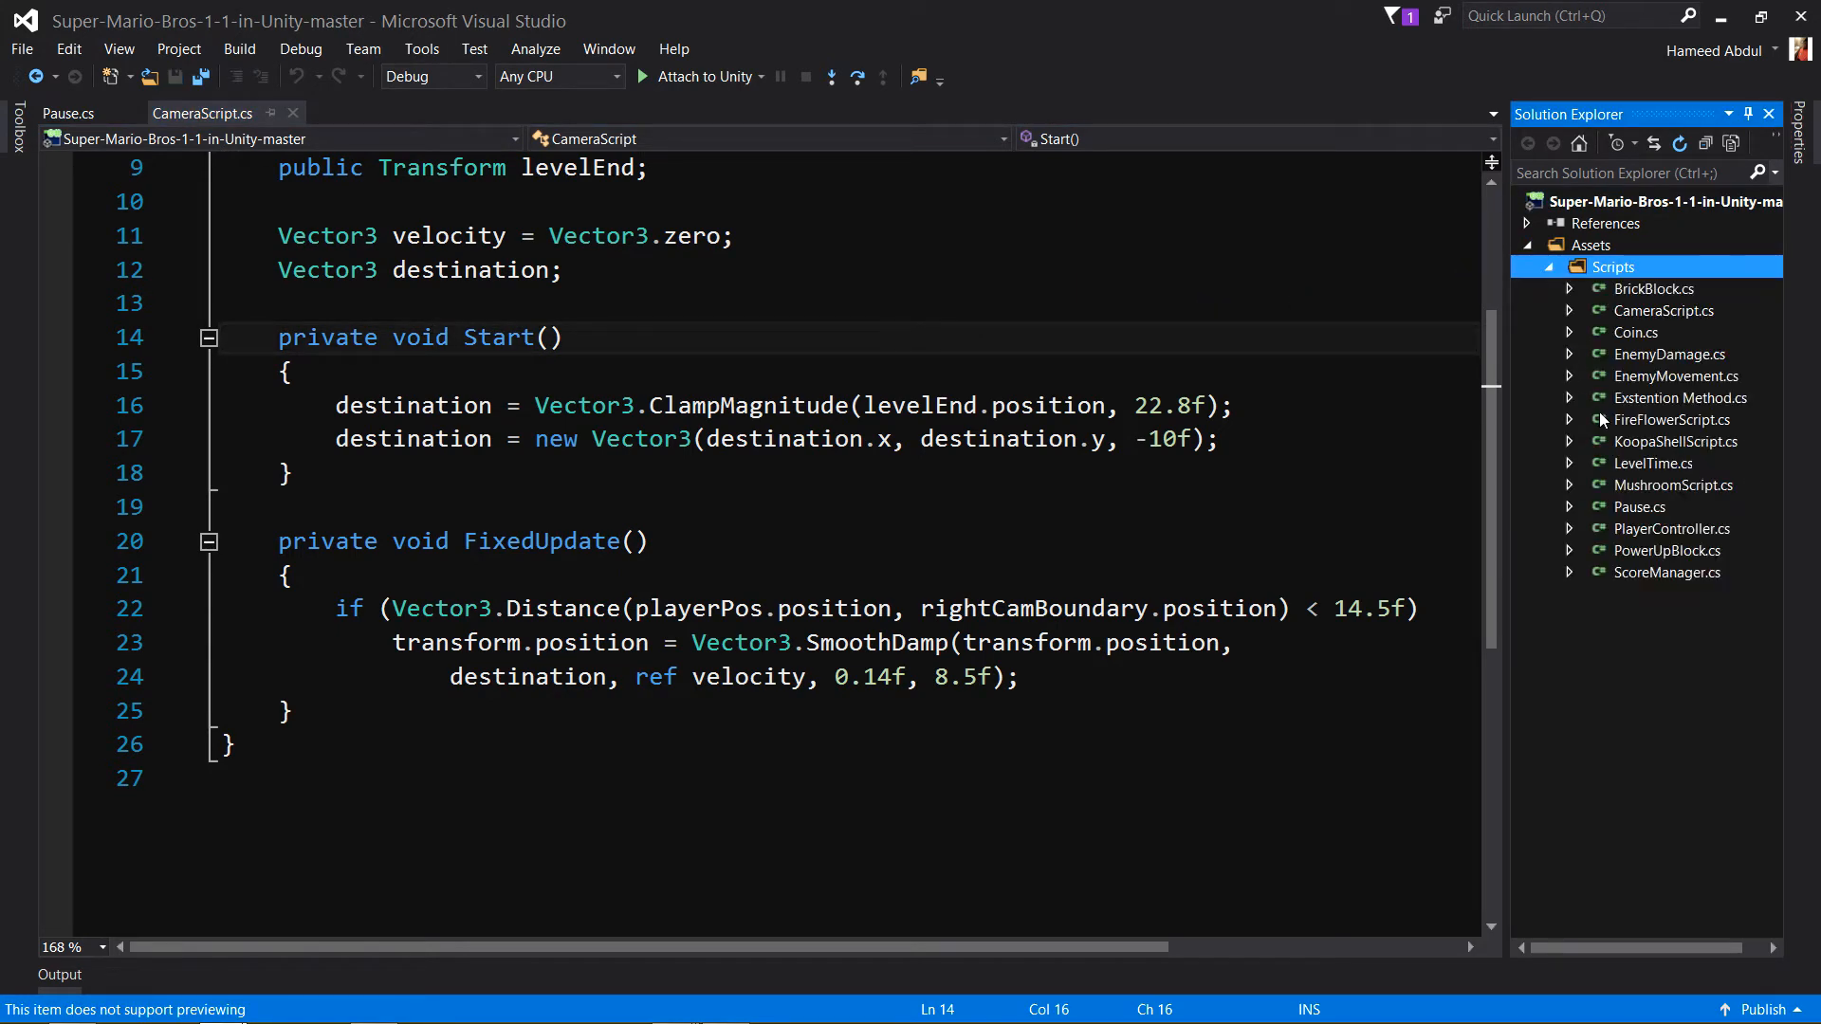
pyautogui.doubleClick(1652, 463)
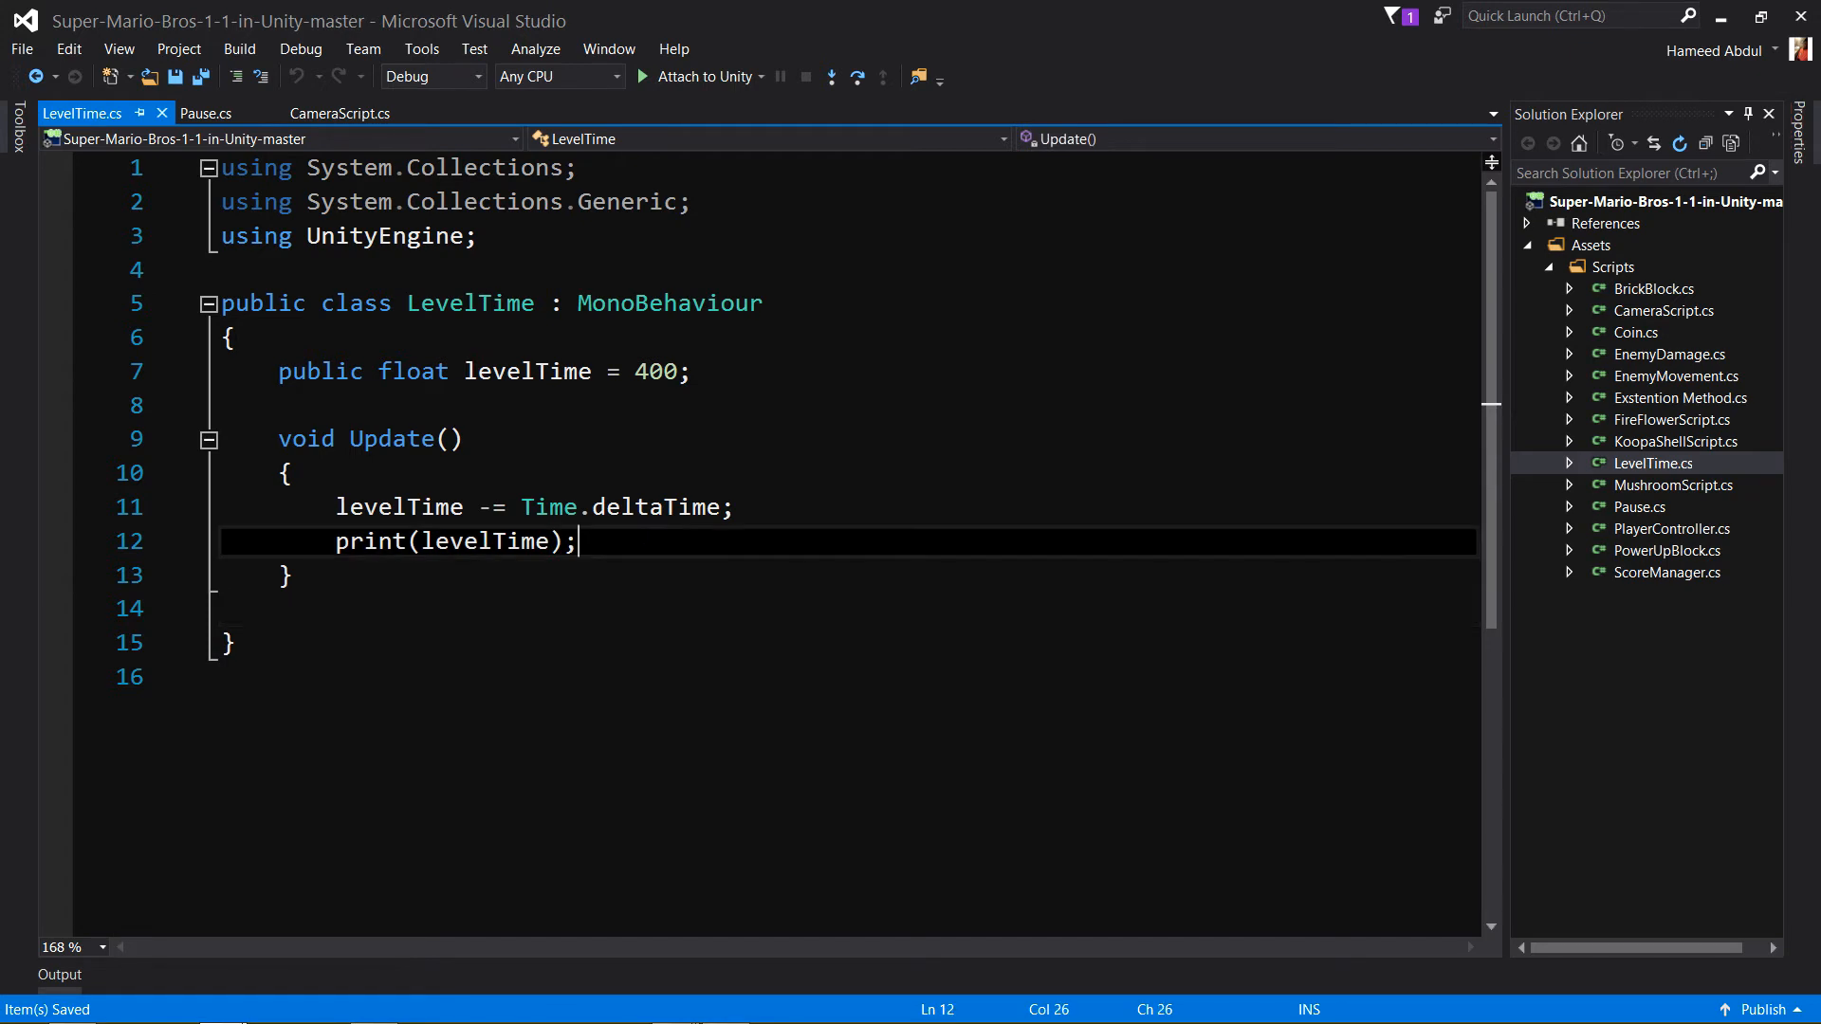
# Add a second 'print(levelTime);' line in Update.
pyautogui.write('d')
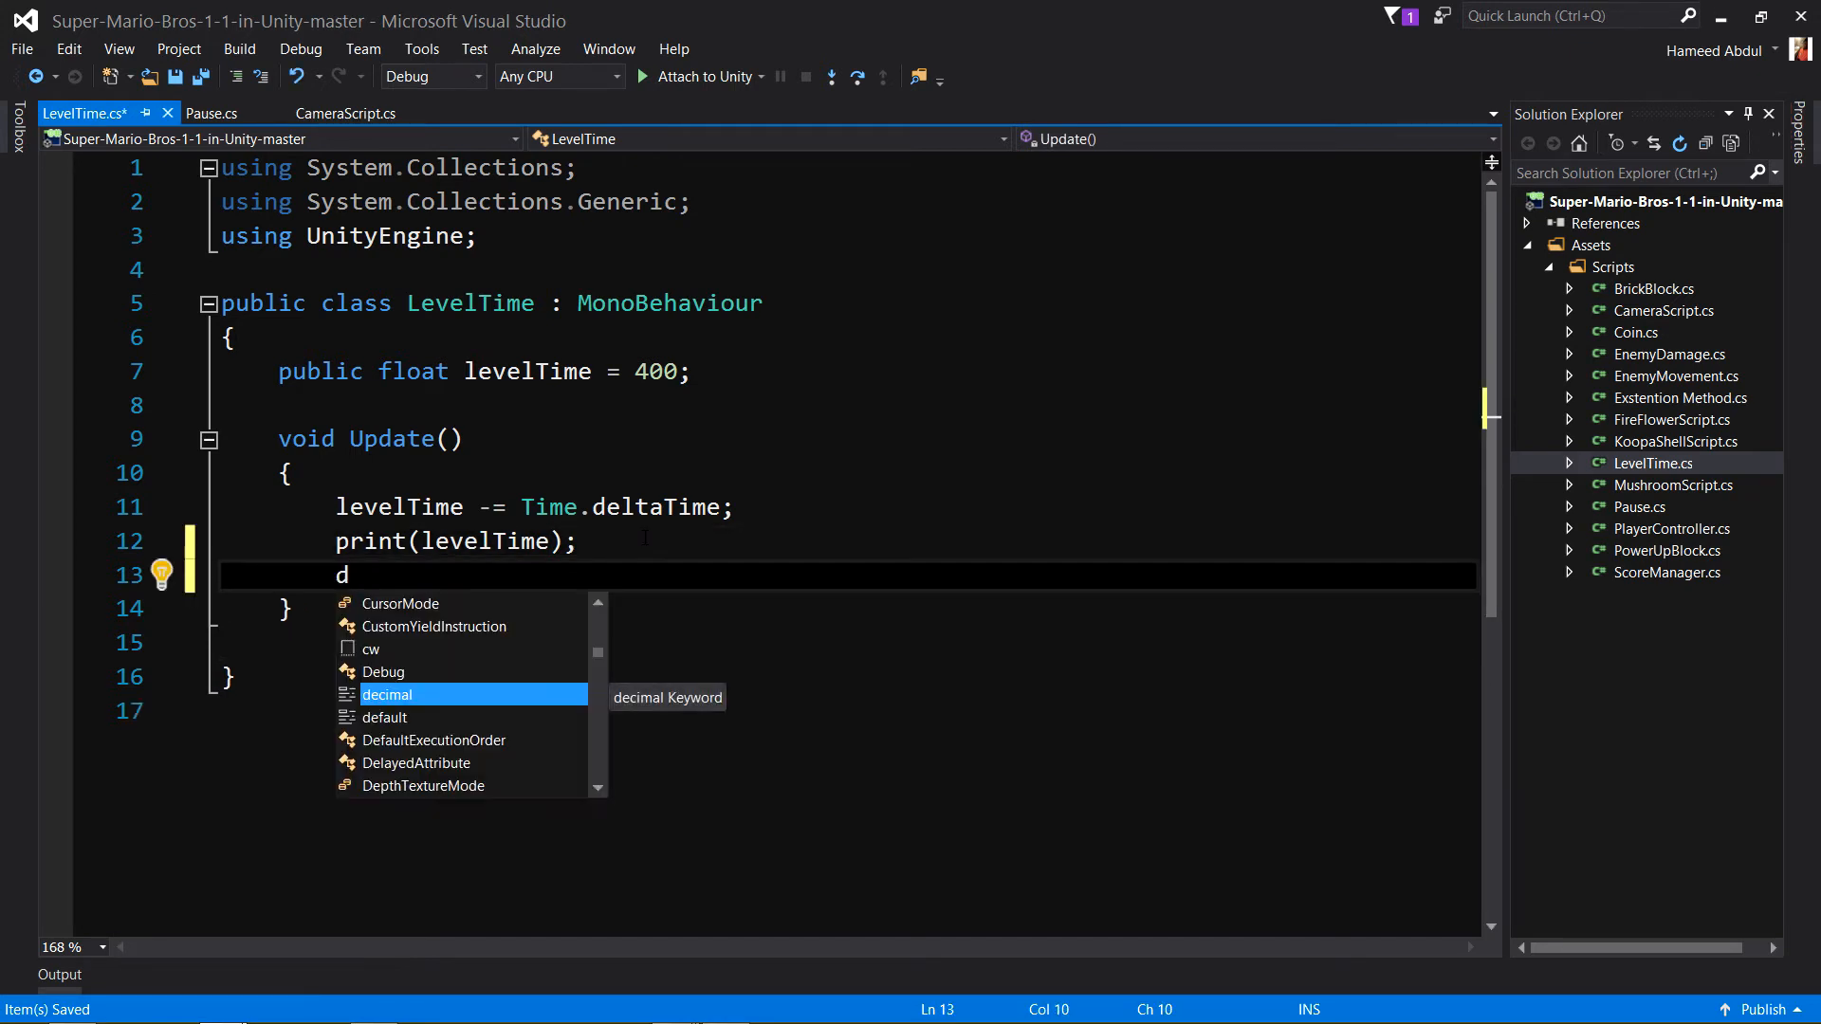
pyautogui.write('rint(')
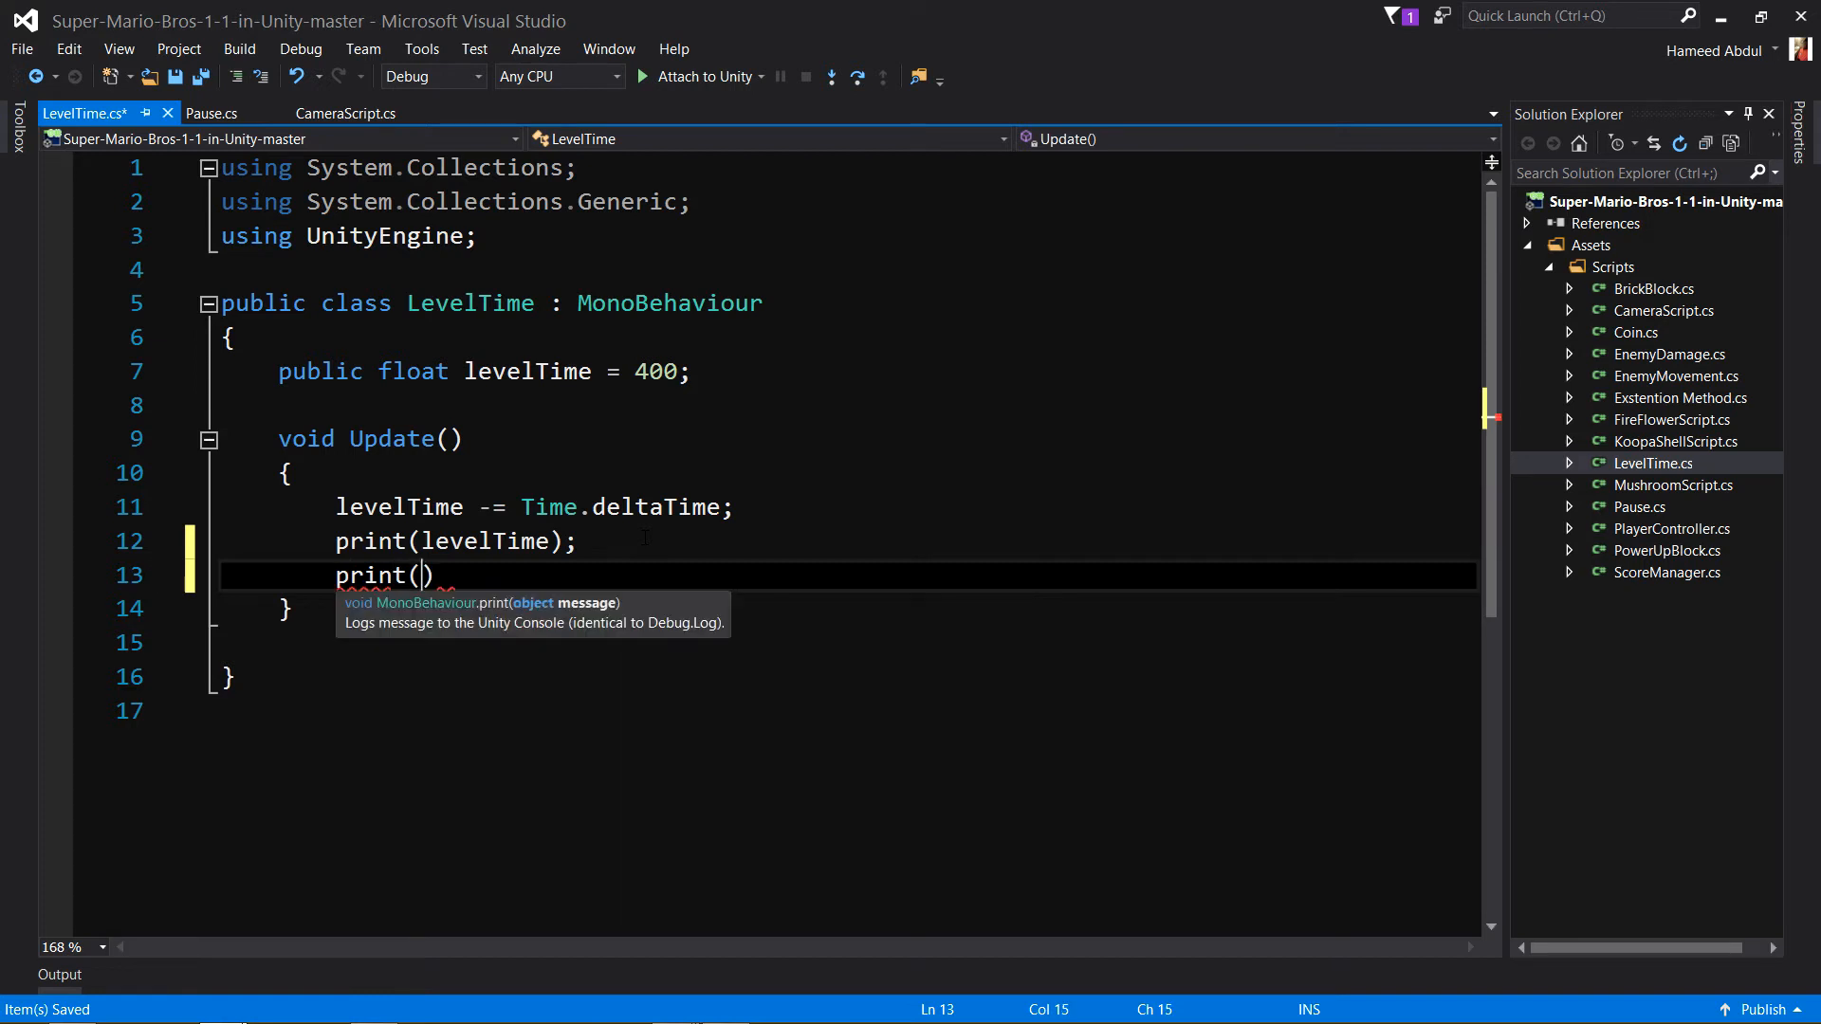
pyautogui.write('levelTime')
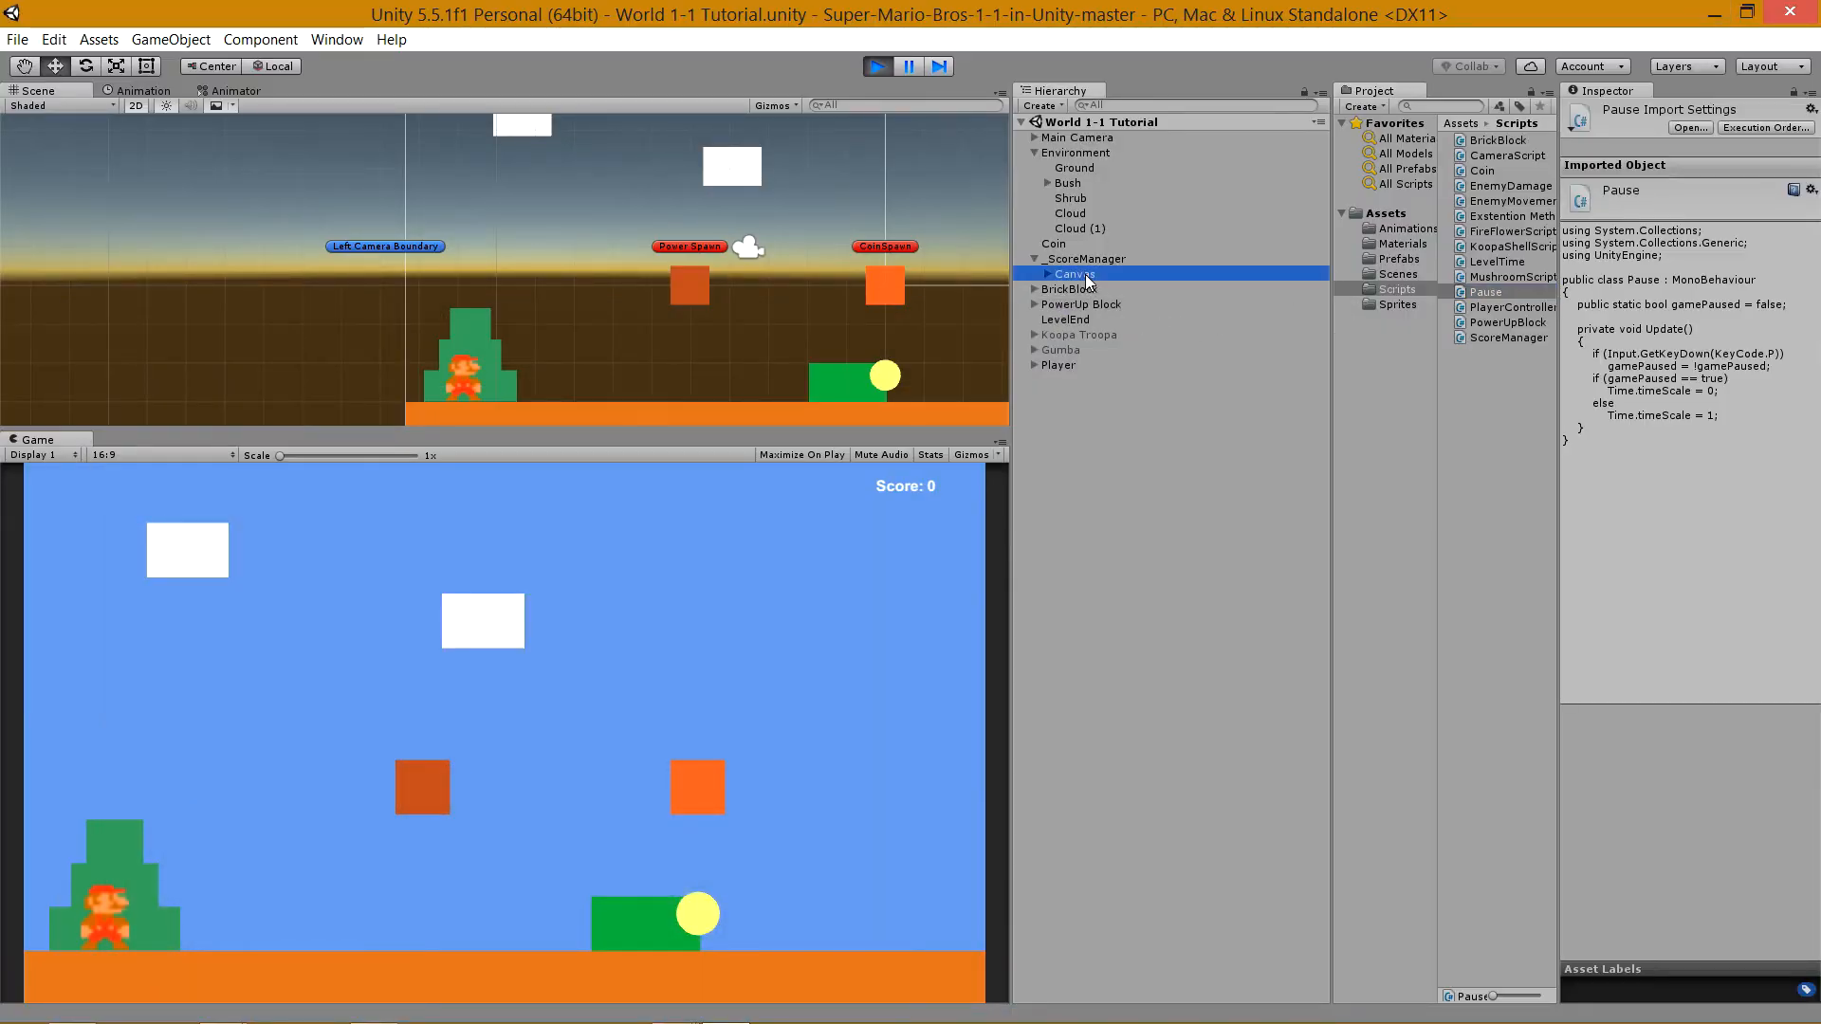
# Attach the LevelTime script (Level Time 400) to _ScoreManager and start a test run.
pyautogui.click(1089, 258)
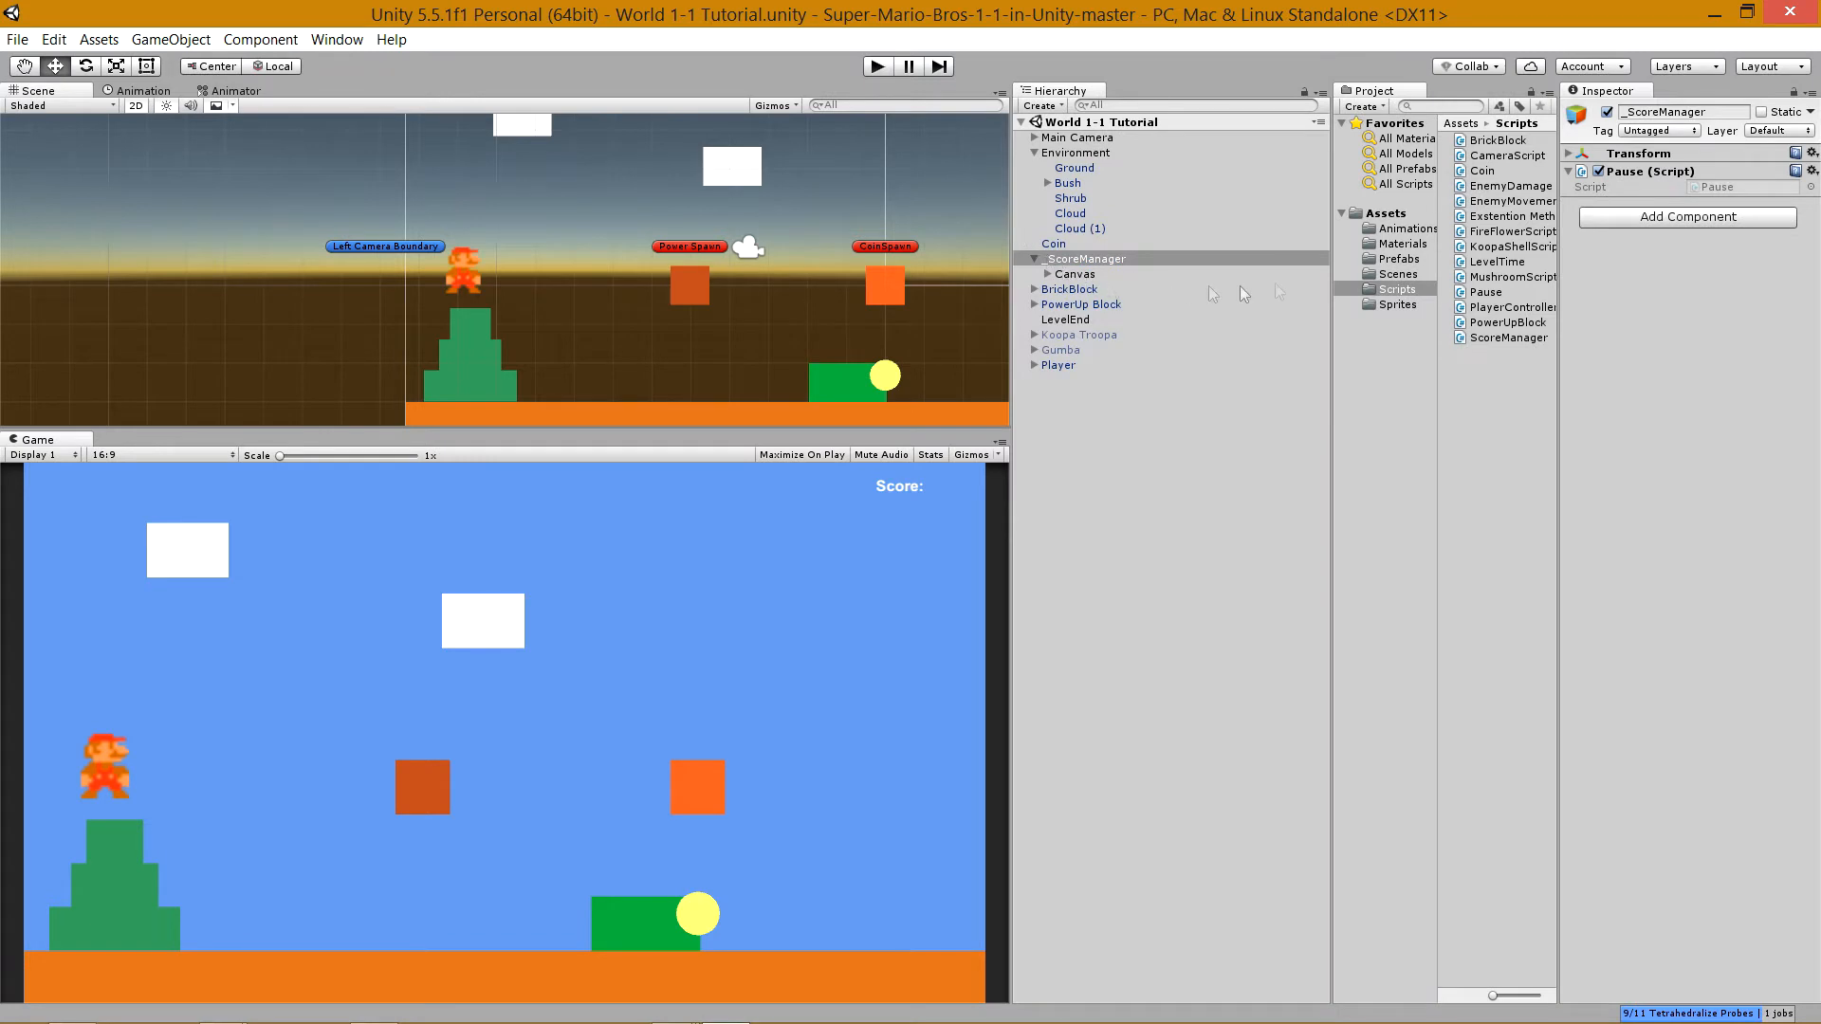
pyautogui.click(1499, 262)
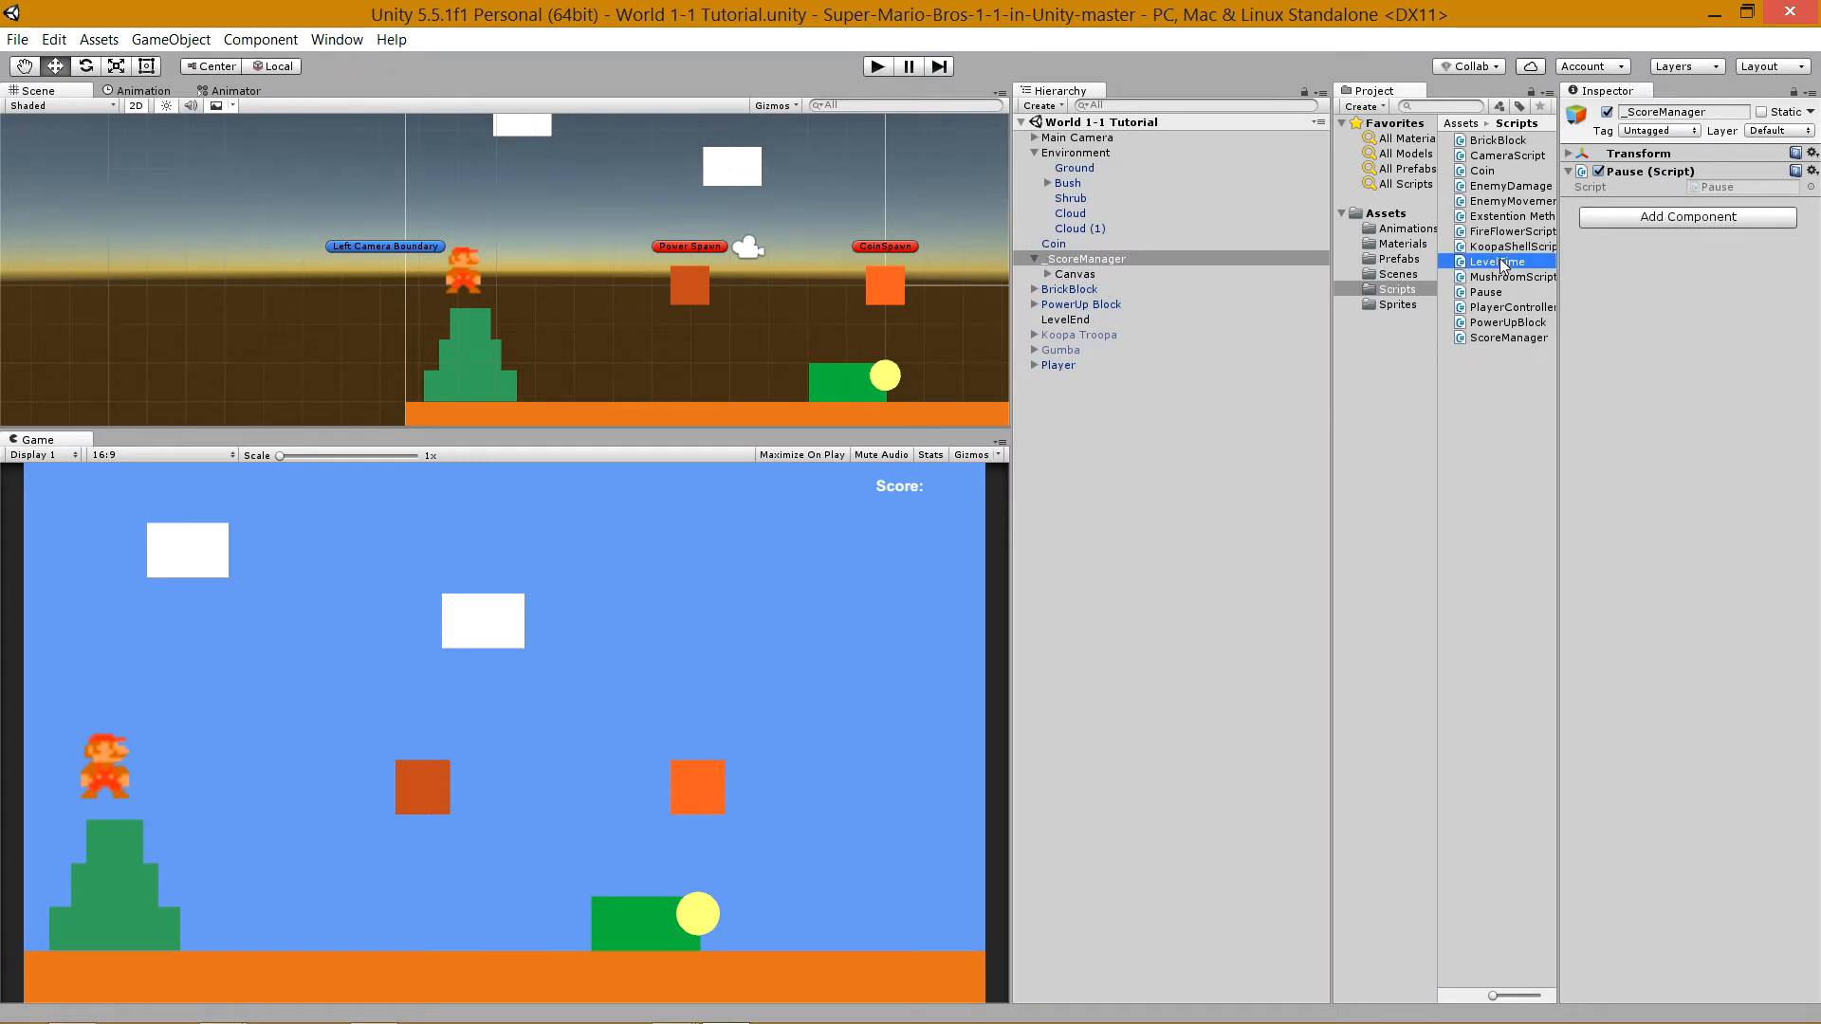
pyautogui.click(1497, 262)
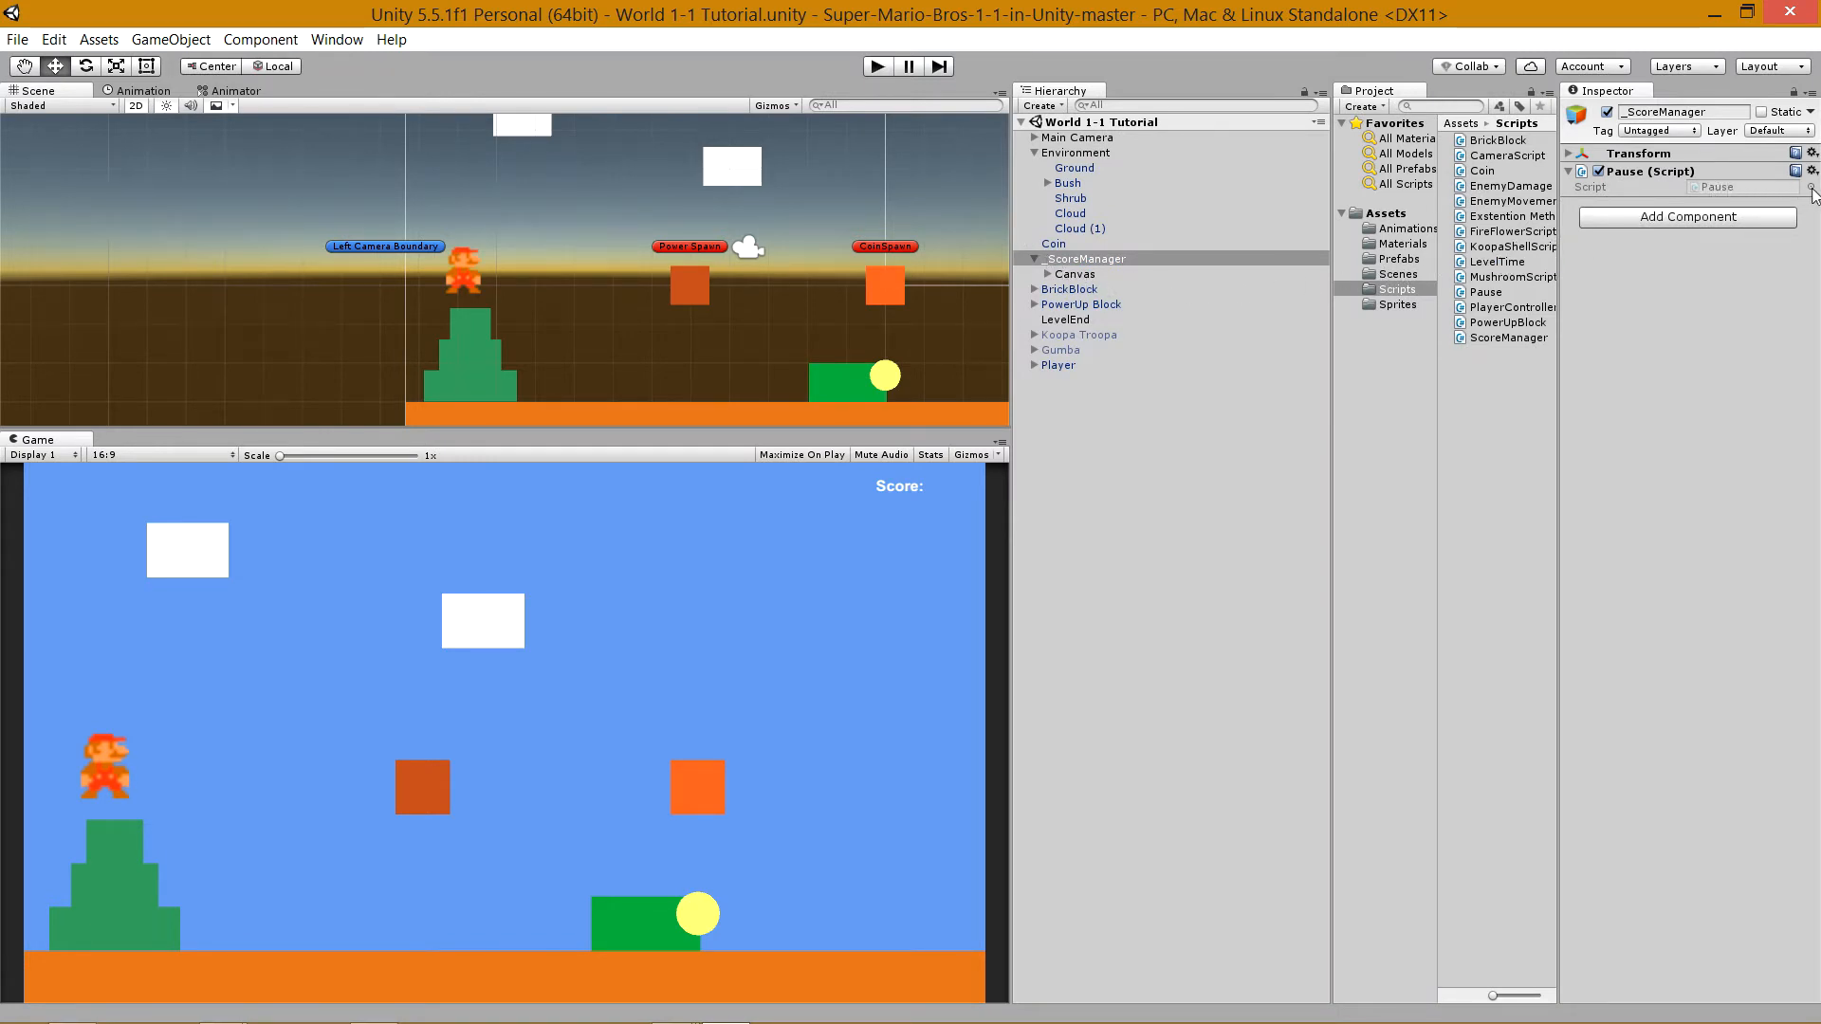
pyautogui.moveTo(1223, 330)
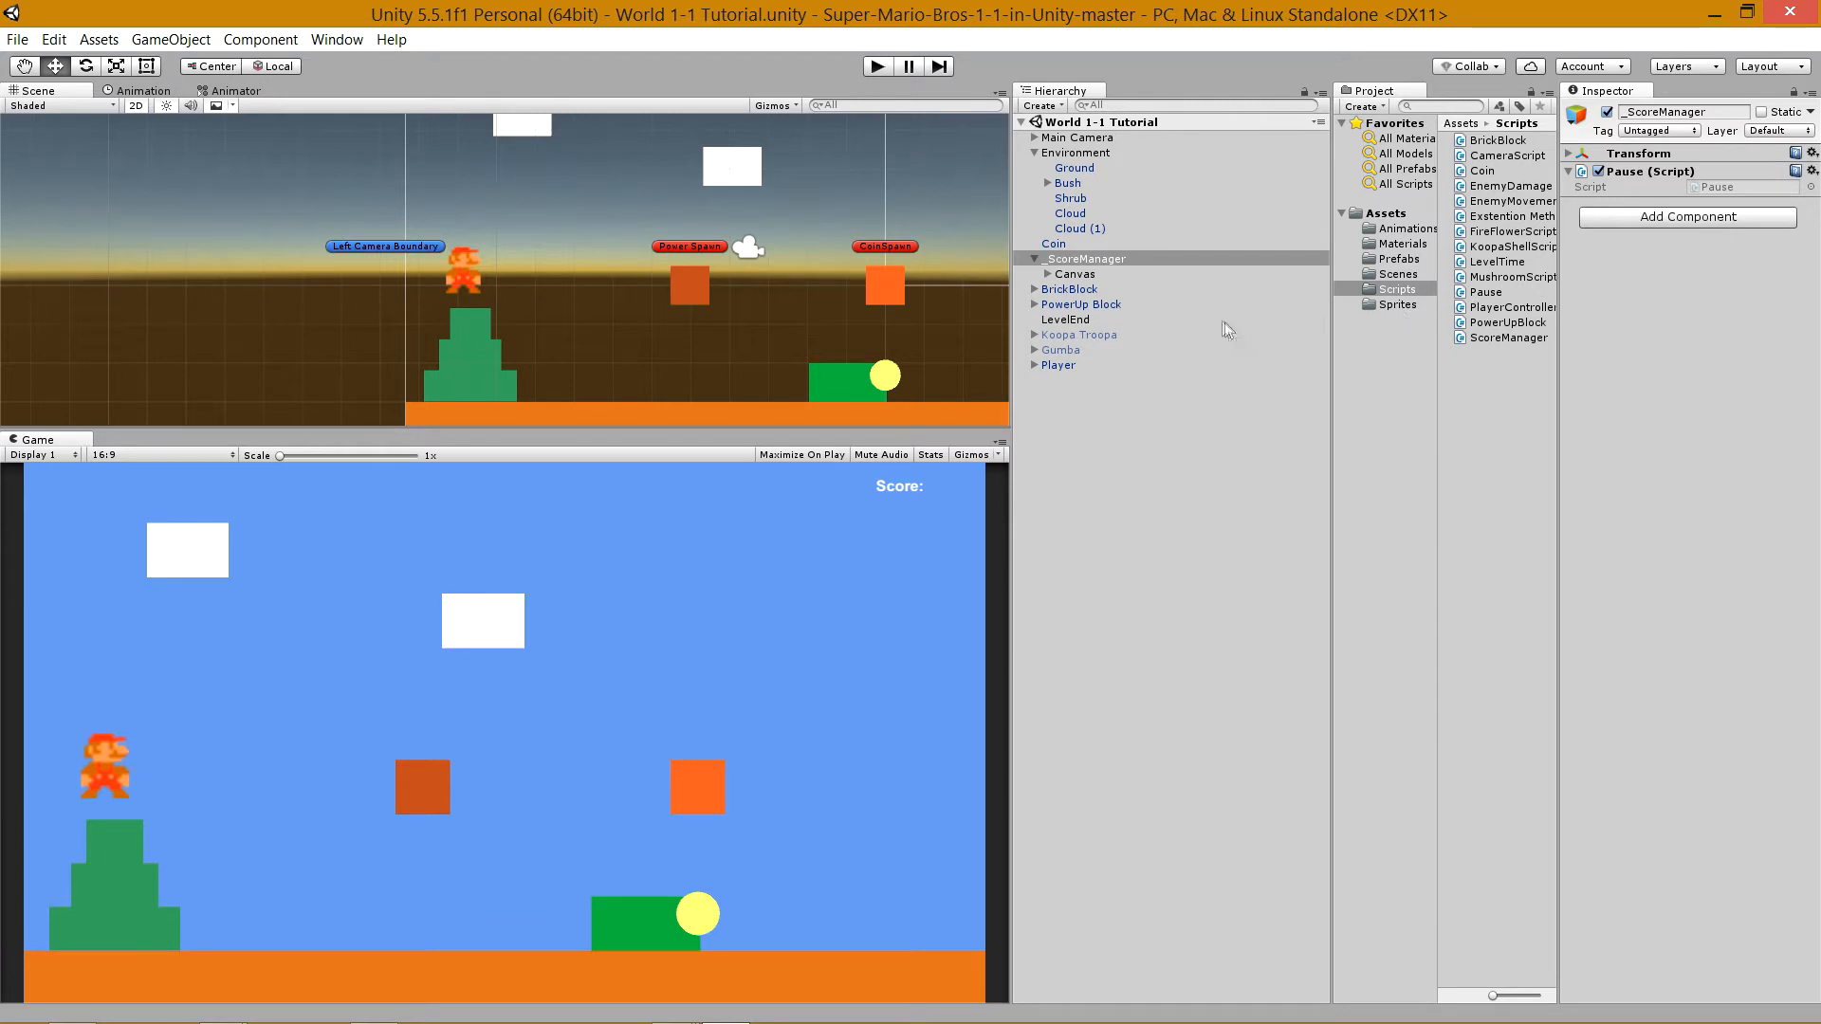
pyautogui.moveTo(1350, 284)
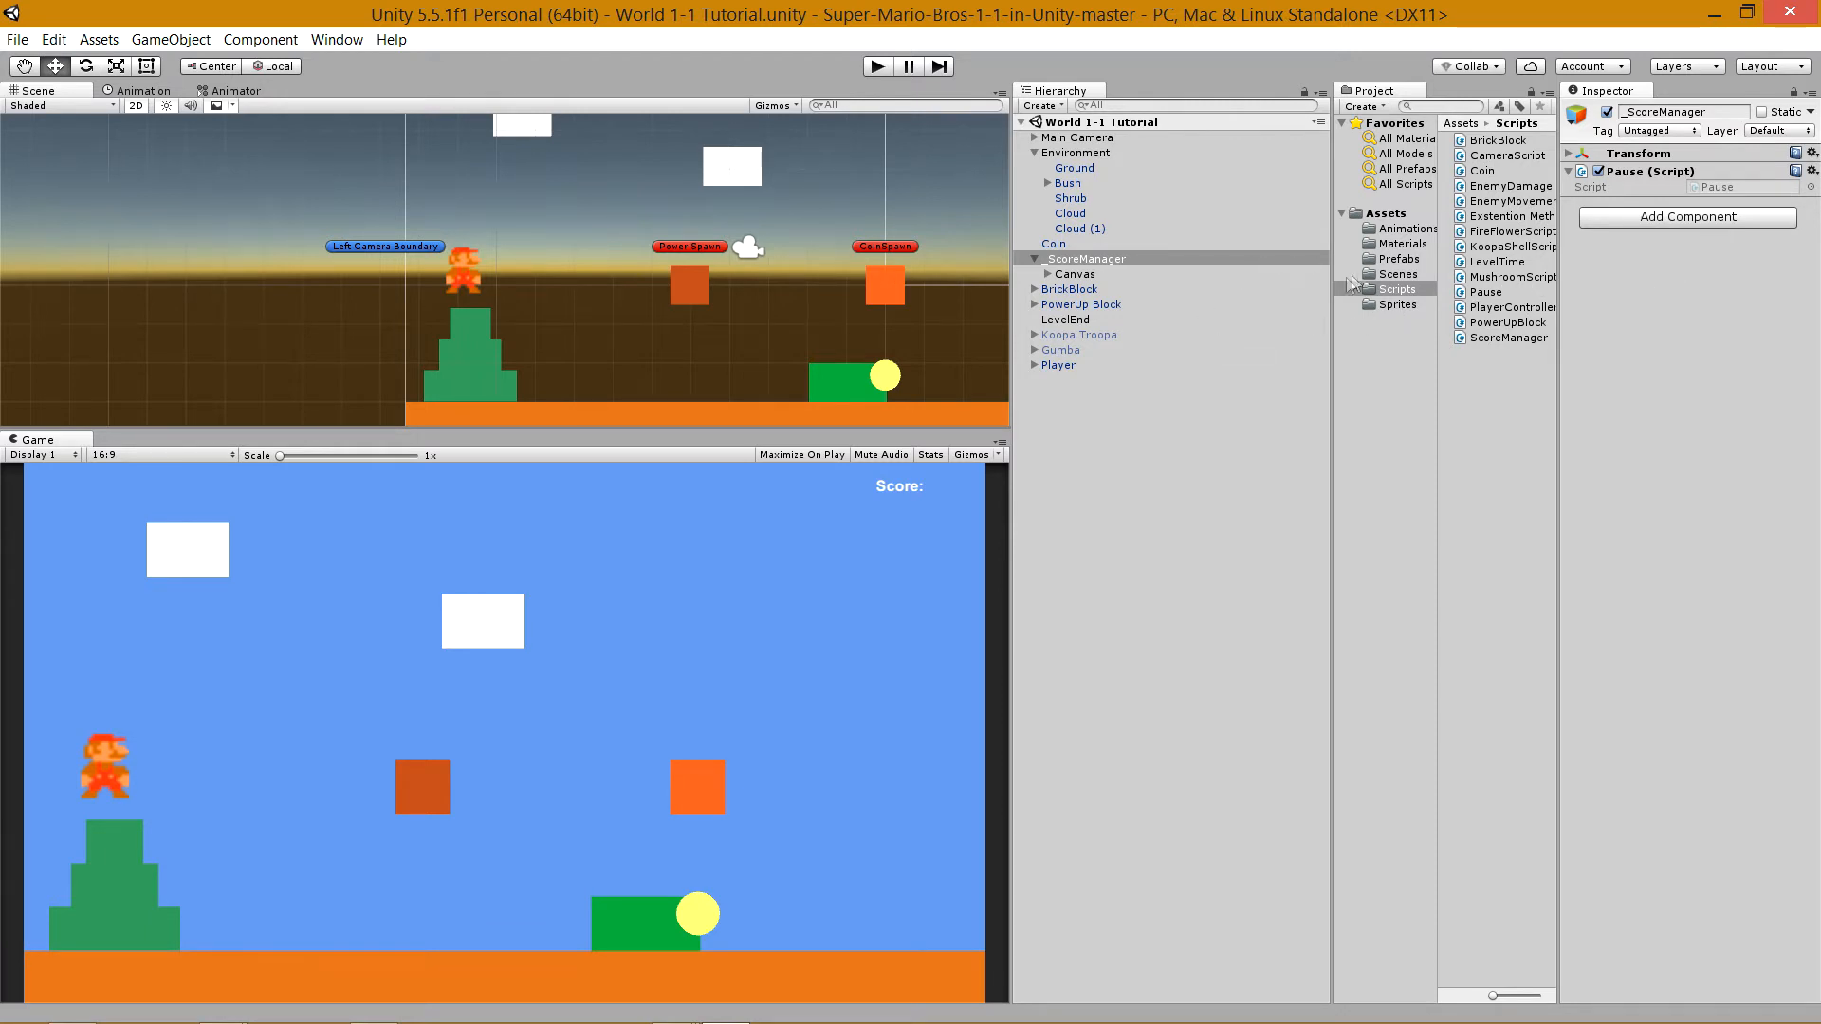
pyautogui.click(1085, 257)
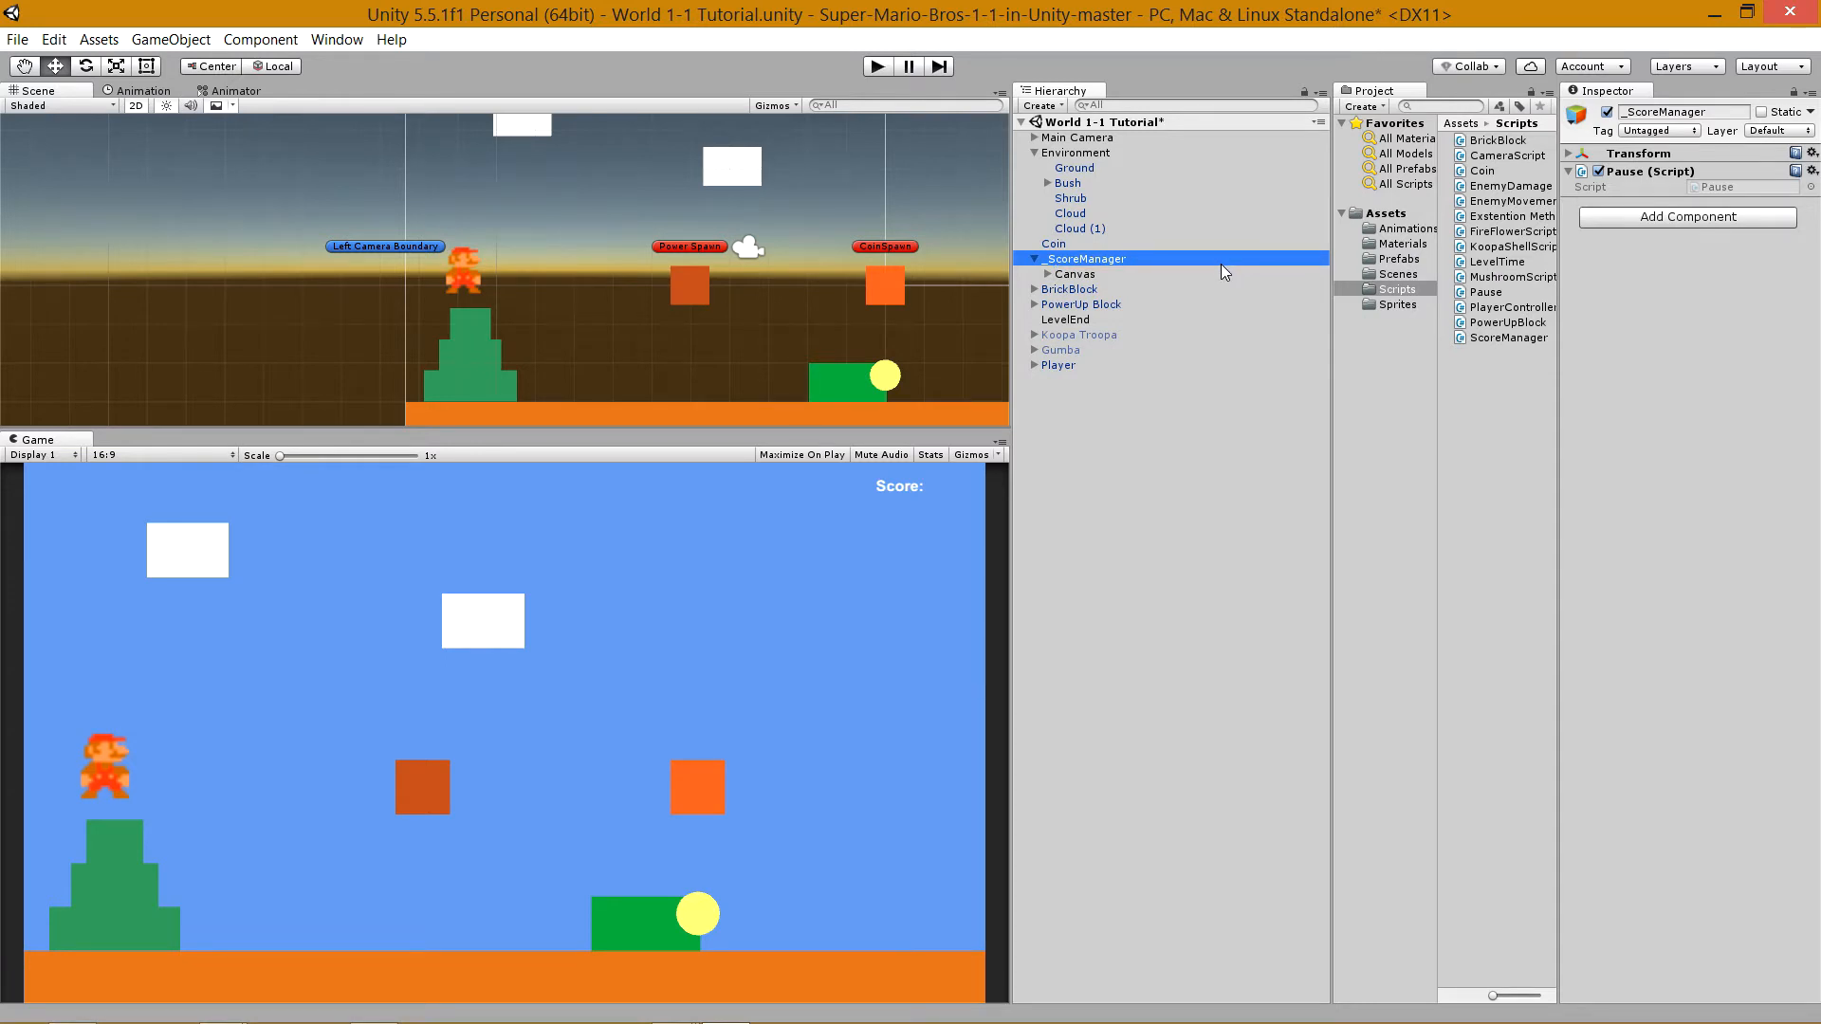
pyautogui.moveTo(1415, 271)
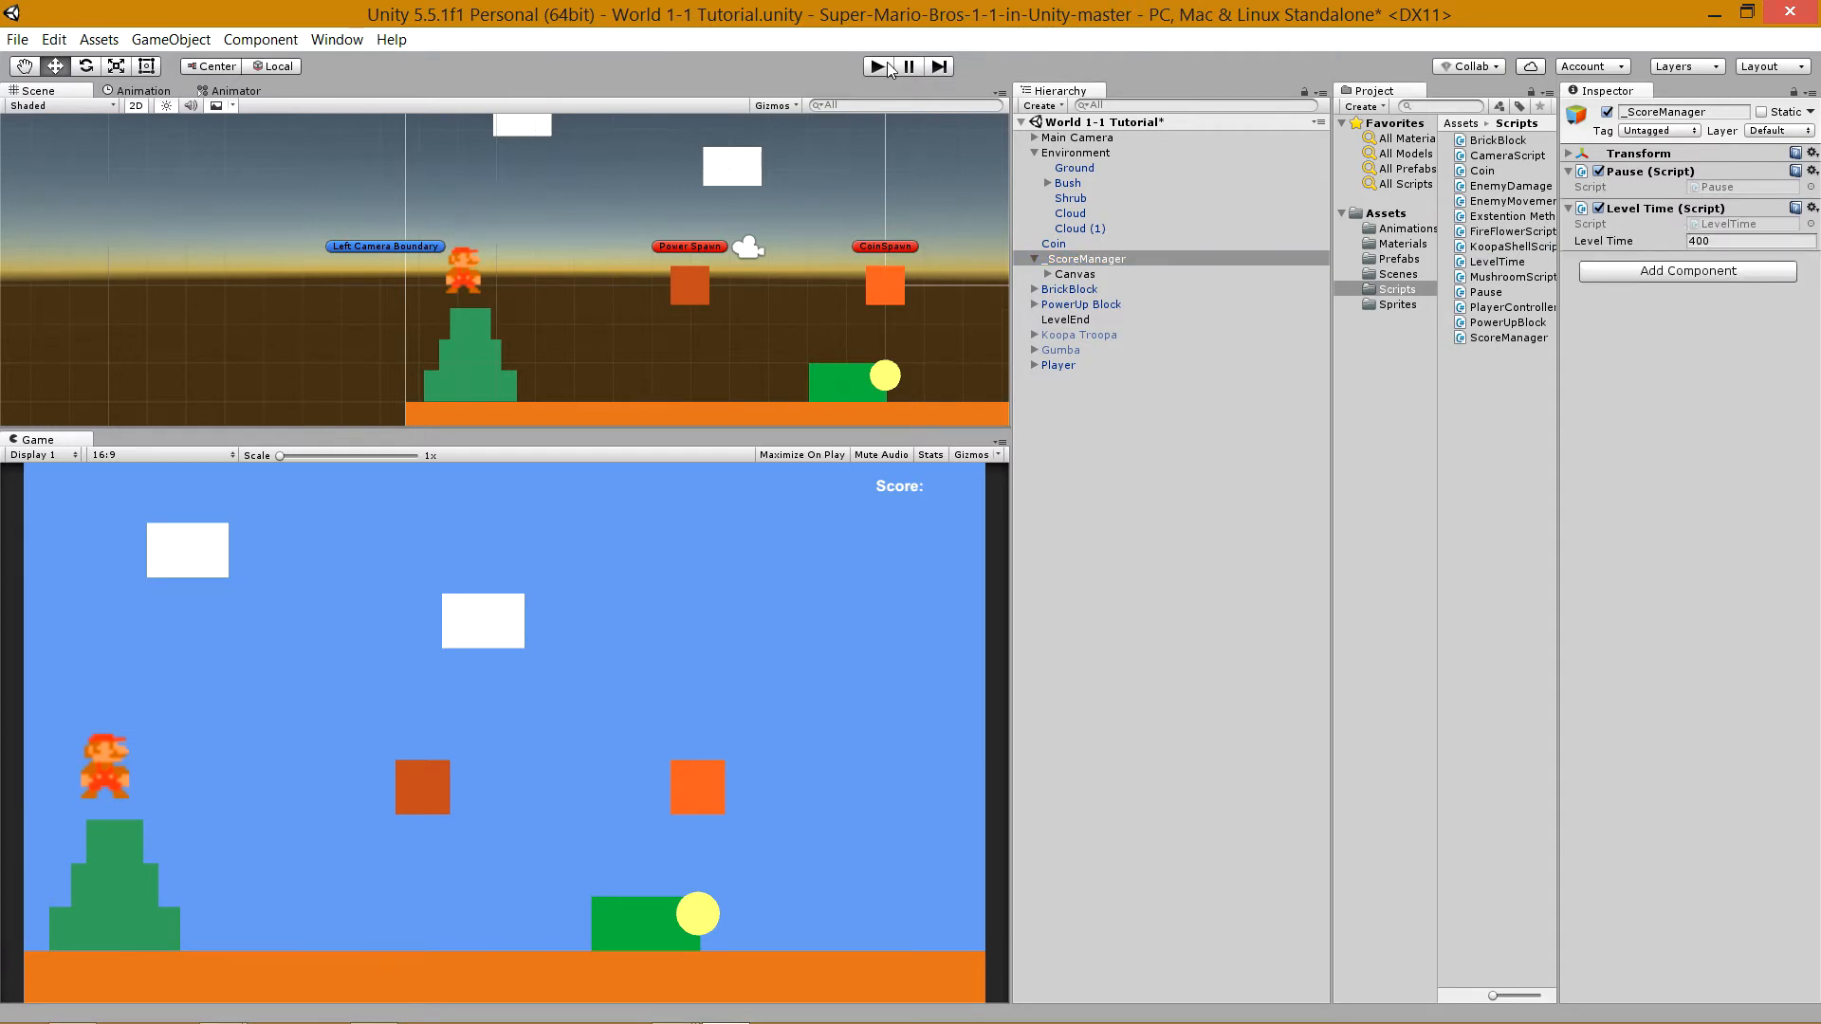
pyautogui.click(878, 66)
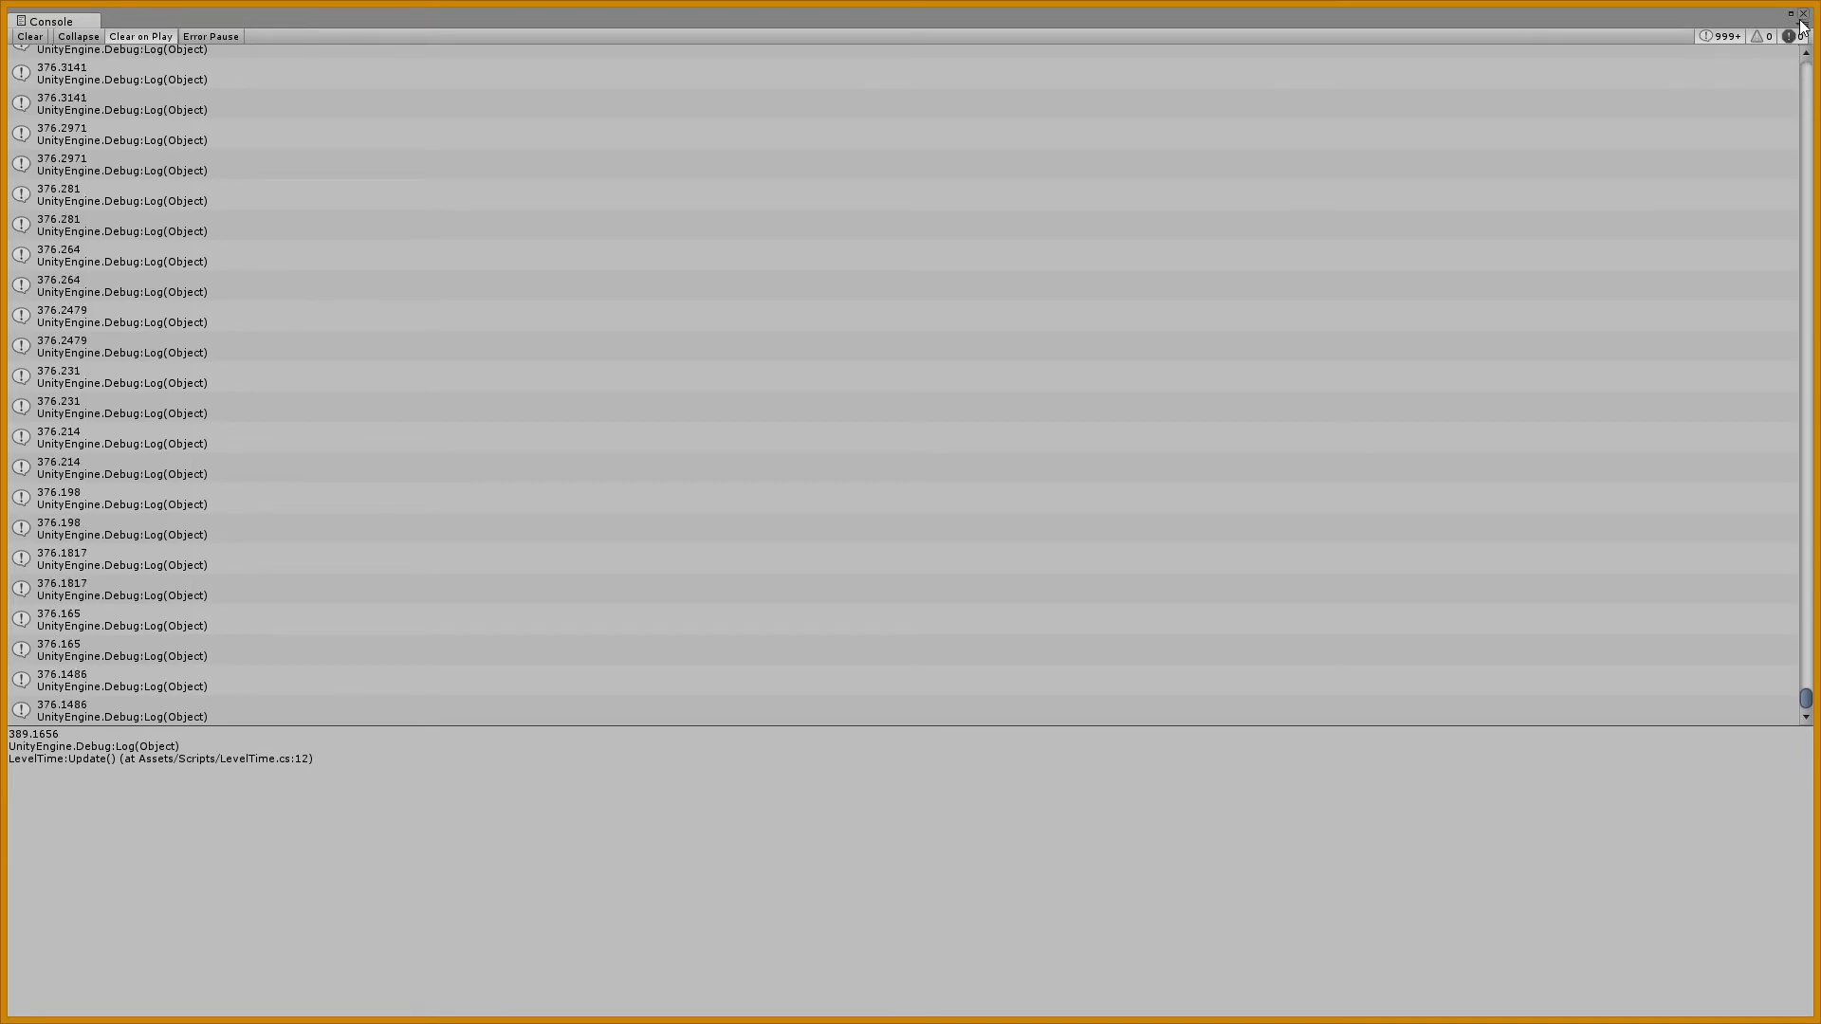
# Restore the maximized Console so the Scene and Game views show again.
pyautogui.click(1804, 19)
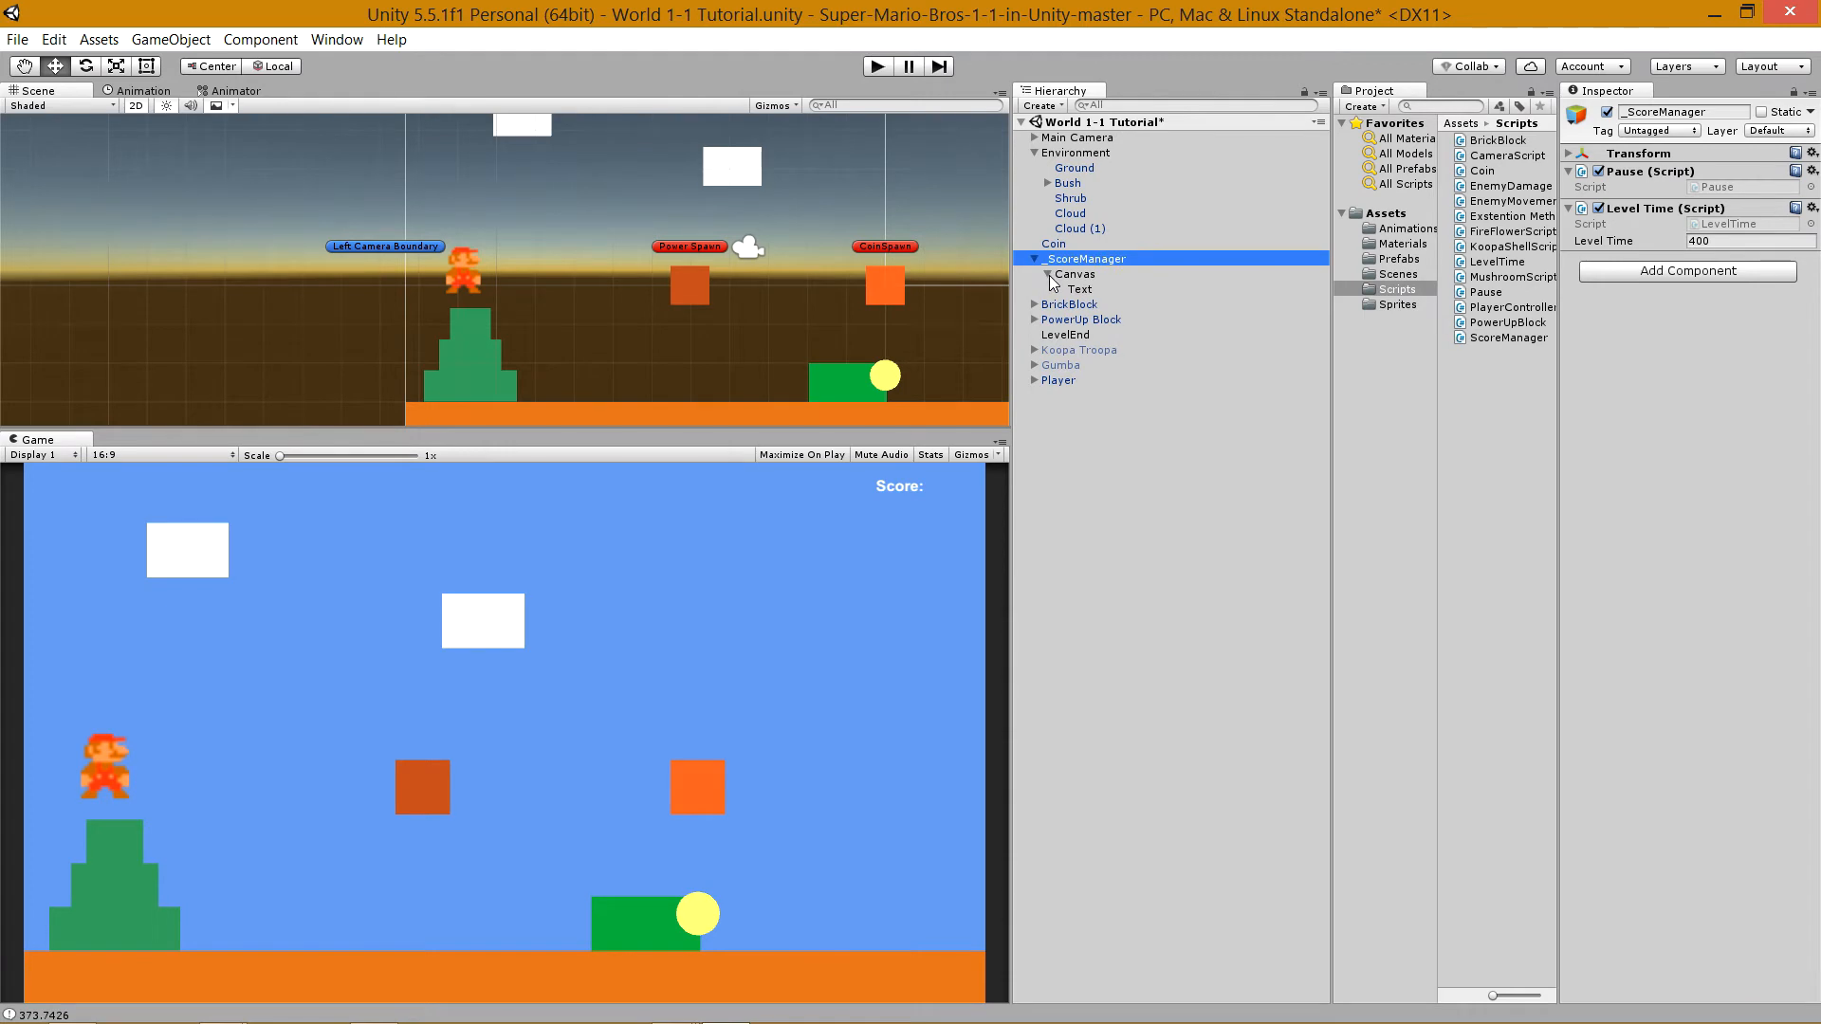
# Rename the Canvas Text object to Score Text and make it display Mario.
pyautogui.click(1080, 288)
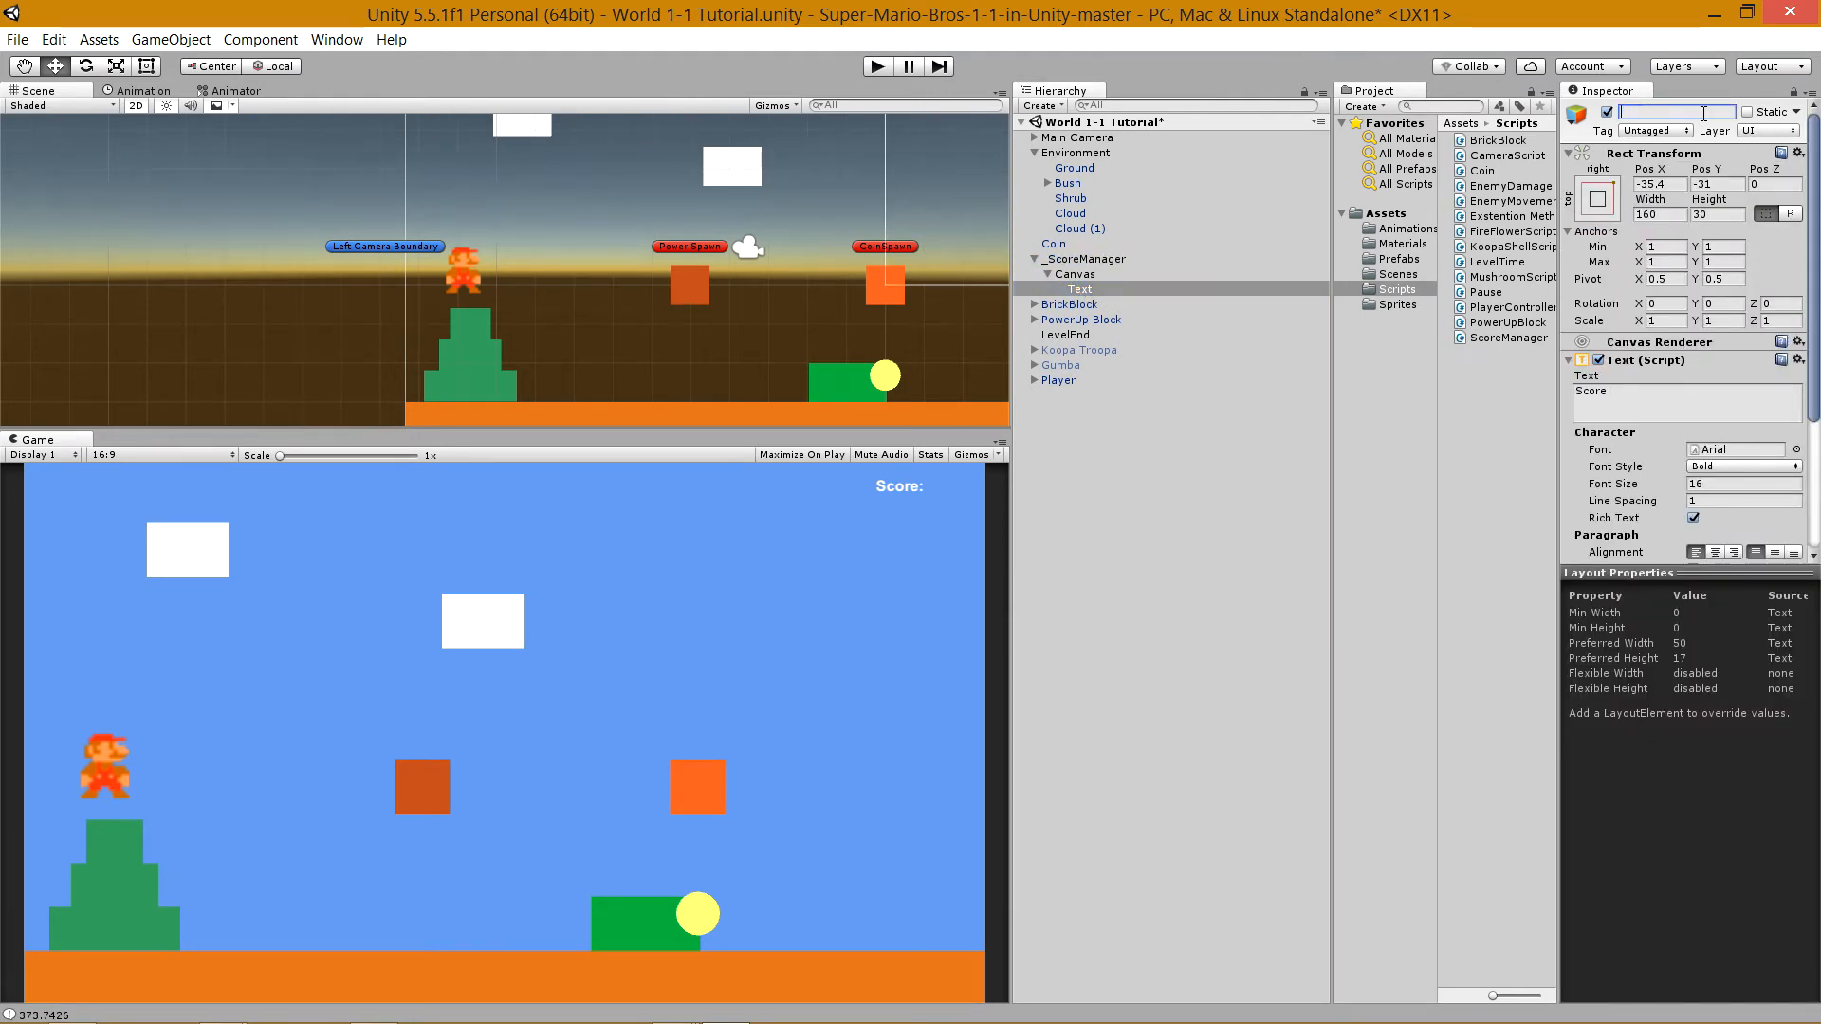
pyautogui.write('Score Text')
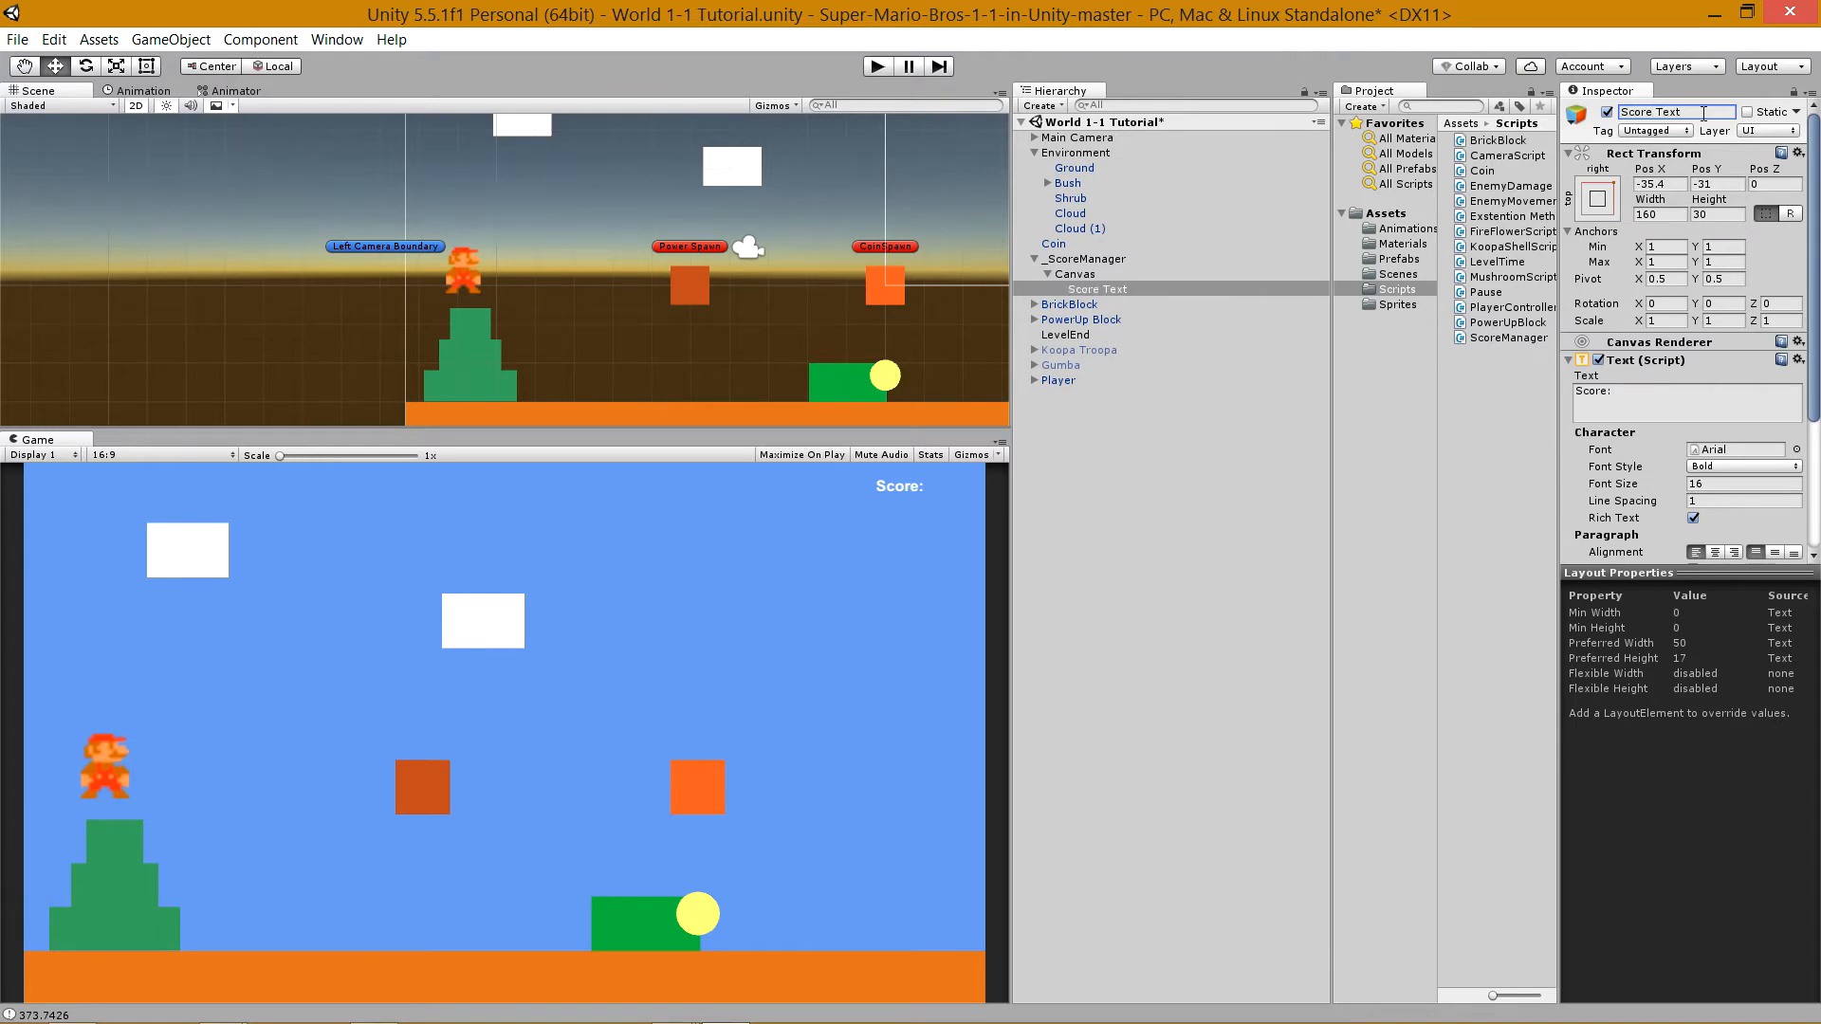
pyautogui.click(1684, 403)
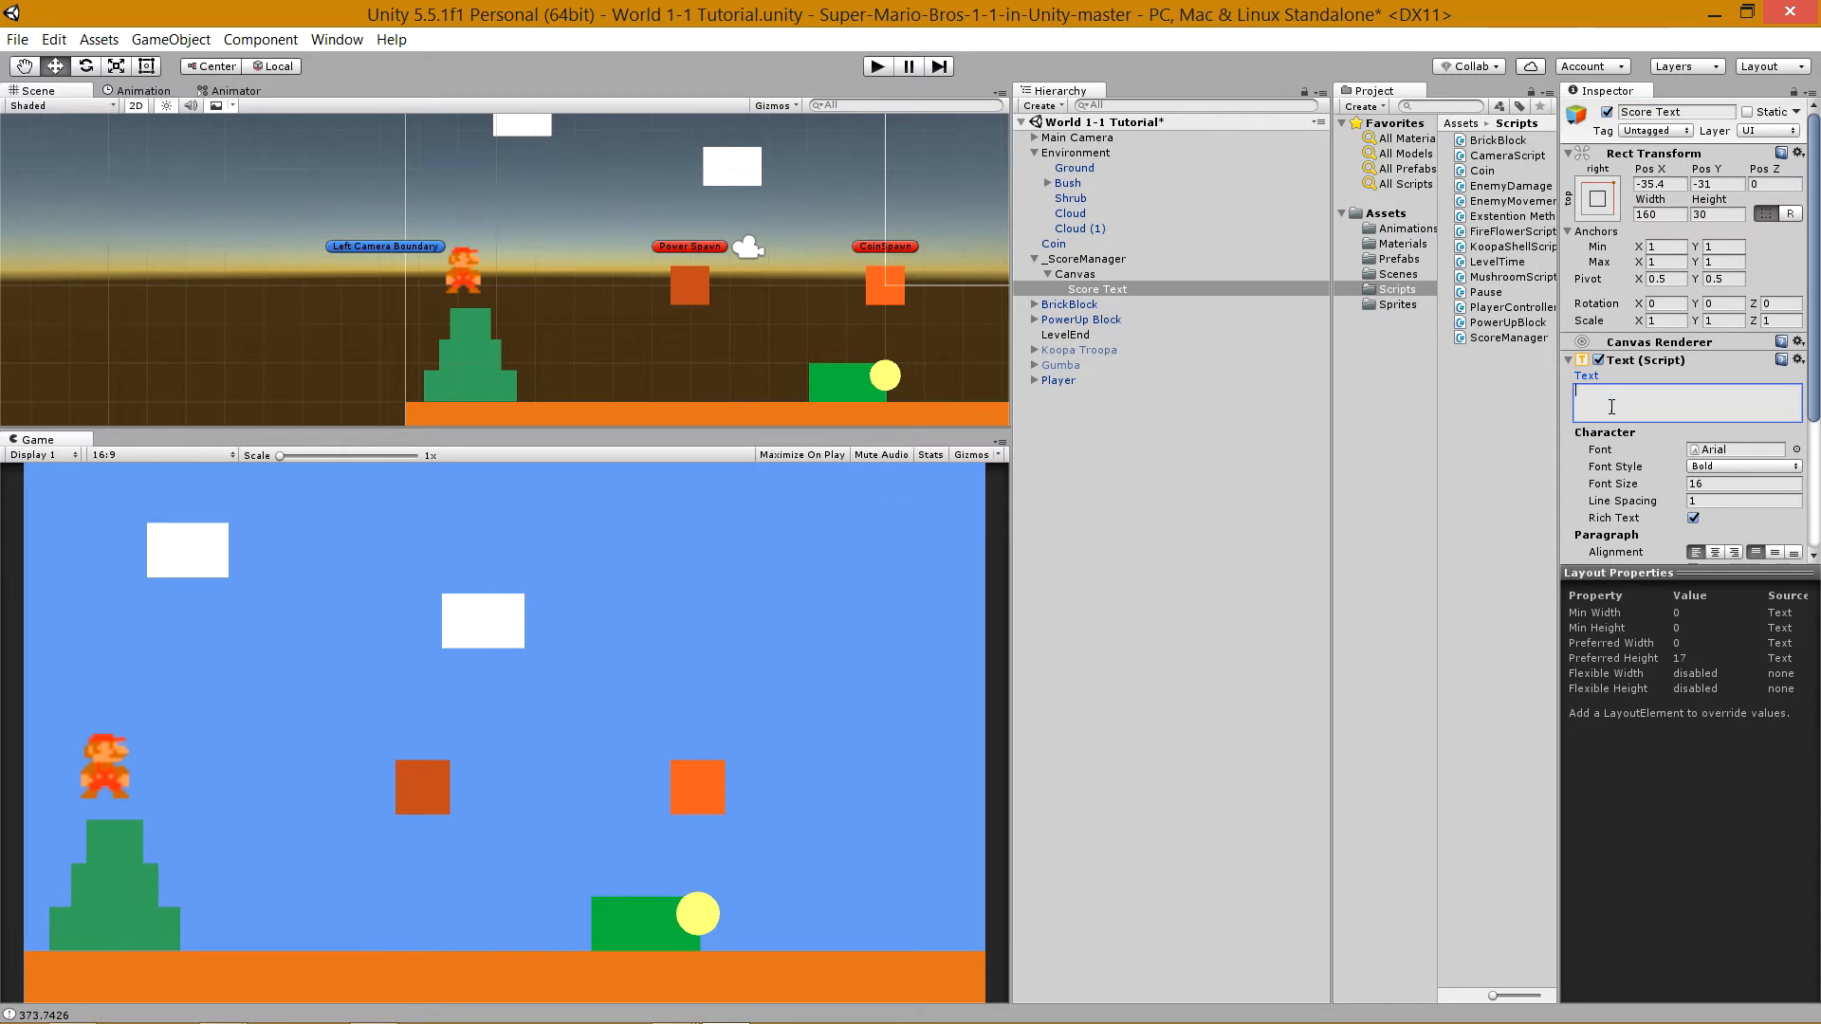
pyautogui.write('Mario')
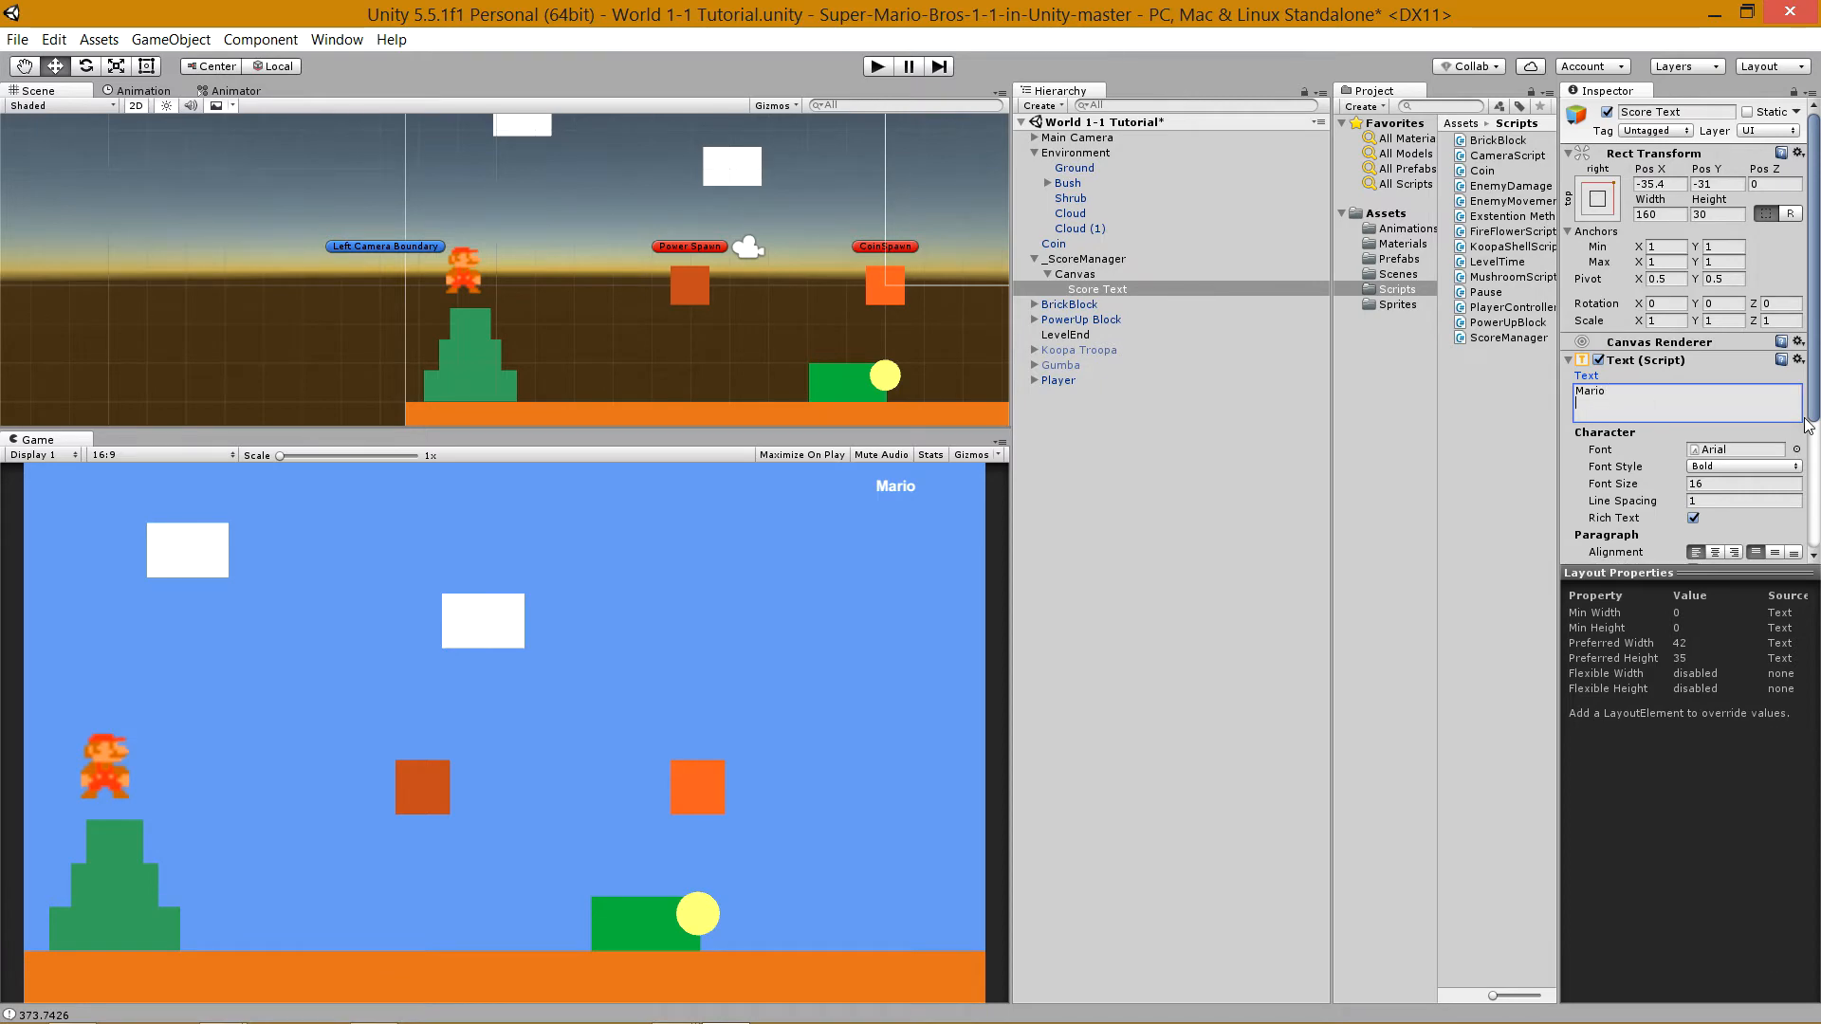
# Right-align Score Text and set both horizontal and vertical overflow to Overflow.
pyautogui.scroll(-3)
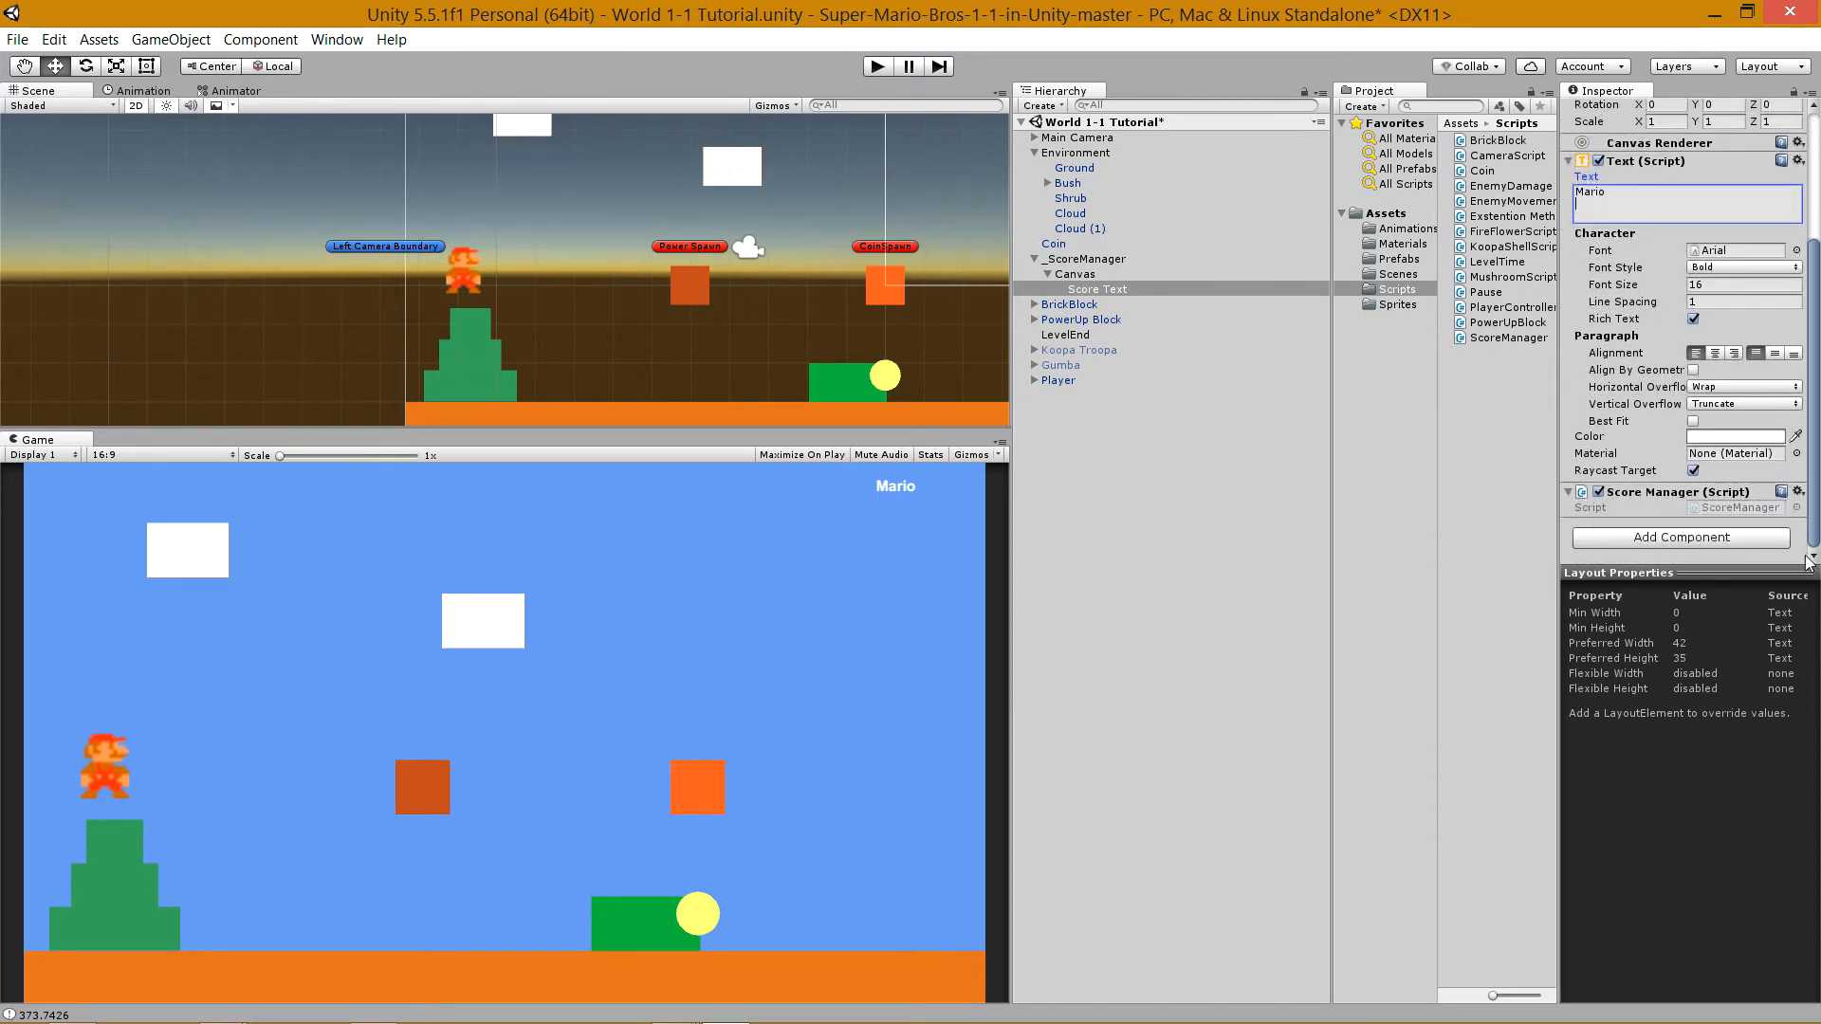
pyautogui.click(1740, 402)
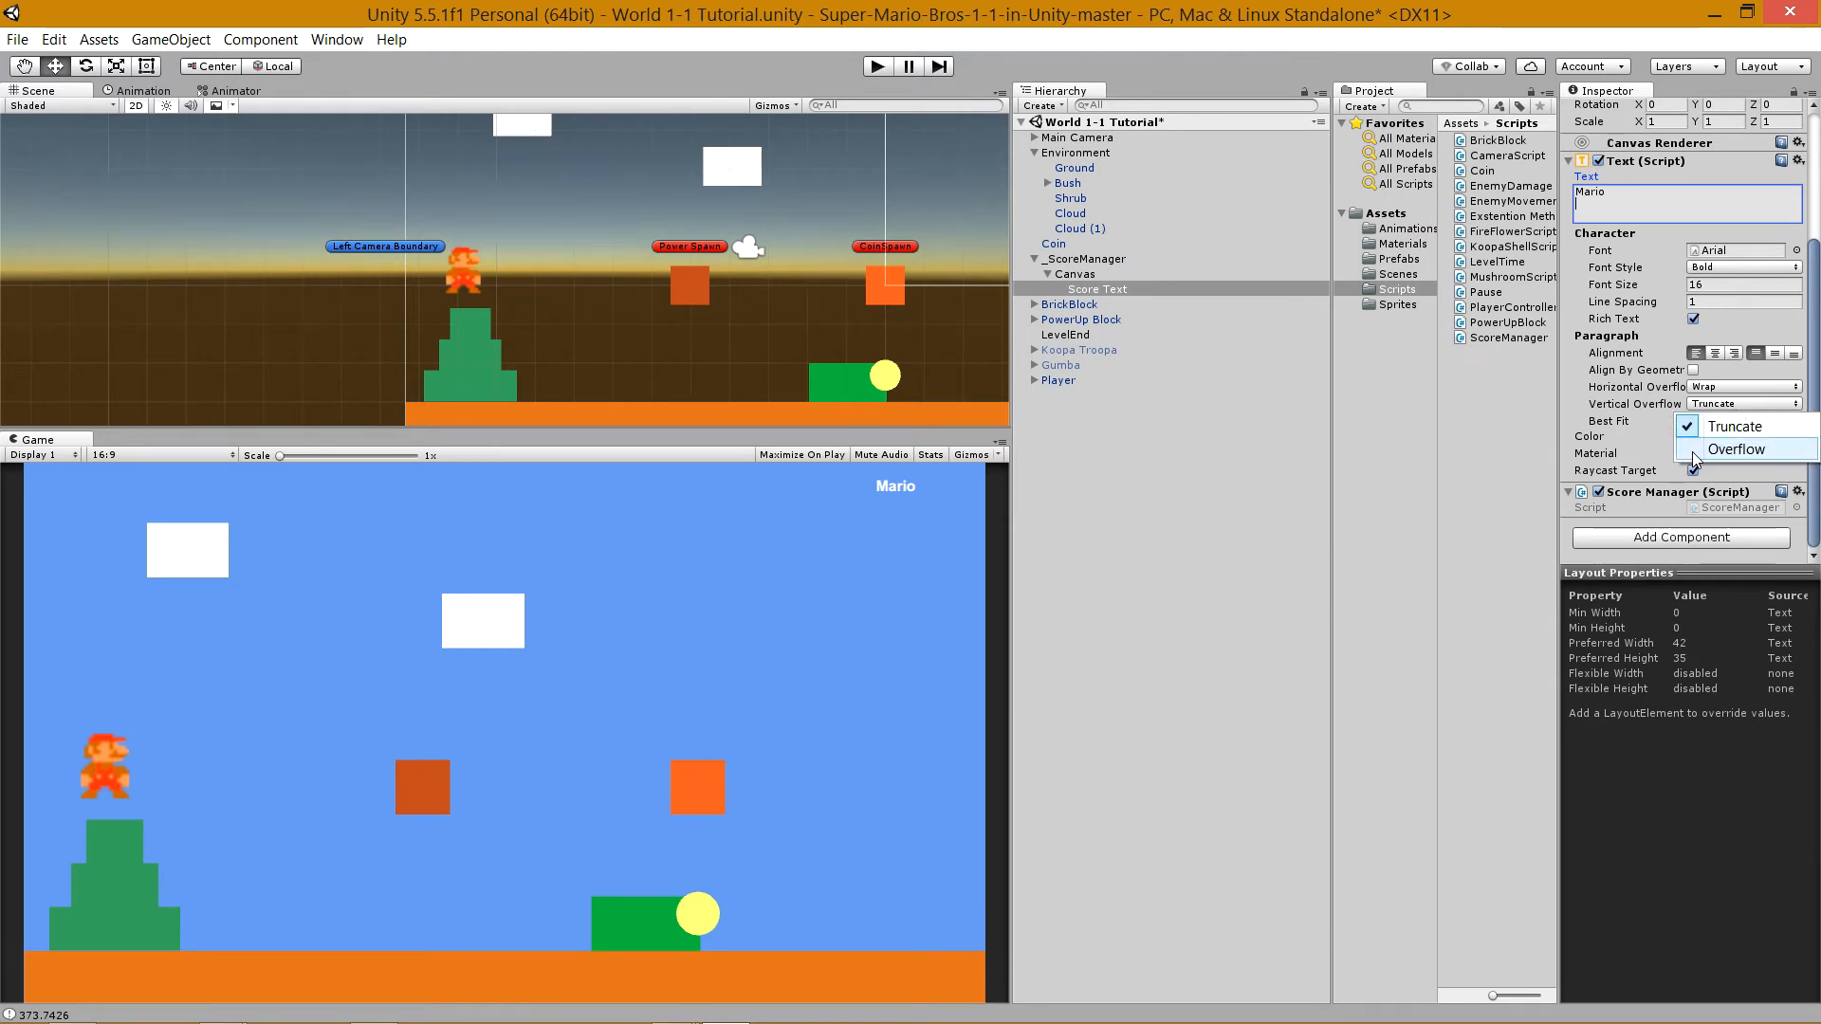
pyautogui.click(1738, 447)
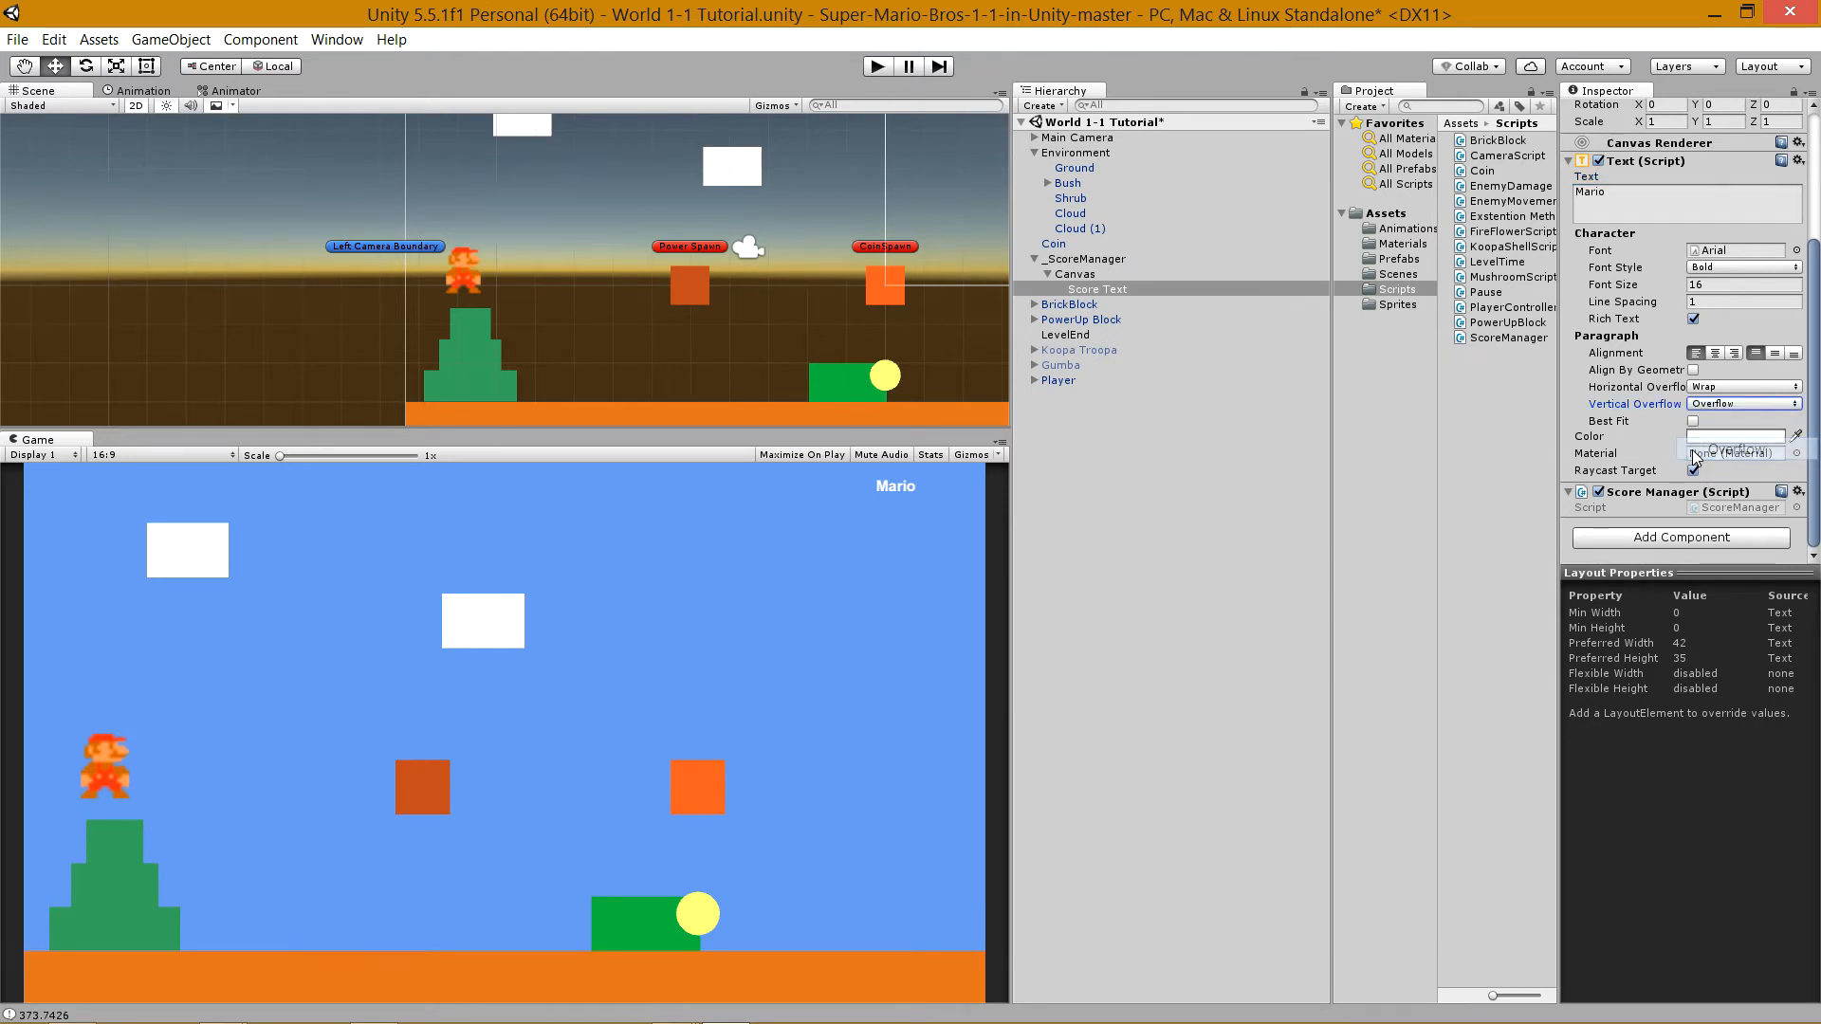
pyautogui.click(1735, 454)
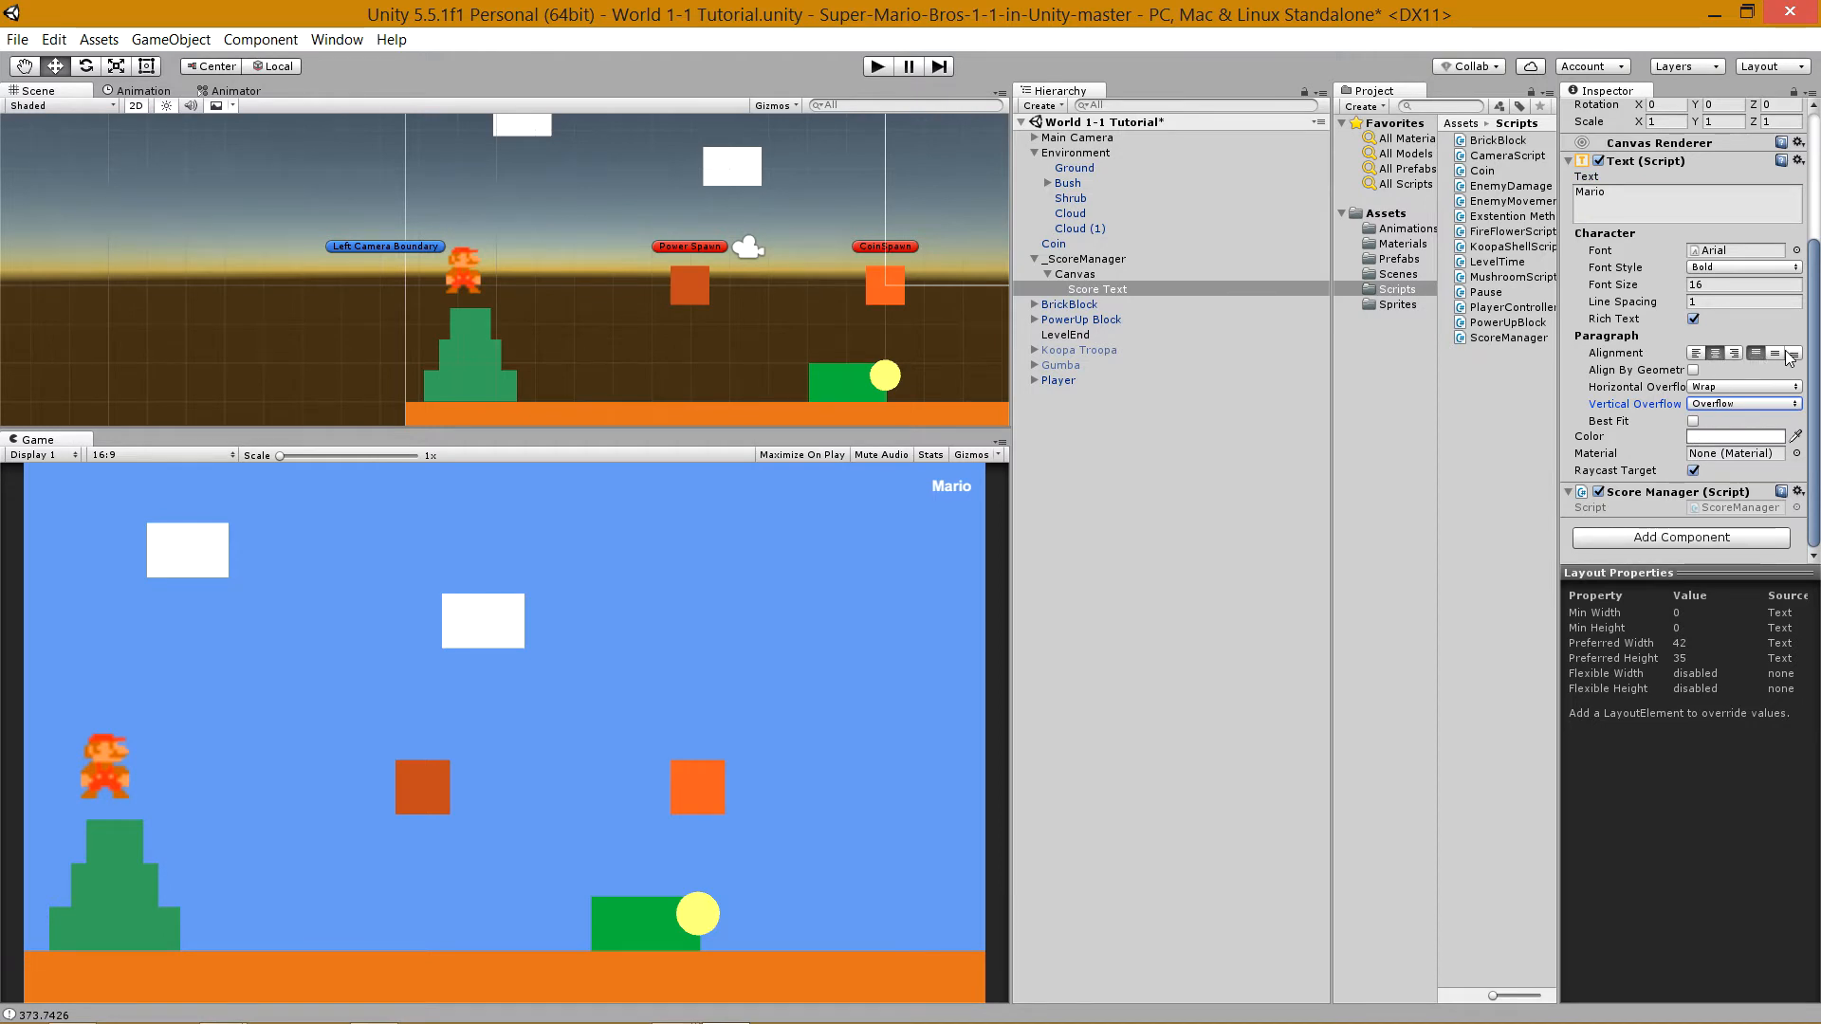
pyautogui.click(1740, 402)
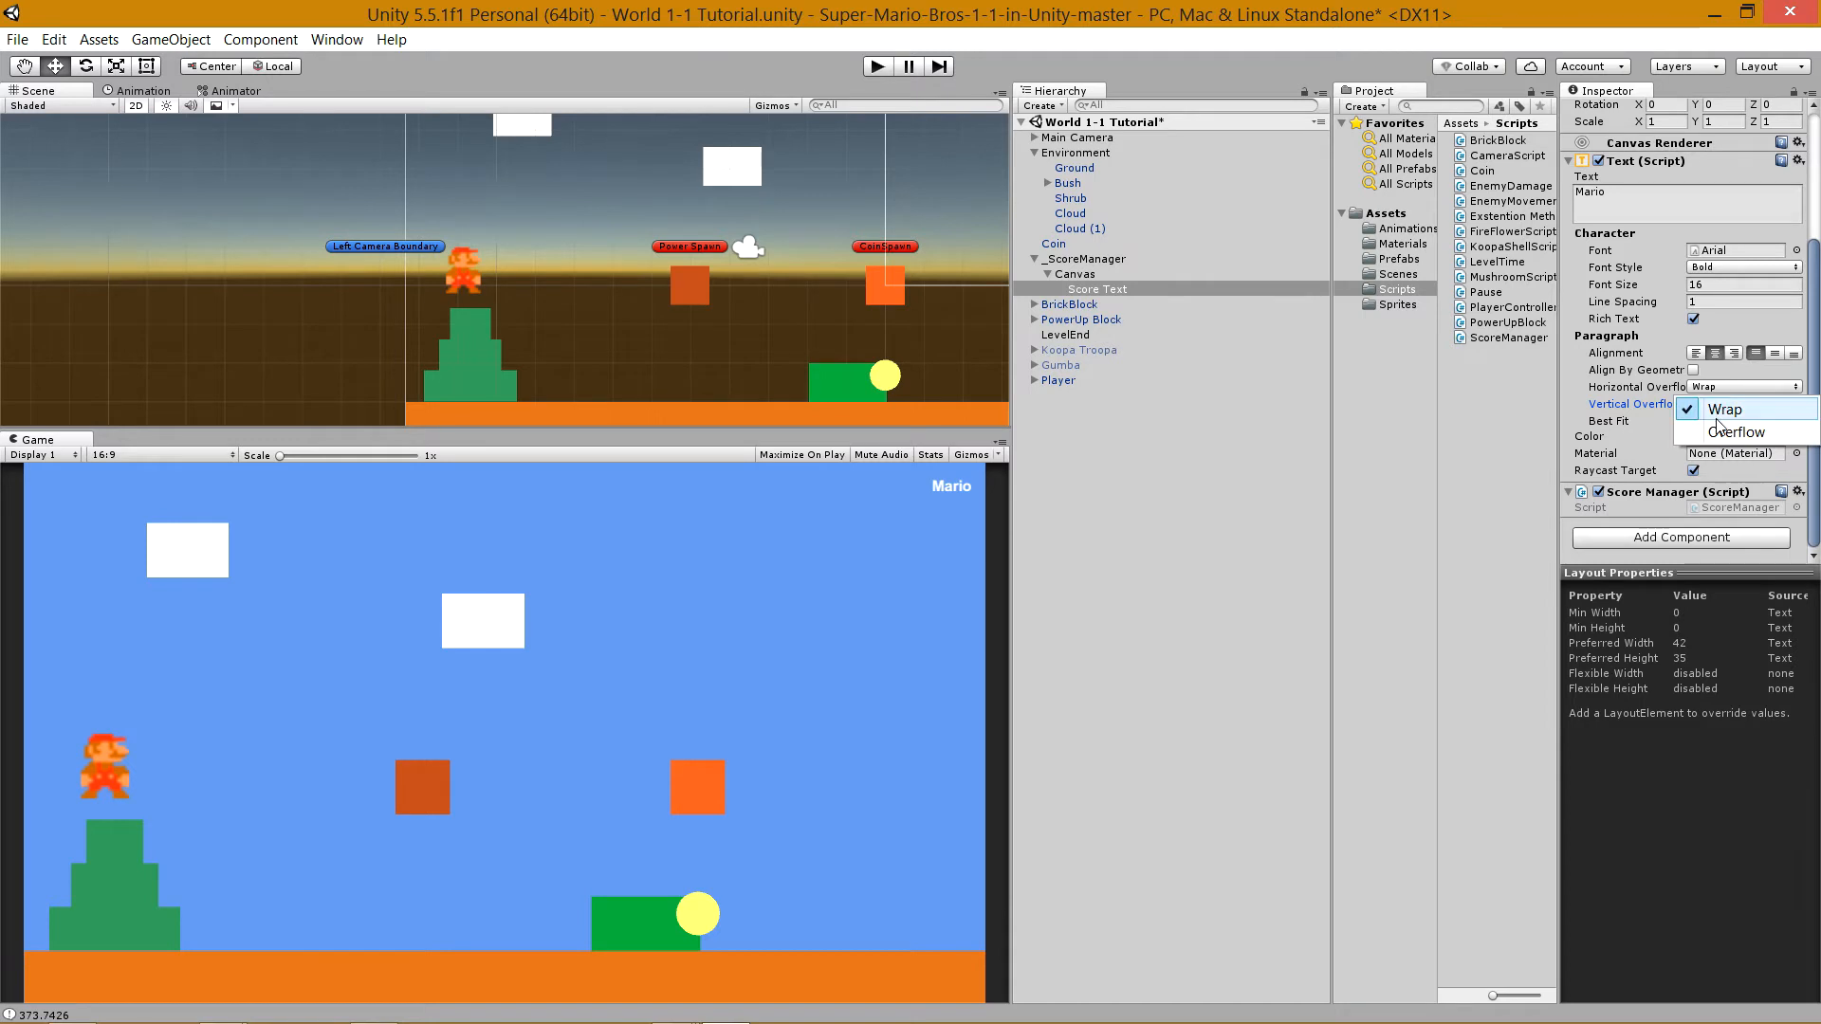
pyautogui.moveTo(1732, 433)
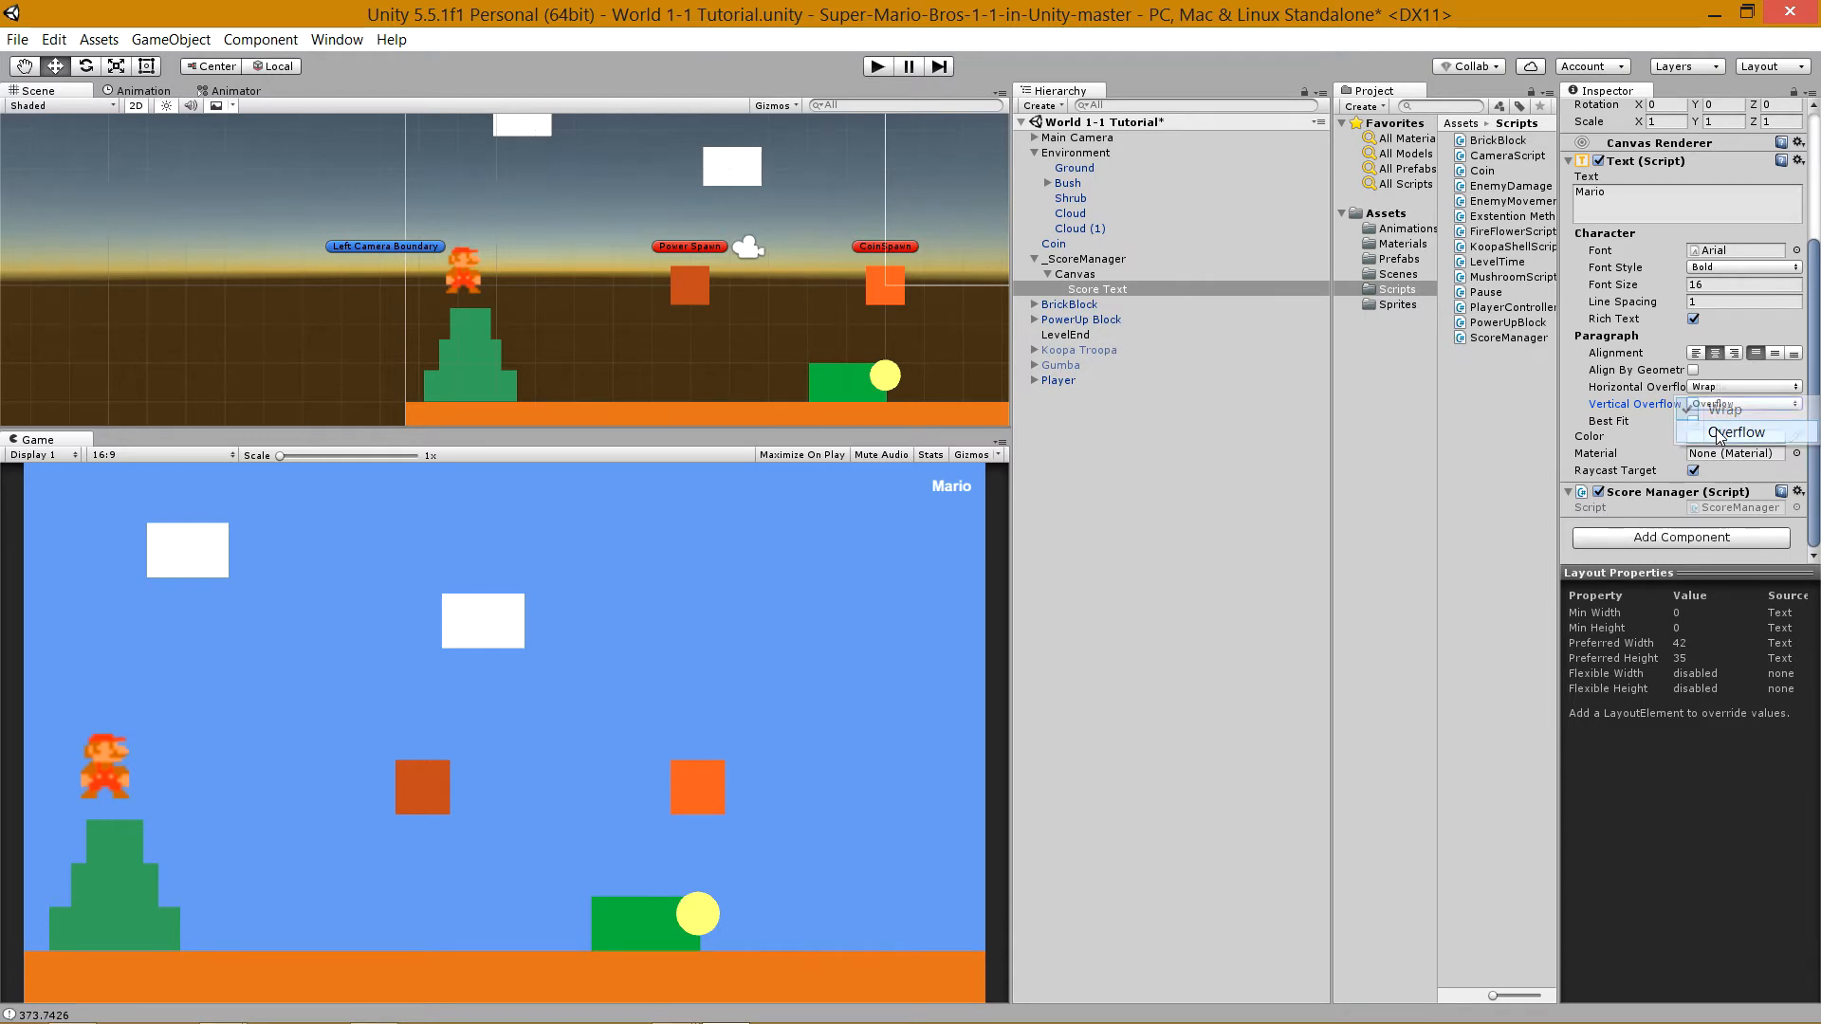
pyautogui.click(1732, 432)
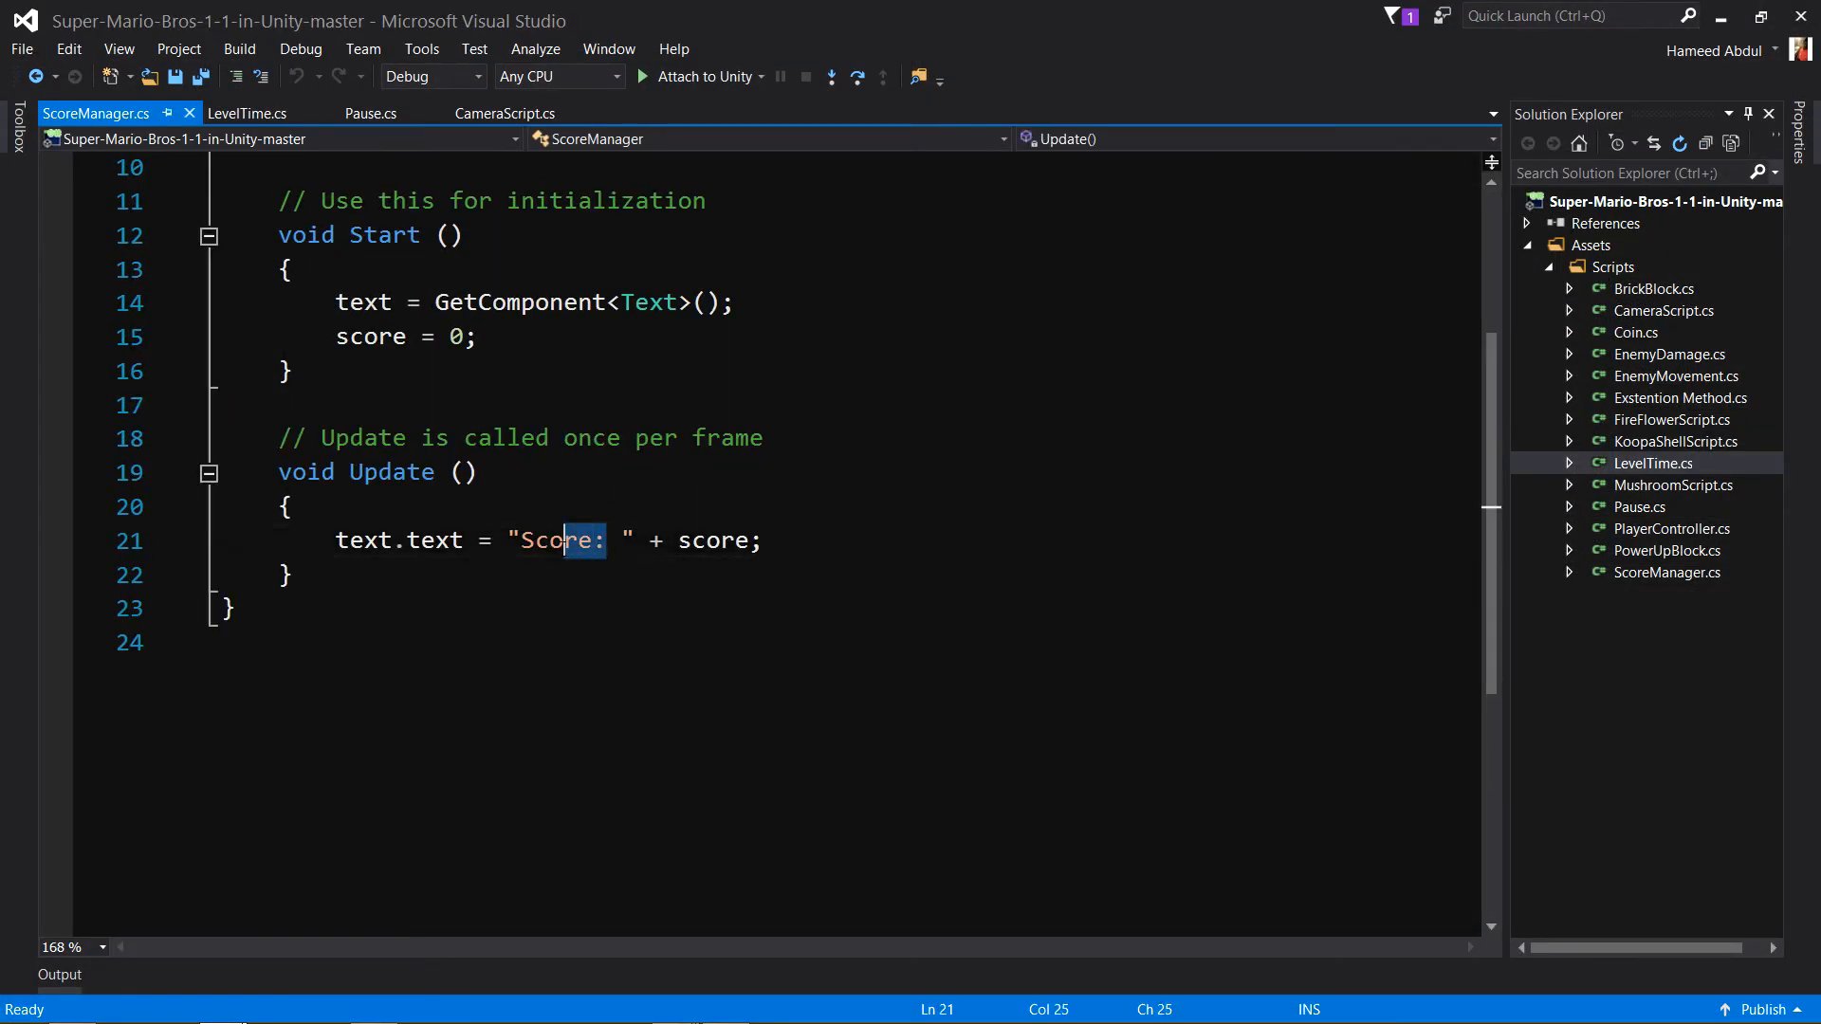
# In ScoreManager.cs, change the HUD string from "Score: " to "Mario \n" and save.
pyautogui.doubleClick(558, 540)
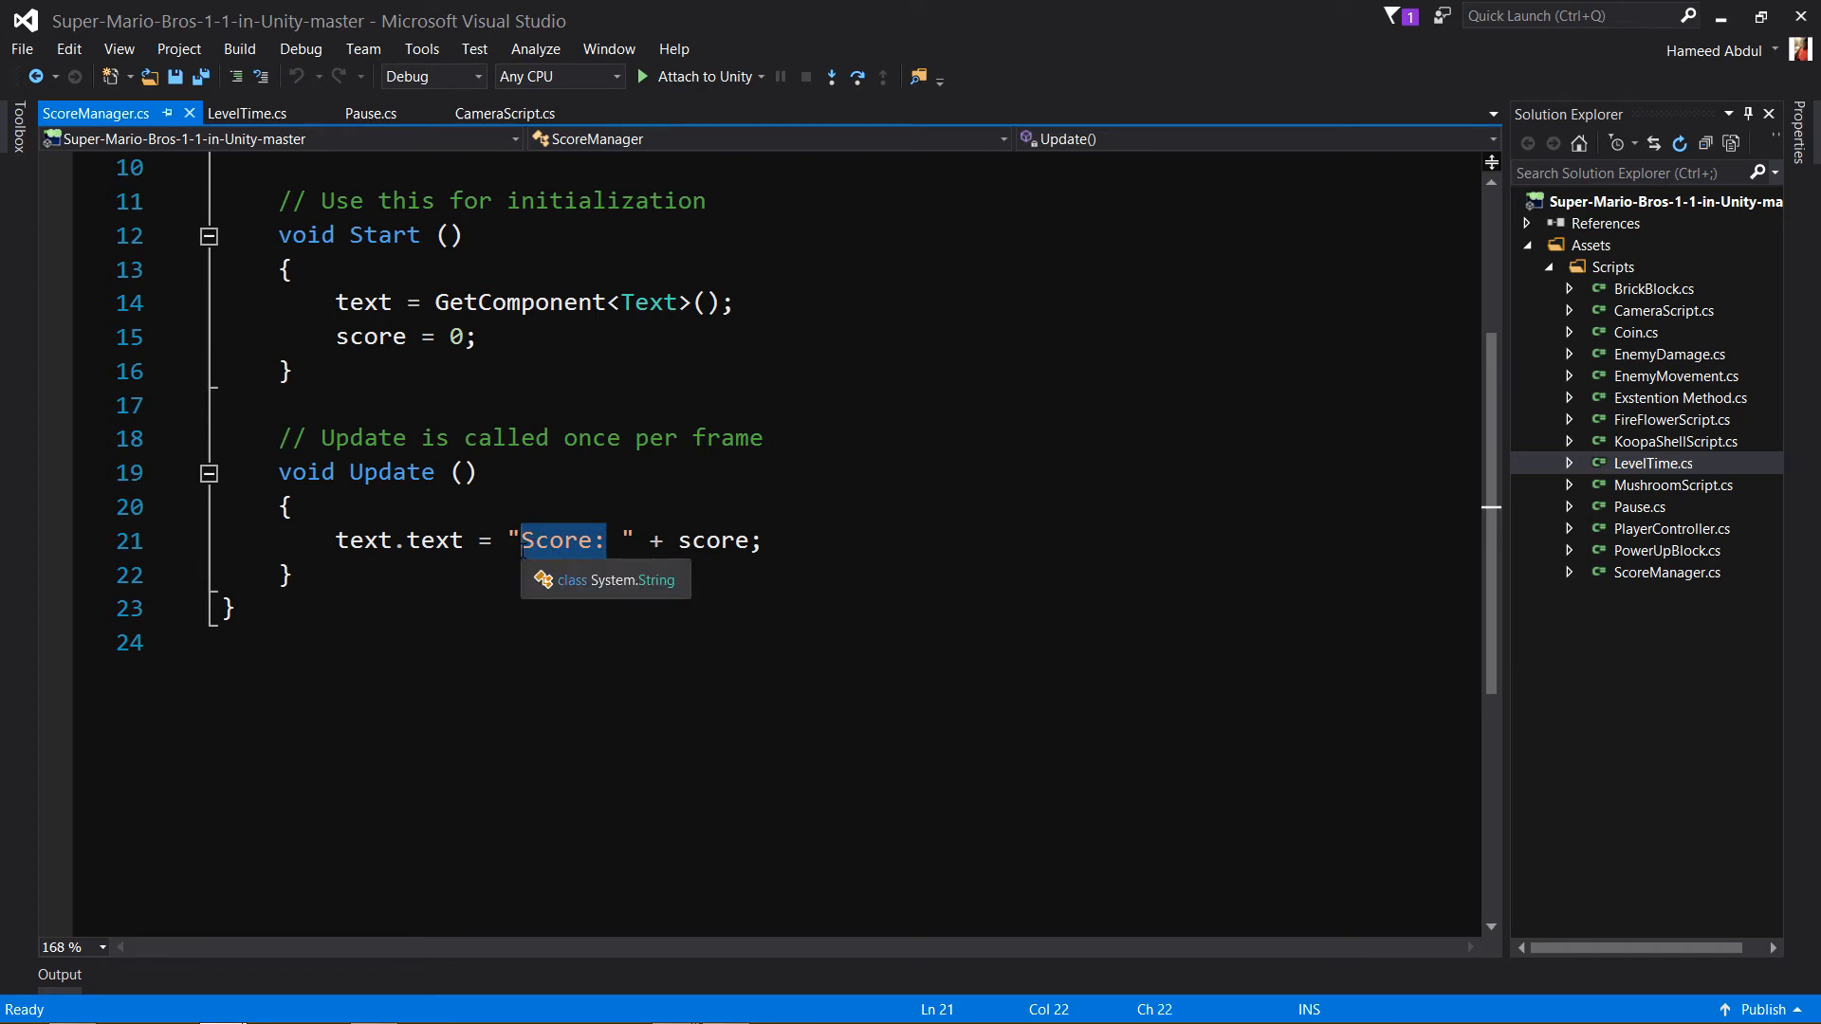
pyautogui.write('Mario')
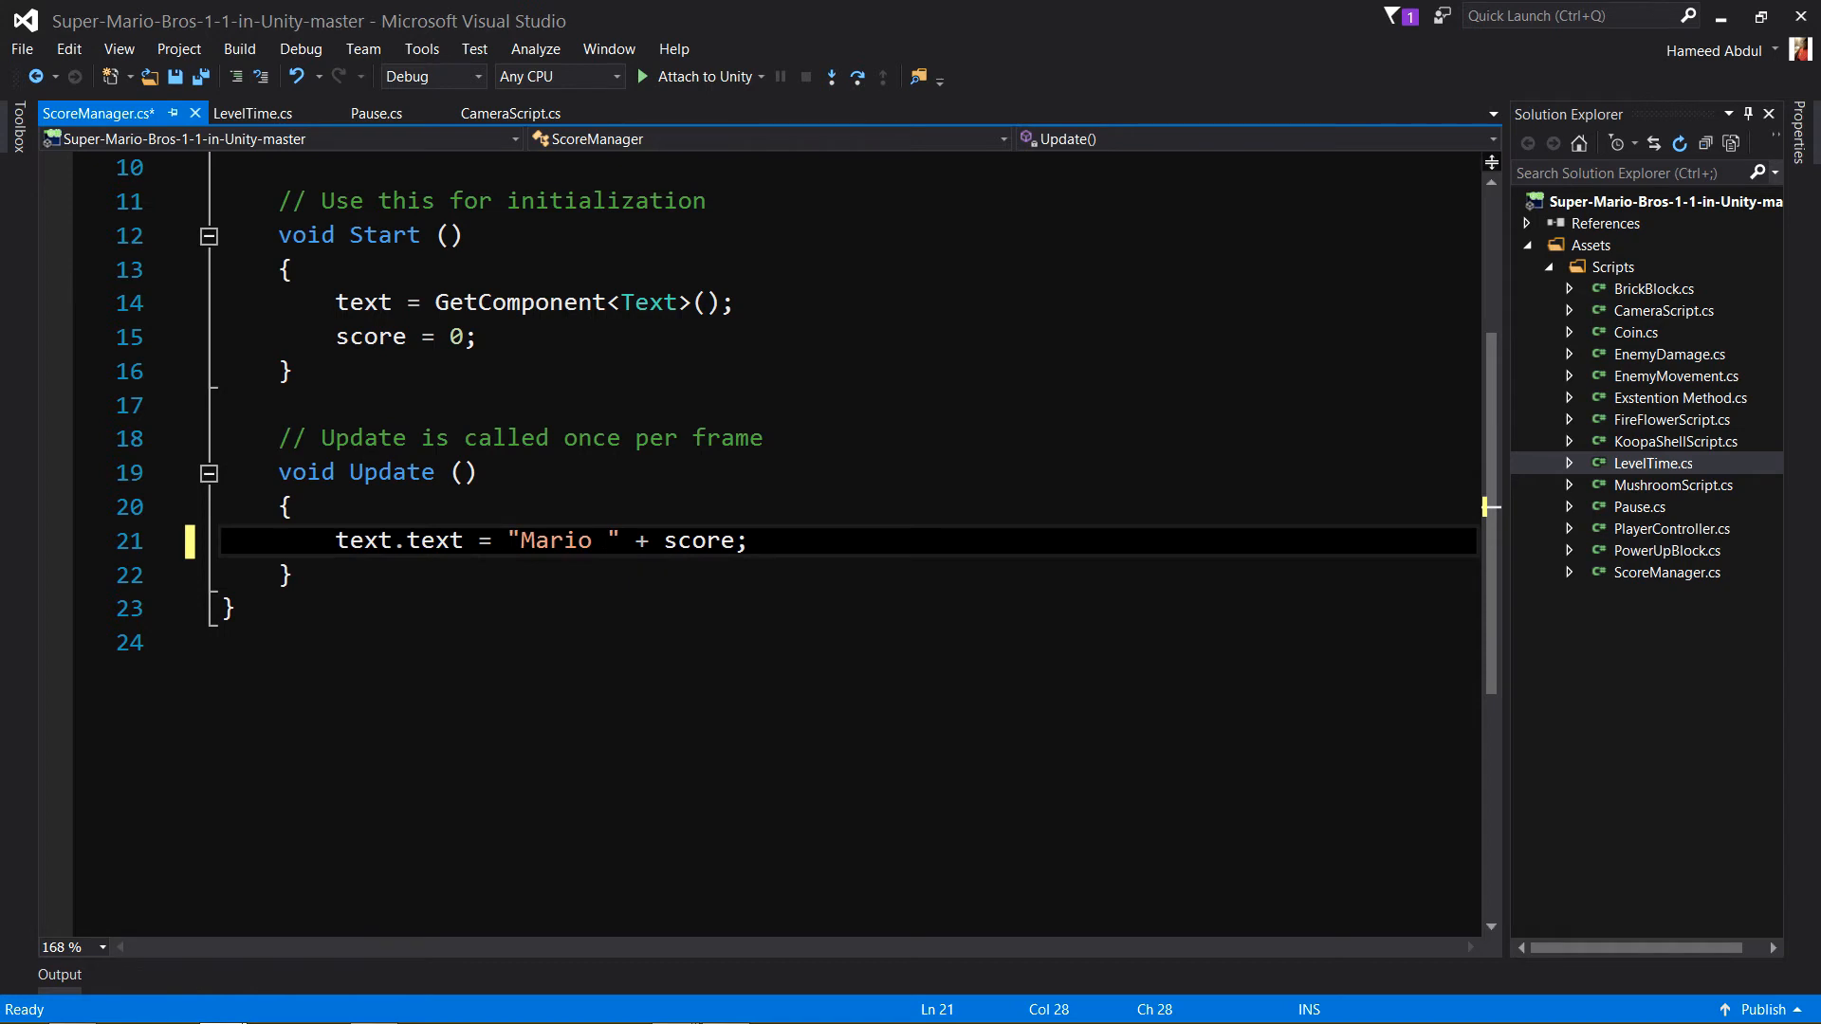
pyautogui.write('\\n')
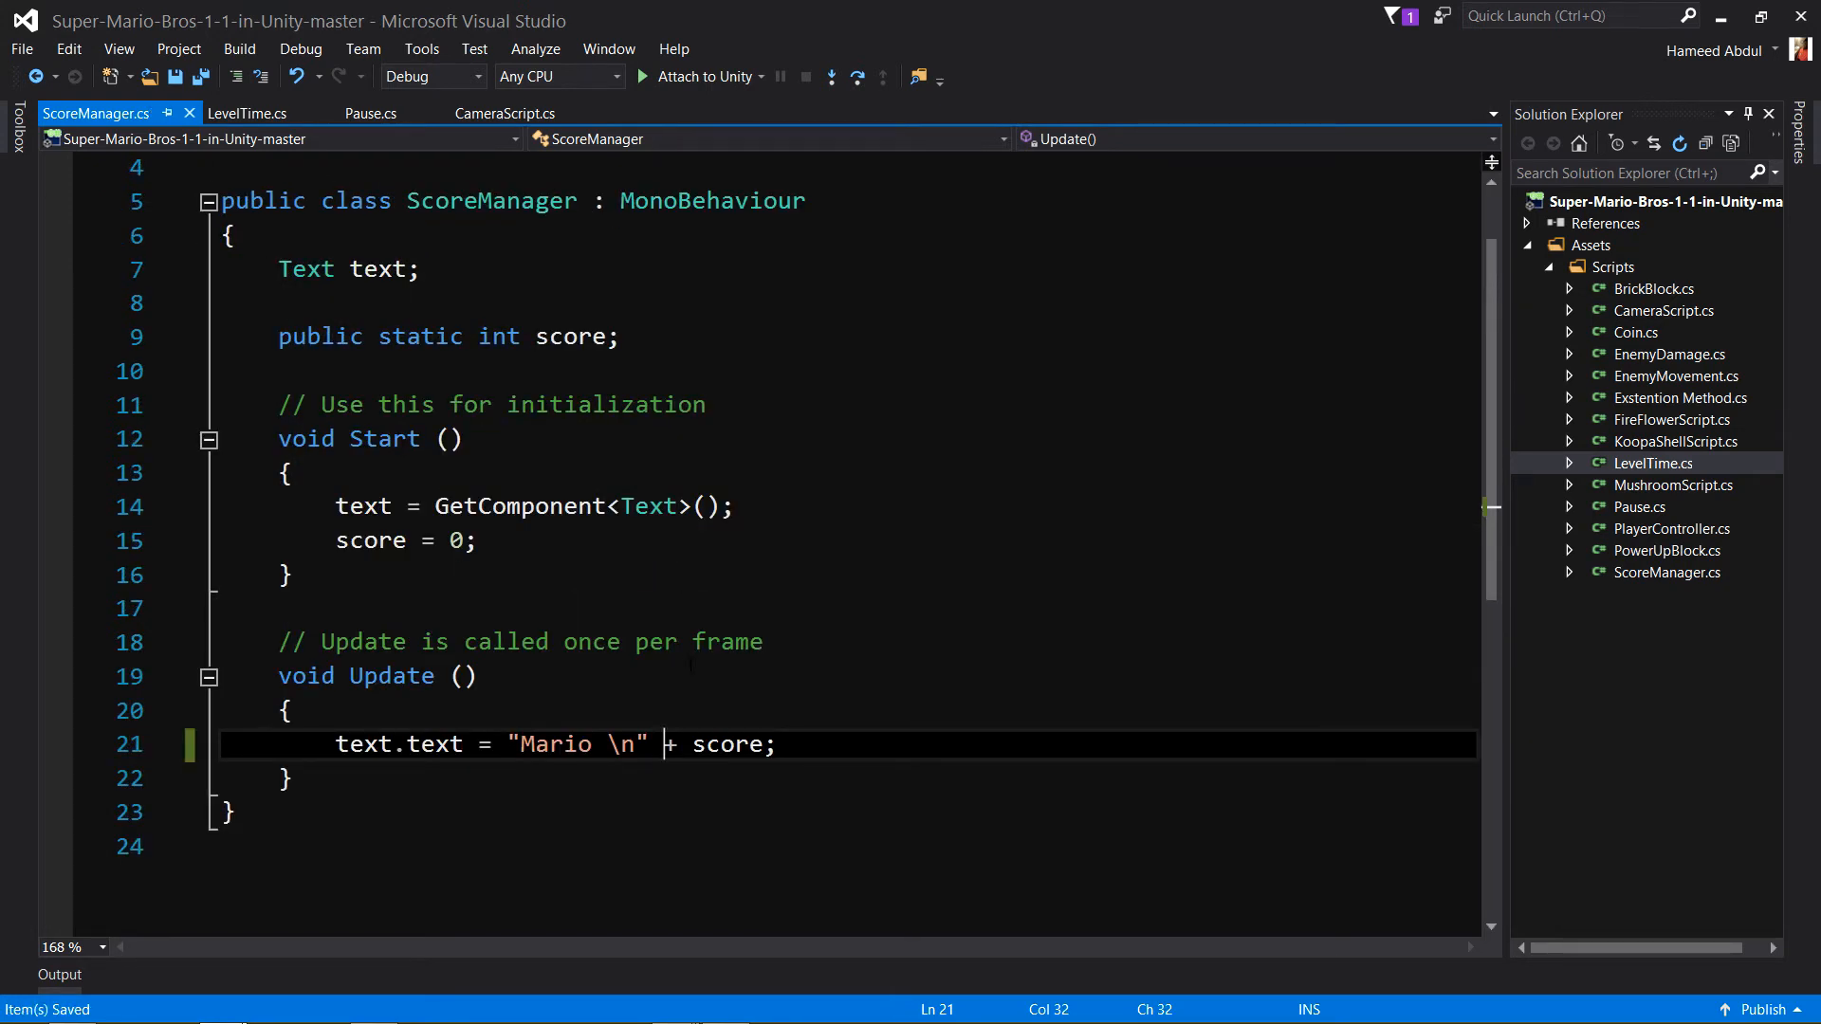
pyautogui.click(1673, 484)
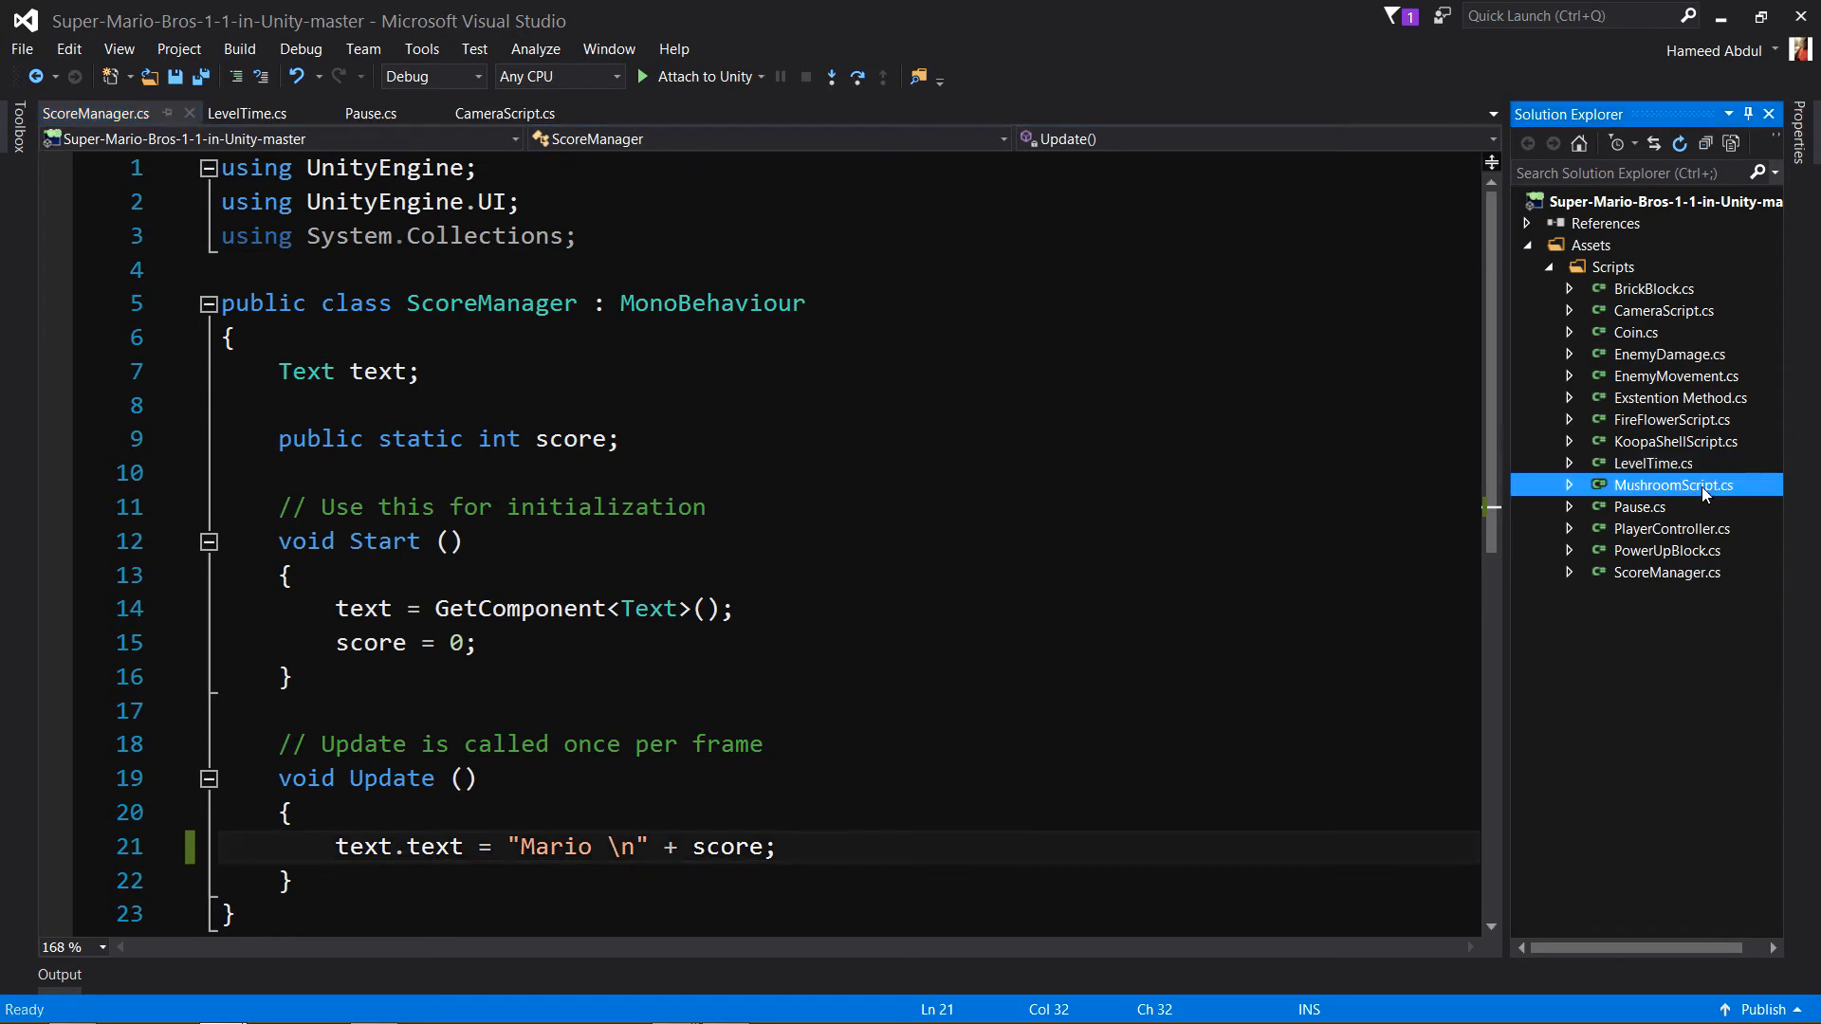
pyautogui.click(370, 112)
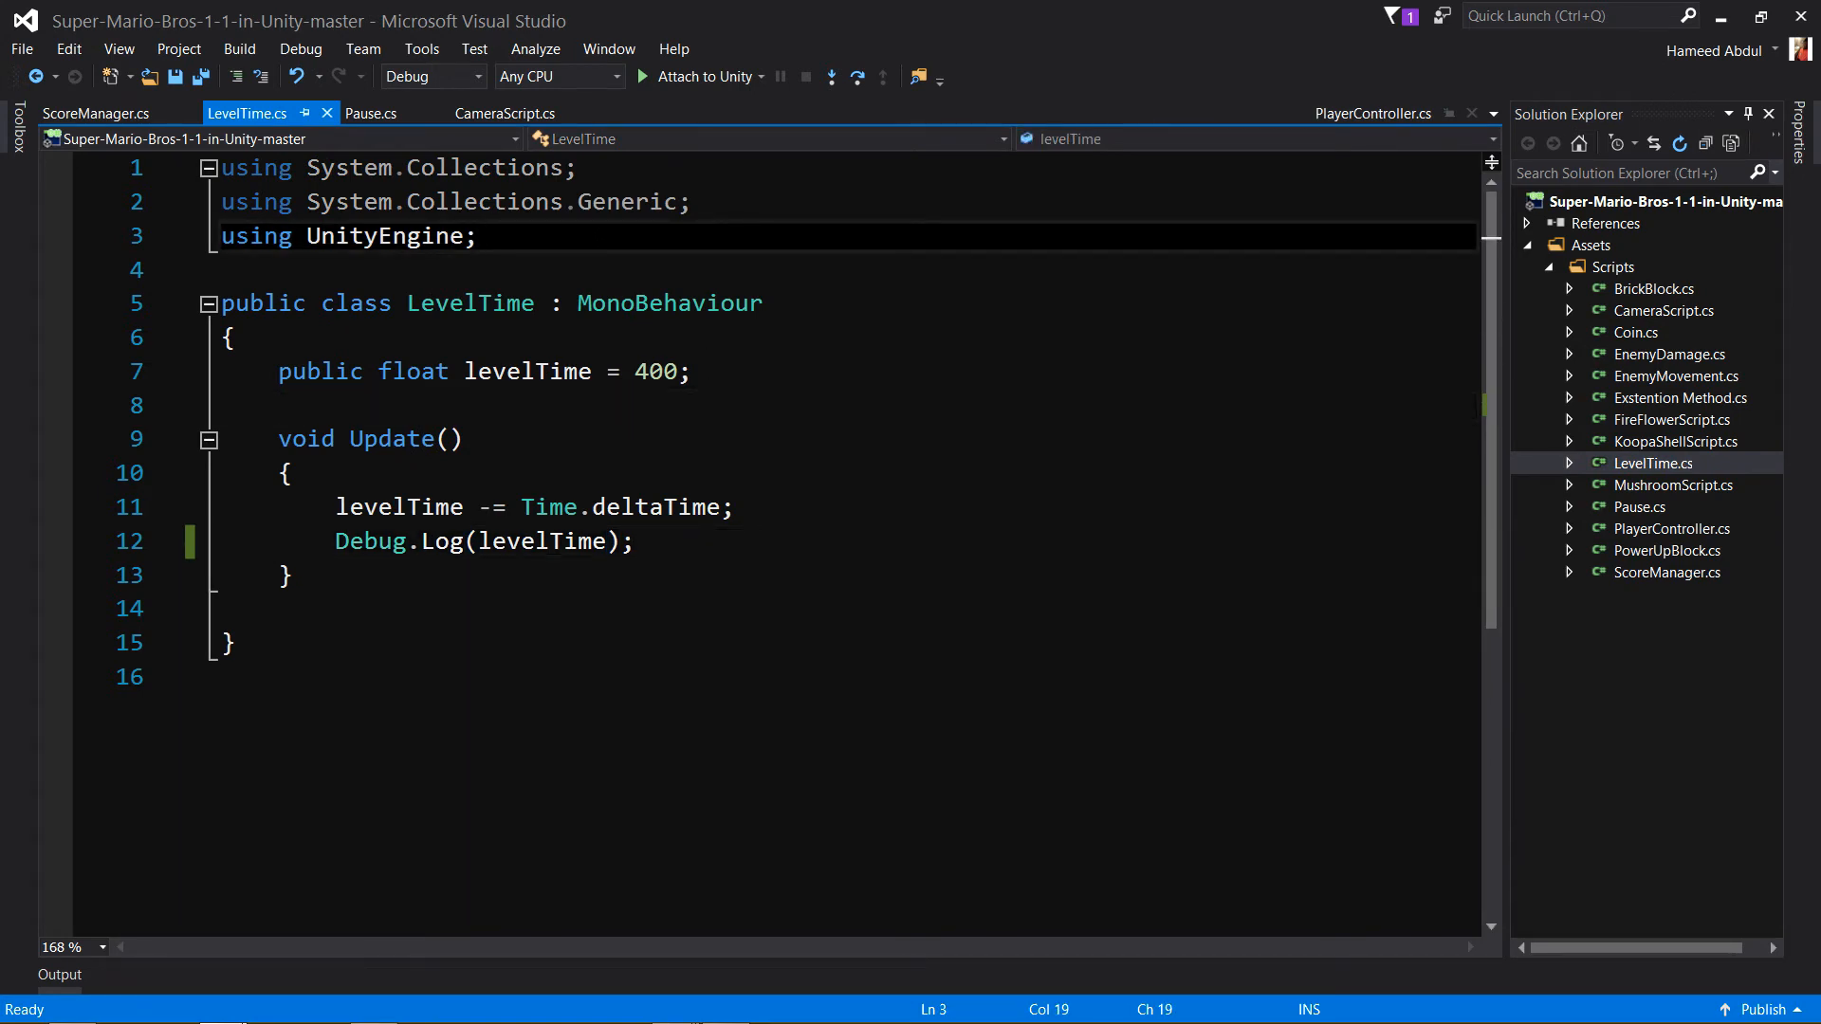
# Add using UnityEngine.UI; and declare a Text text field in LevelTime.cs.
pyautogui.press('Enter')
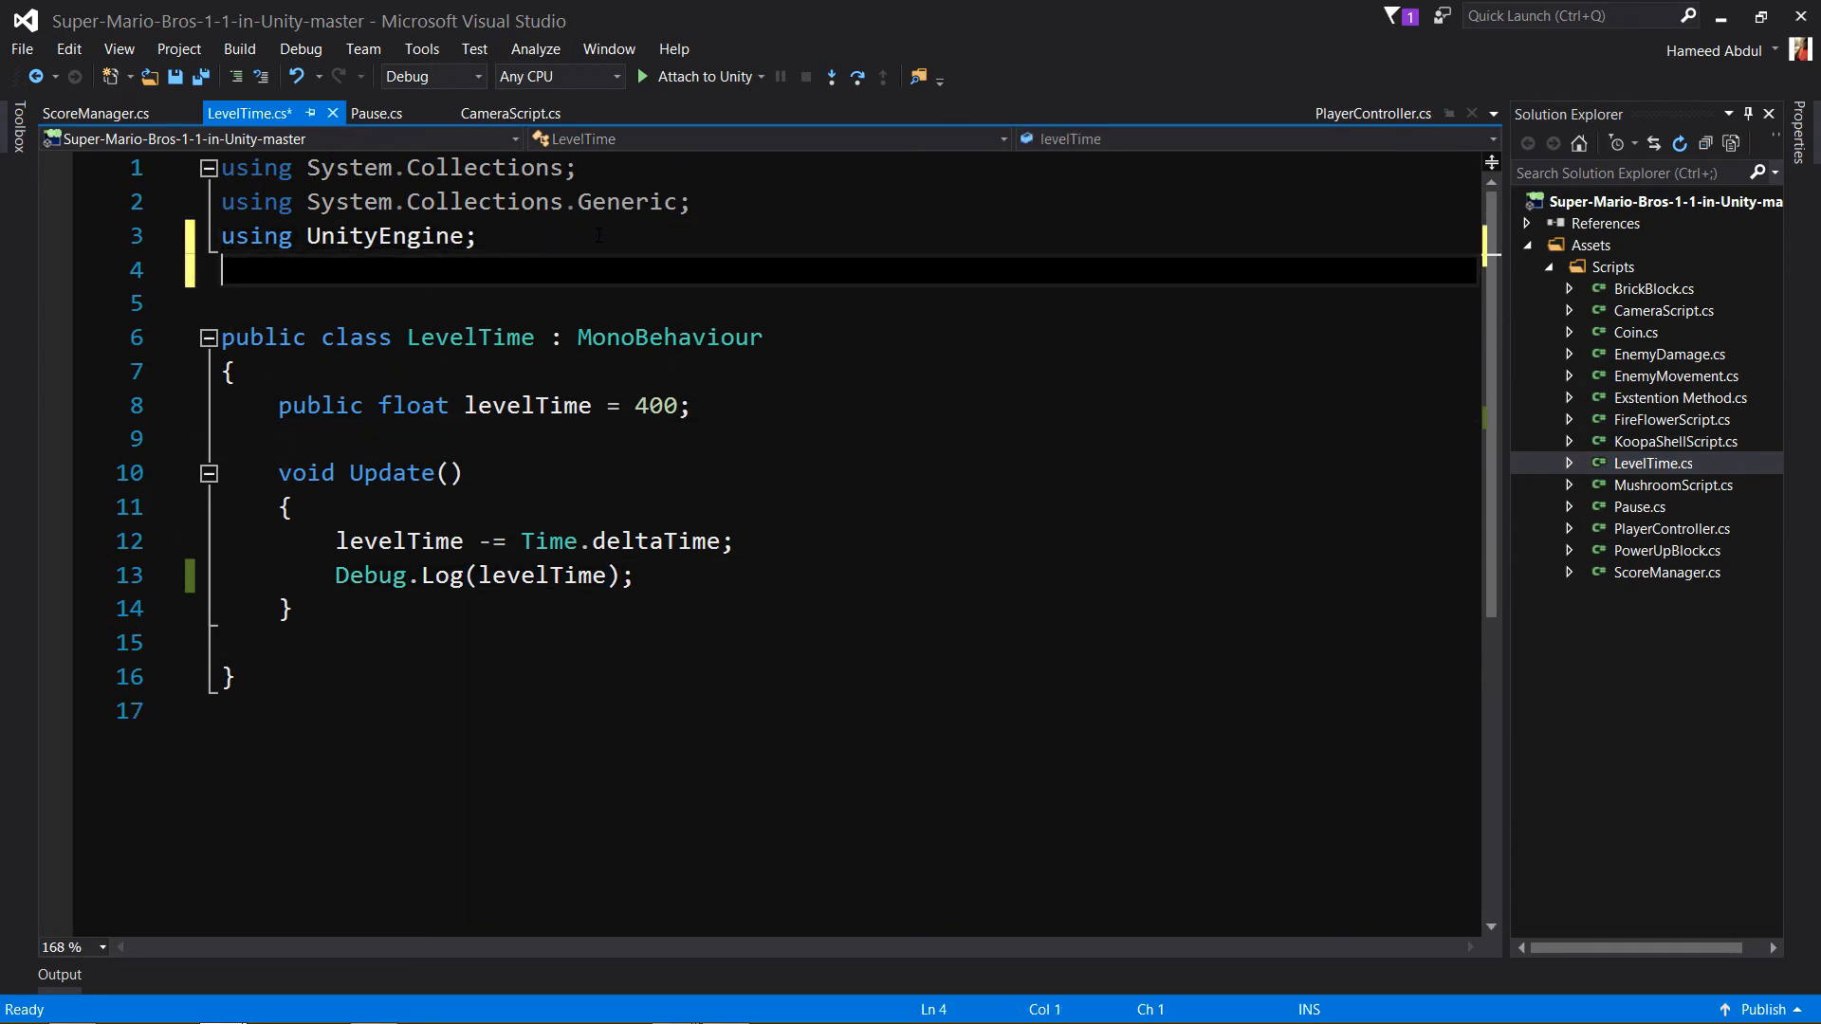
pyautogui.write('using u')
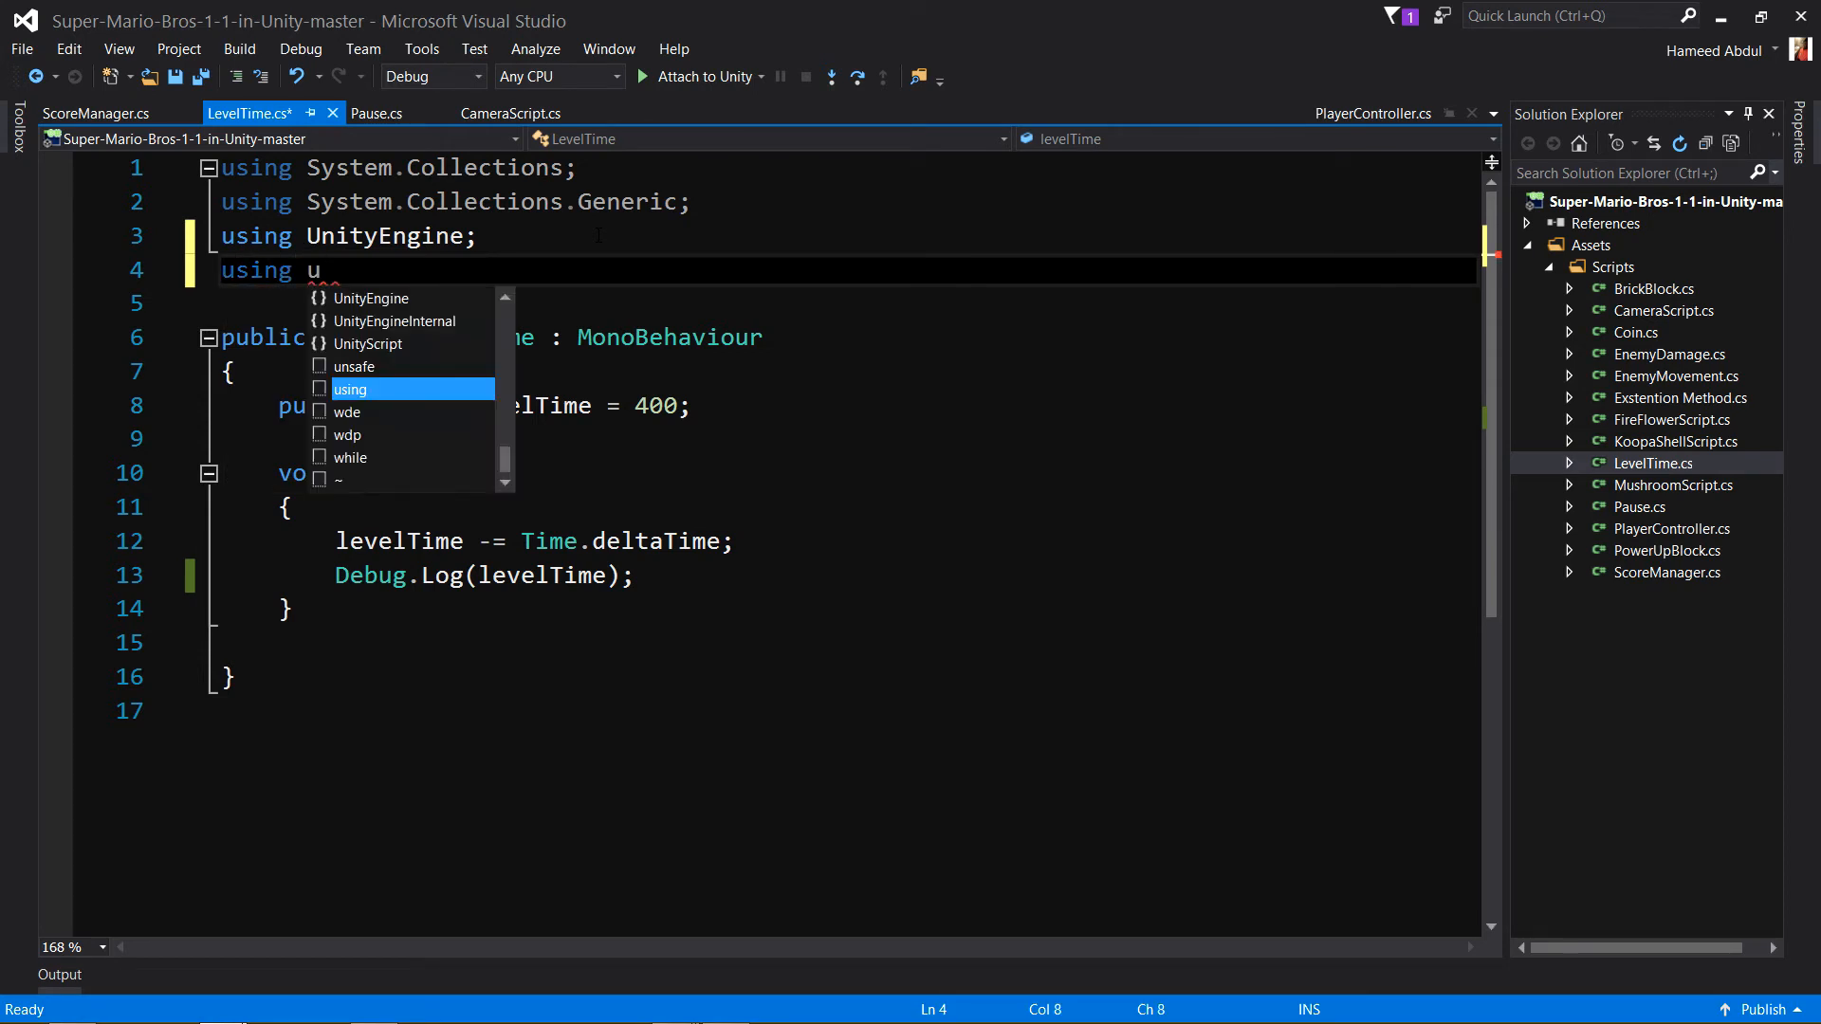
pyautogui.write('nityEngine')
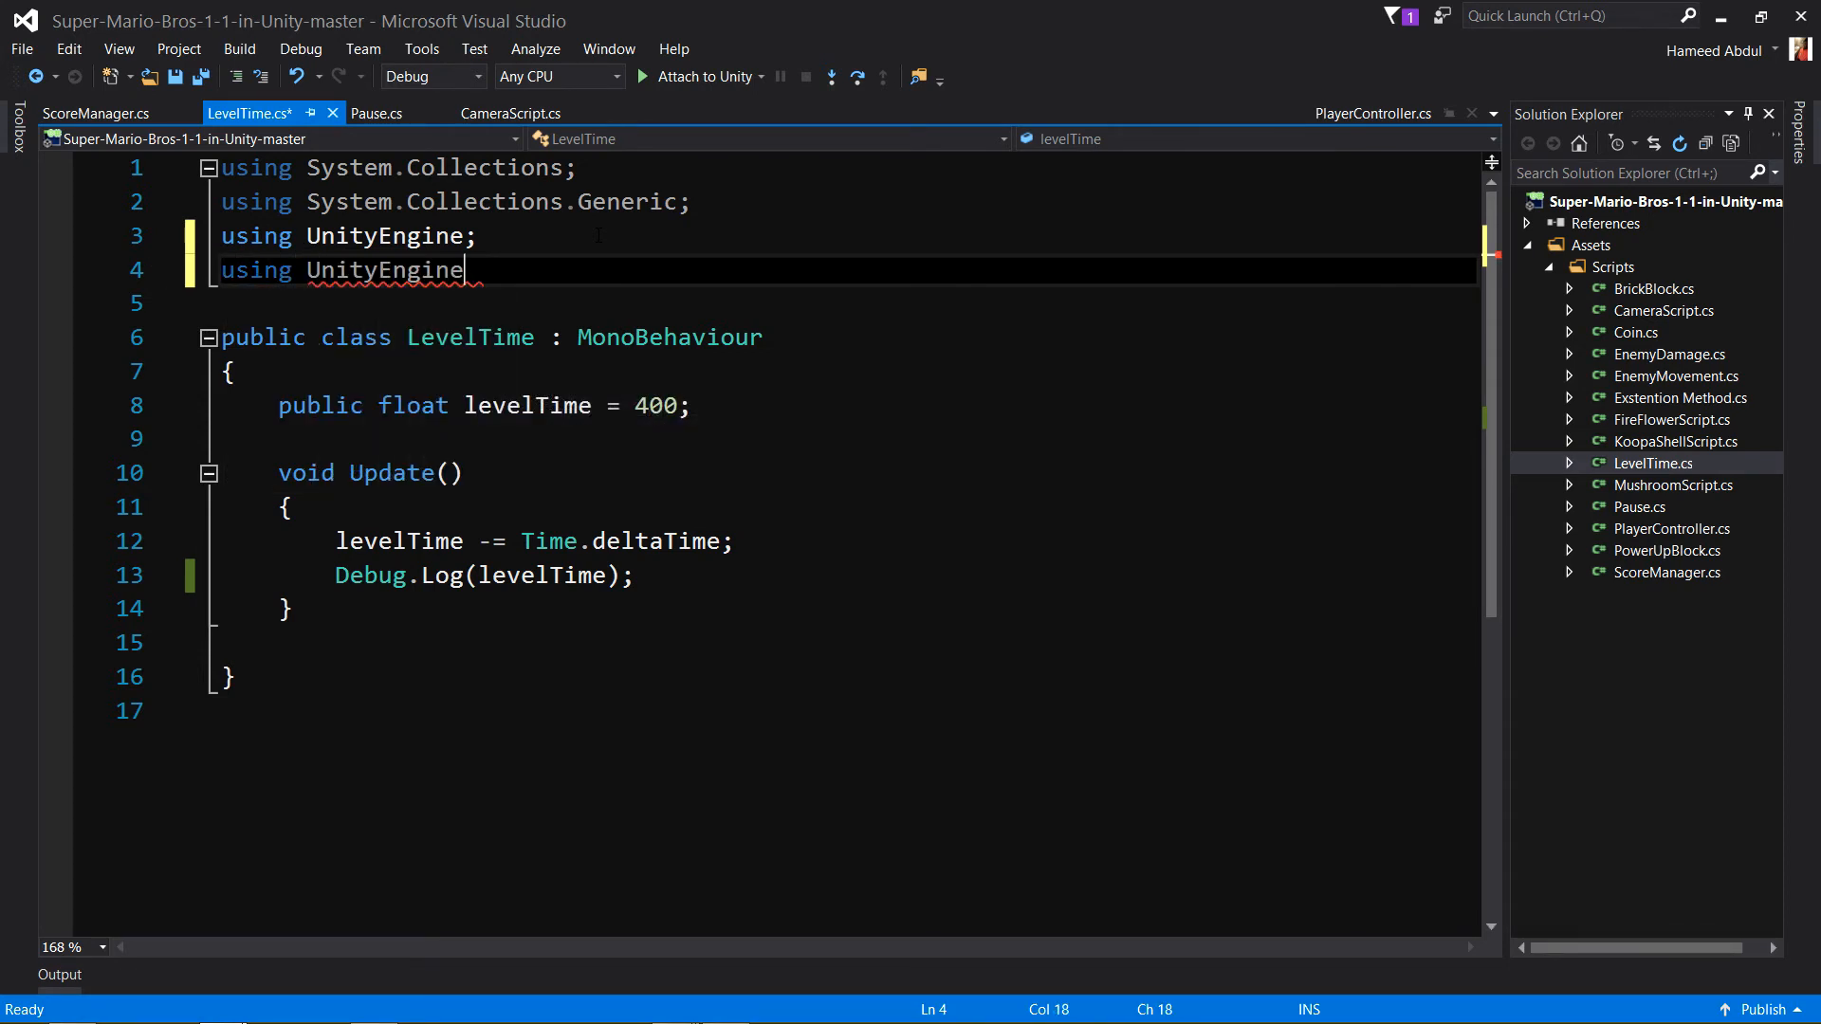
pyautogui.write('.UI;')
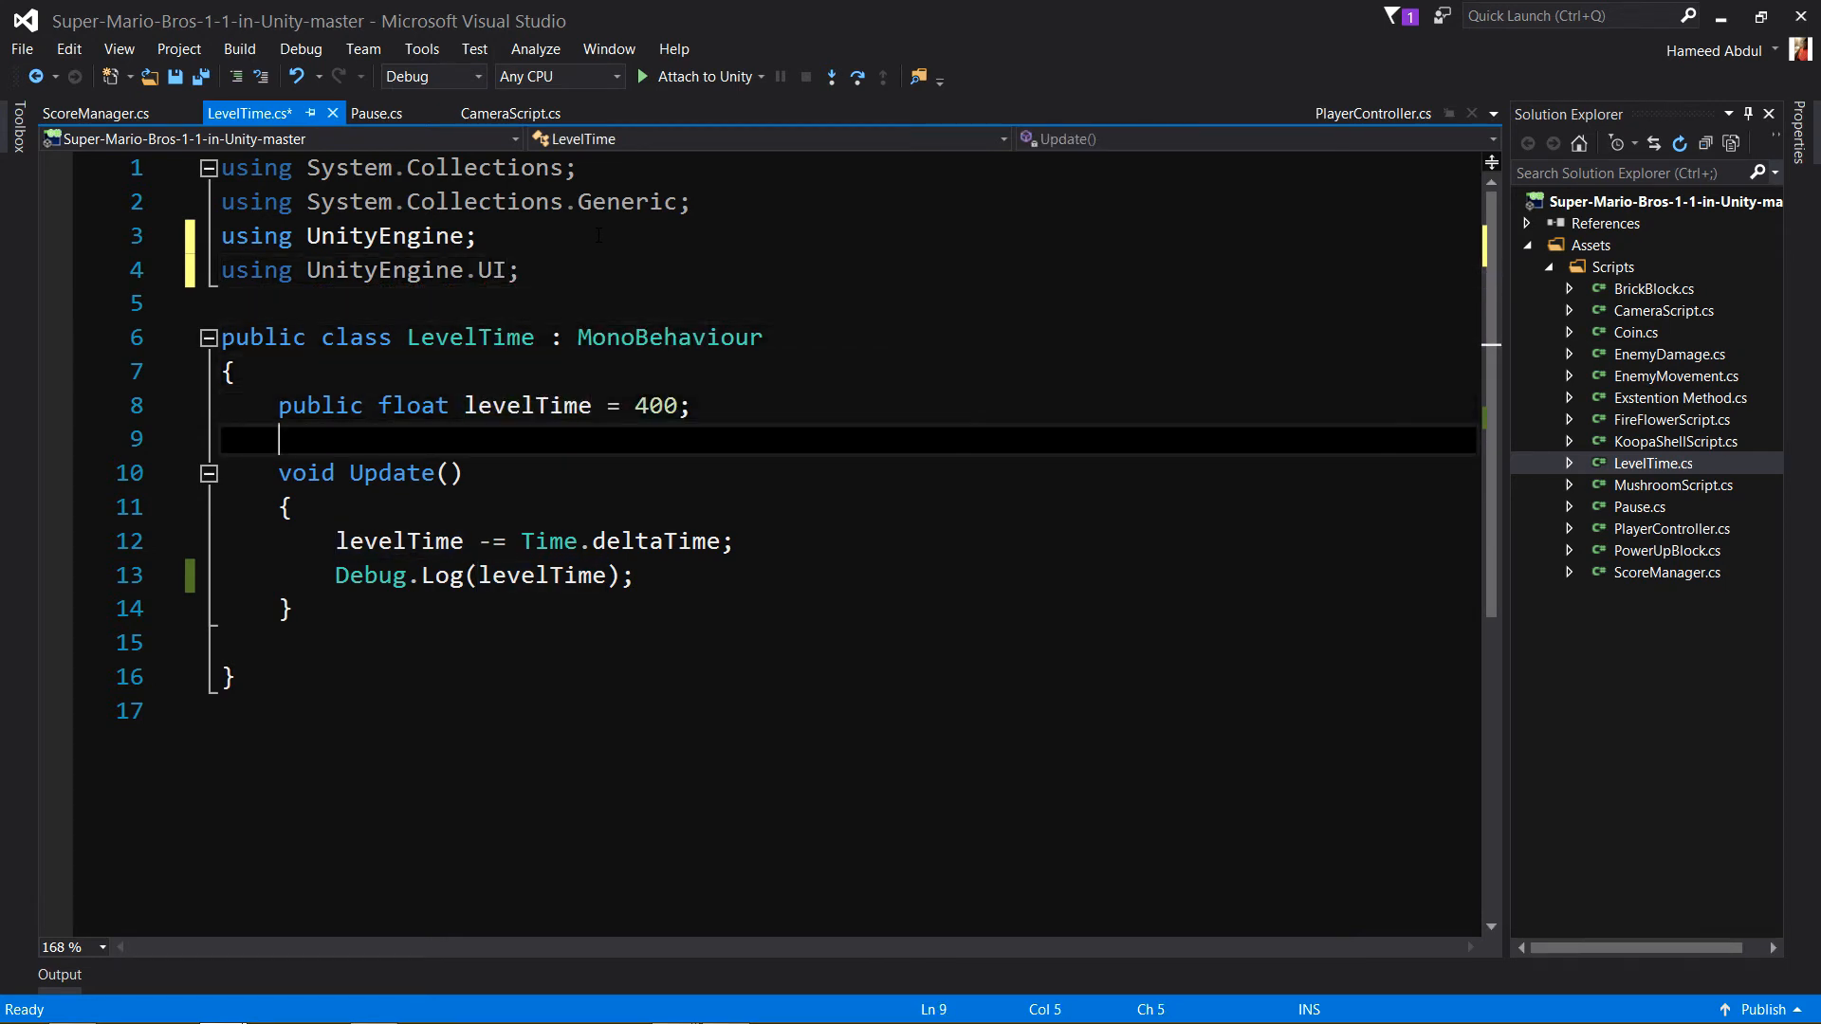
pyautogui.press('enter')
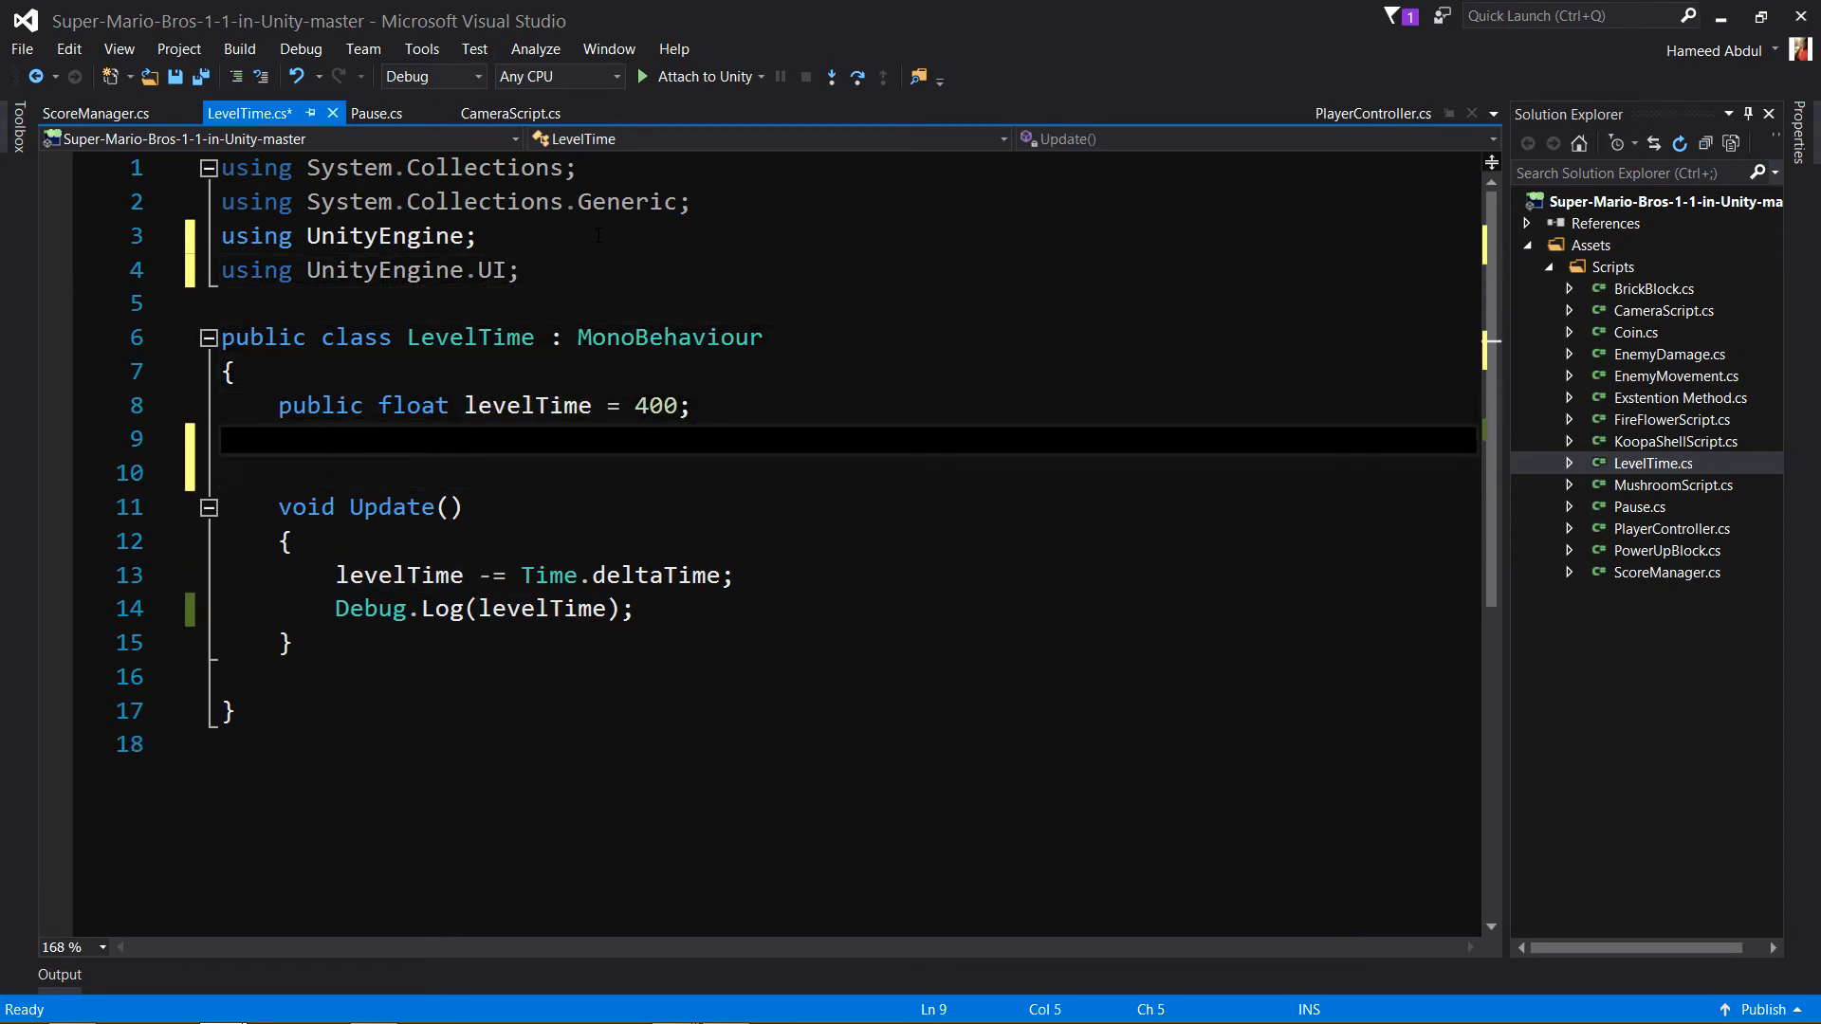
pyautogui.write('Text')
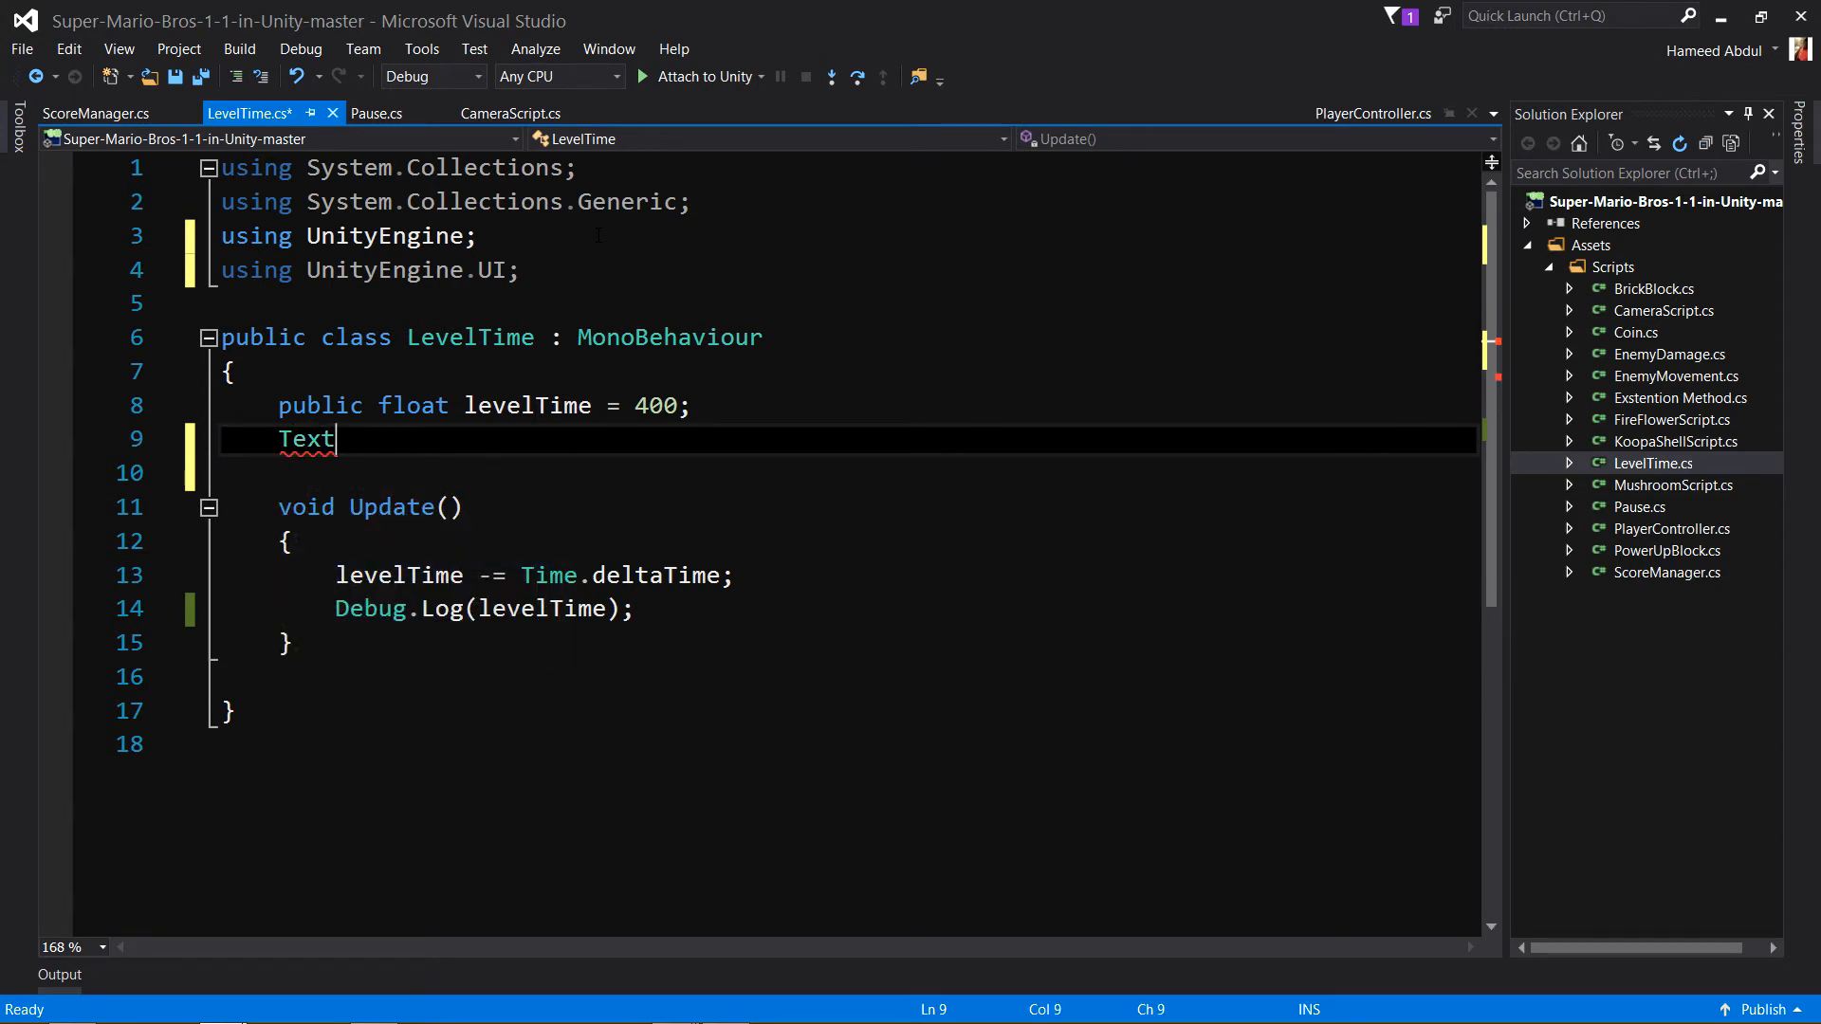
pyautogui.write('text;')
pyautogui.write('void s')
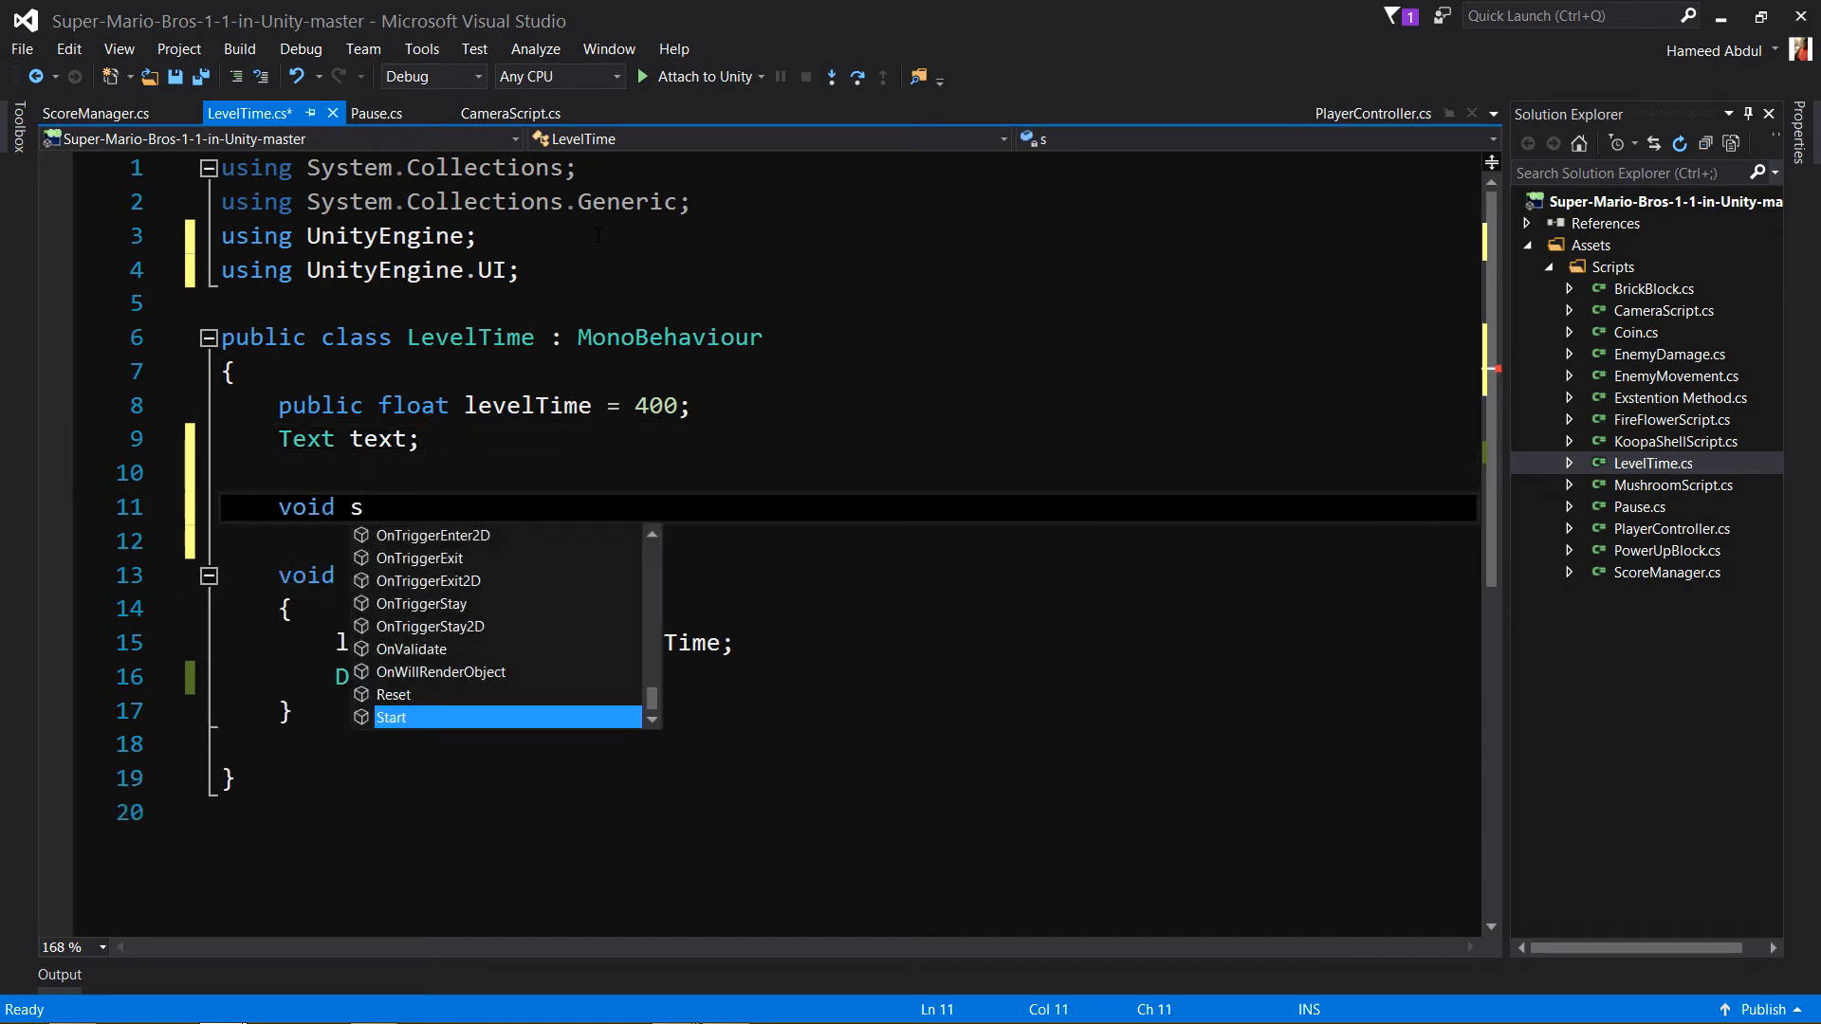
# Add a Start method ending with text = GetComponent<Text>();.
pyautogui.press('Tab')
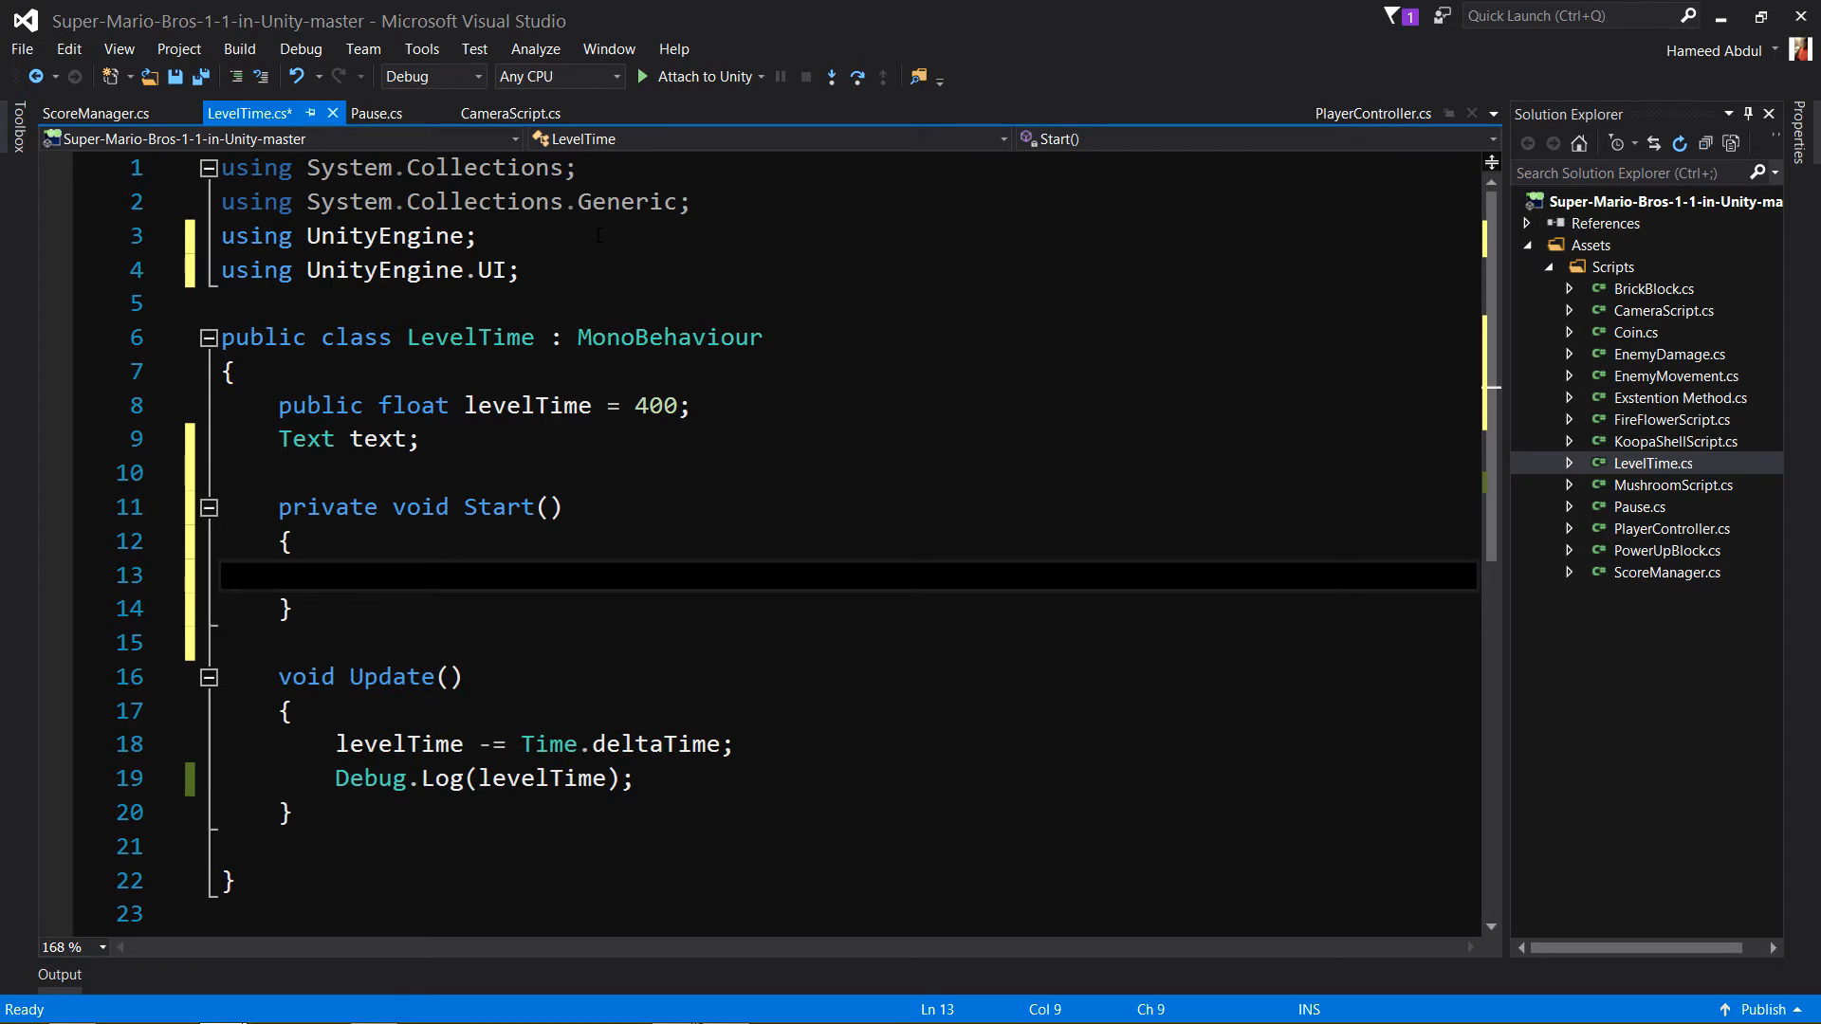
pyautogui.write('text')
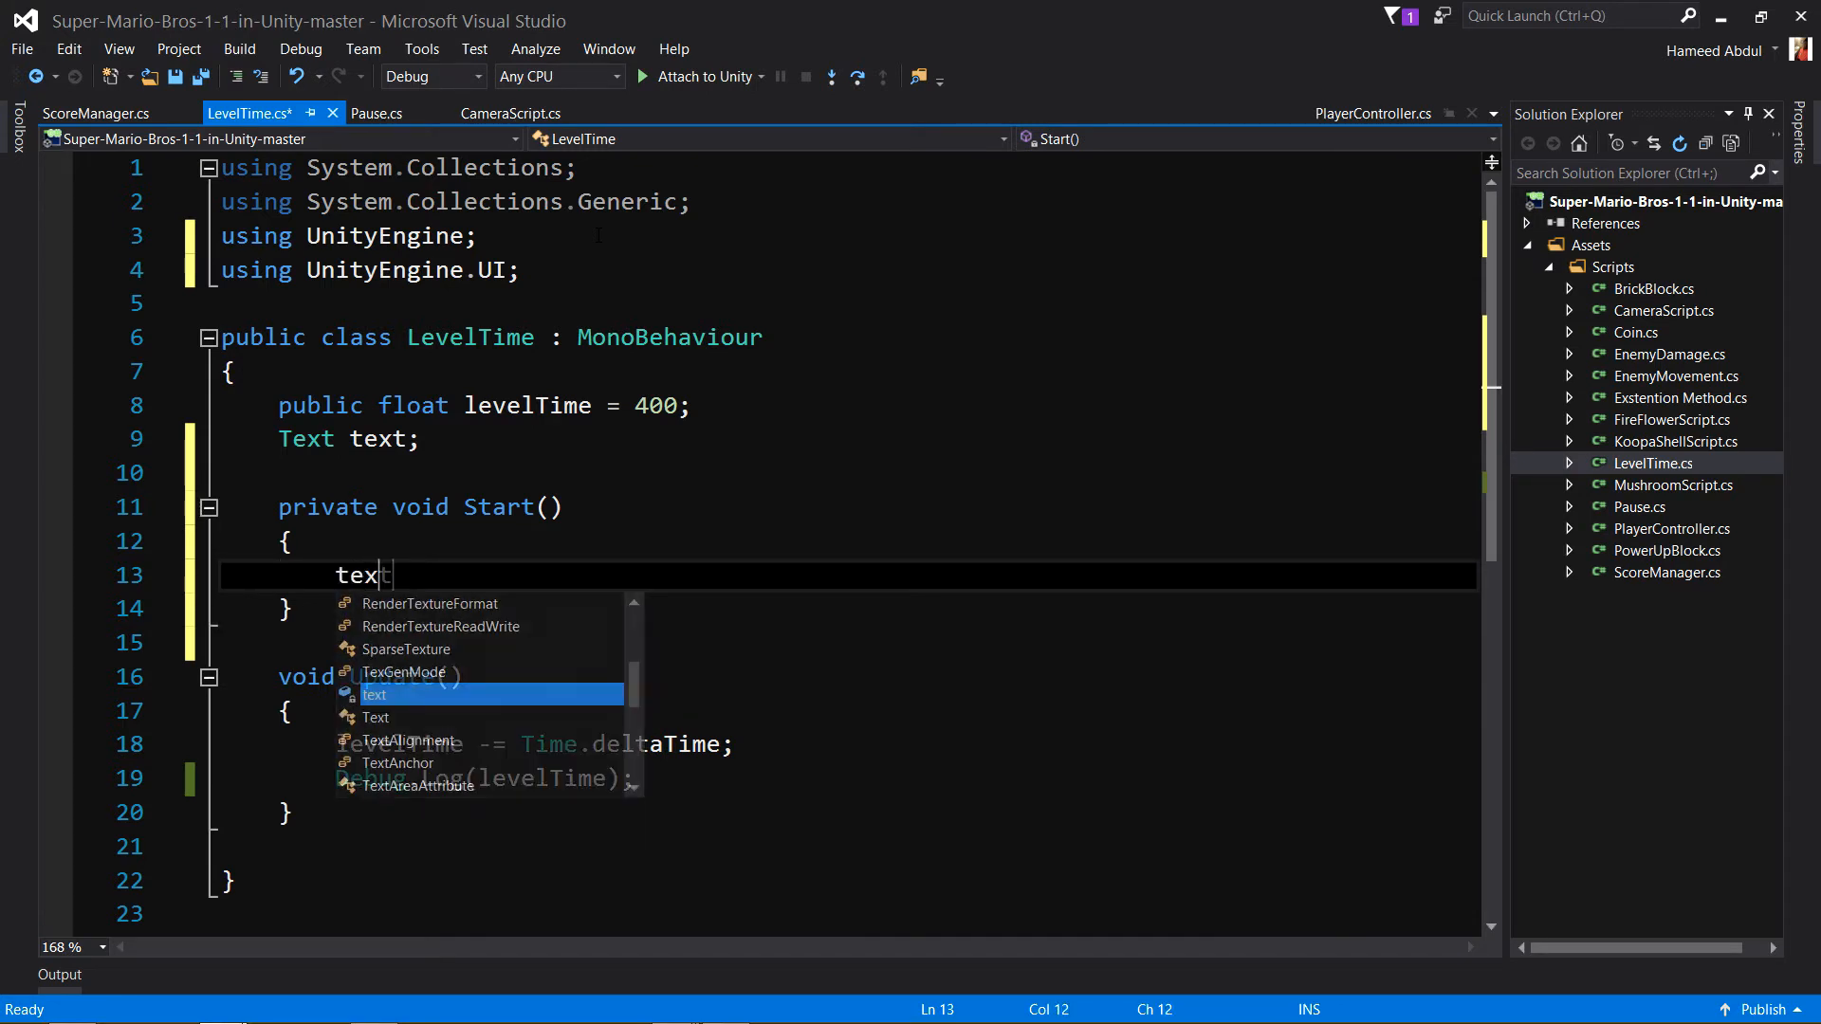
pyautogui.write('=')
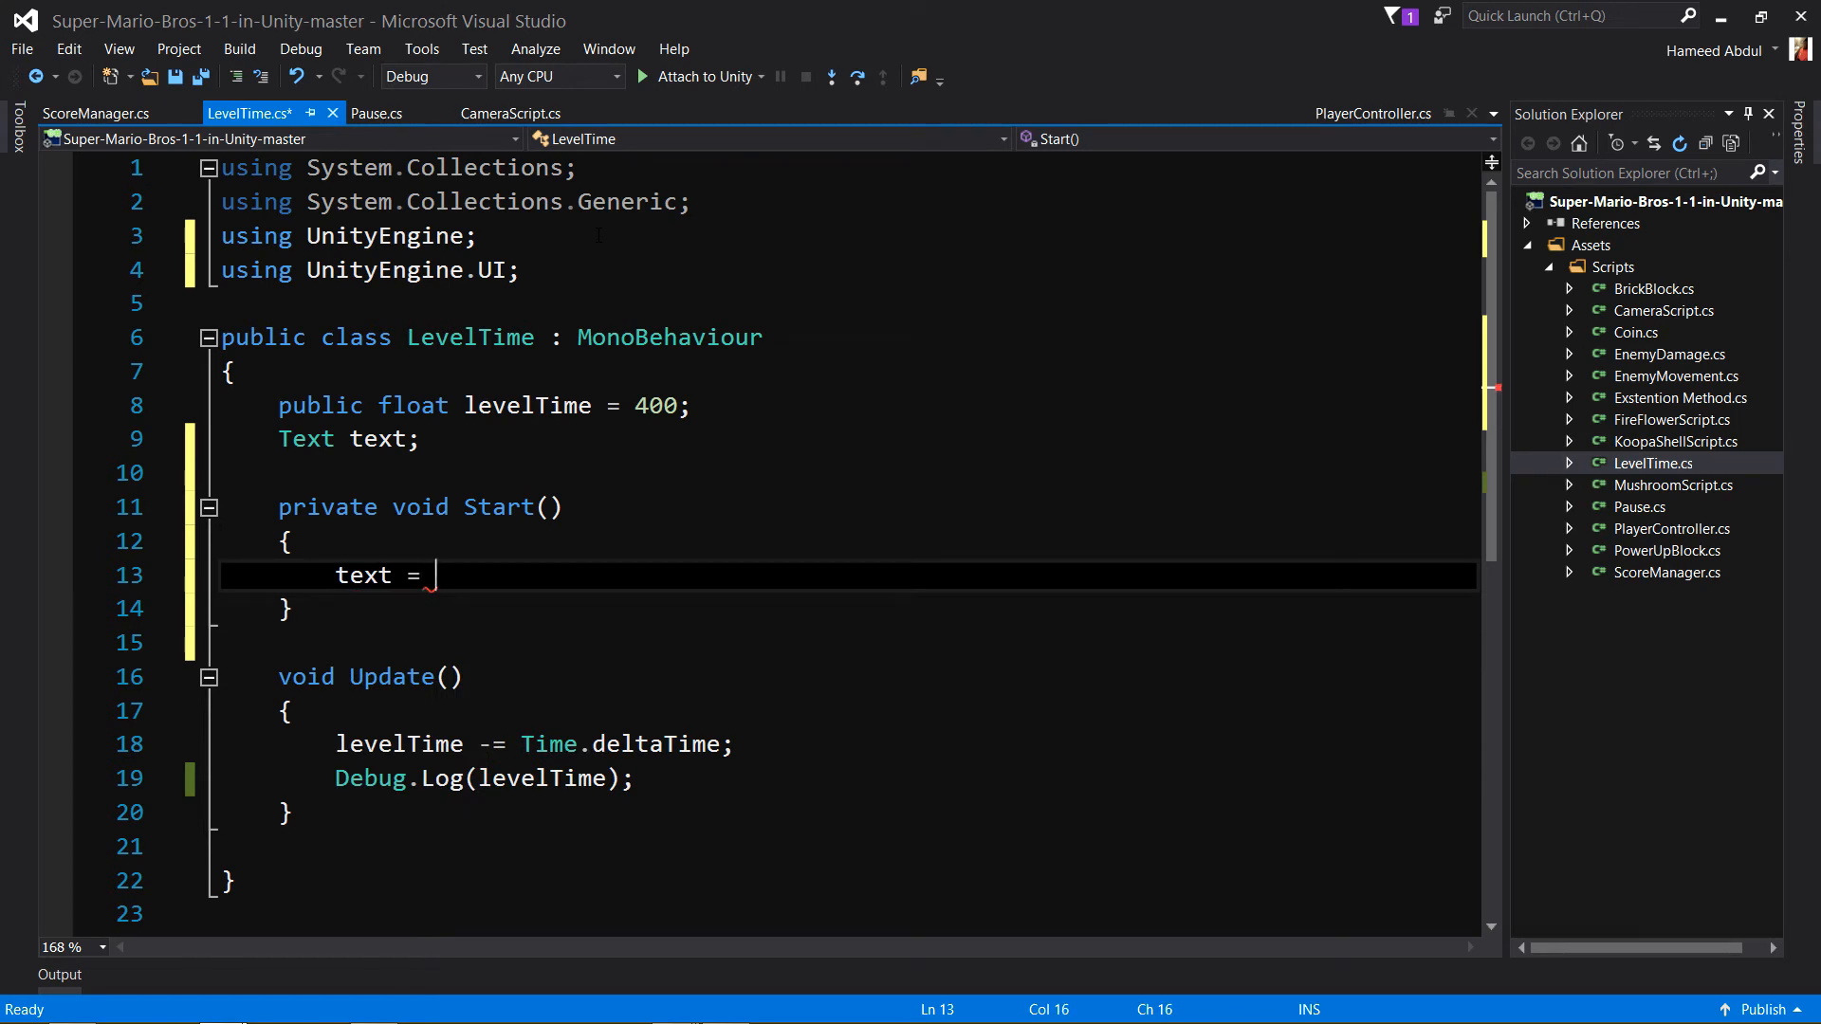
pyautogui.write('ge')
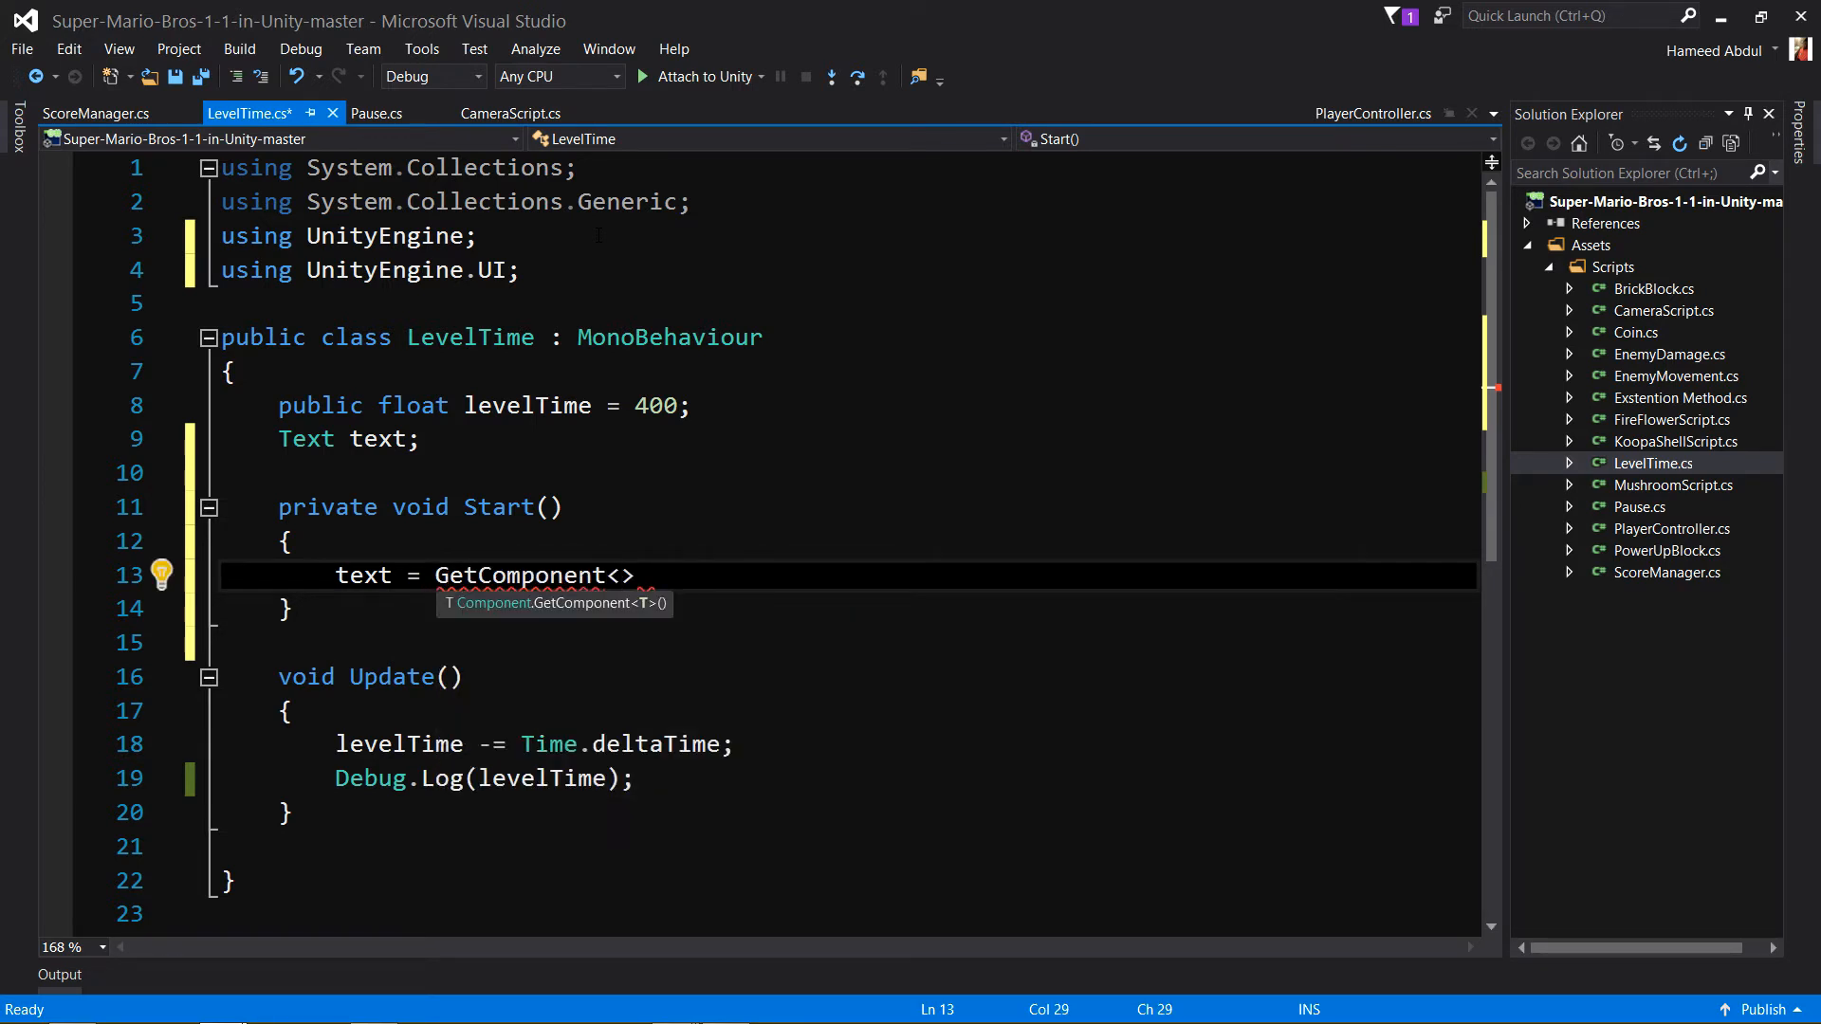
pyautogui.write('Text')
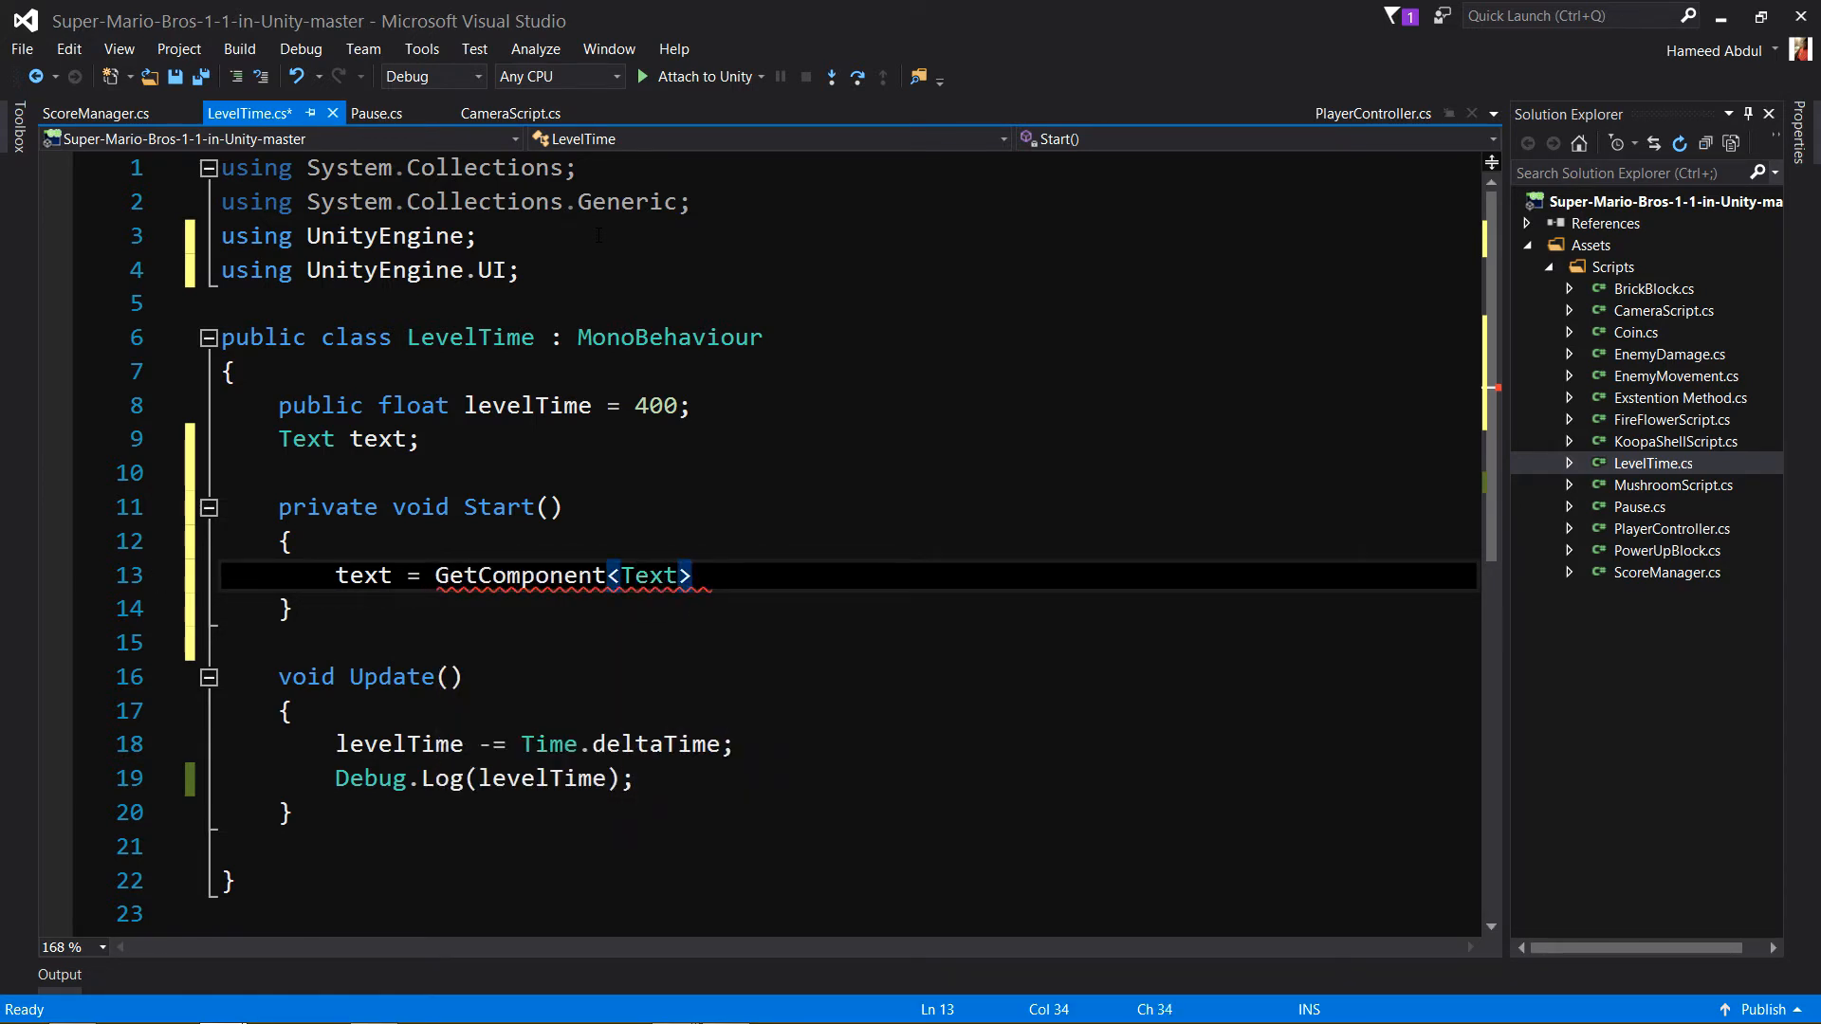
pyautogui.write('()')
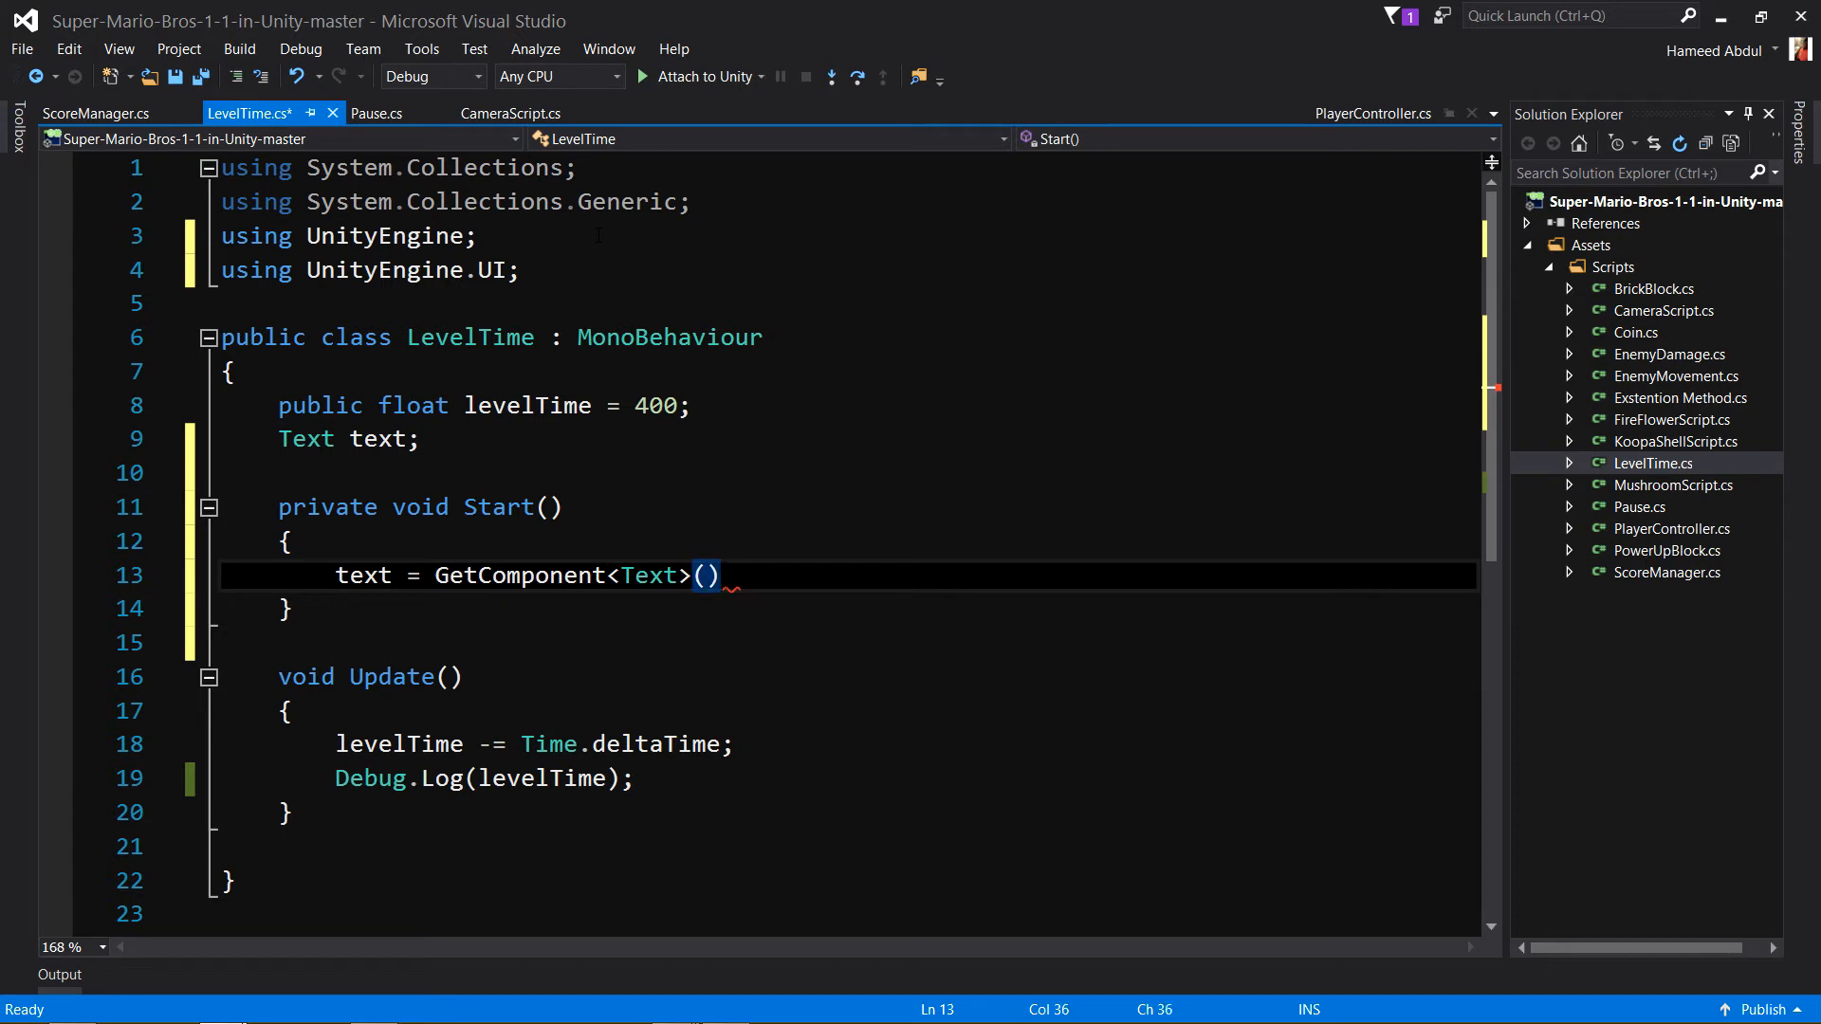
pyautogui.write(';')
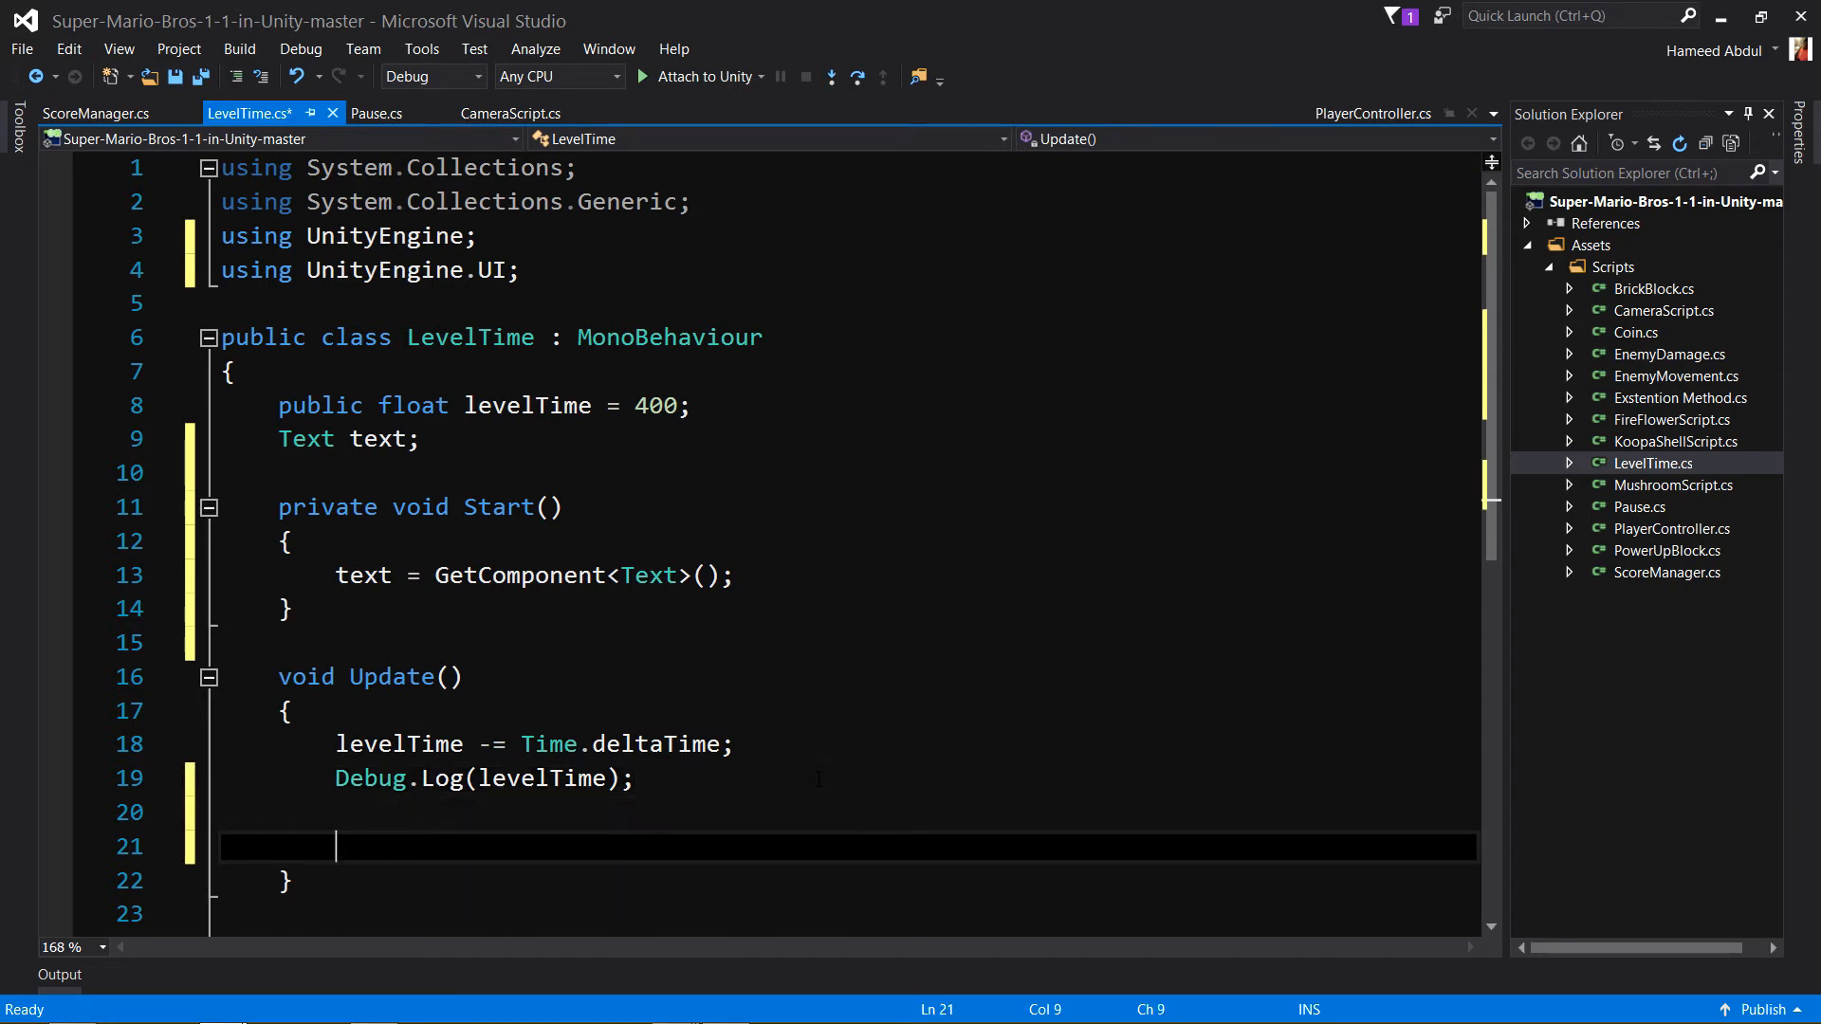
# In Update, add the line text = "Time \n" + levelTime; below Debug.Log.
pyautogui.write('text')
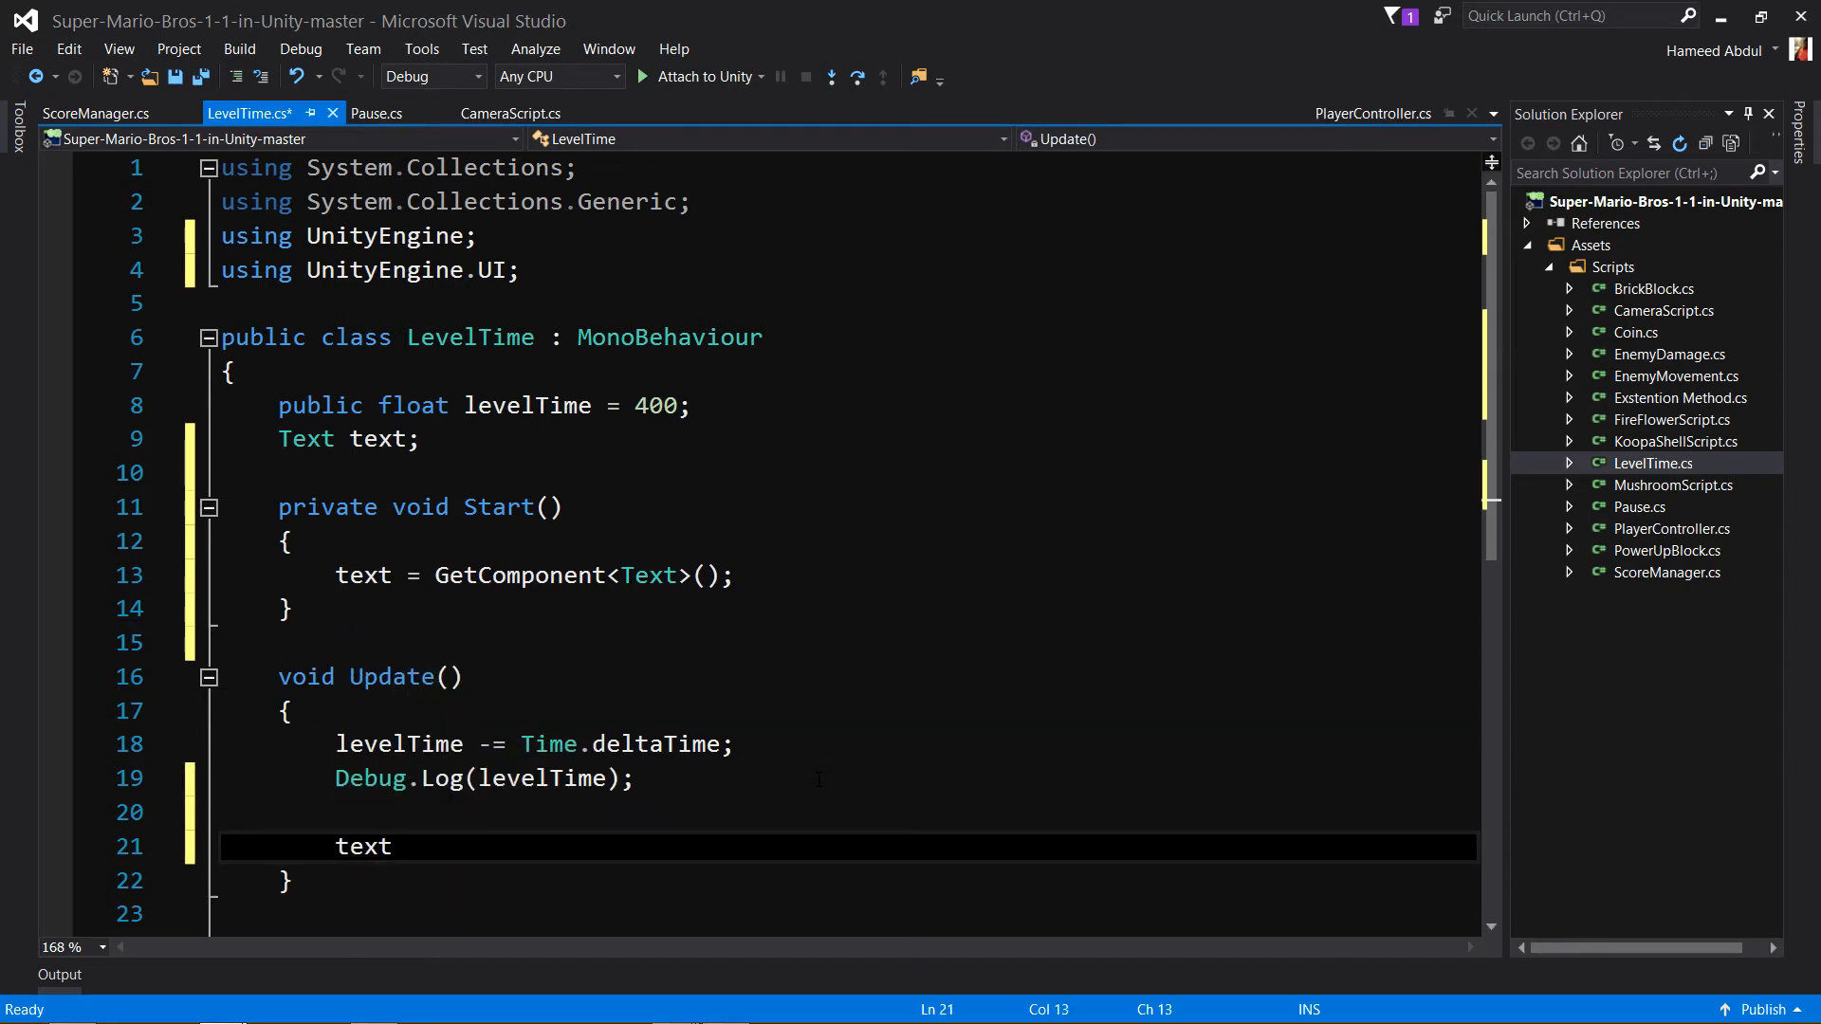
pyautogui.write('= ""')
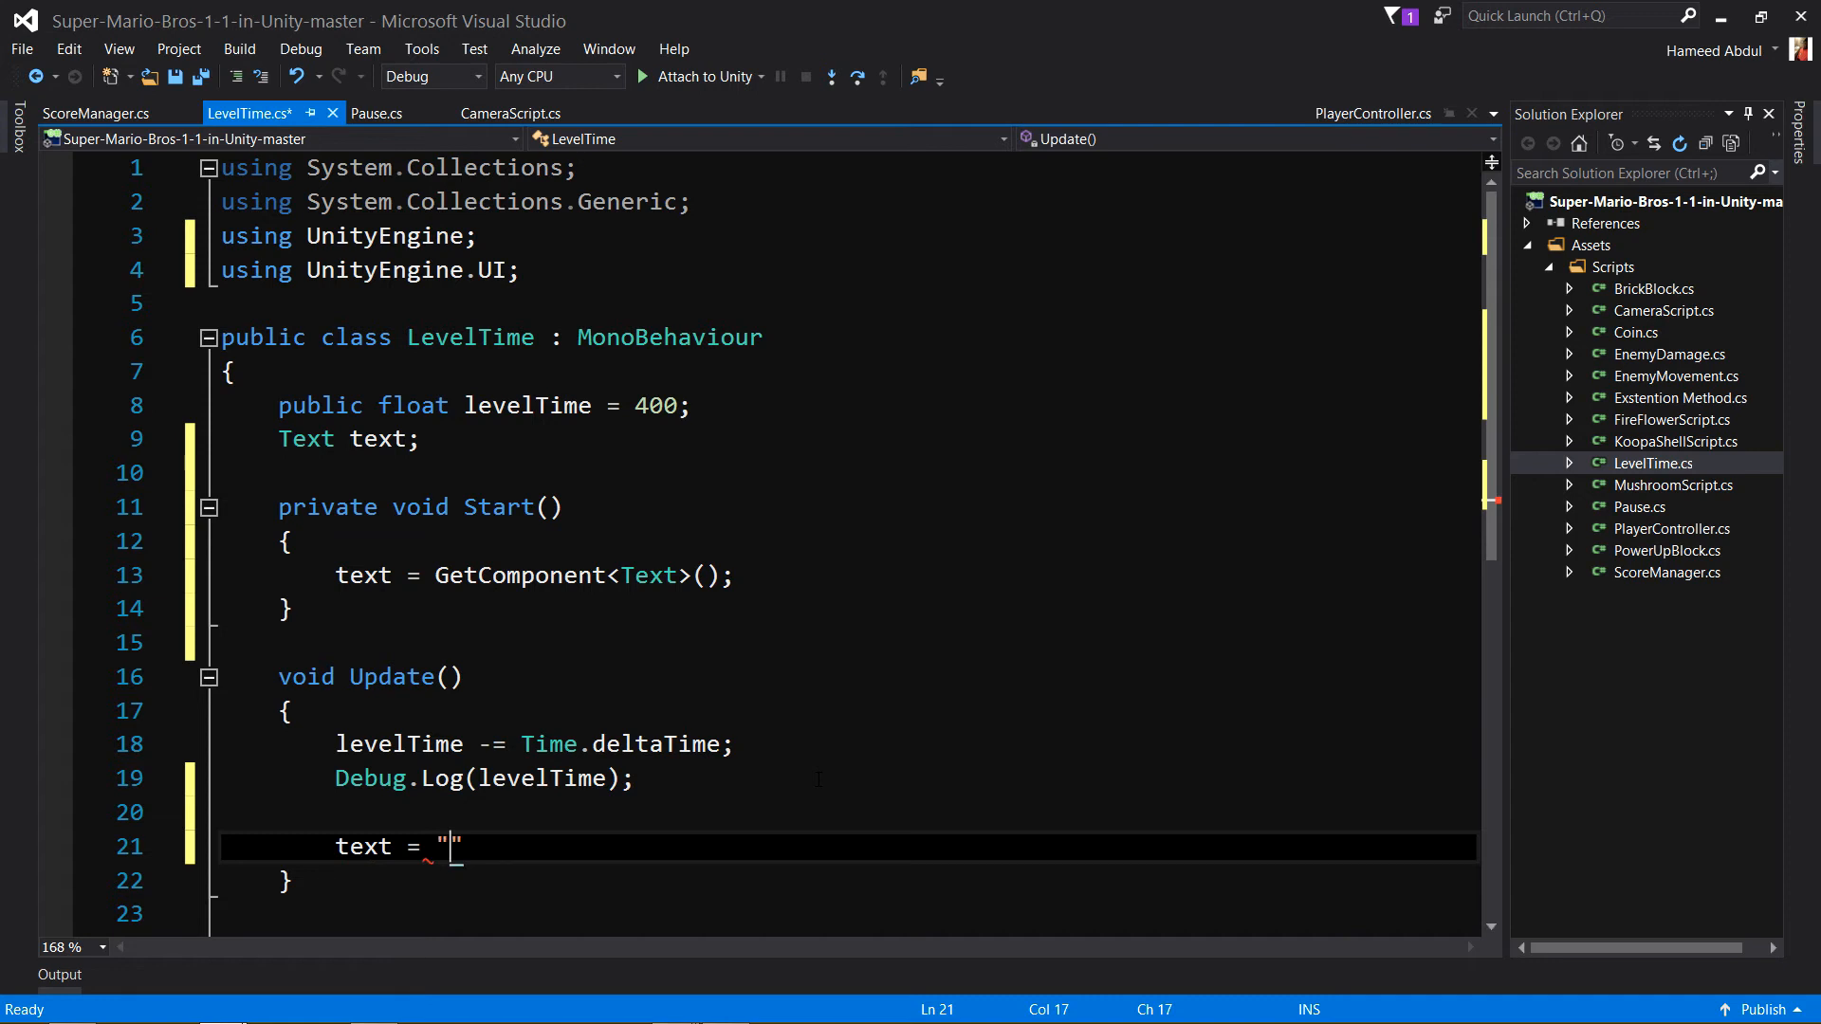
pyautogui.write('Ti')
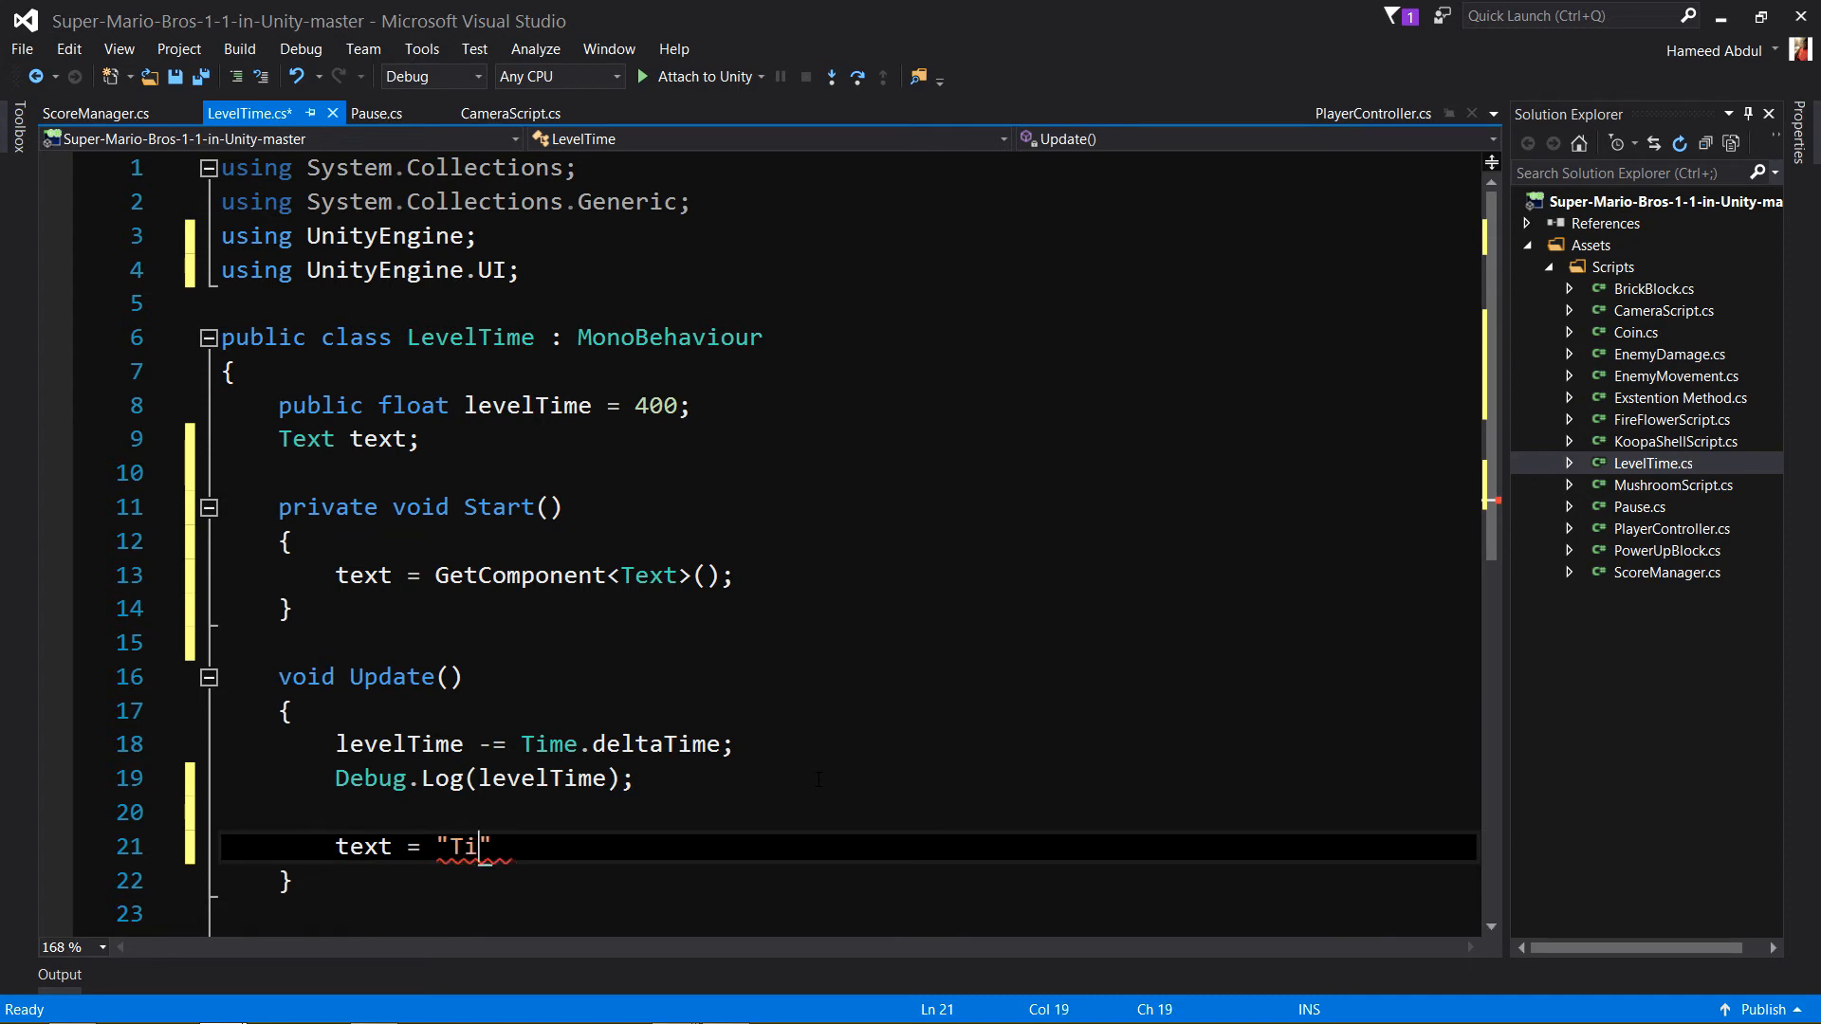
pyautogui.write('me \\m')
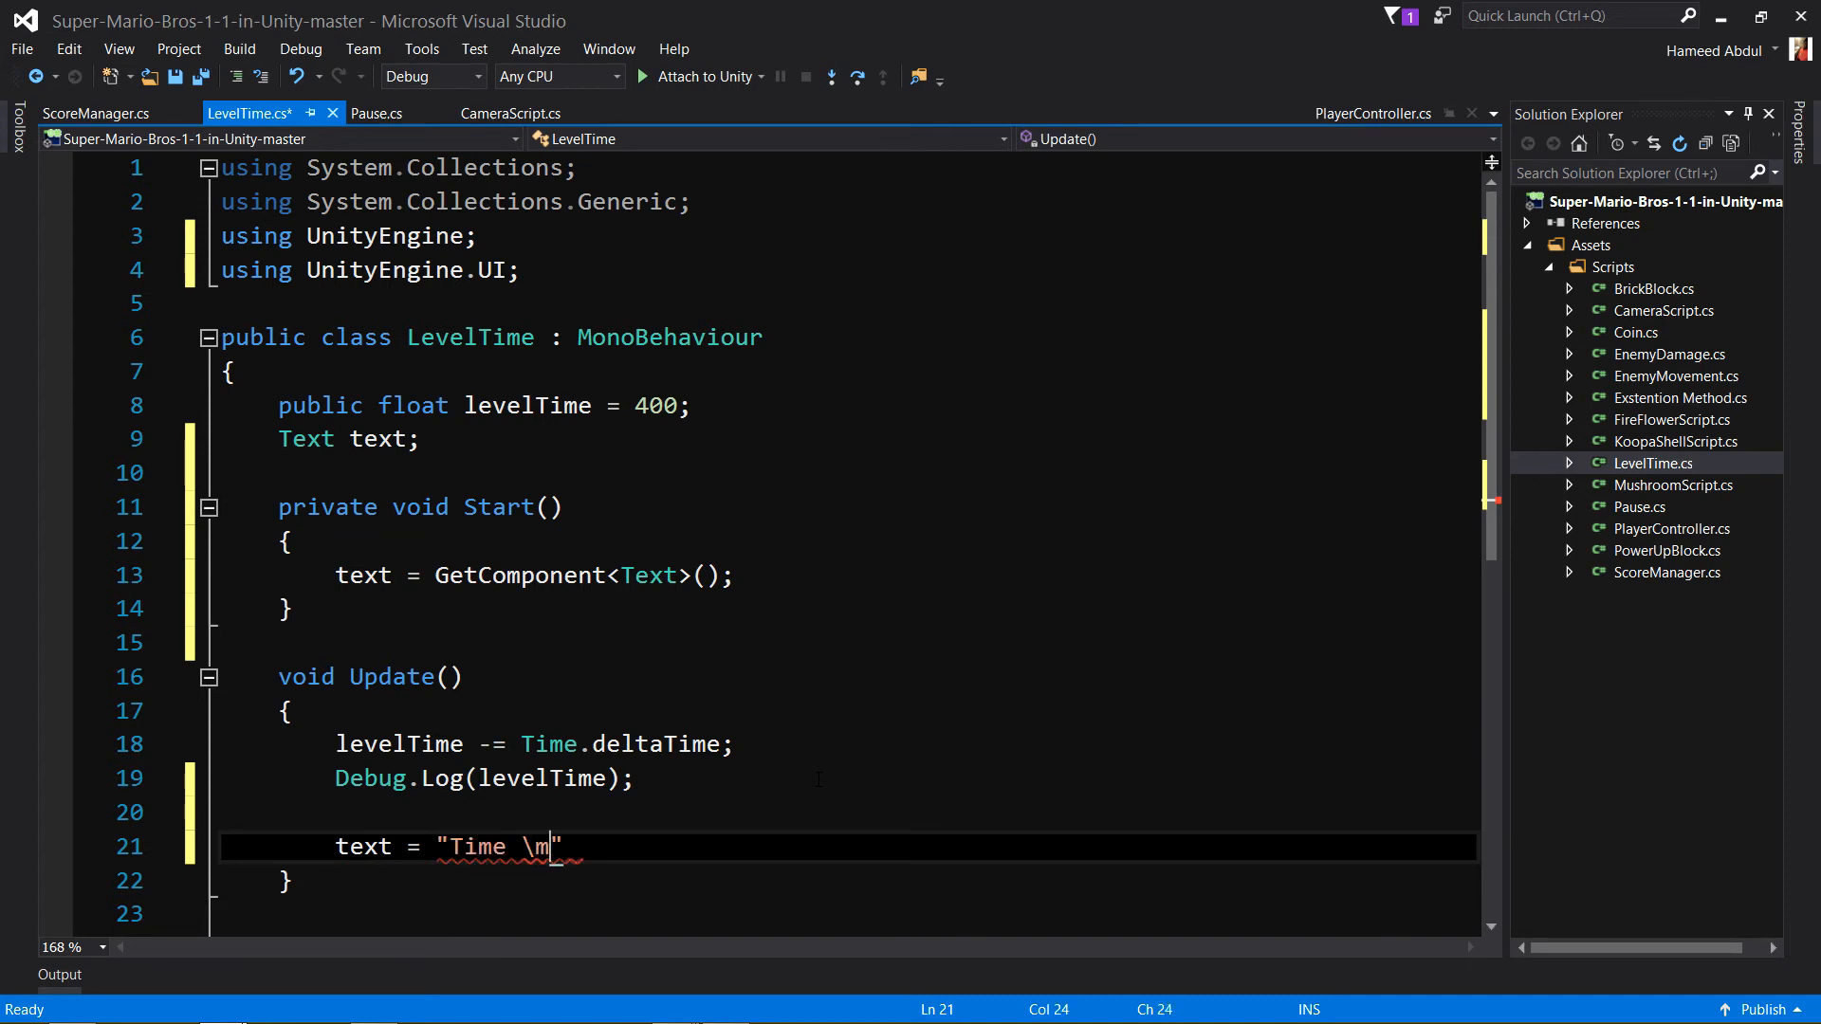
pyautogui.press('Backspace')
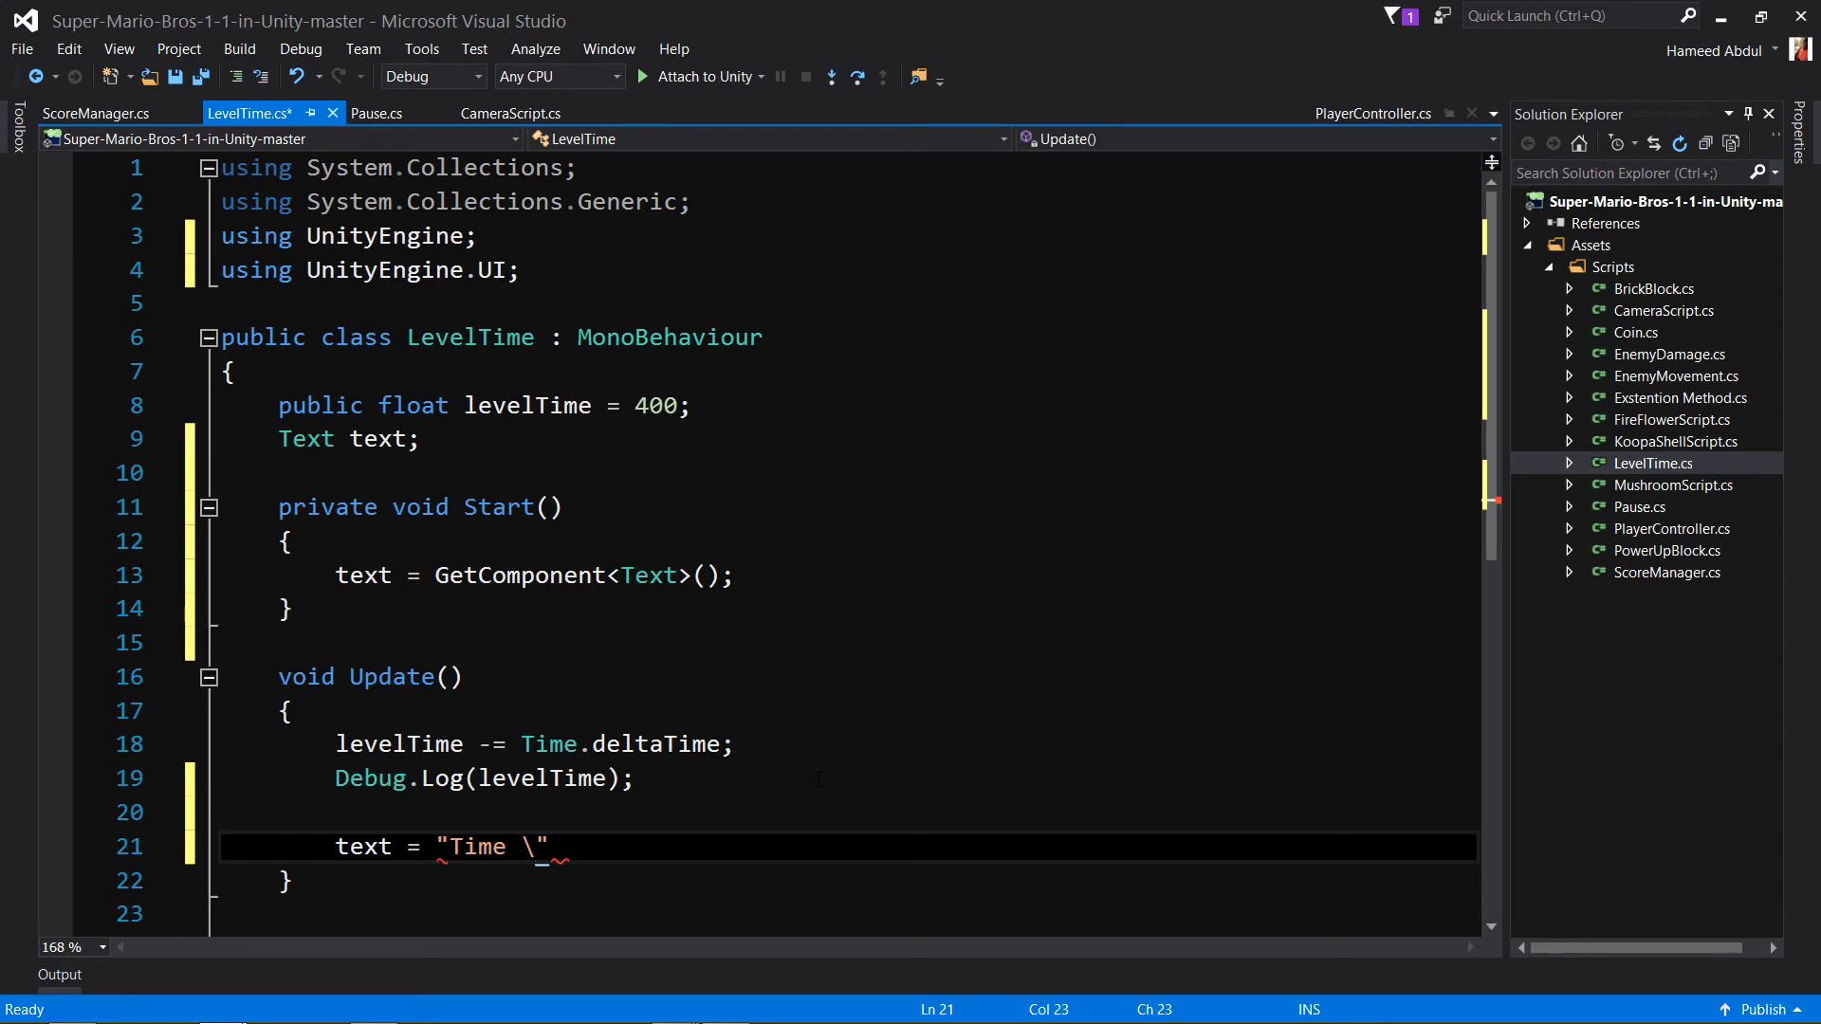
pyautogui.write('n')
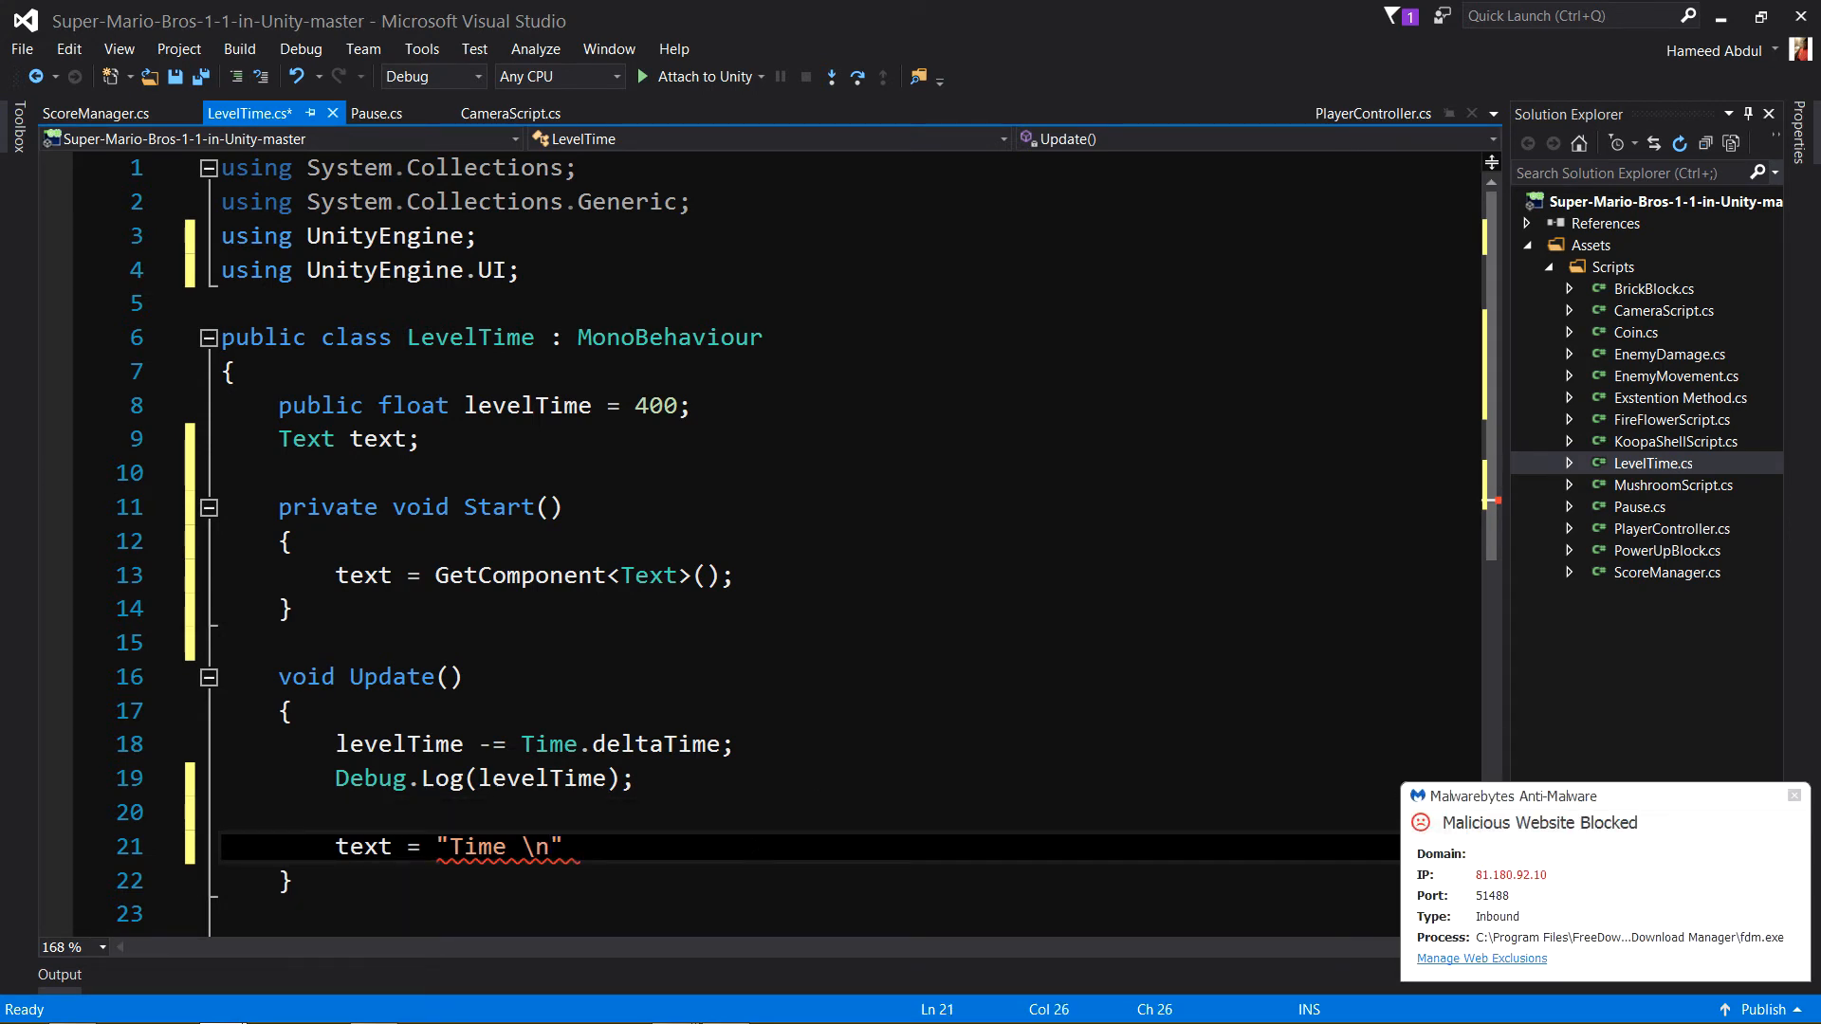
pyautogui.write('+')
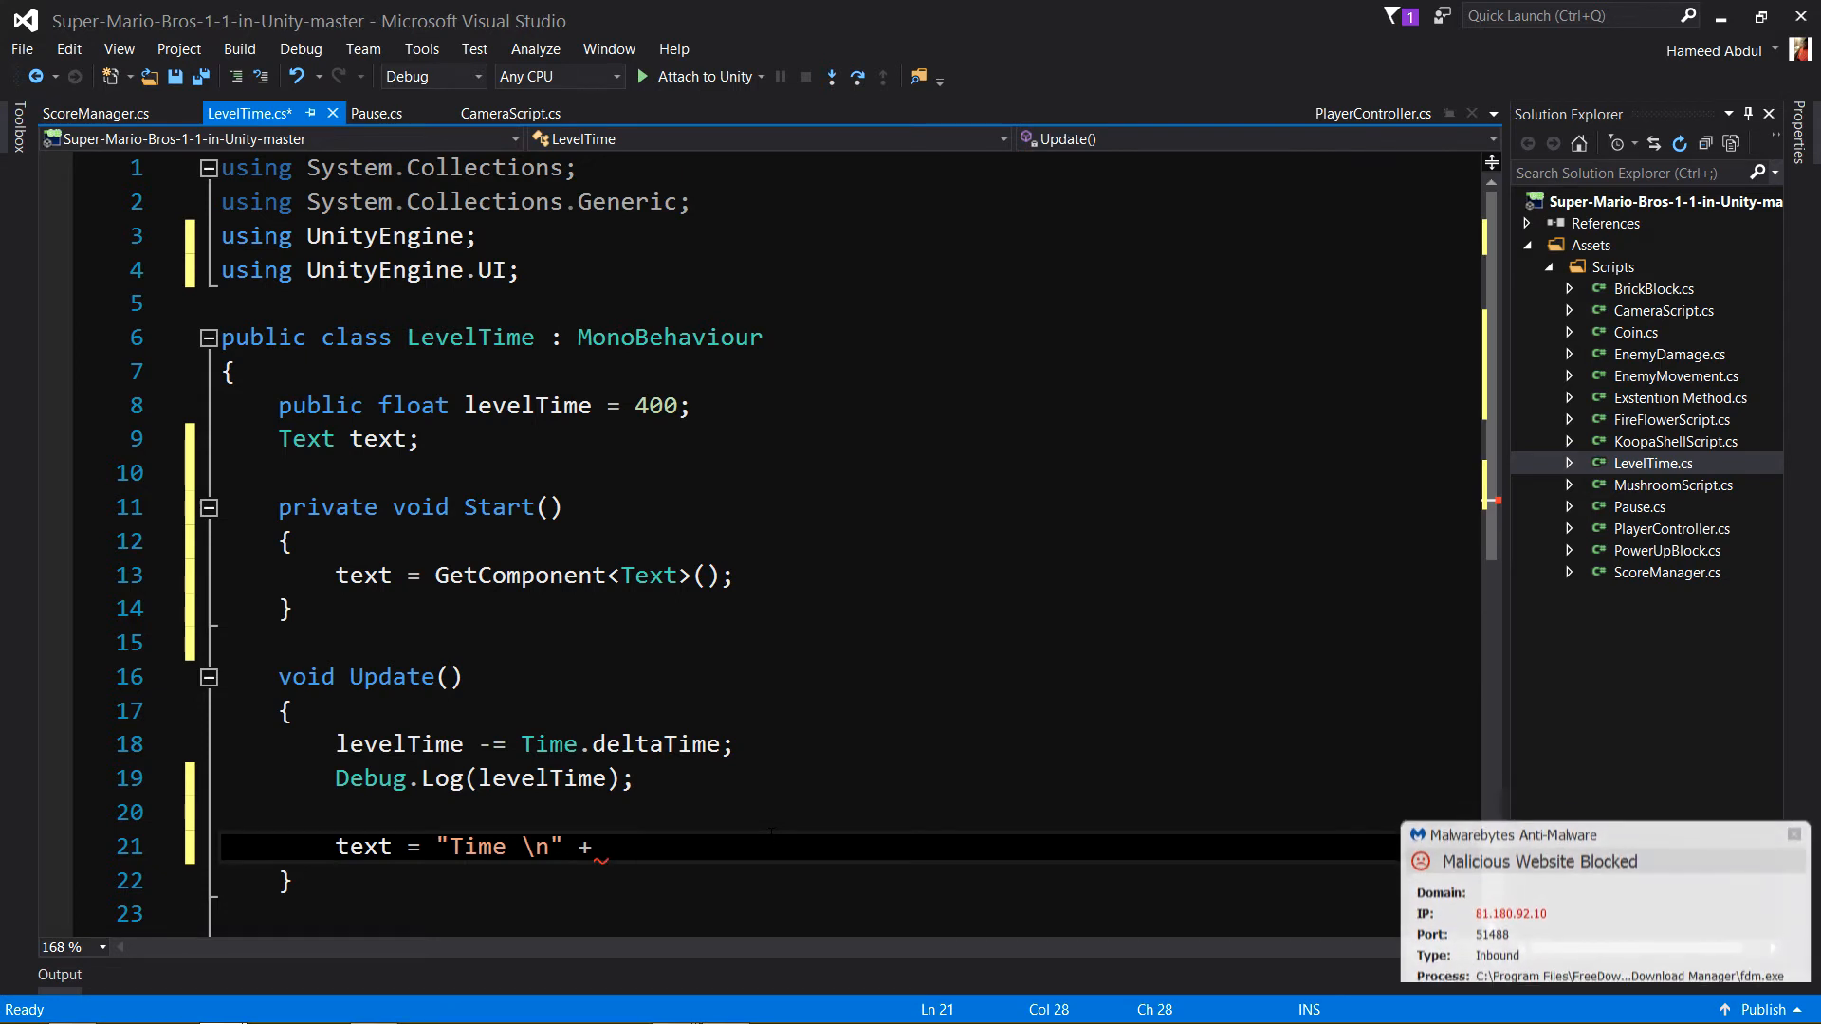
pyautogui.write('Time')
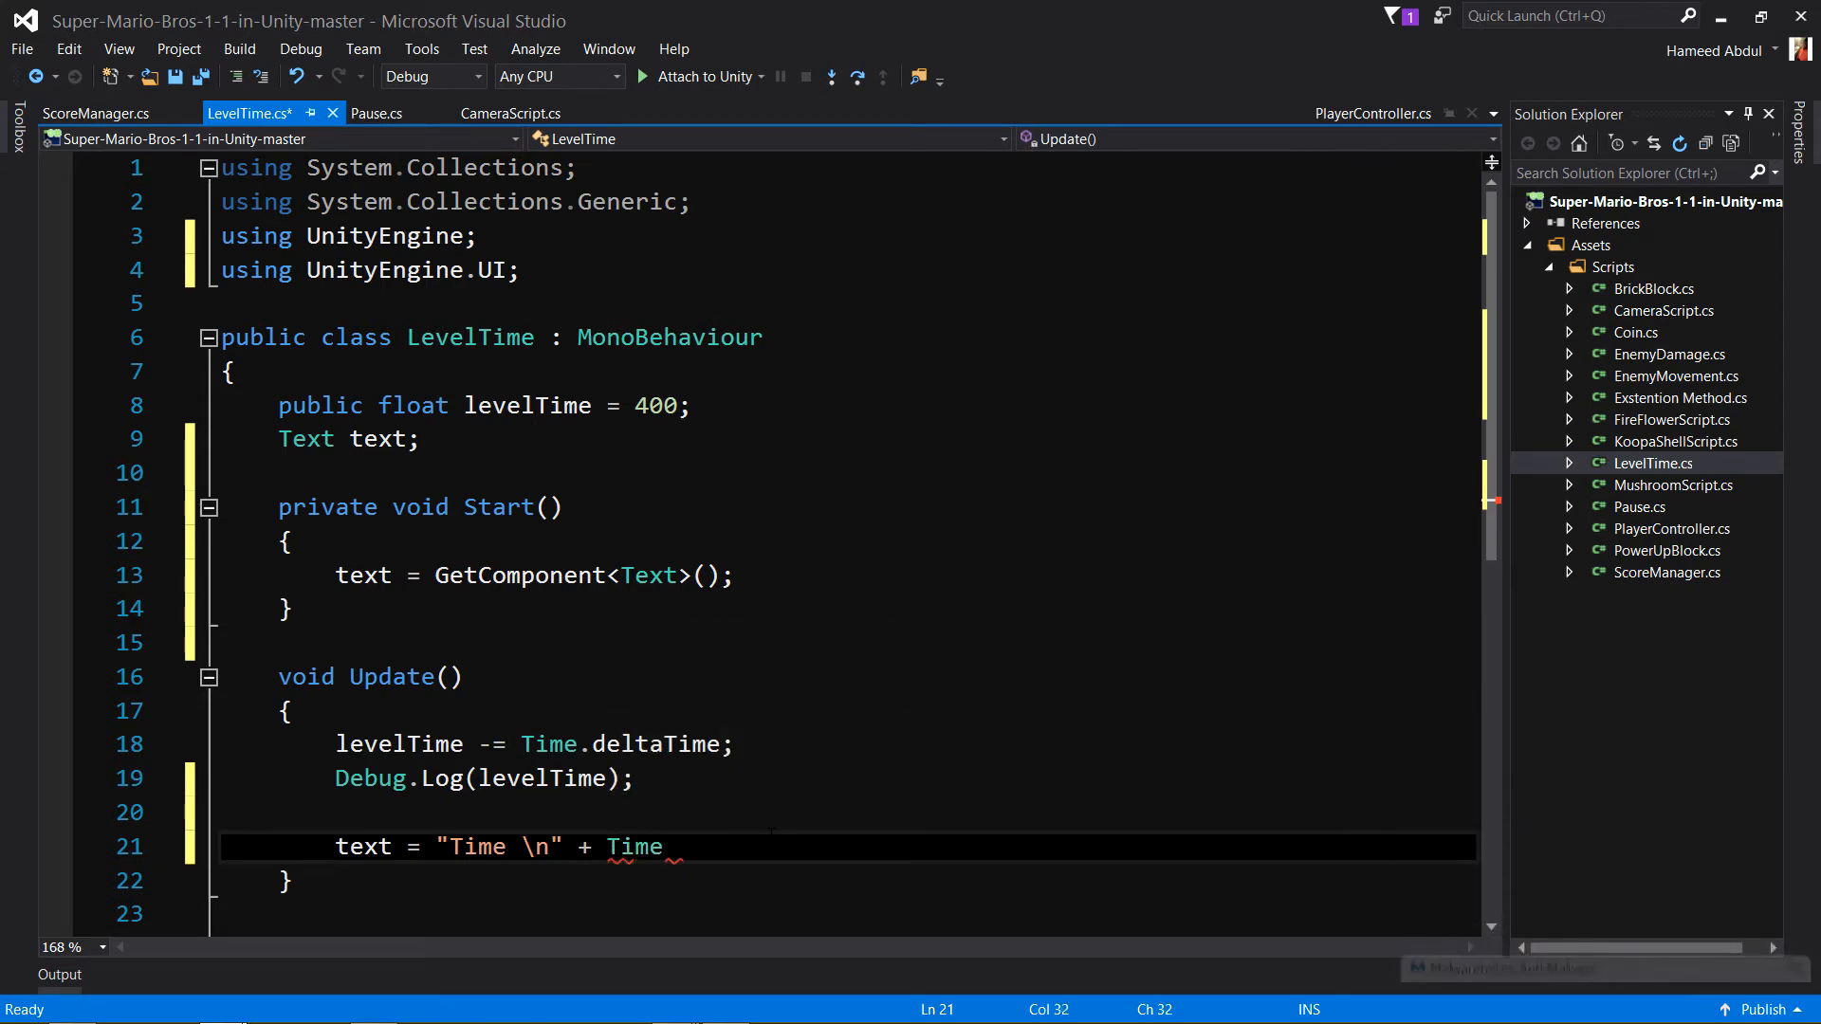
pyautogui.write('levelTime')
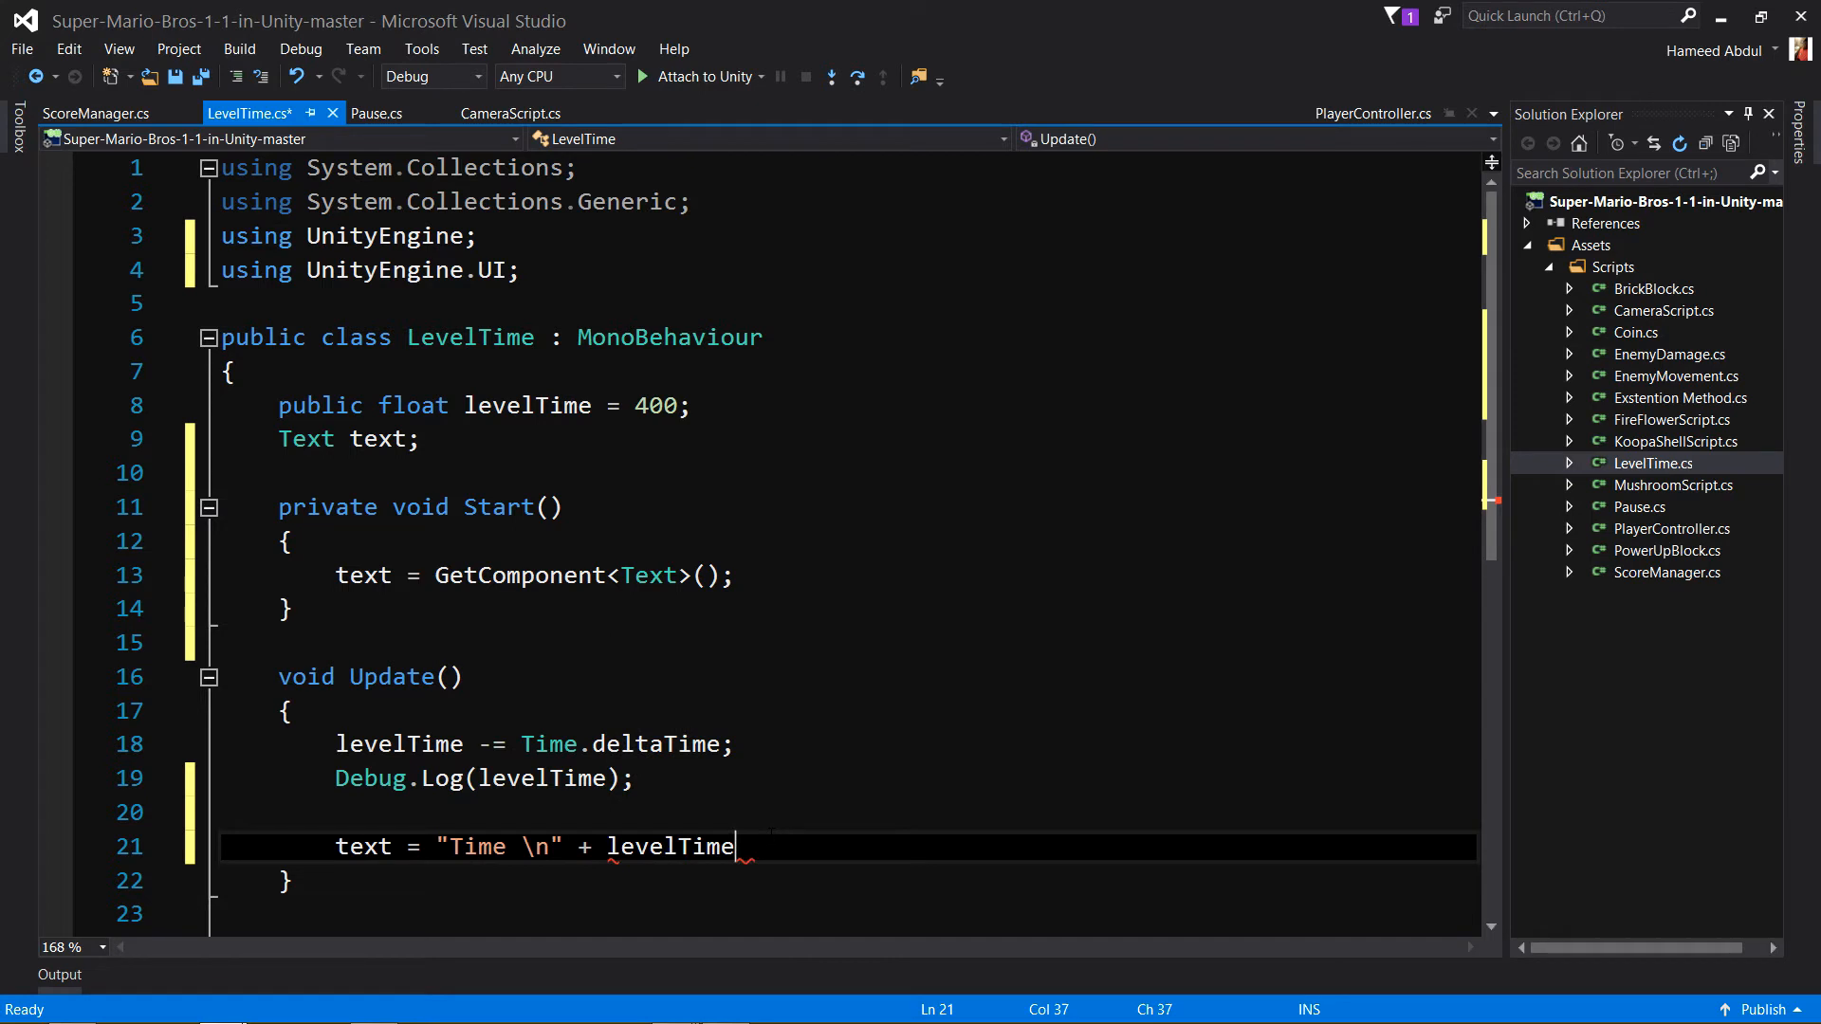
pyautogui.write(';')
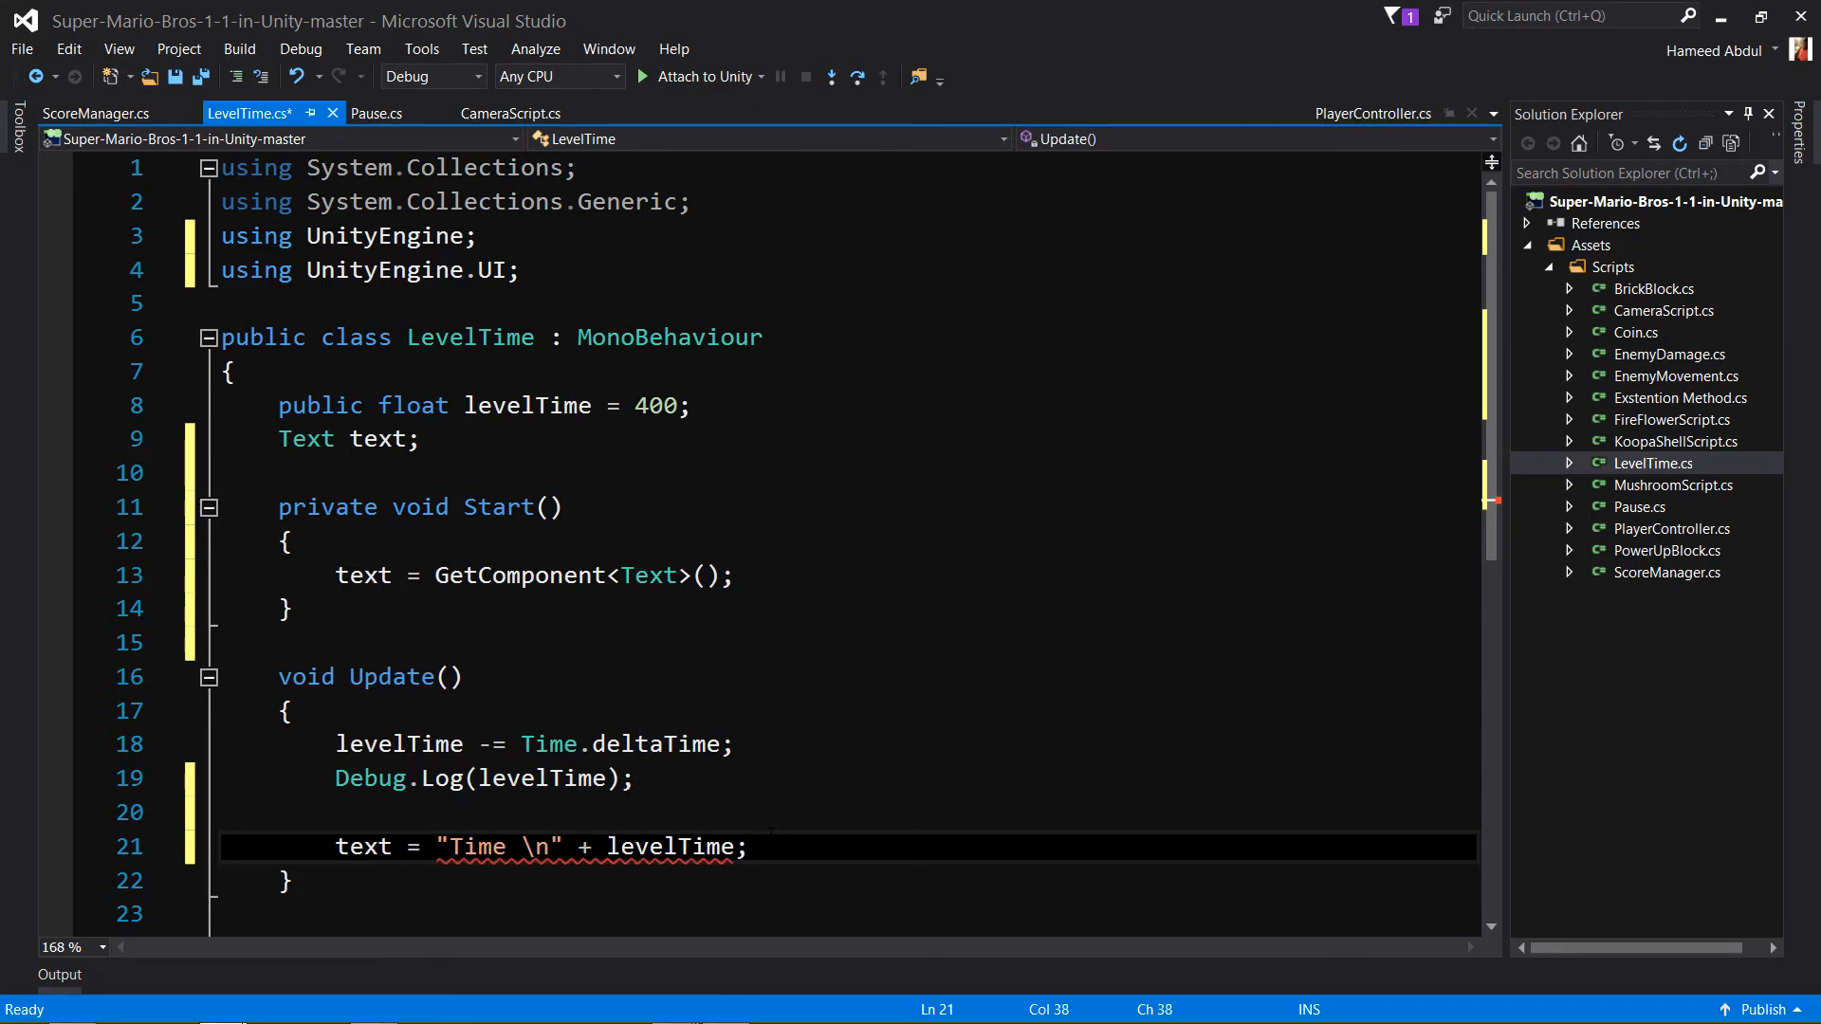
pyautogui.click(577, 846)
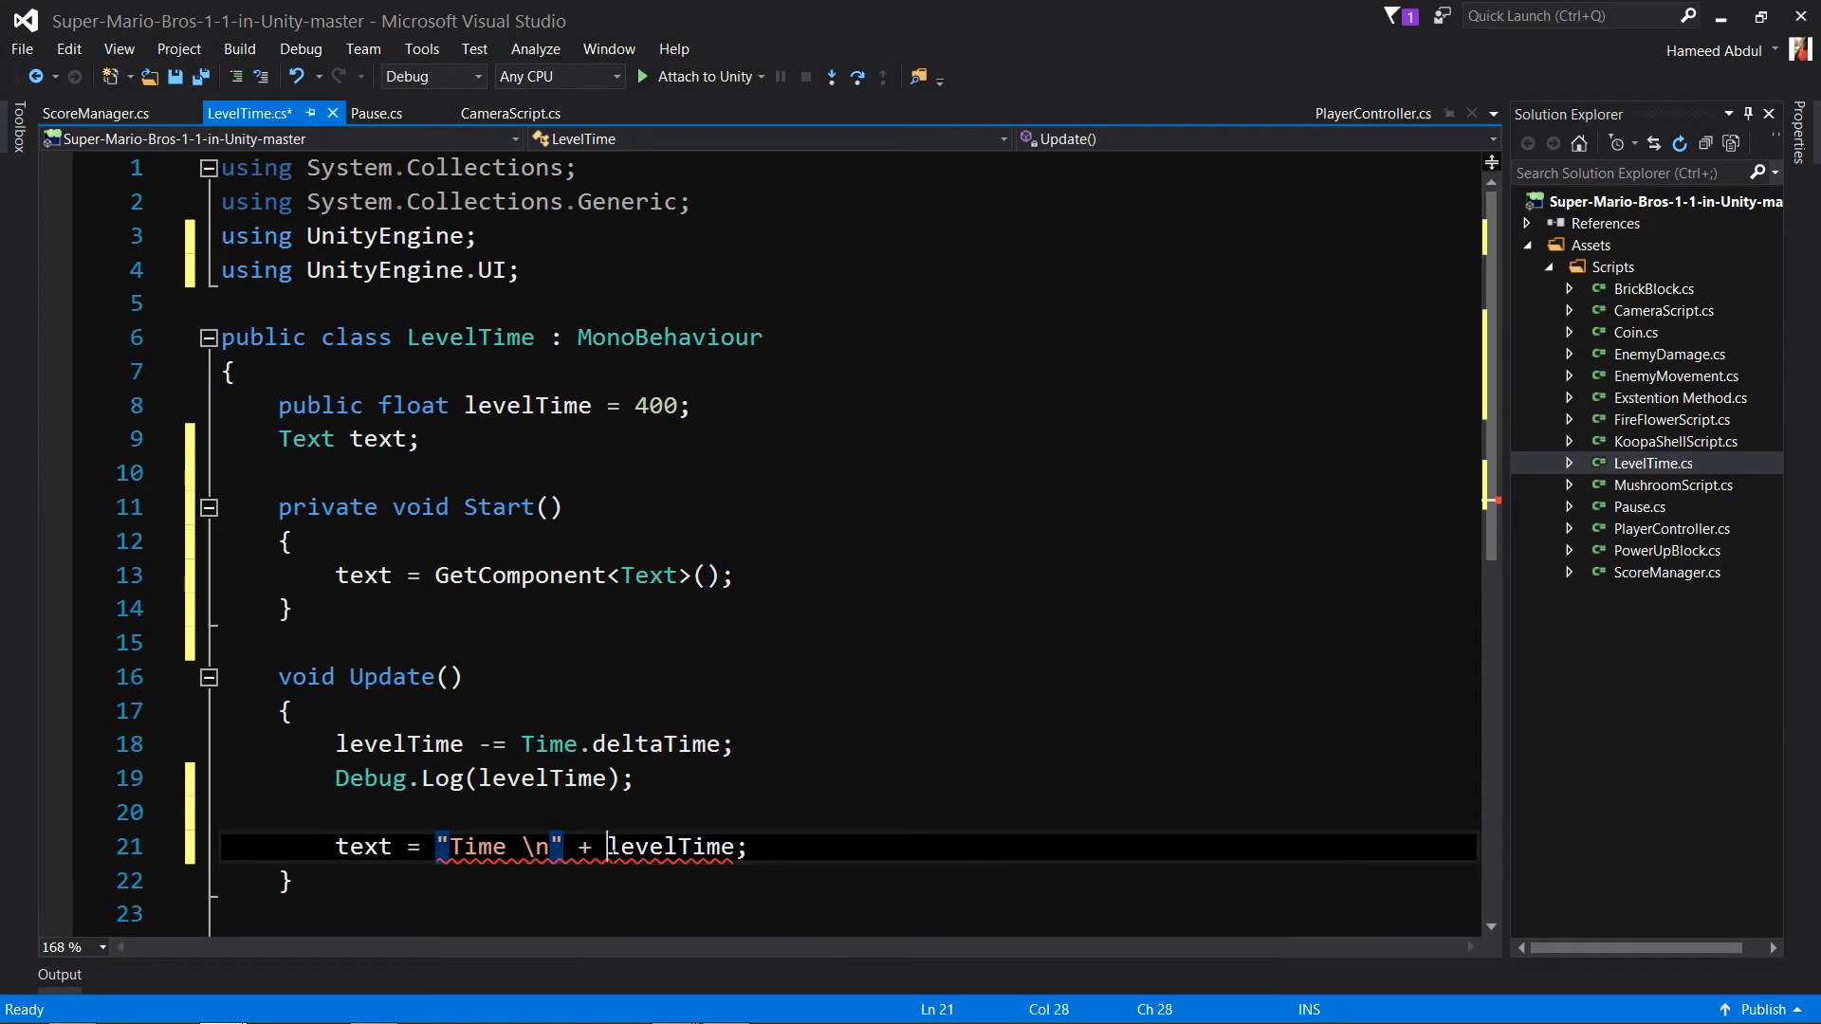
pyautogui.click(670, 846)
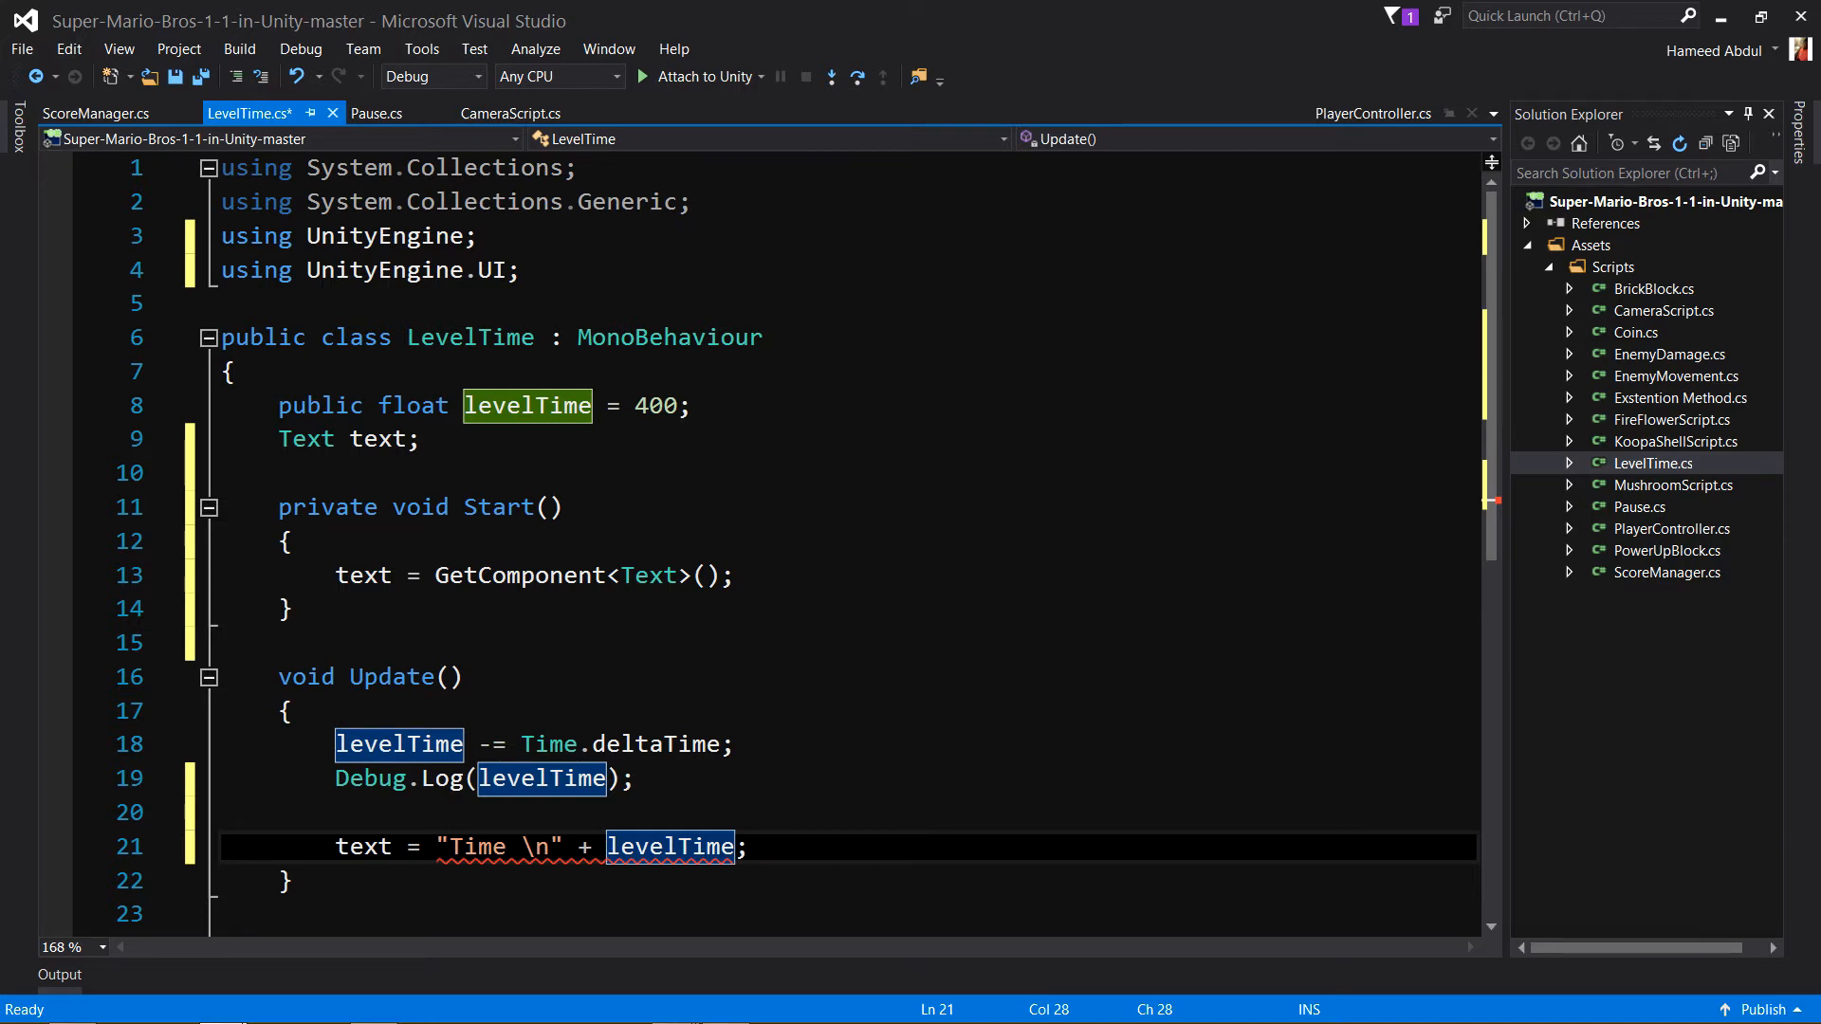
# Cast levelTime to (int) and change the assignment target to text.text.
pyautogui.write('int')
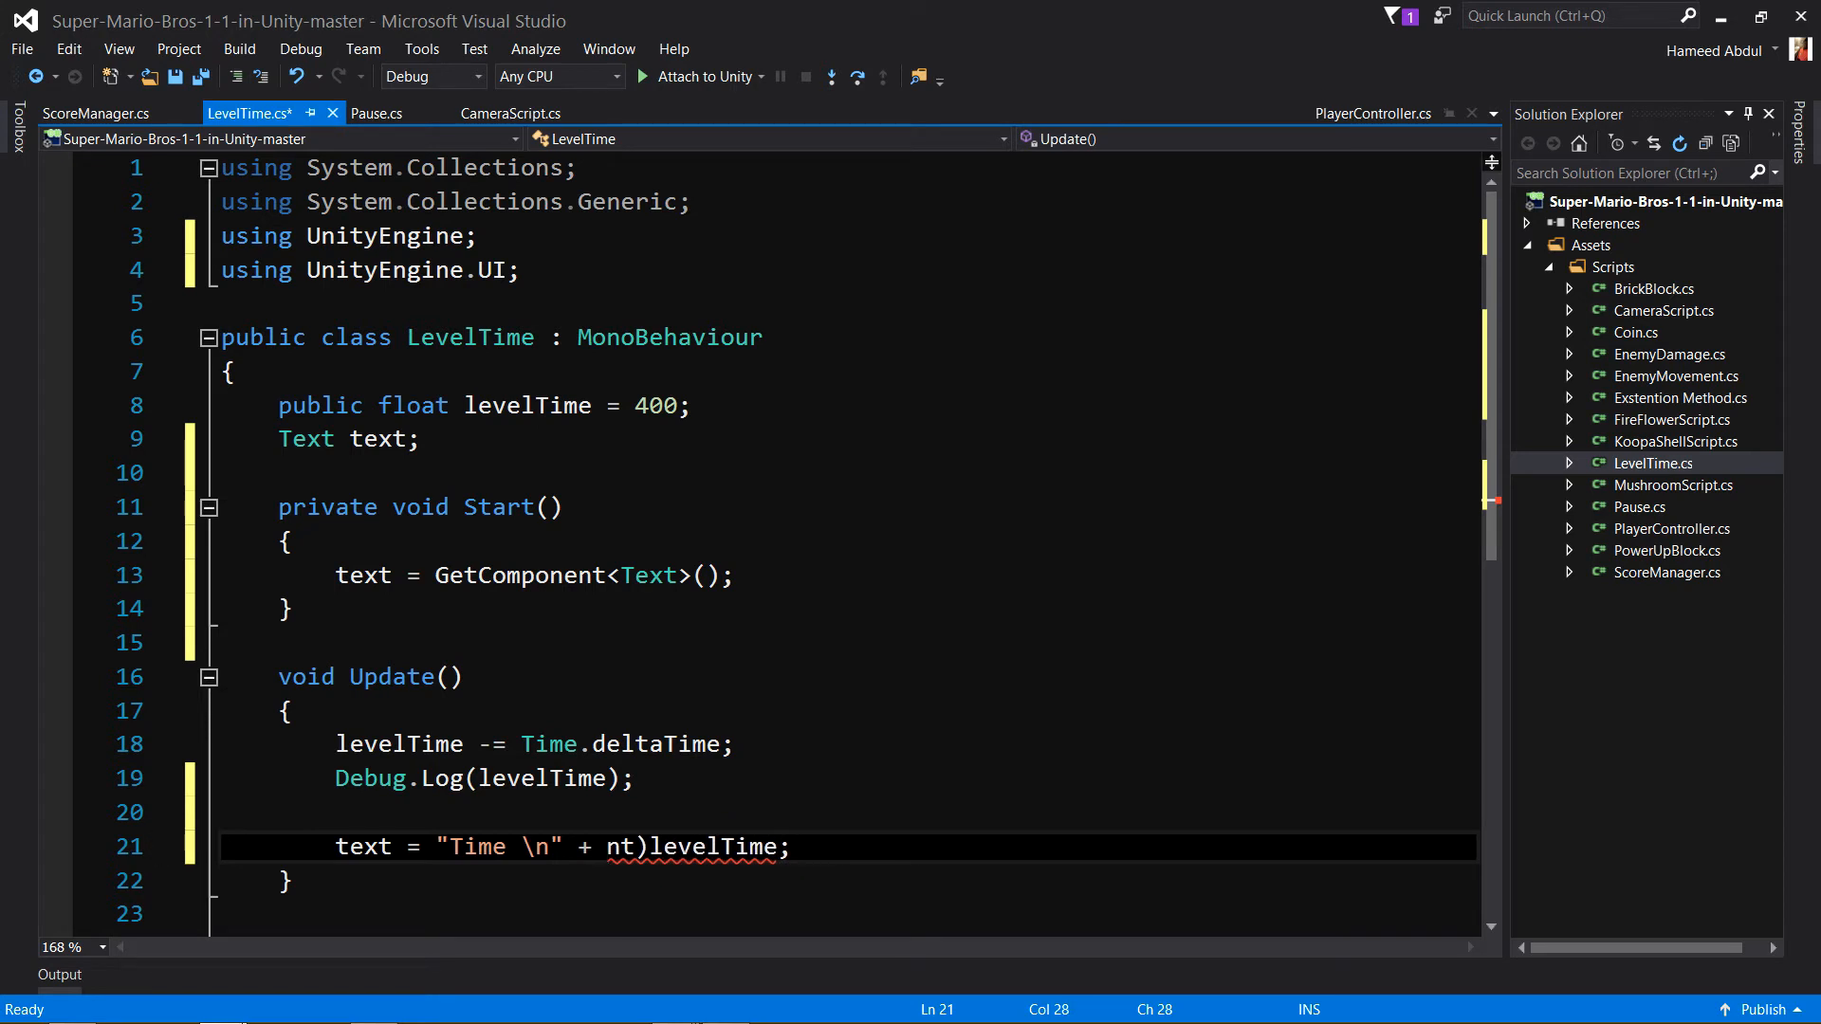
pyautogui.write('(int)')
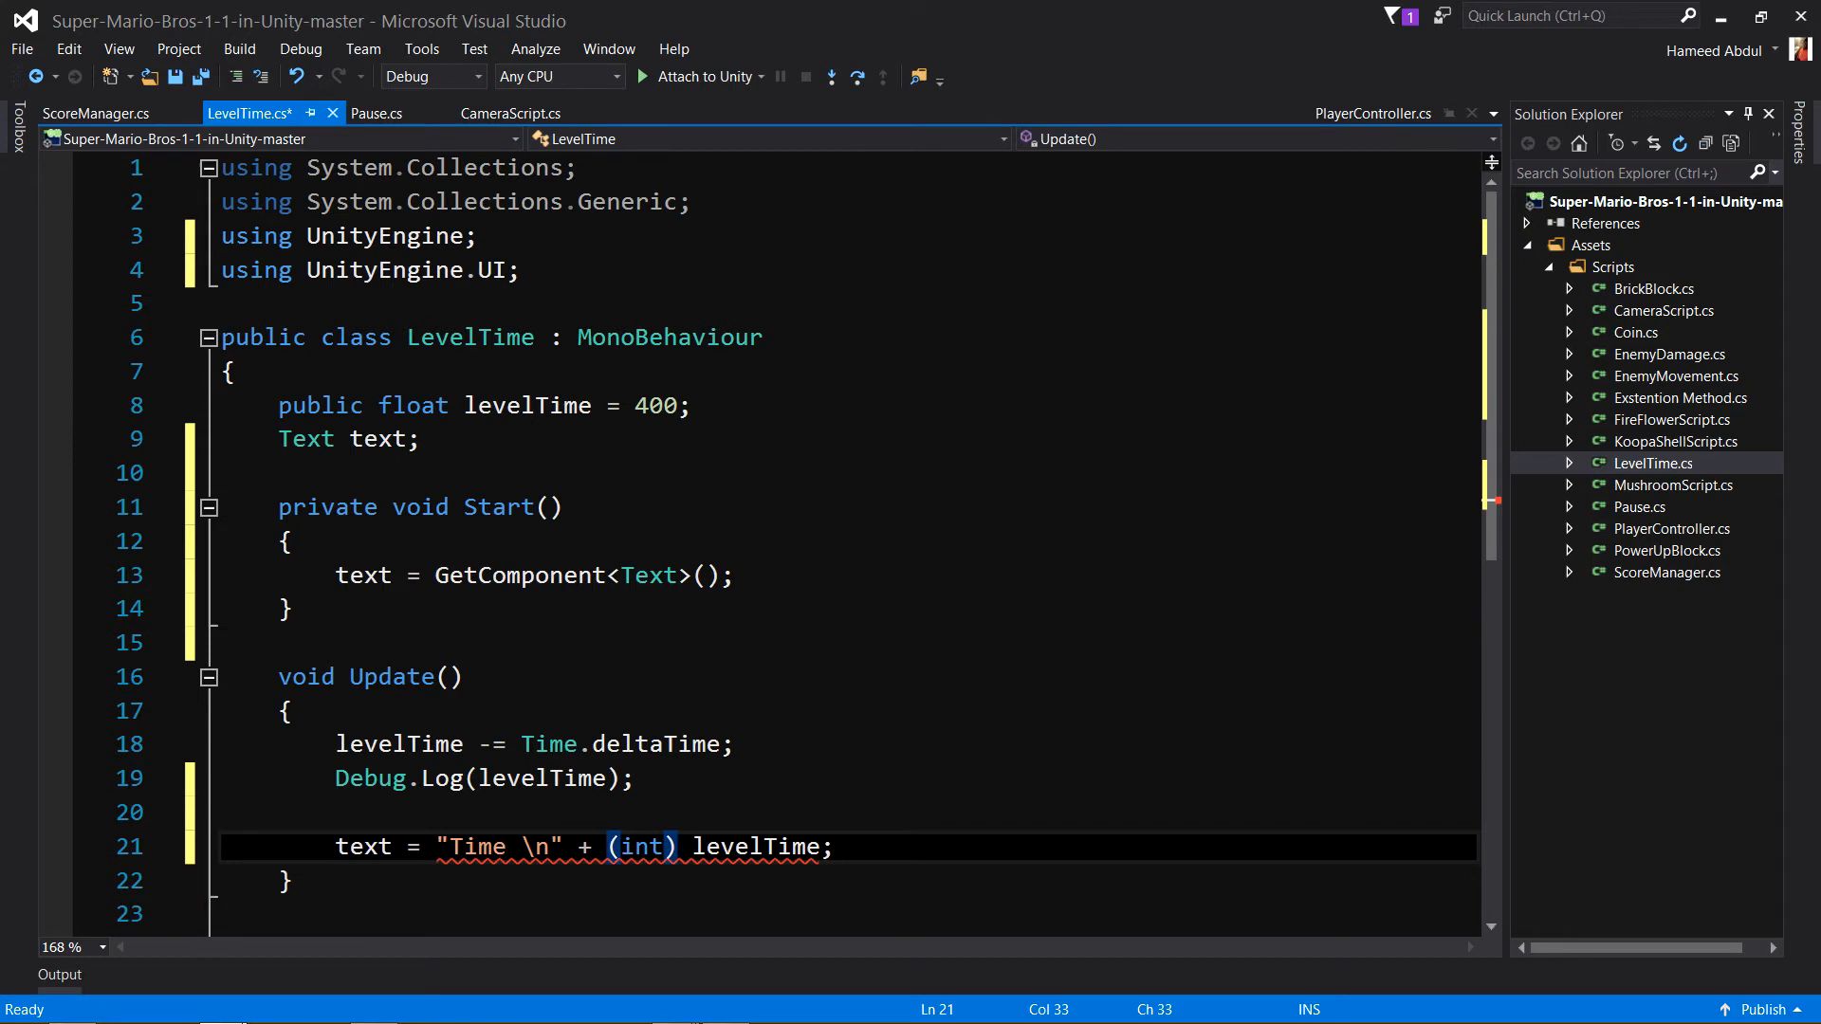
pyautogui.doubleClick(753, 846)
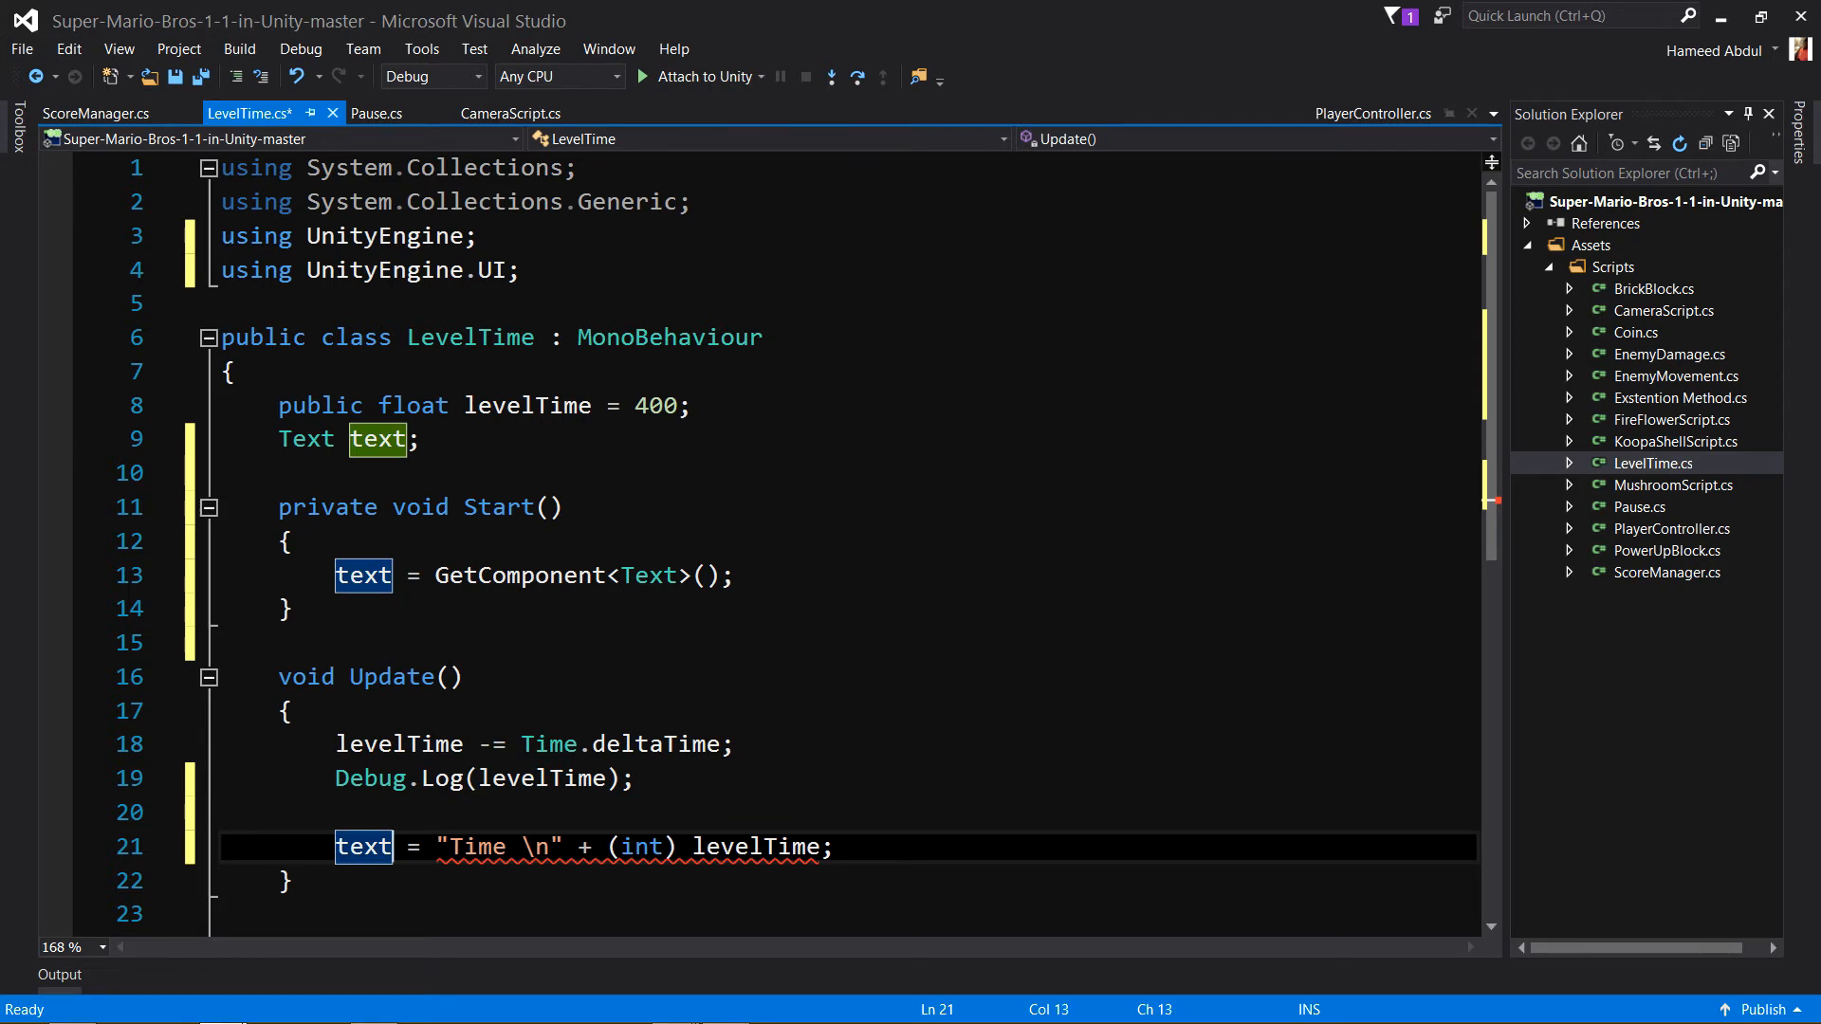
pyautogui.write('.text')
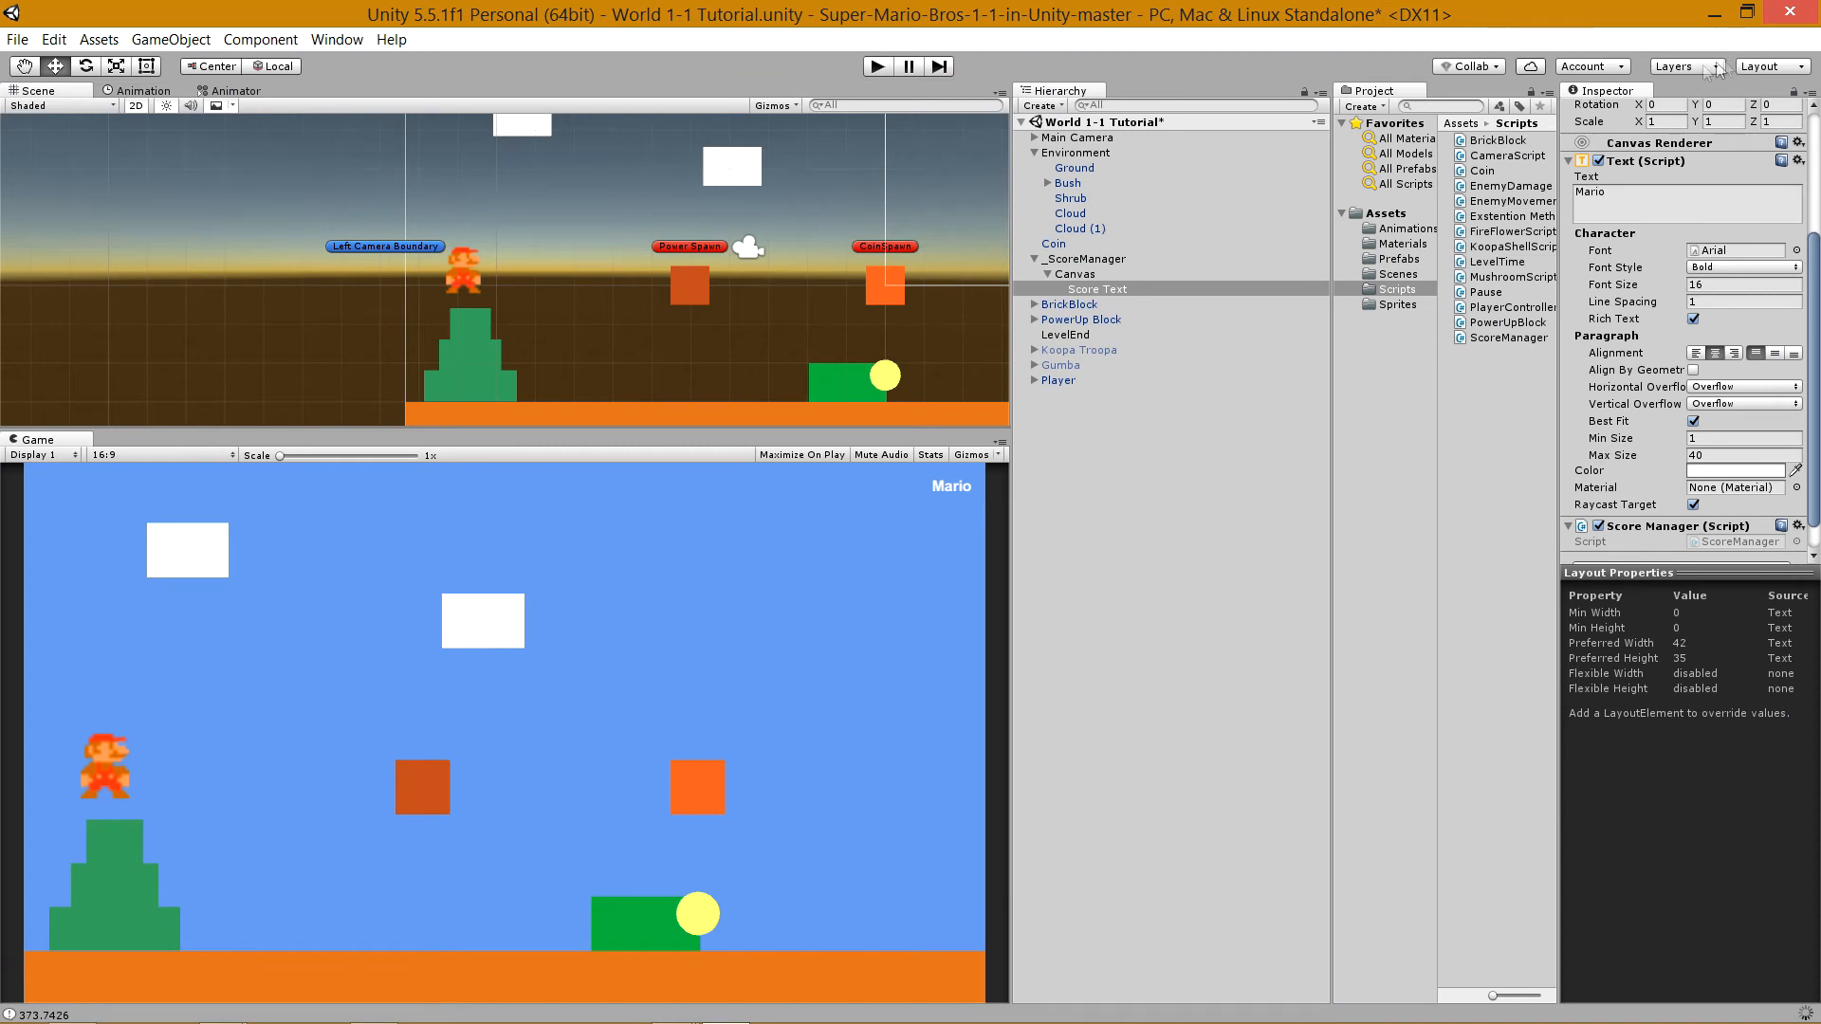
# Duplicate Score Text in the Canvas and name the copy Time Text.
pyautogui.click(1068, 303)
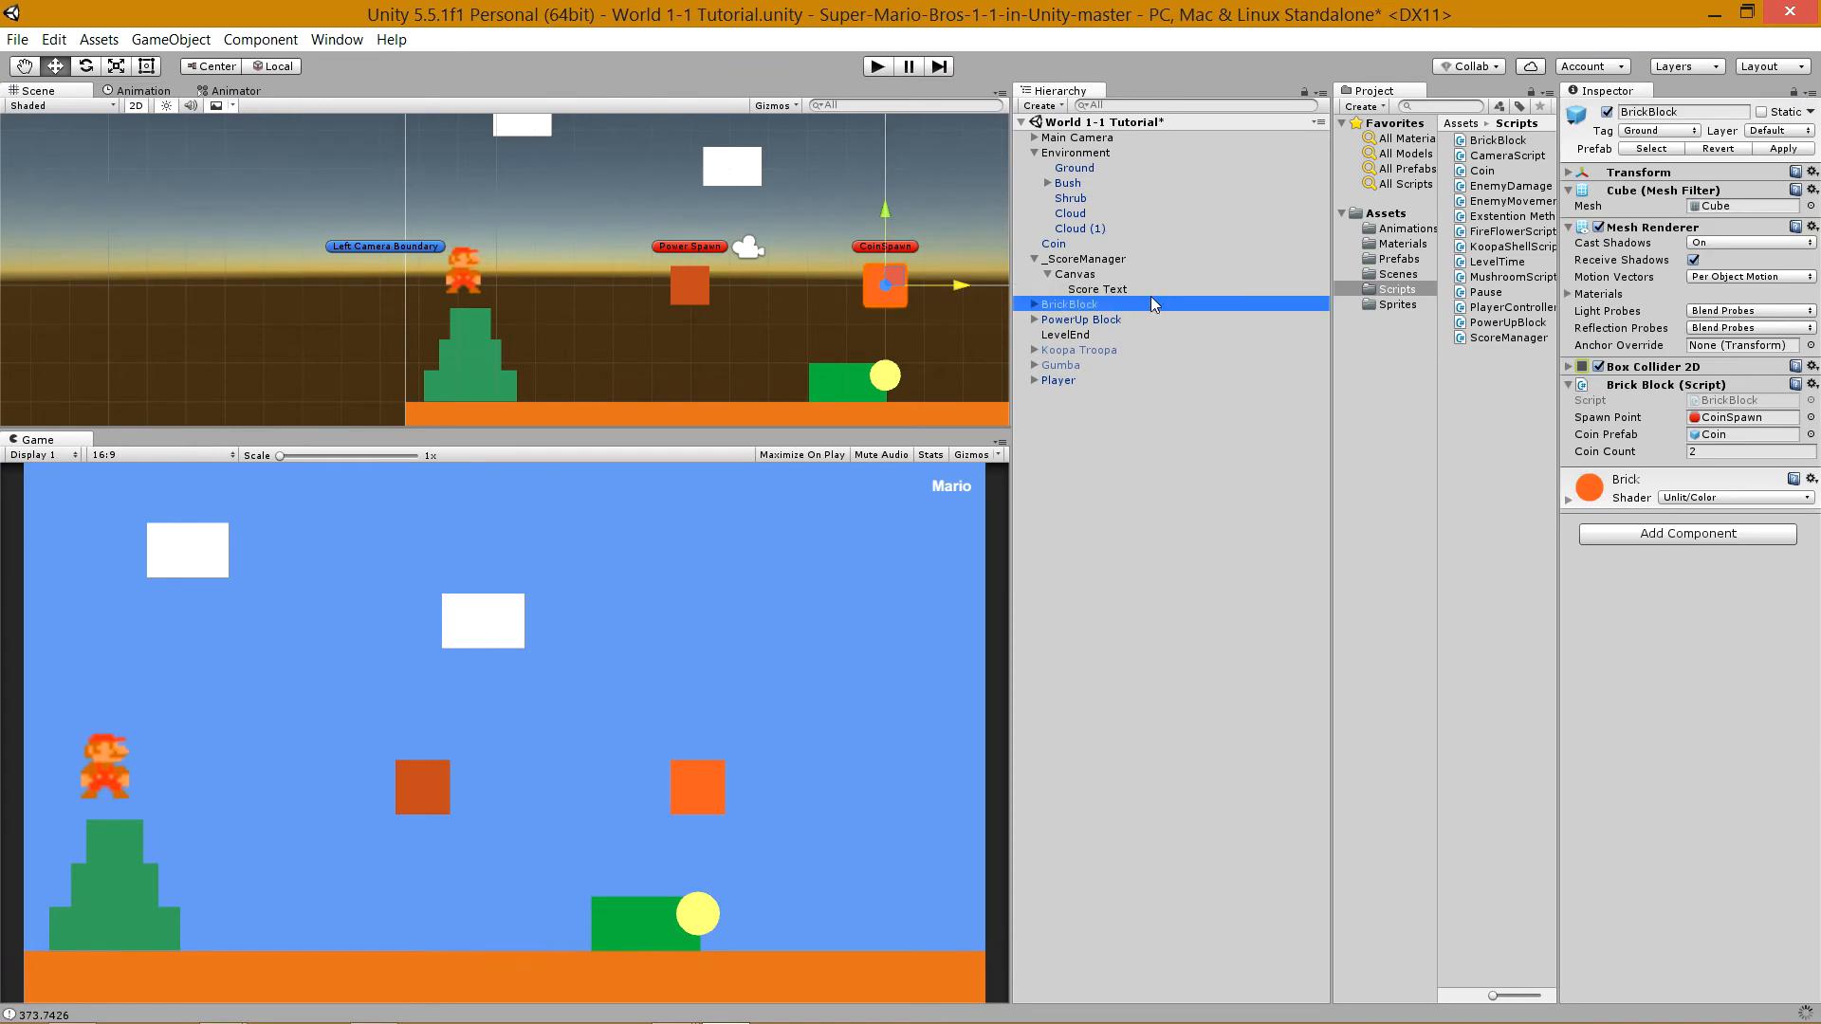
pyautogui.click(1096, 289)
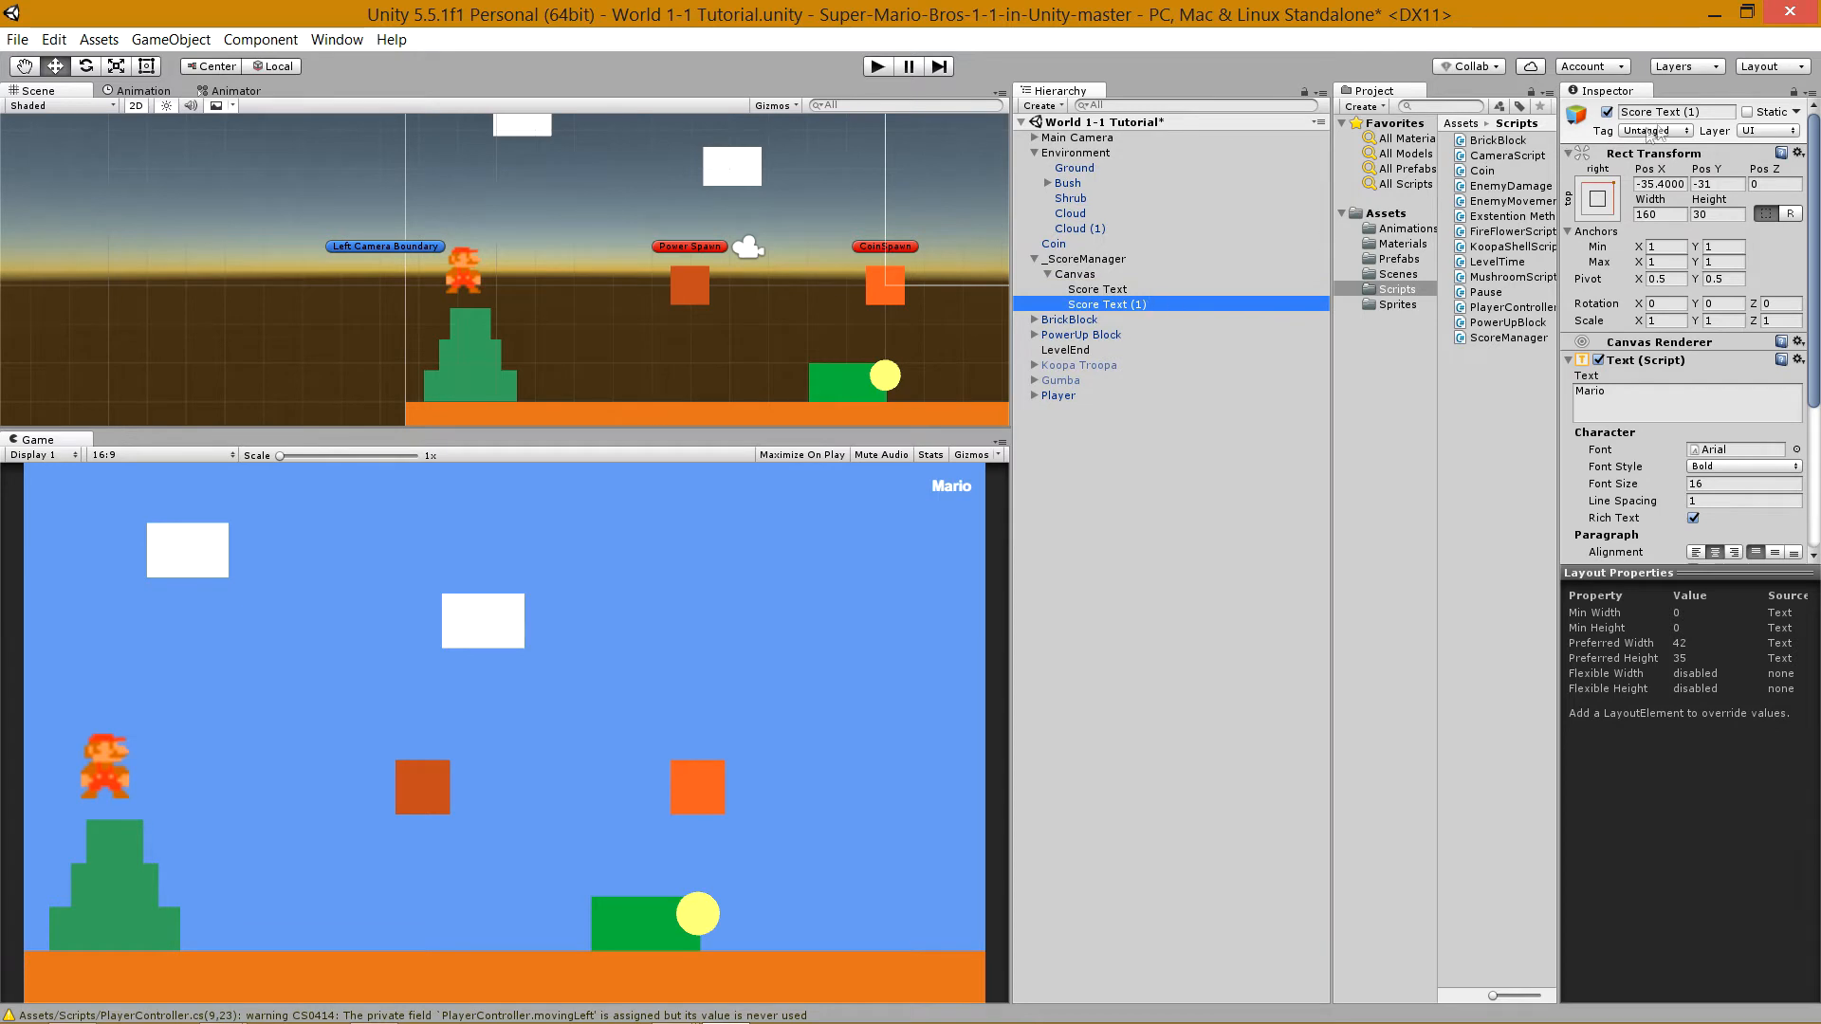
pyautogui.doubleClick(1675, 112)
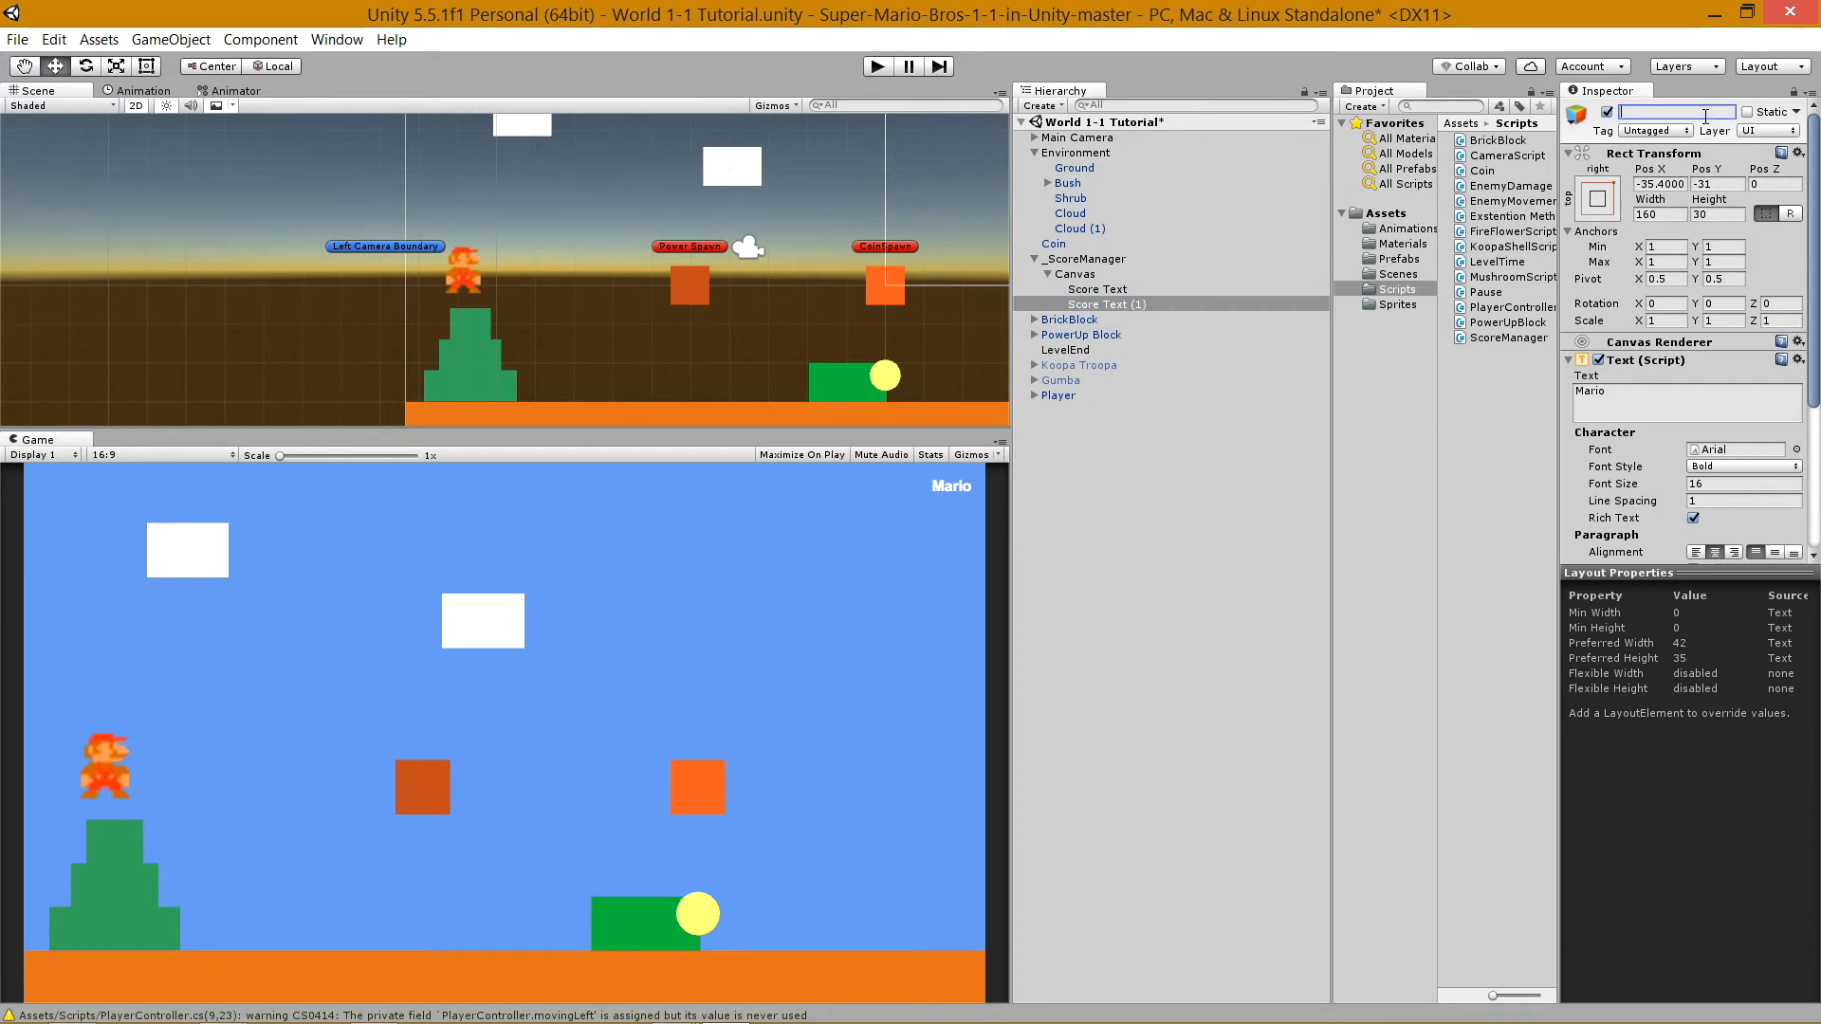
pyautogui.write('Time Text')
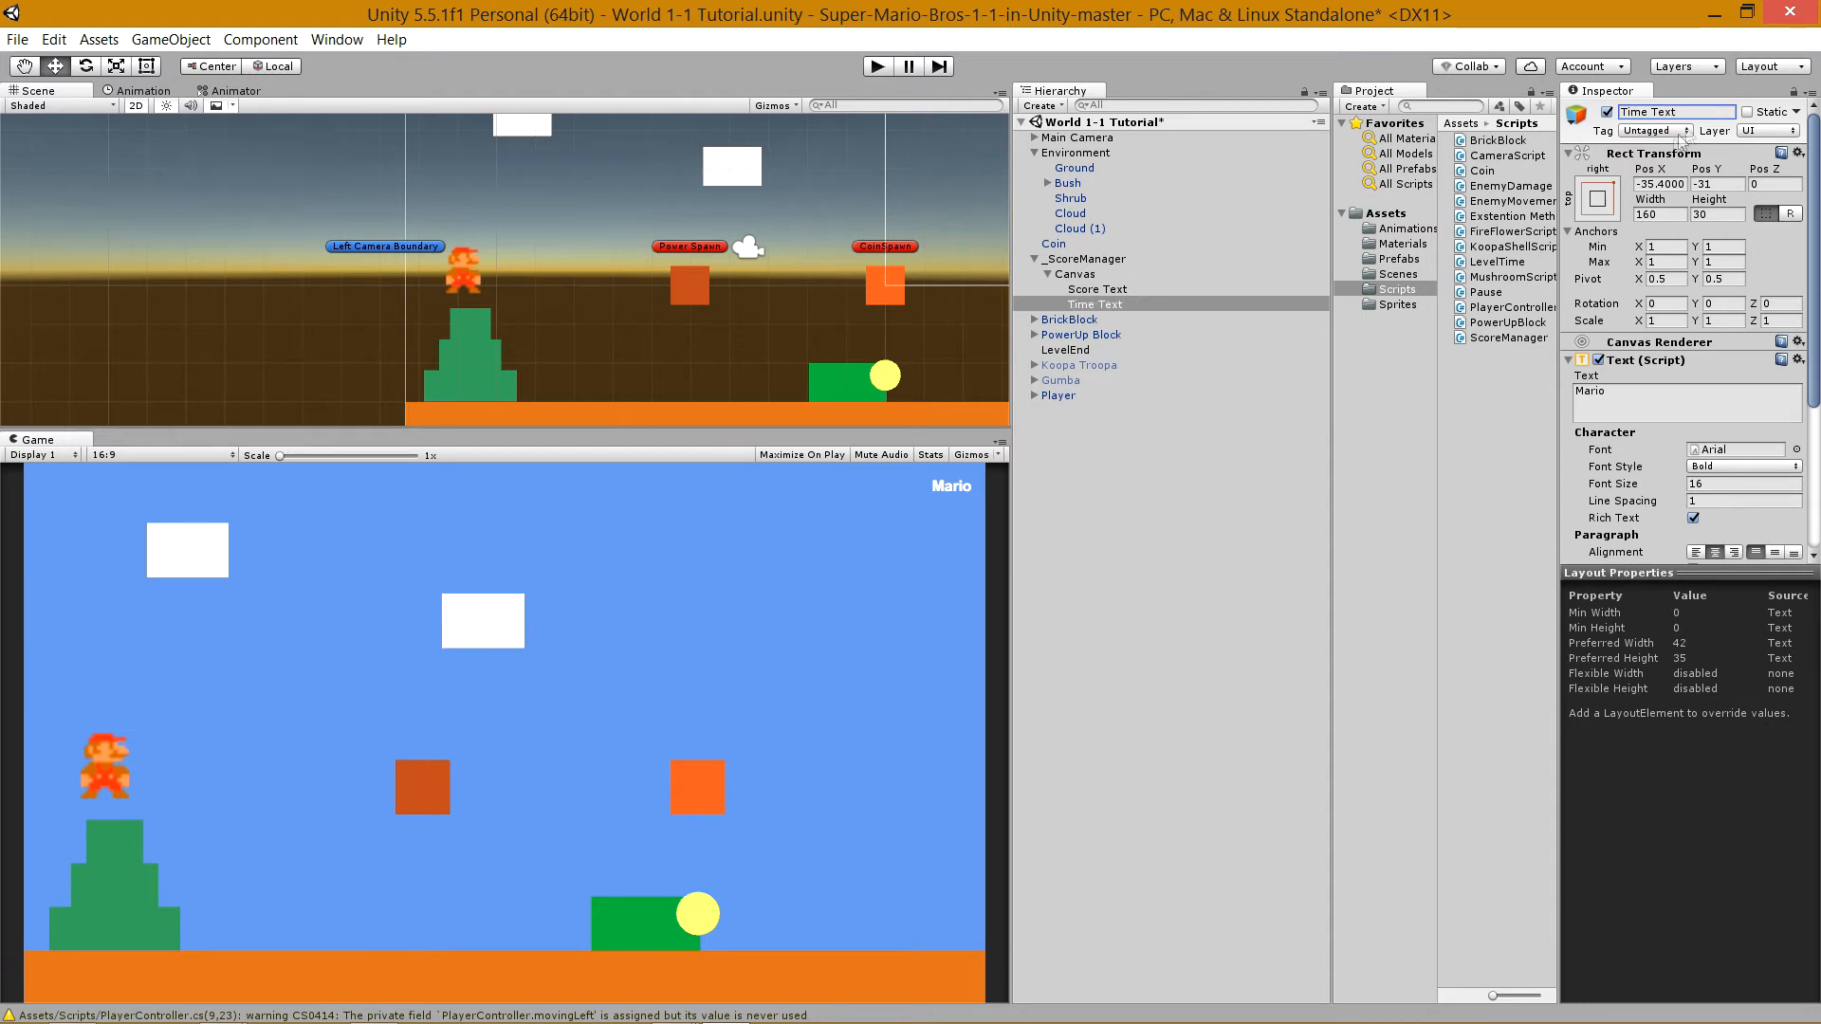
# Change Time Text's displayed text from Mario to Time.
pyautogui.scroll(-3)
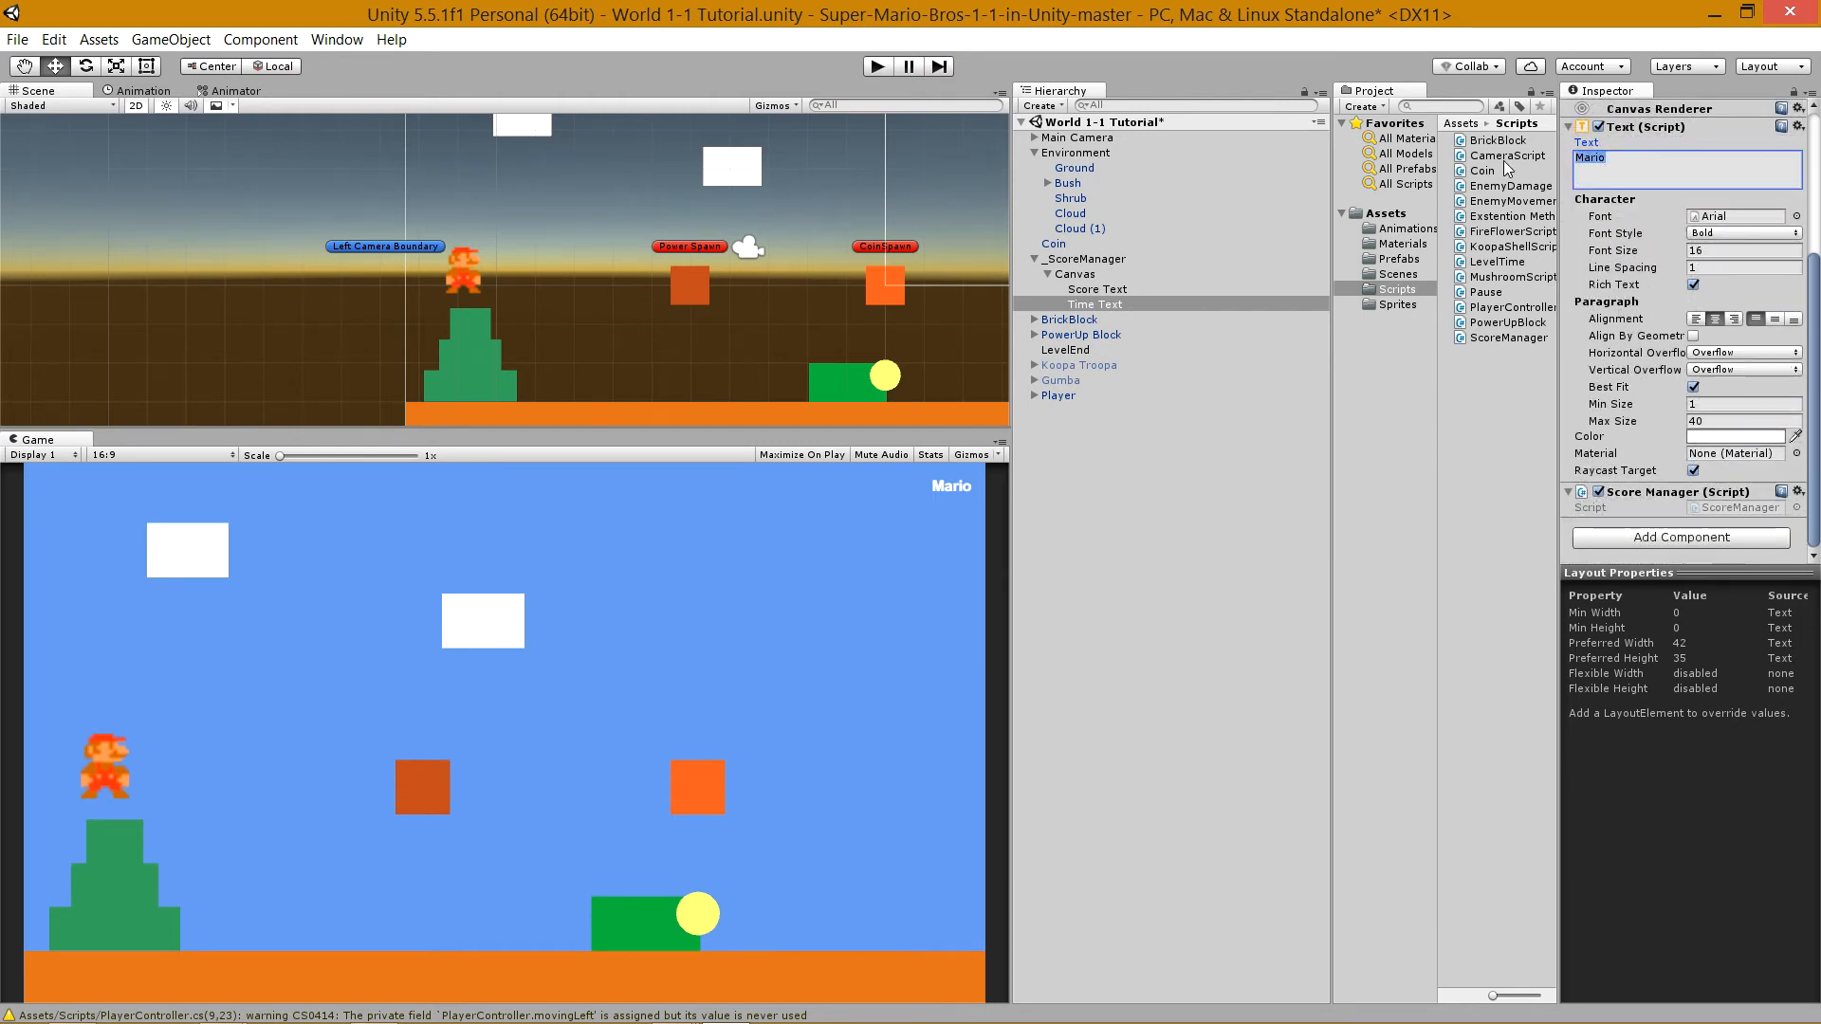
pyautogui.click(1686, 169)
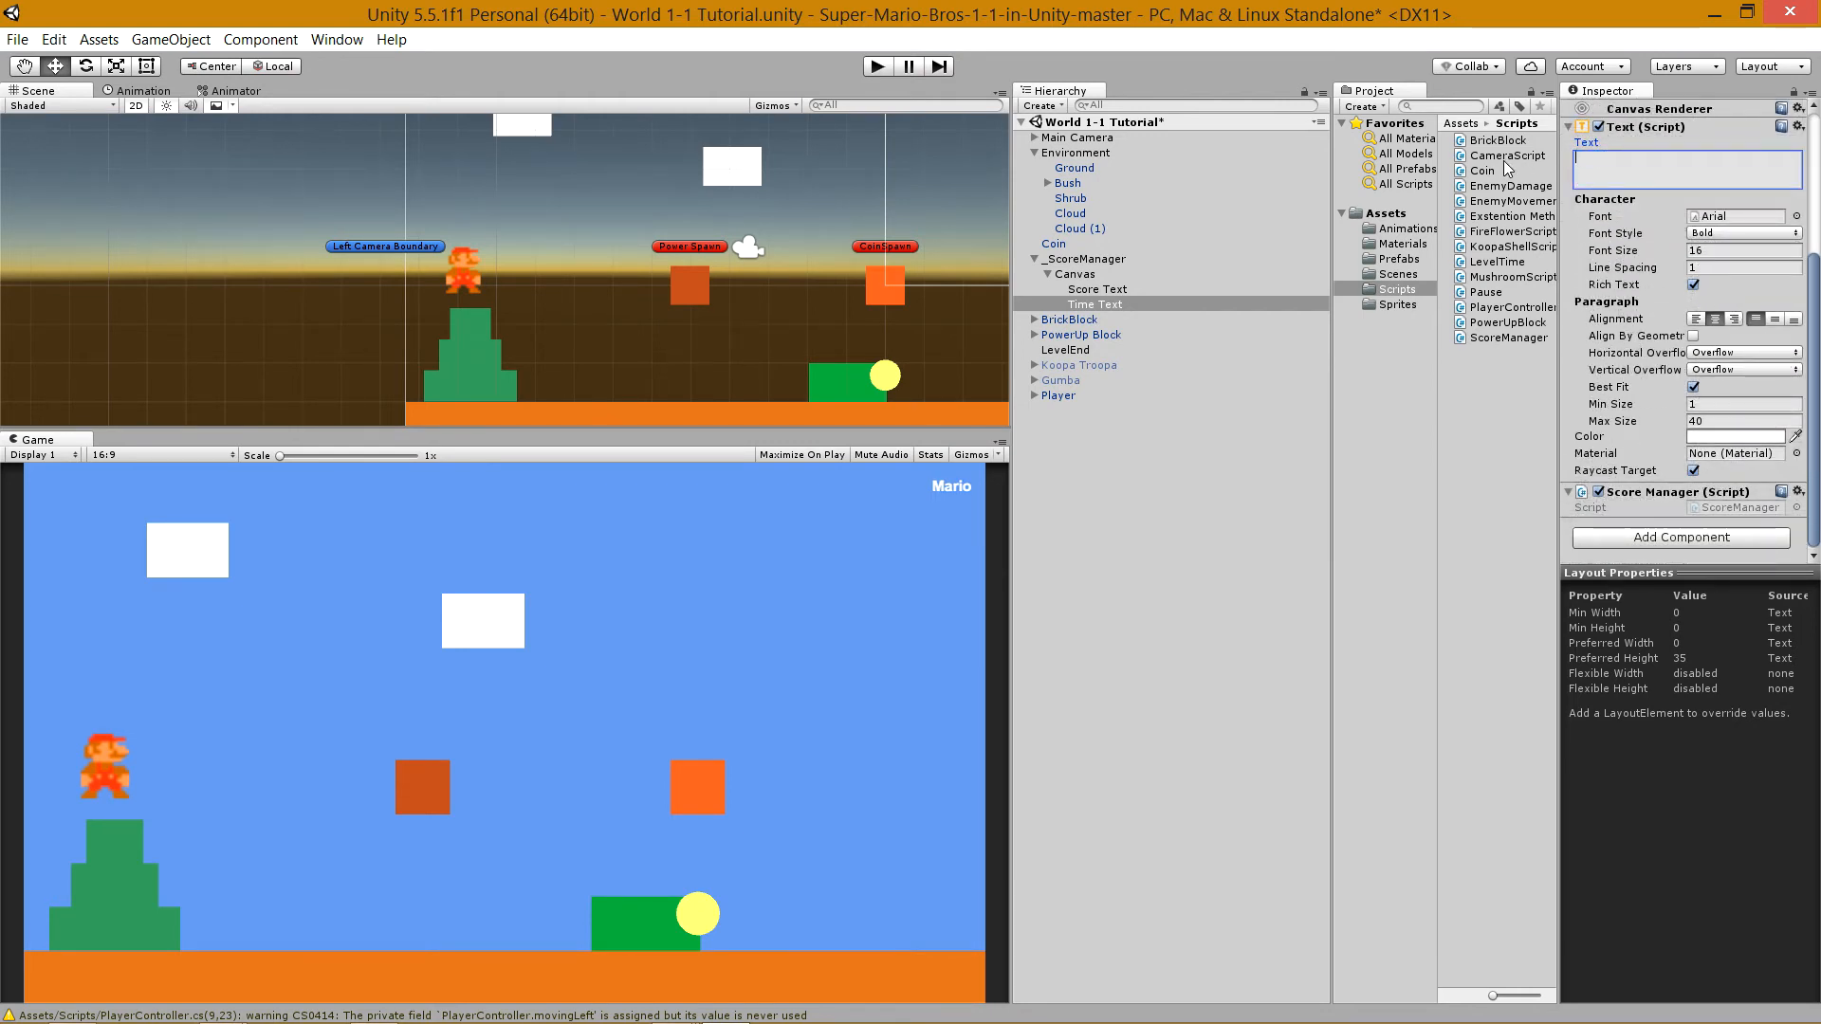
pyautogui.write('Time')
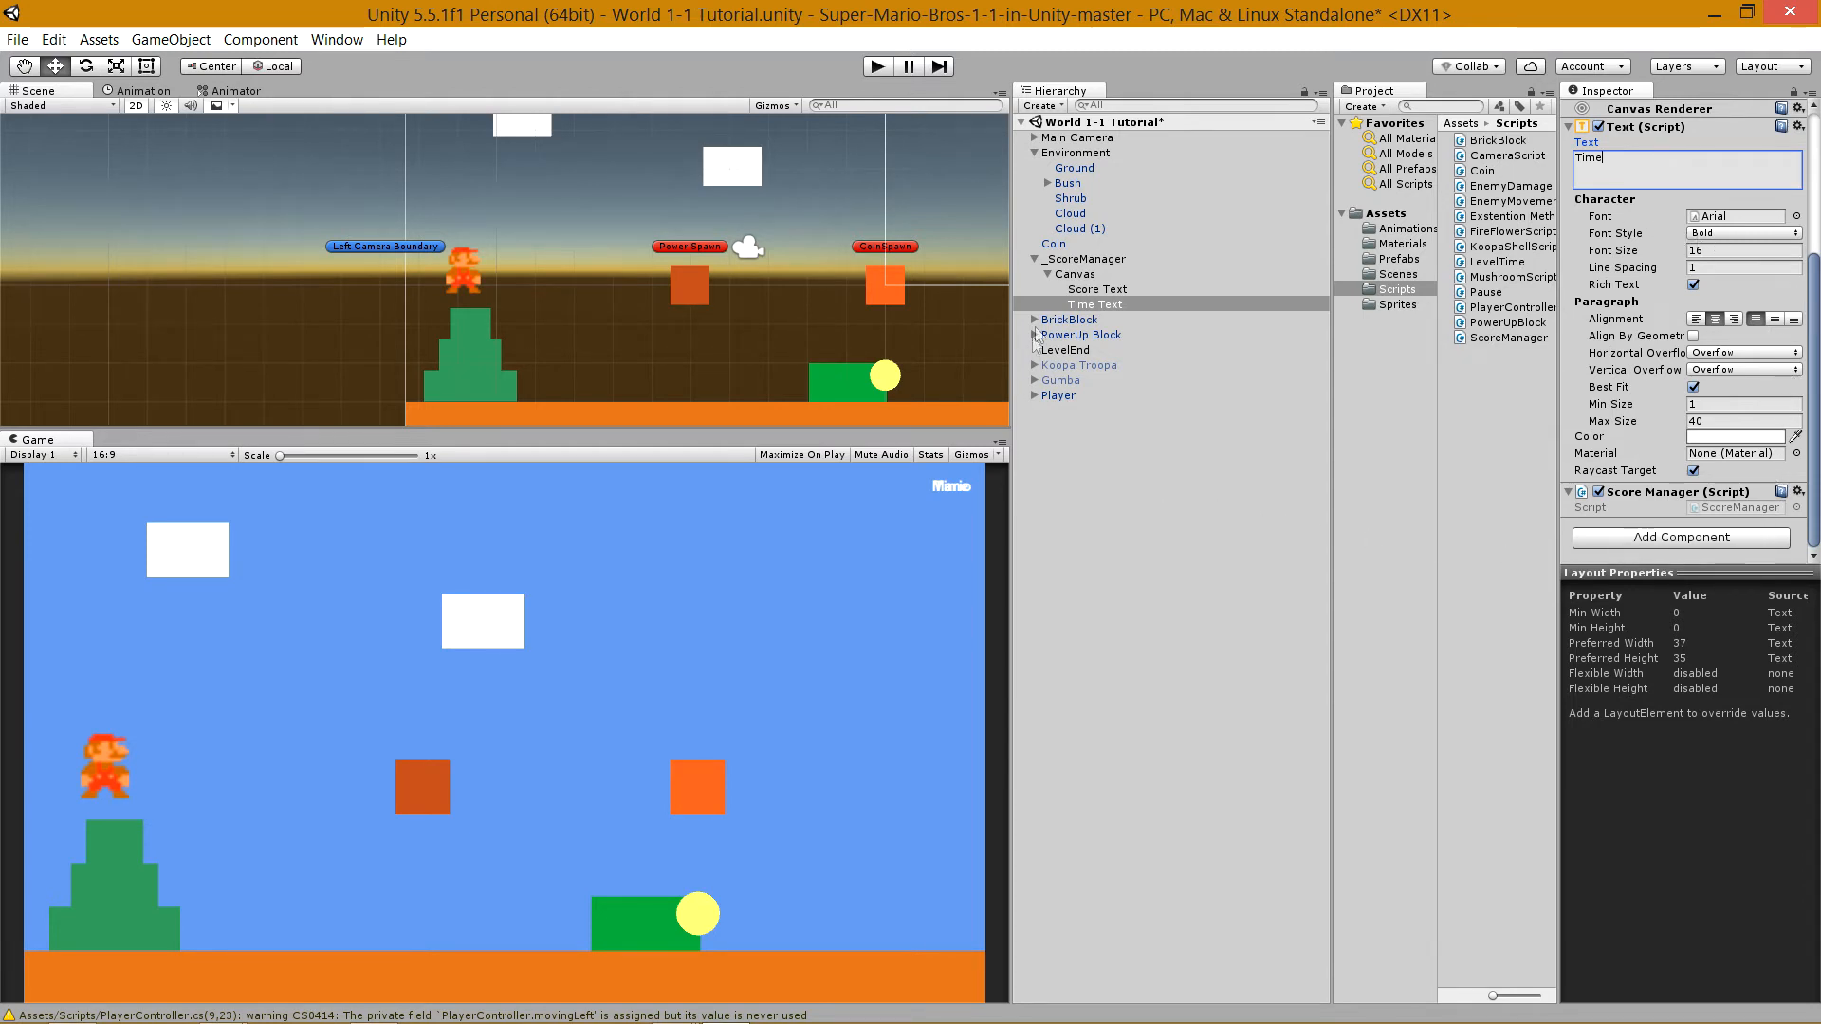
pyautogui.click(1094, 304)
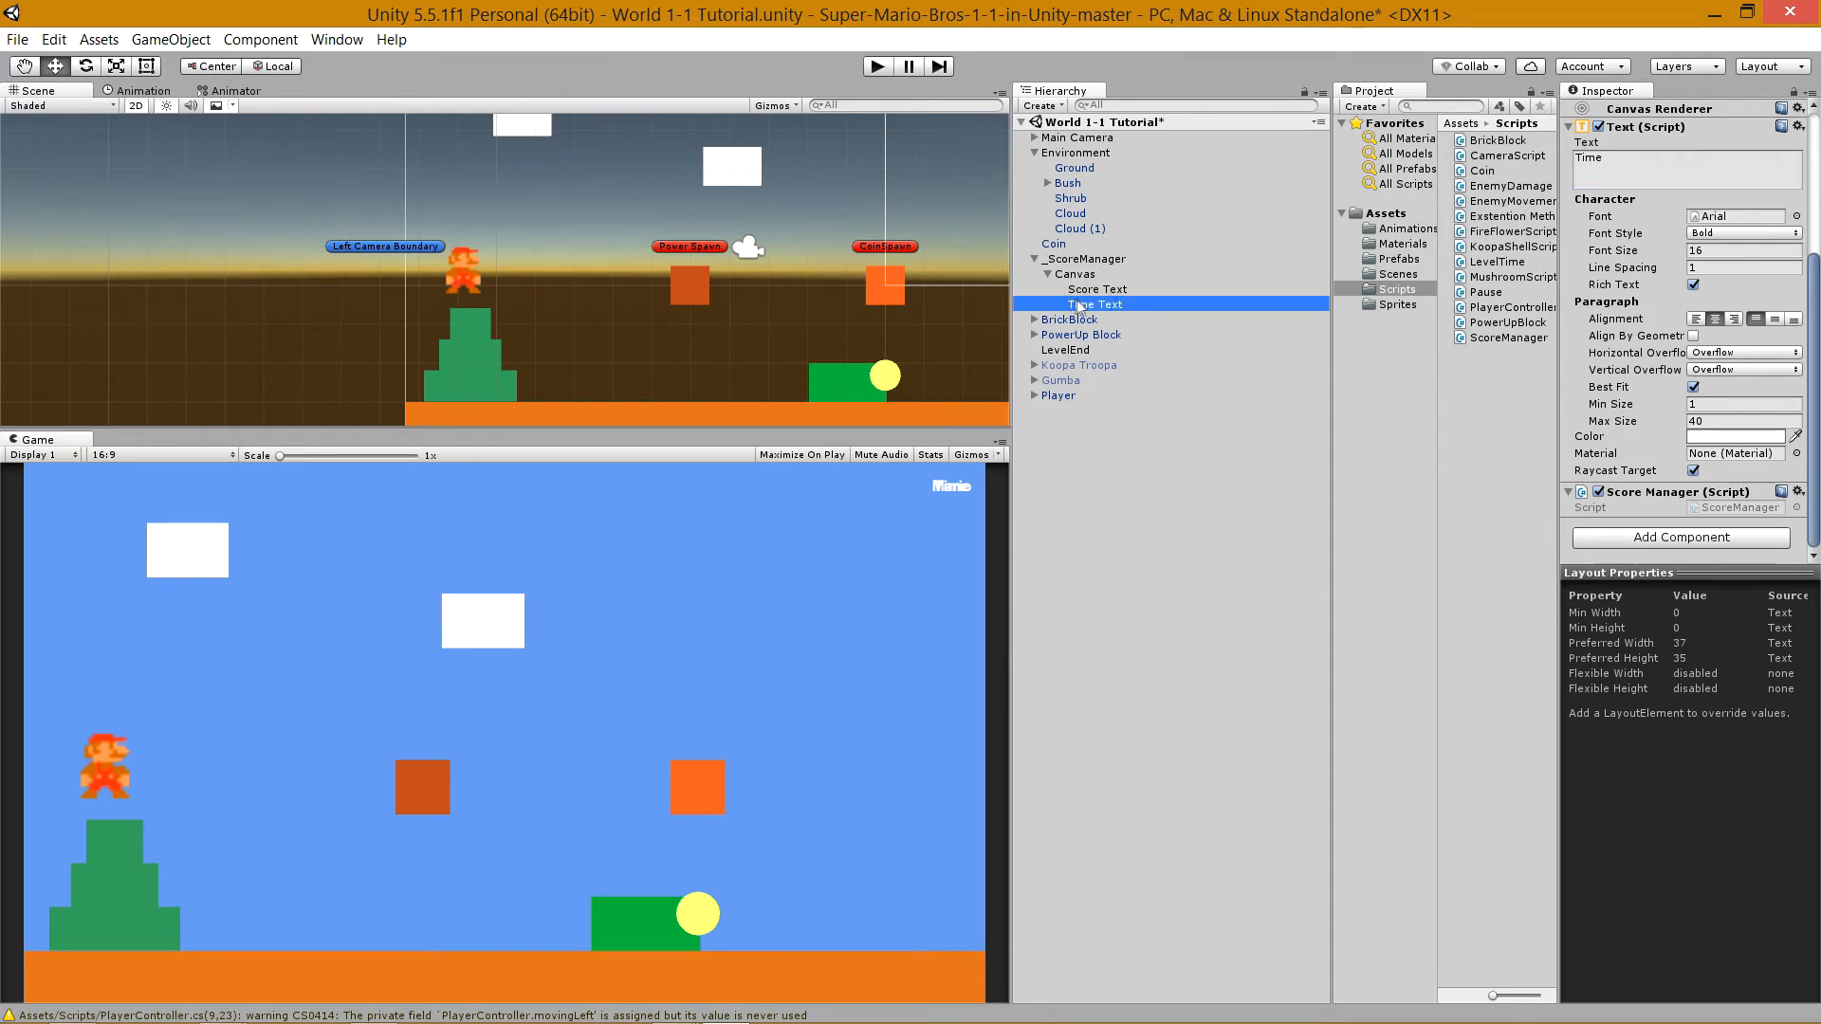
pyautogui.doubleClick(1095, 304)
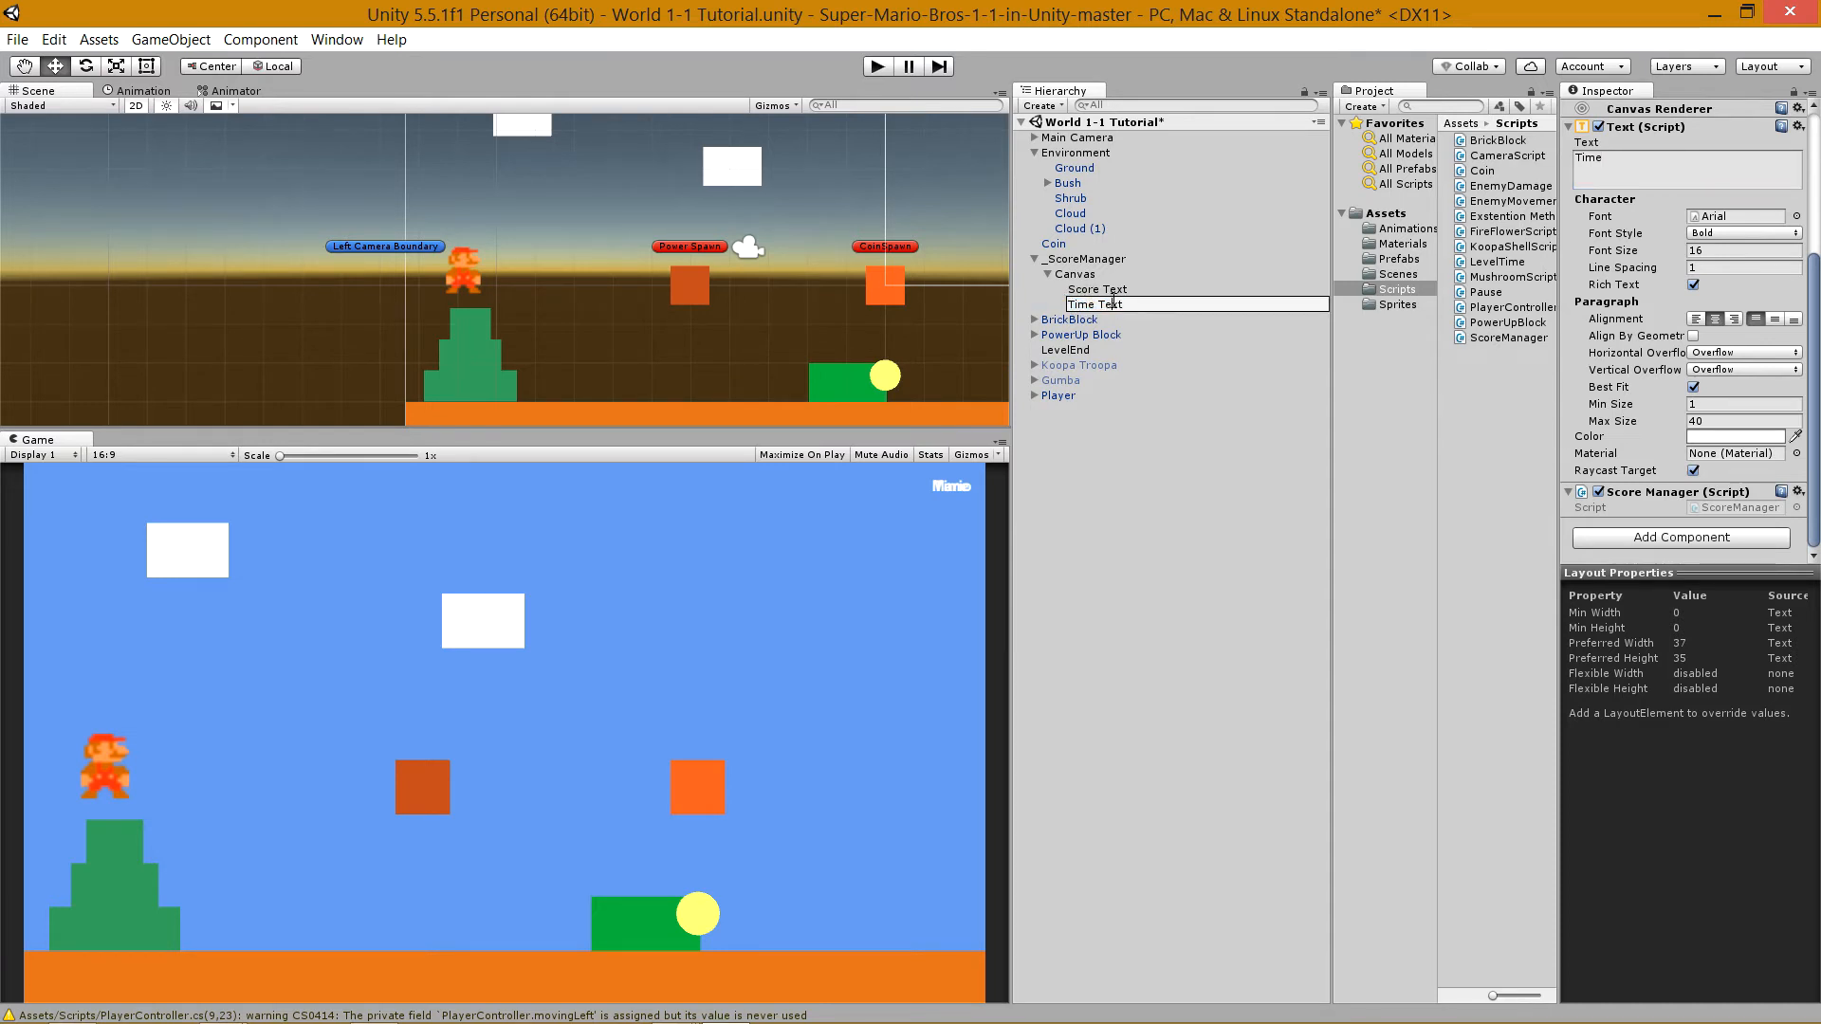
pyautogui.click(1095, 304)
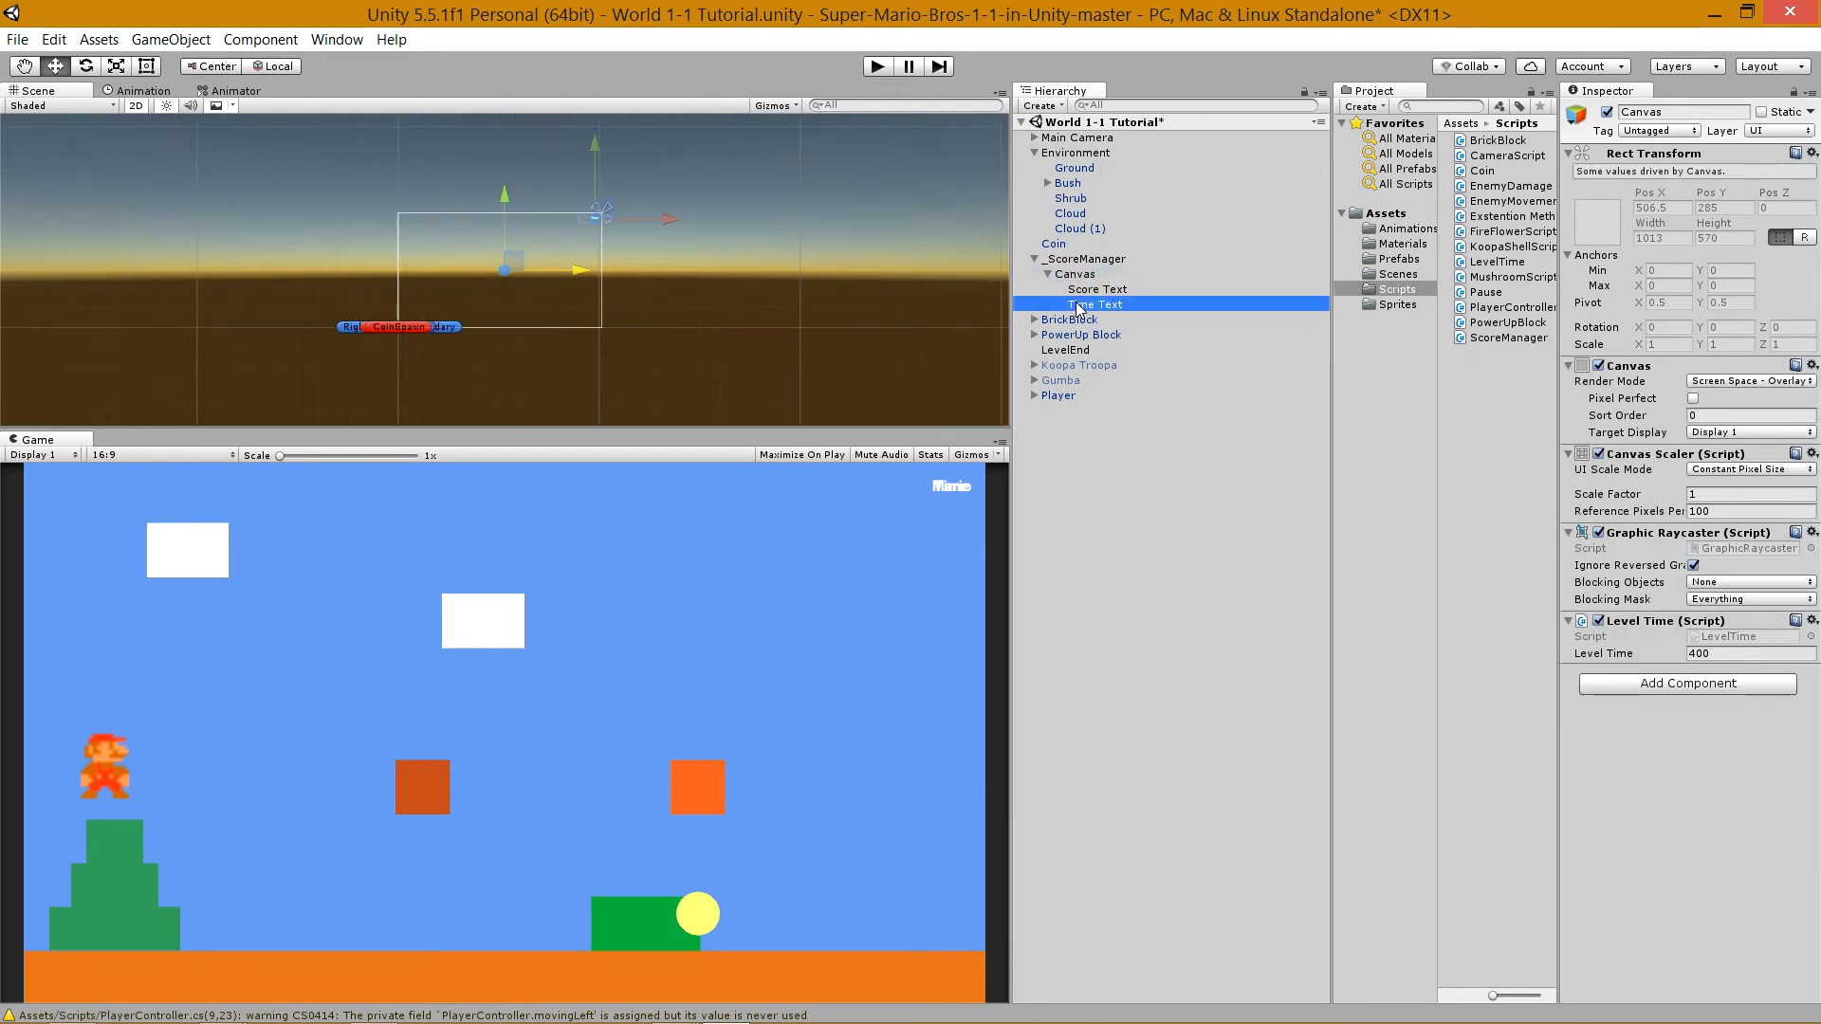
# Exit Play mode and select Time Text to inspect its Text component.
pyautogui.click(1096, 303)
pyautogui.write('Time')
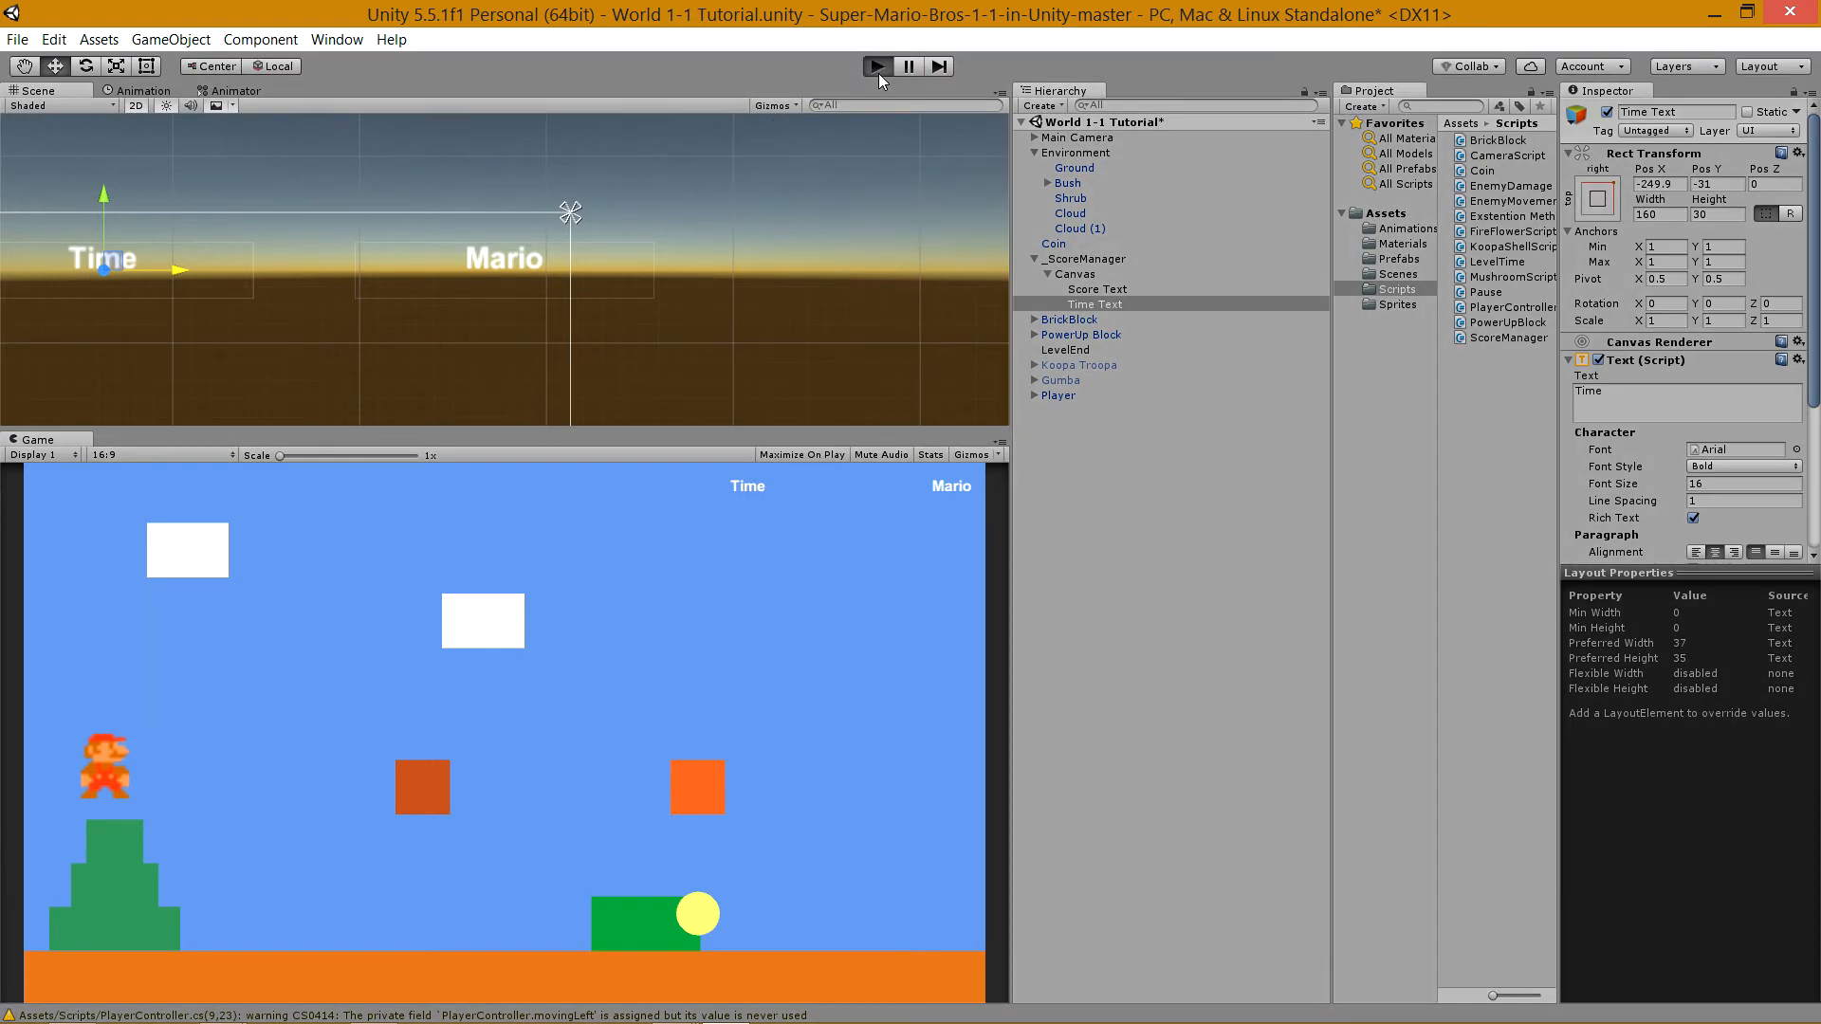
pyautogui.click(874, 66)
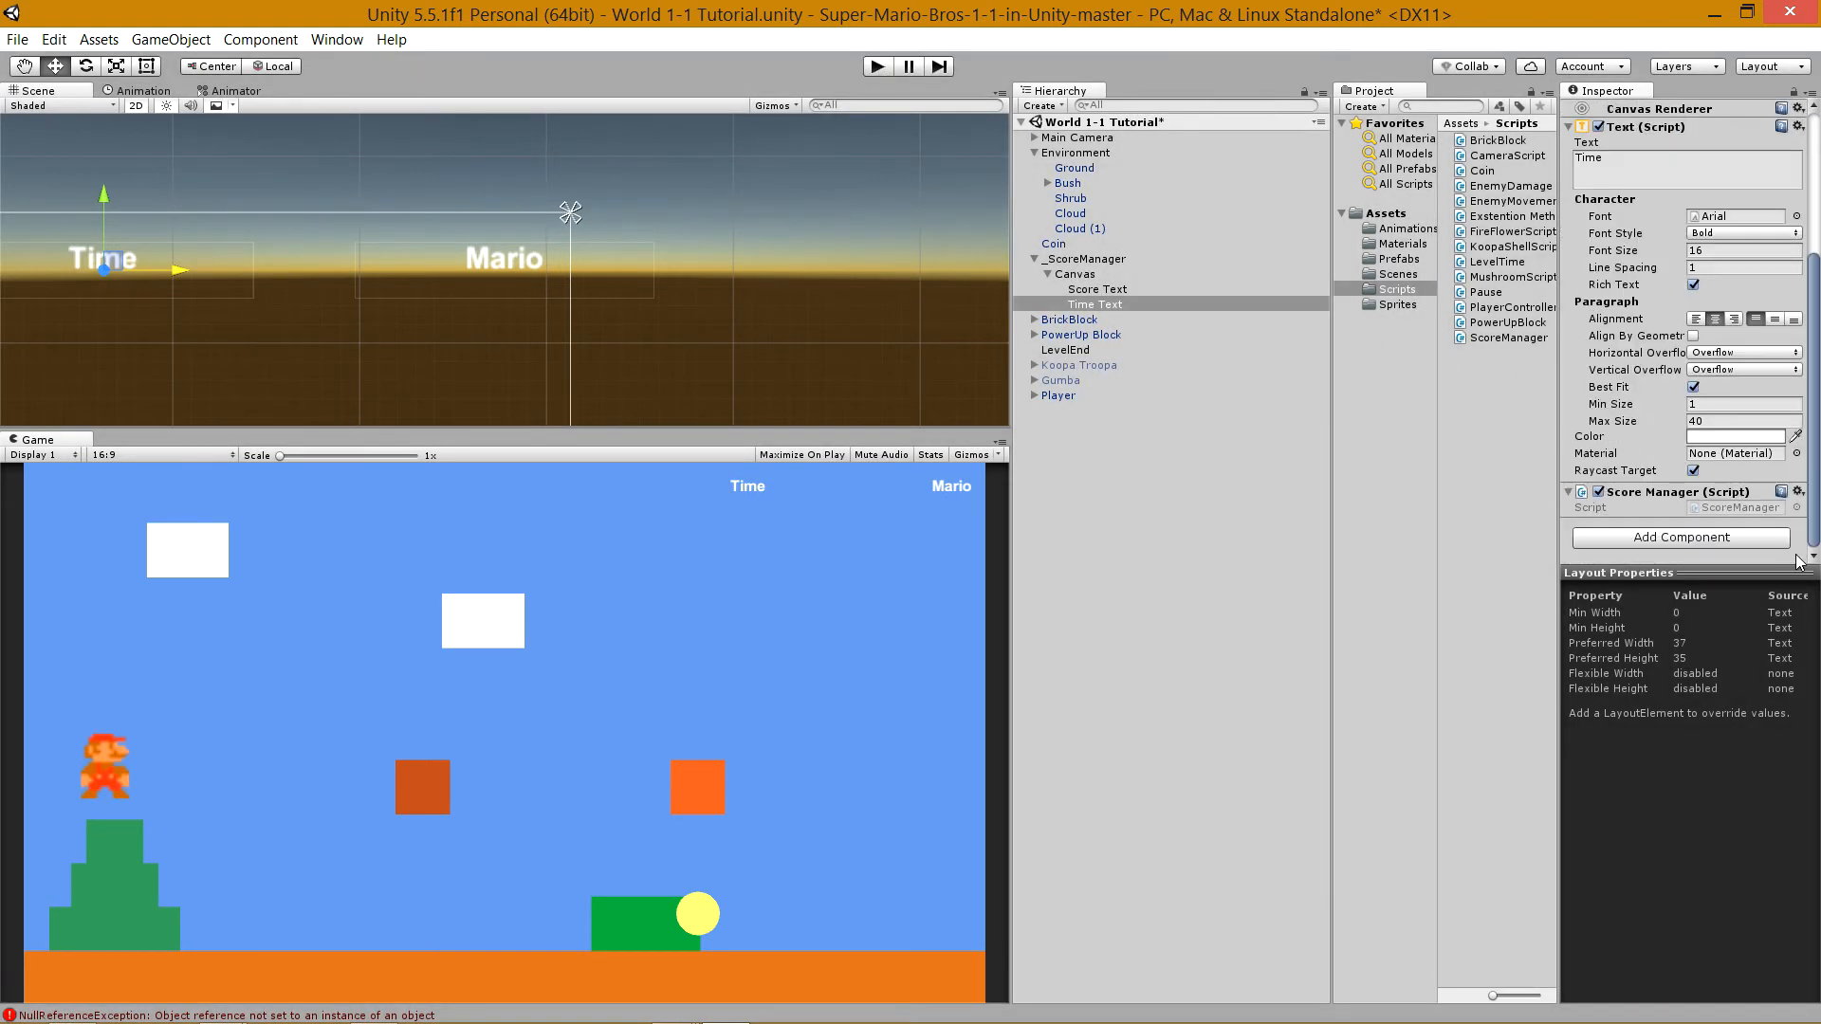
# Give Time Text the Level Time script, remove Level Time from _ScoreManager, and start a test run.
pyautogui.click(1796, 491)
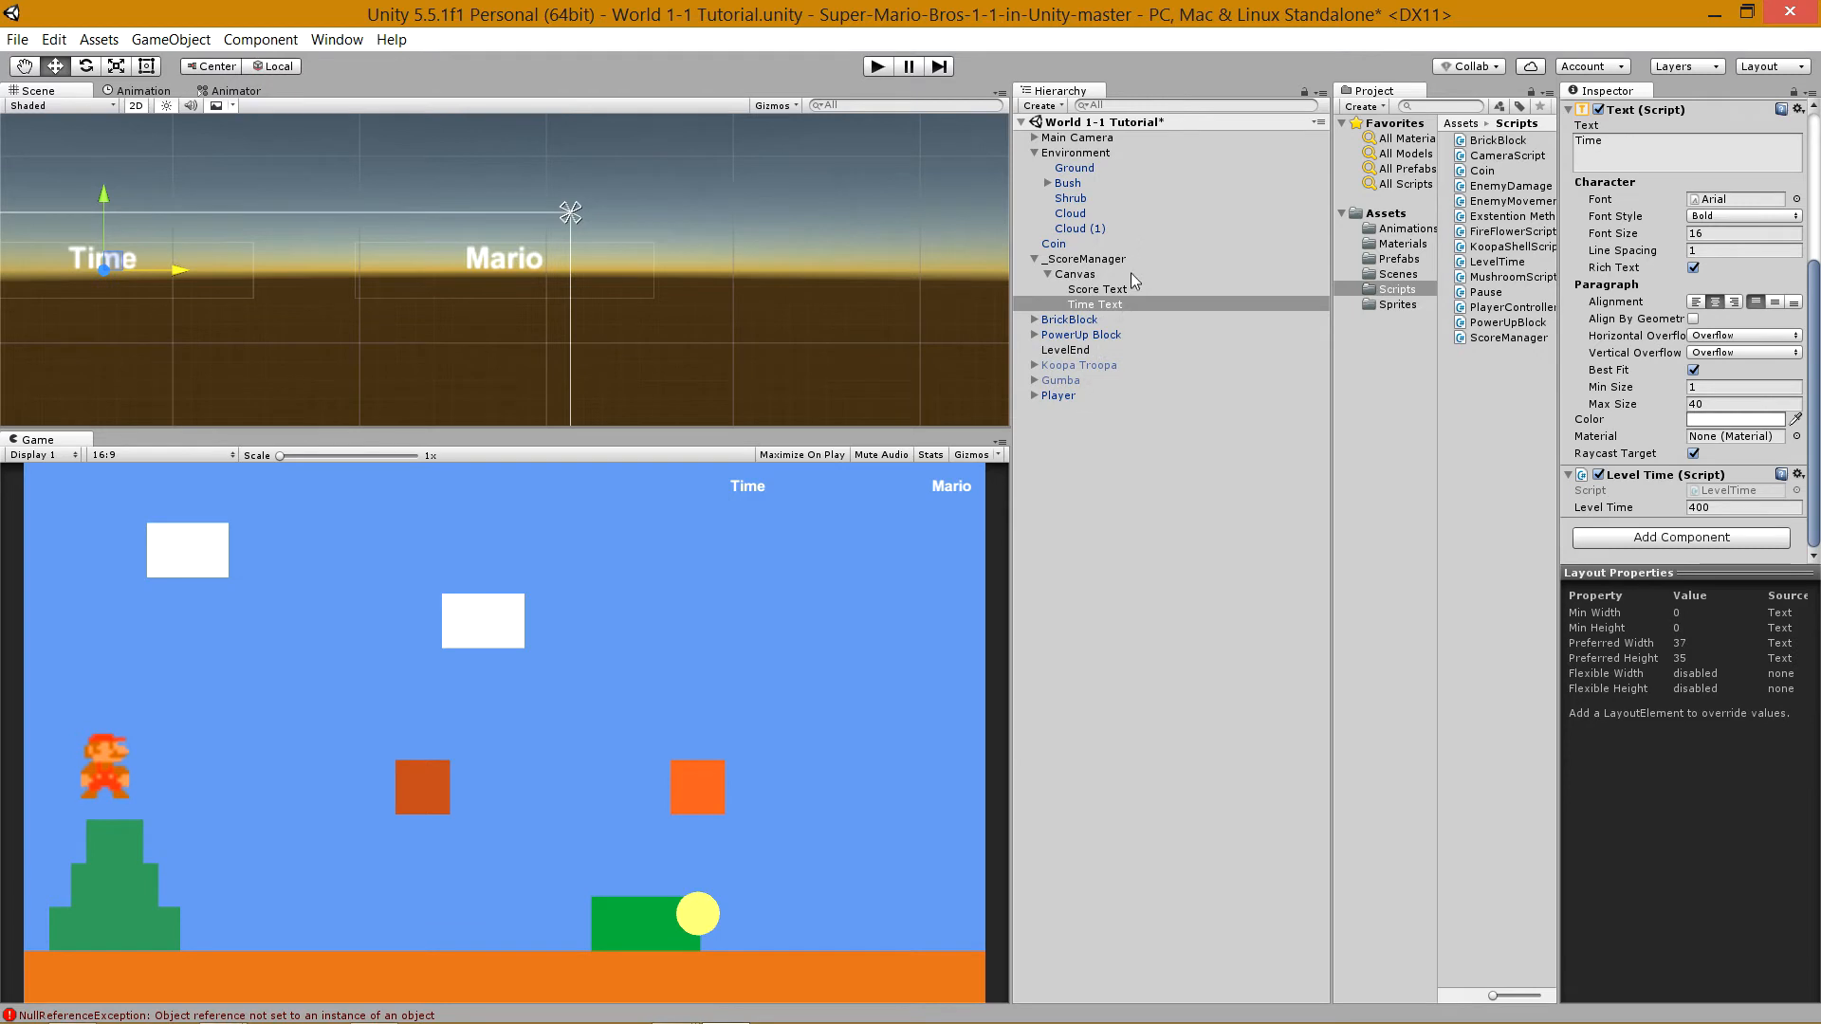
pyautogui.click(1085, 258)
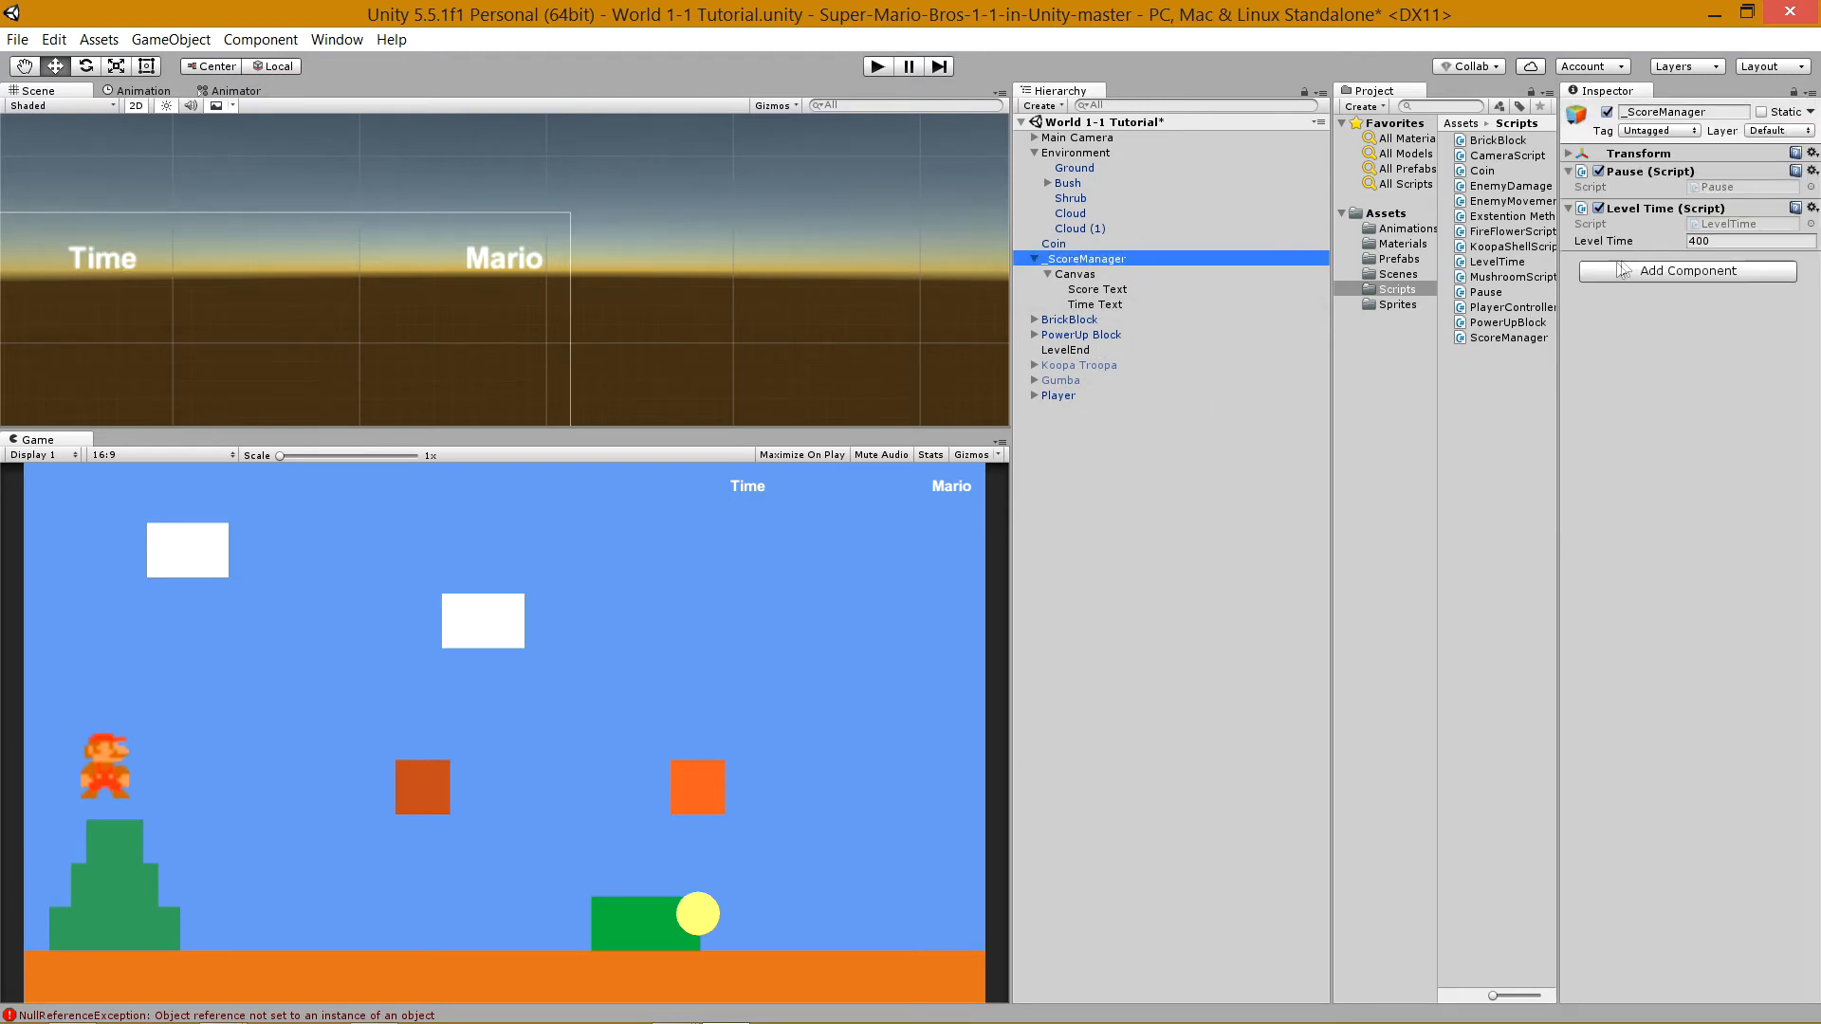
pyautogui.click(1798, 209)
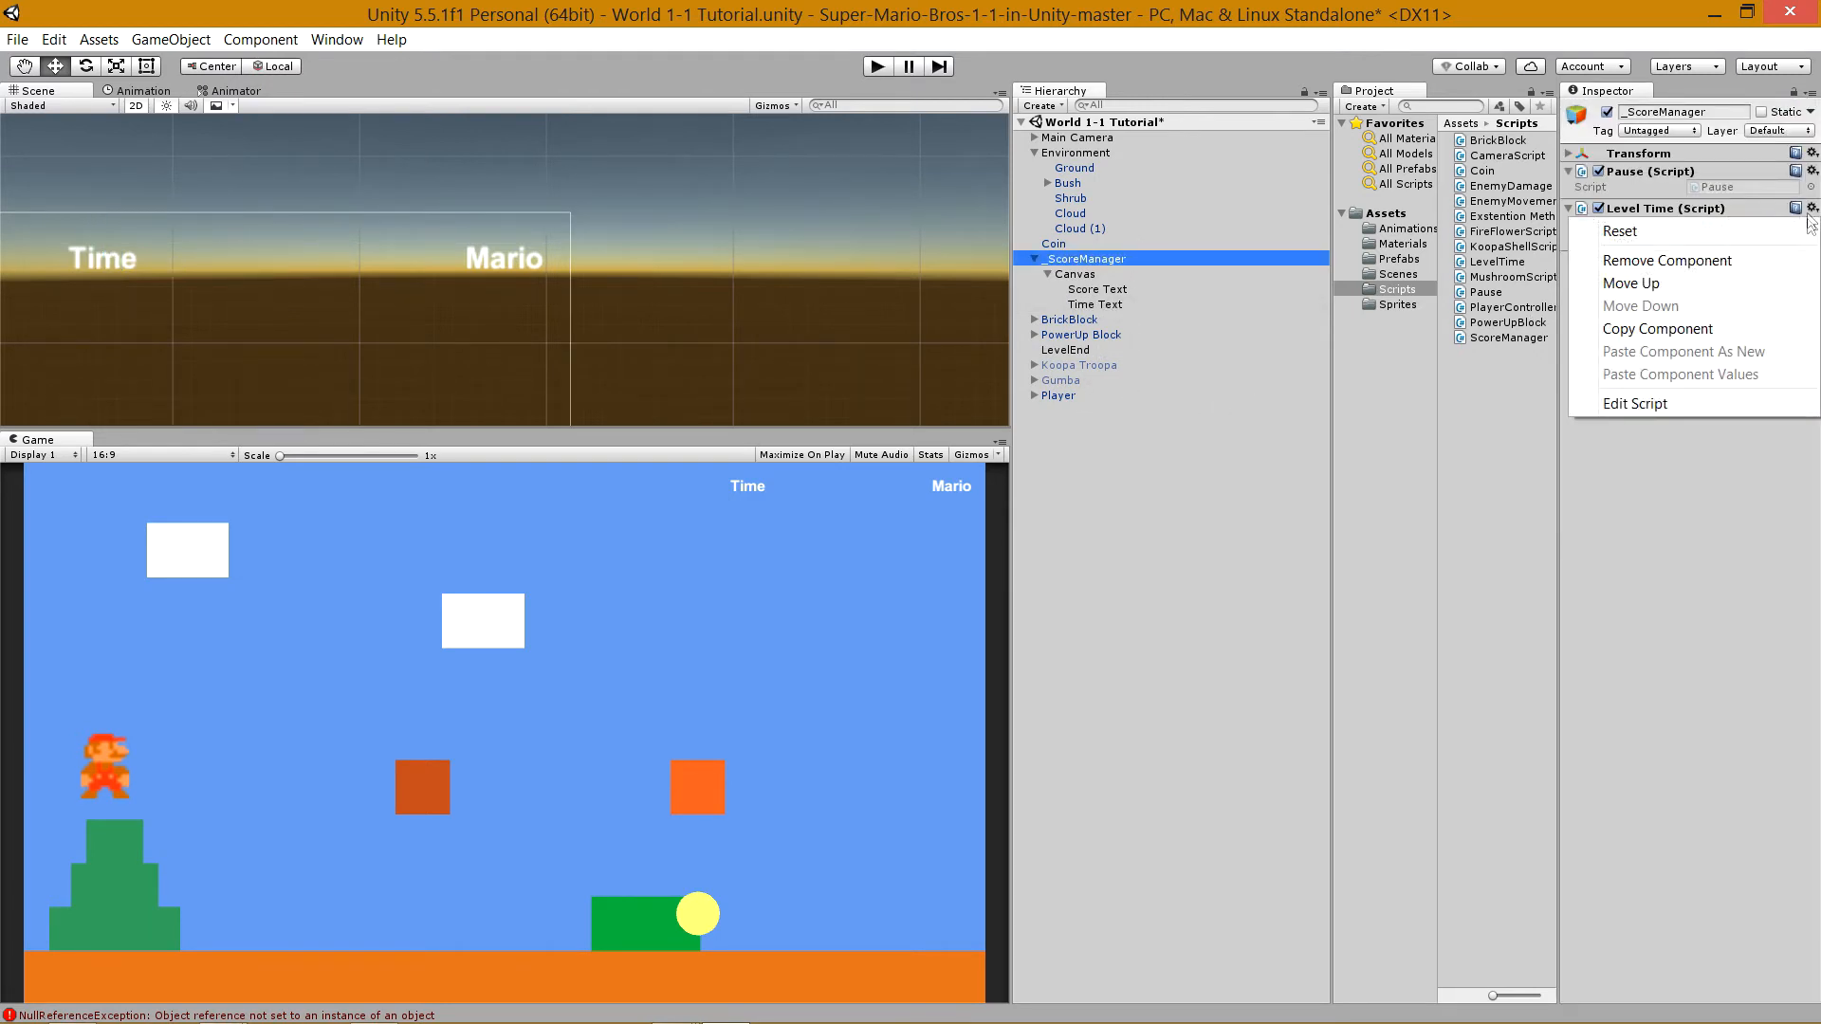
pyautogui.click(1669, 260)
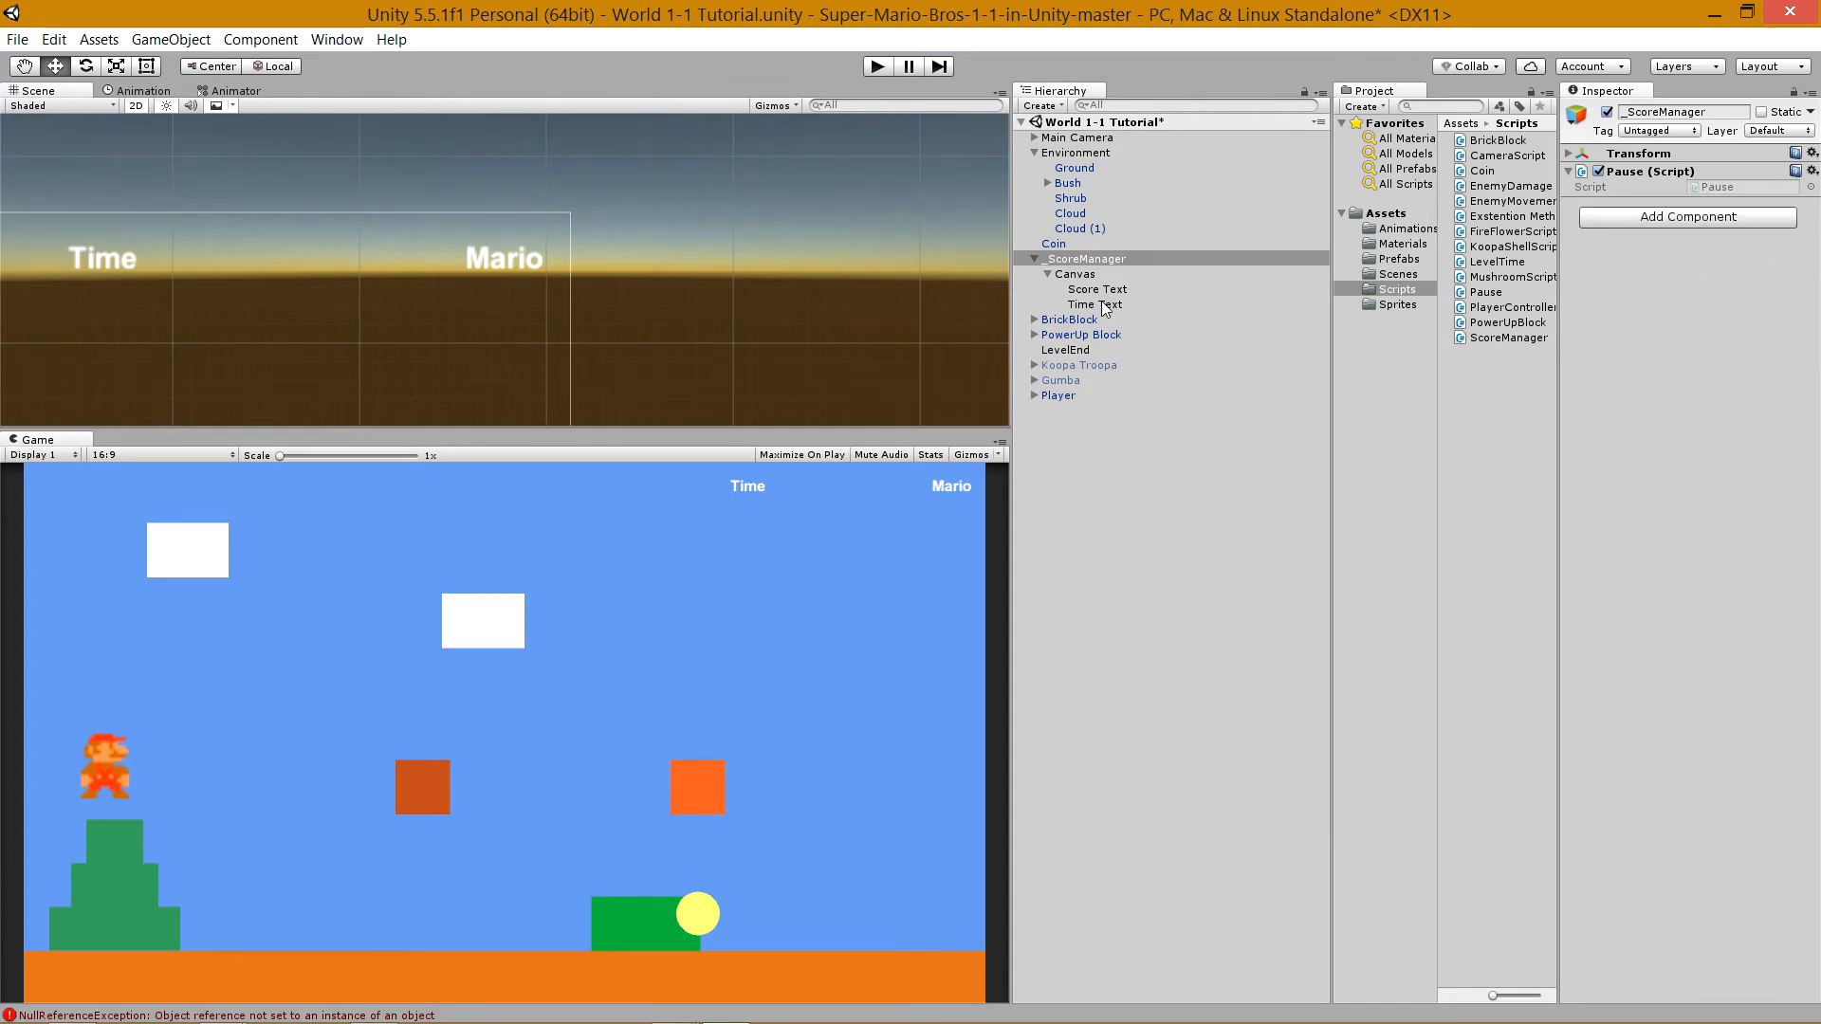
pyautogui.moveTo(1001, 244)
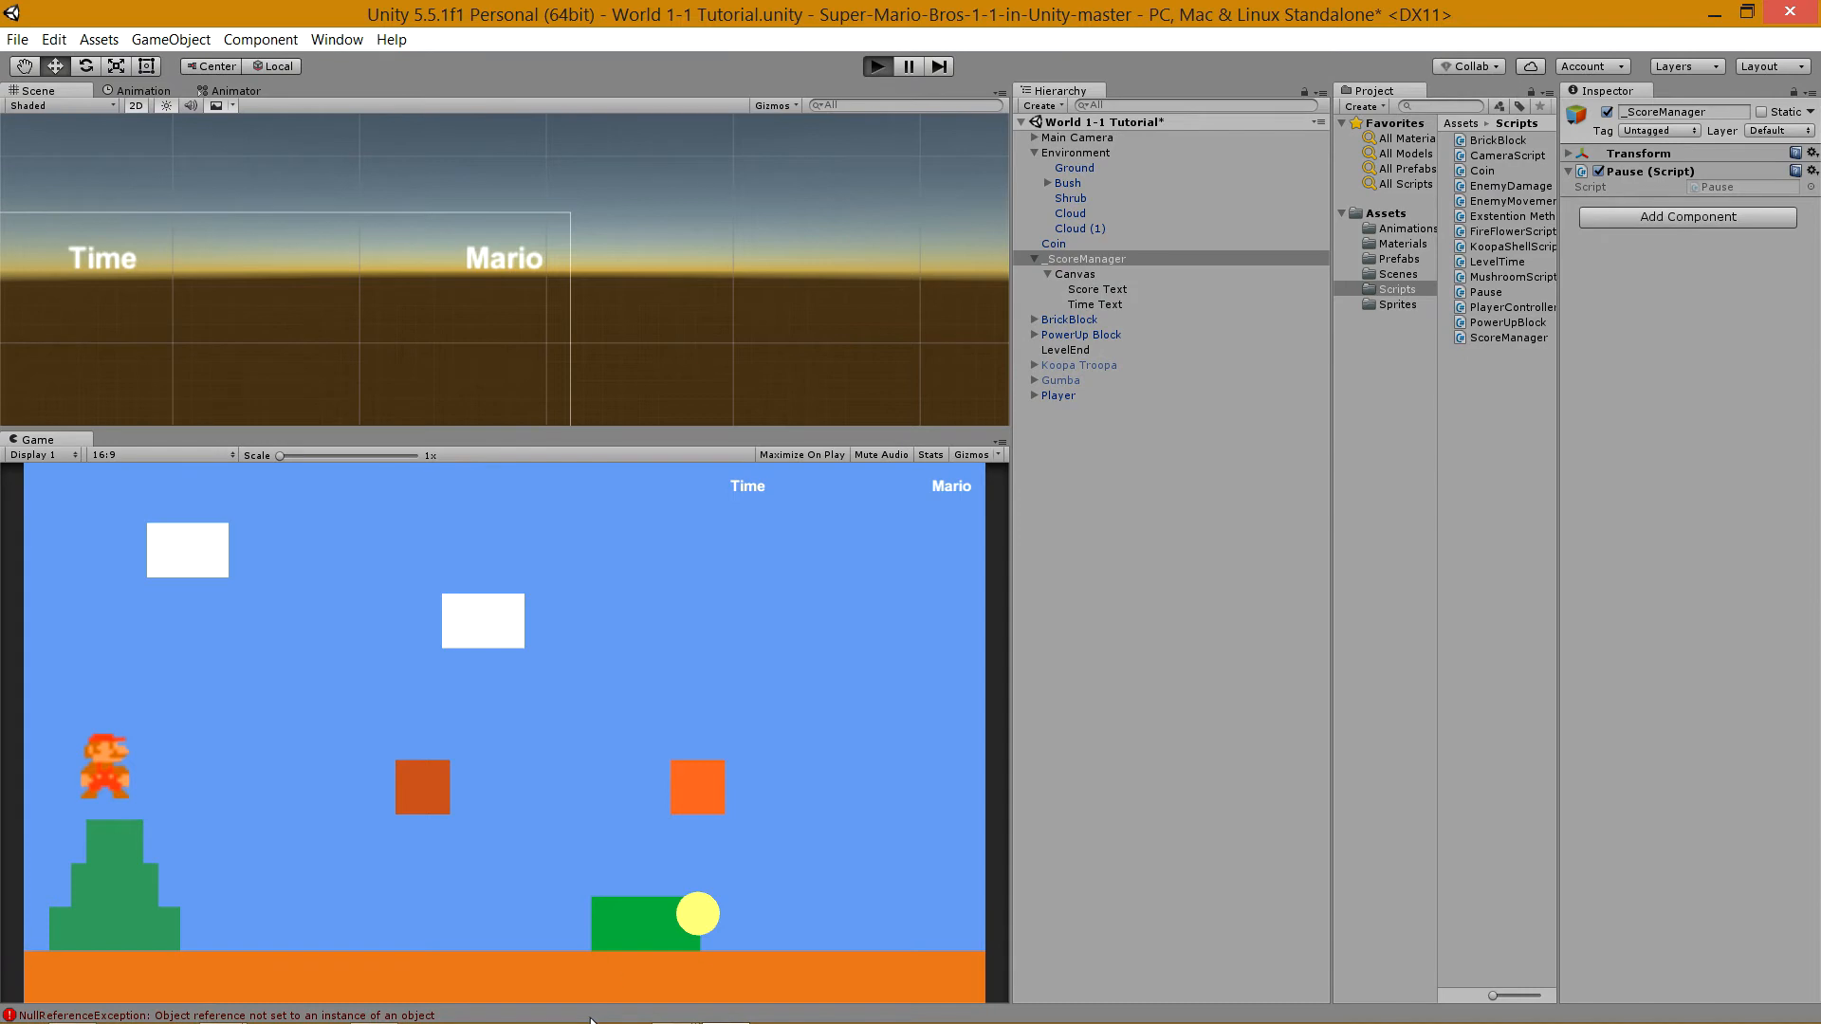
pyautogui.click(878, 66)
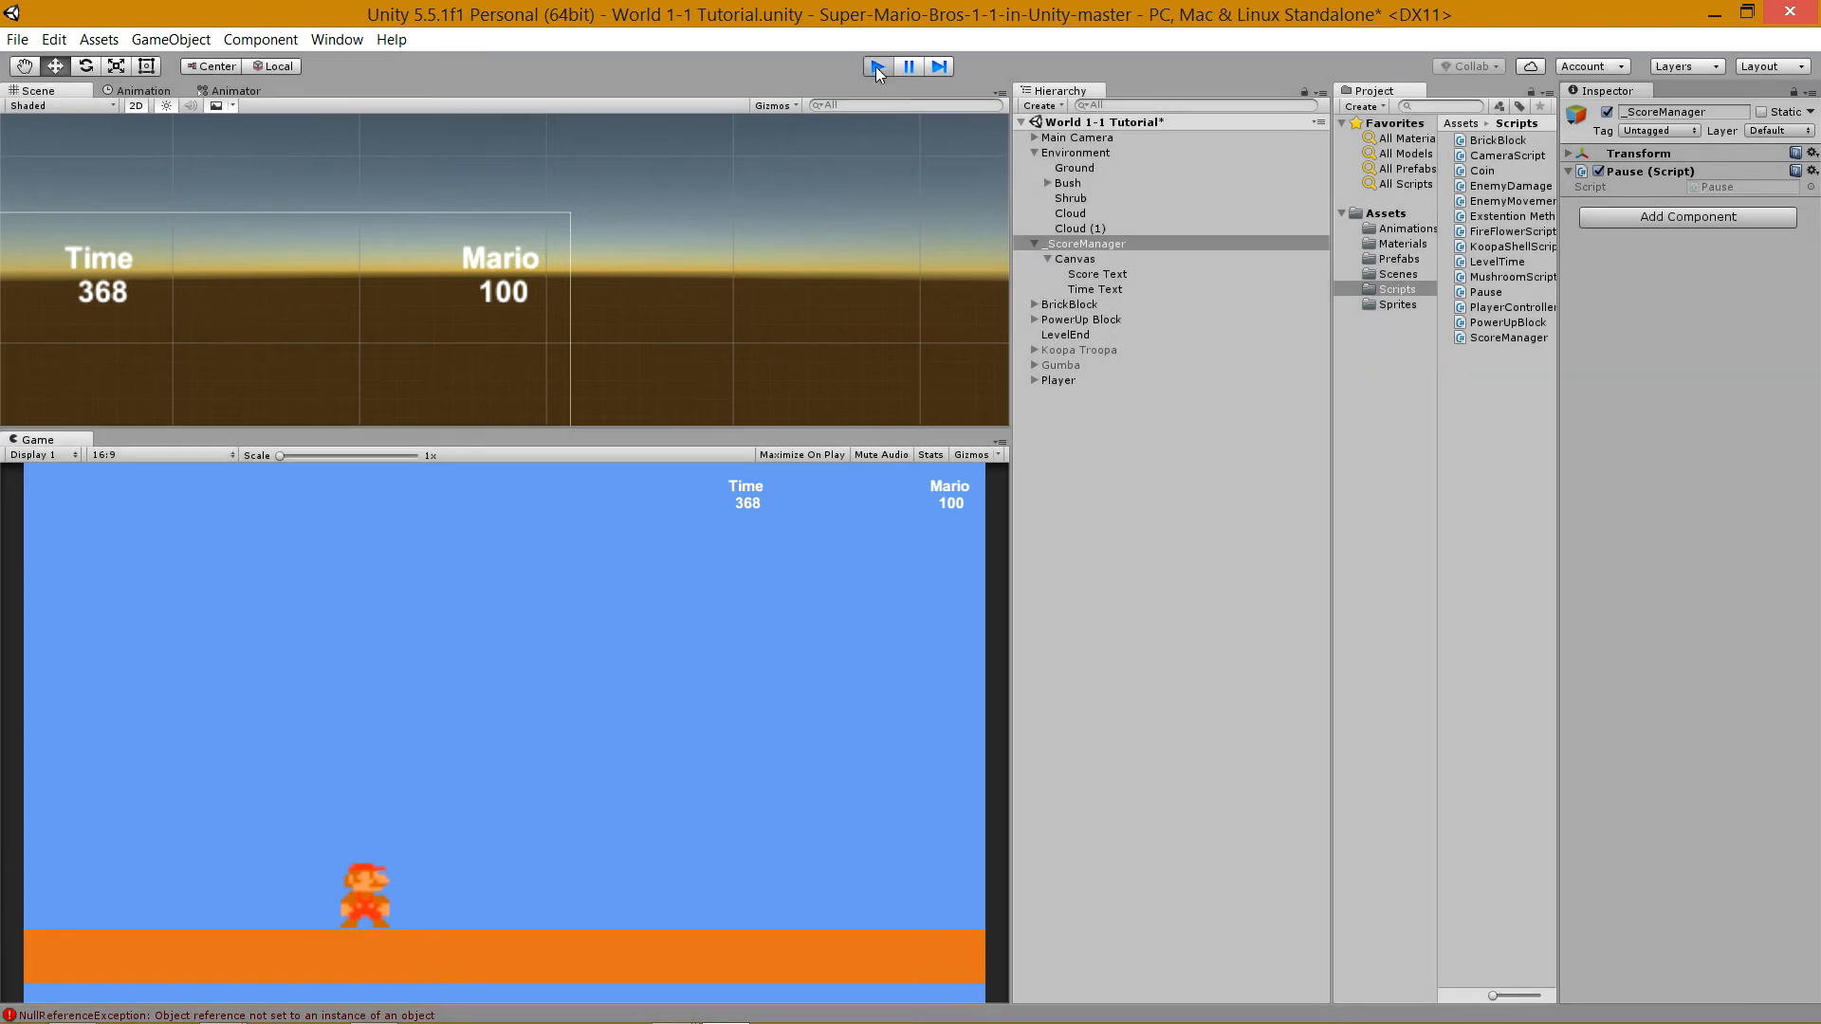
# Stop the test run after the HUD counts Time down beside Mario's score.
pyautogui.click(876, 67)
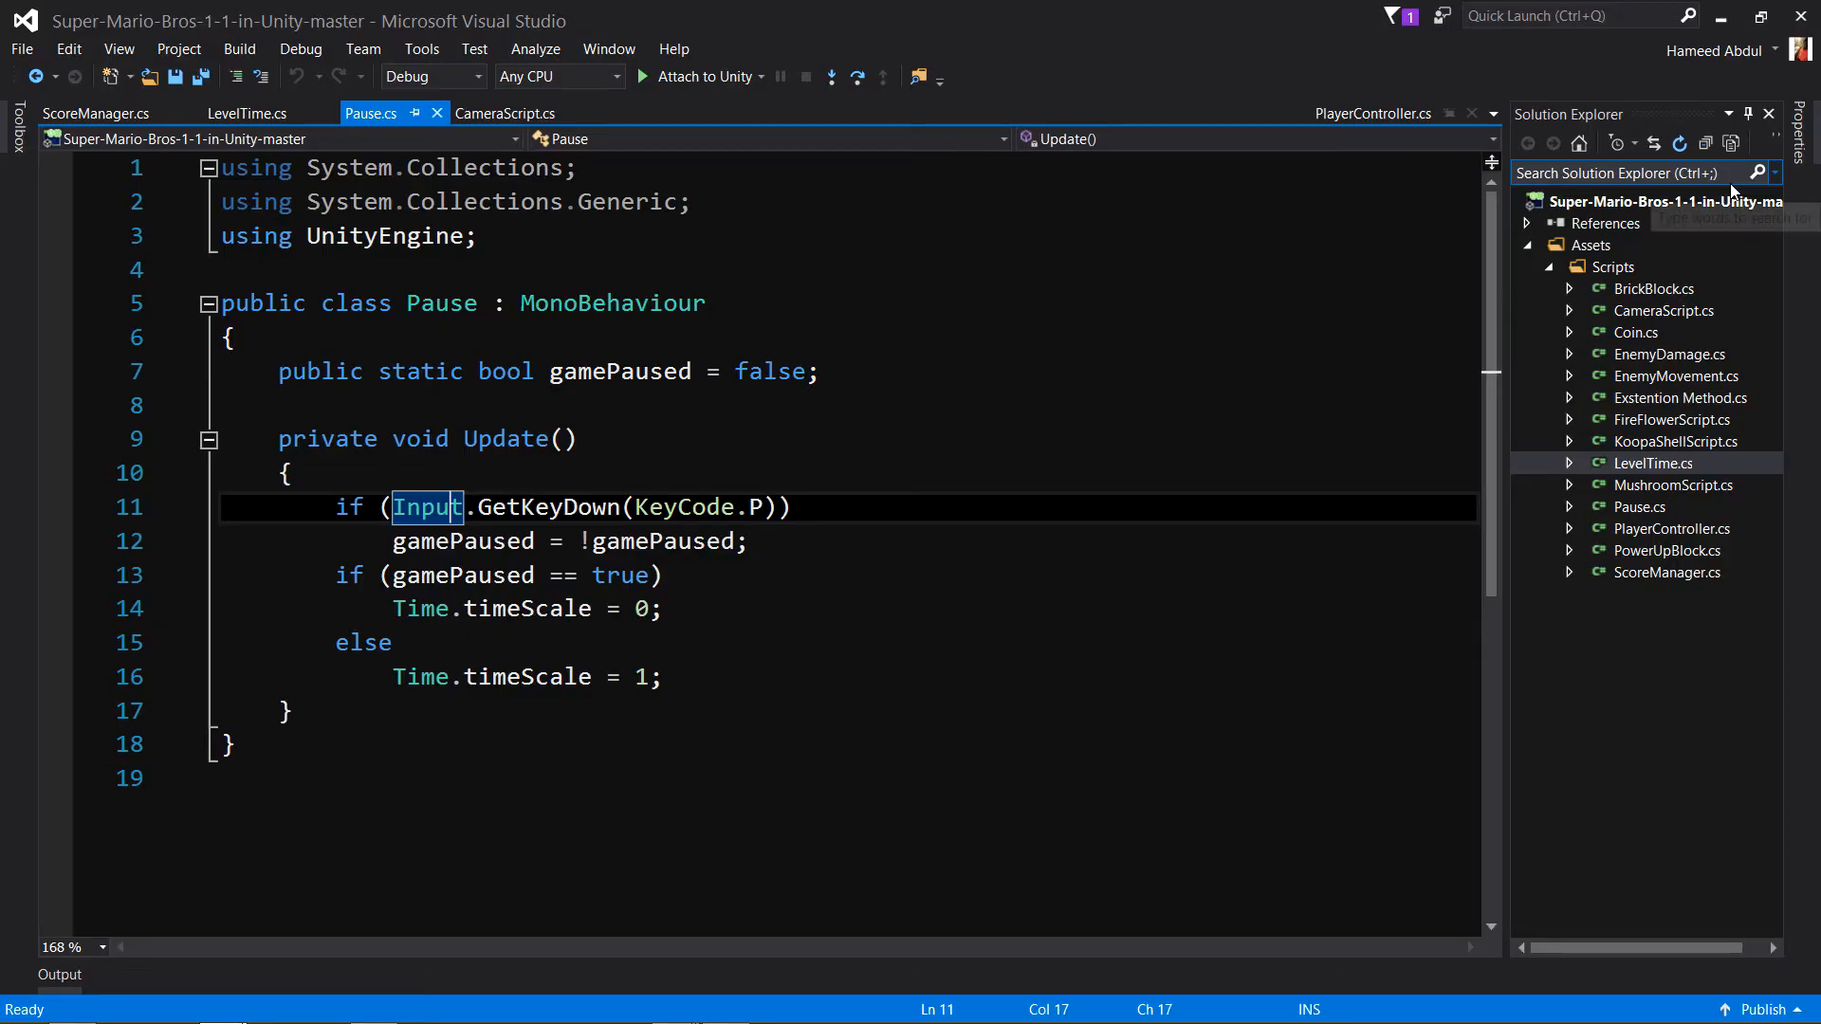
# Review the Input check and Time.timeScale logic in Pause.cs without changing it.
pyautogui.doubleClick(683, 508)
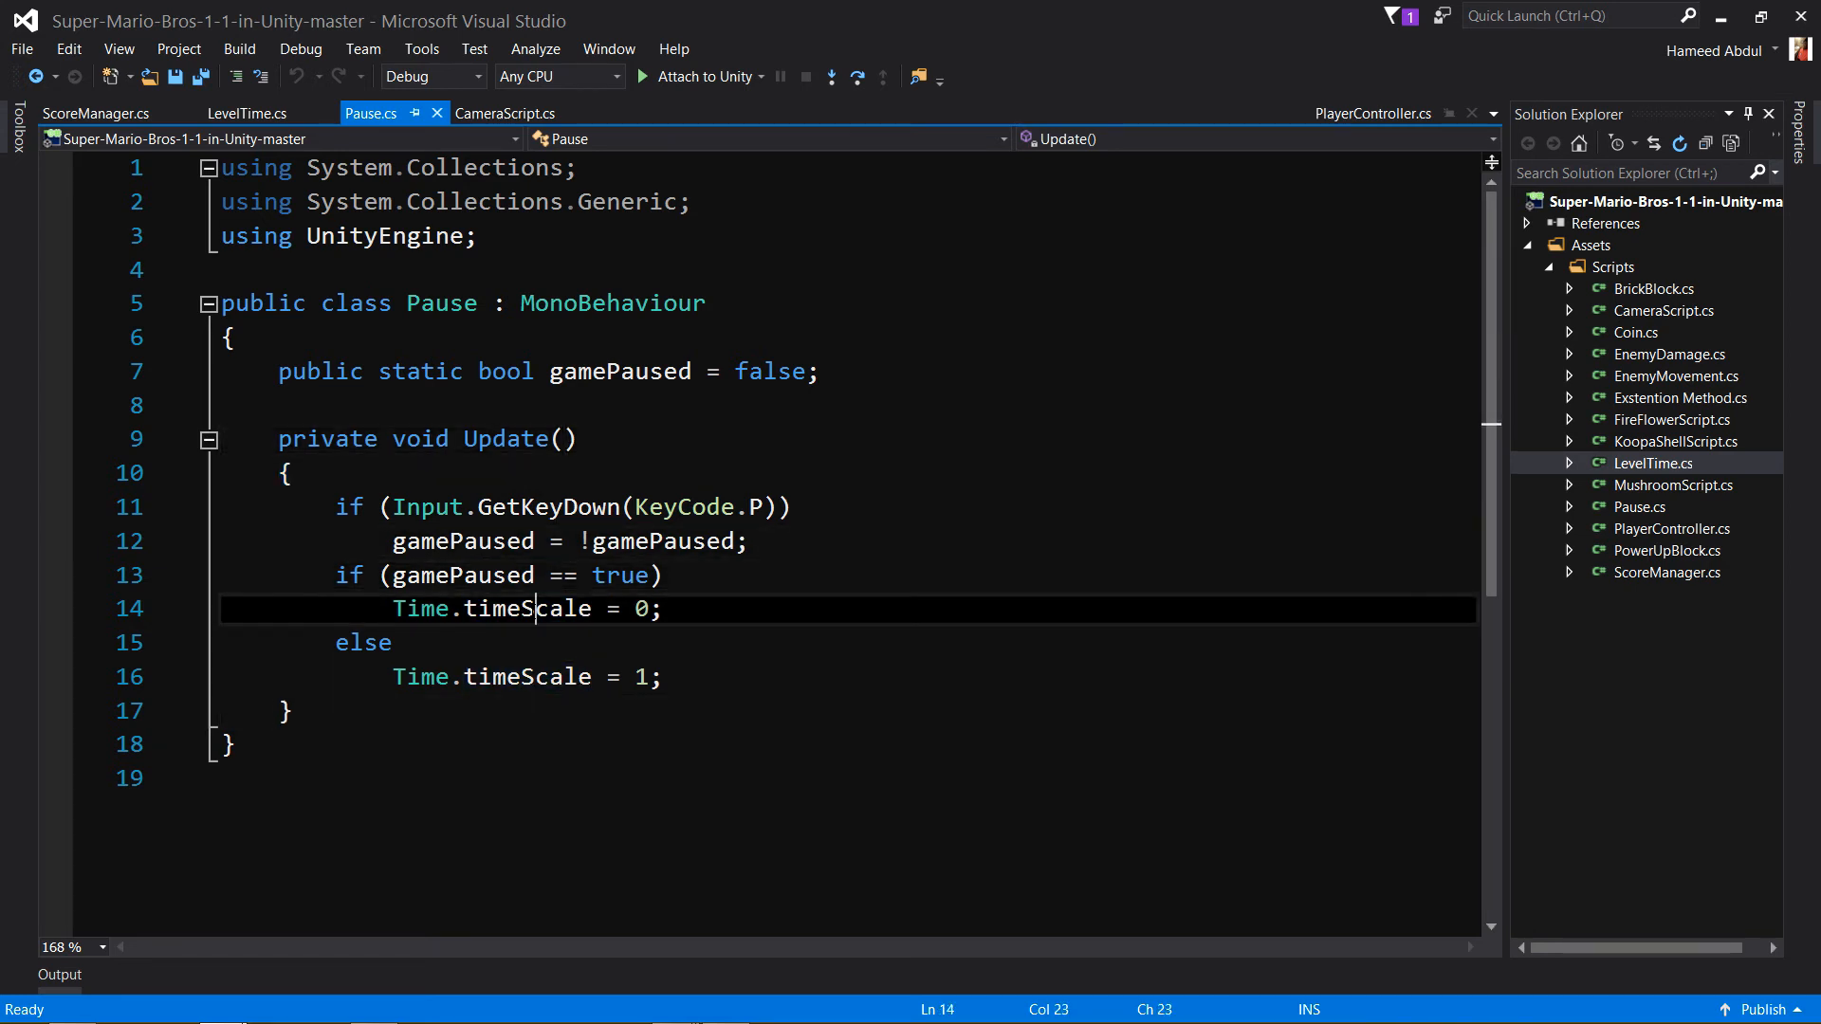
pyautogui.doubleClick(525, 609)
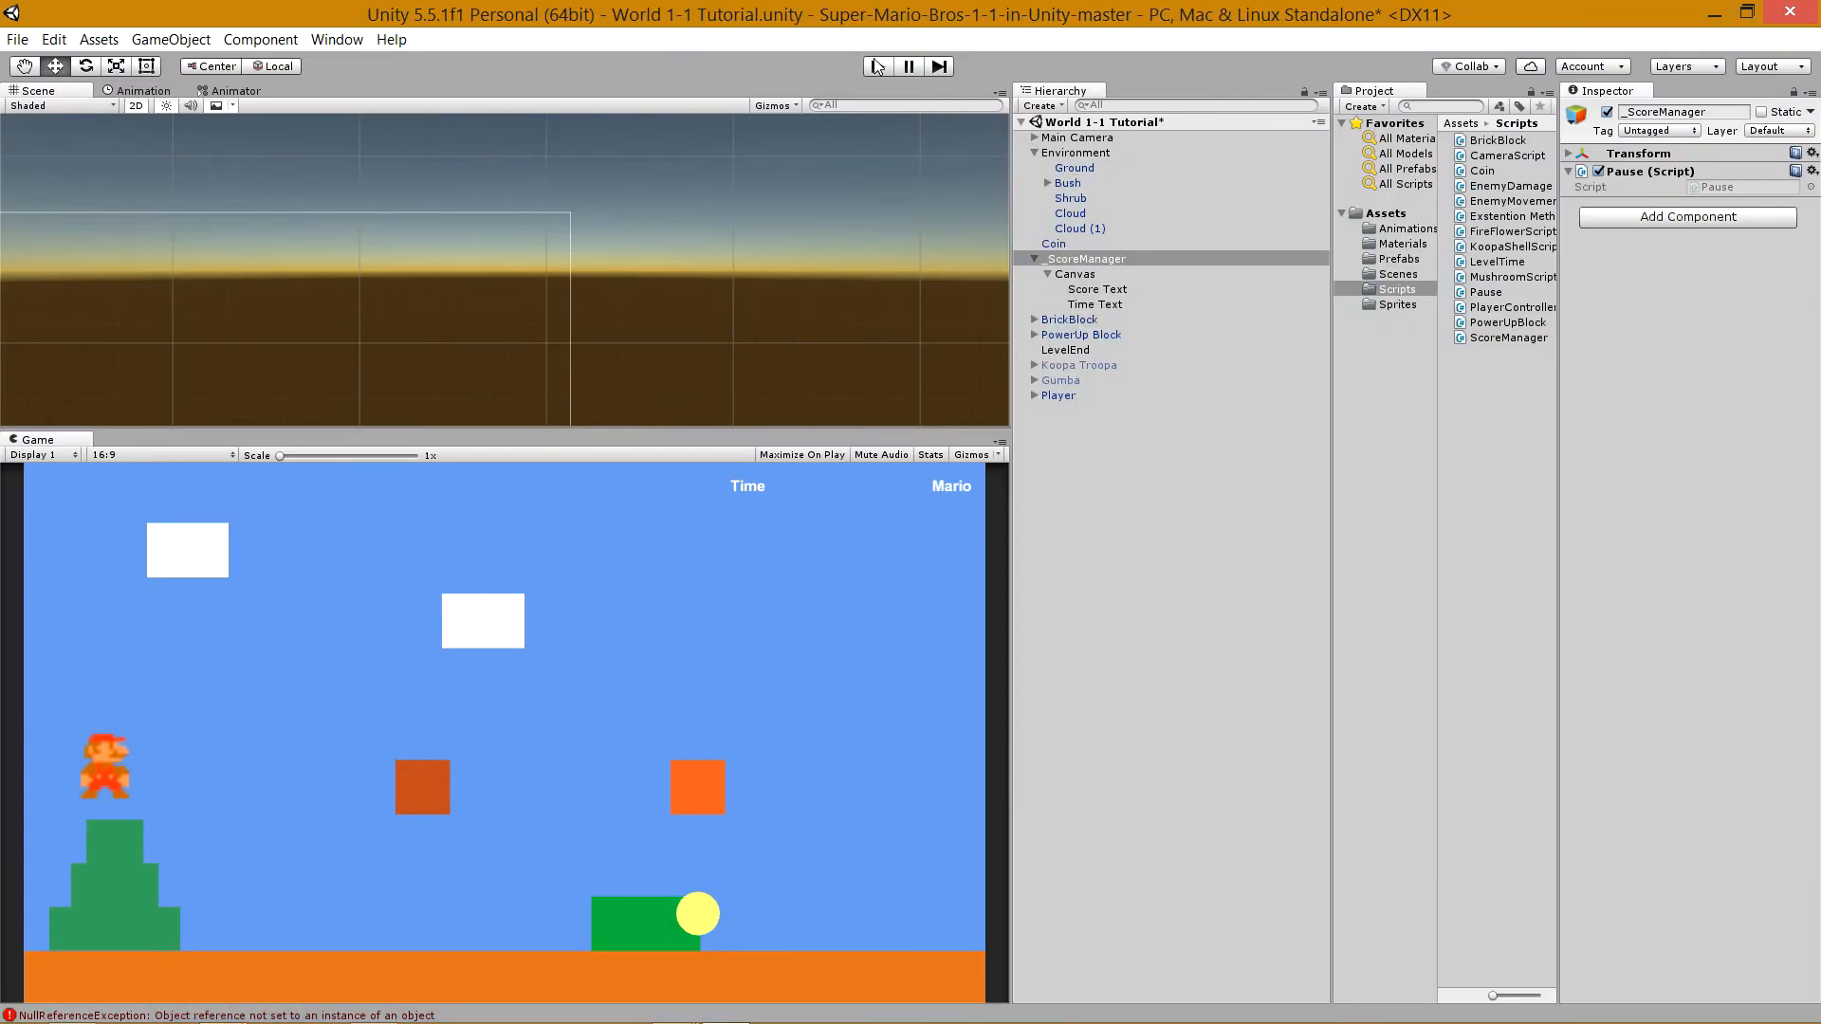
# Start a test run of the level to check the HUD timer.
pyautogui.click(874, 66)
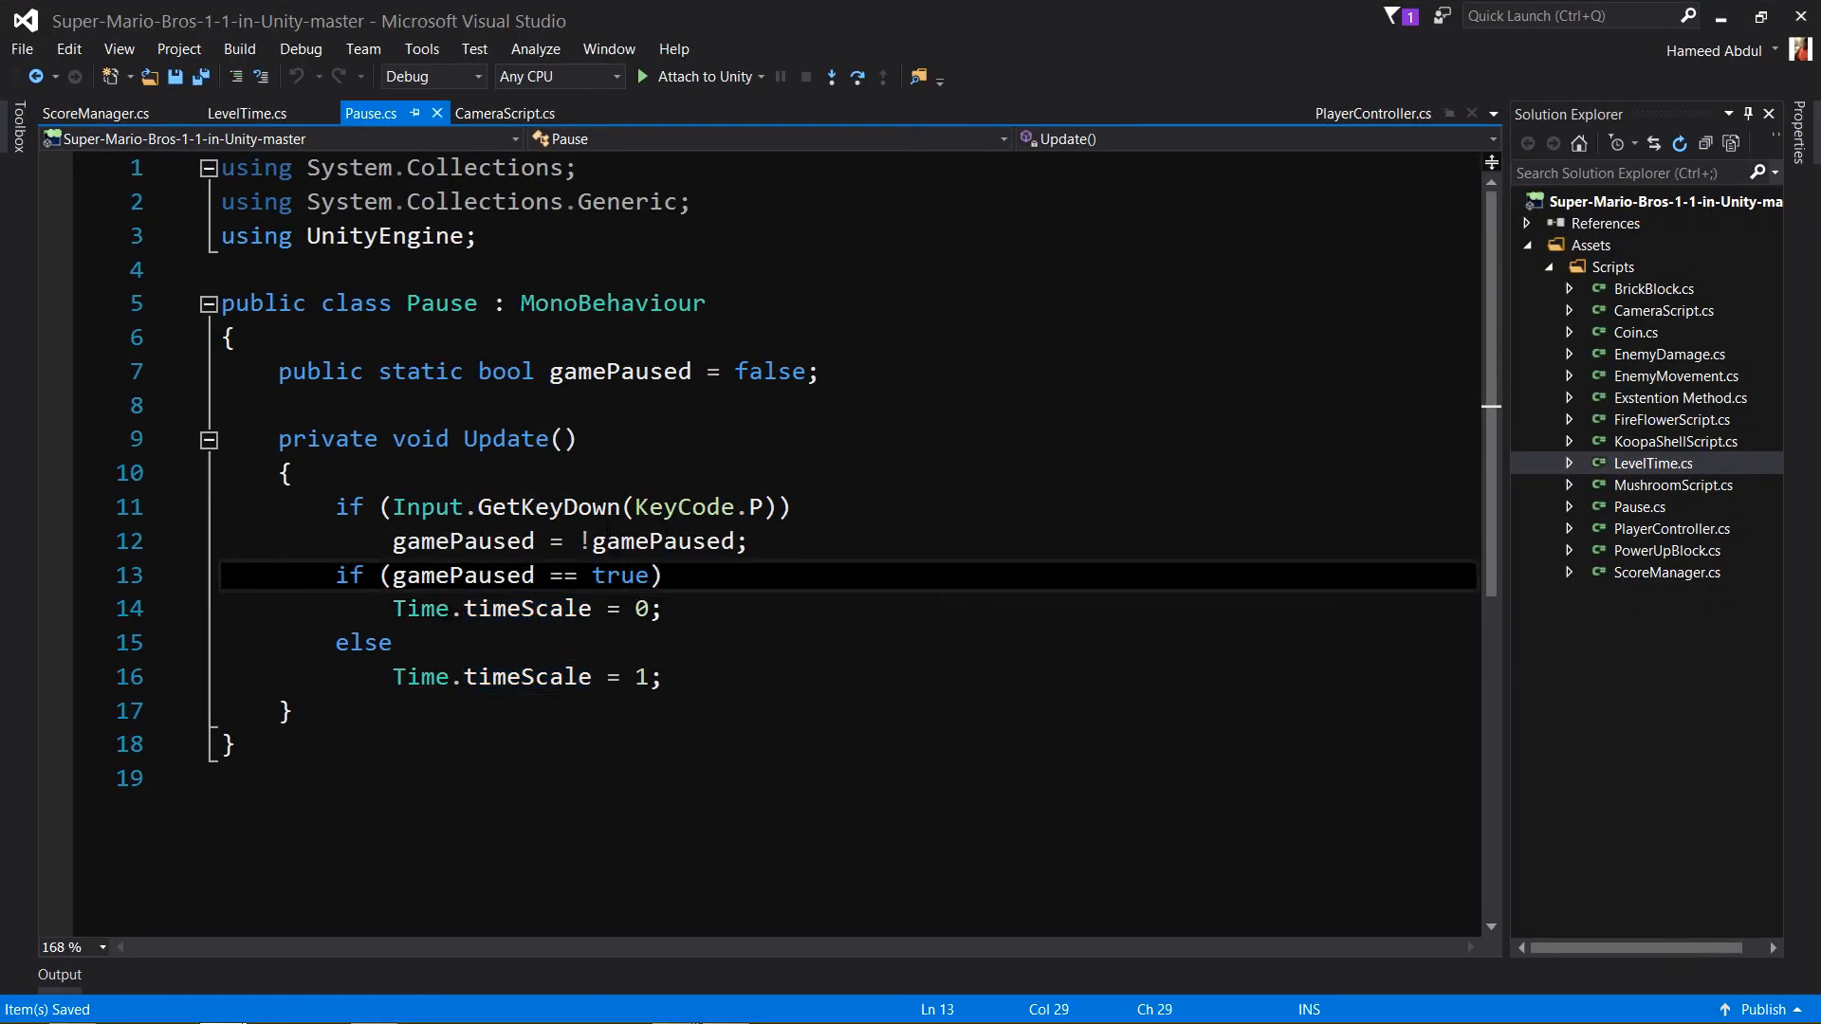
# Place the cursor in the Pause.cs editor before returning to Unity.
pyautogui.click(569, 541)
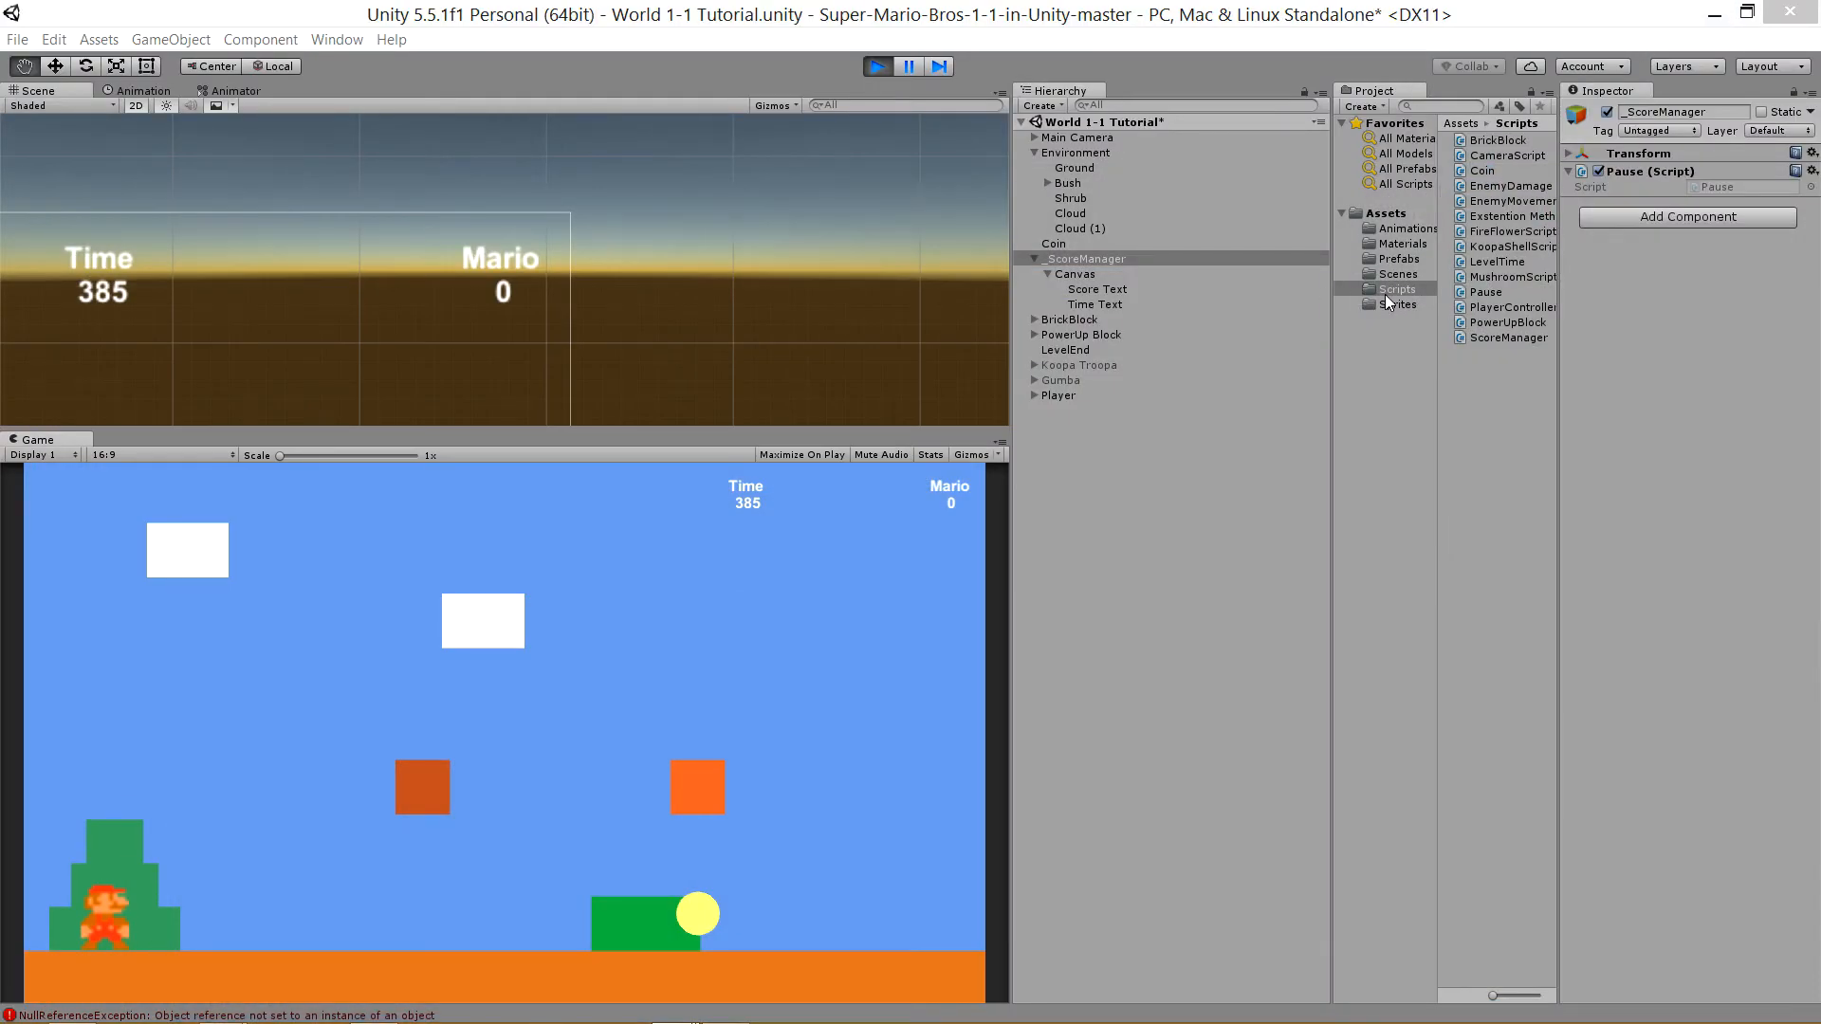
# Move the Pause script from _ScoreManager onto the Player object and stop the game.
pyautogui.click(1405, 227)
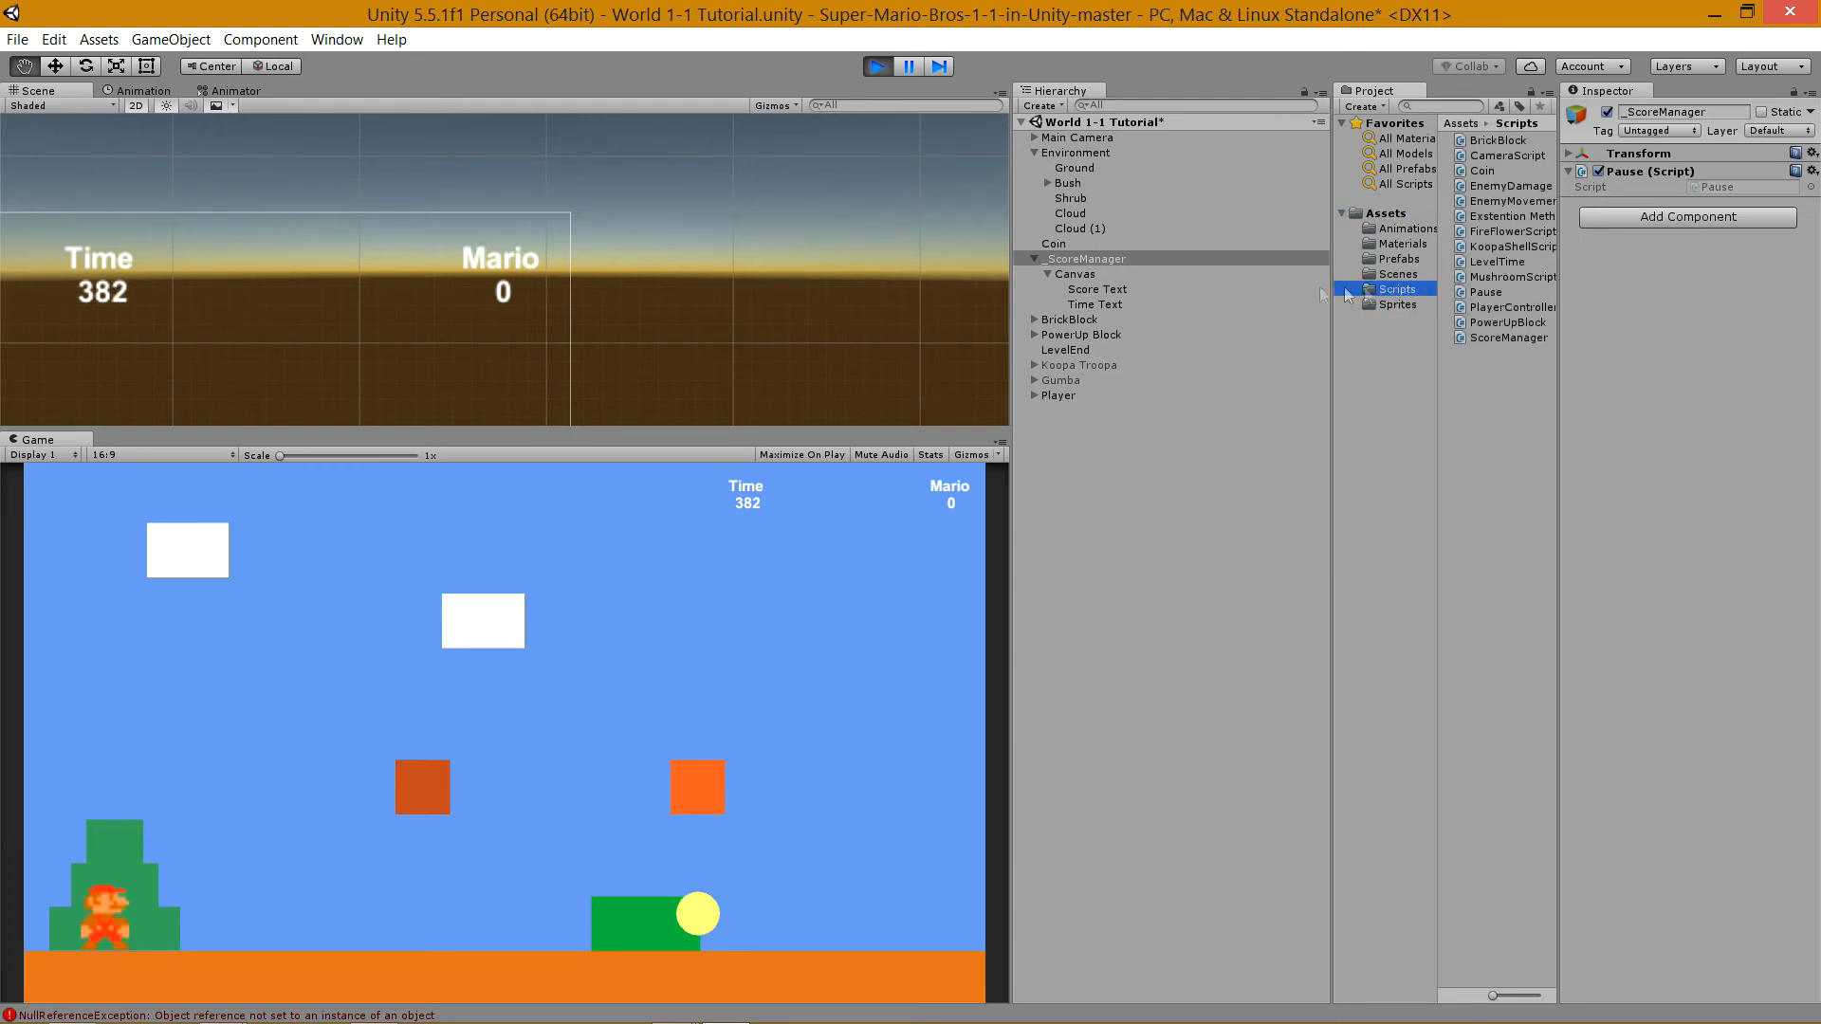
pyautogui.click(1808, 171)
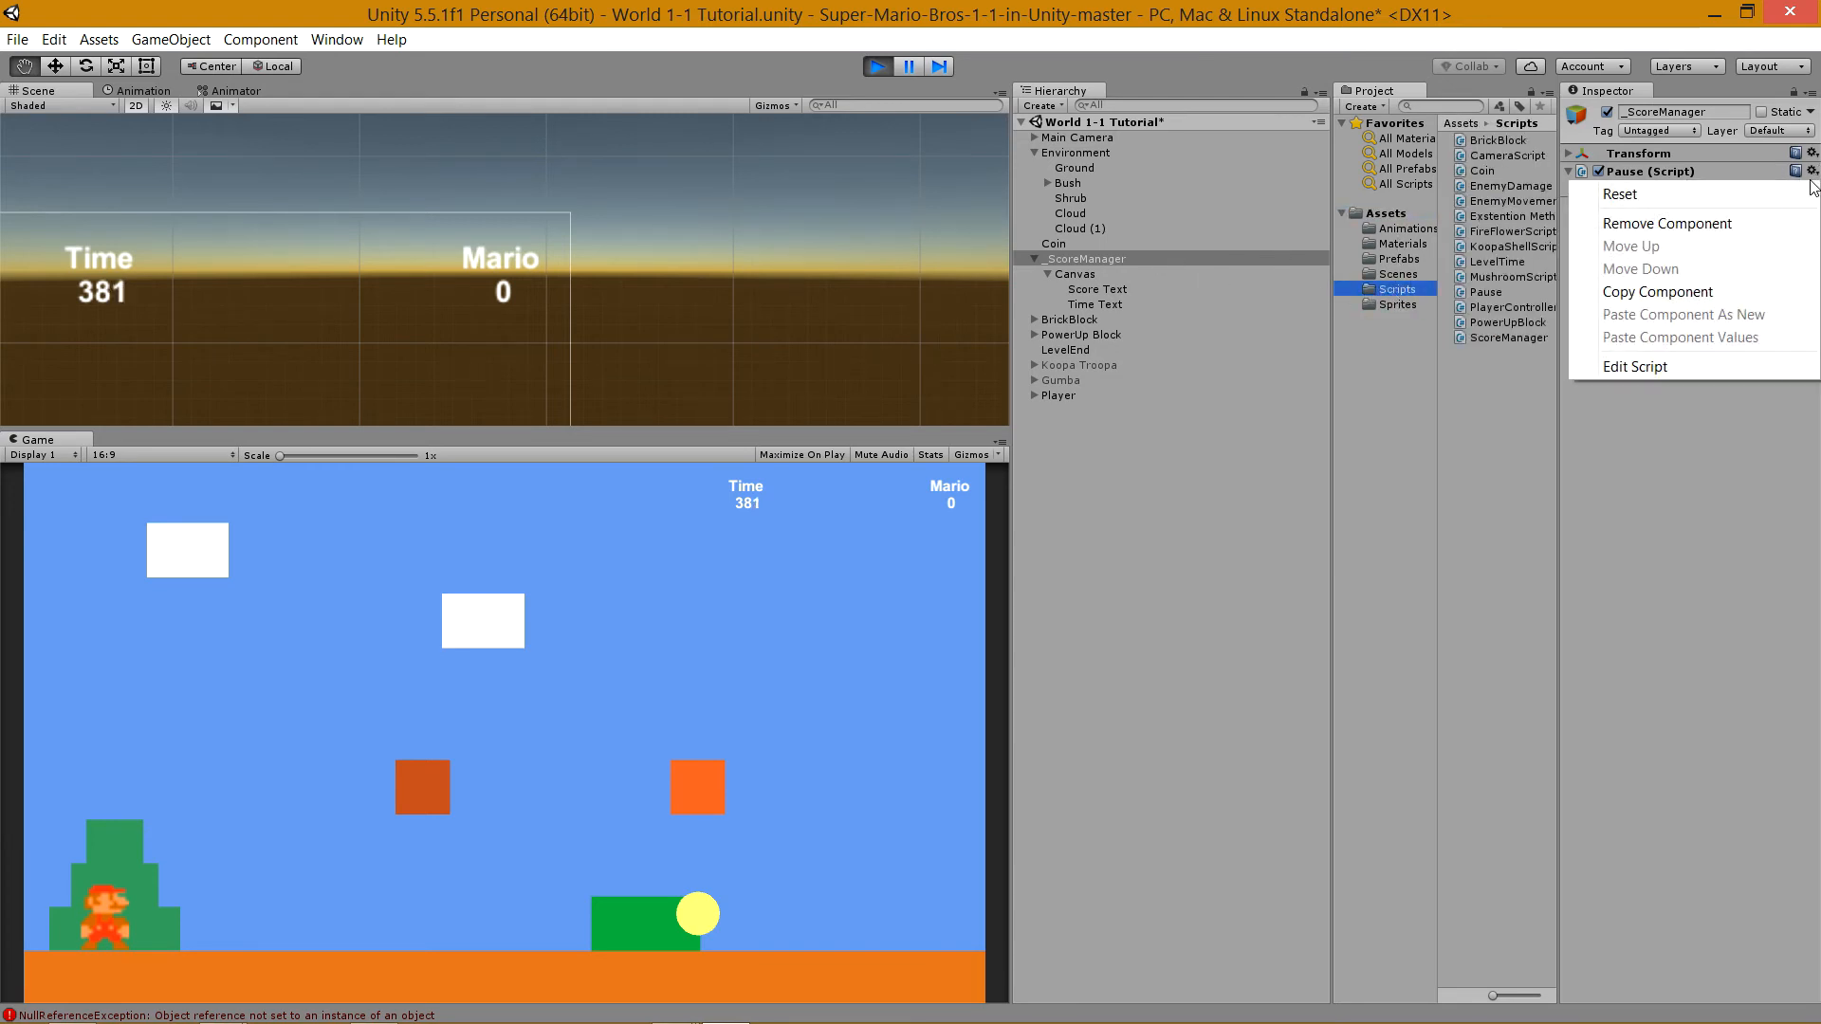
pyautogui.moveTo(1647, 193)
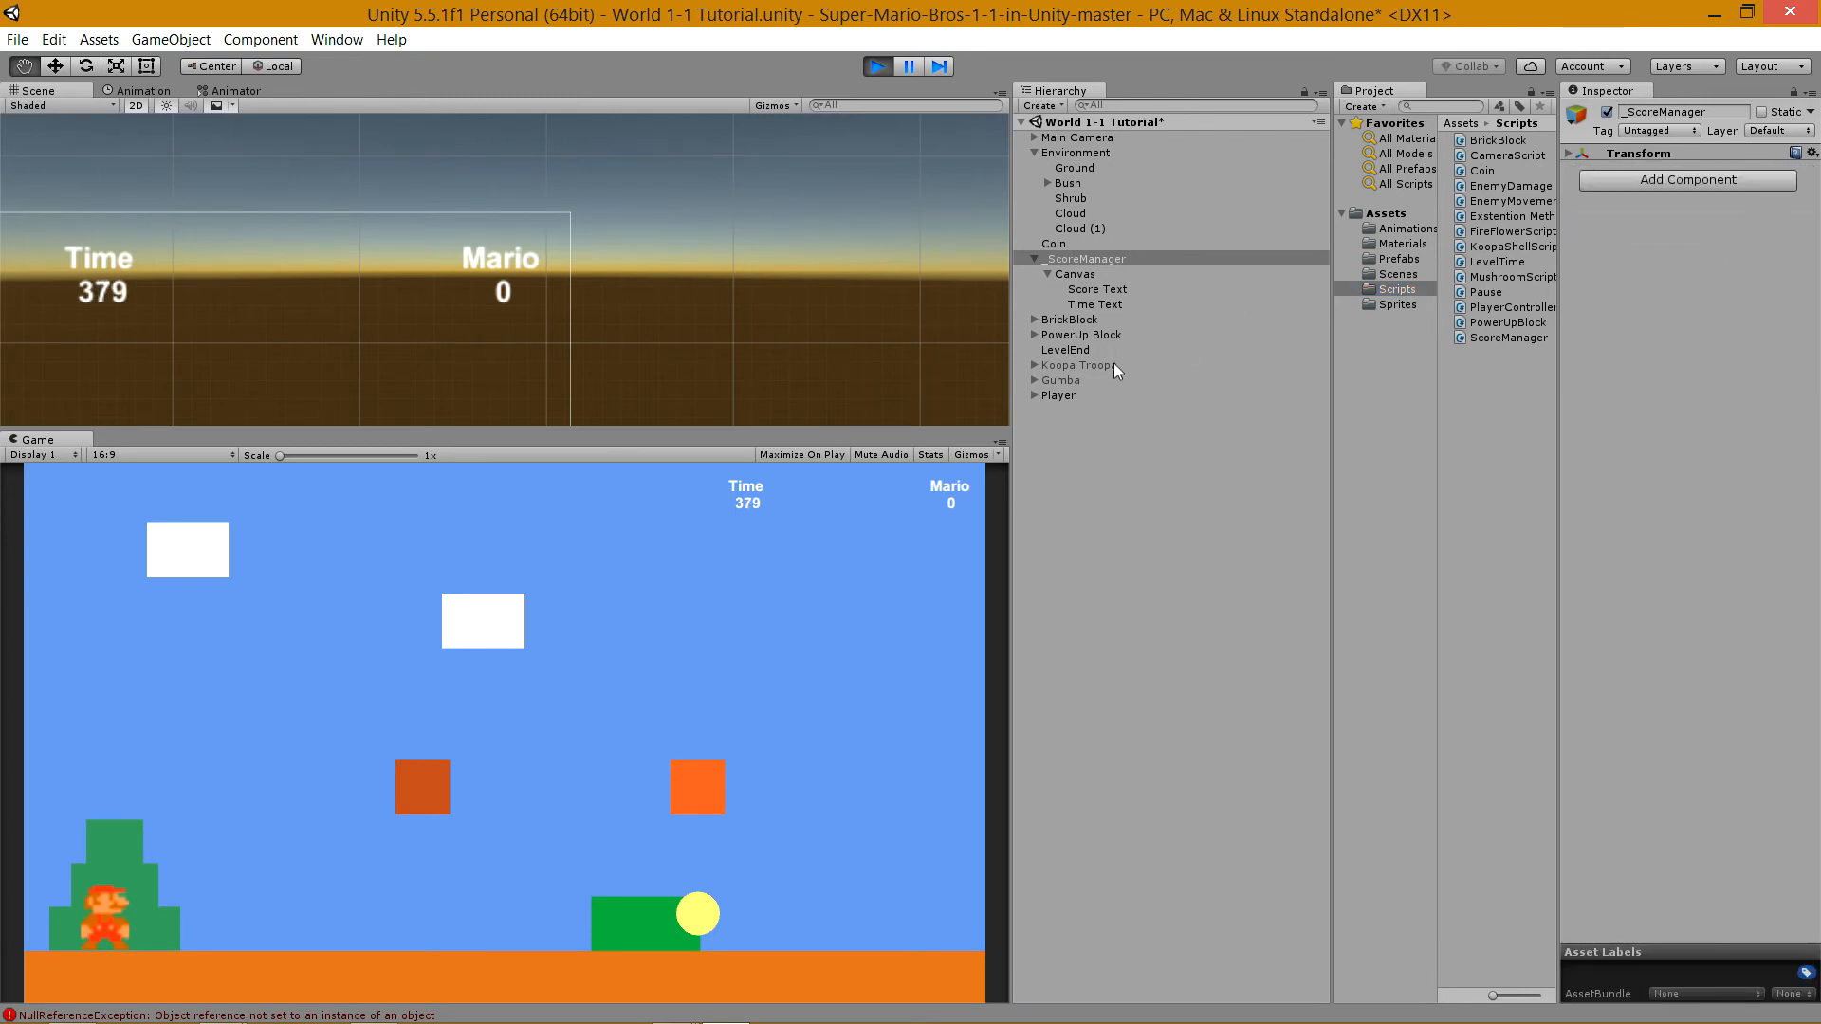
pyautogui.click(1059, 395)
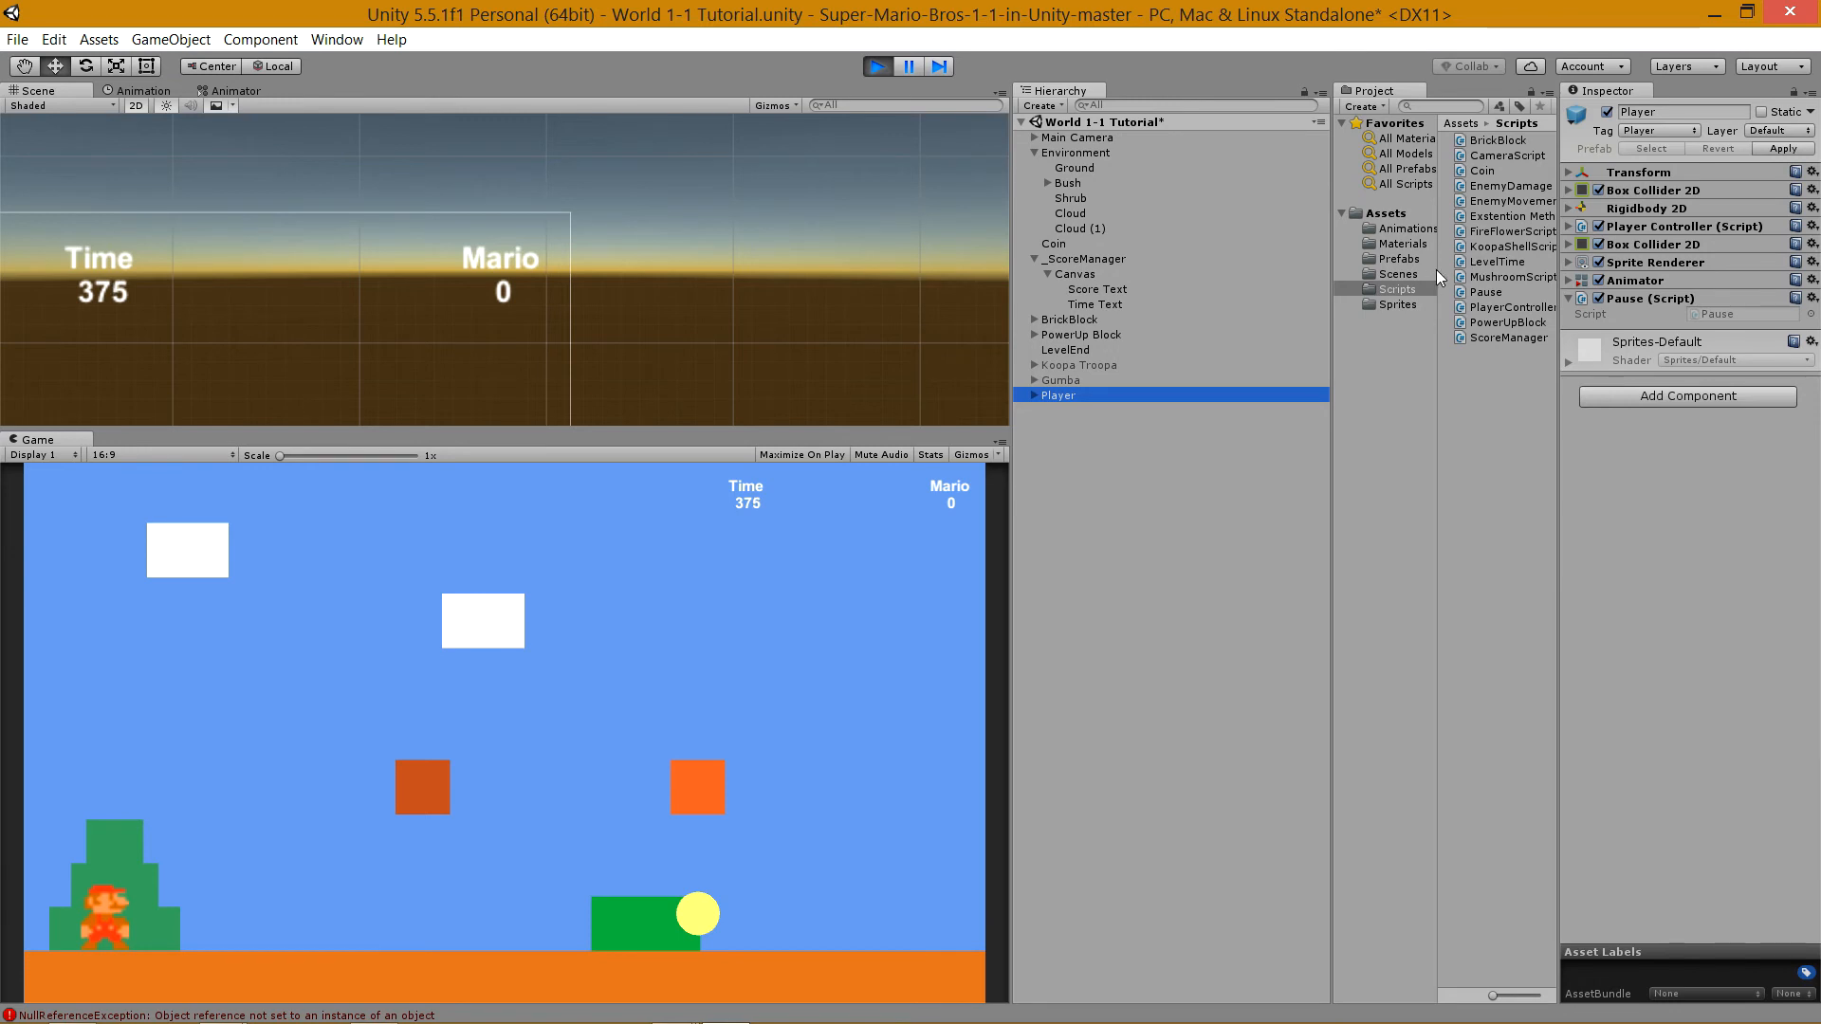
pyautogui.click(876, 66)
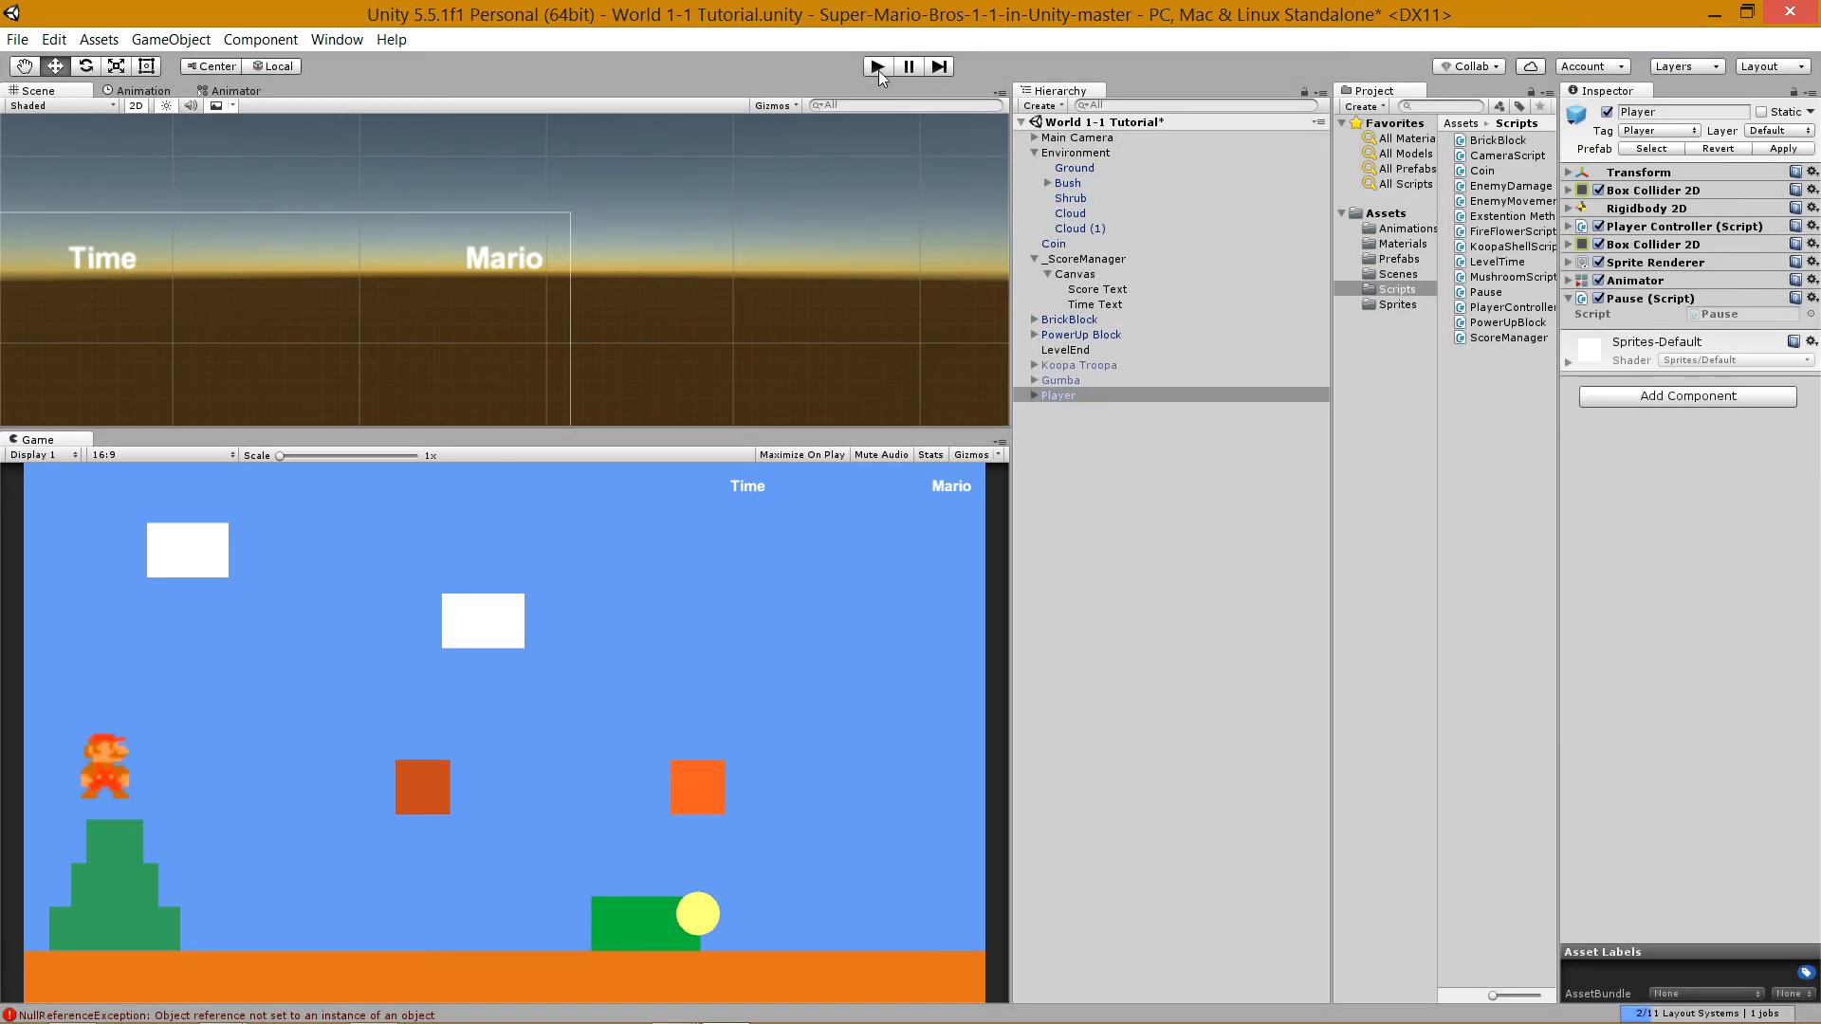
pyautogui.click(1088, 258)
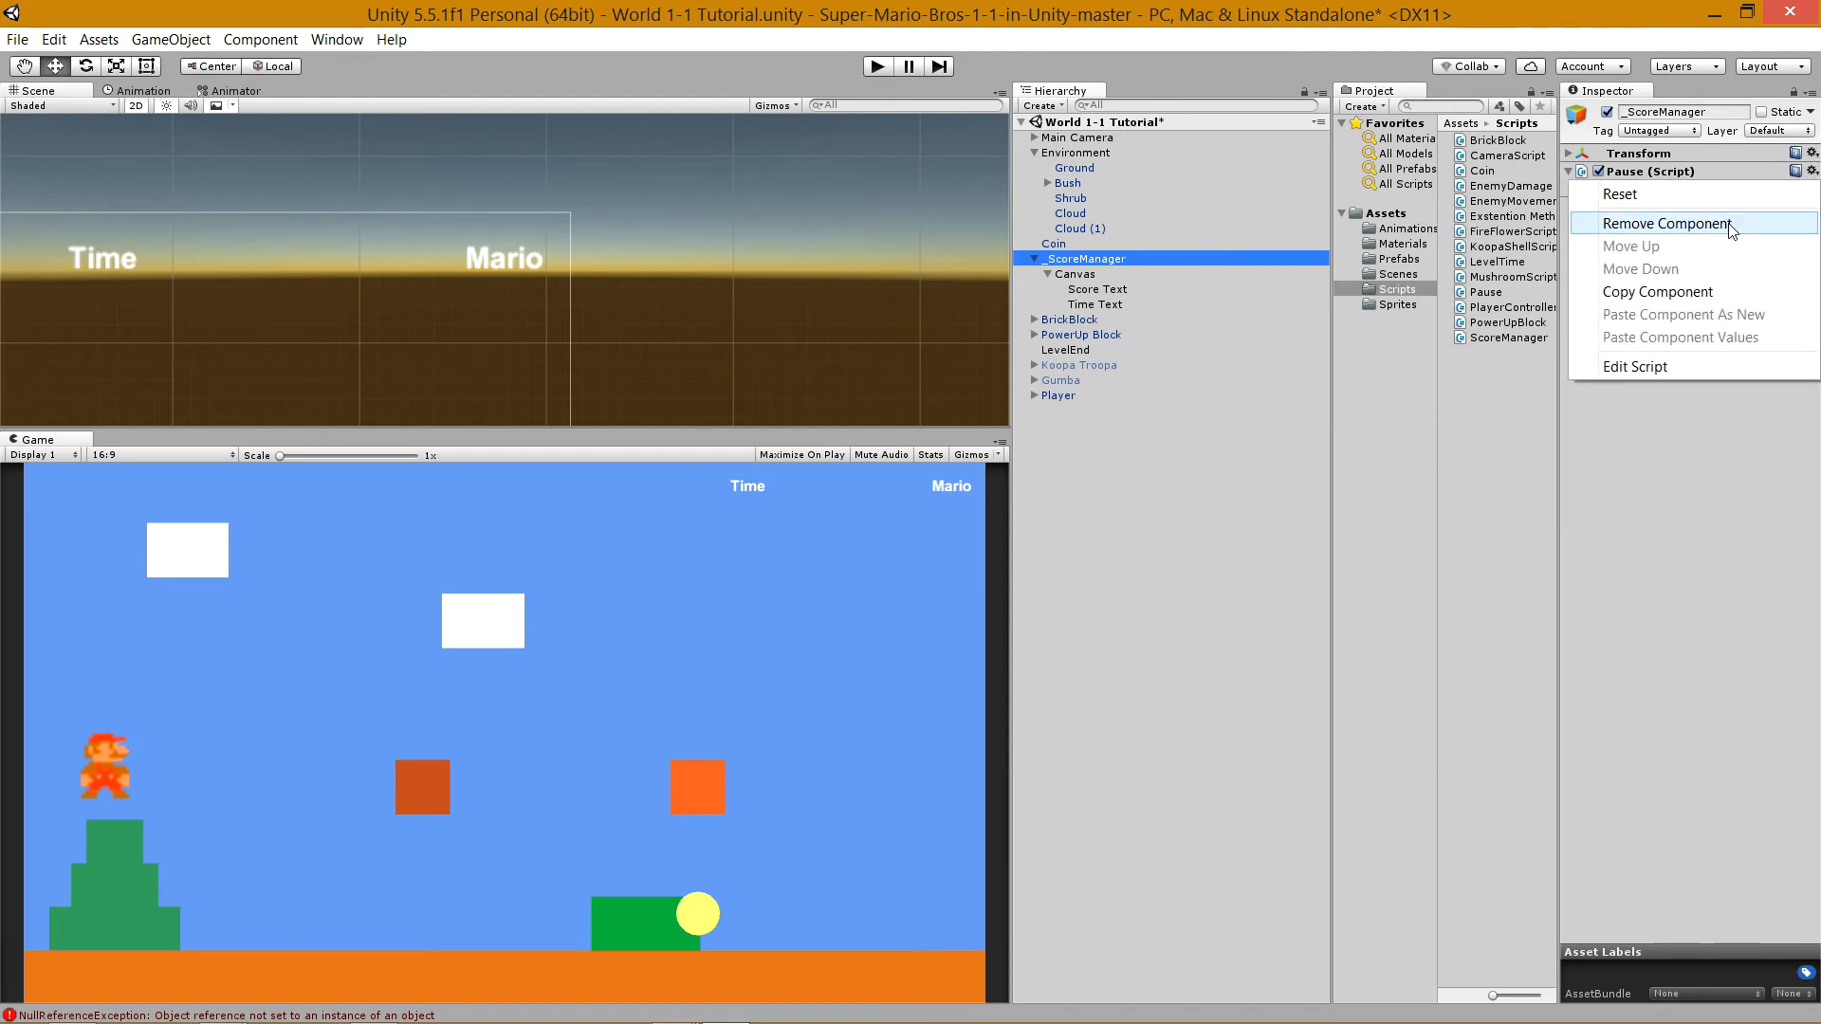
pyautogui.click(1058, 394)
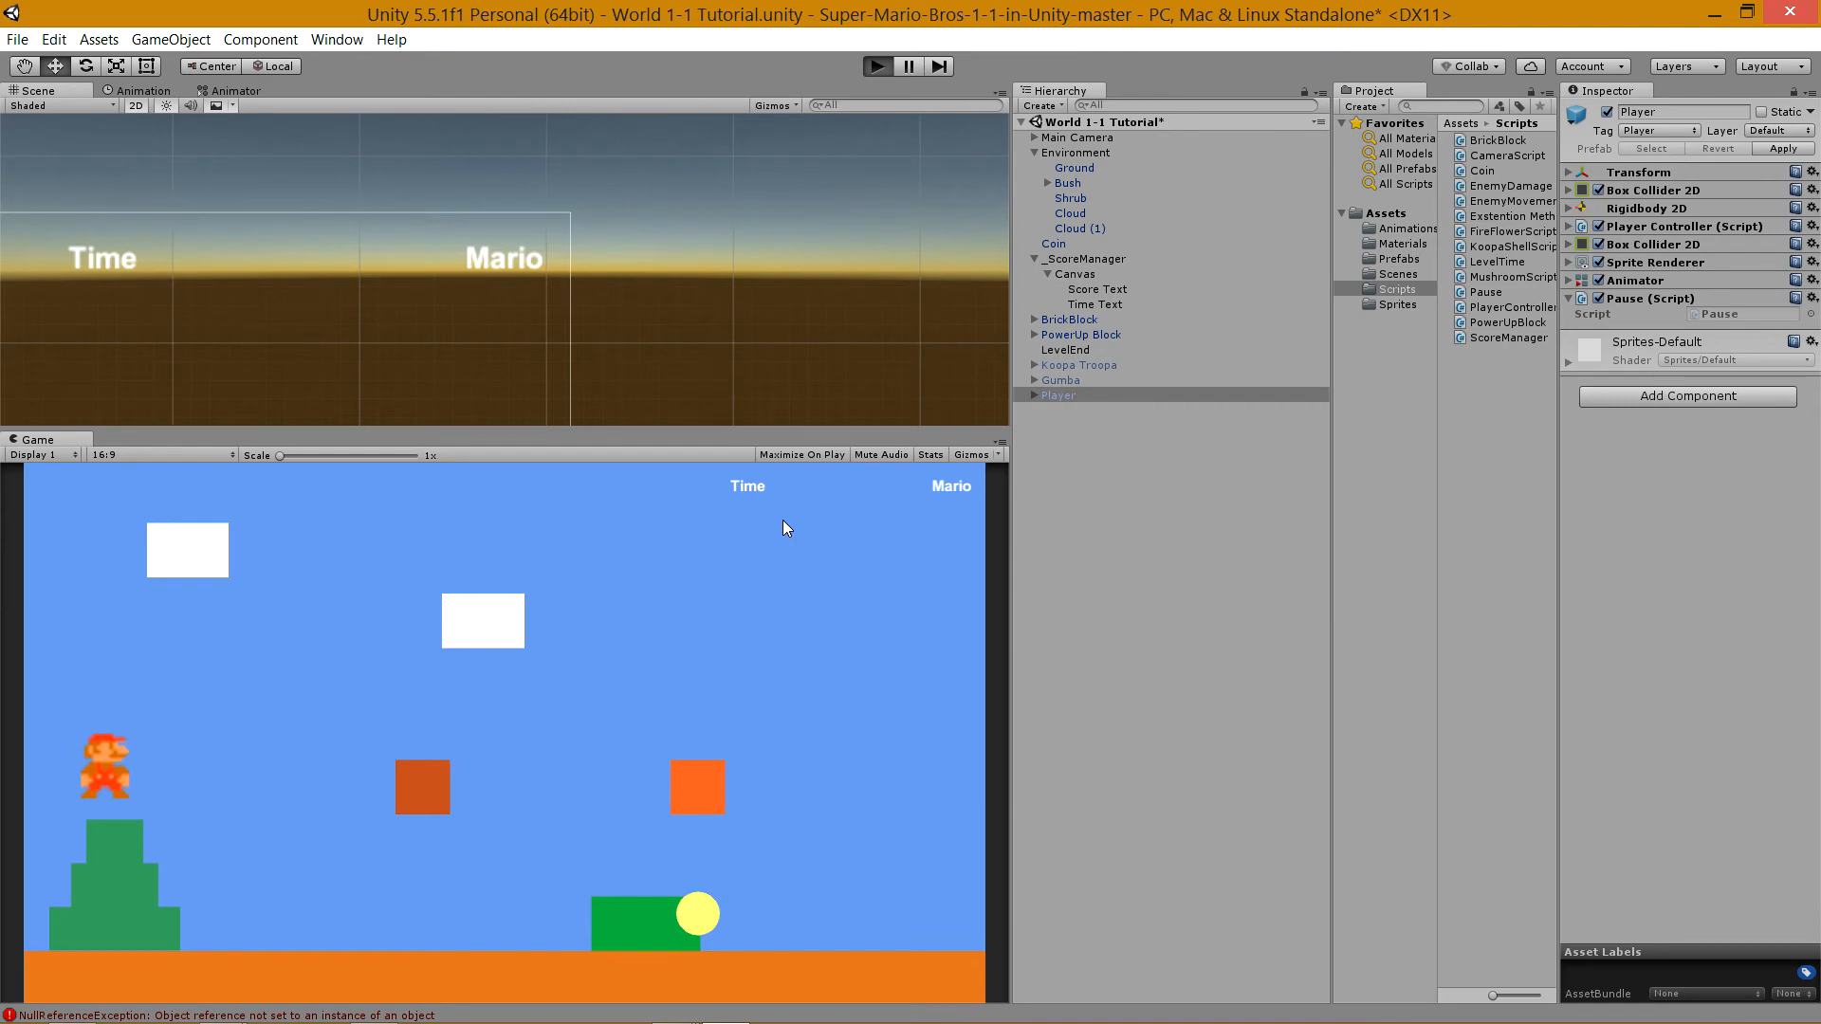
# Run a pause test showing Time 398 and Mario 0, then stop it.
pyautogui.click(878, 64)
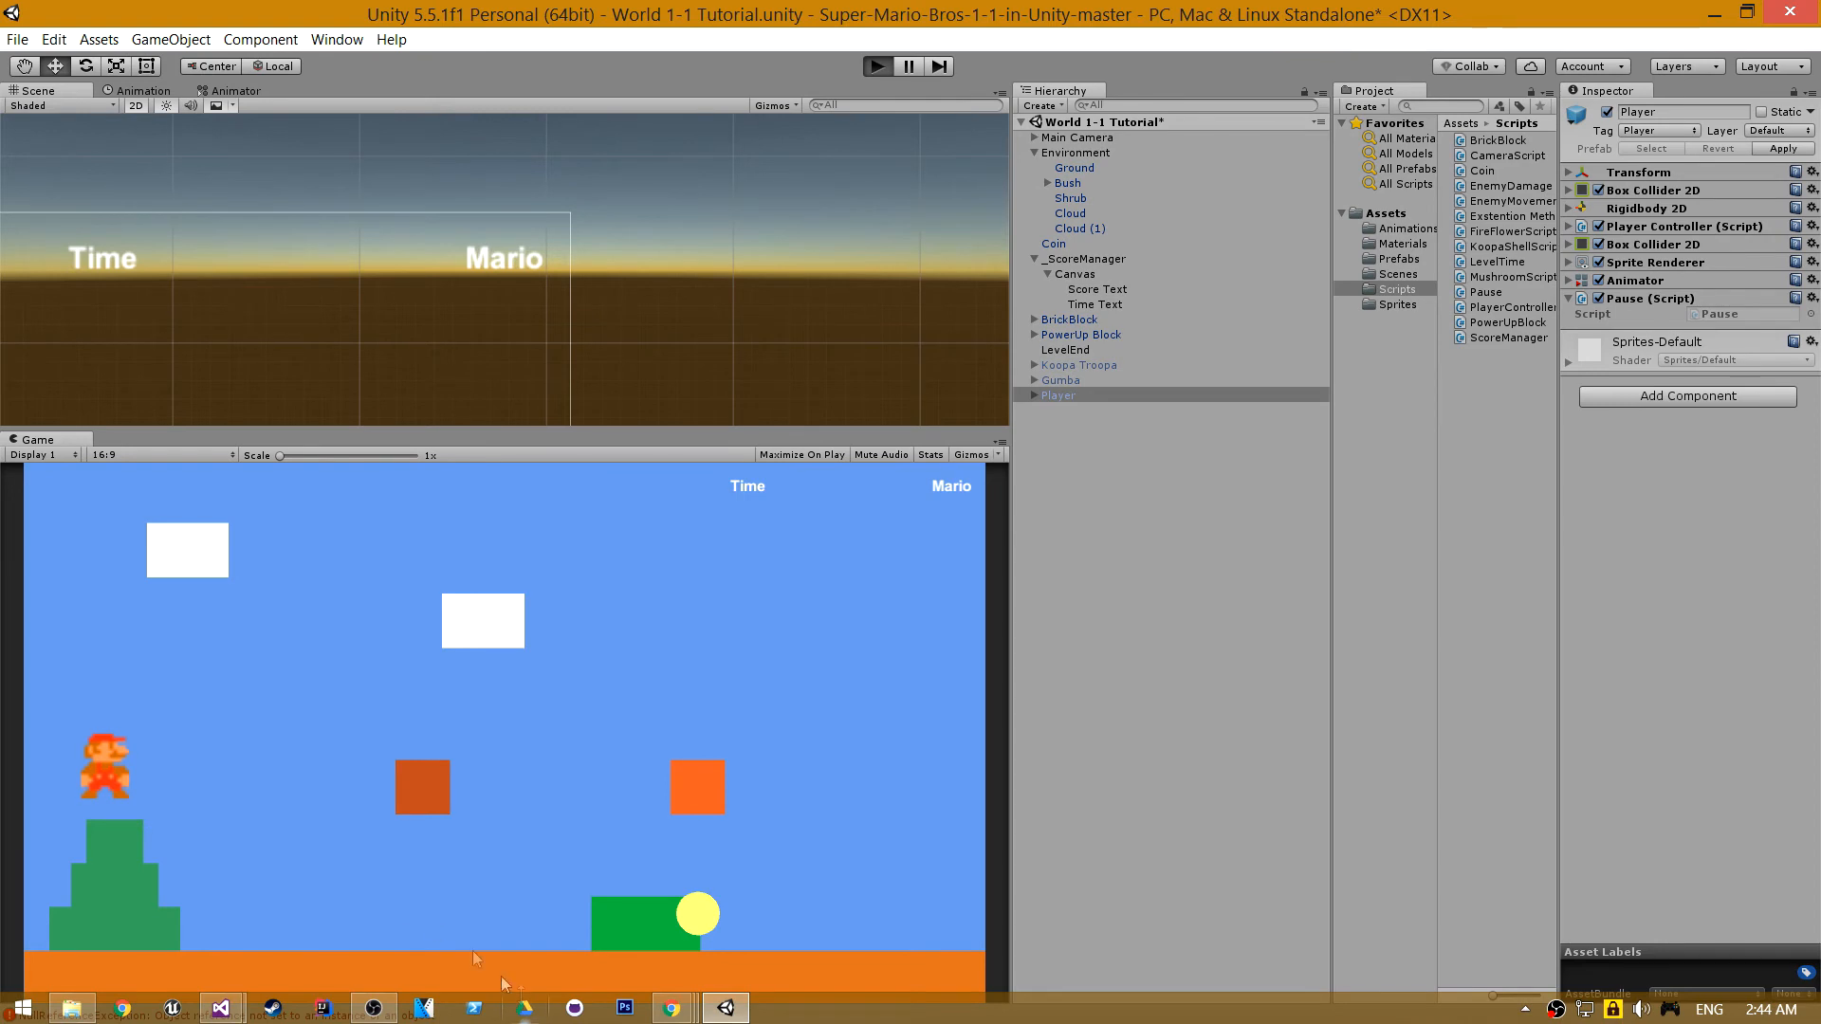
pyautogui.click(876, 64)
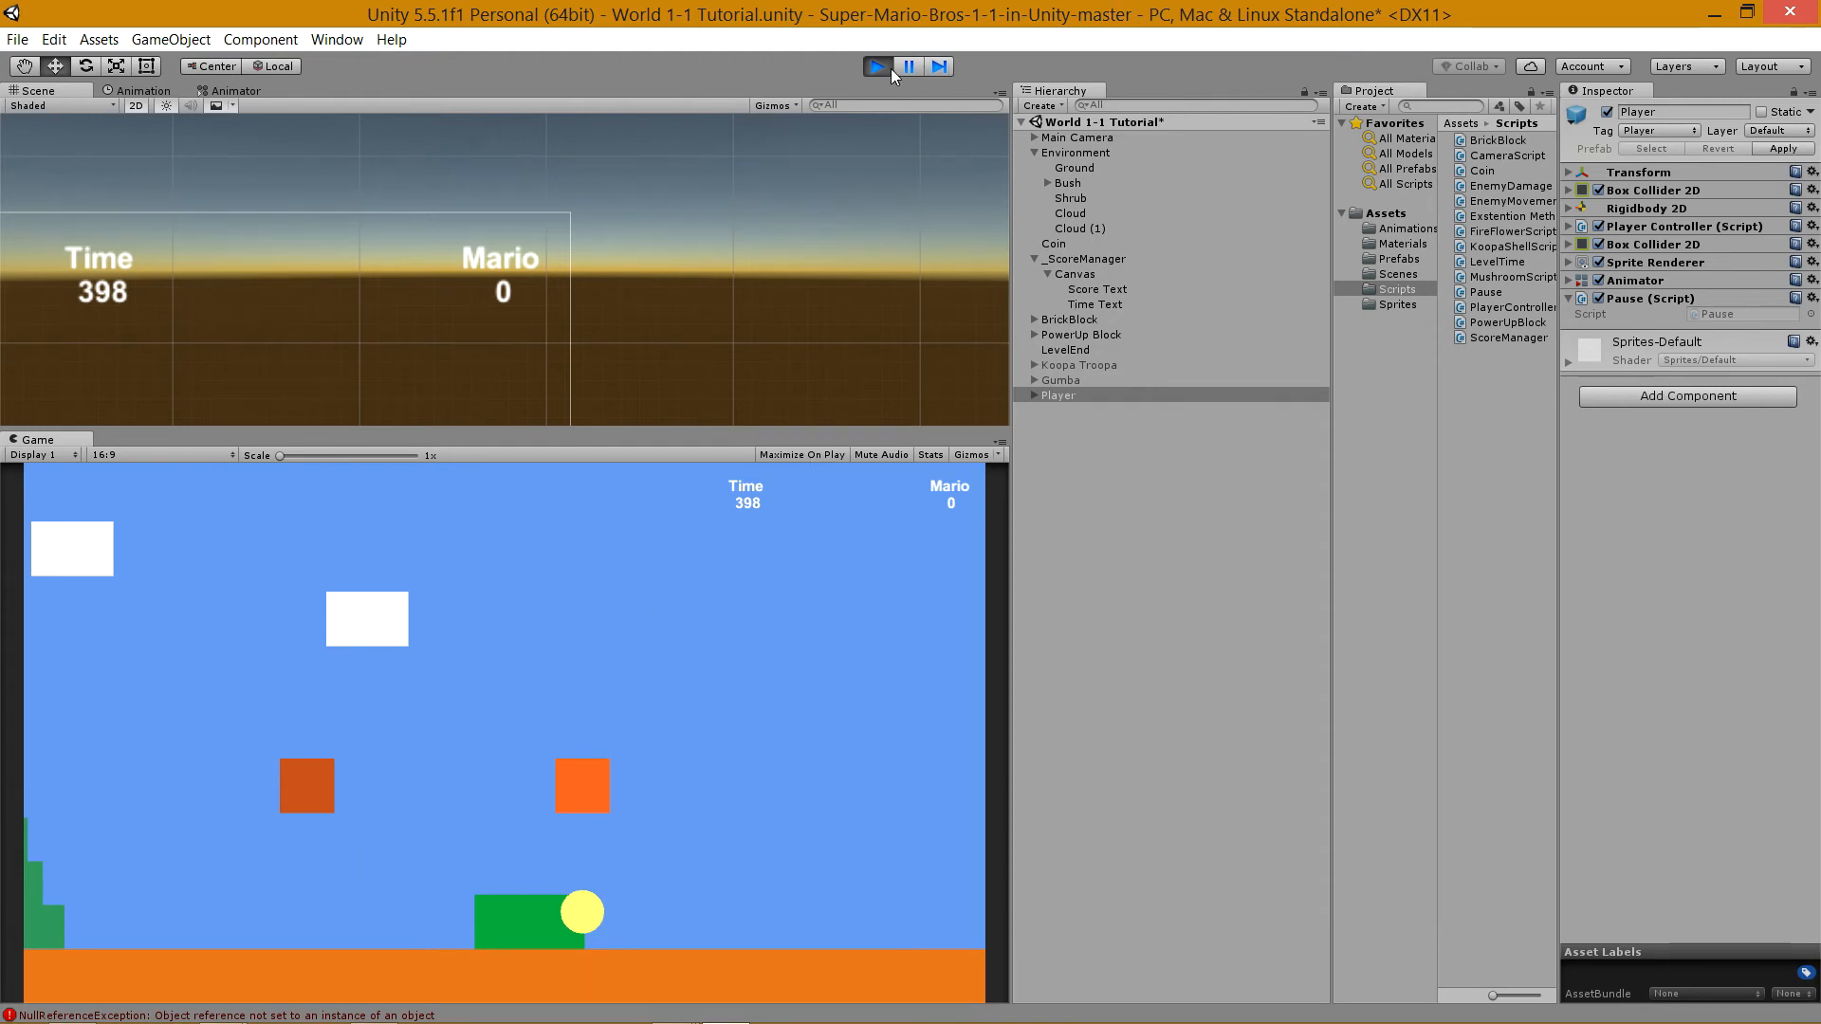
pyautogui.click(877, 67)
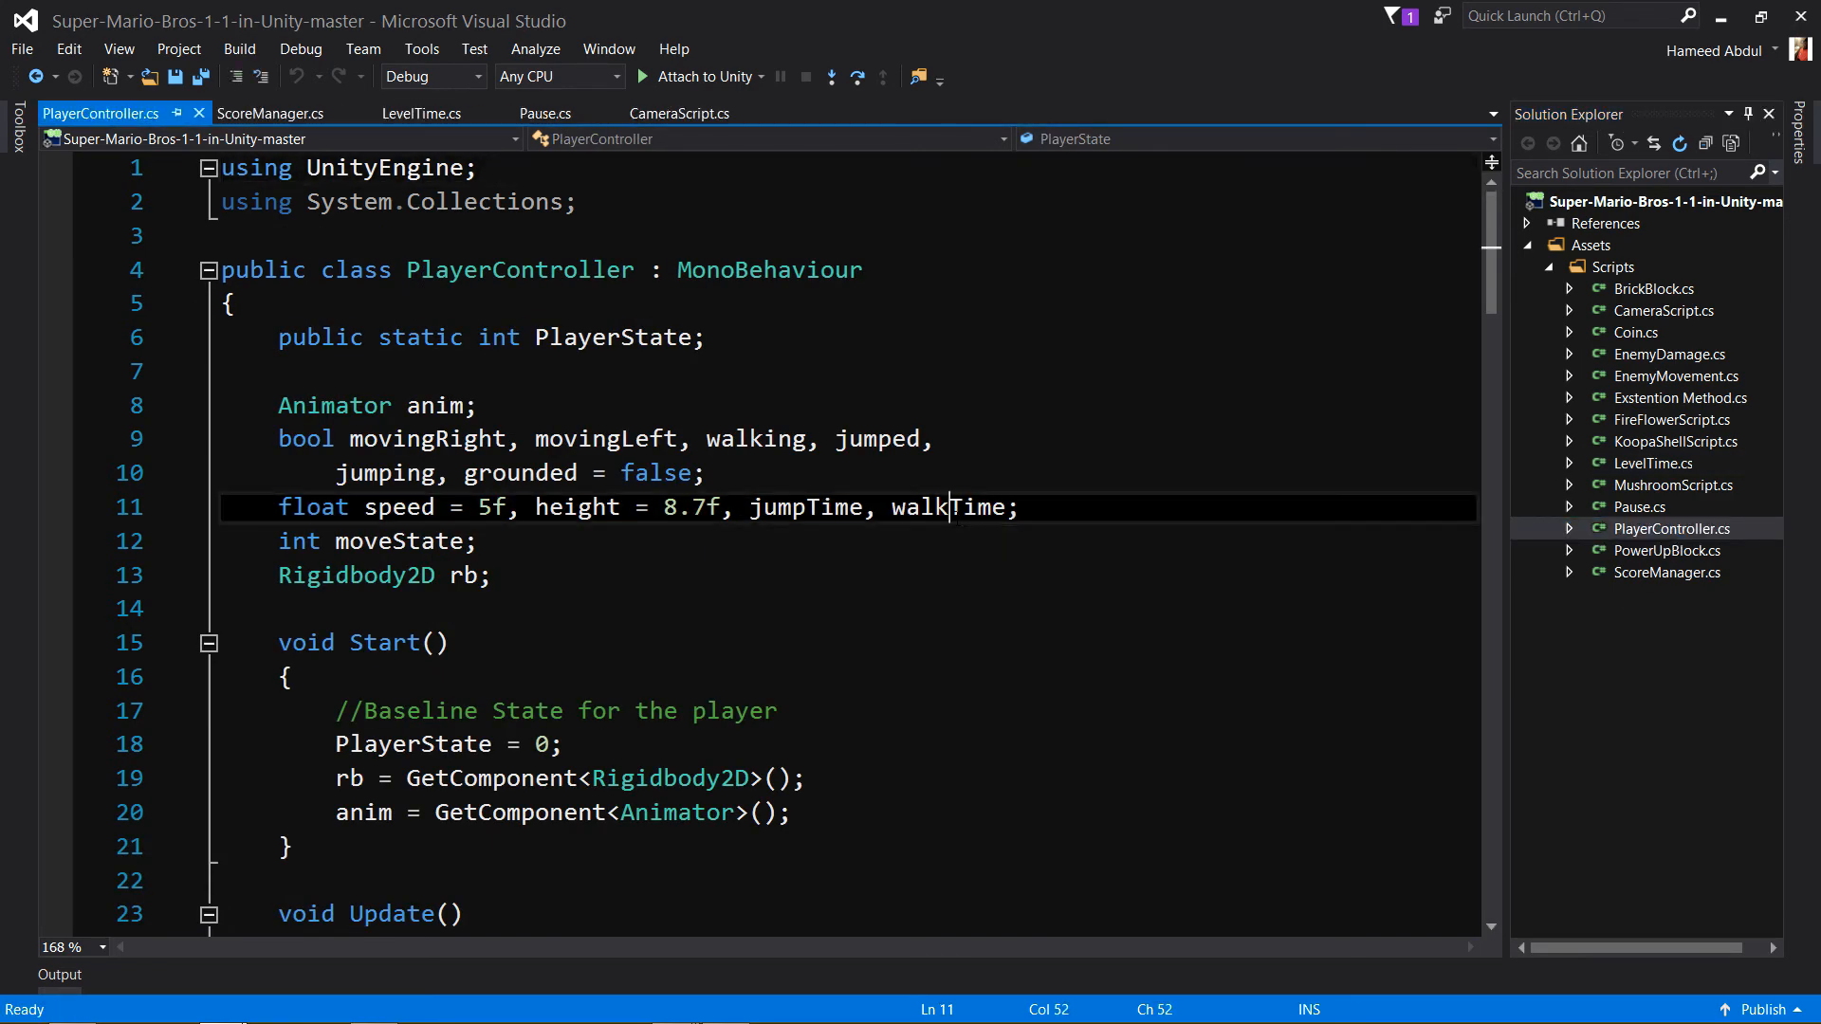
# Add an if (Pause.gamePaused == true) check after State() in PlayerController's Update.
pyautogui.doubleClick(949, 509)
pyautogui.write('State();')
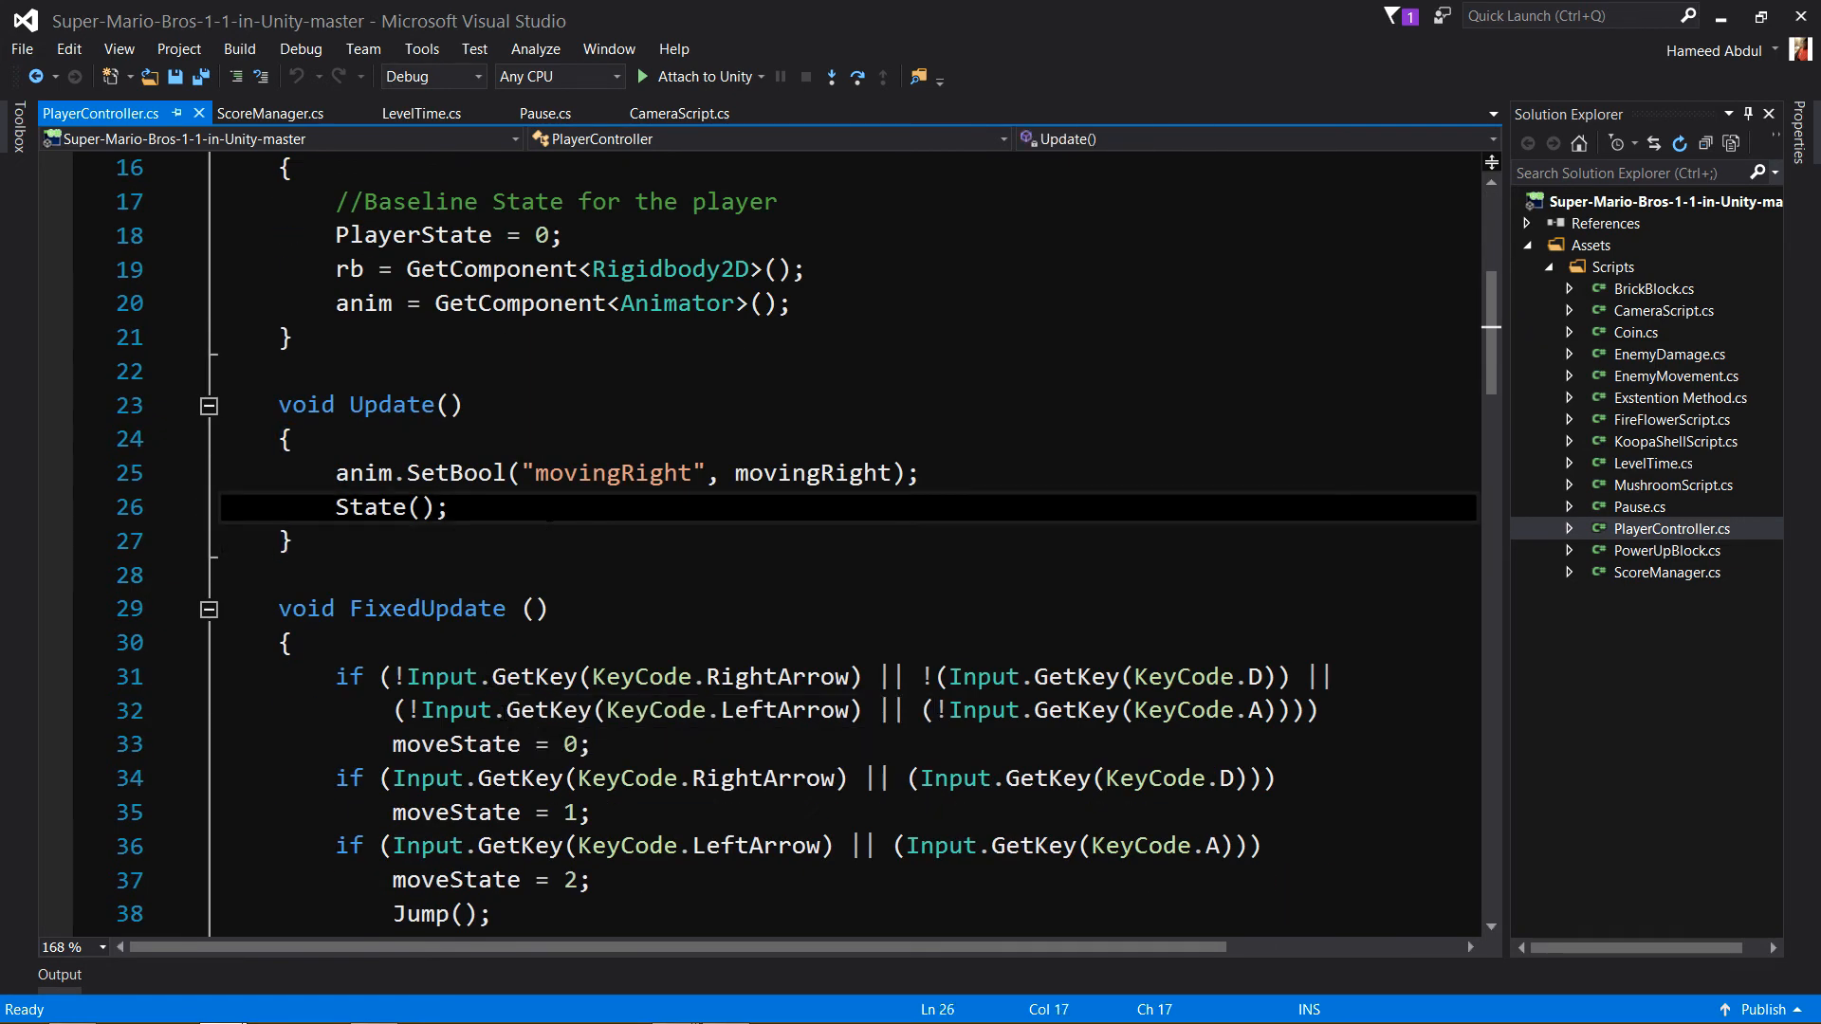
pyautogui.press('Enter')
pyautogui.write('if()')
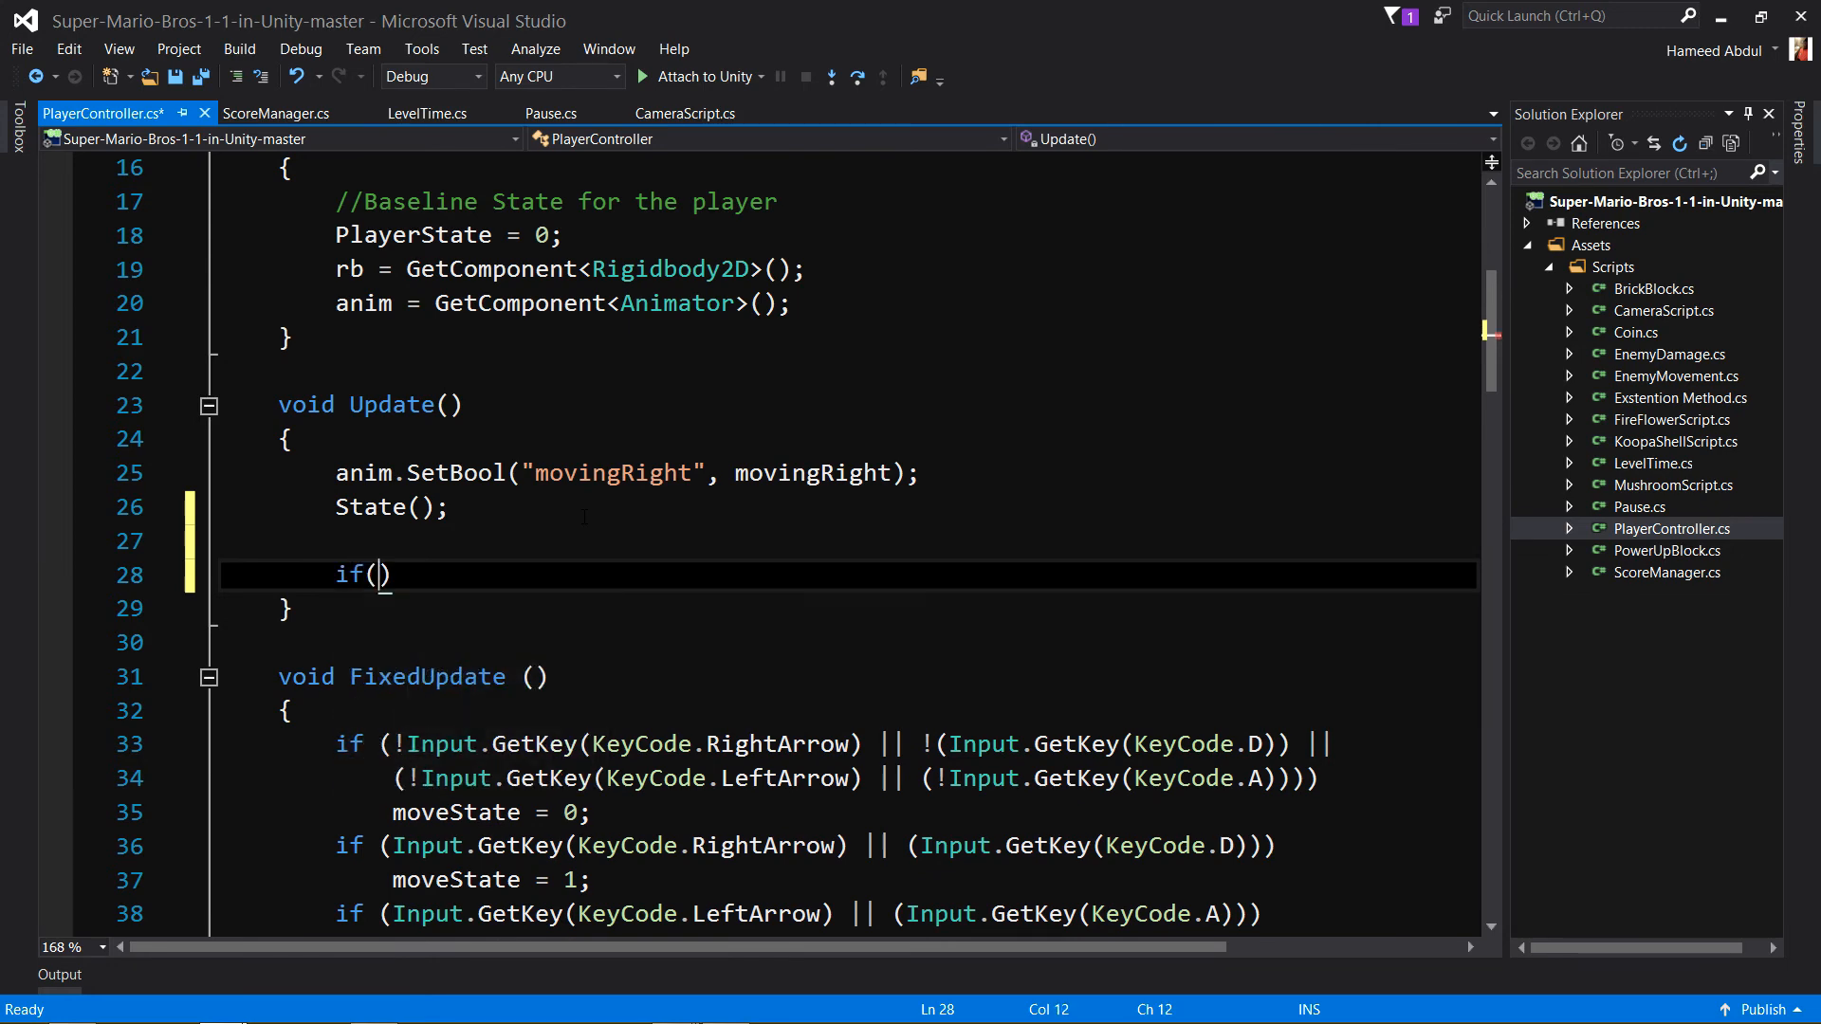
pyautogui.click(370, 573)
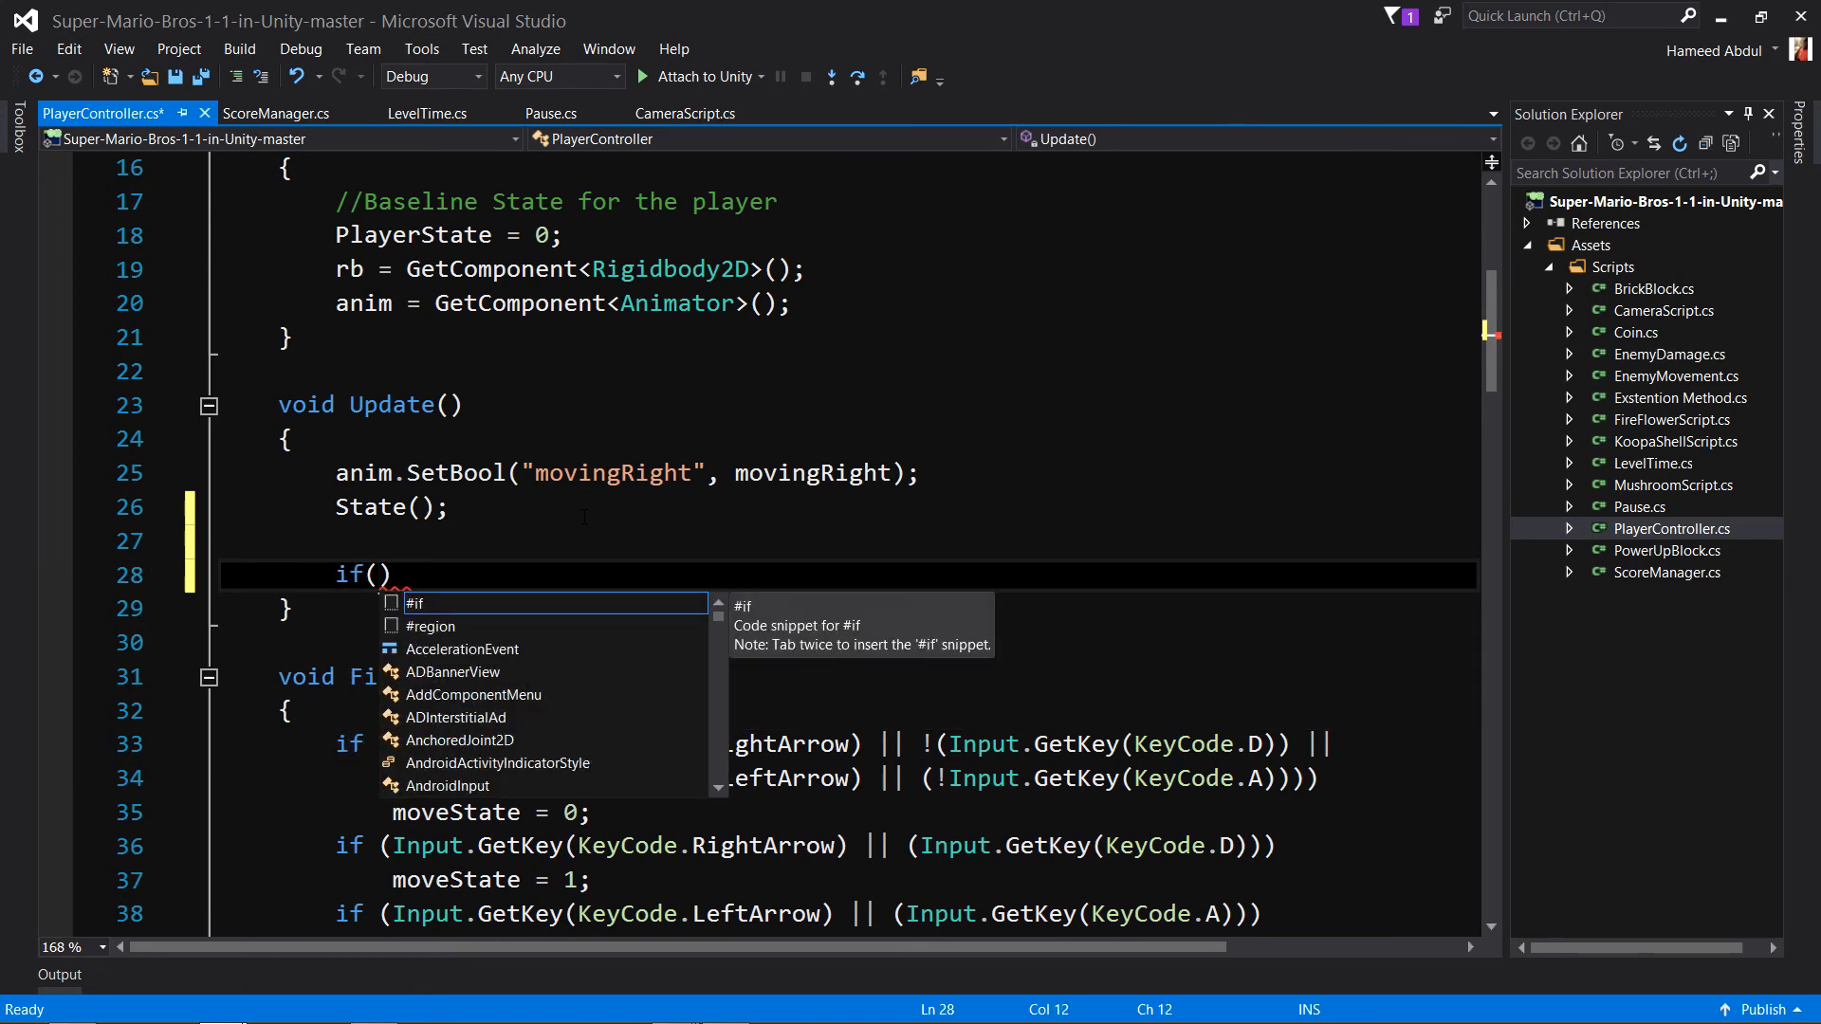
pyautogui.write('Pause.gam')
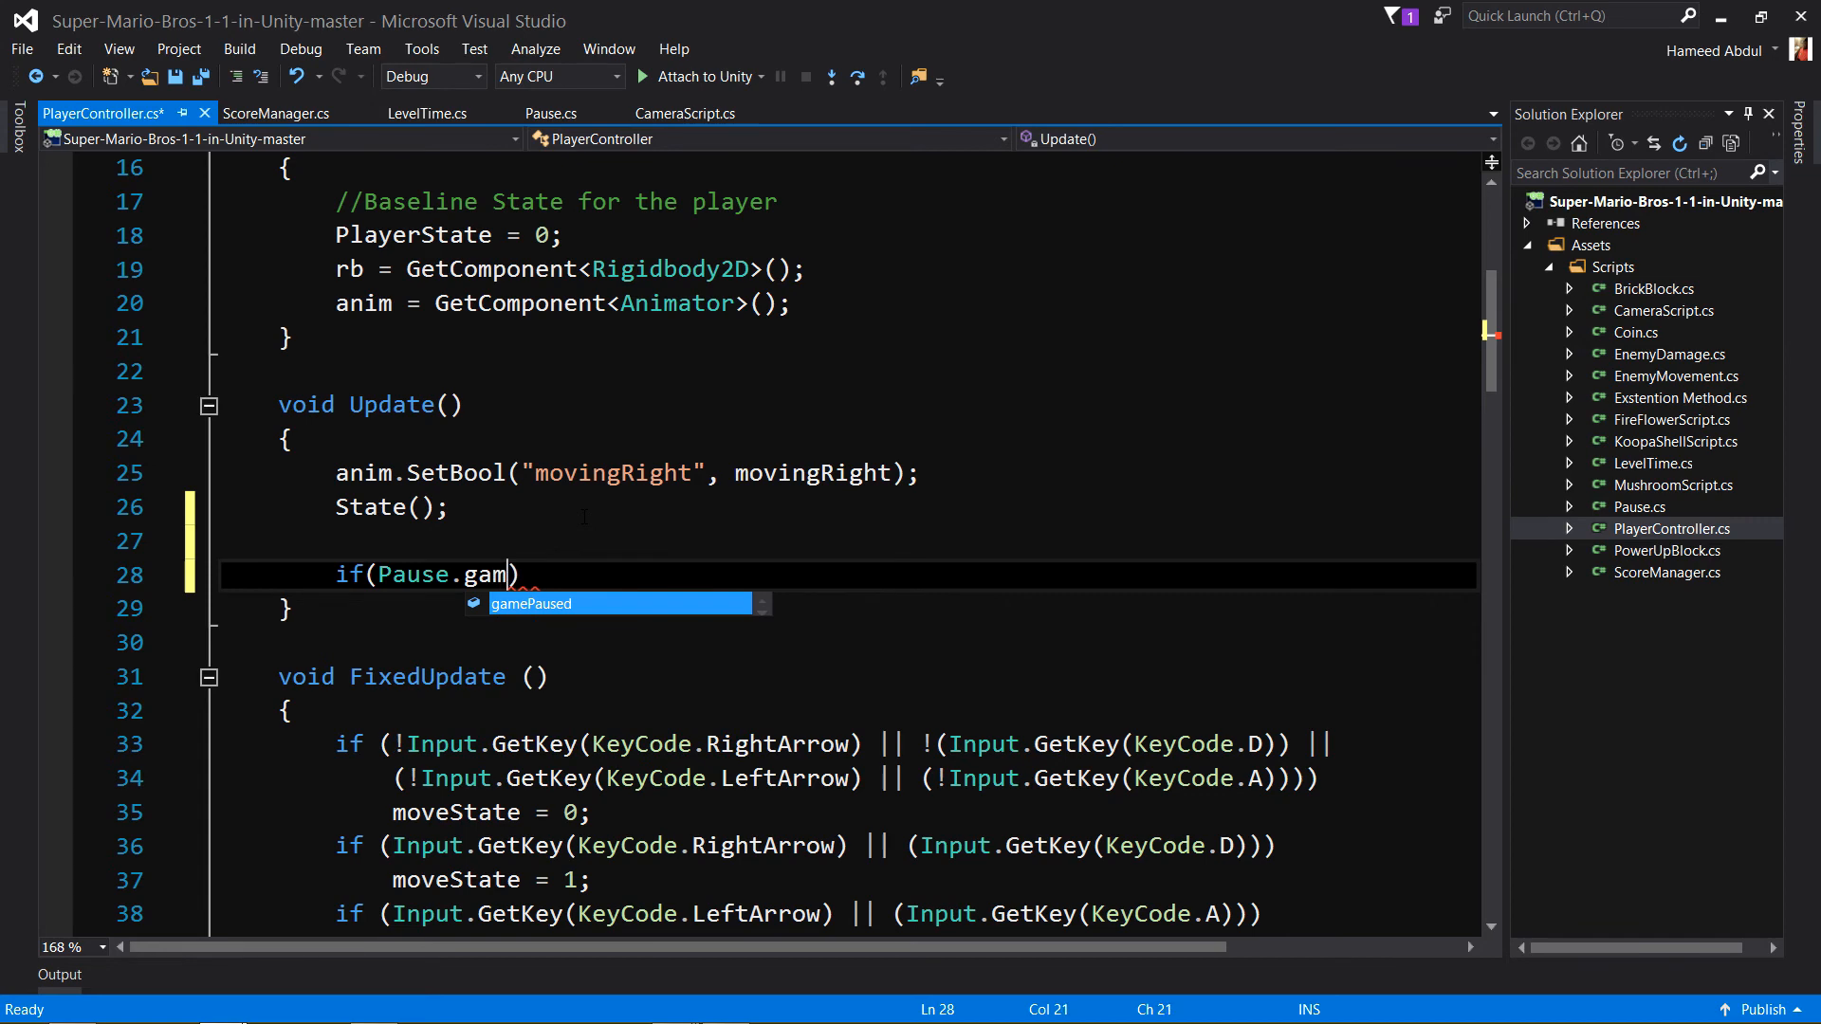
pyautogui.press('Tab')
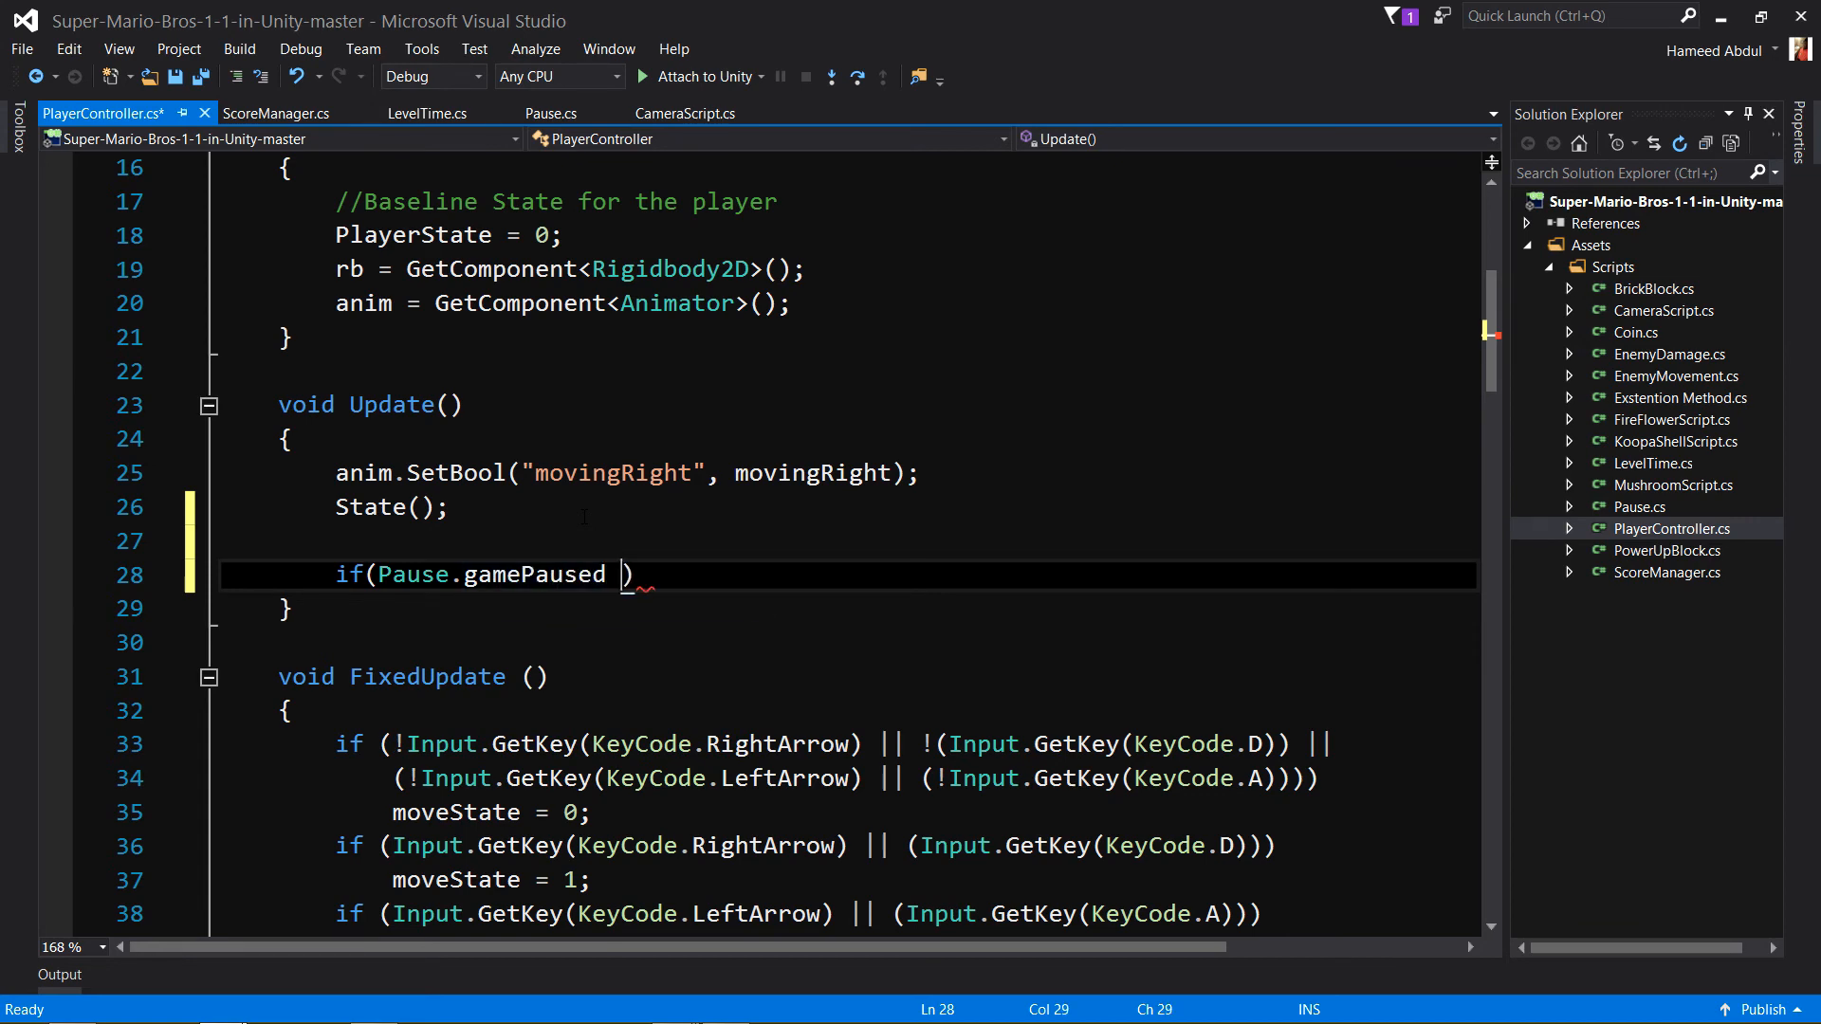
pyautogui.write('== true')
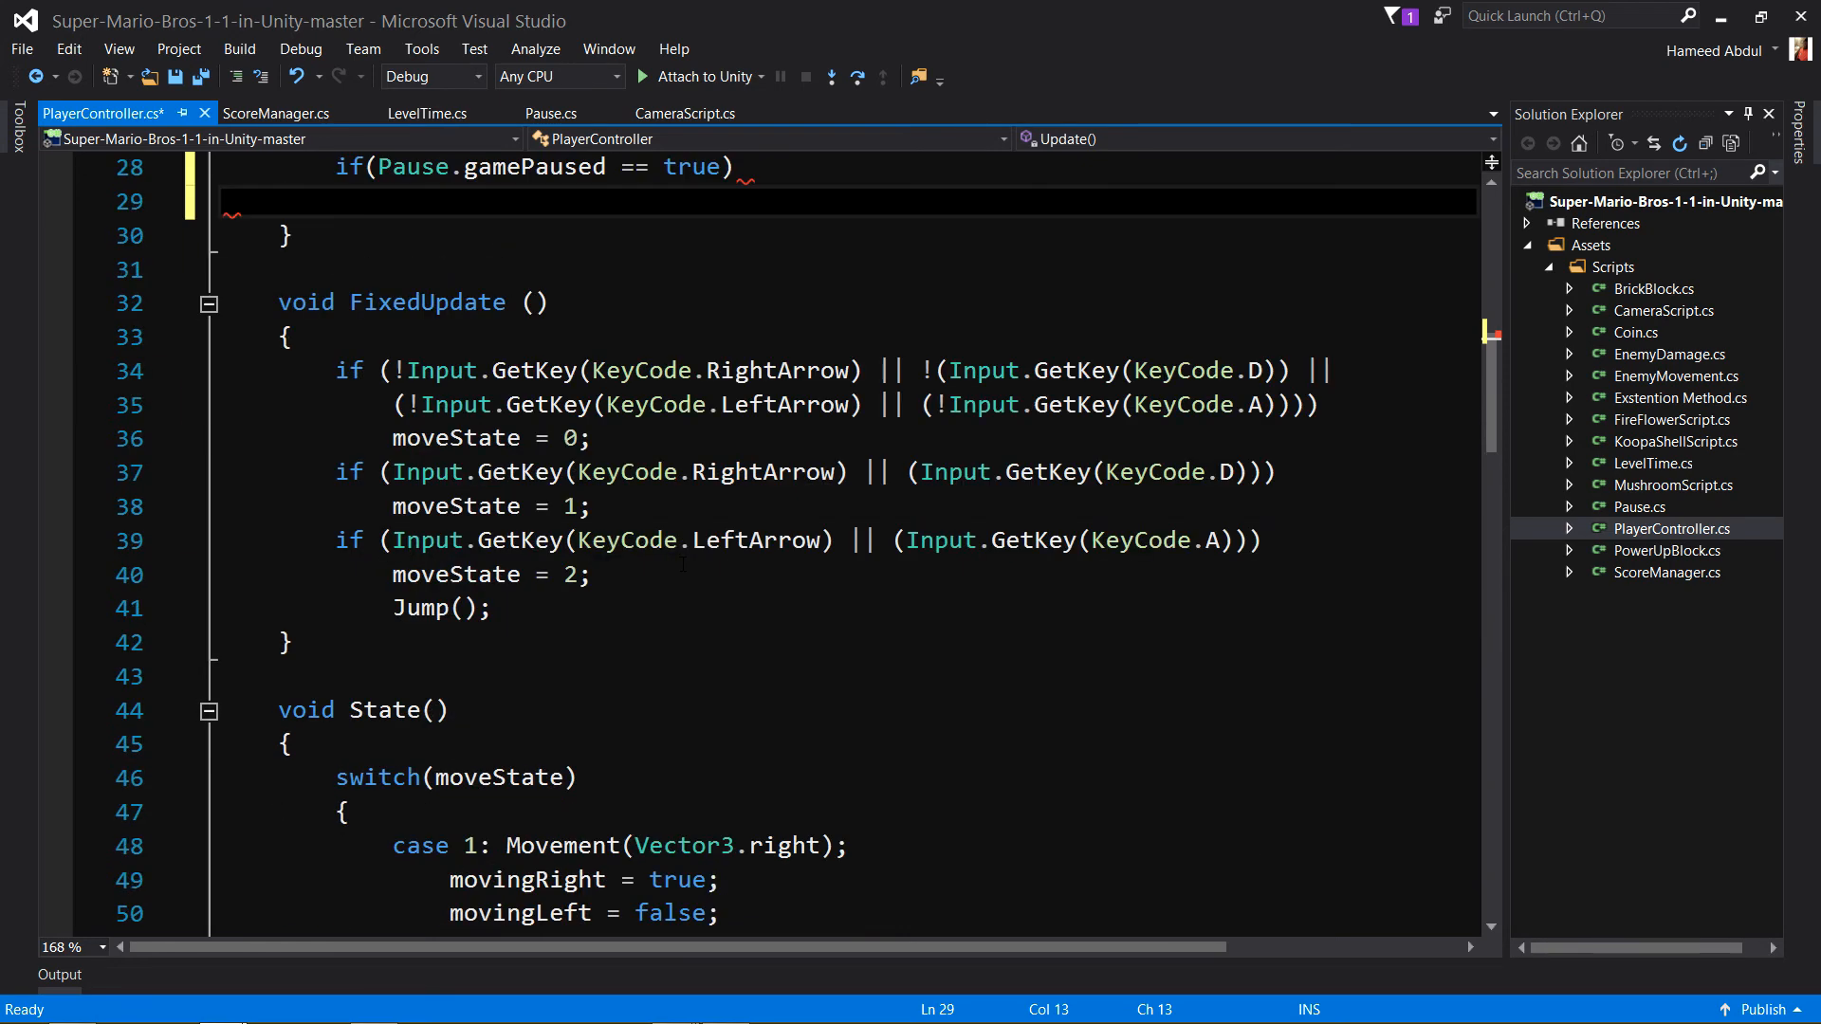
# Call Movement(Vector3.zero) inside the gamePaused branch using IntelliSense completions.
pyautogui.scroll(-3)
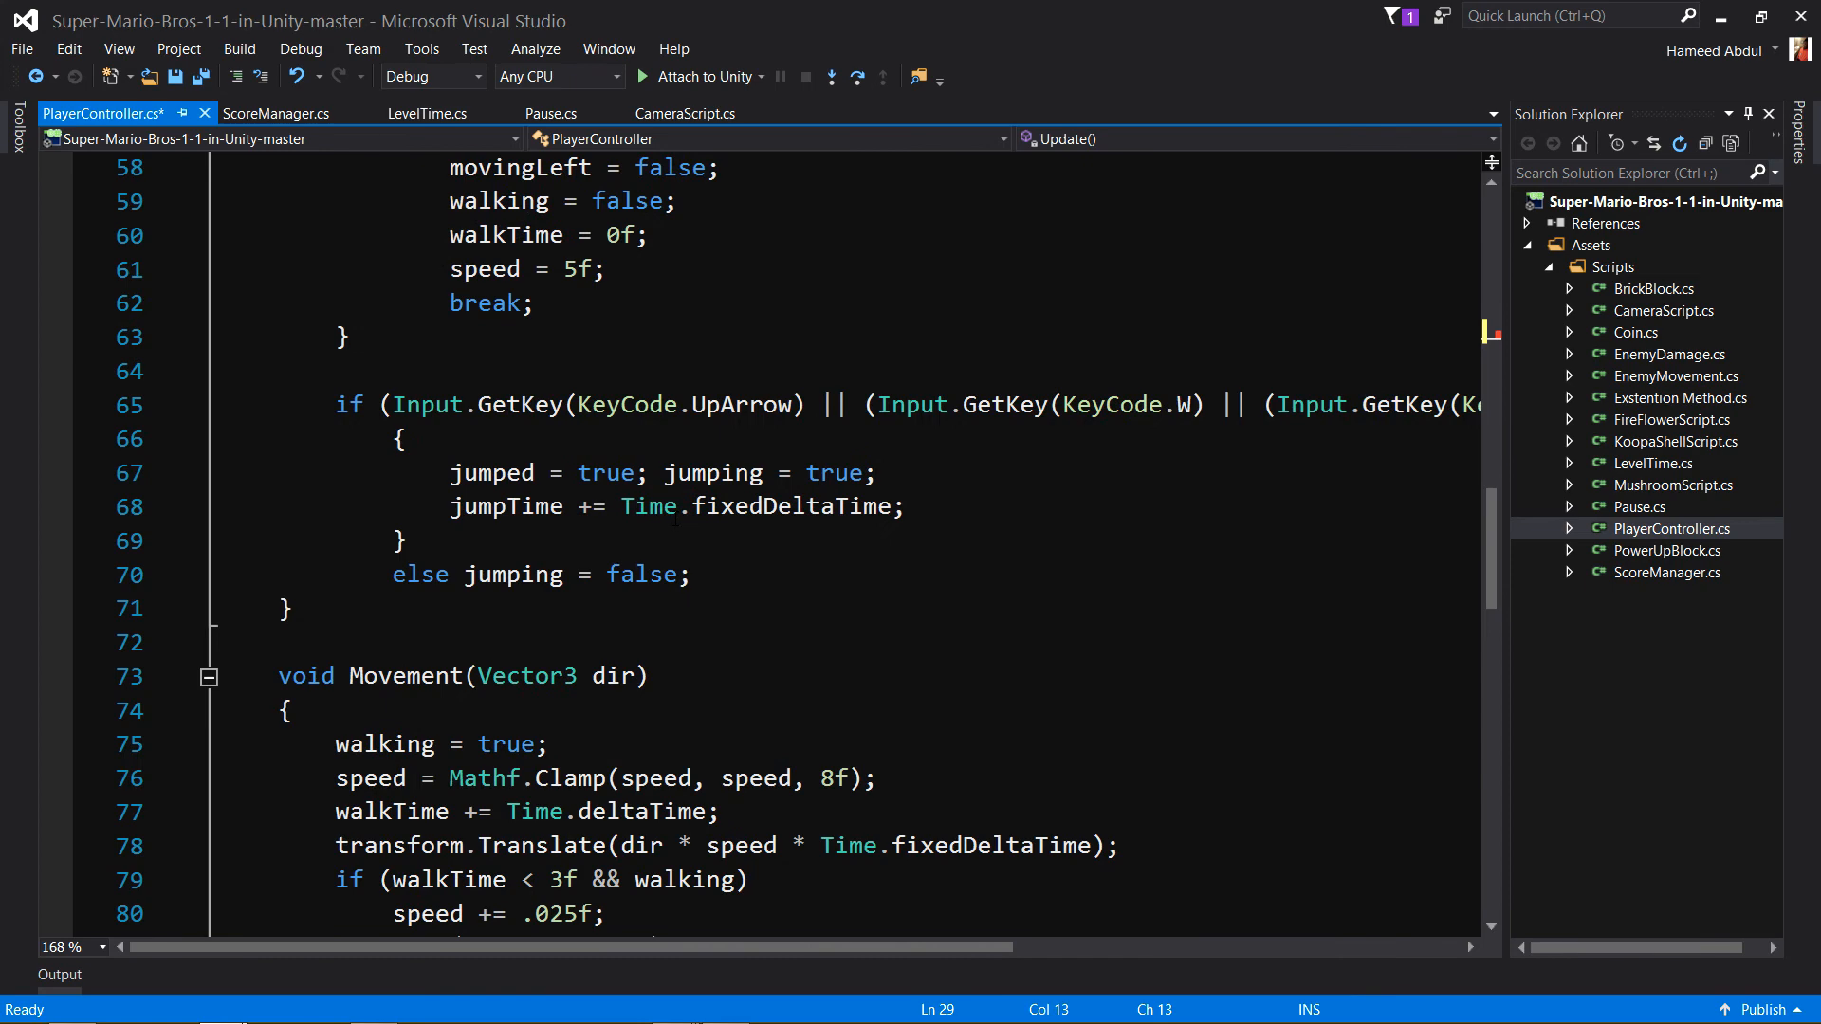
pyautogui.scroll(-3)
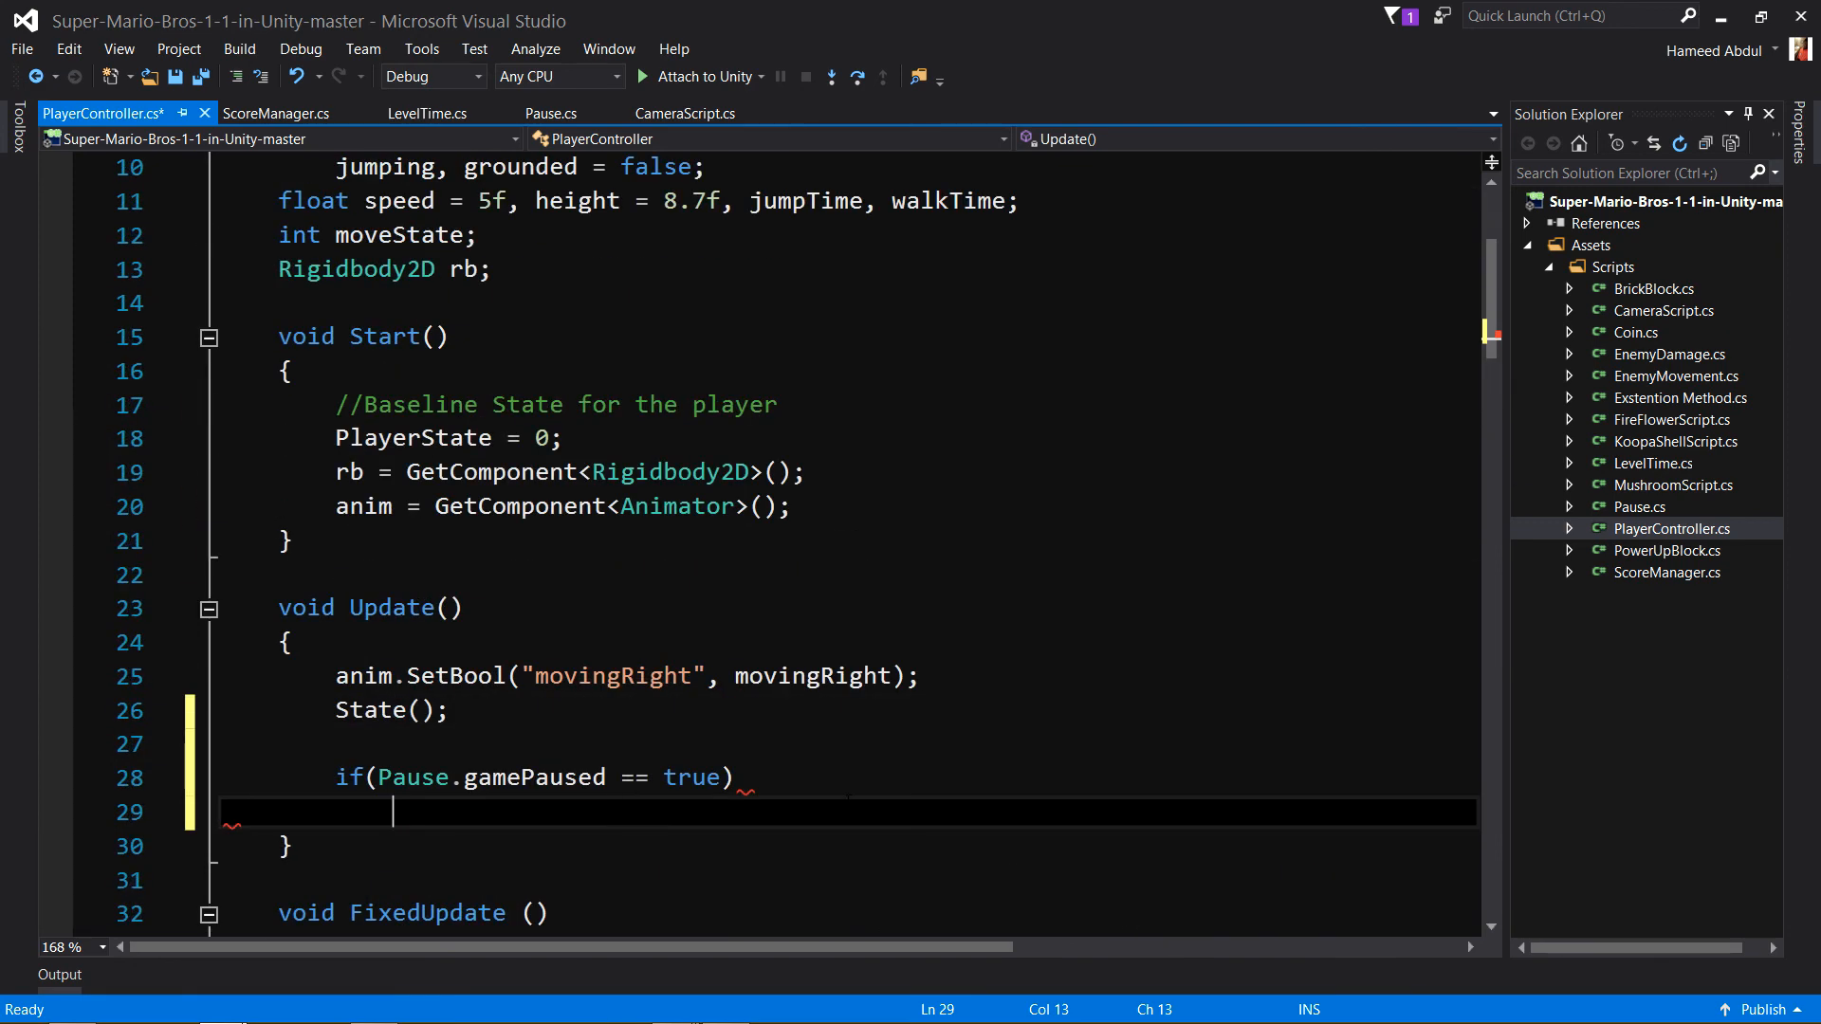
pyautogui.write('mo')
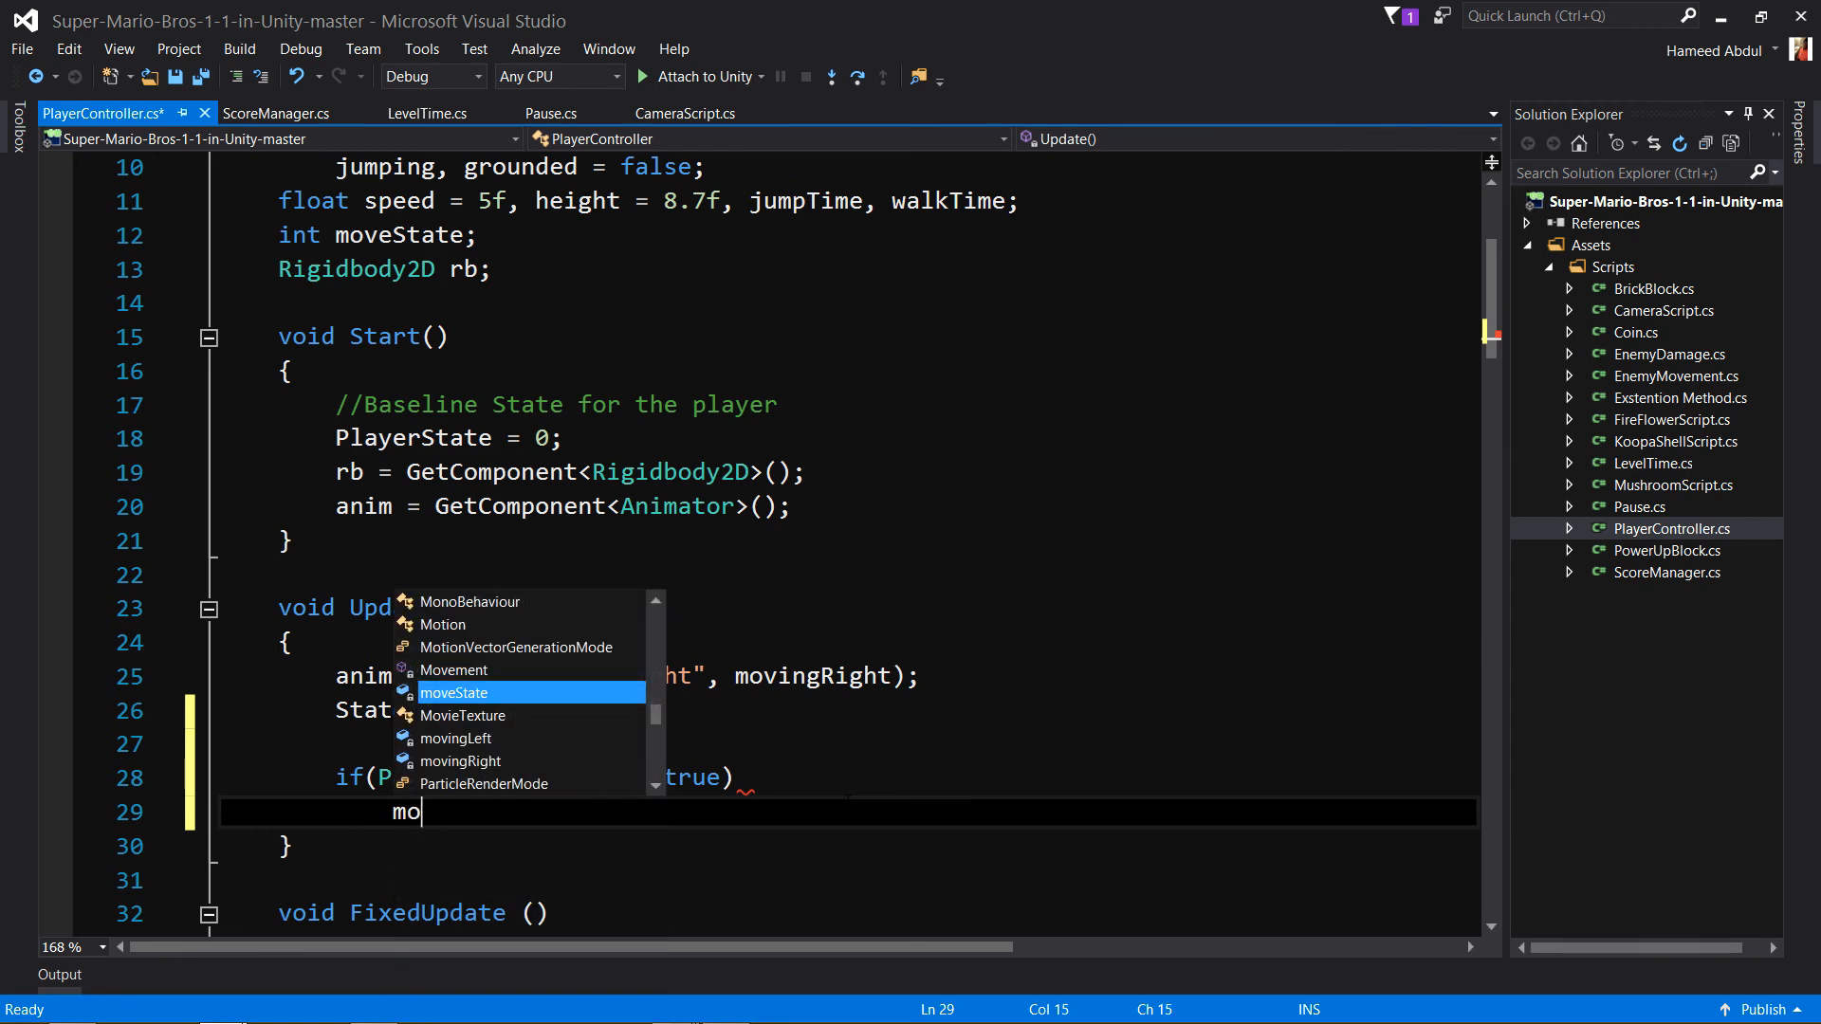
pyautogui.write('vement(')
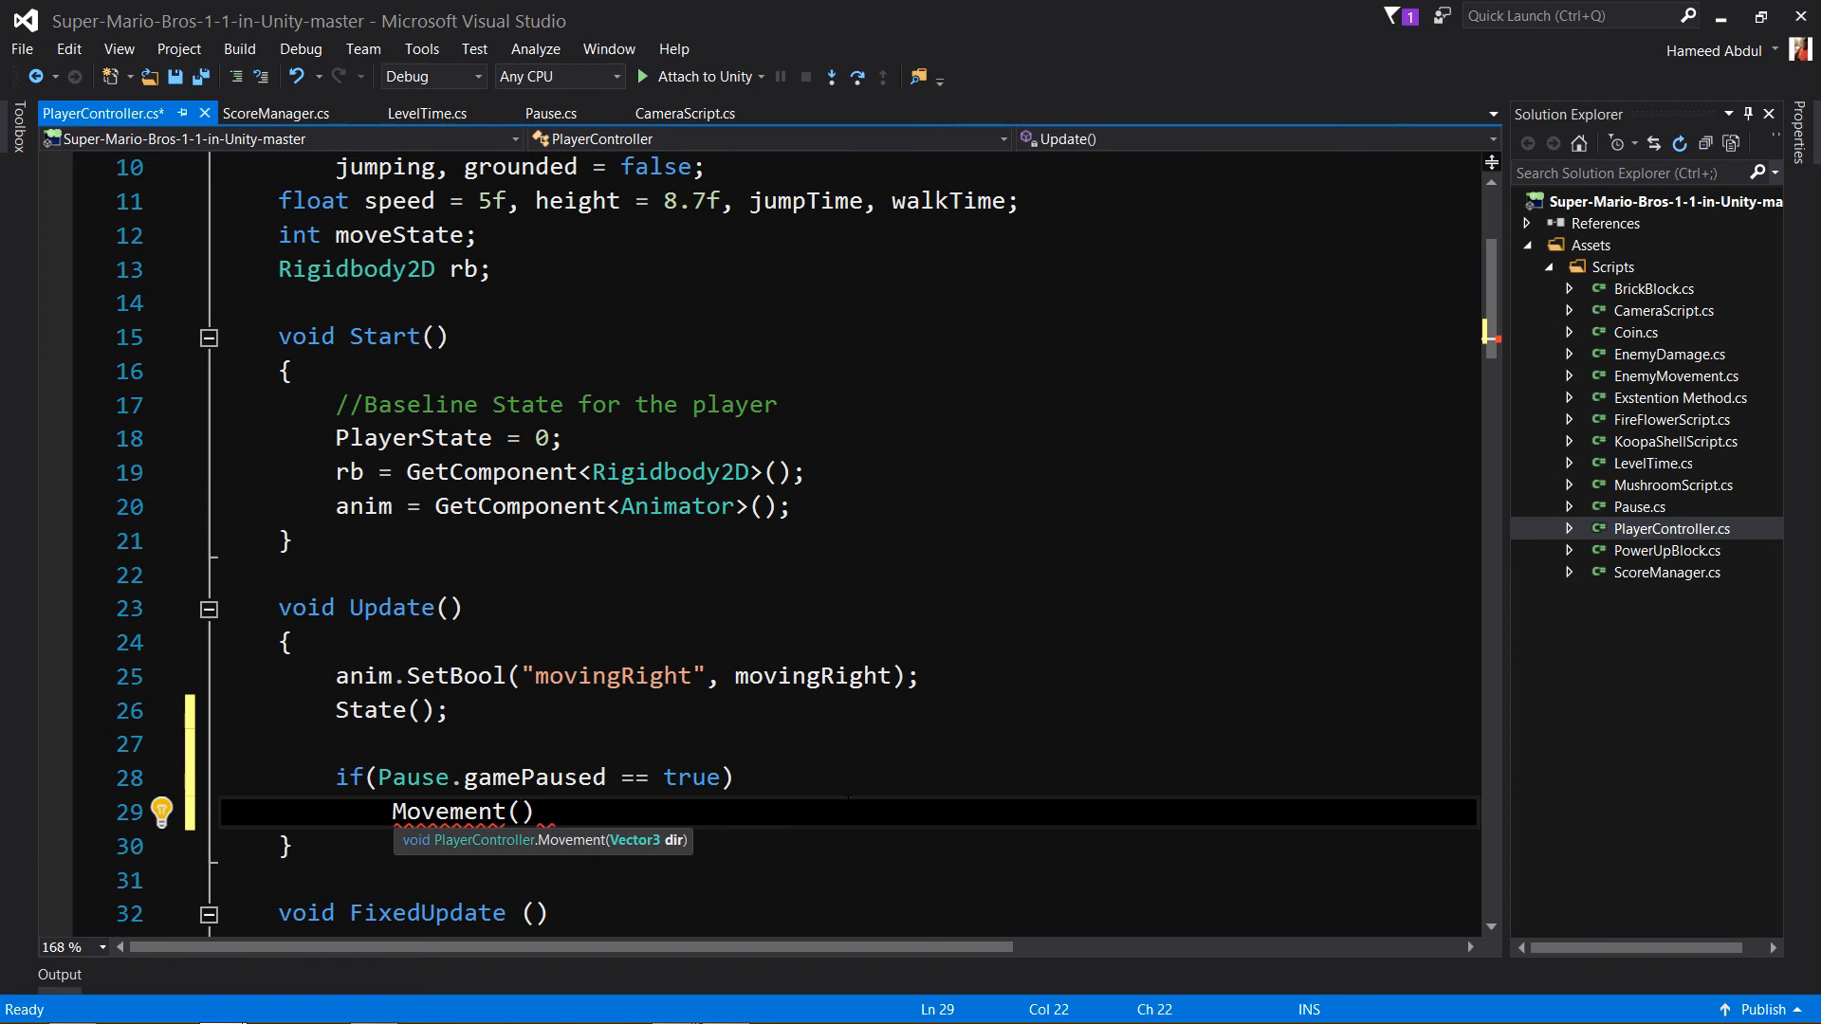
pyautogui.write('vec')
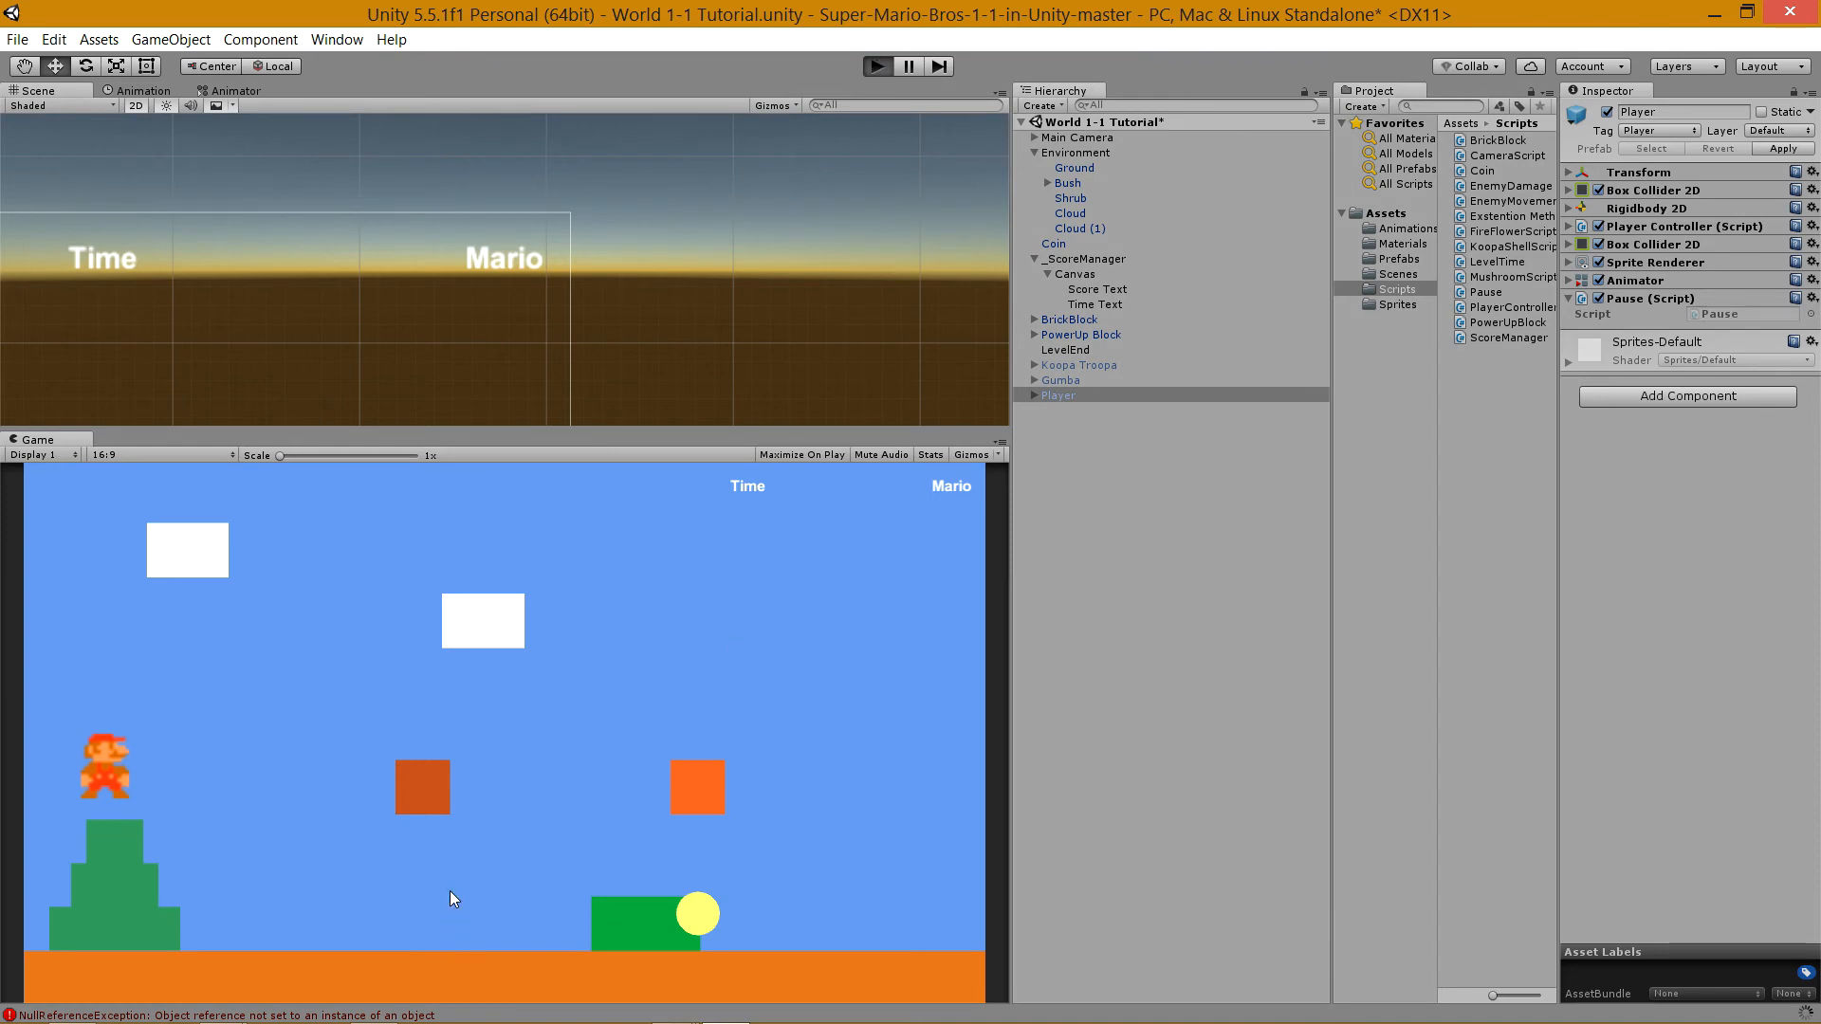
# Run a test showing Time 383 and Mario 0, then stop it.
pyautogui.click(876, 66)
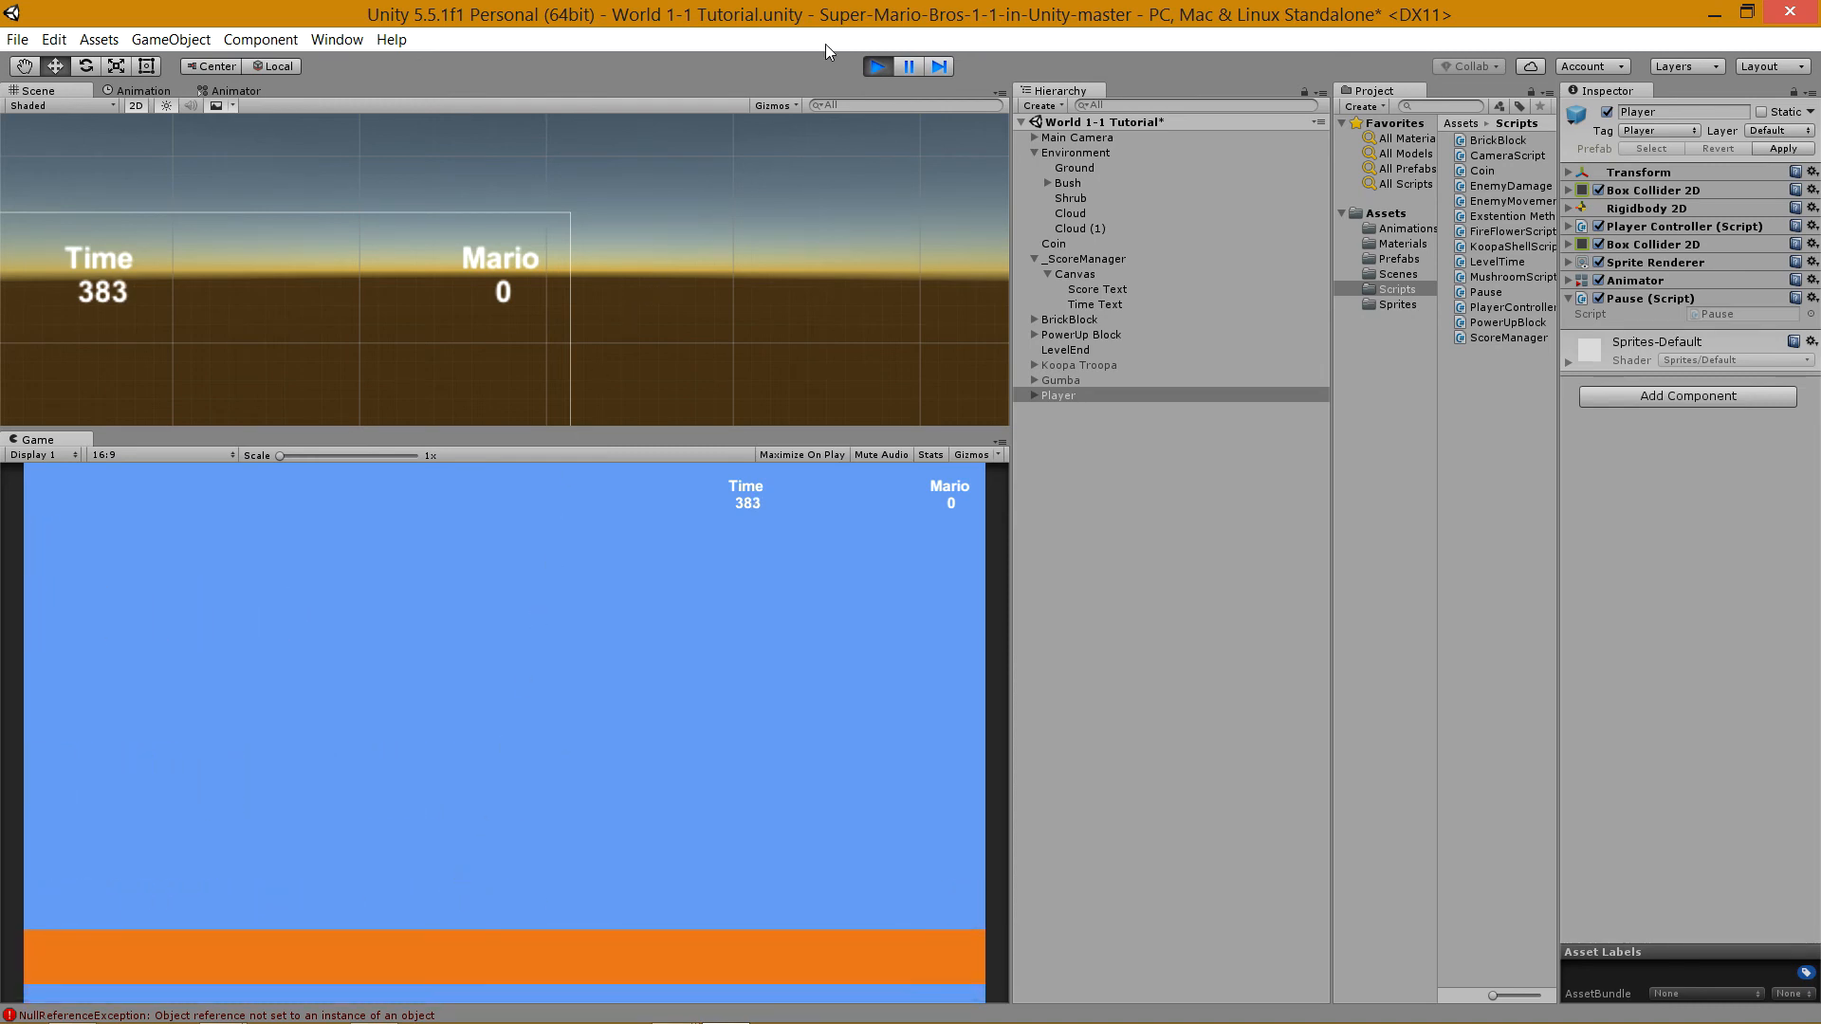
pyautogui.click(876, 65)
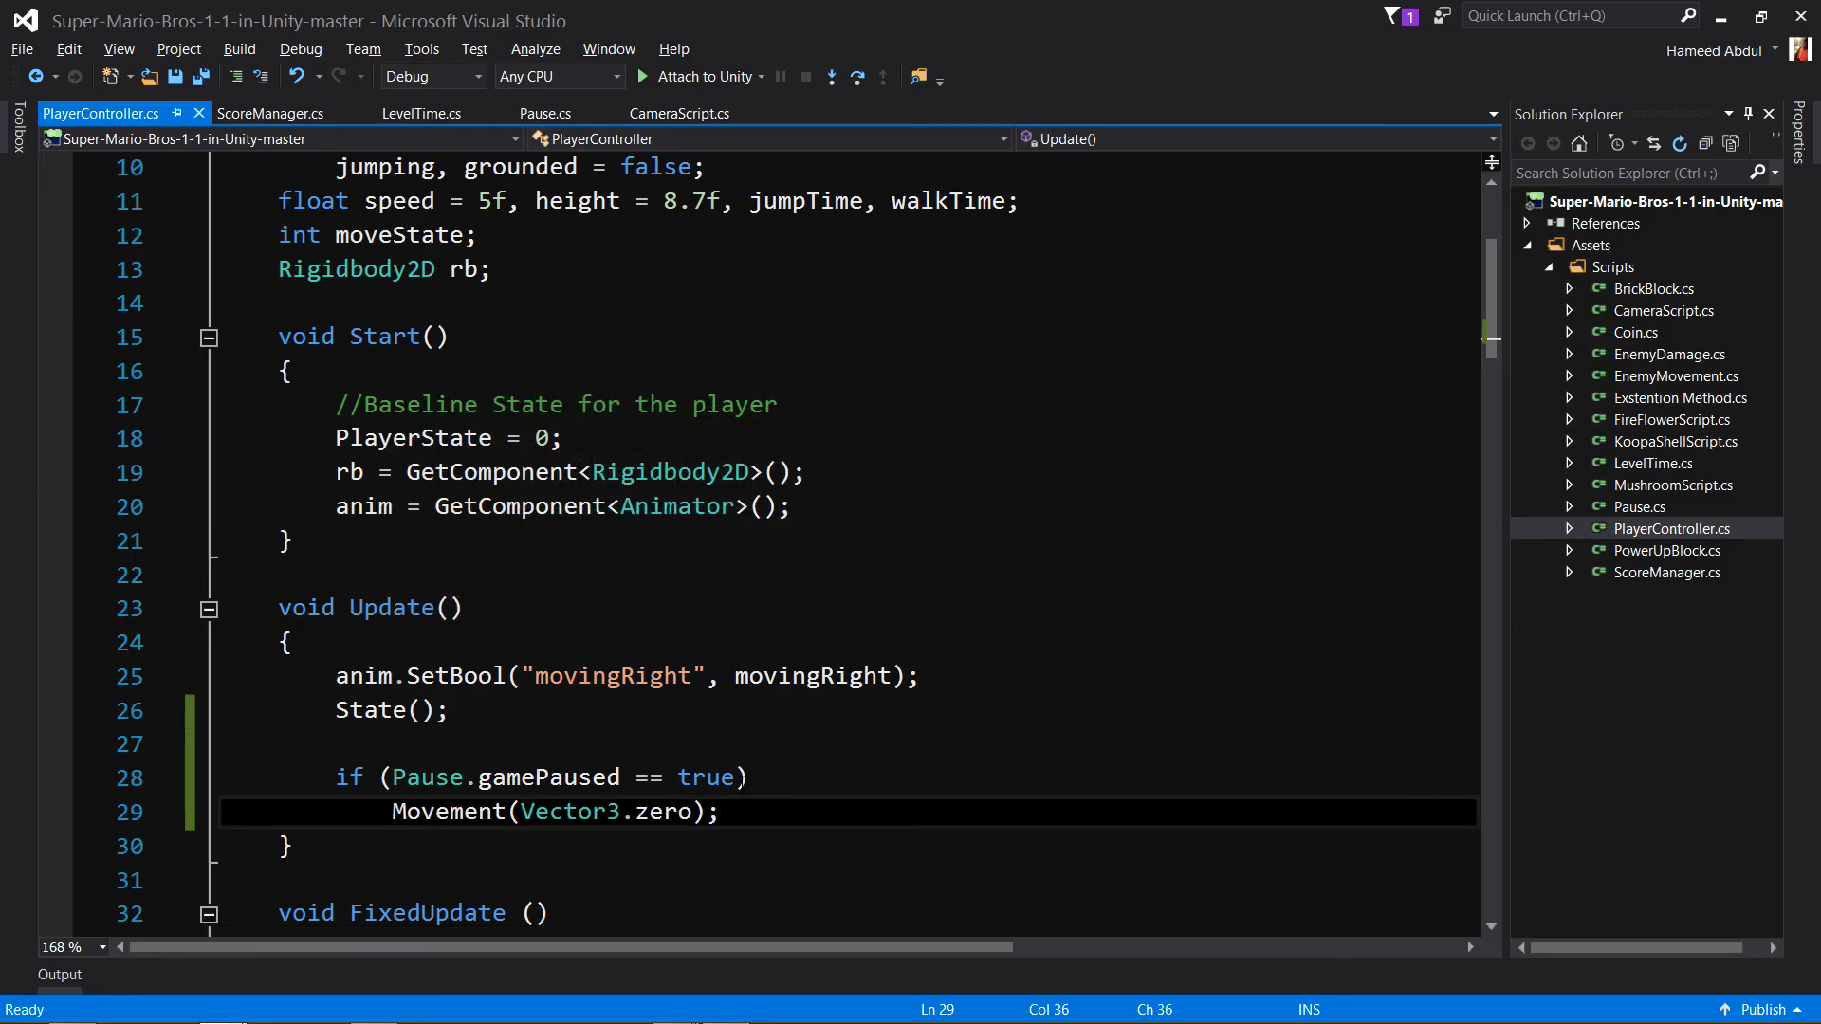
# Replace the Movement(Vector3.zero) call with speed = 0f; in the paused branch.
pyautogui.doubleClick(662, 812)
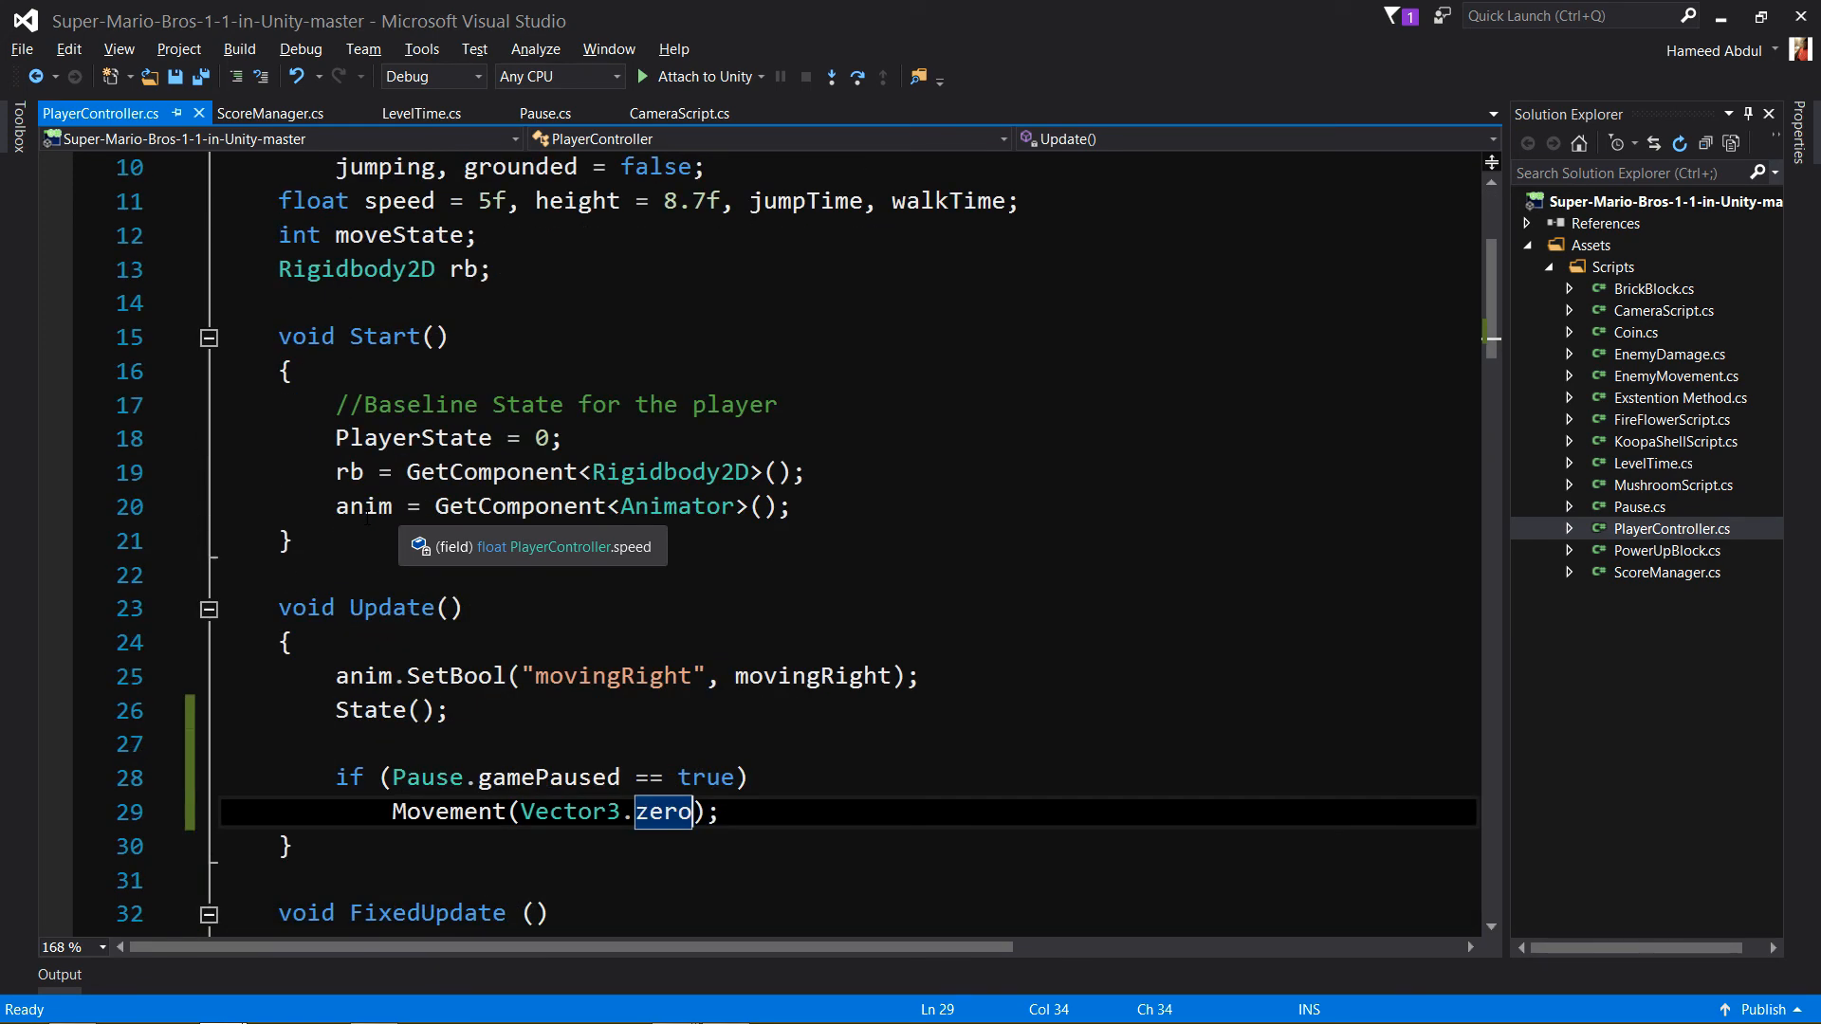
pyautogui.scroll(-3)
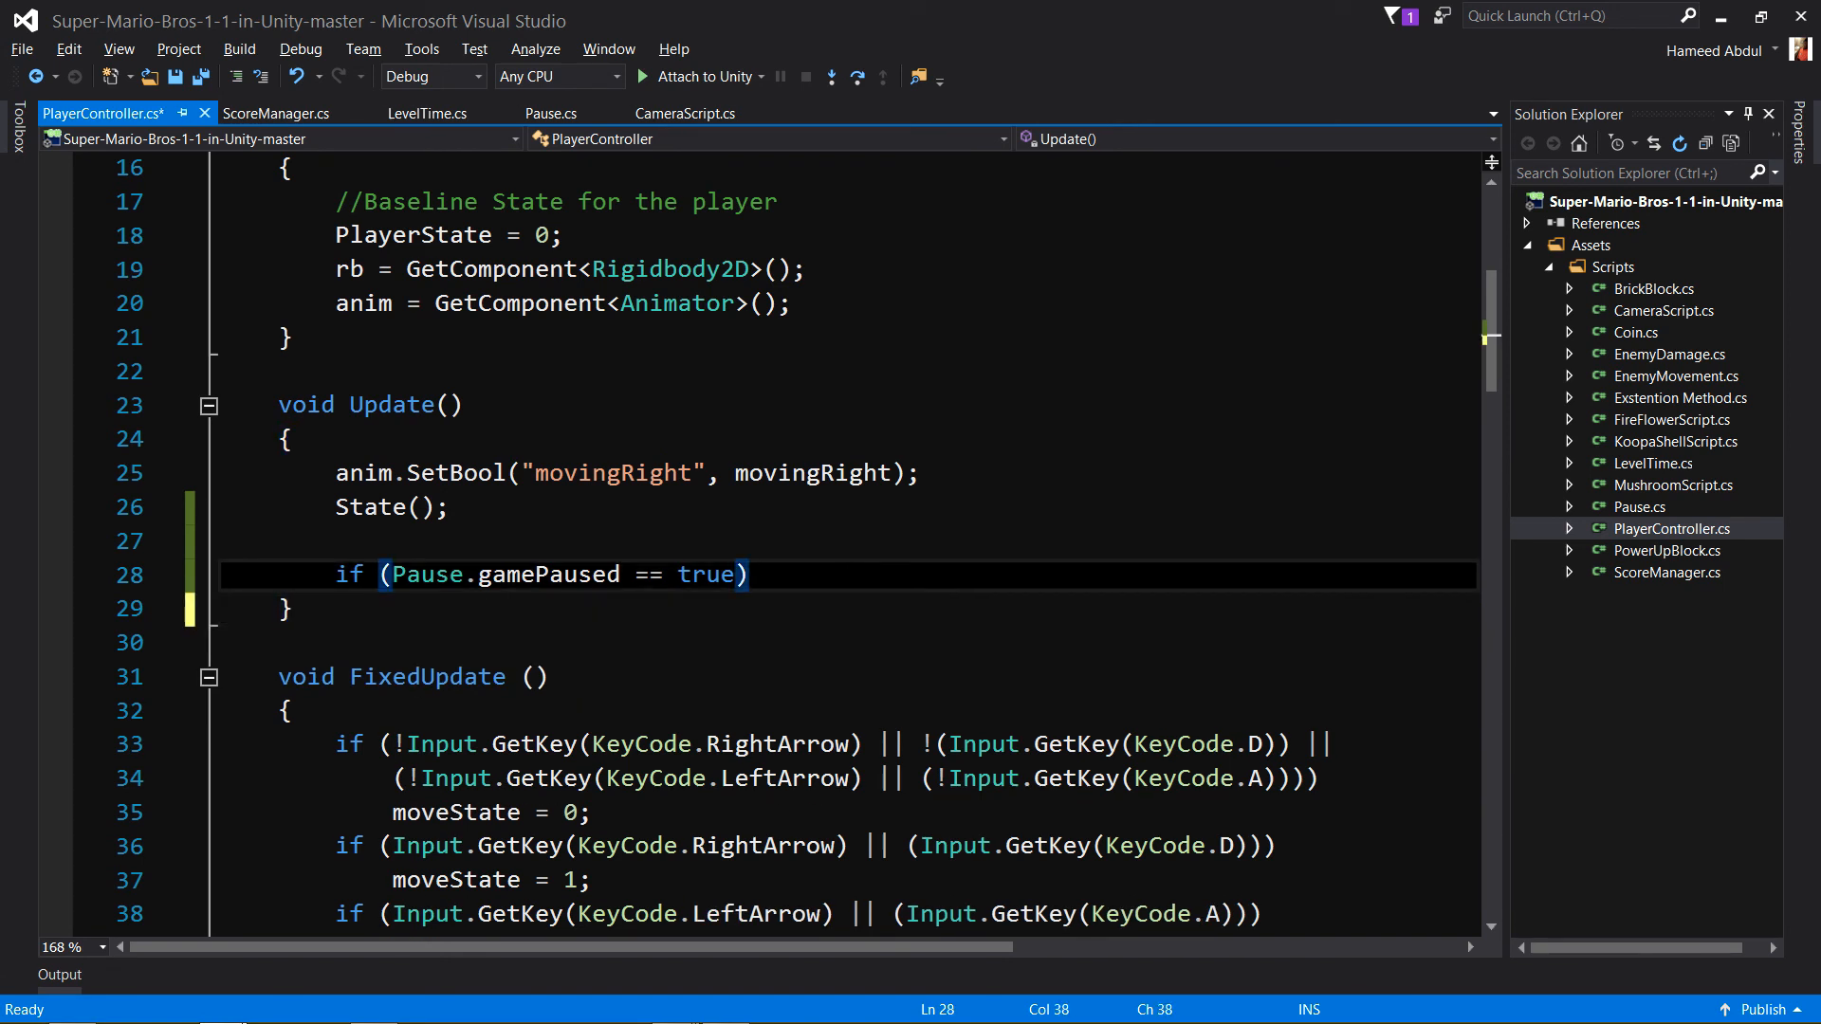
pyautogui.write('speed')
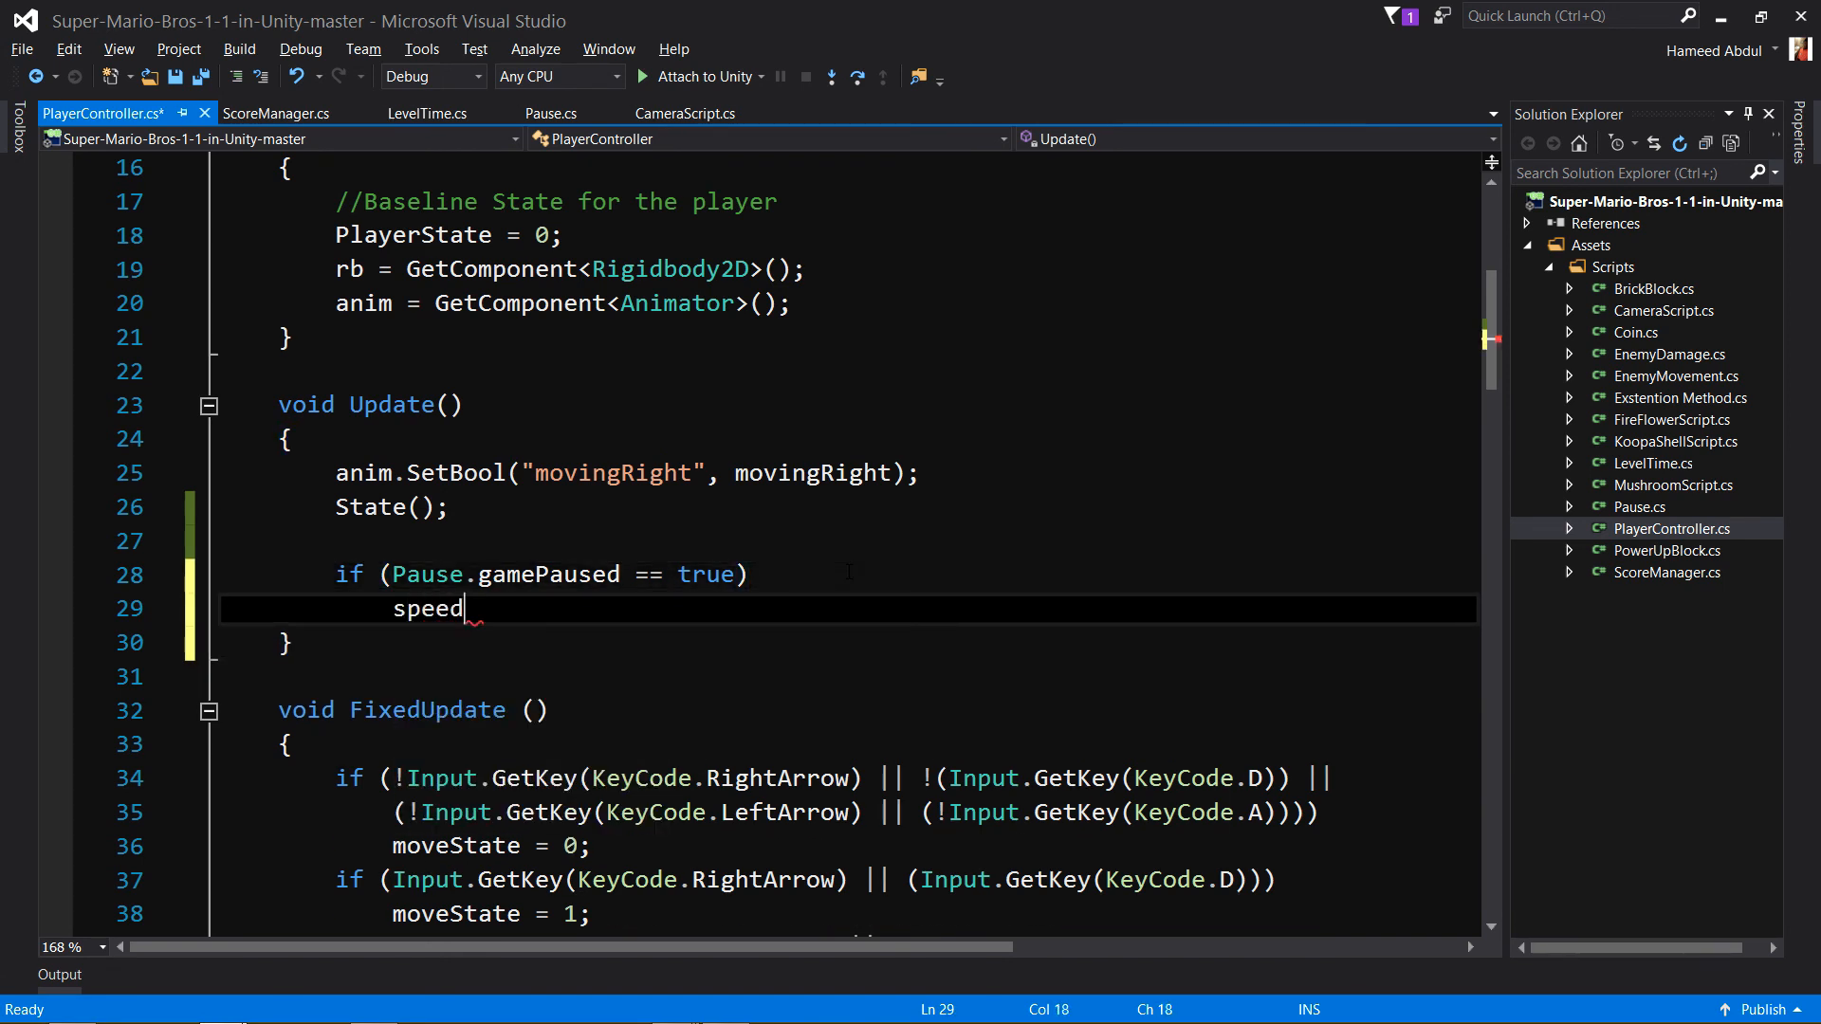
pyautogui.write('= 0f;')
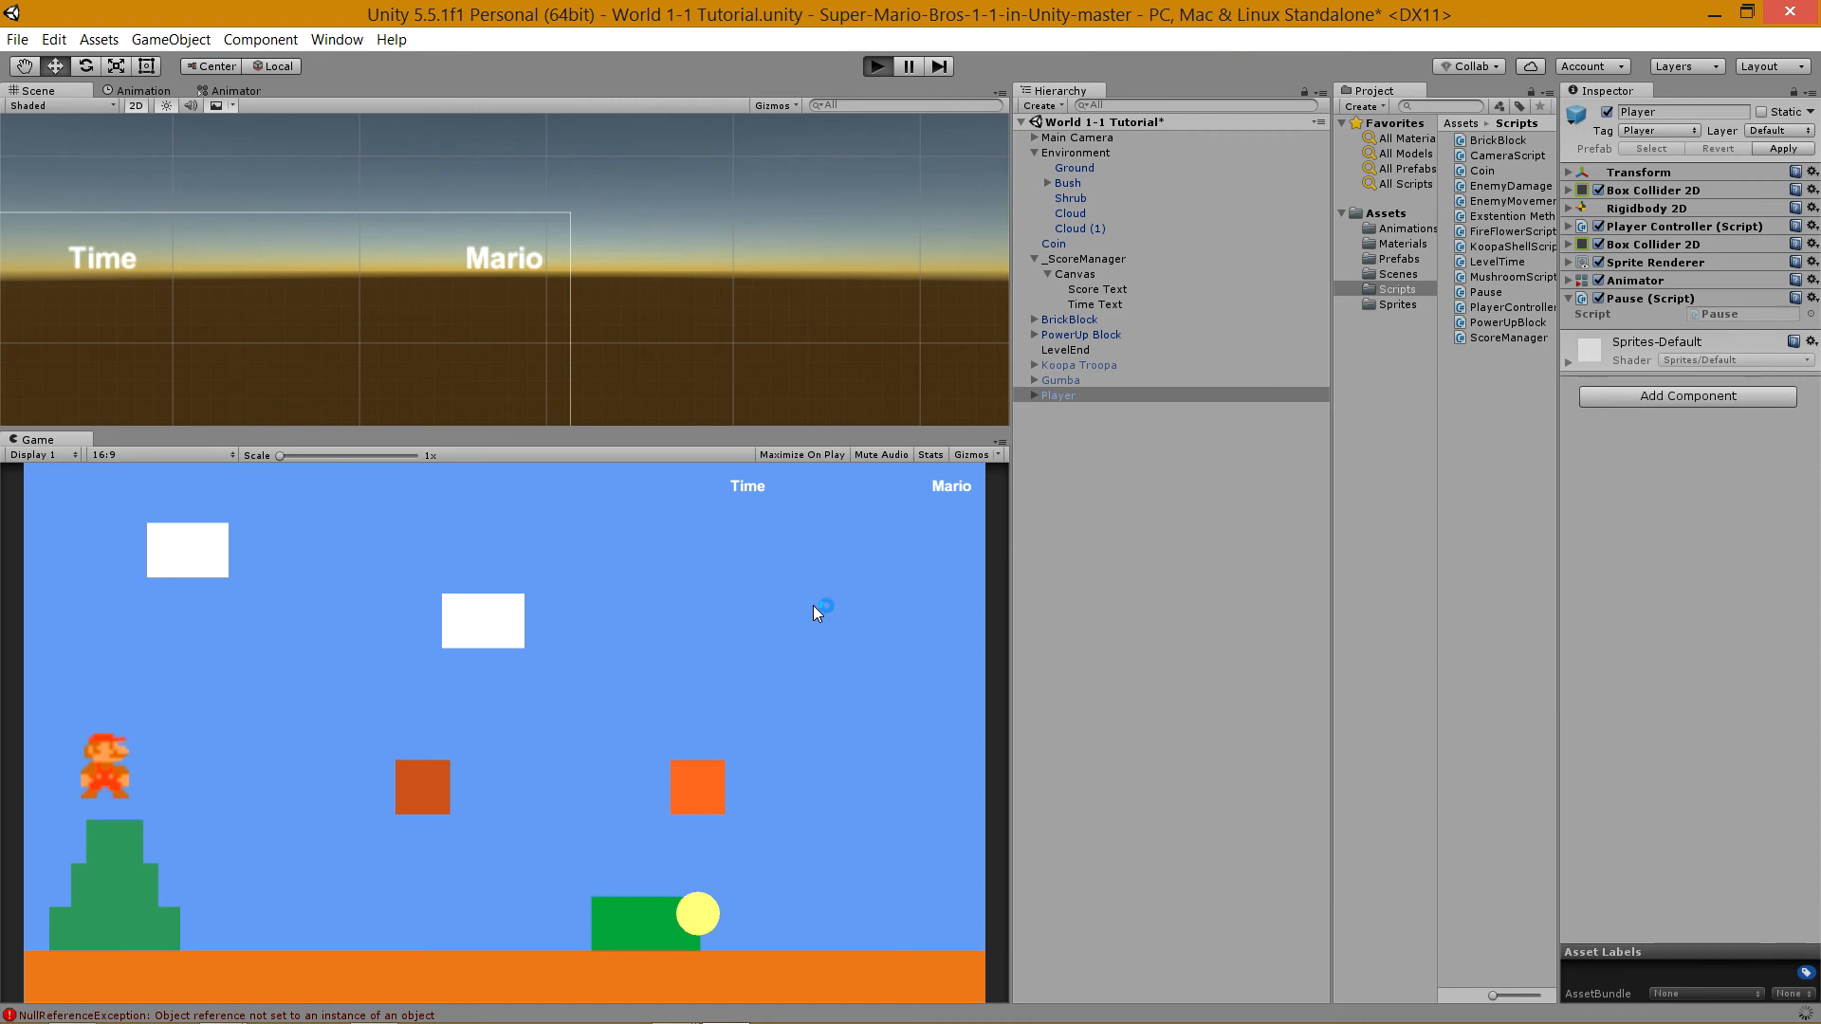
# Run a second test showing Time 389 and Mario 100, then stop it.
pyautogui.click(876, 66)
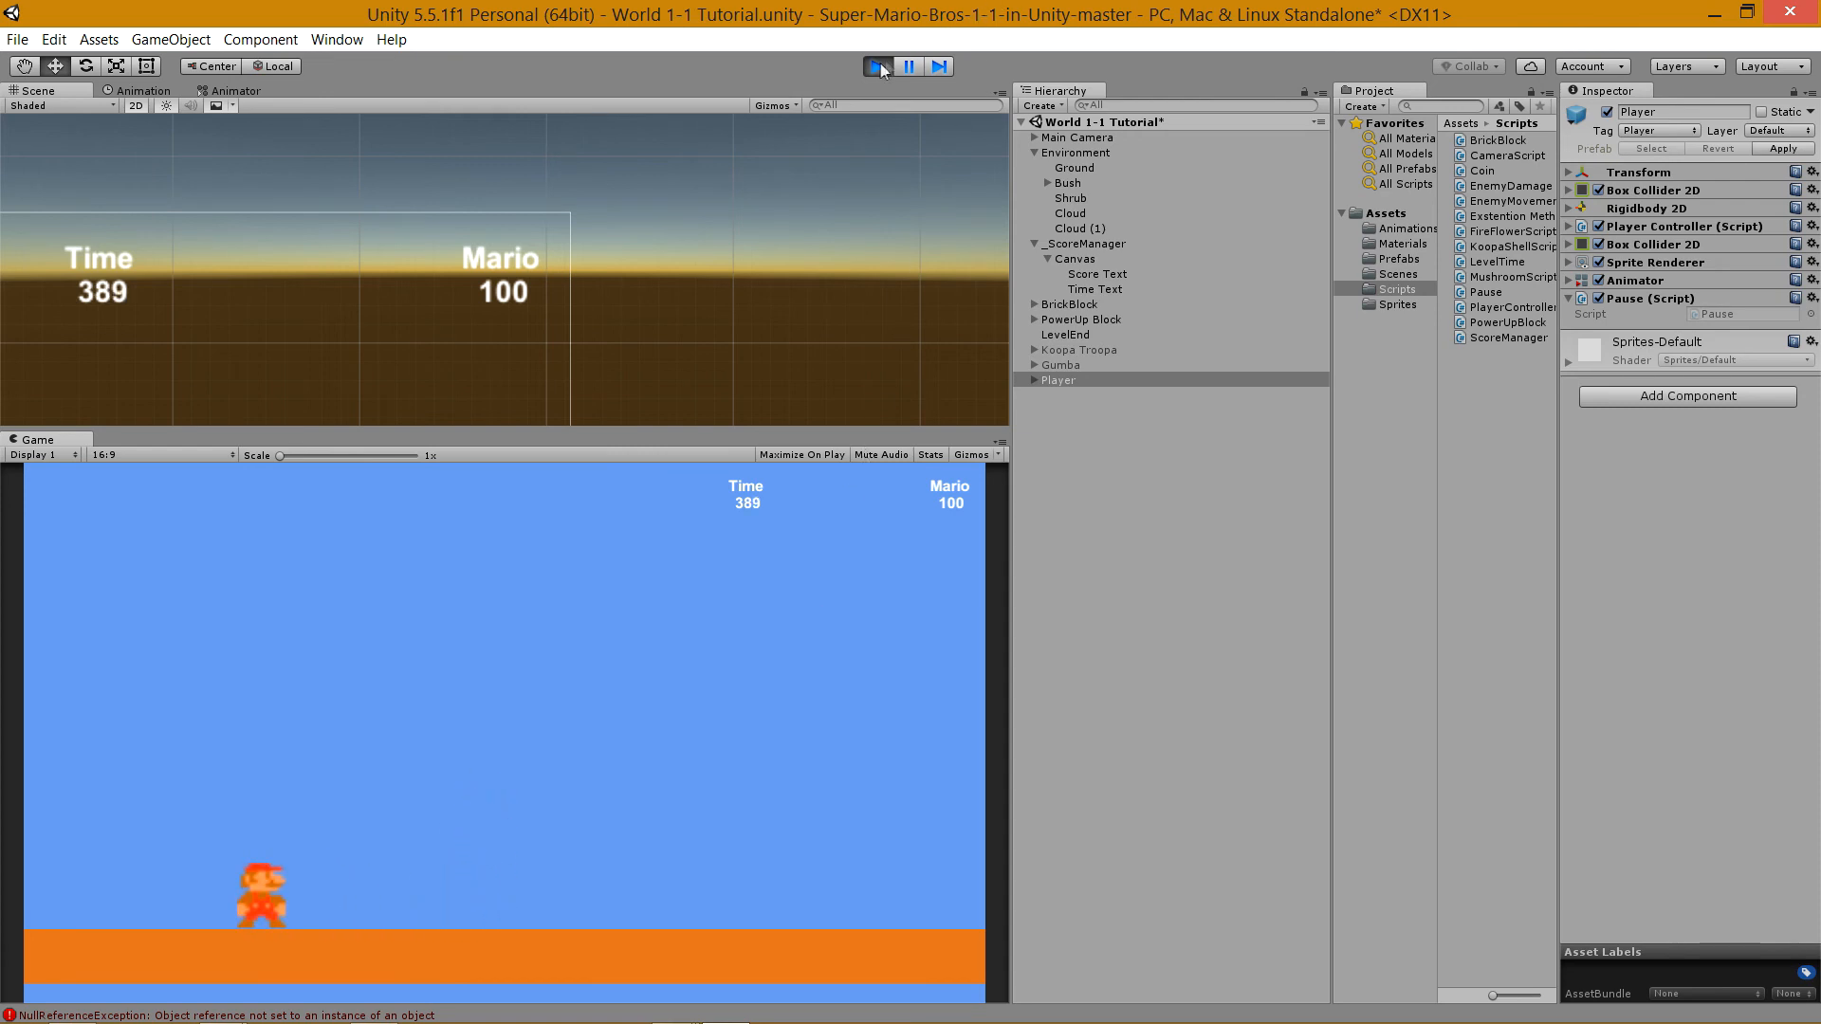
pyautogui.click(877, 65)
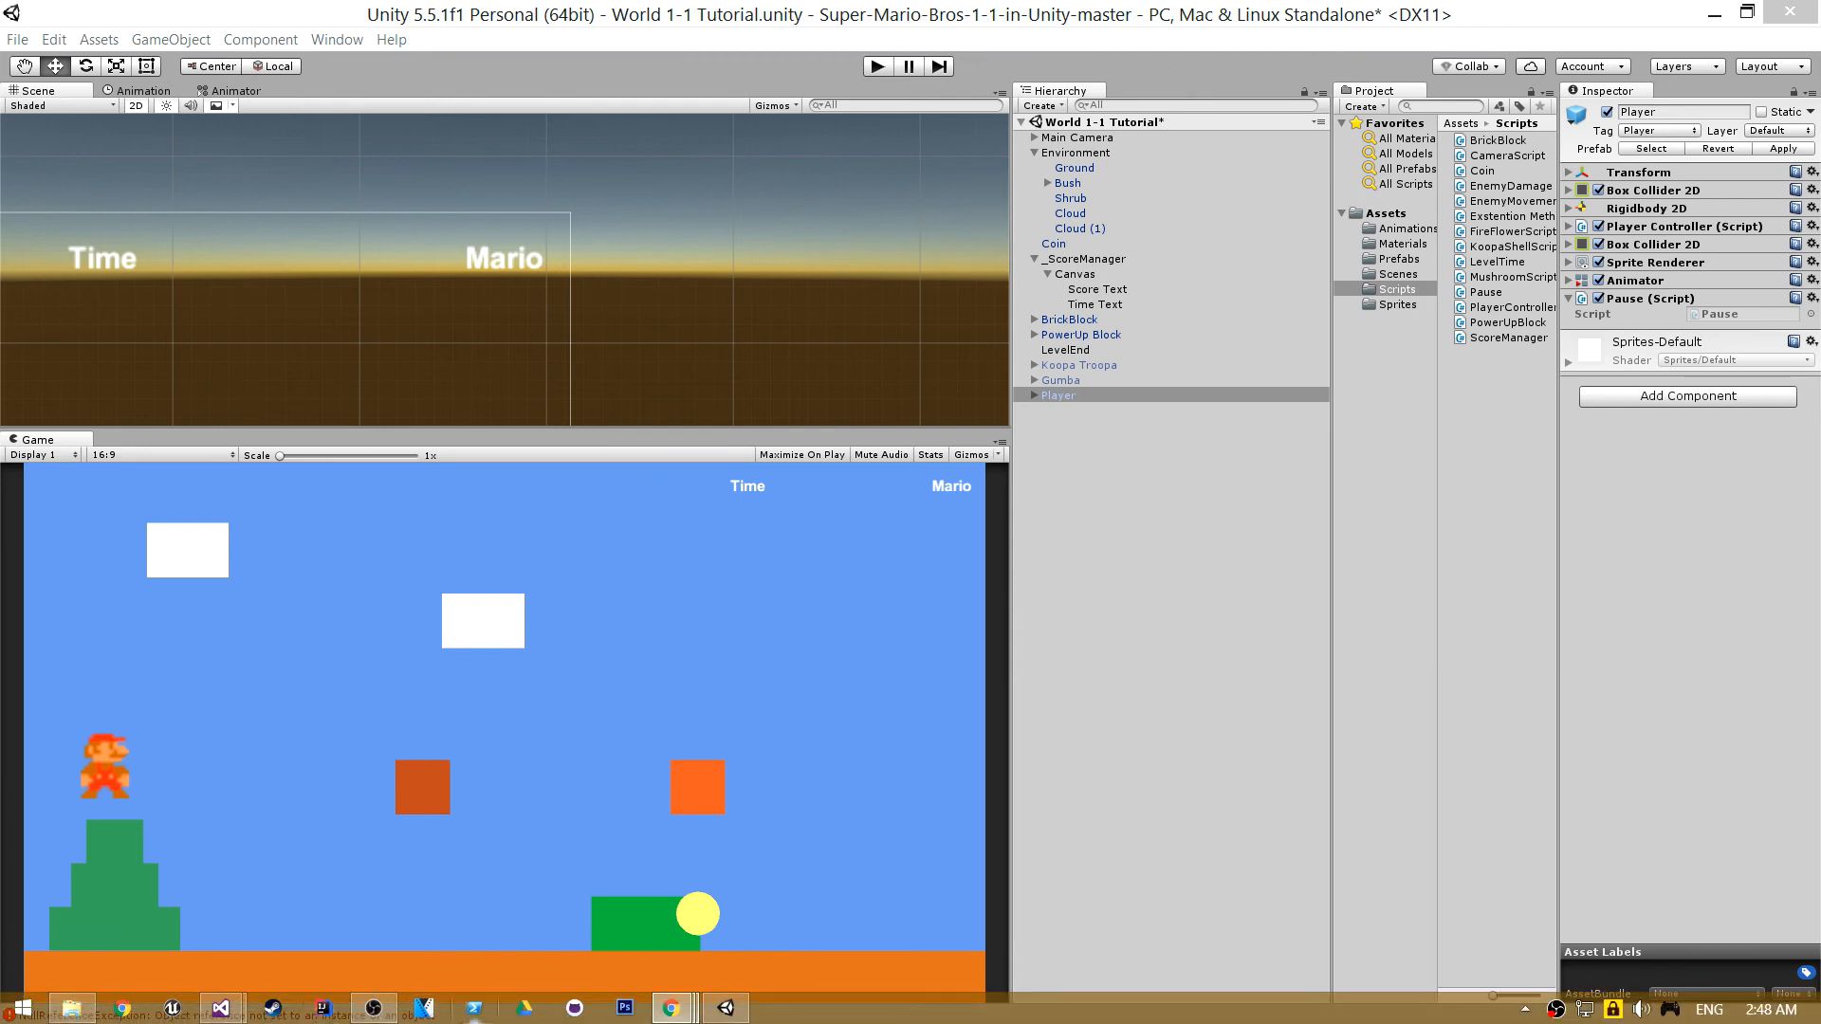
pyautogui.click(1057, 394)
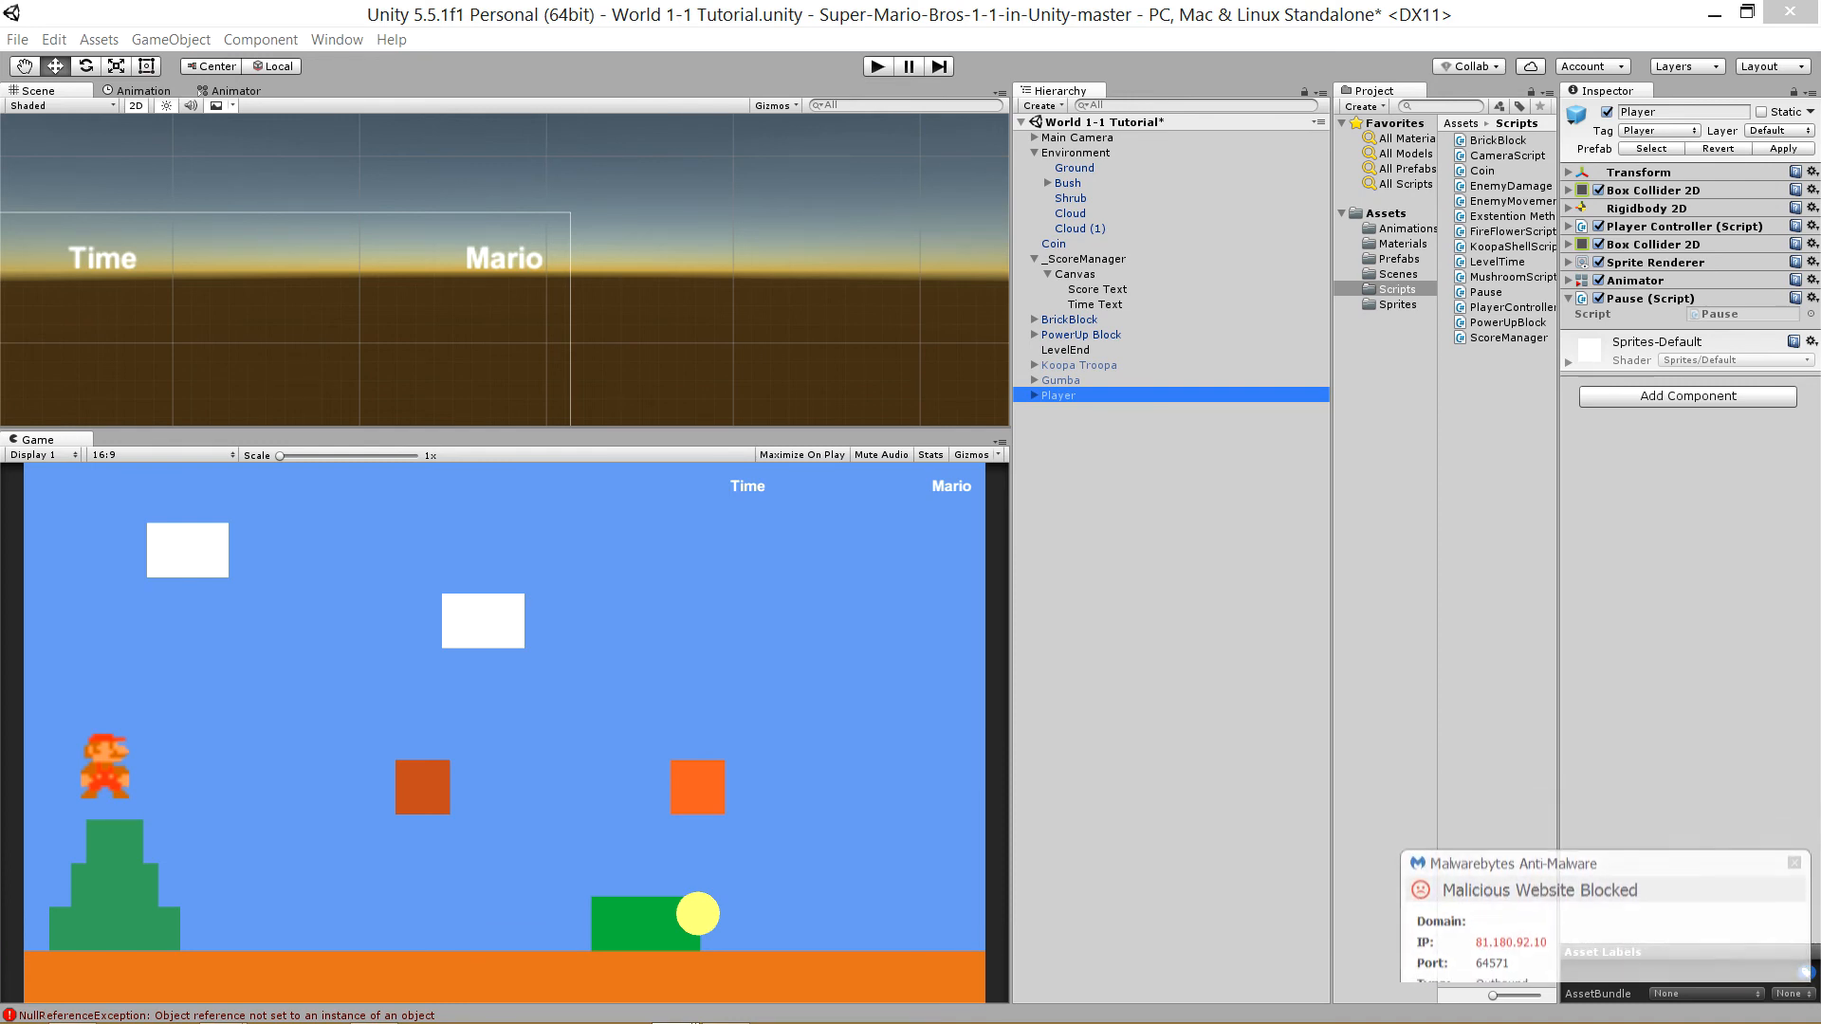
pyautogui.click(1792, 863)
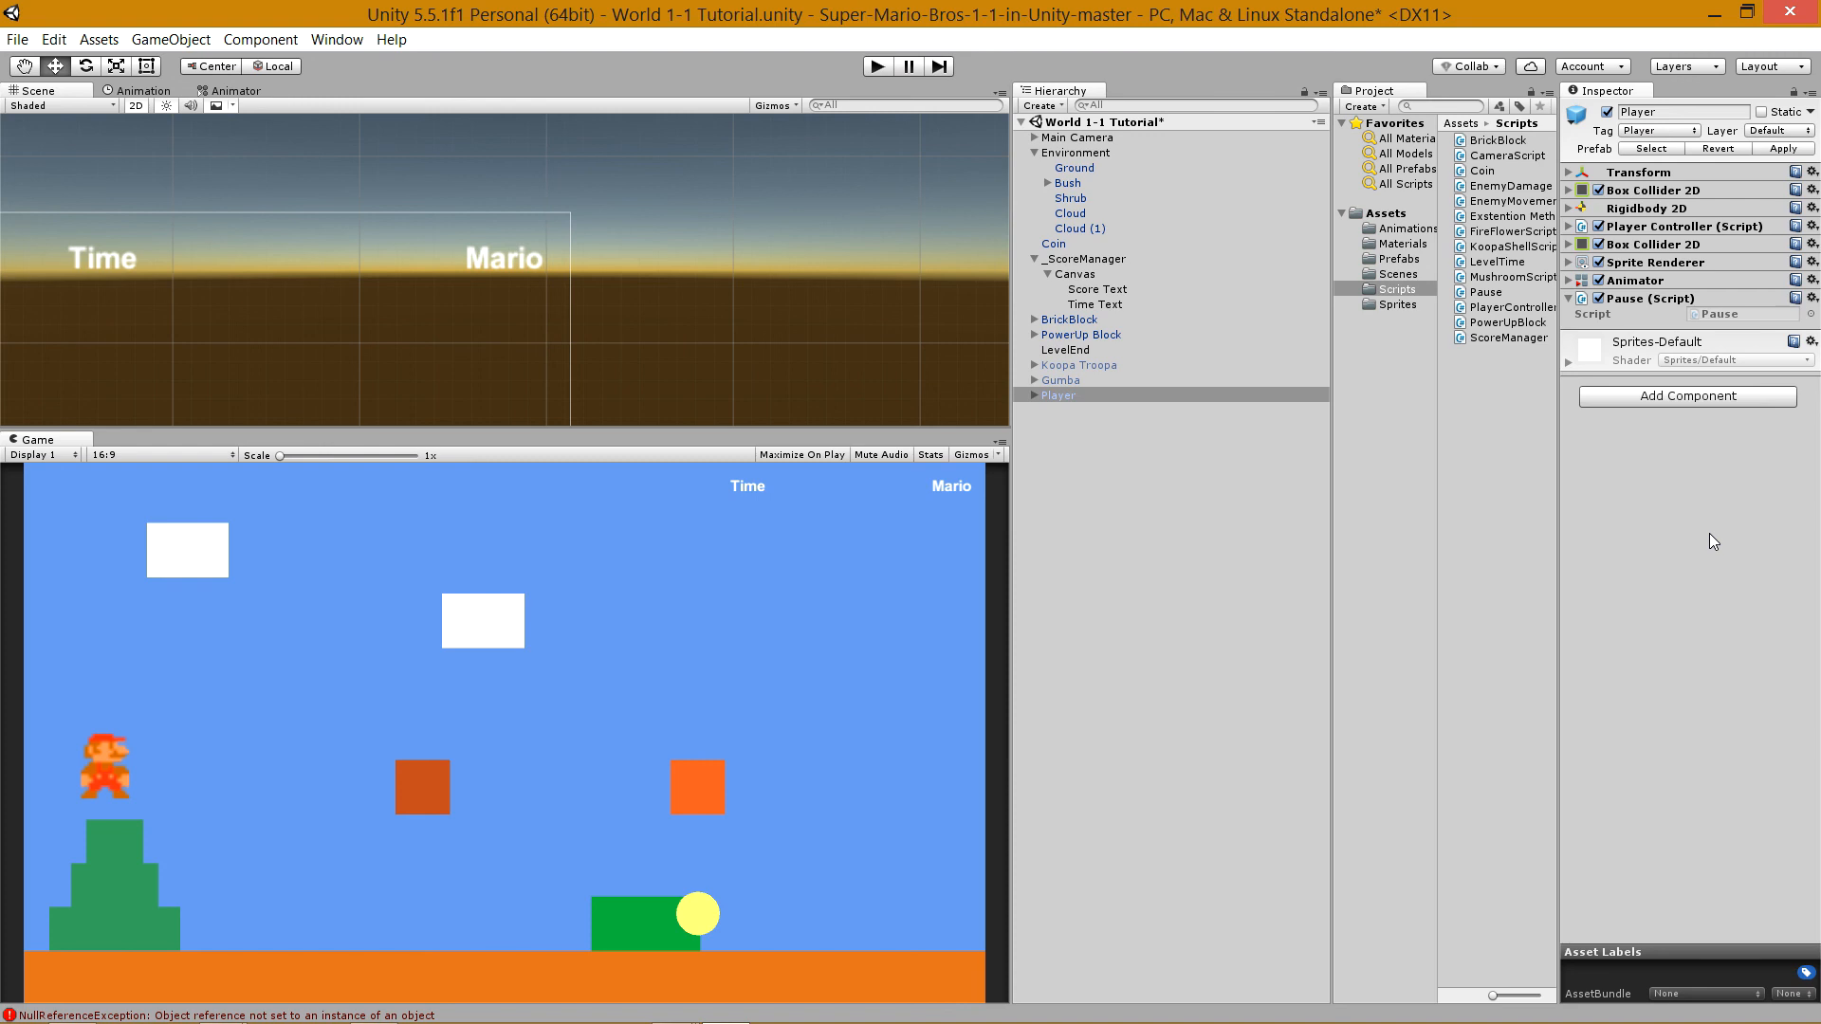
pyautogui.moveTo(1089, 38)
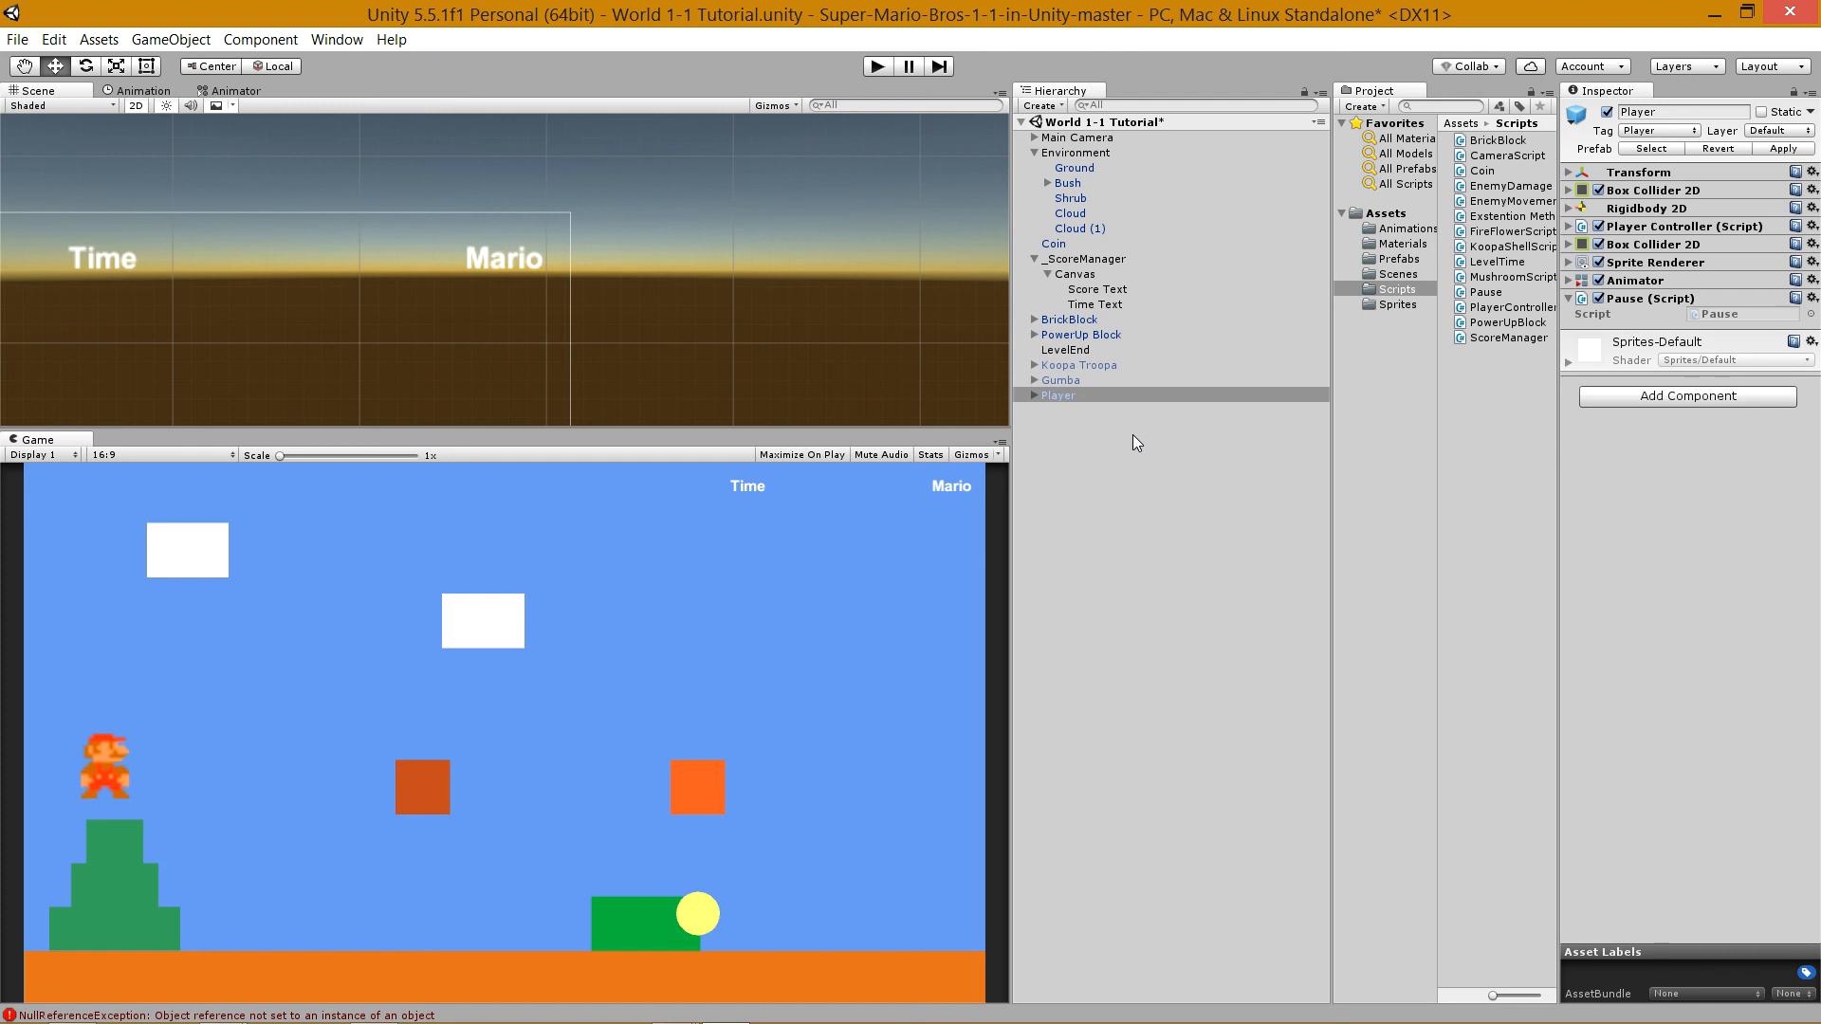
pyautogui.moveTo(17, 28)
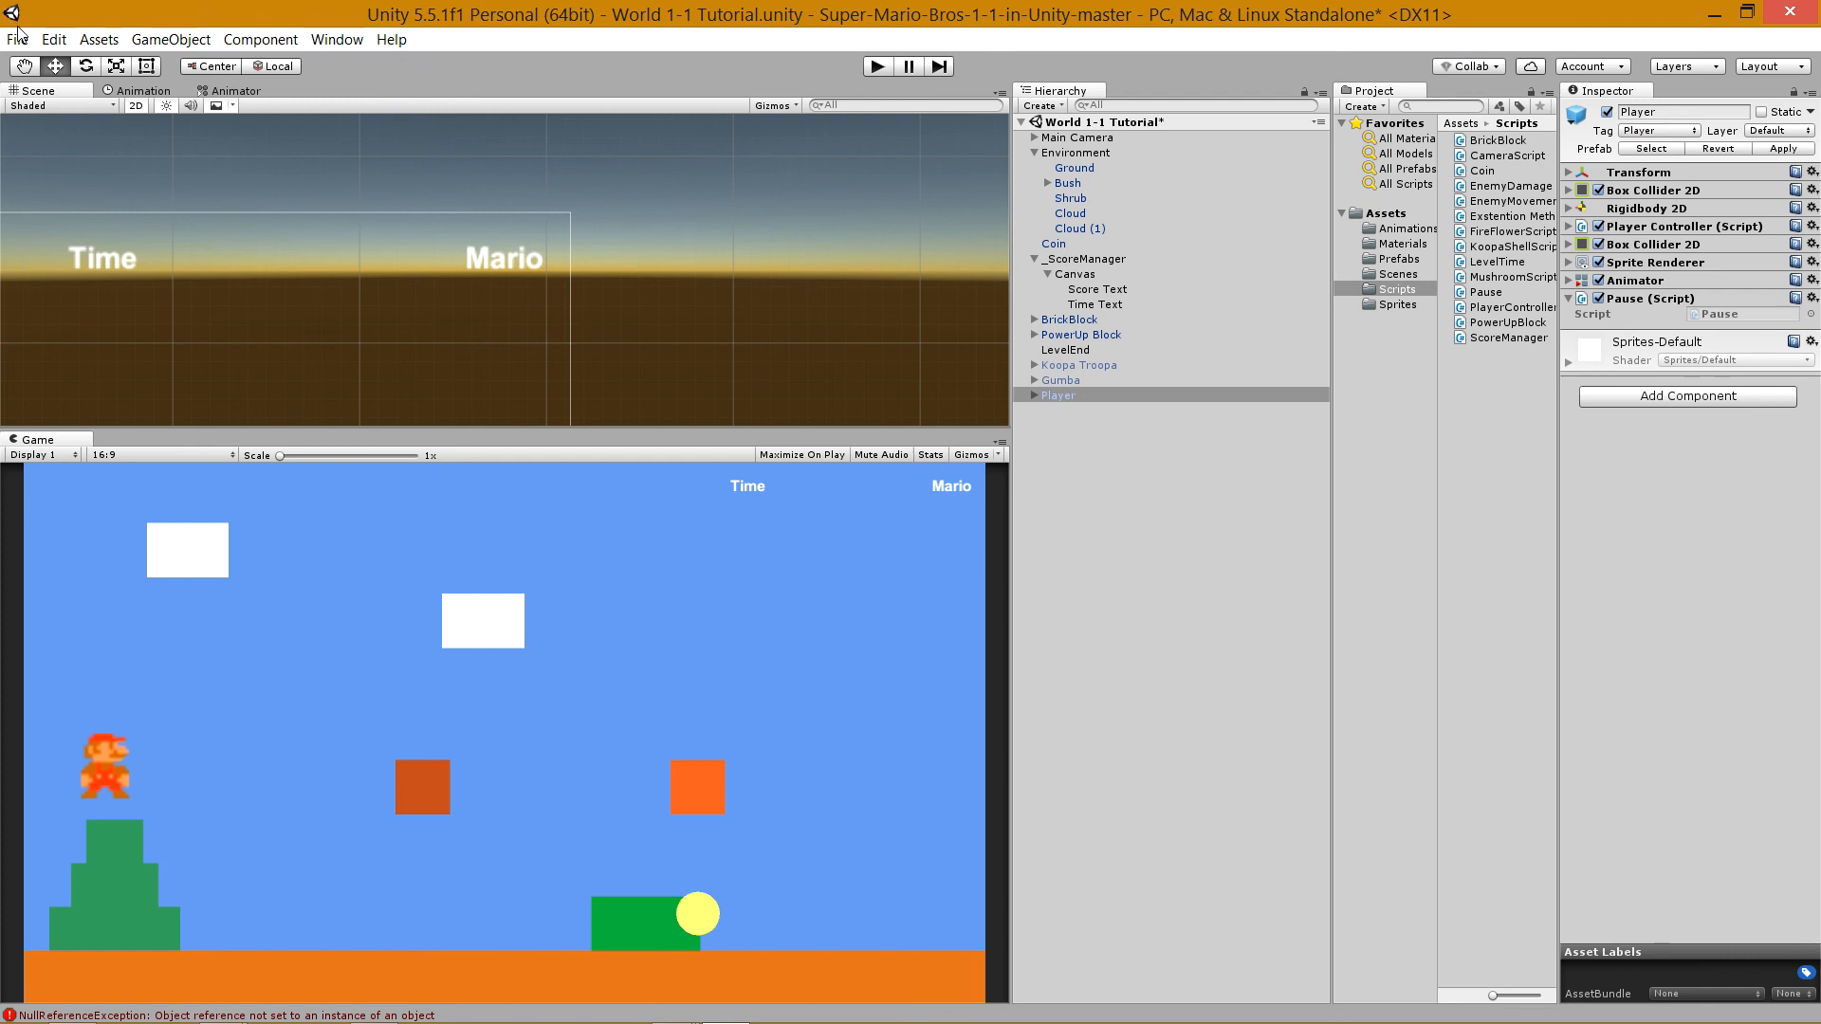
pyautogui.click(17, 38)
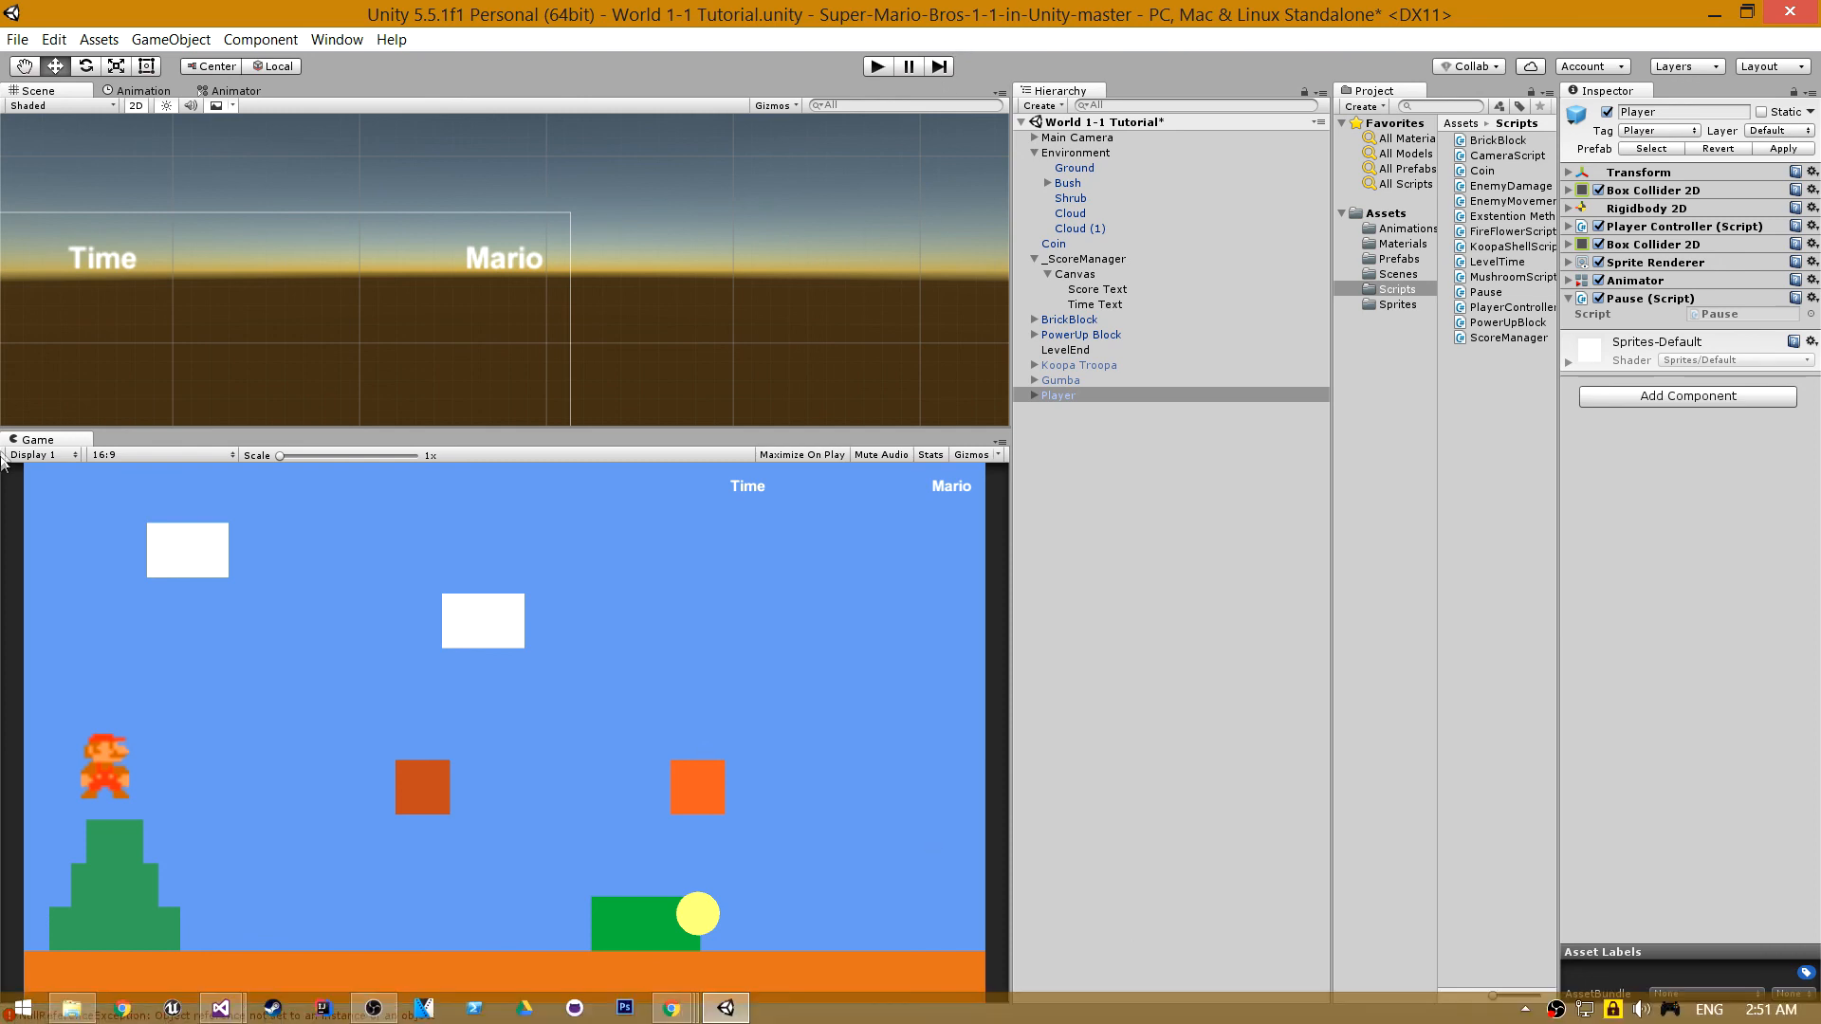
# Save the World 1-1 Tutorial scene and project via File > Save Project.
pyautogui.click(17, 38)
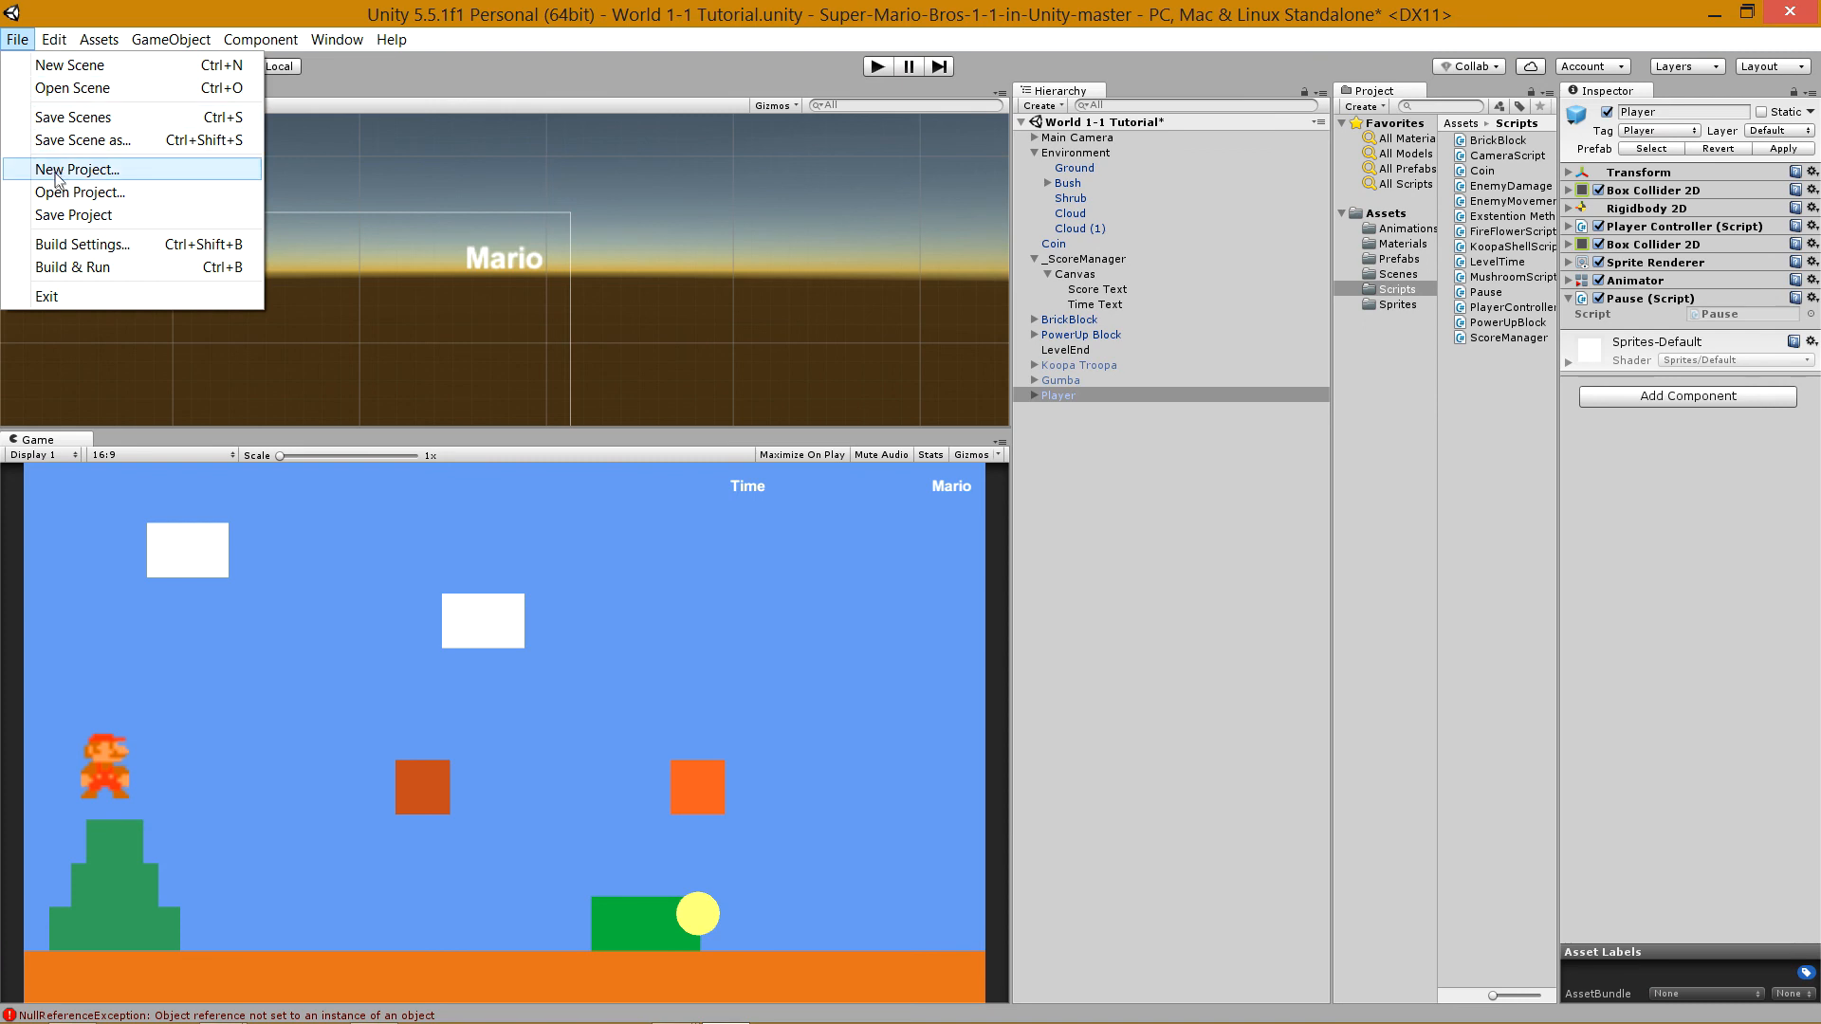
pyautogui.moveTo(74, 214)
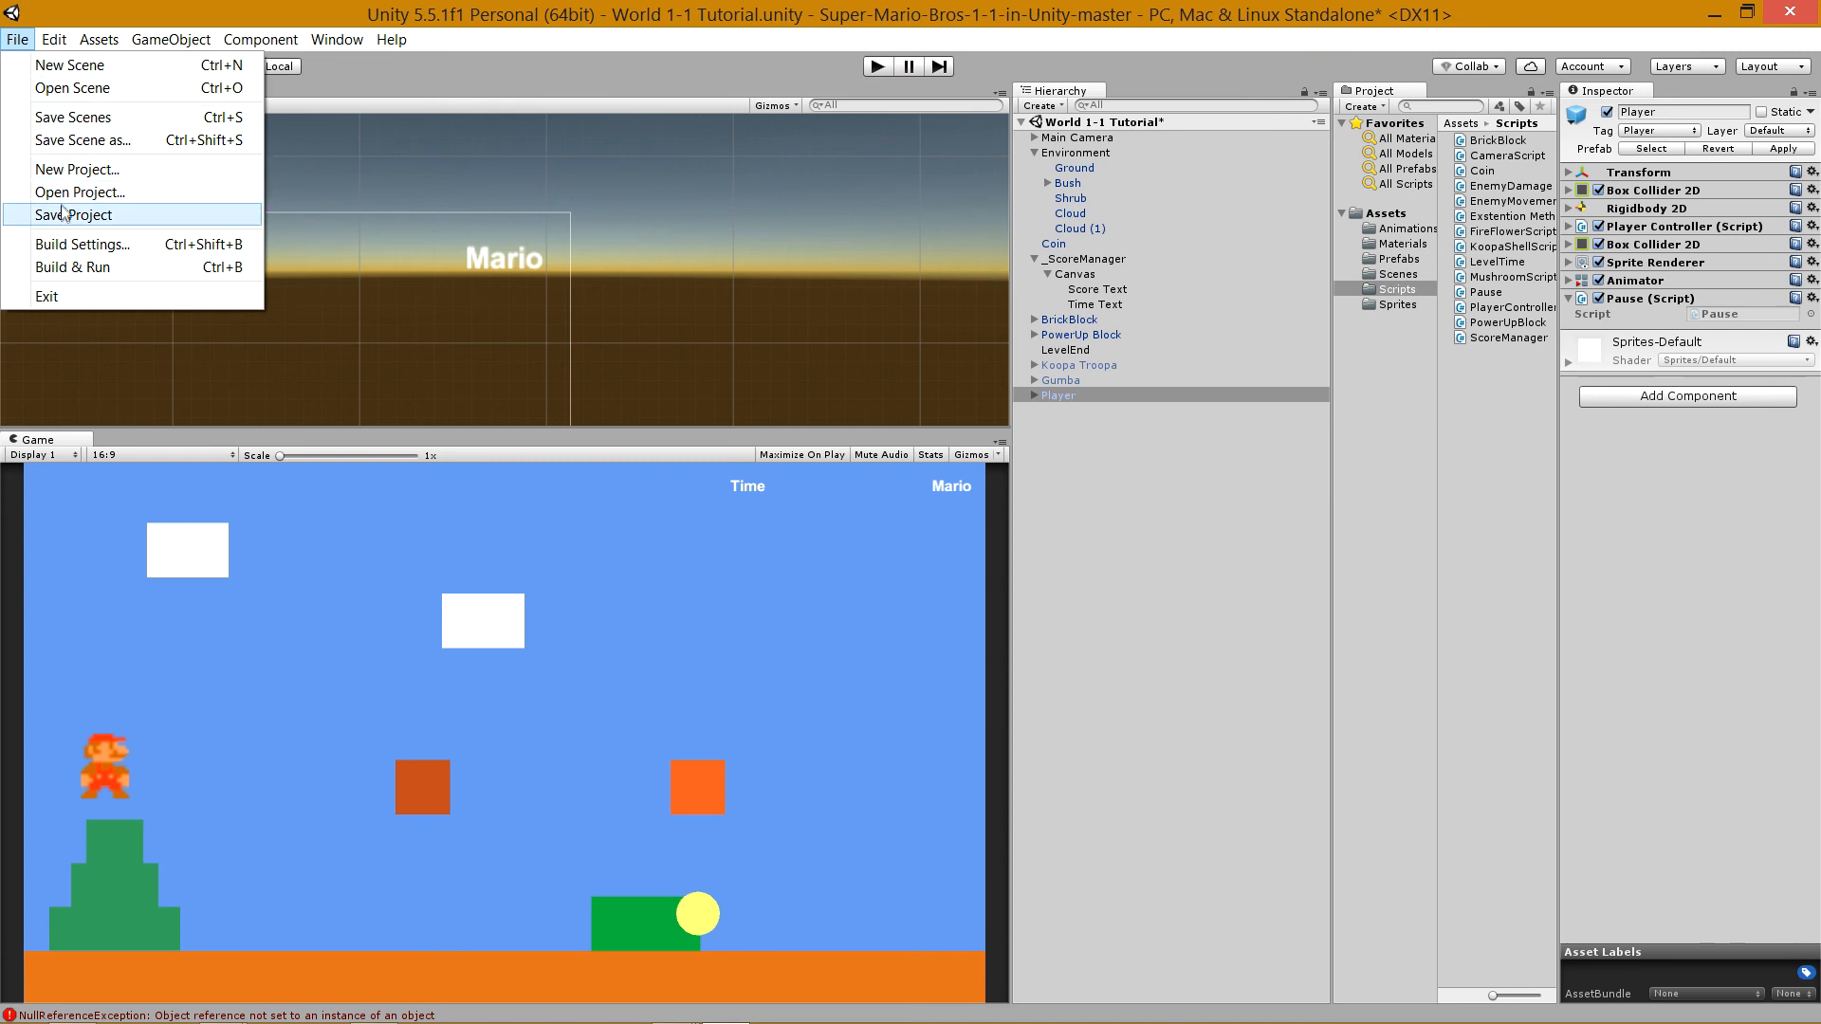
pyautogui.click(76, 214)
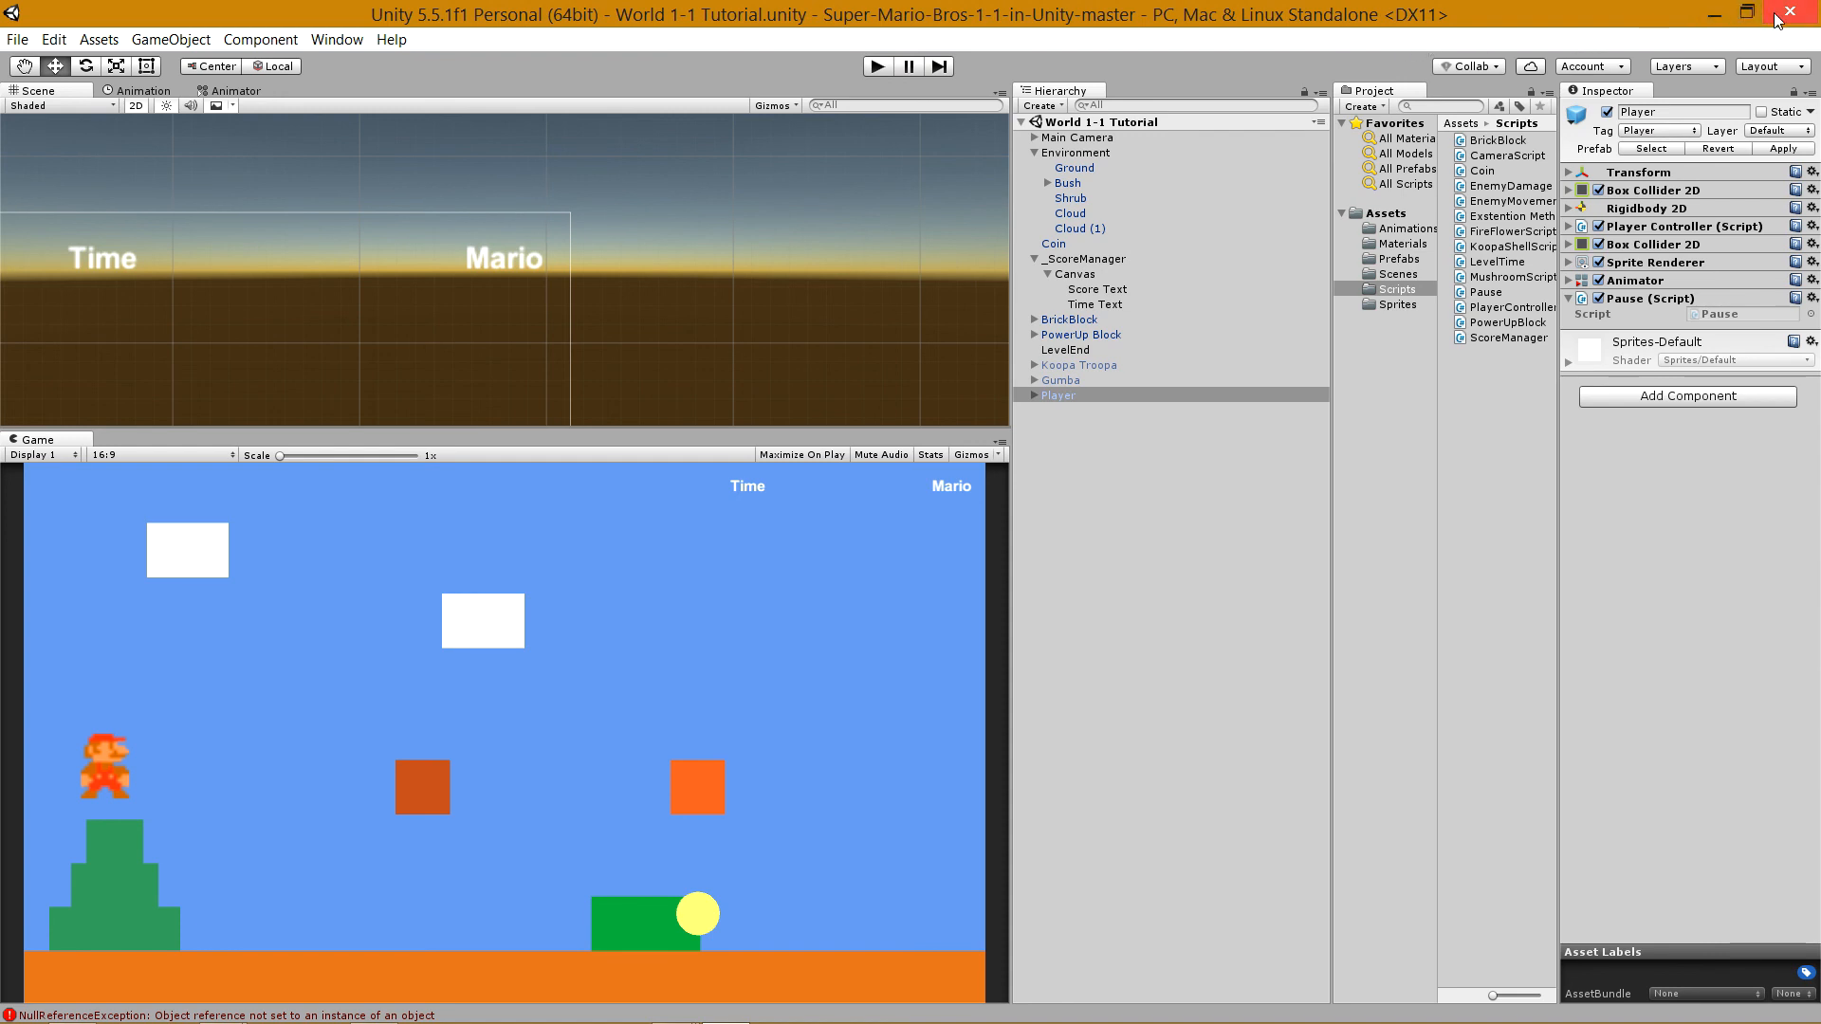
pyautogui.moveTo(1716, 793)
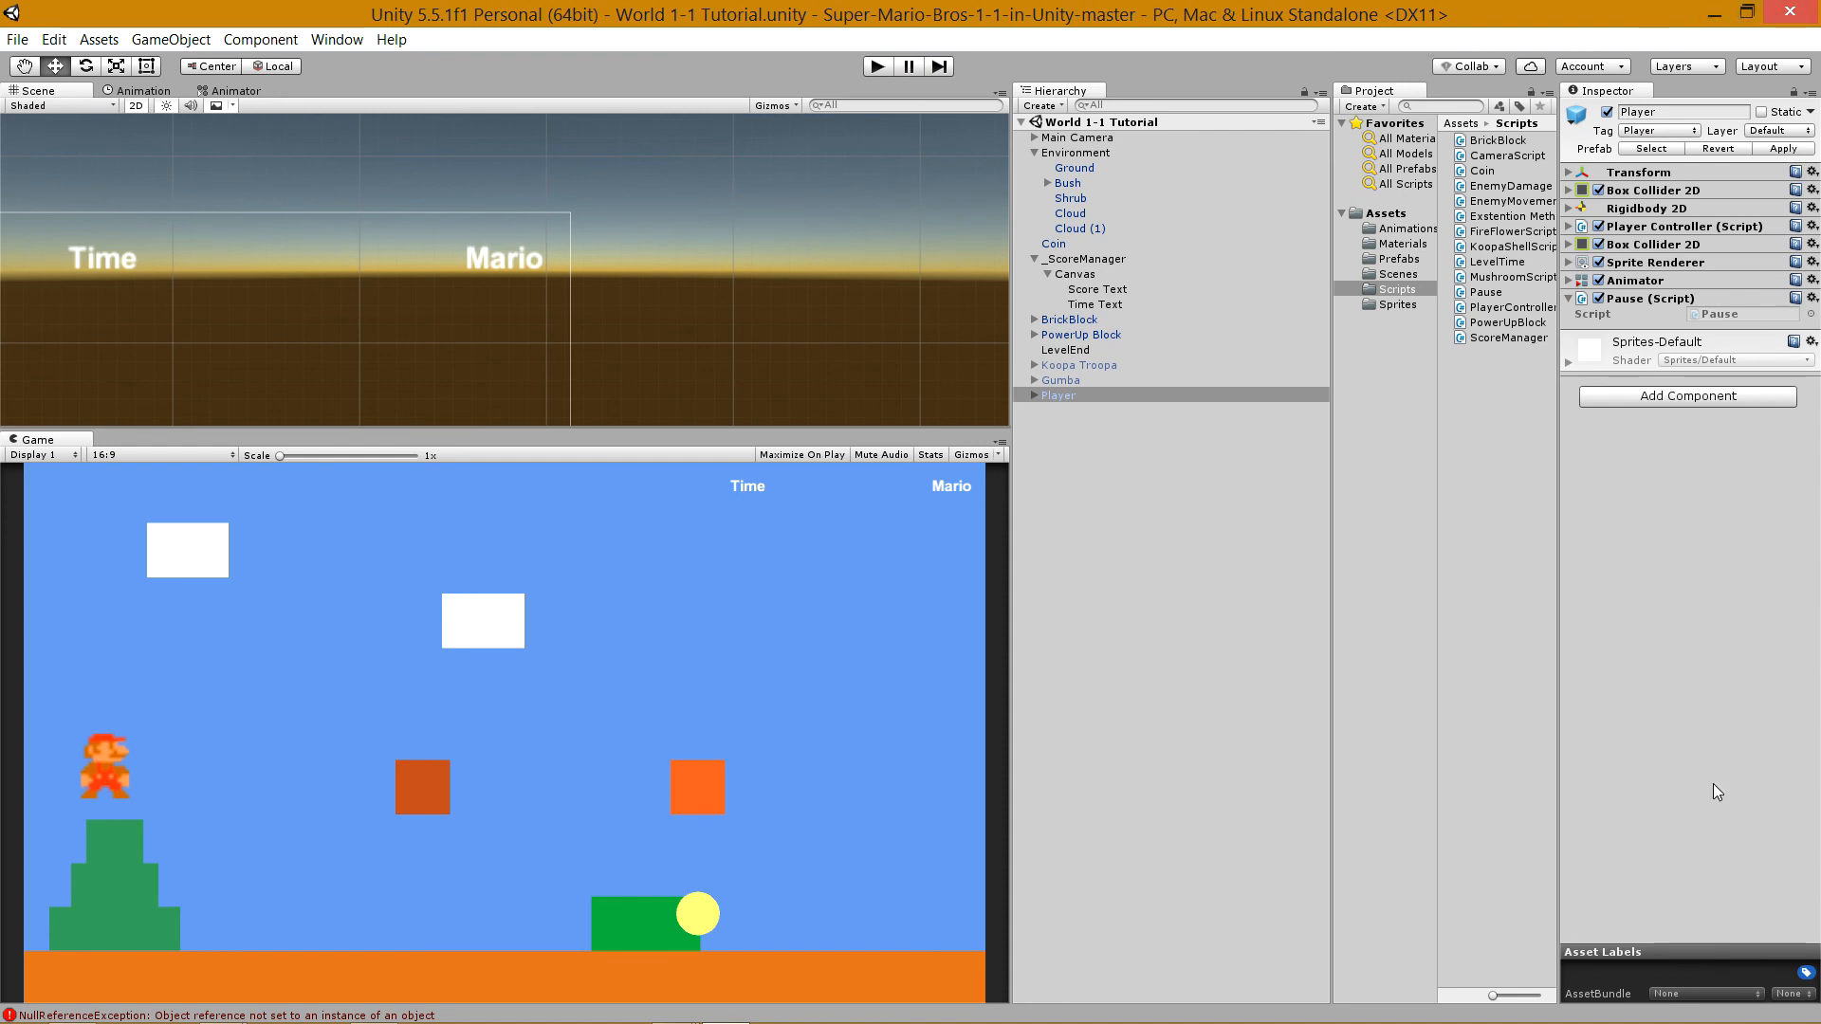